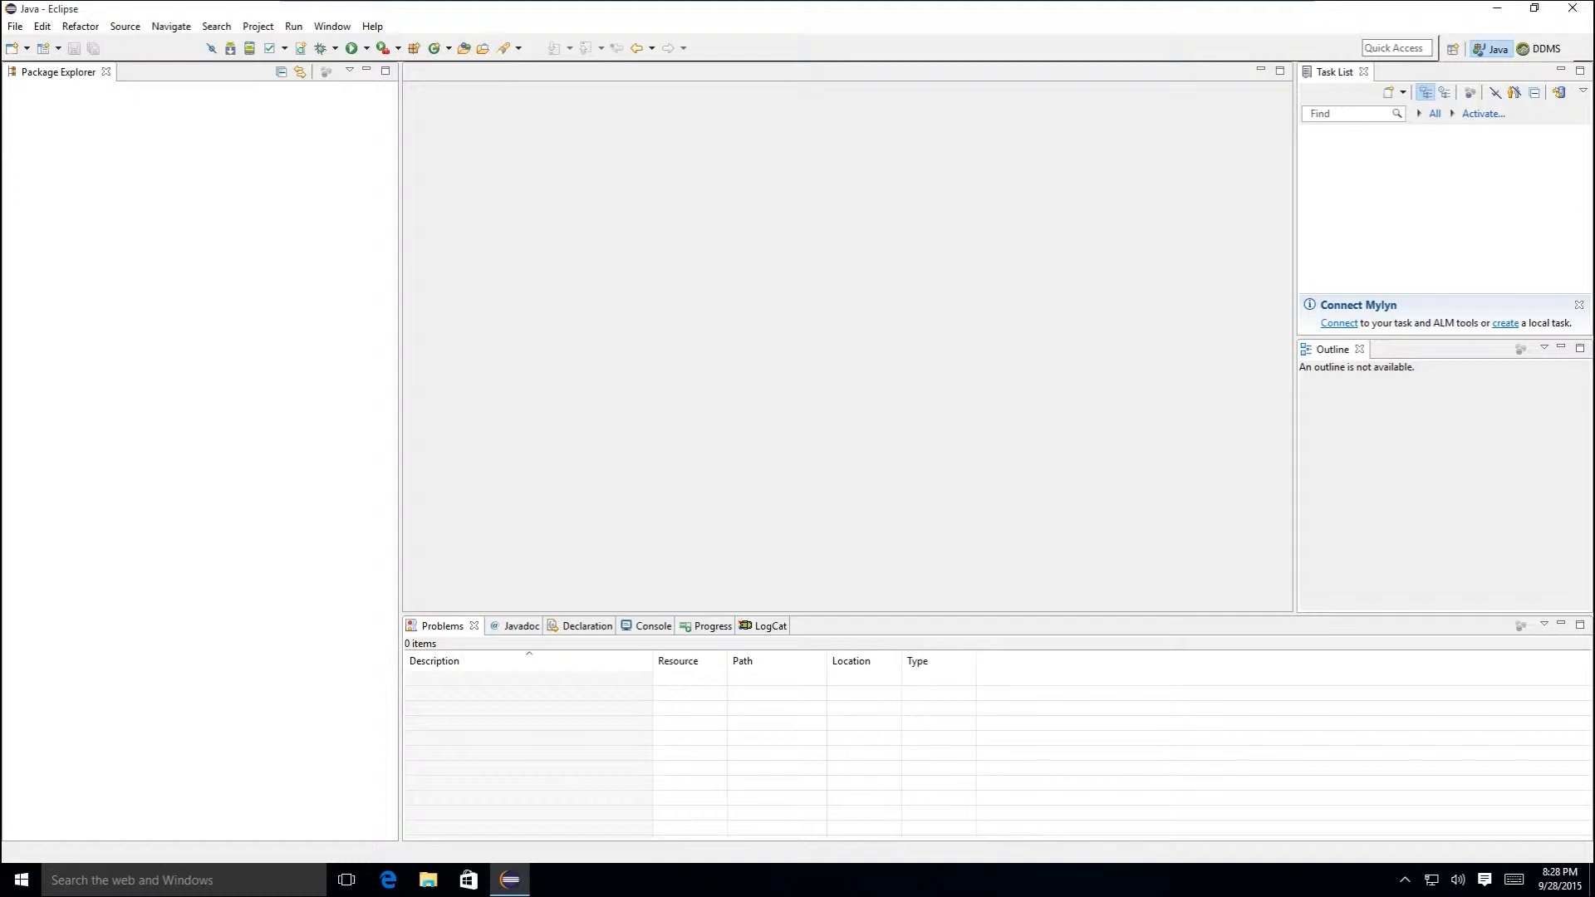
# - Start a new Android application project named Buttons with minimum SDK API 23
pyautogui.click(14, 25)
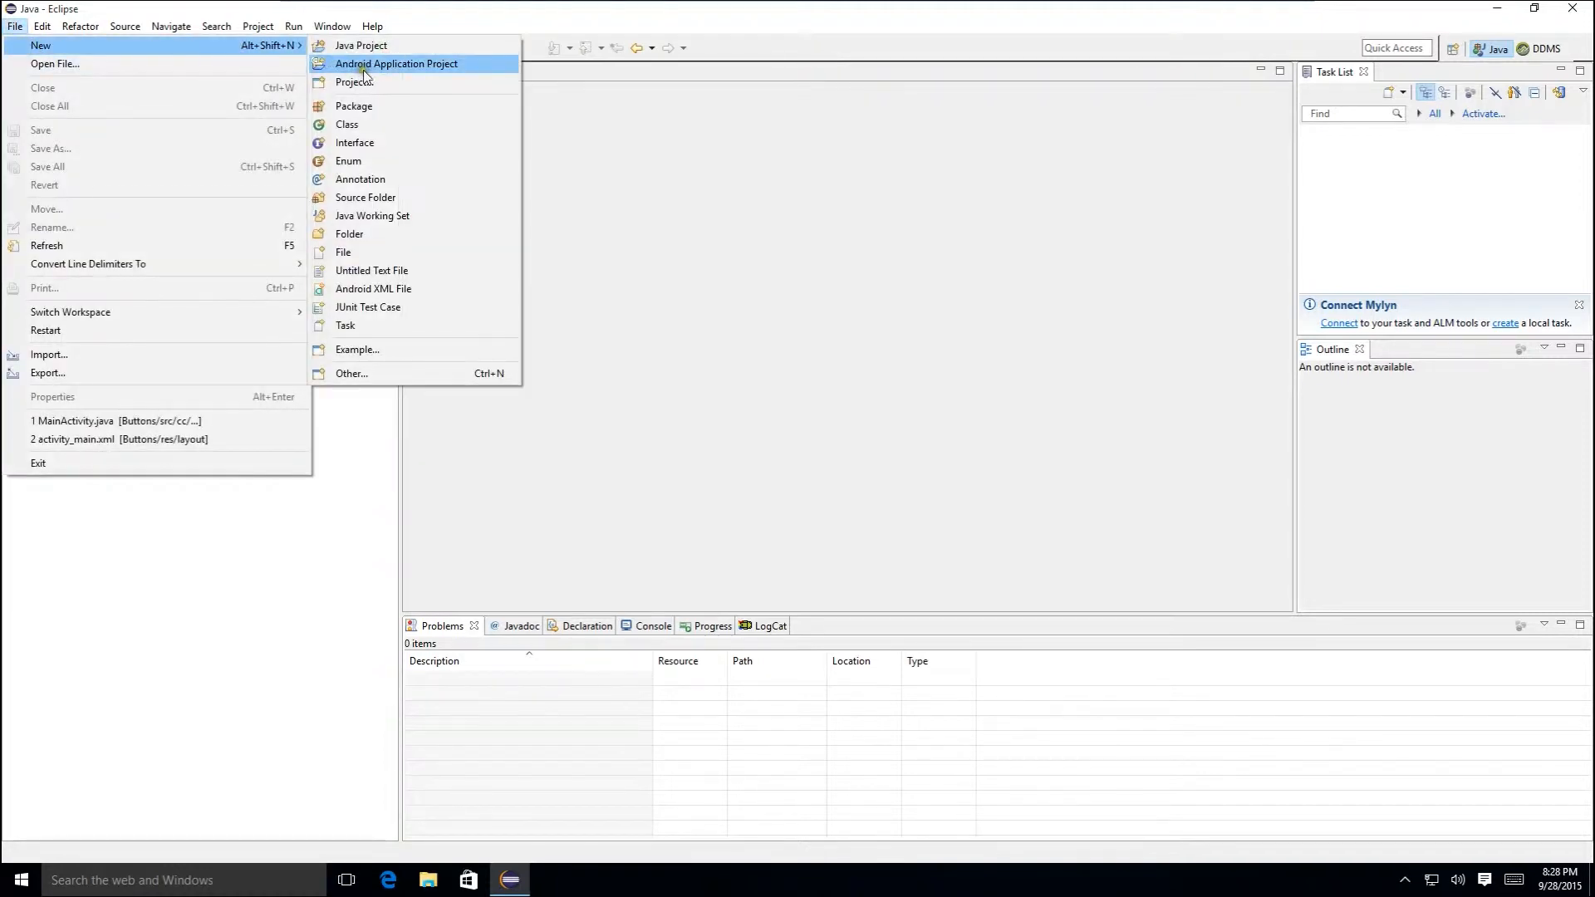
pyautogui.click(396, 63)
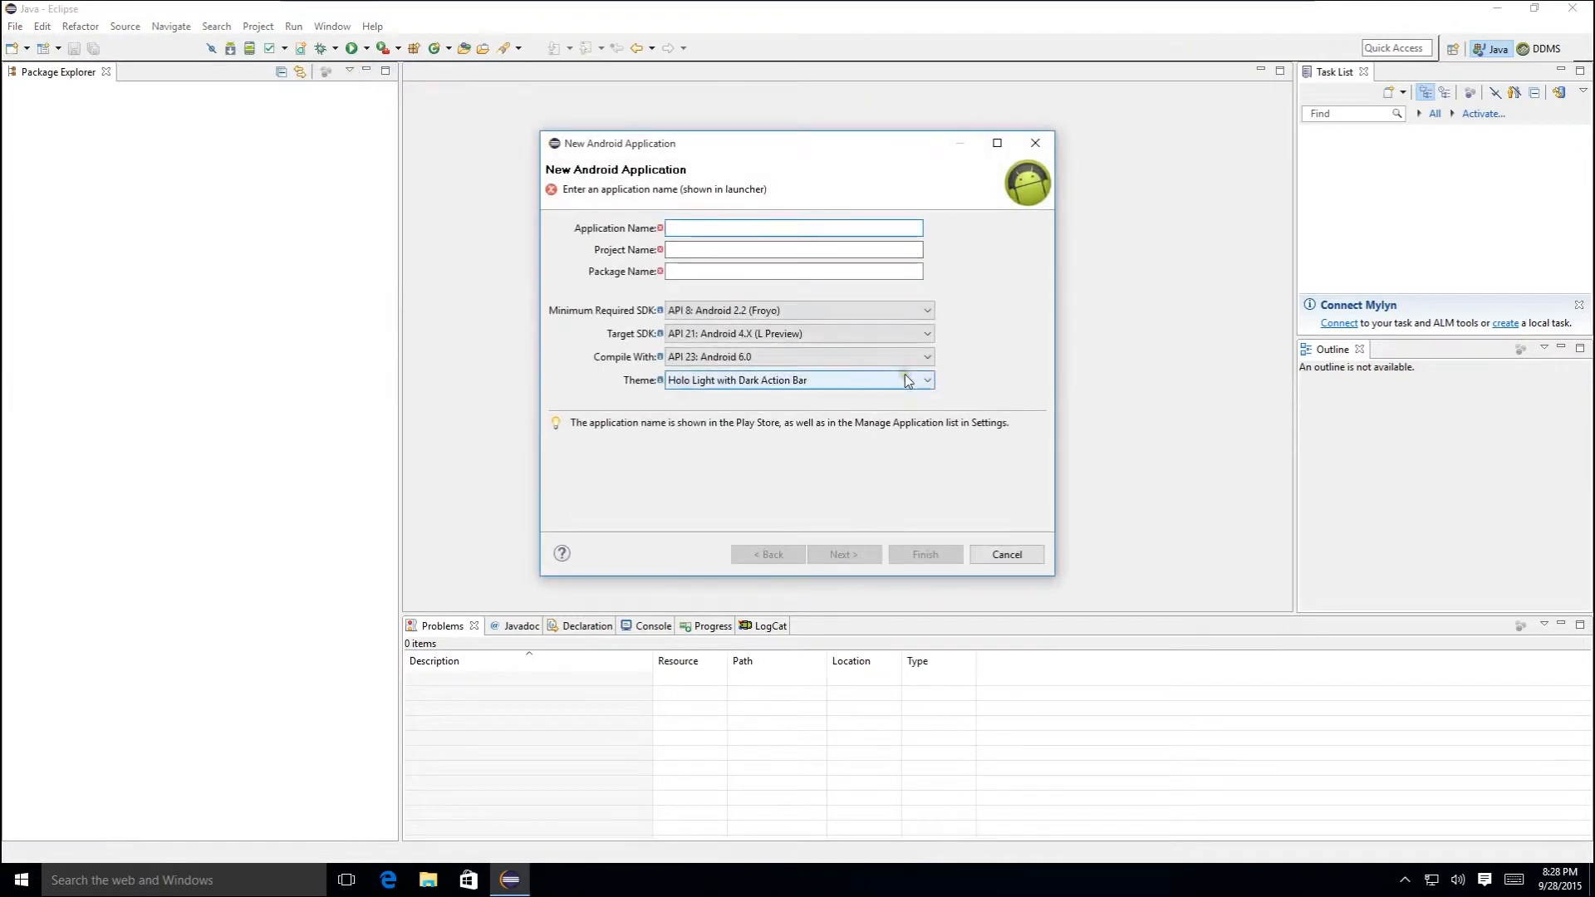
pyautogui.write('Butt')
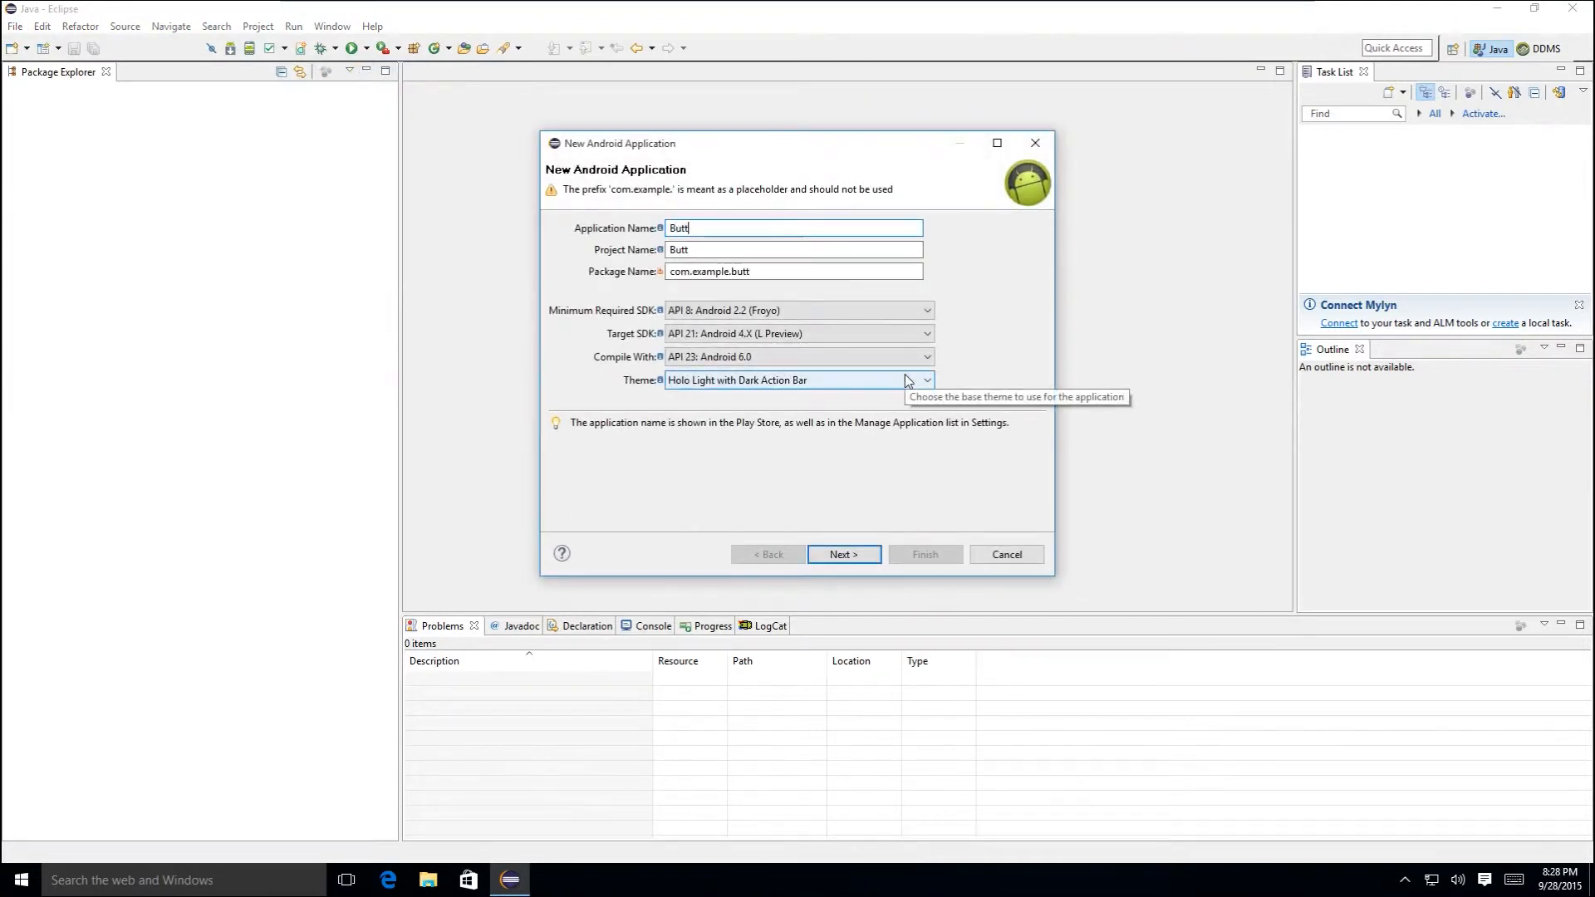
pyautogui.write('ons')
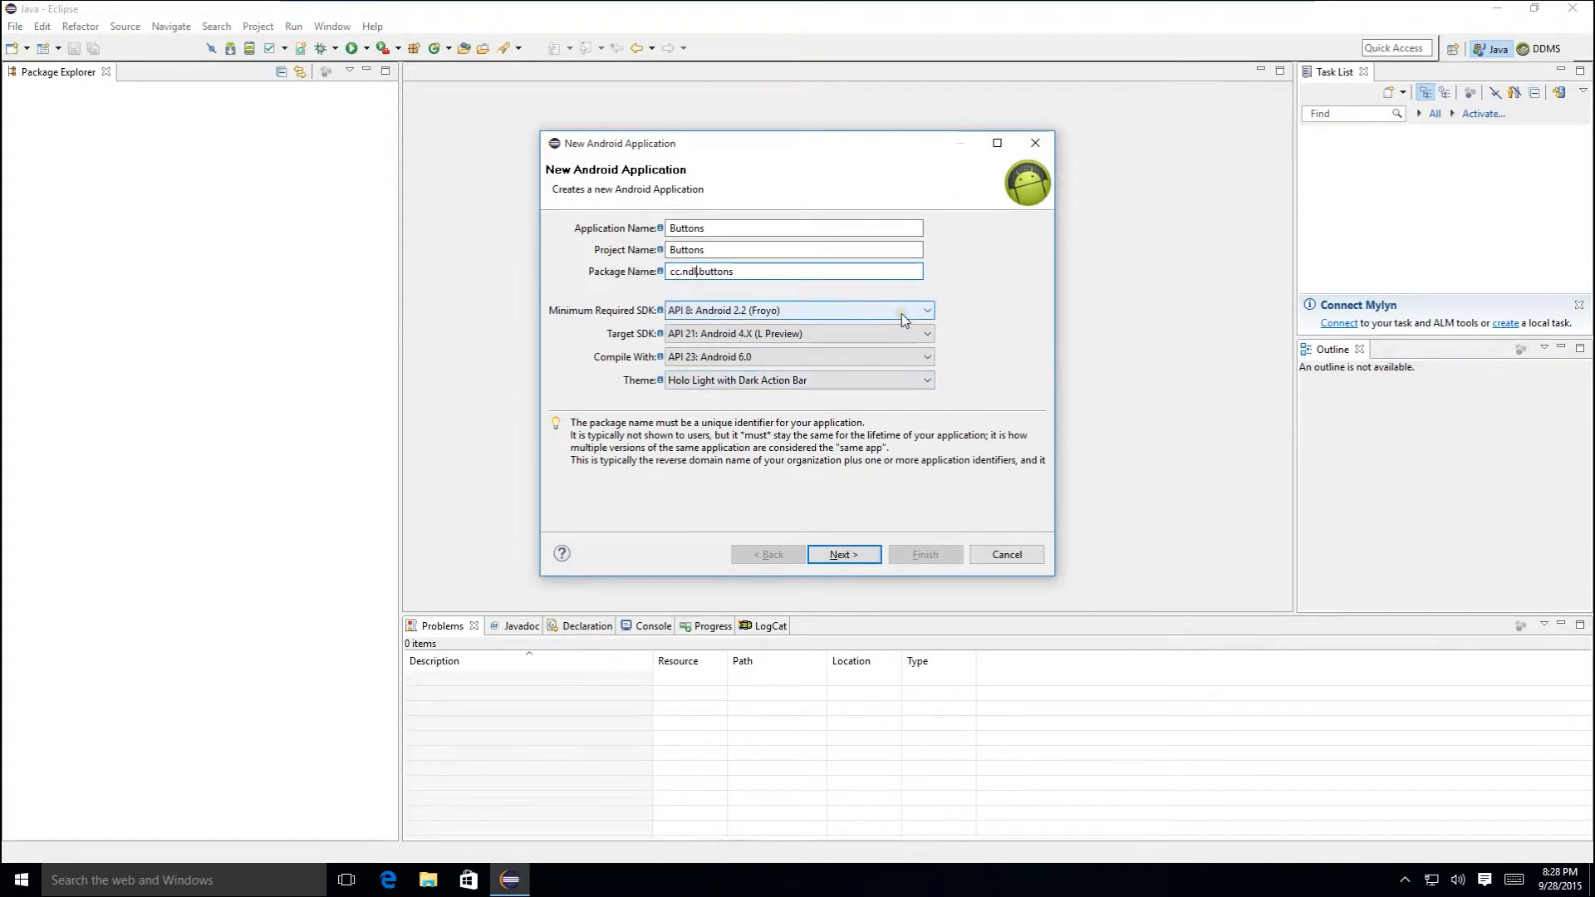
pyautogui.click(924, 310)
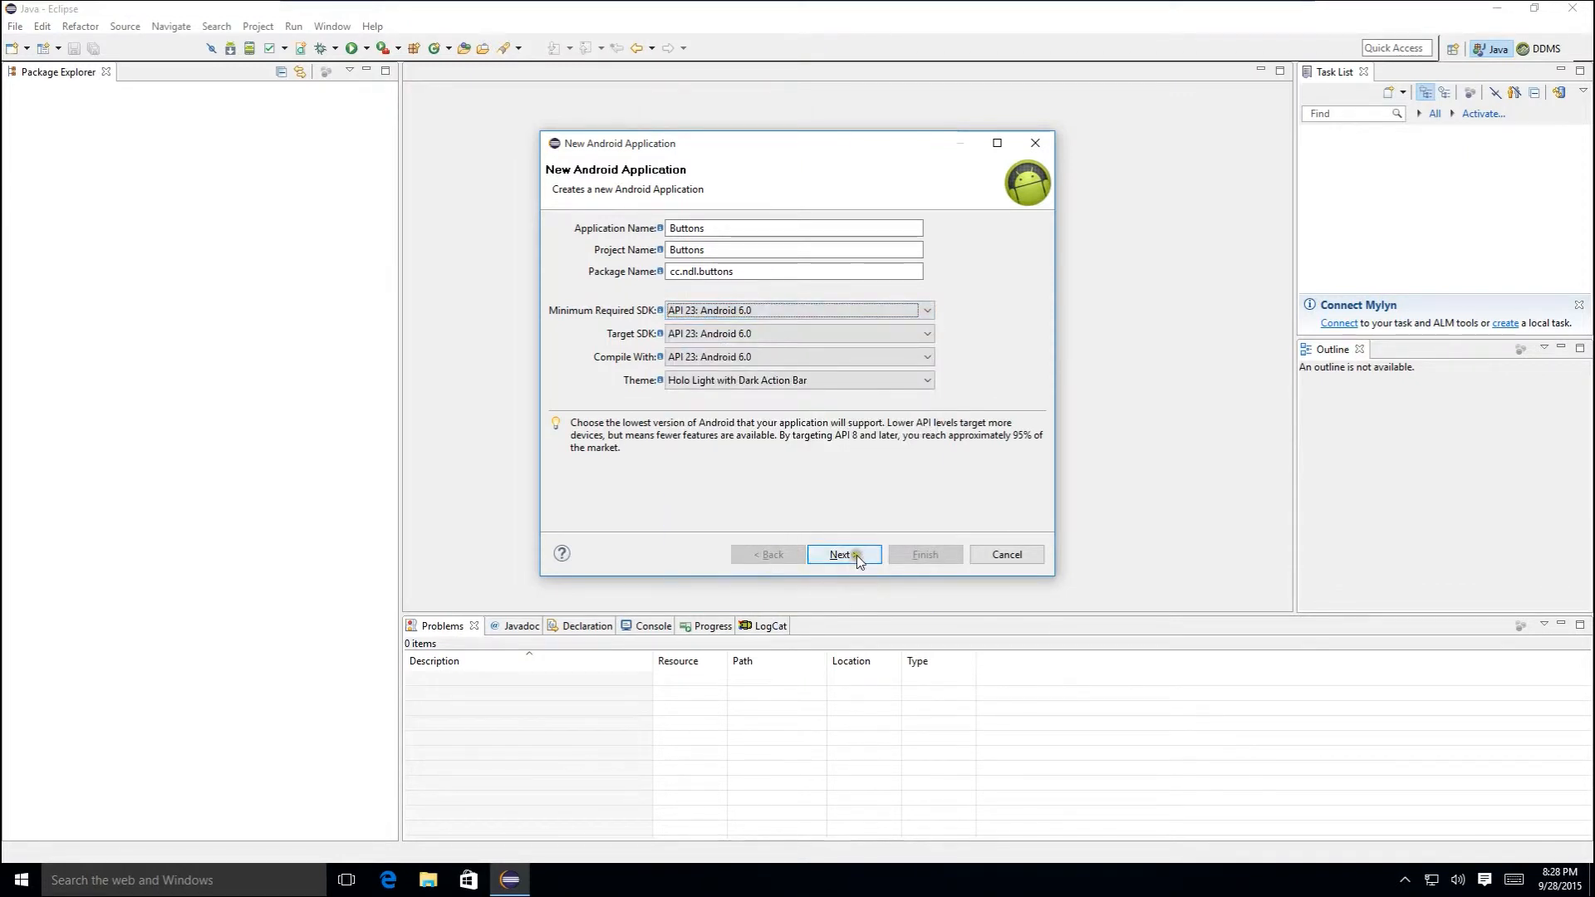
# - Accept the default configuration with a blank MainActivity and finish creating the project
pyautogui.click(843, 555)
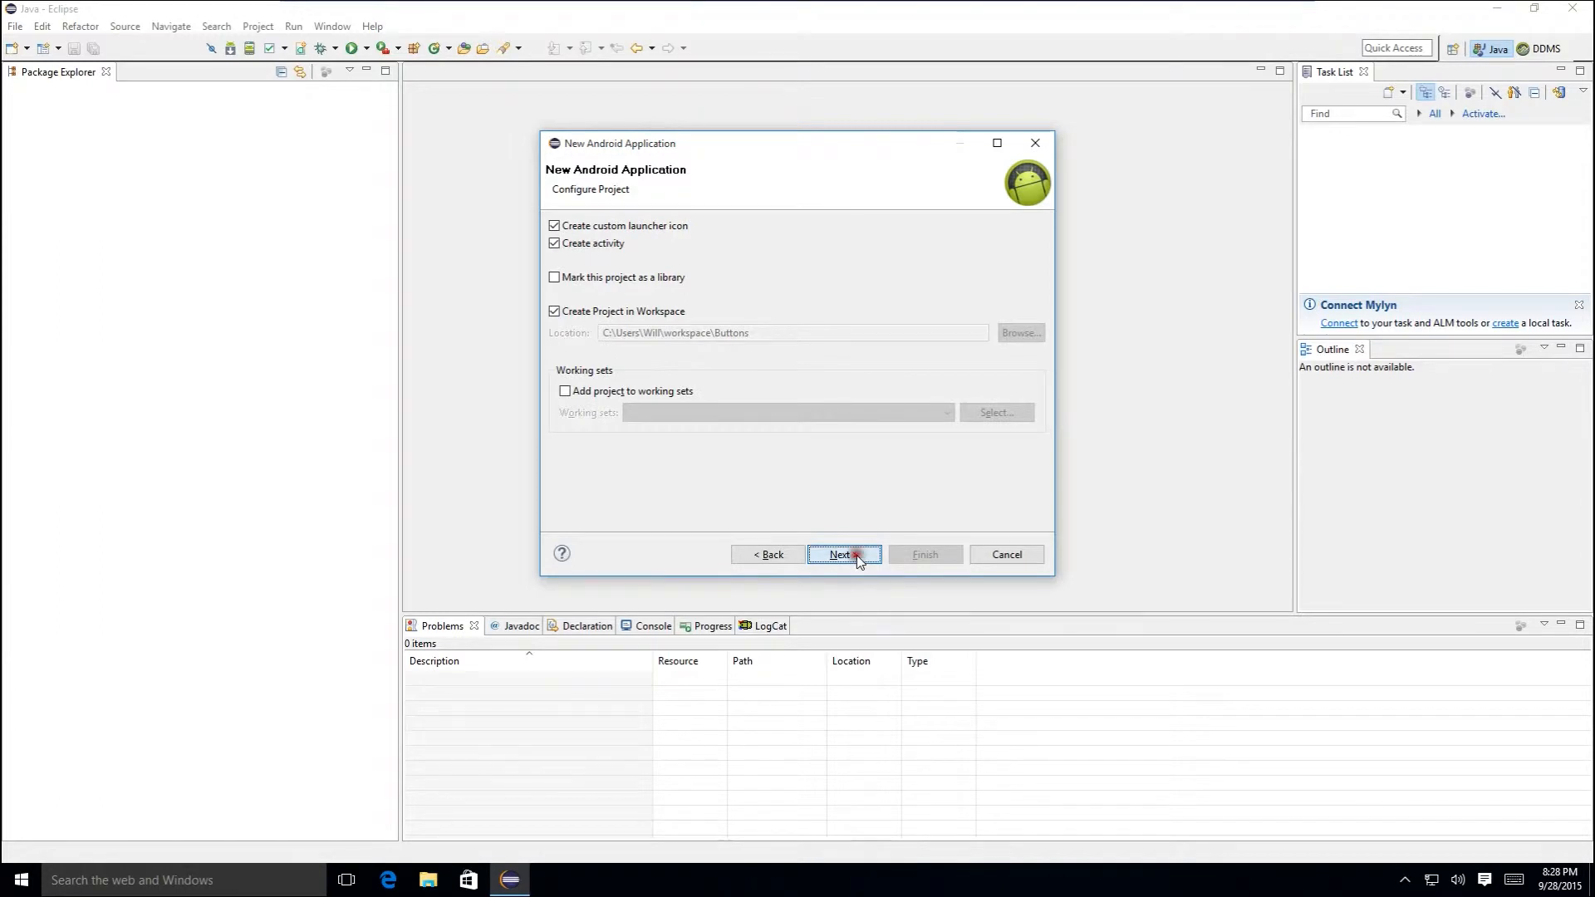
pyautogui.click(844, 555)
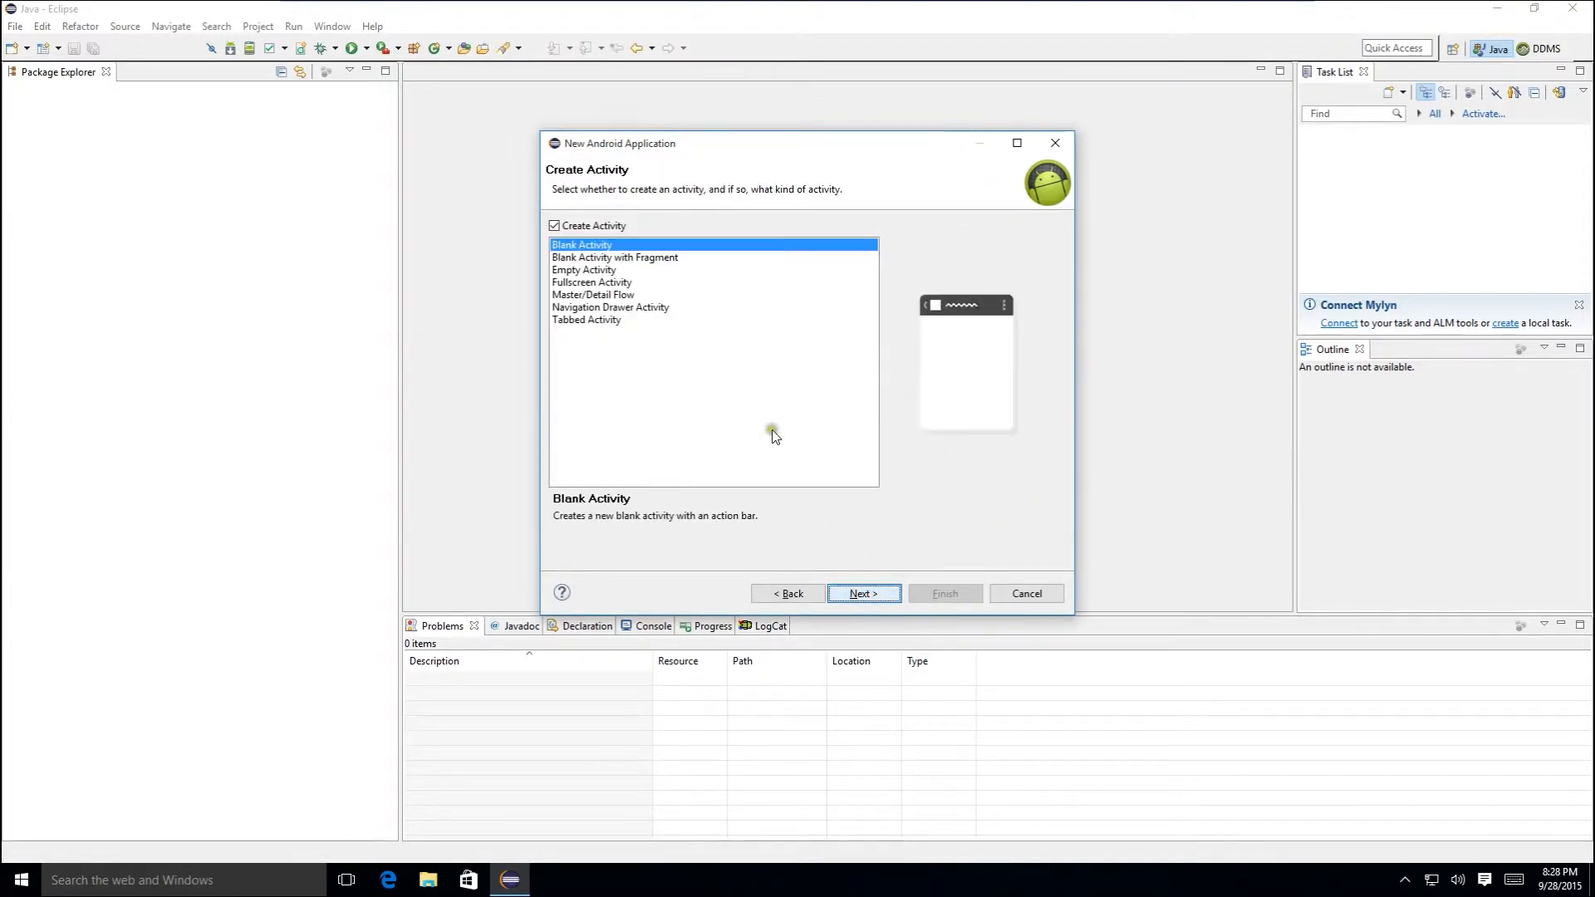
pyautogui.moveTo(862, 593)
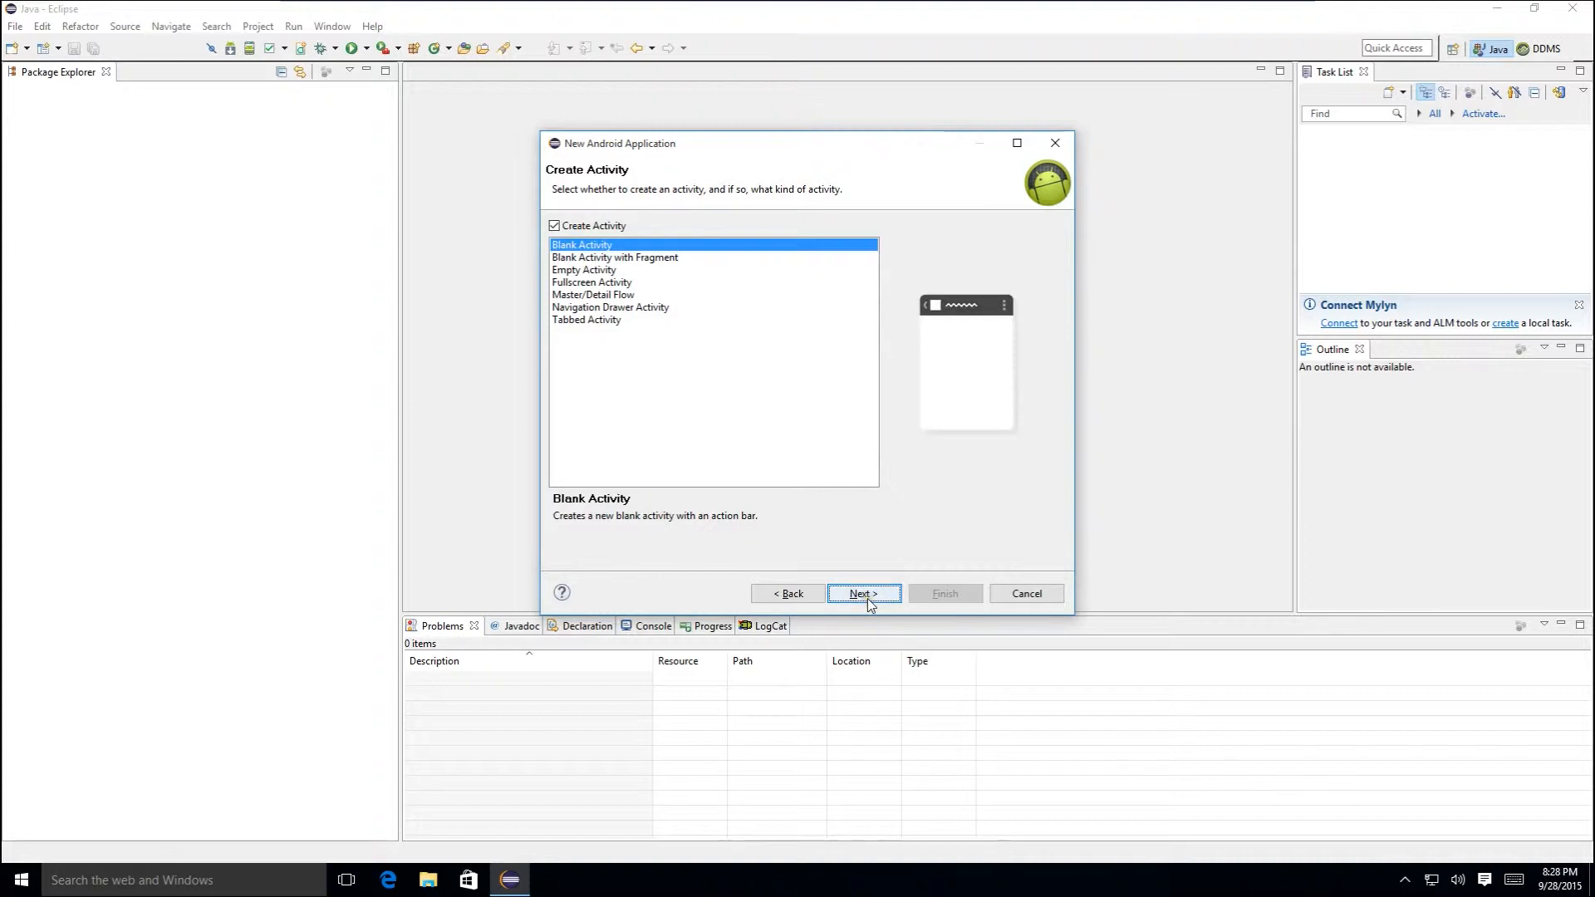
pyautogui.click(862, 593)
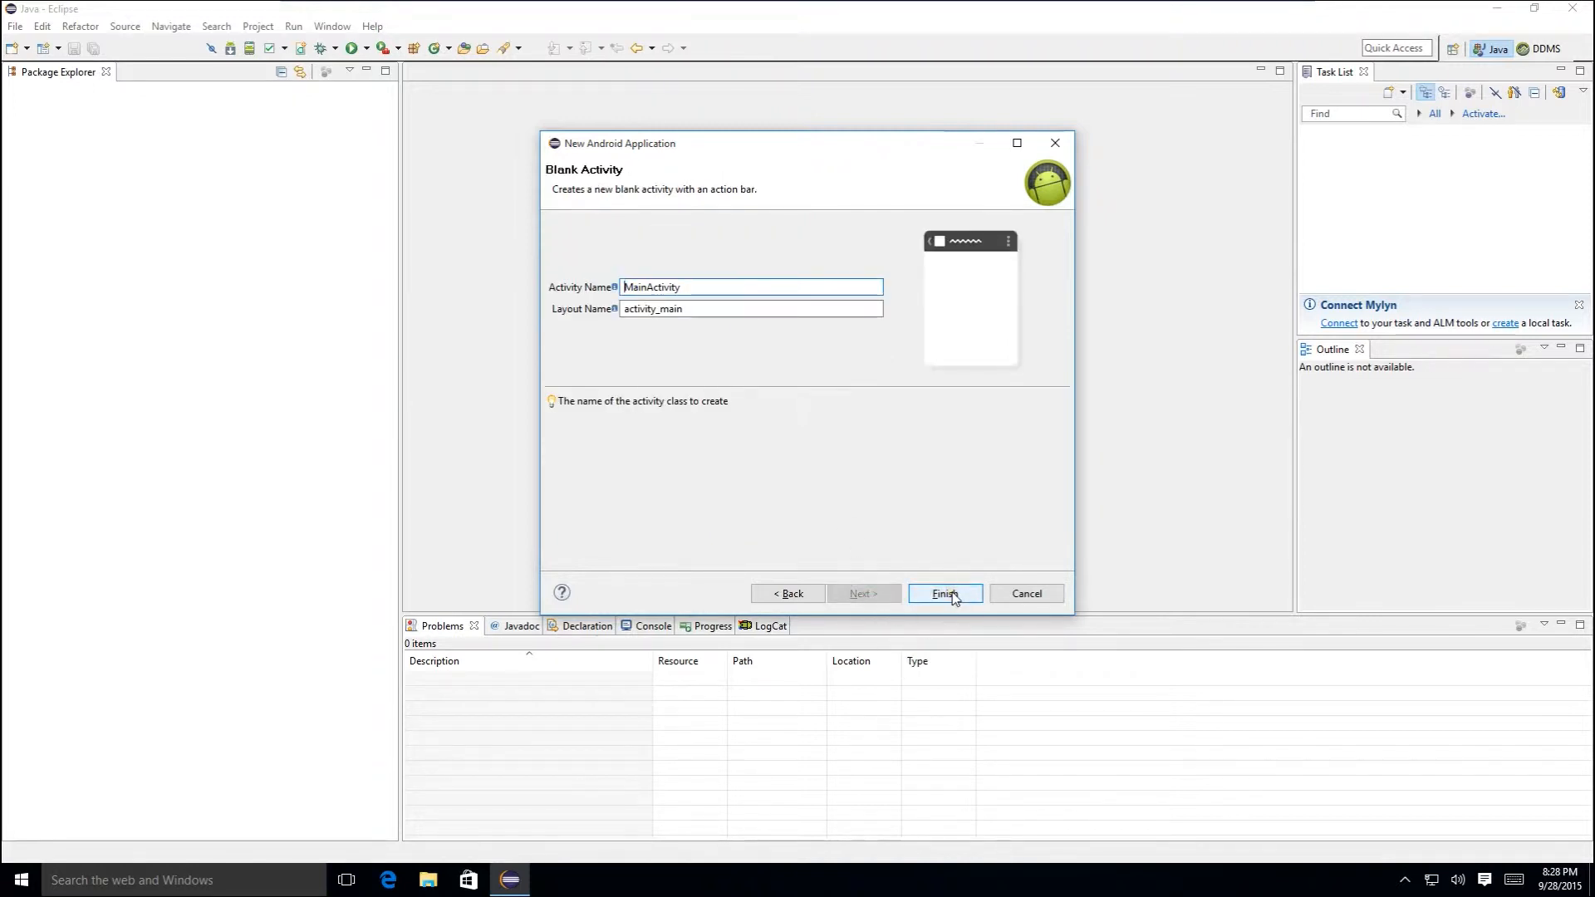
pyautogui.click(944, 593)
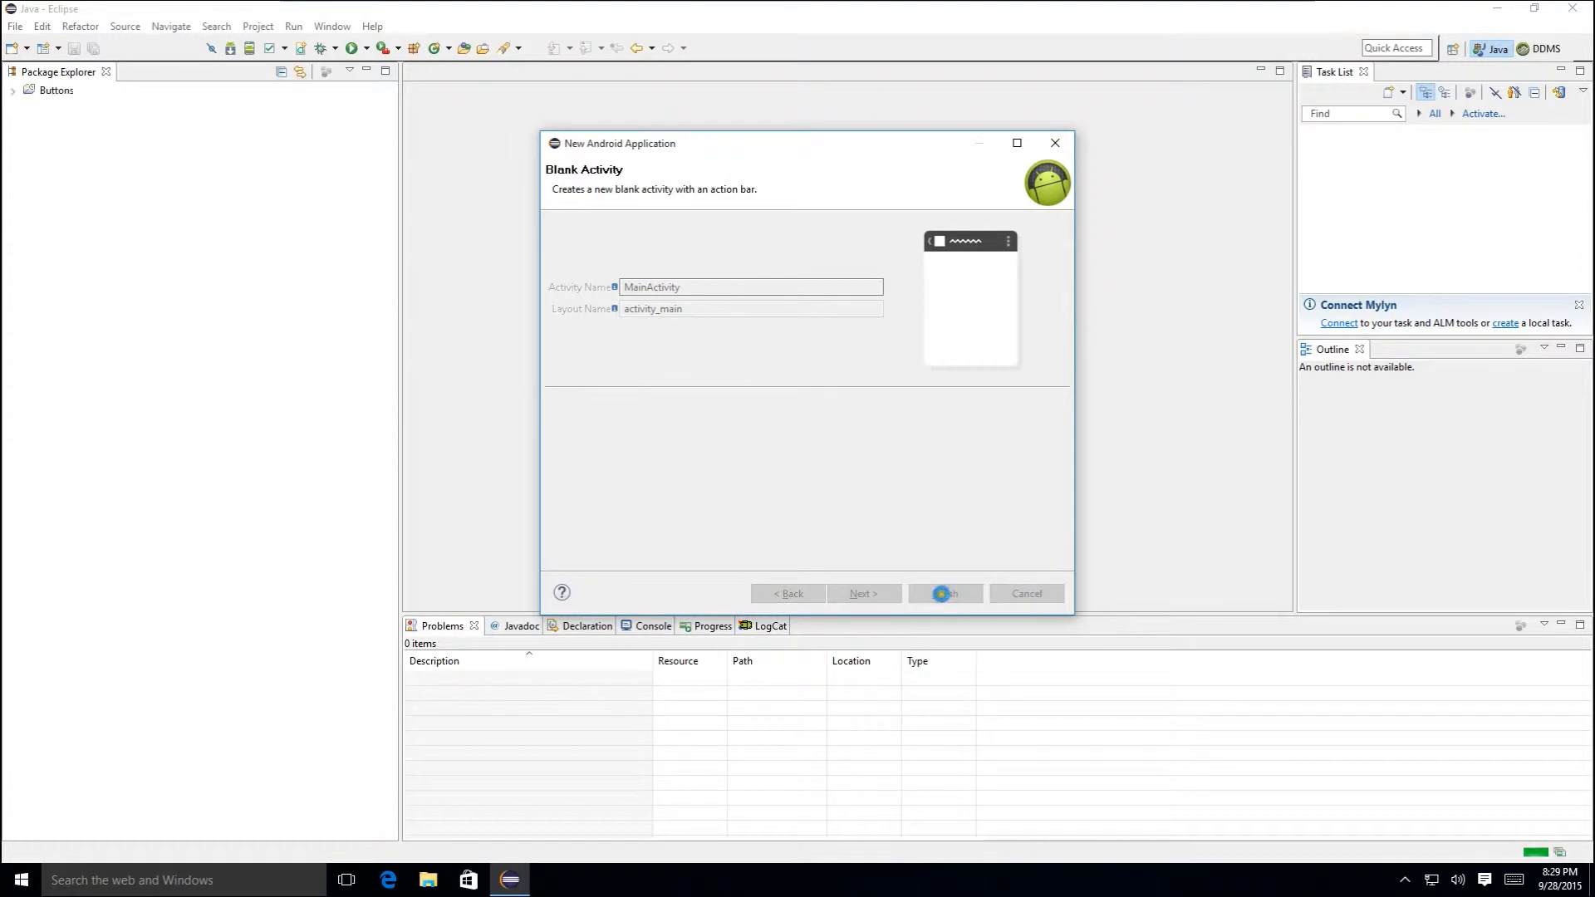
pyautogui.click(945, 593)
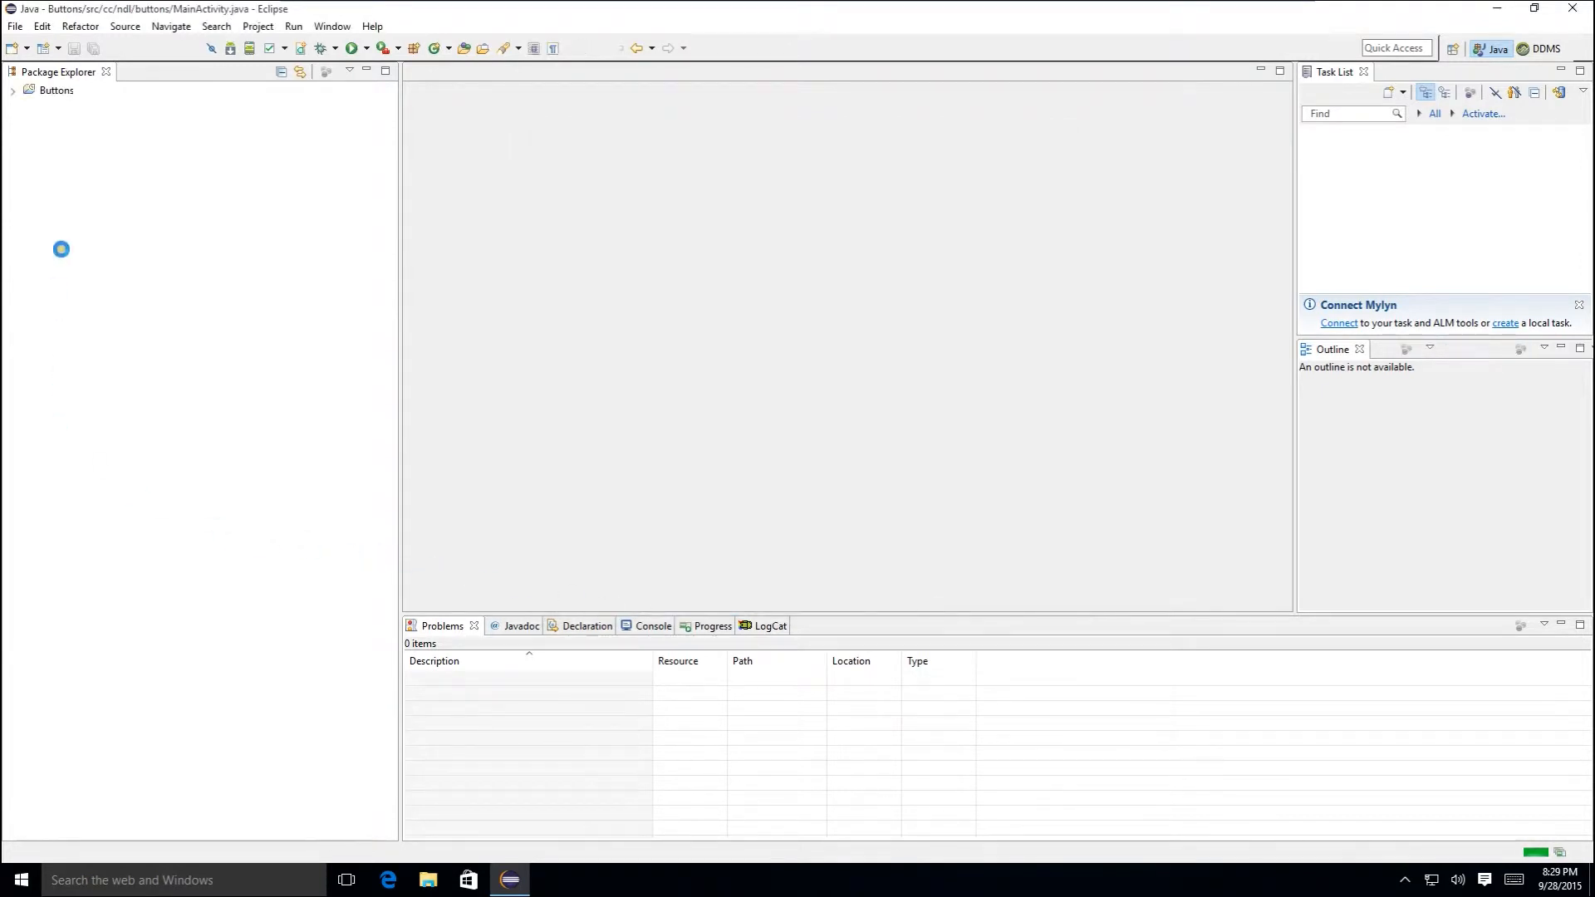
# - Show the main layout activity_main.xml as XML source
pyautogui.doubleClick(123, 314)
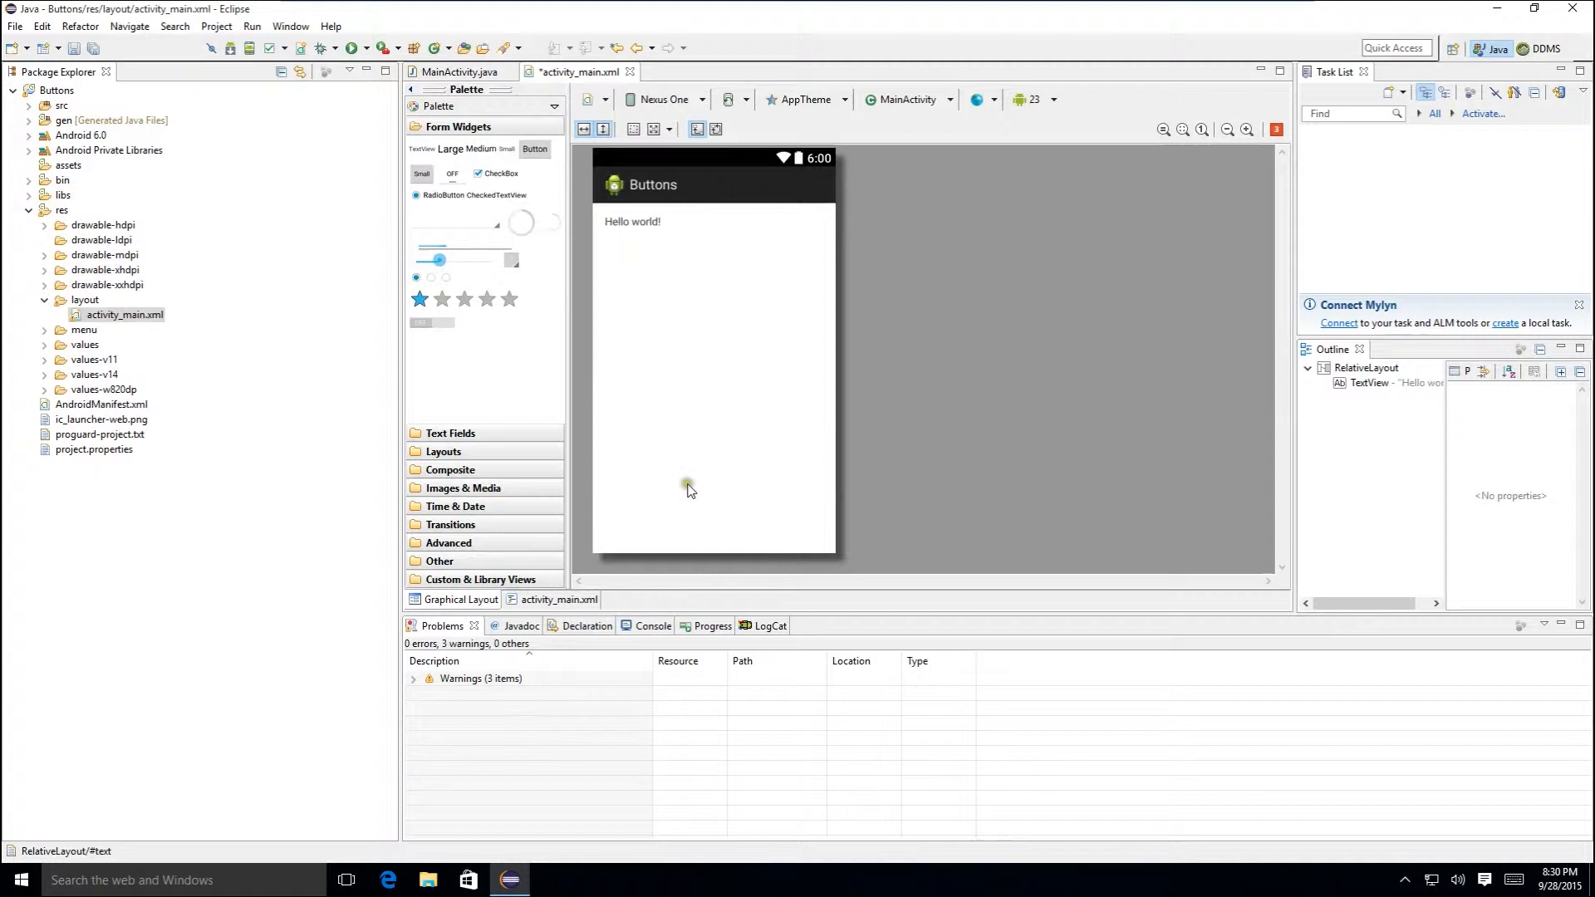
pyautogui.moveTo(720, 511)
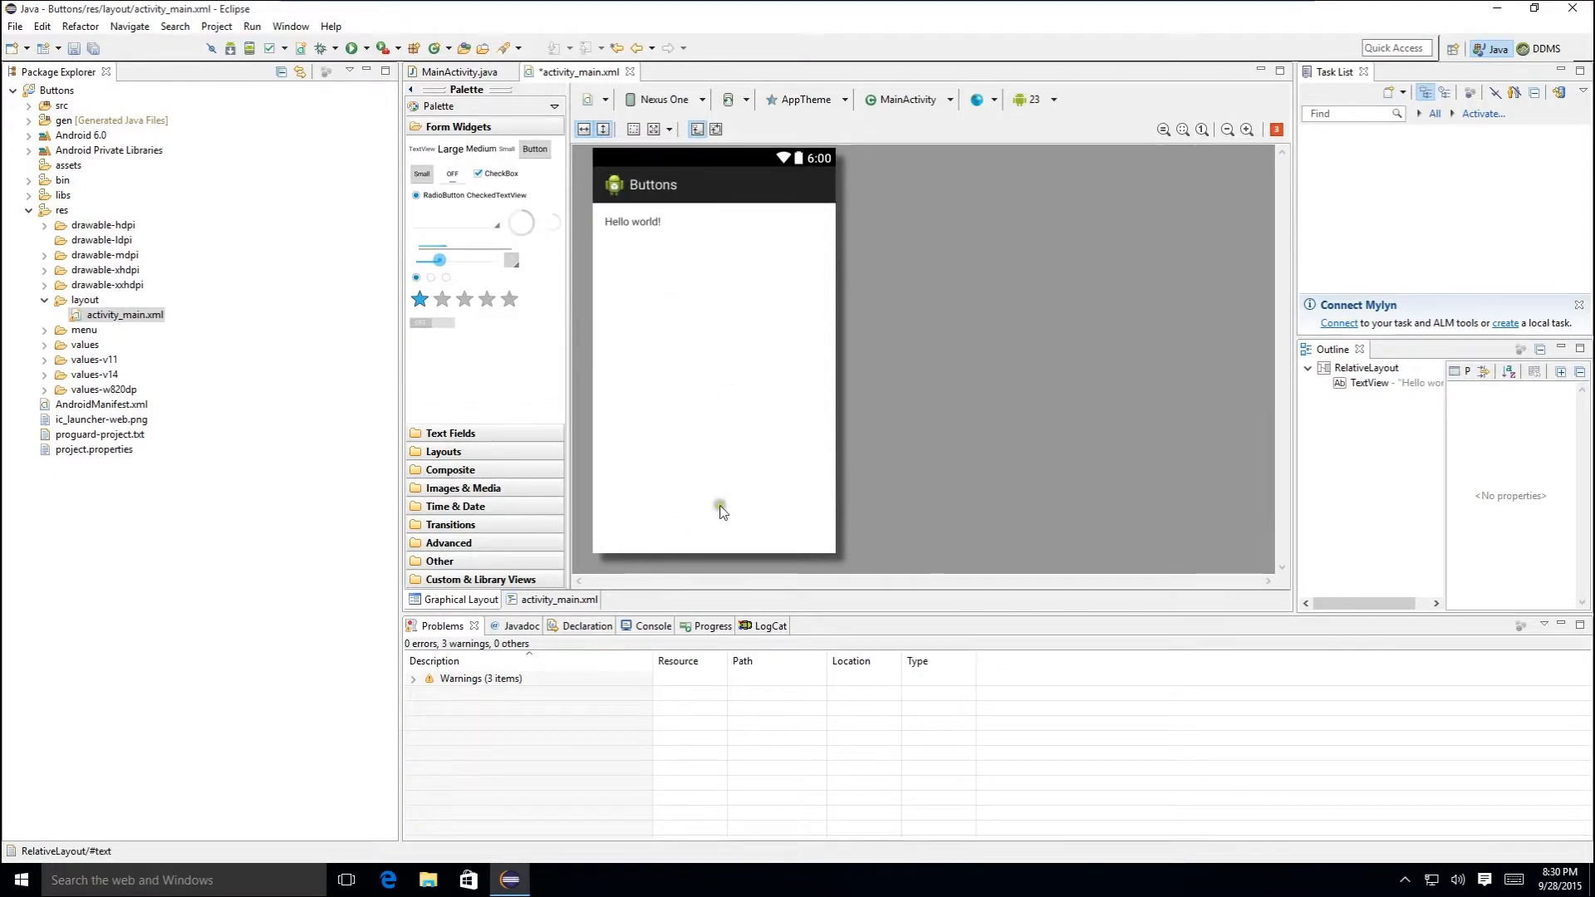
pyautogui.moveTo(635, 344)
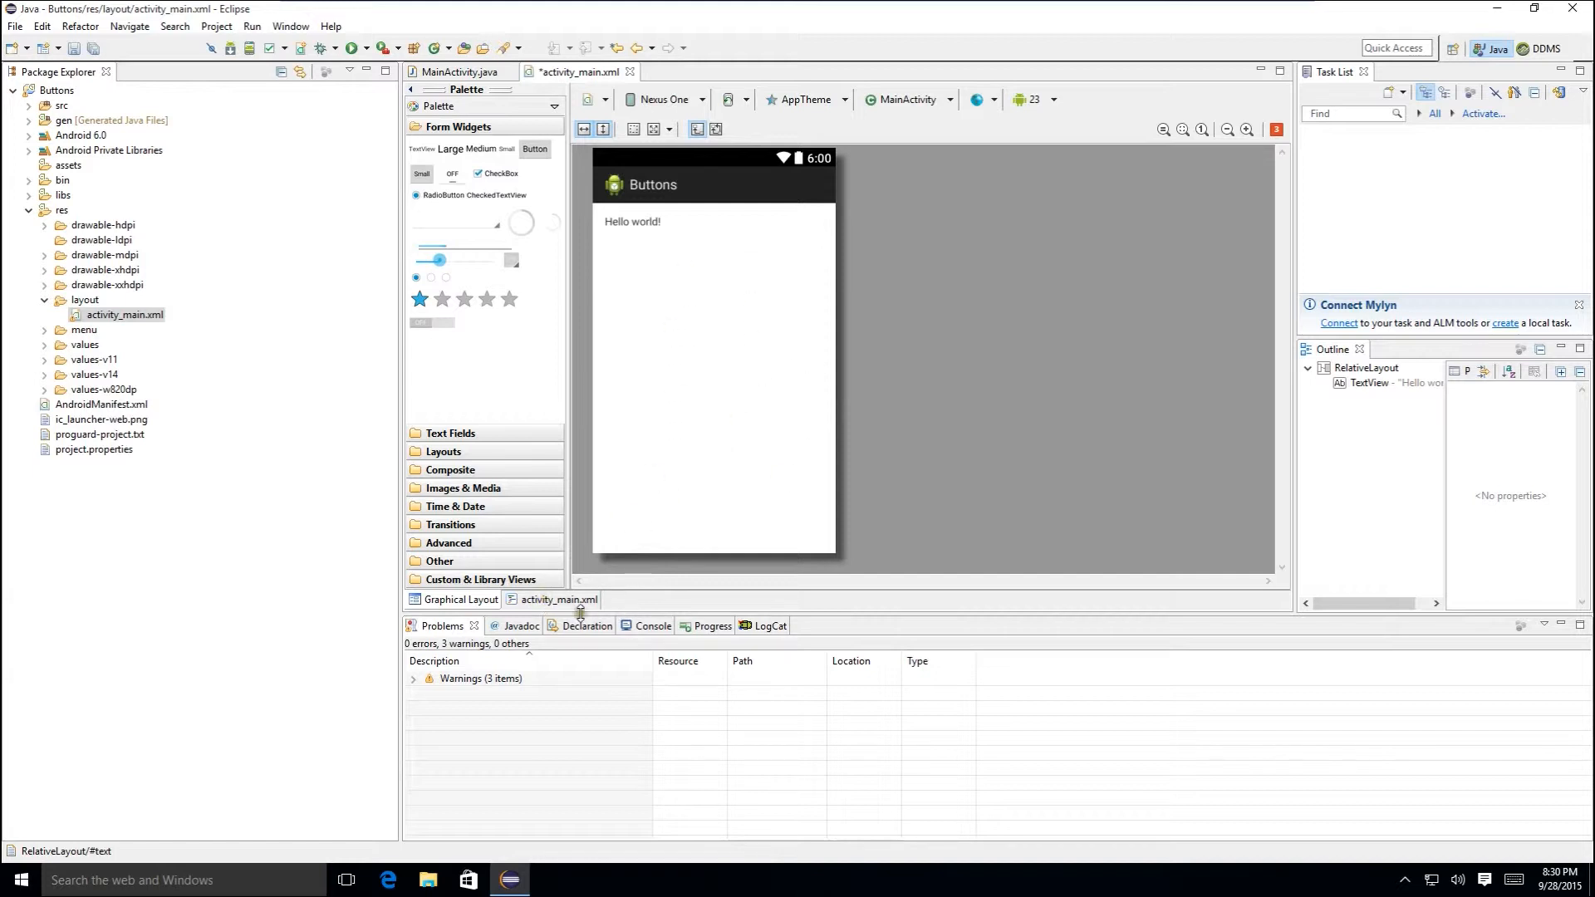
pyautogui.click(558, 600)
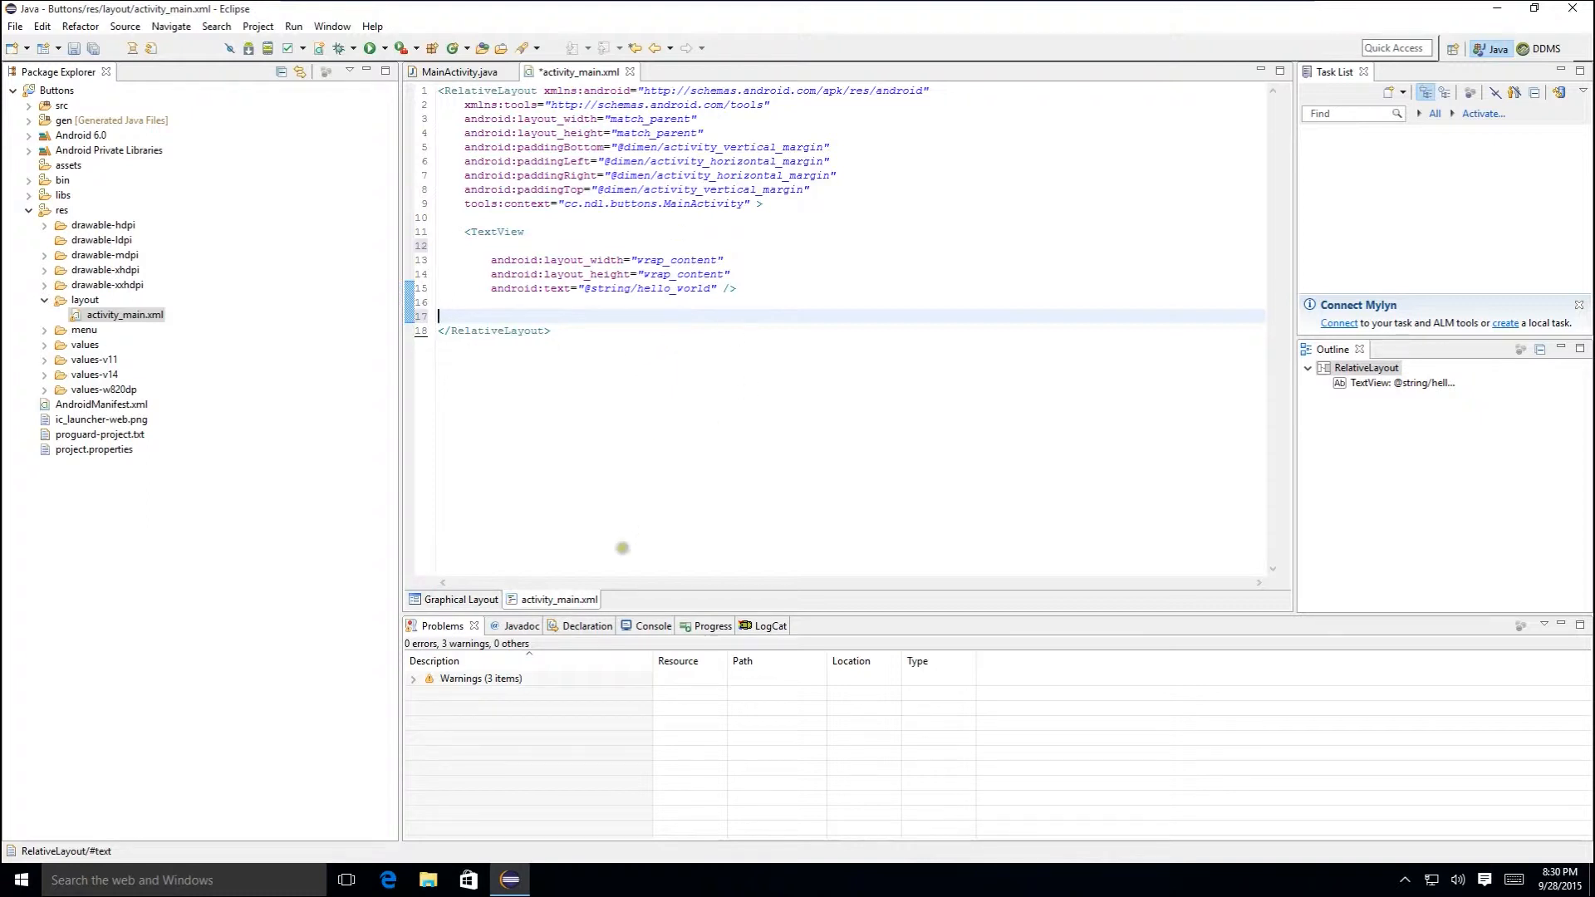
pyautogui.click(460, 600)
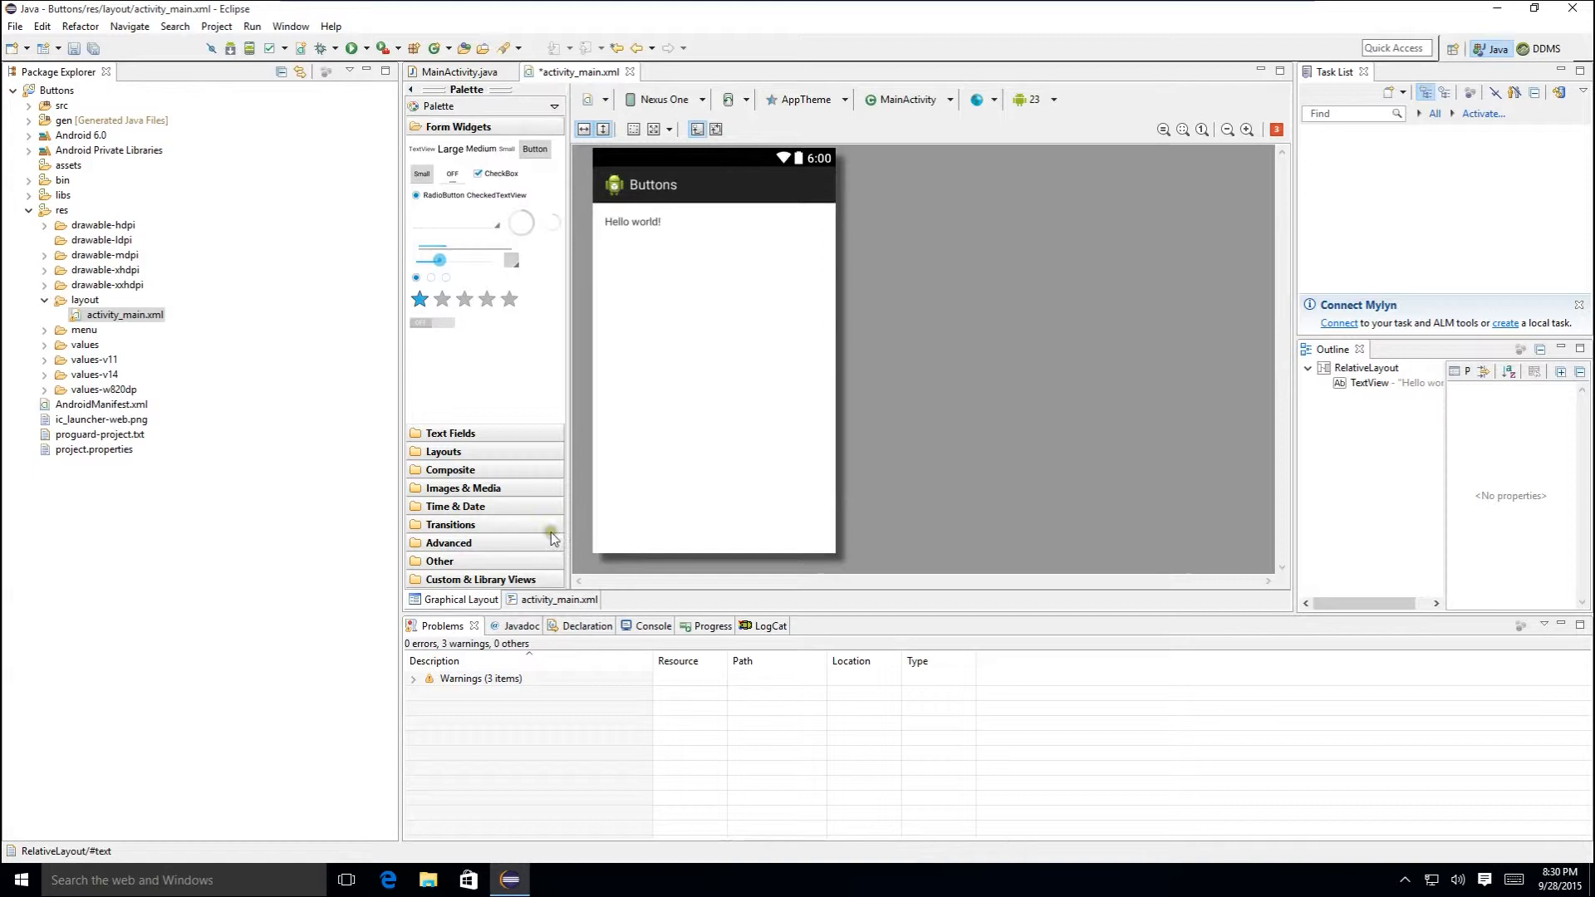
pyautogui.click(558, 600)
pyautogui.write('android')
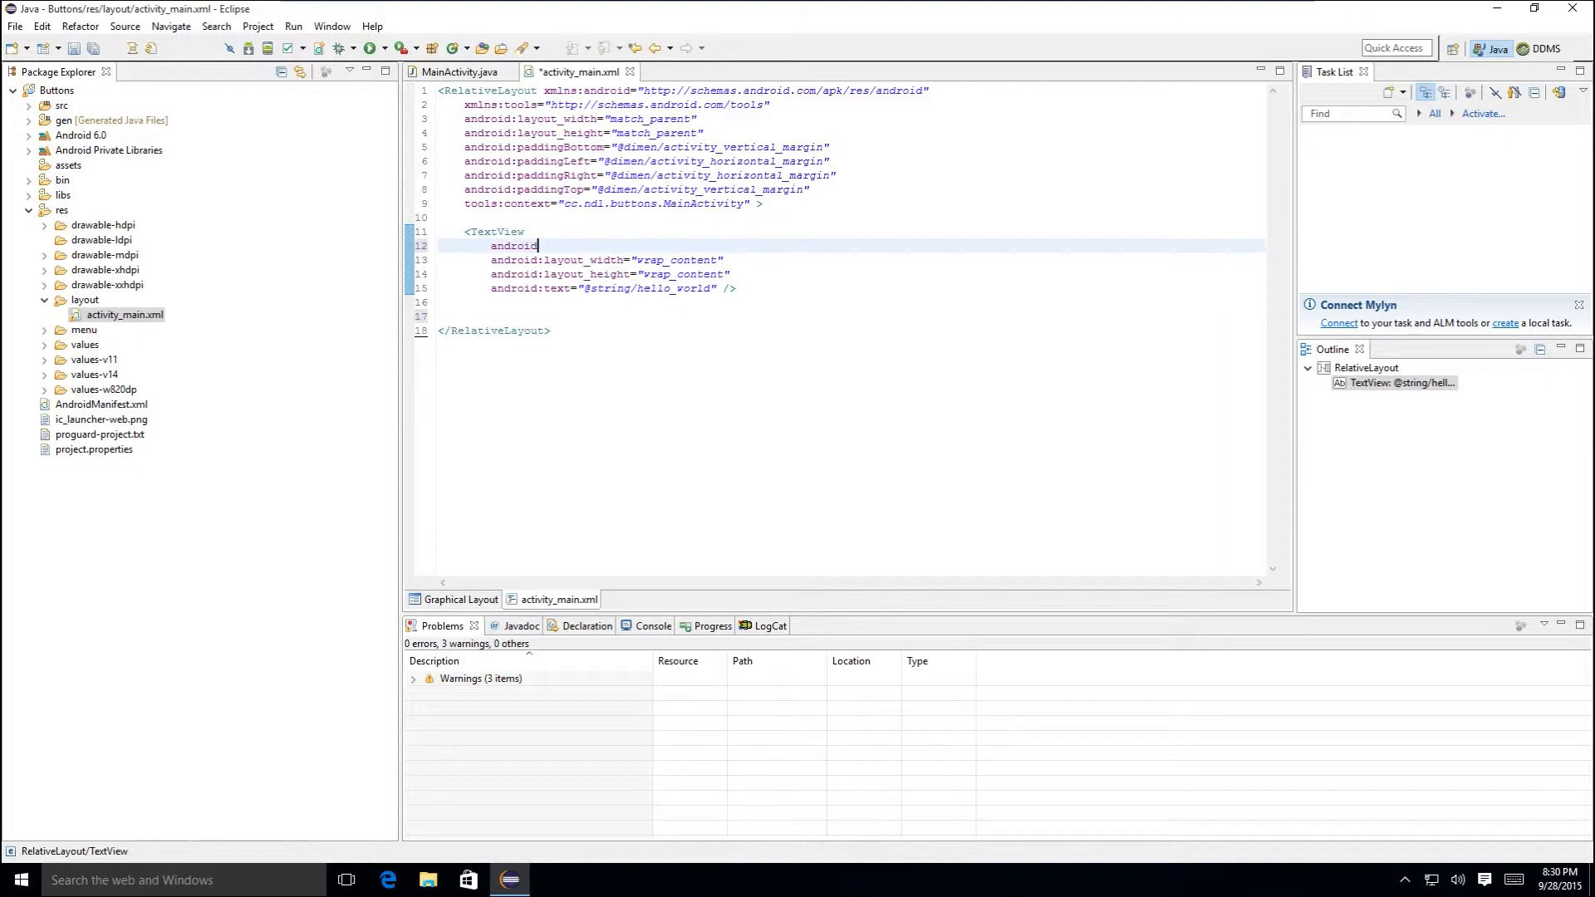
# - Add android:id="@+id/txtMessage" to the Hello world TextView
pyautogui.write(':id="')
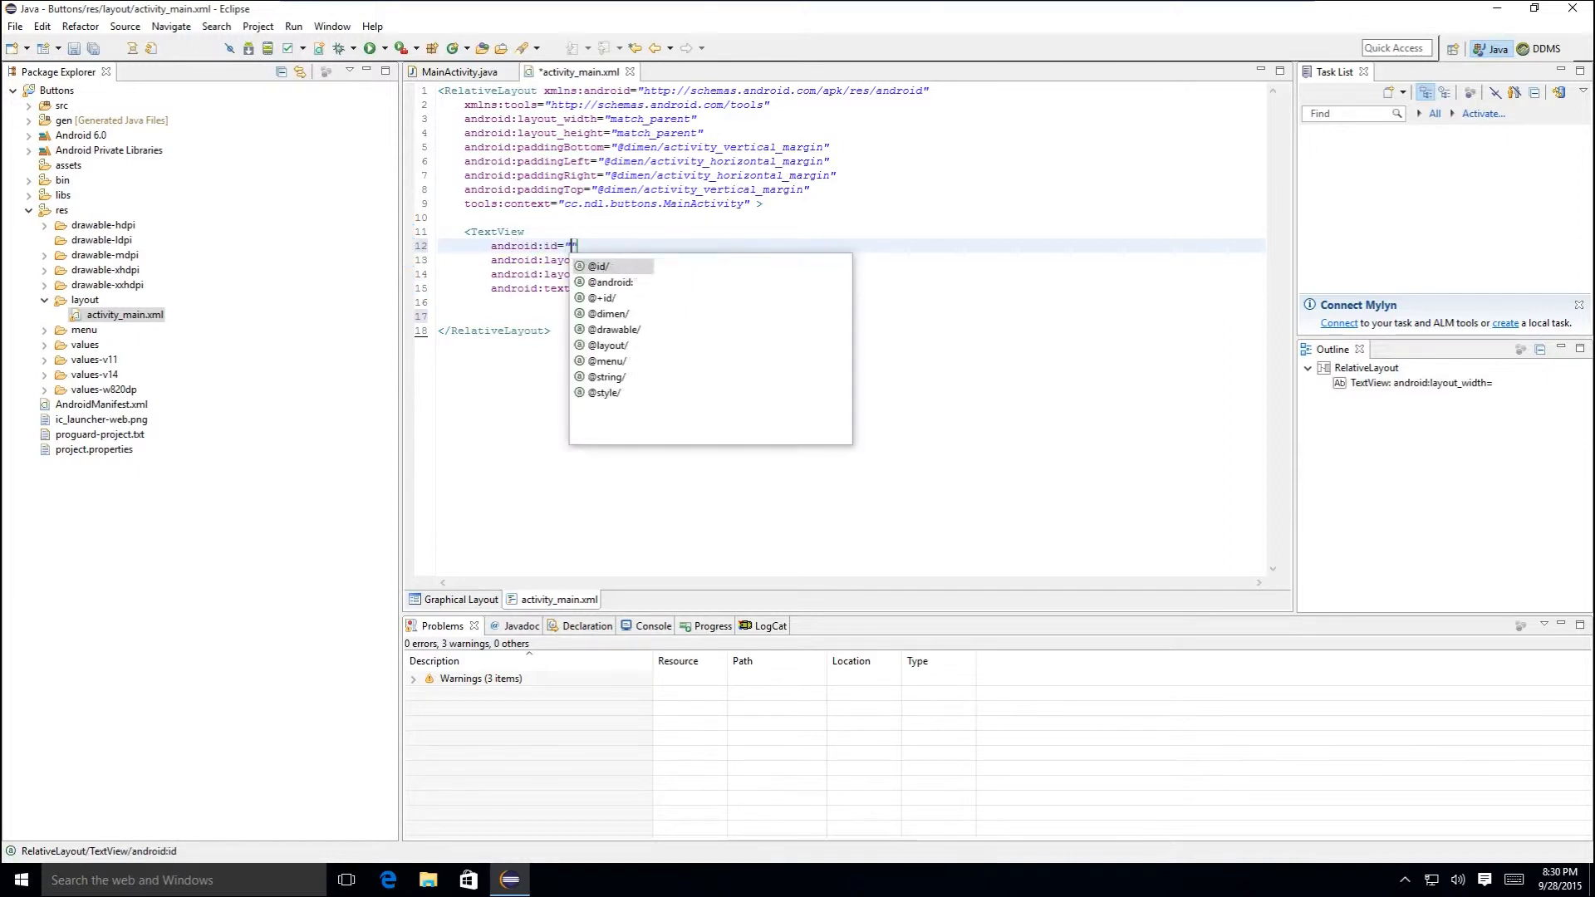
pyautogui.click(601, 297)
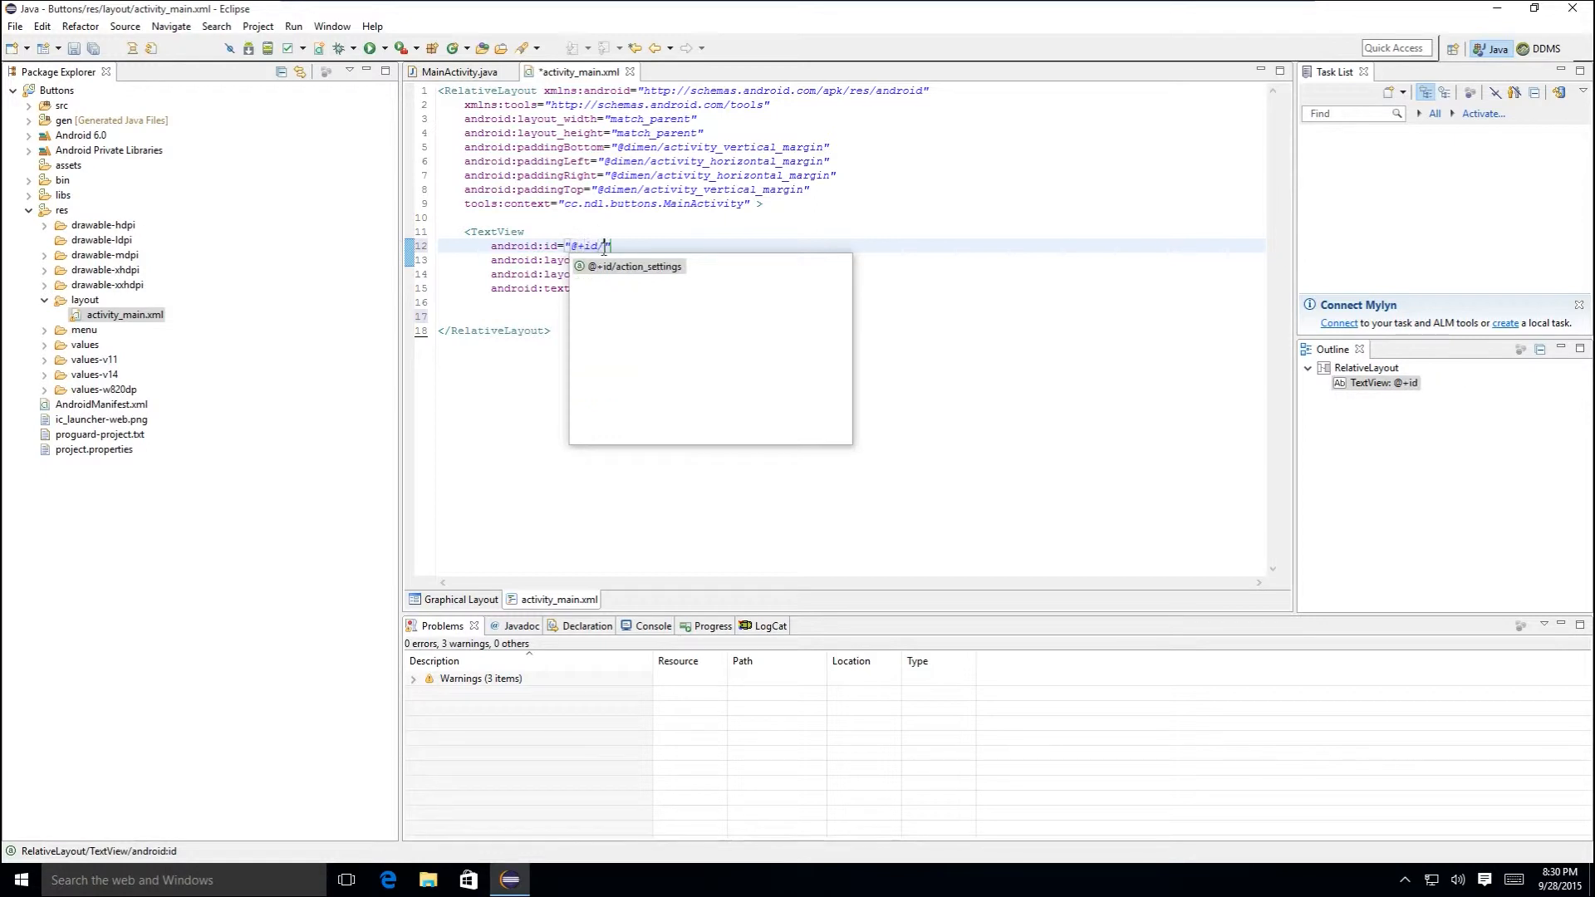
pyautogui.write('btbn')
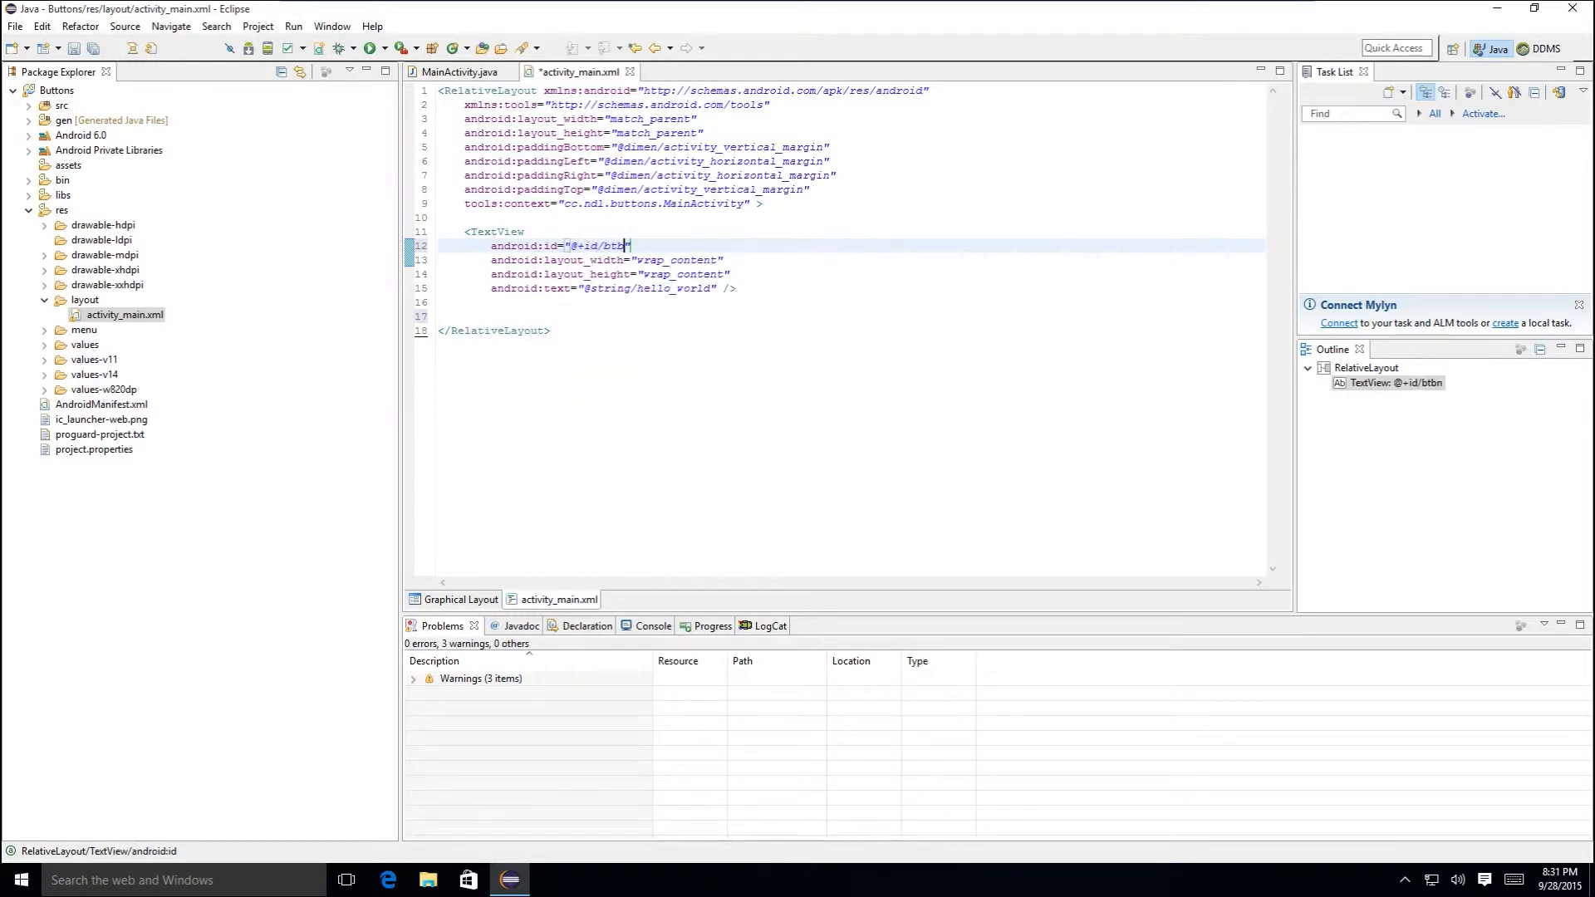
pyautogui.write('txtMessage')
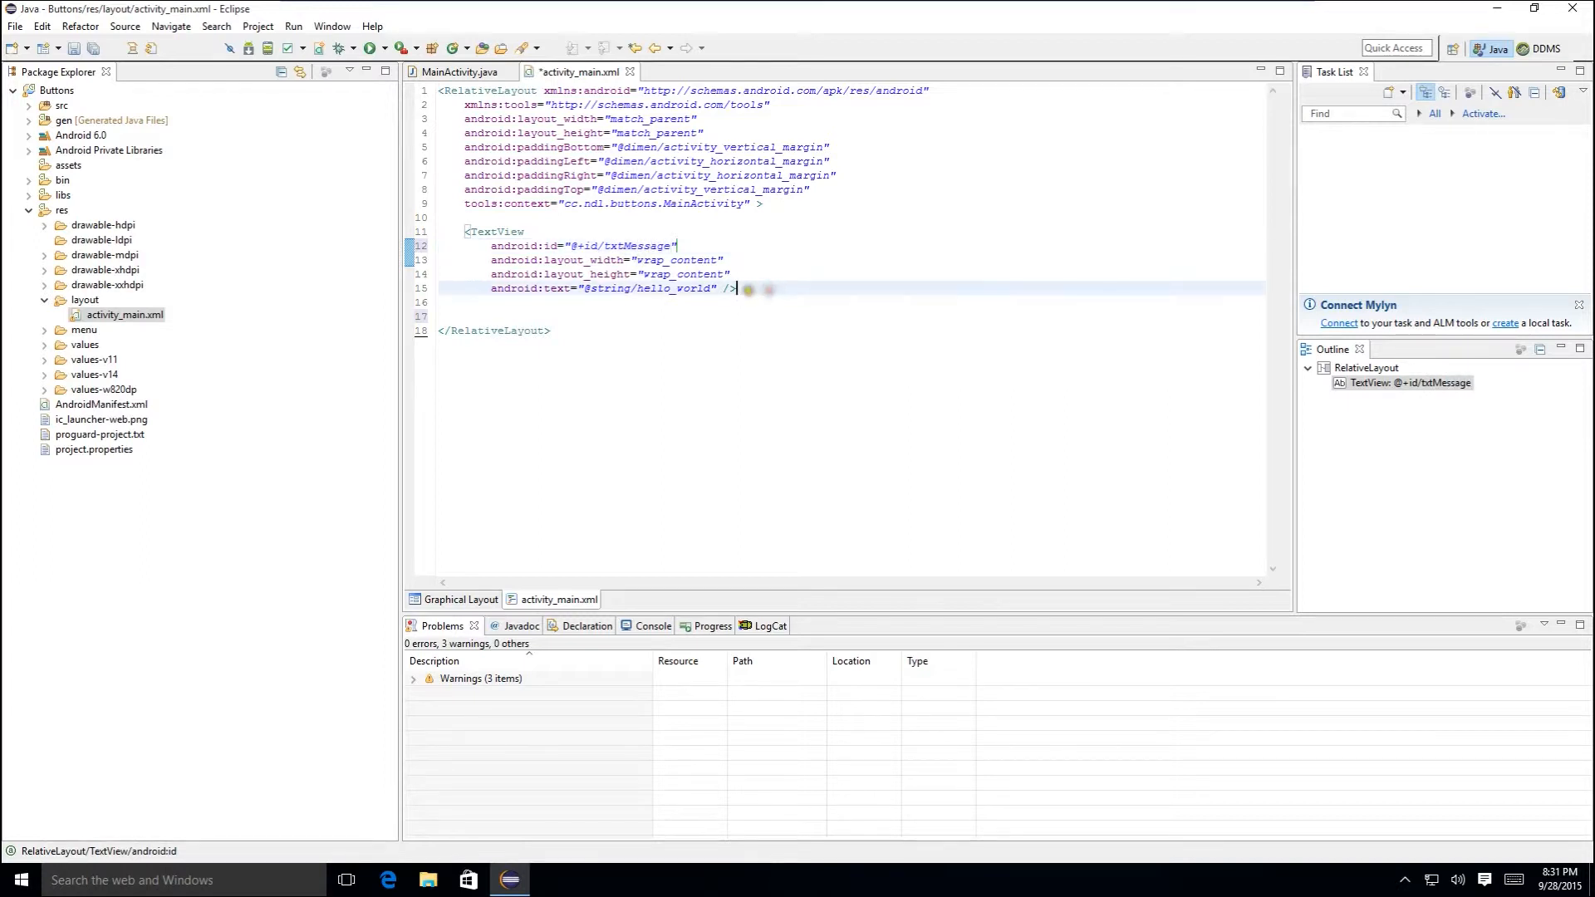
pyautogui.click(460, 600)
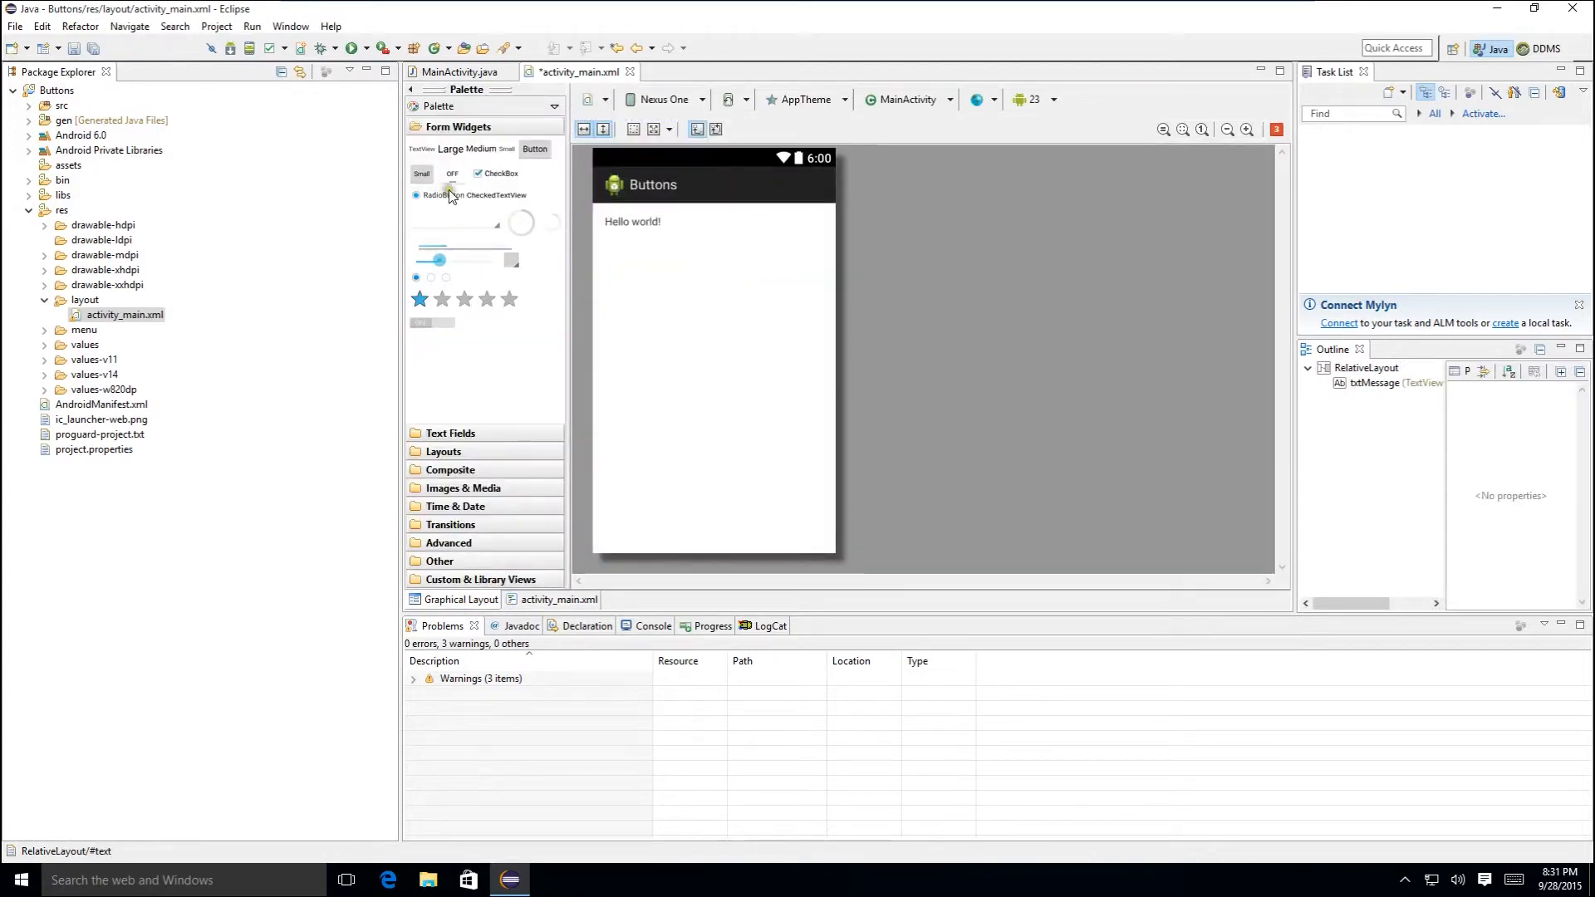
pyautogui.moveTo(534, 150)
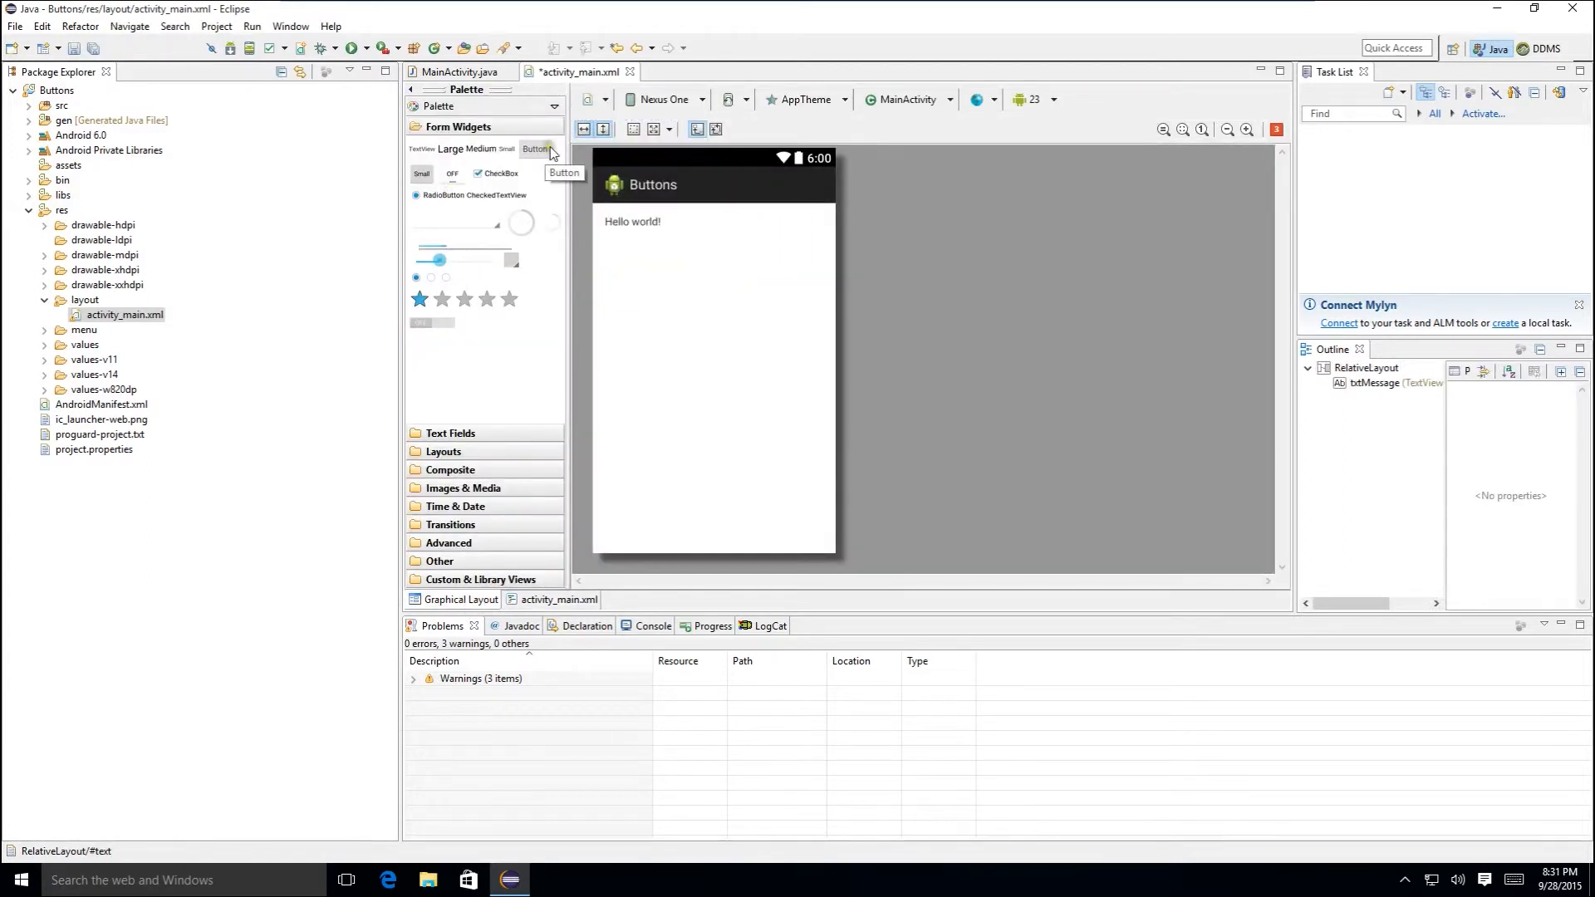
pyautogui.moveTo(545, 156)
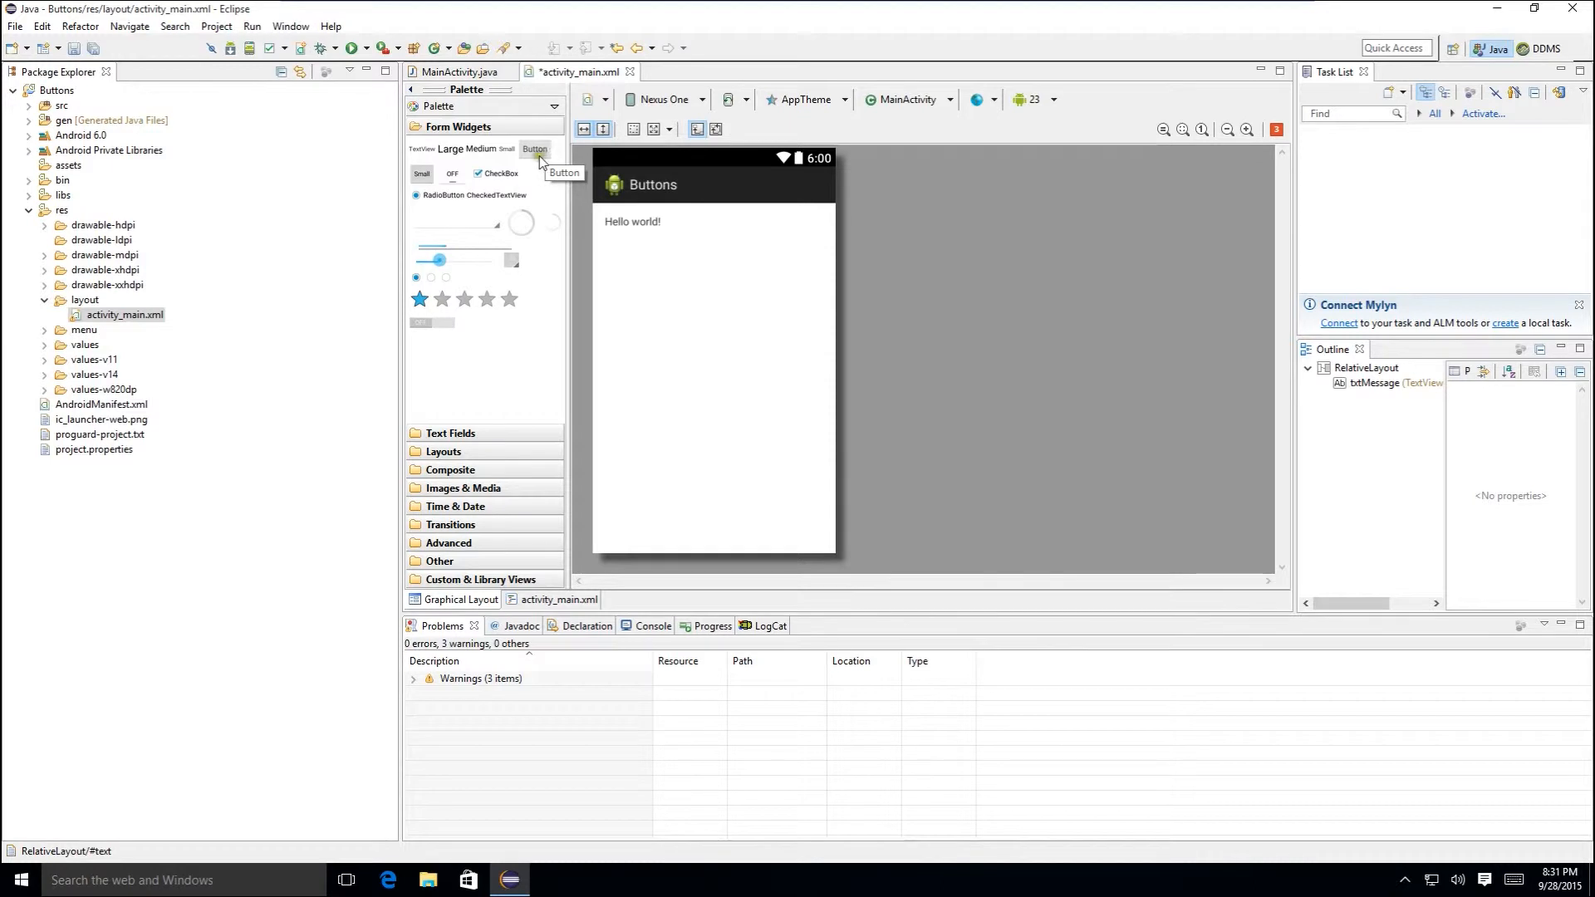
# - Drop a Button at the bottom centre of the layout and view its generated XML
pyautogui.moveTo(533, 150); pyautogui.dragTo(636, 274)
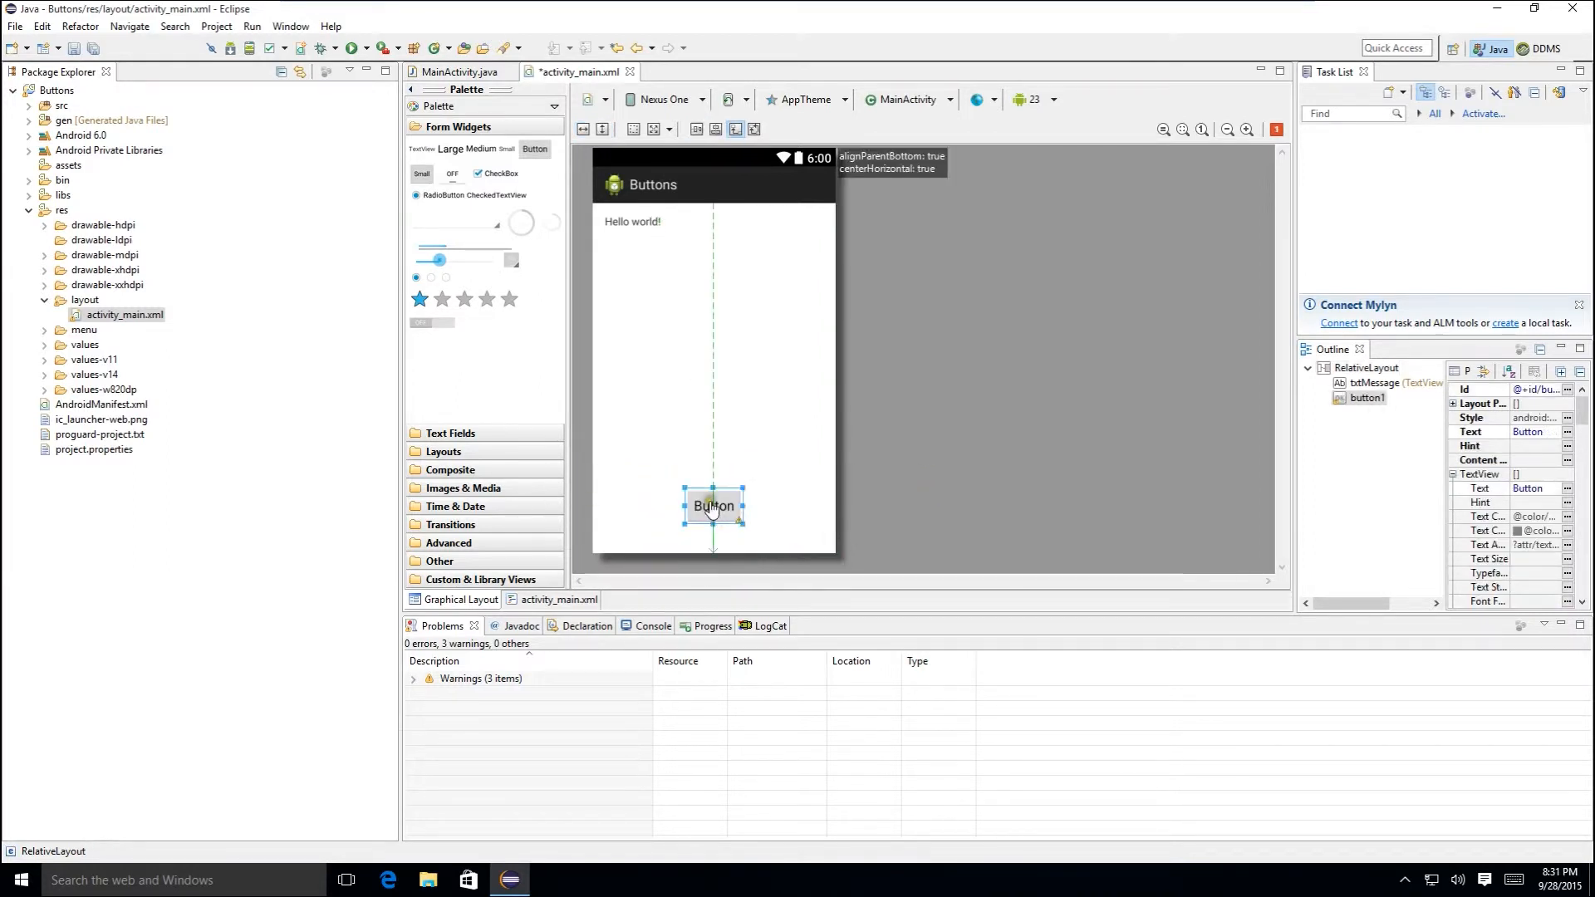
pyautogui.click(560, 600)
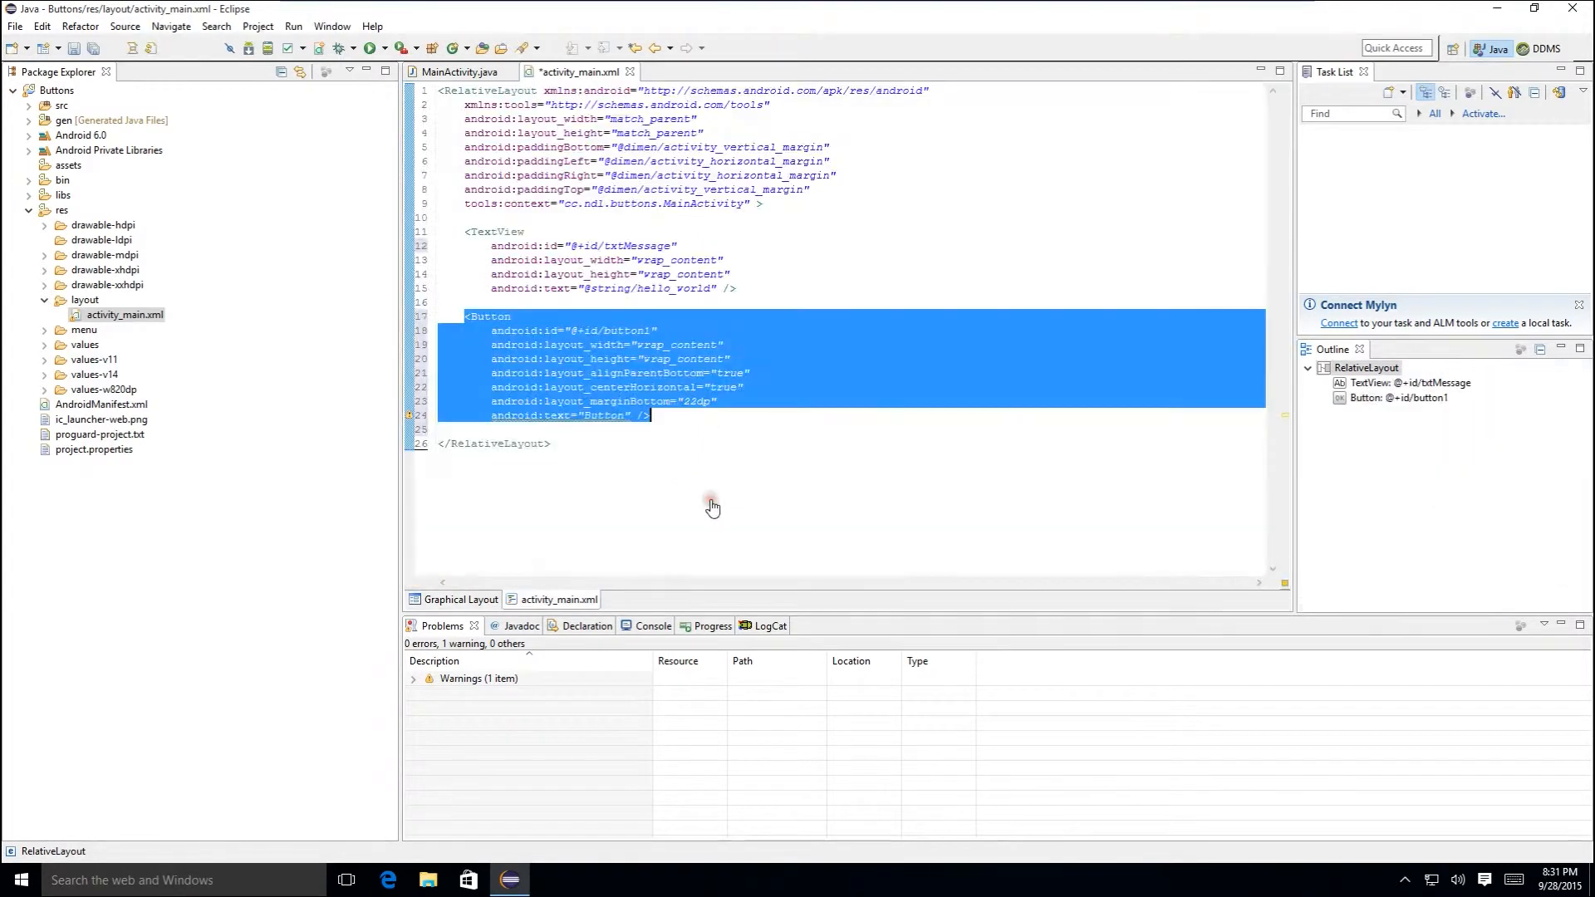
# - Change the button's id from button1 to btnClear
pyautogui.click(657, 329)
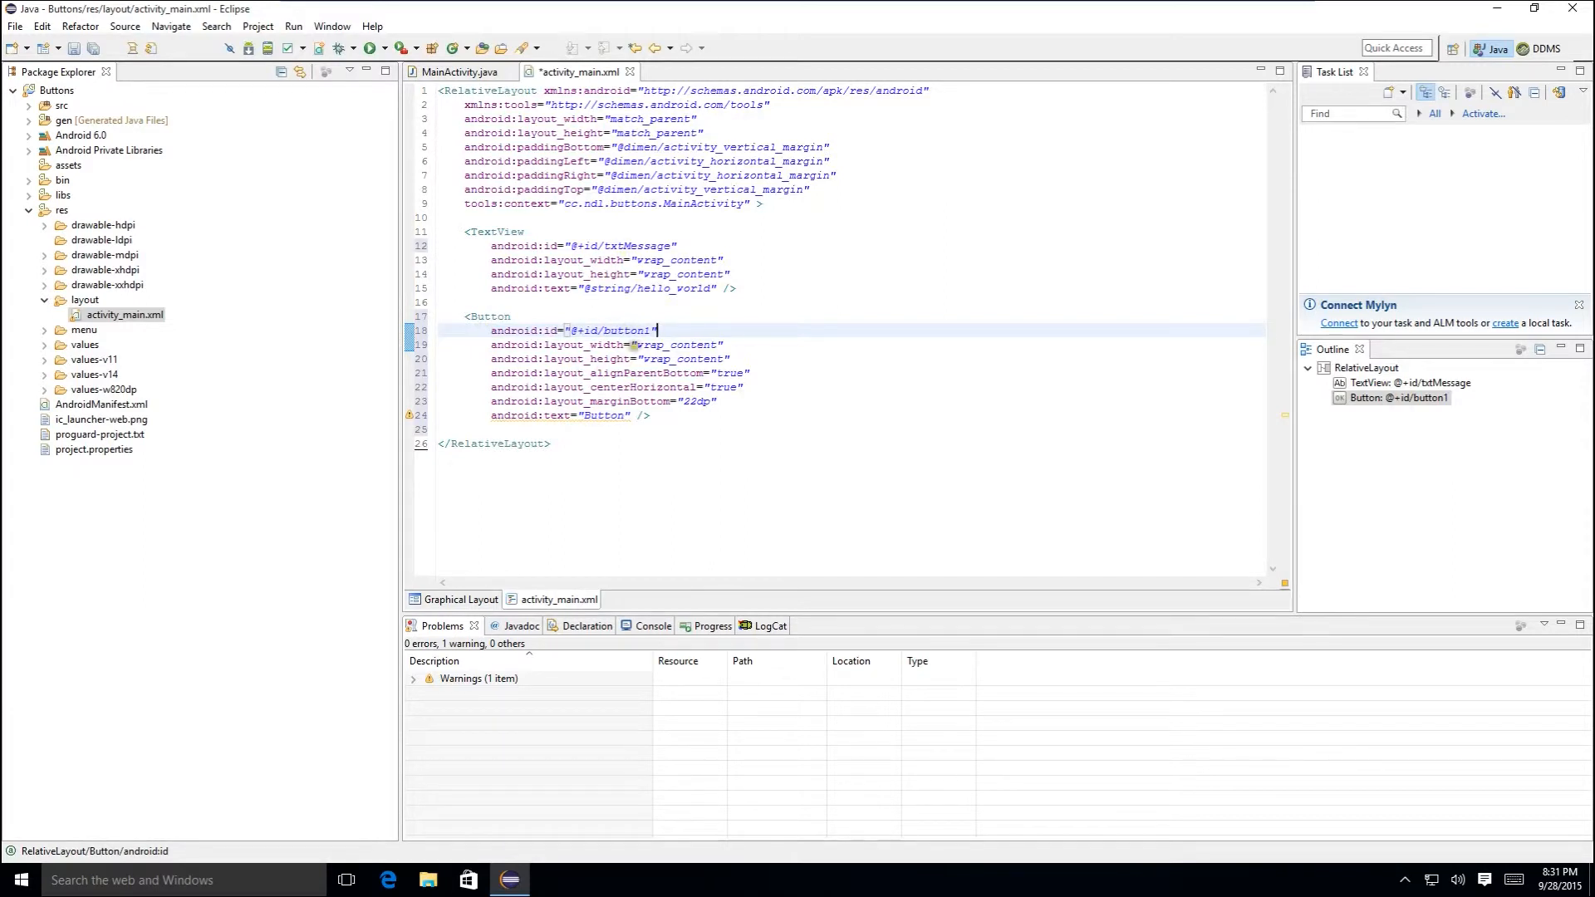
pyautogui.doubleClick(625, 329)
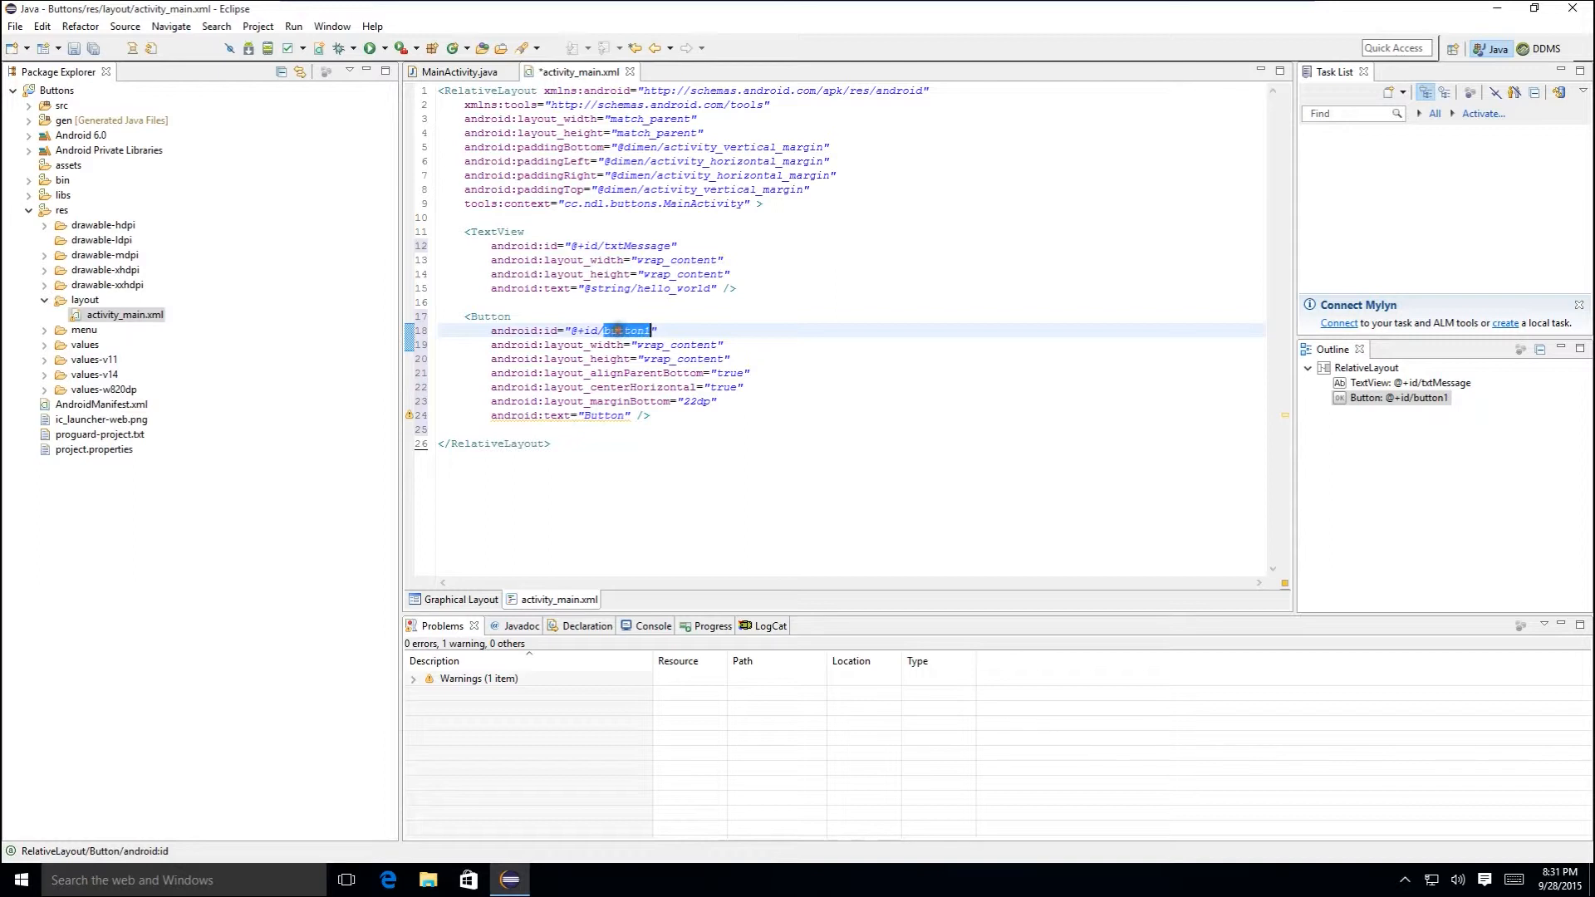
pyautogui.write('btn')
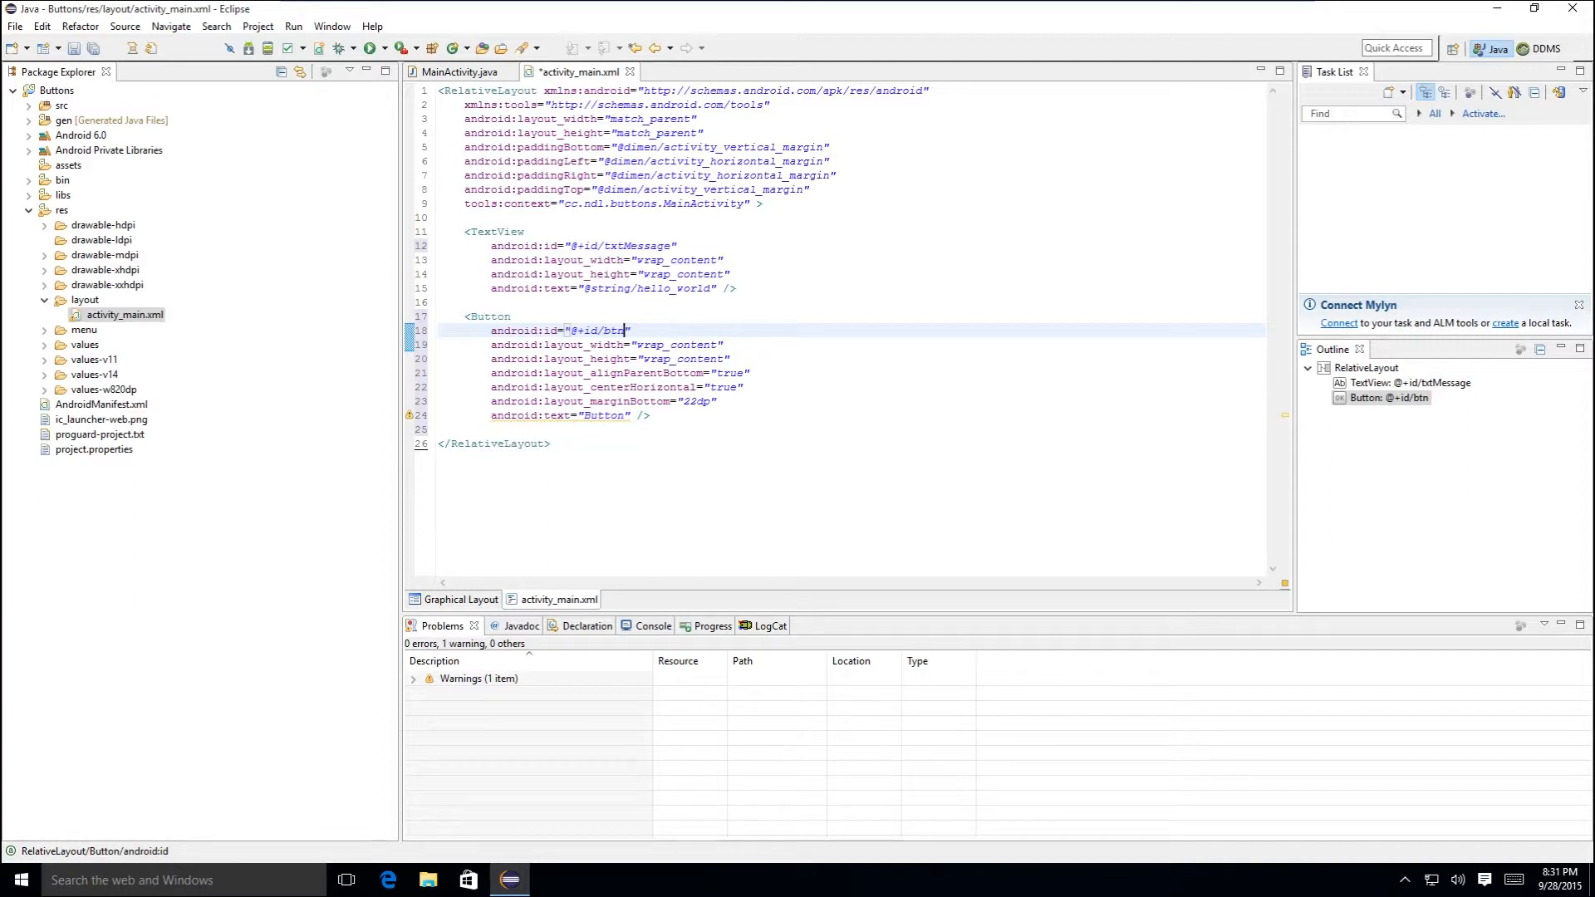
pyautogui.write('R')
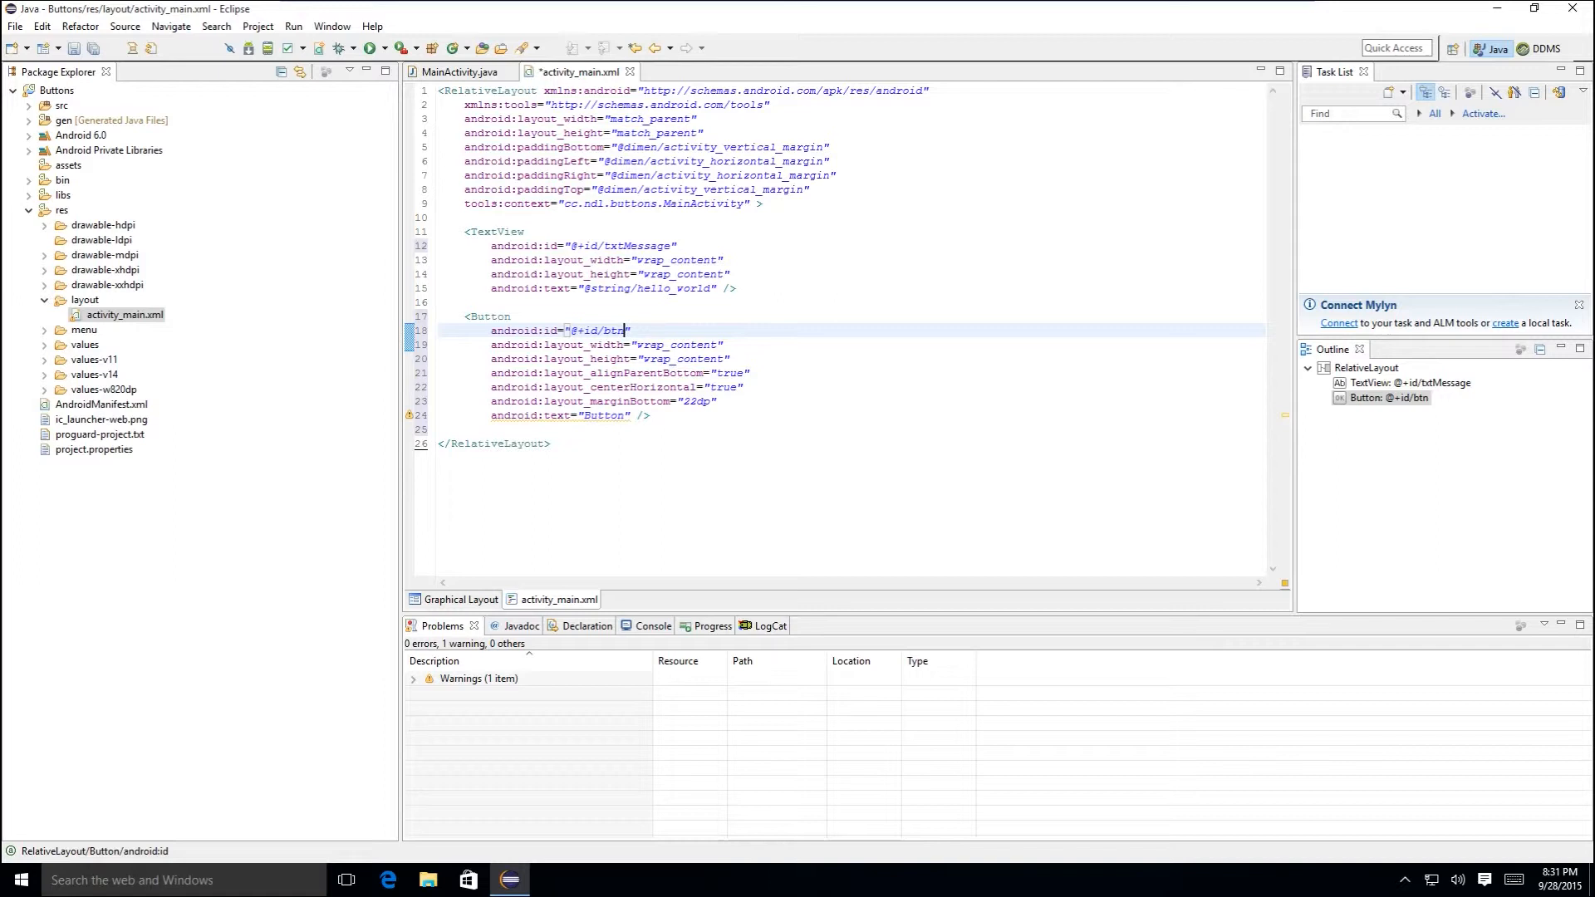
pyautogui.write('Clear')
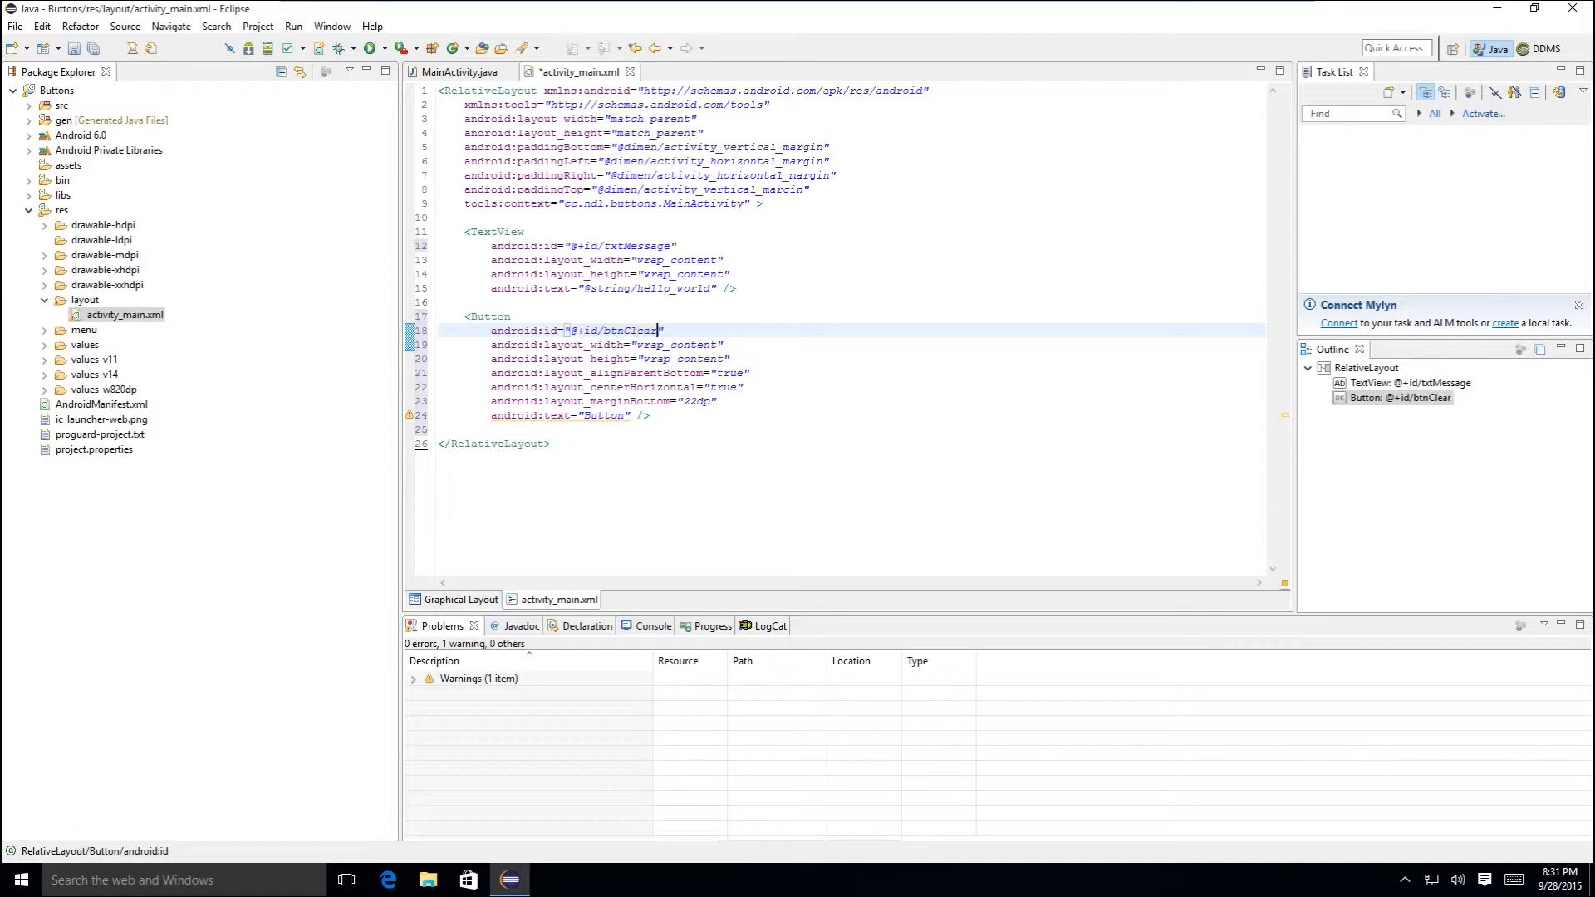
# - Set the button's label to Clear and confirm it in the graphical layout preview
pyautogui.doubleClick(600, 416)
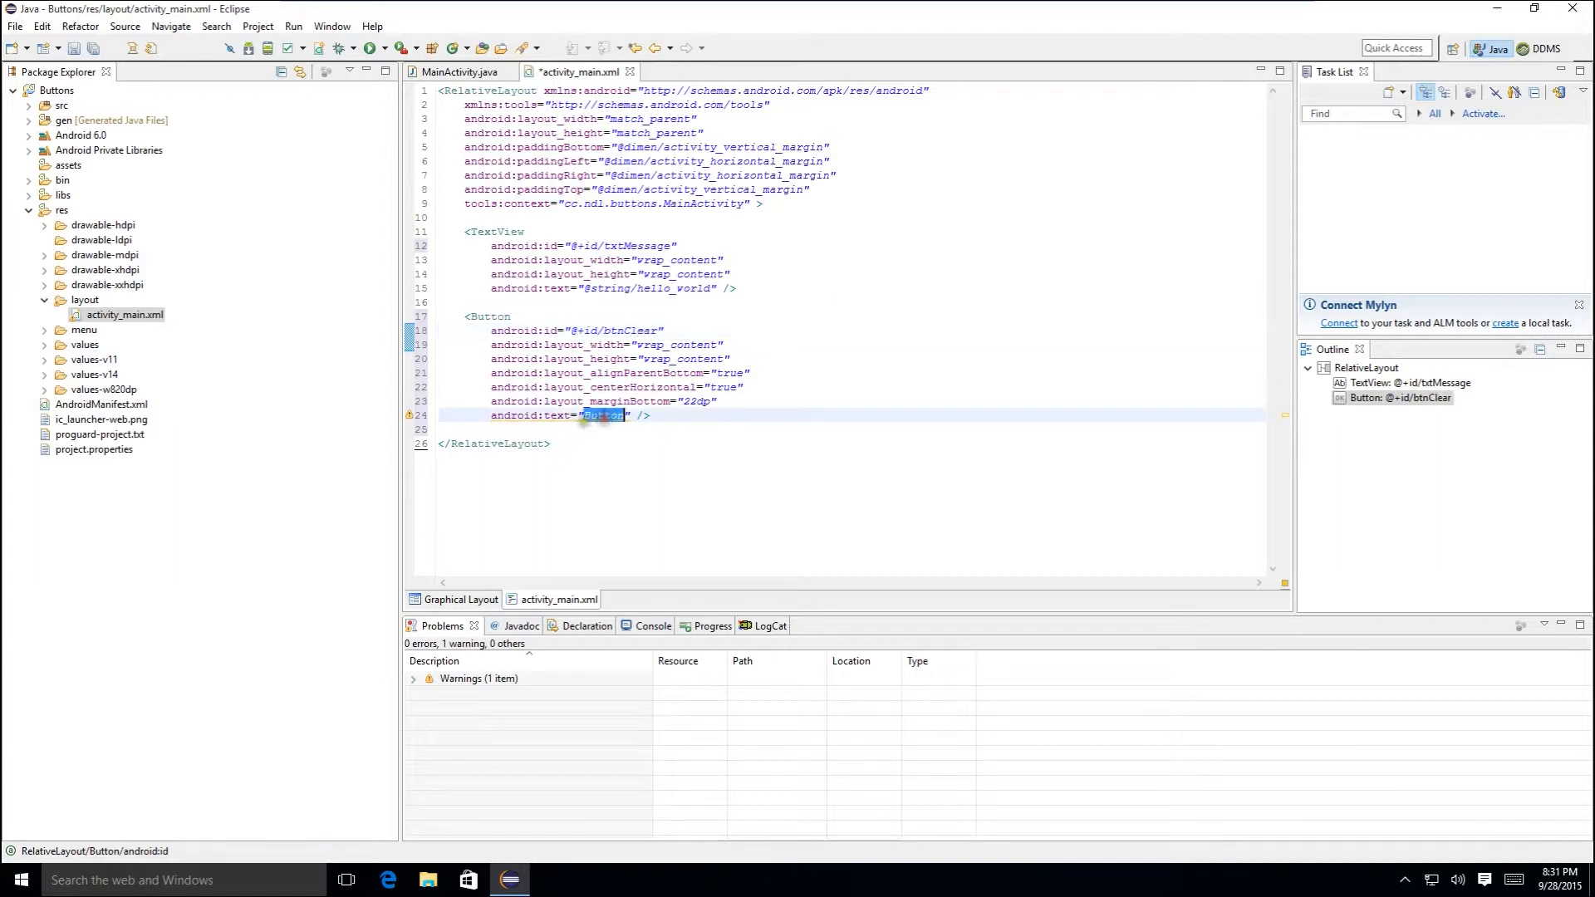
pyautogui.write('Clear')
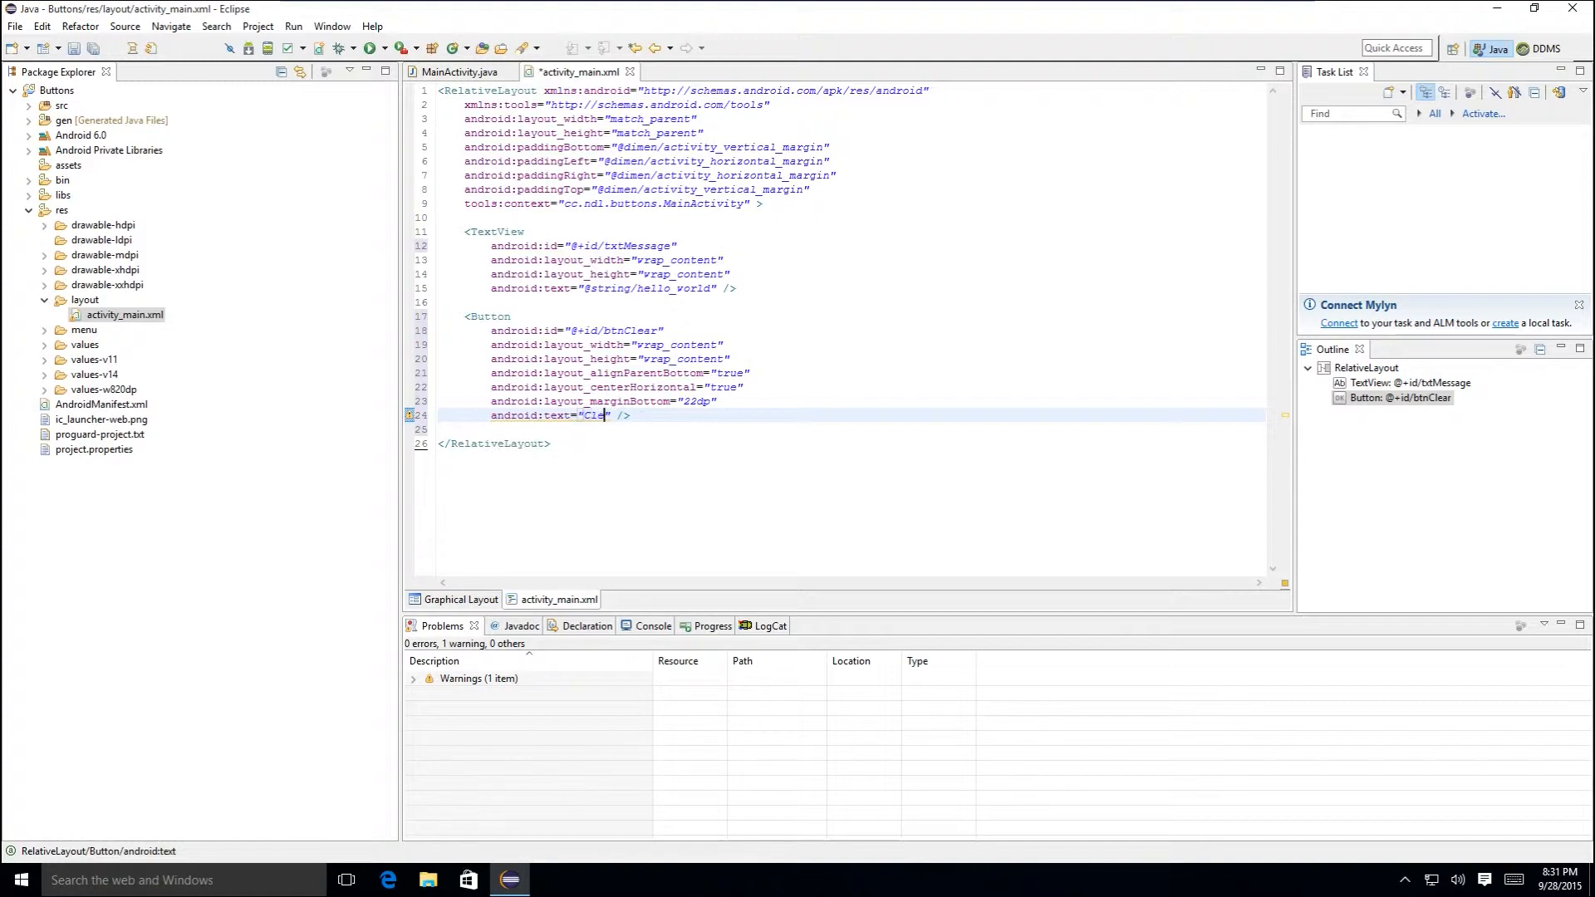
pyautogui.write('r')
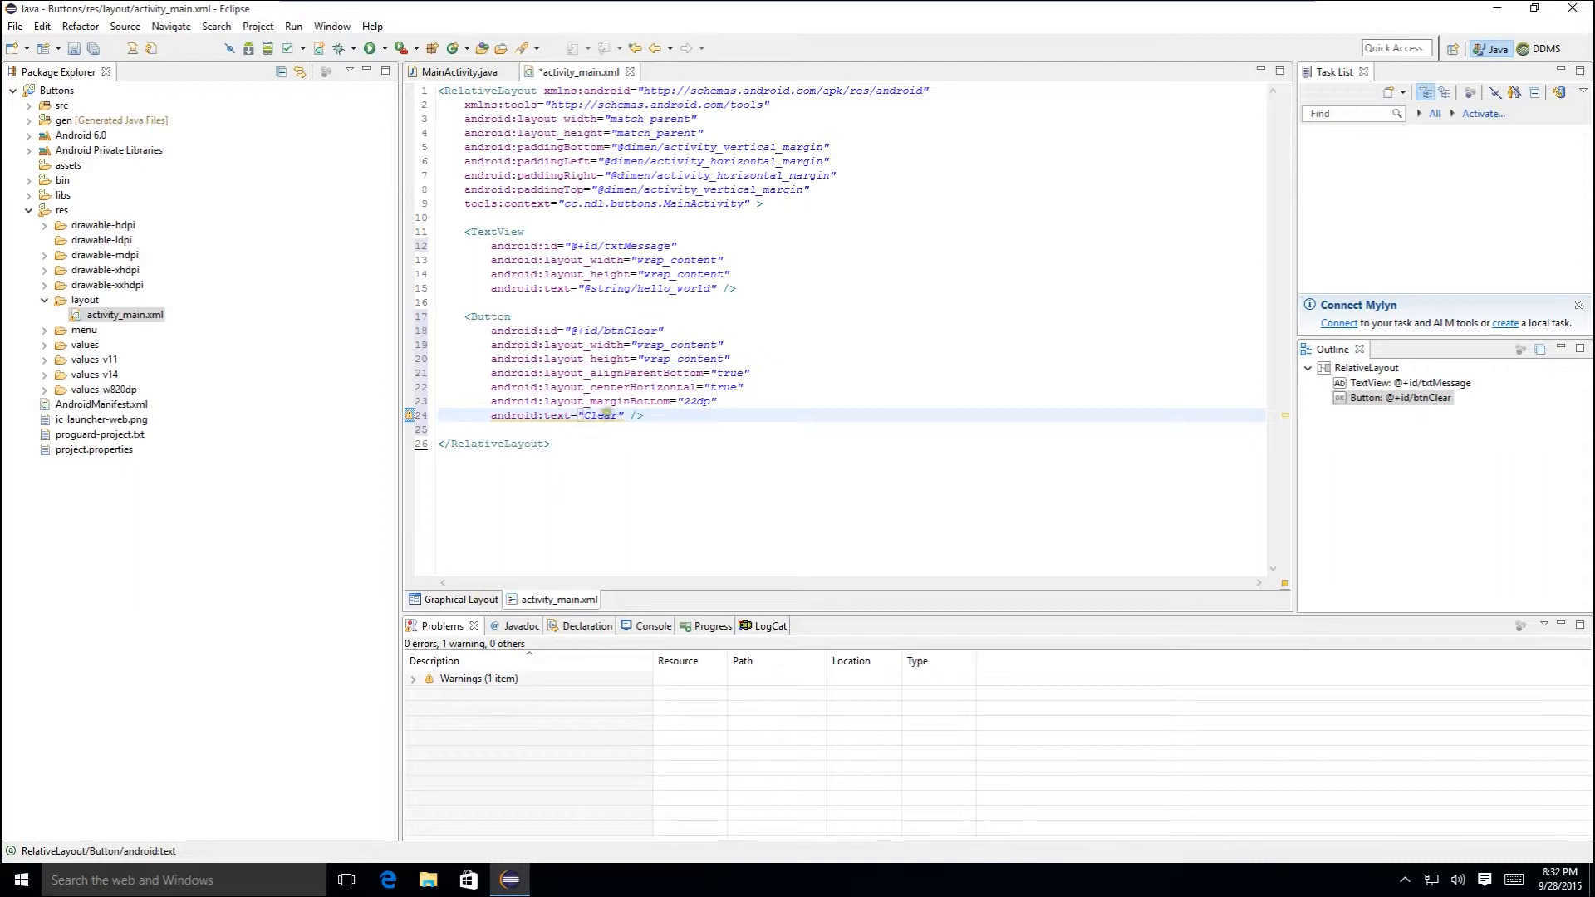
pyautogui.click(459, 600)
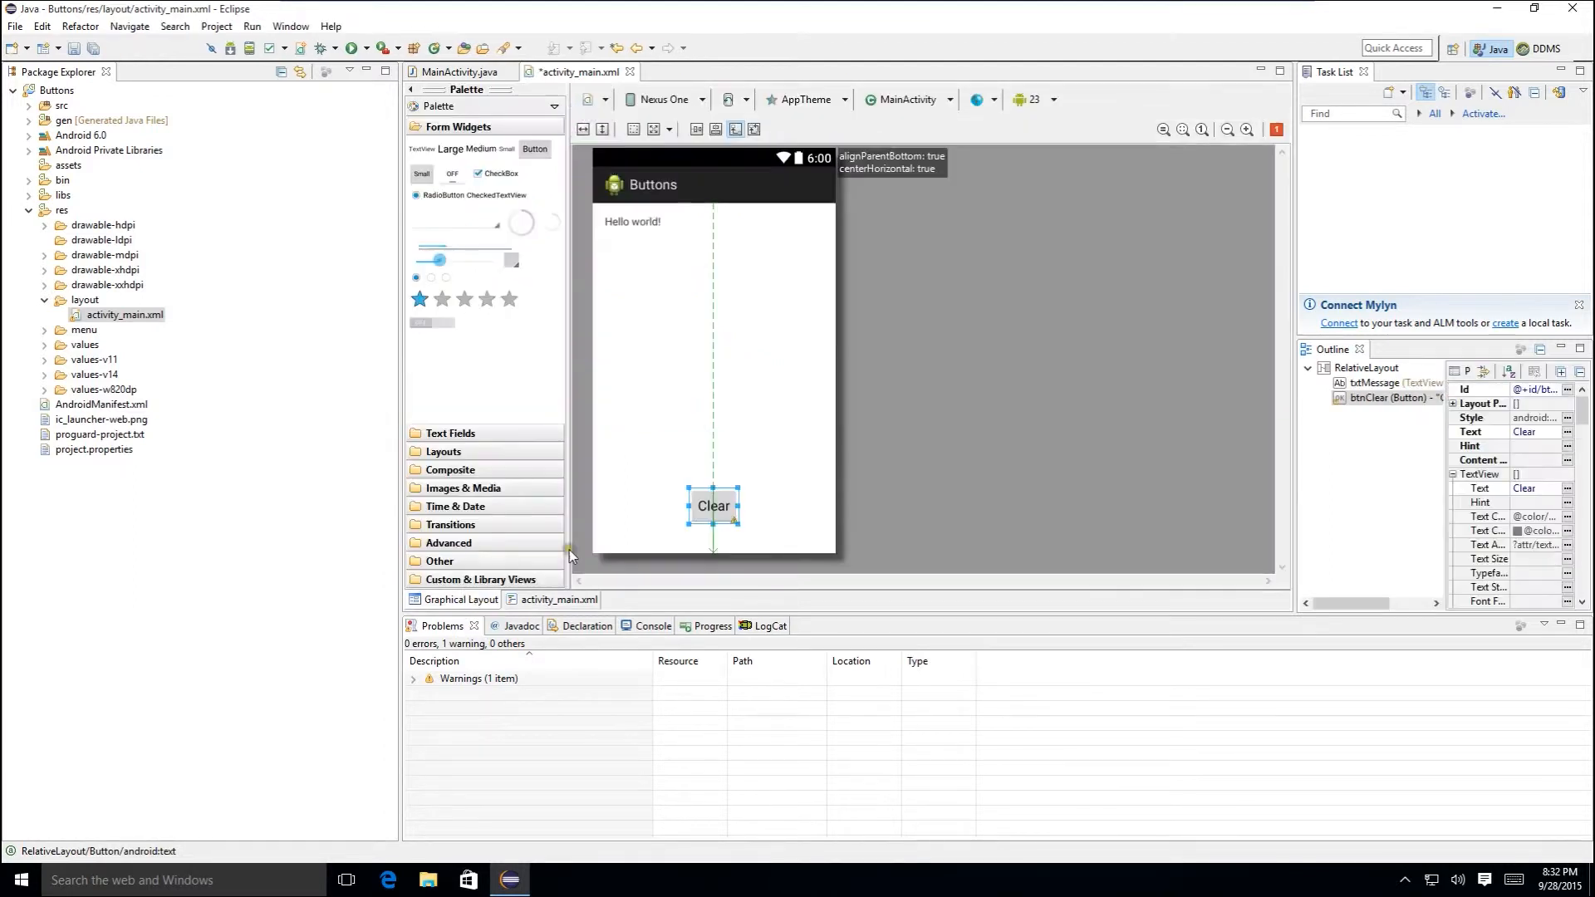
pyautogui.click(668, 458)
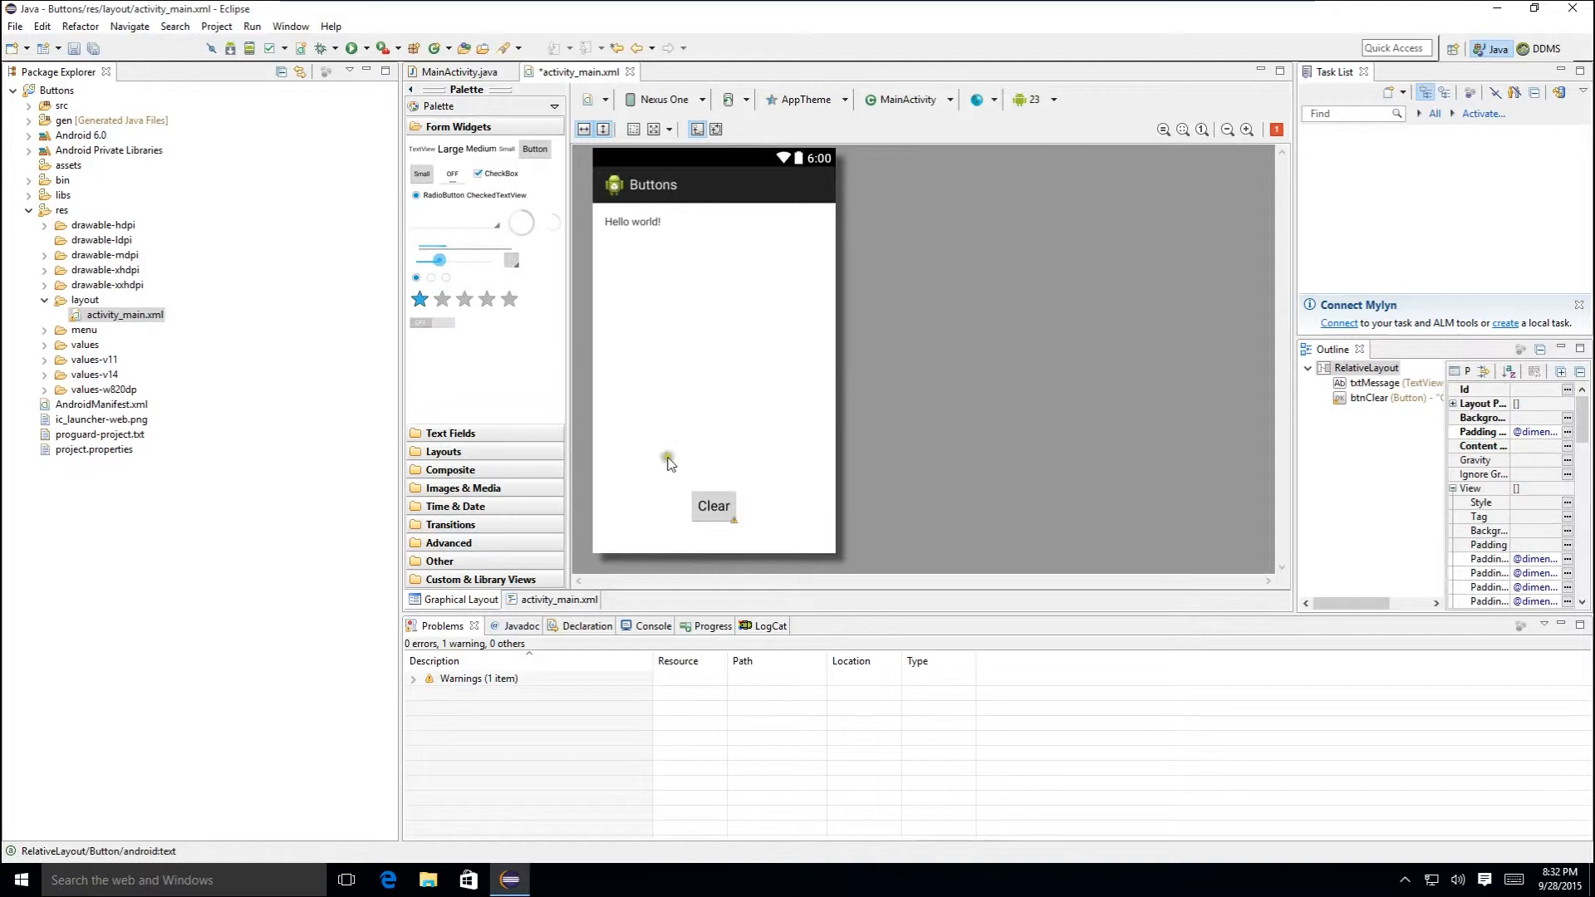
pyautogui.moveTo(177, 382)
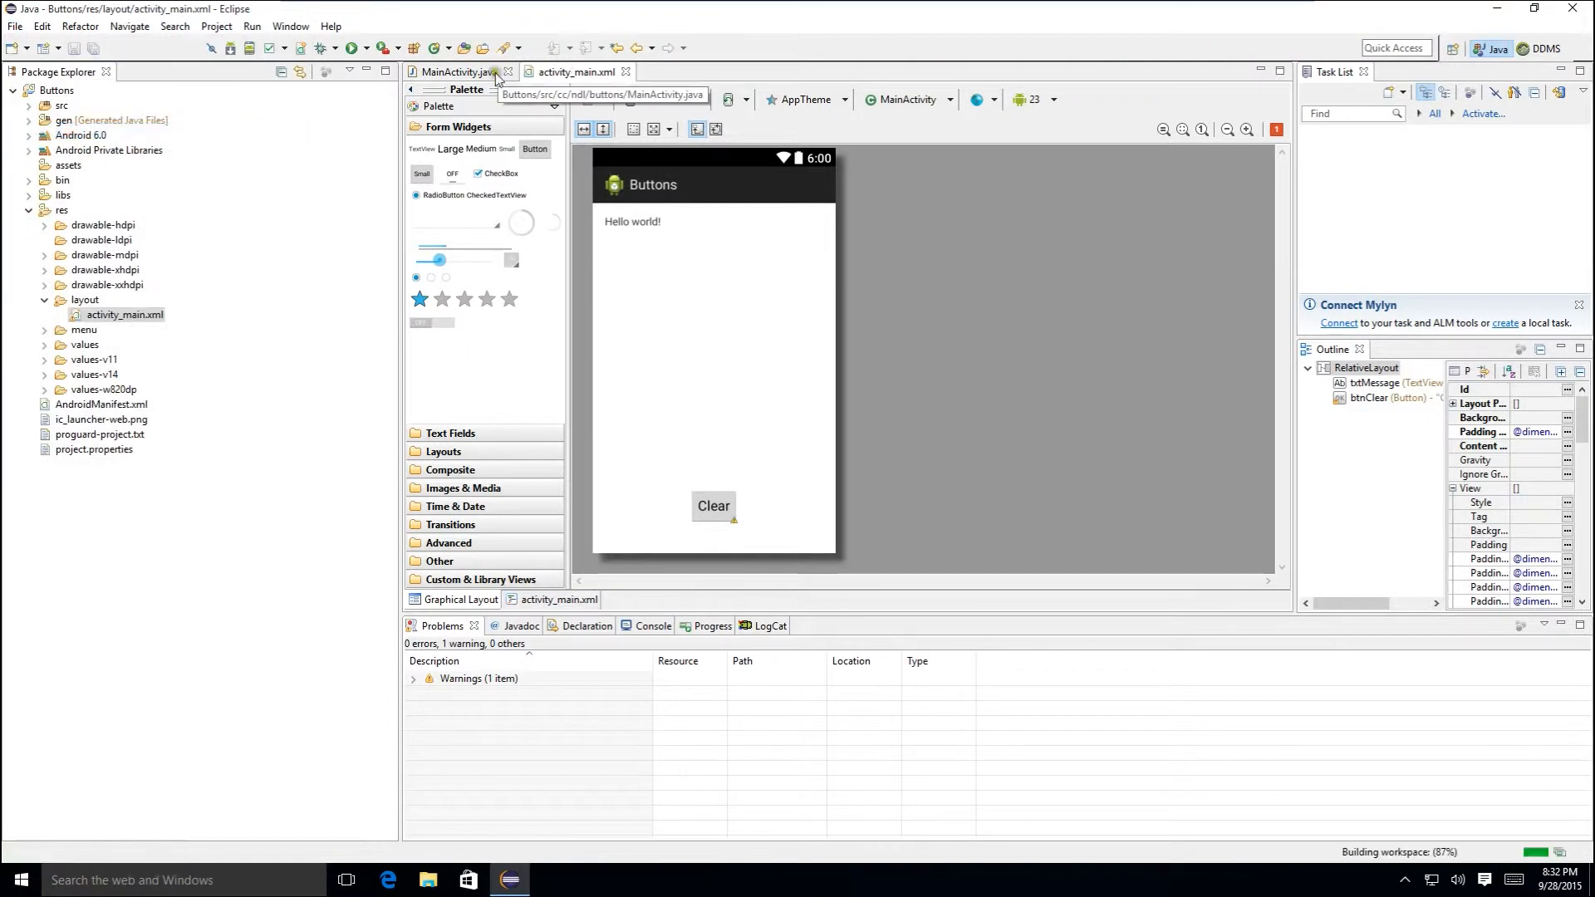
pyautogui.click(457, 72)
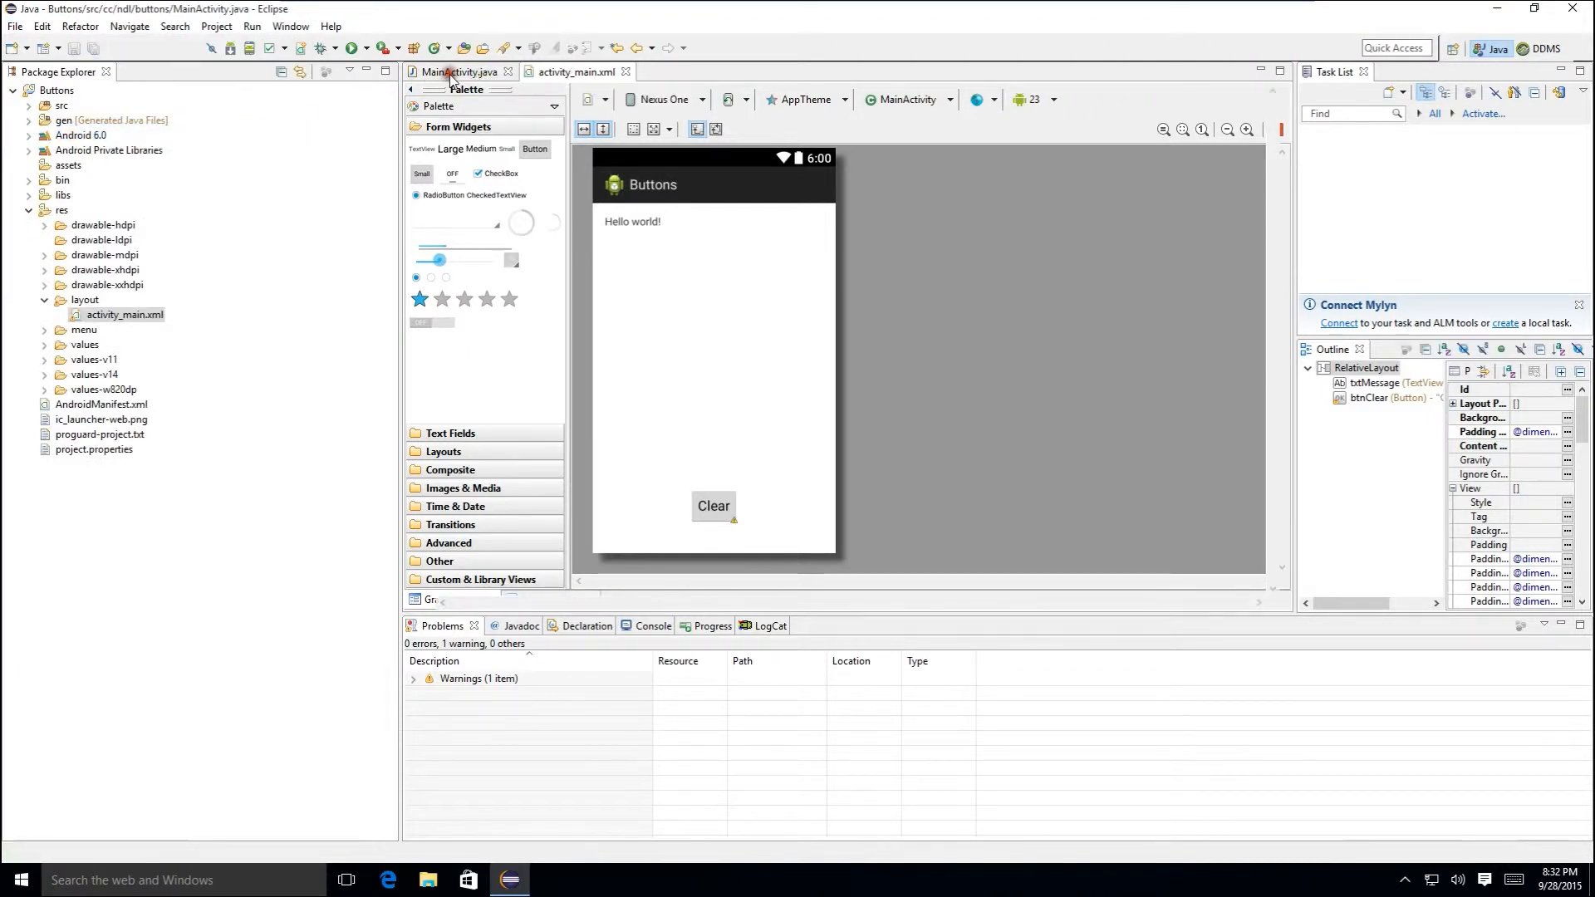
pyautogui.click(578, 72)
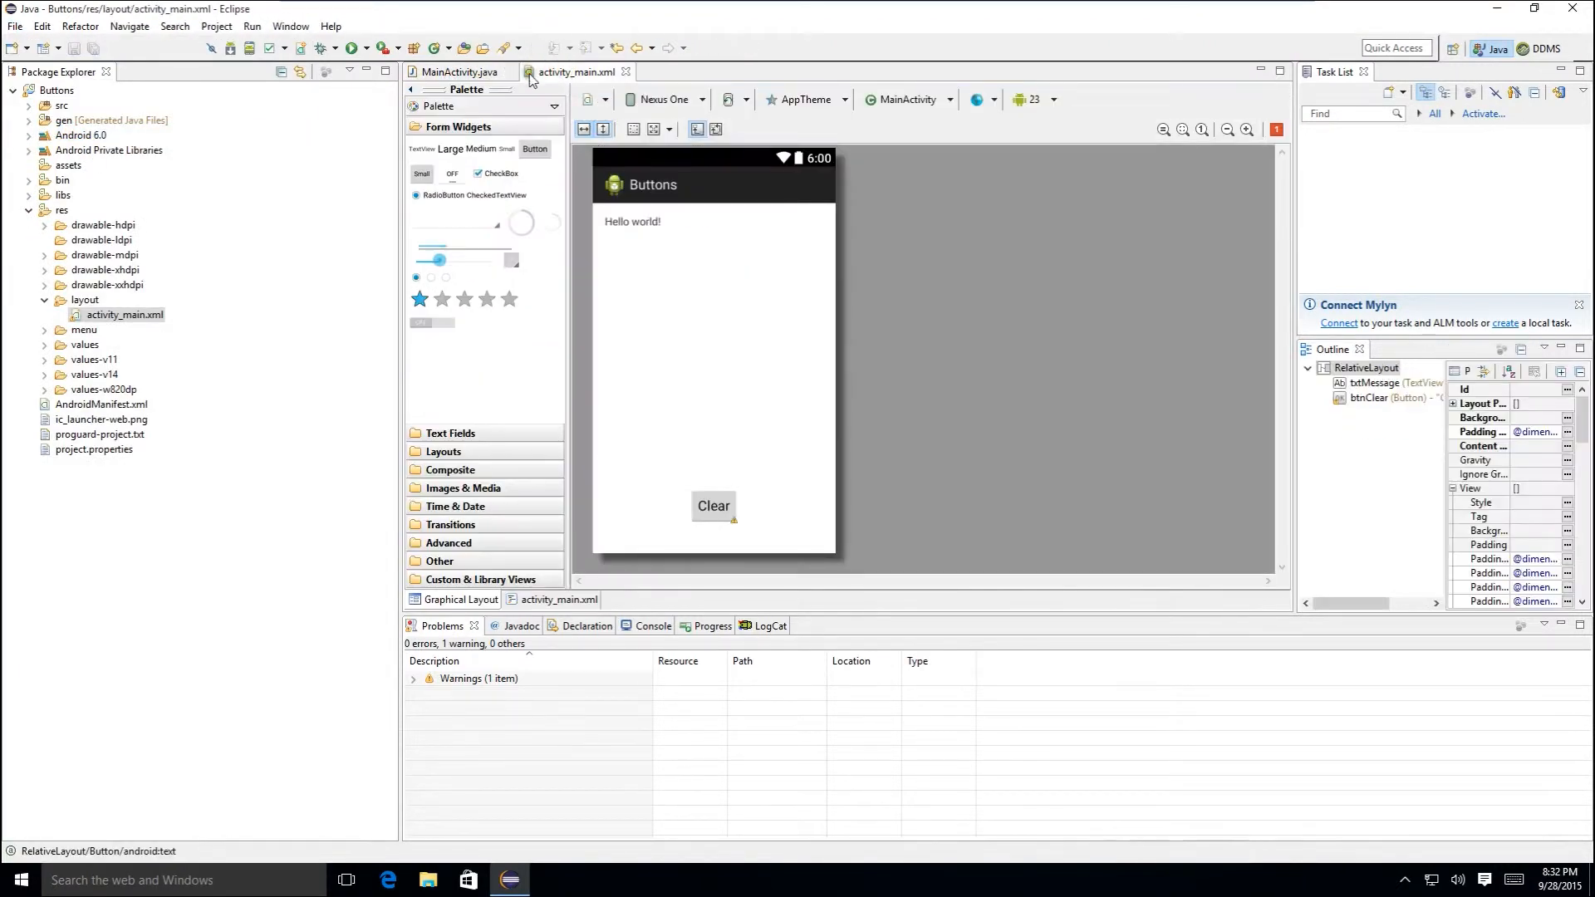
# - Declare 'private Button btnClear;' in MainActivity and import android.widget.Button via Quick Fix
pyautogui.click(464, 72)
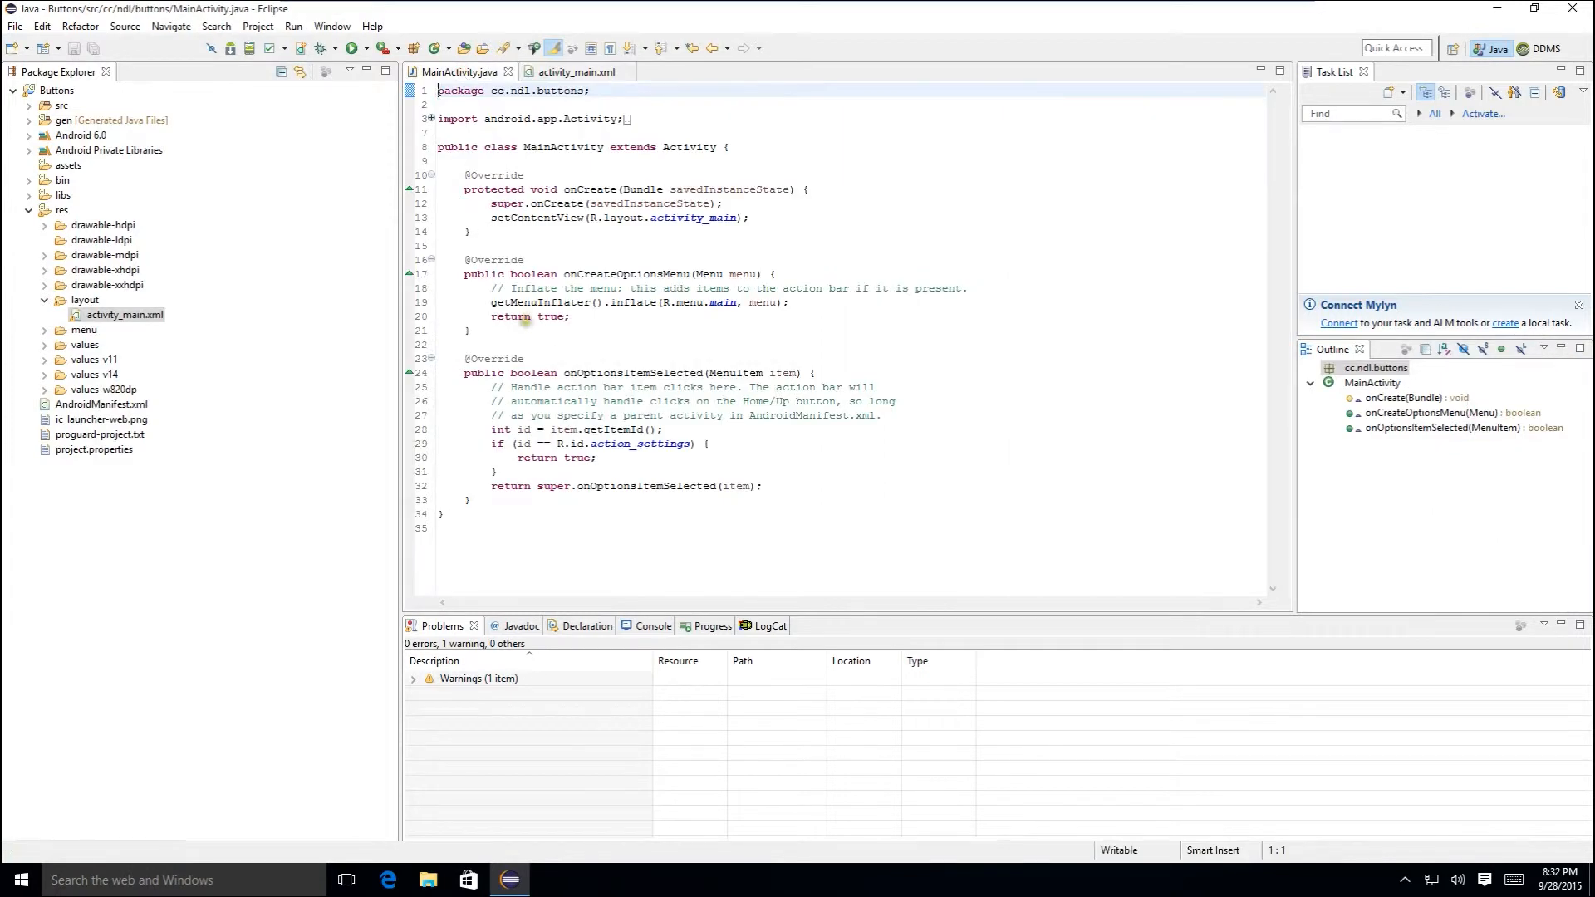
pyautogui.moveTo(712, 178)
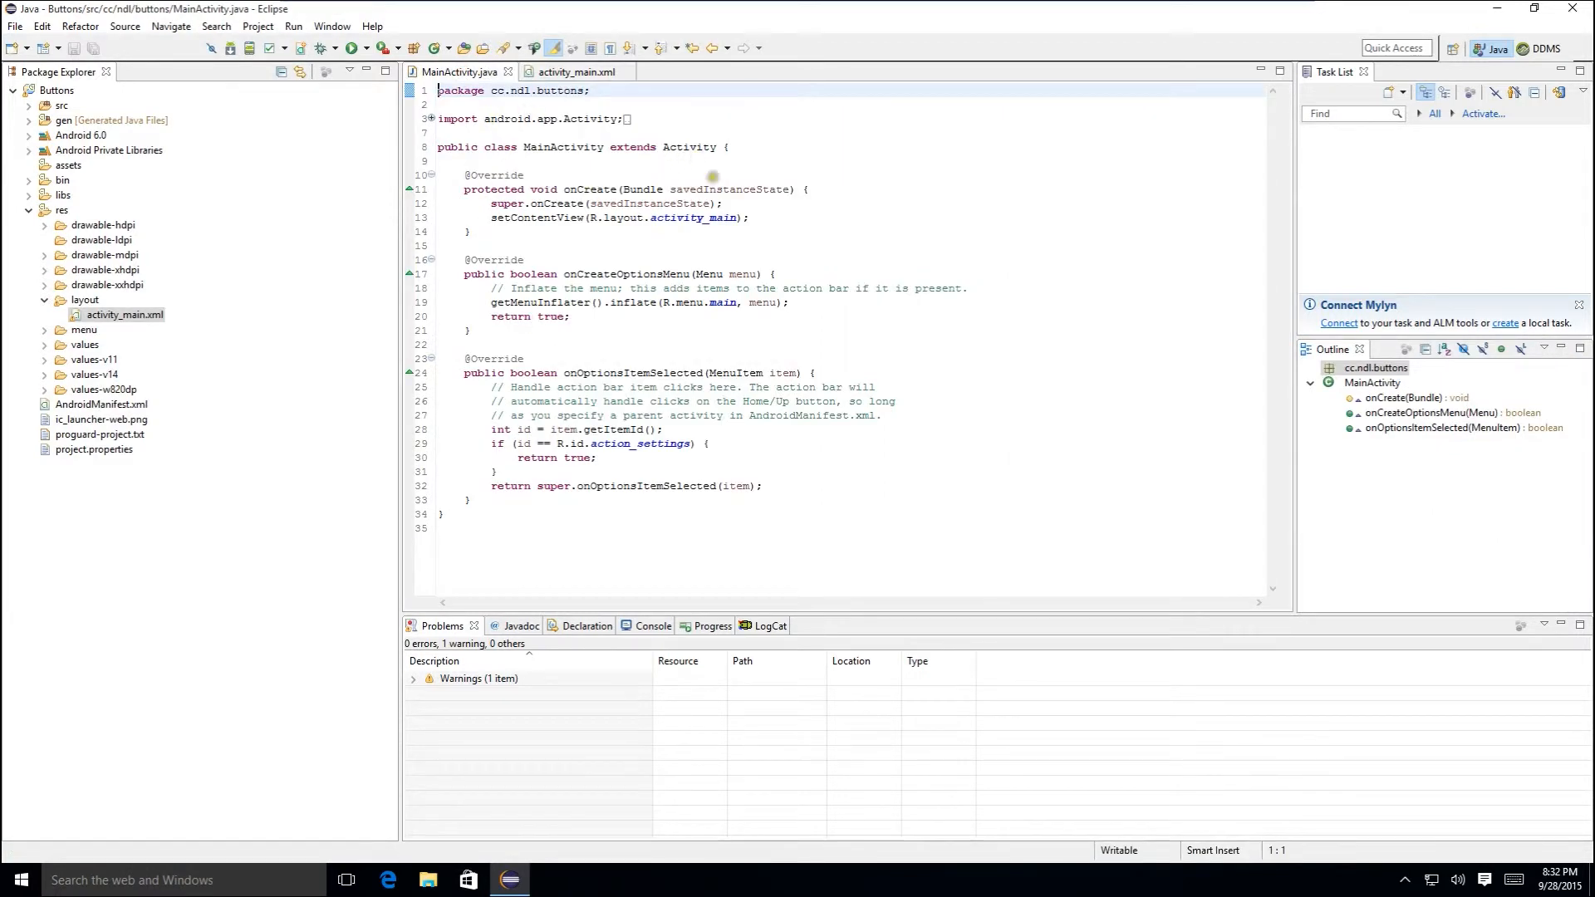
pyautogui.click(726, 146)
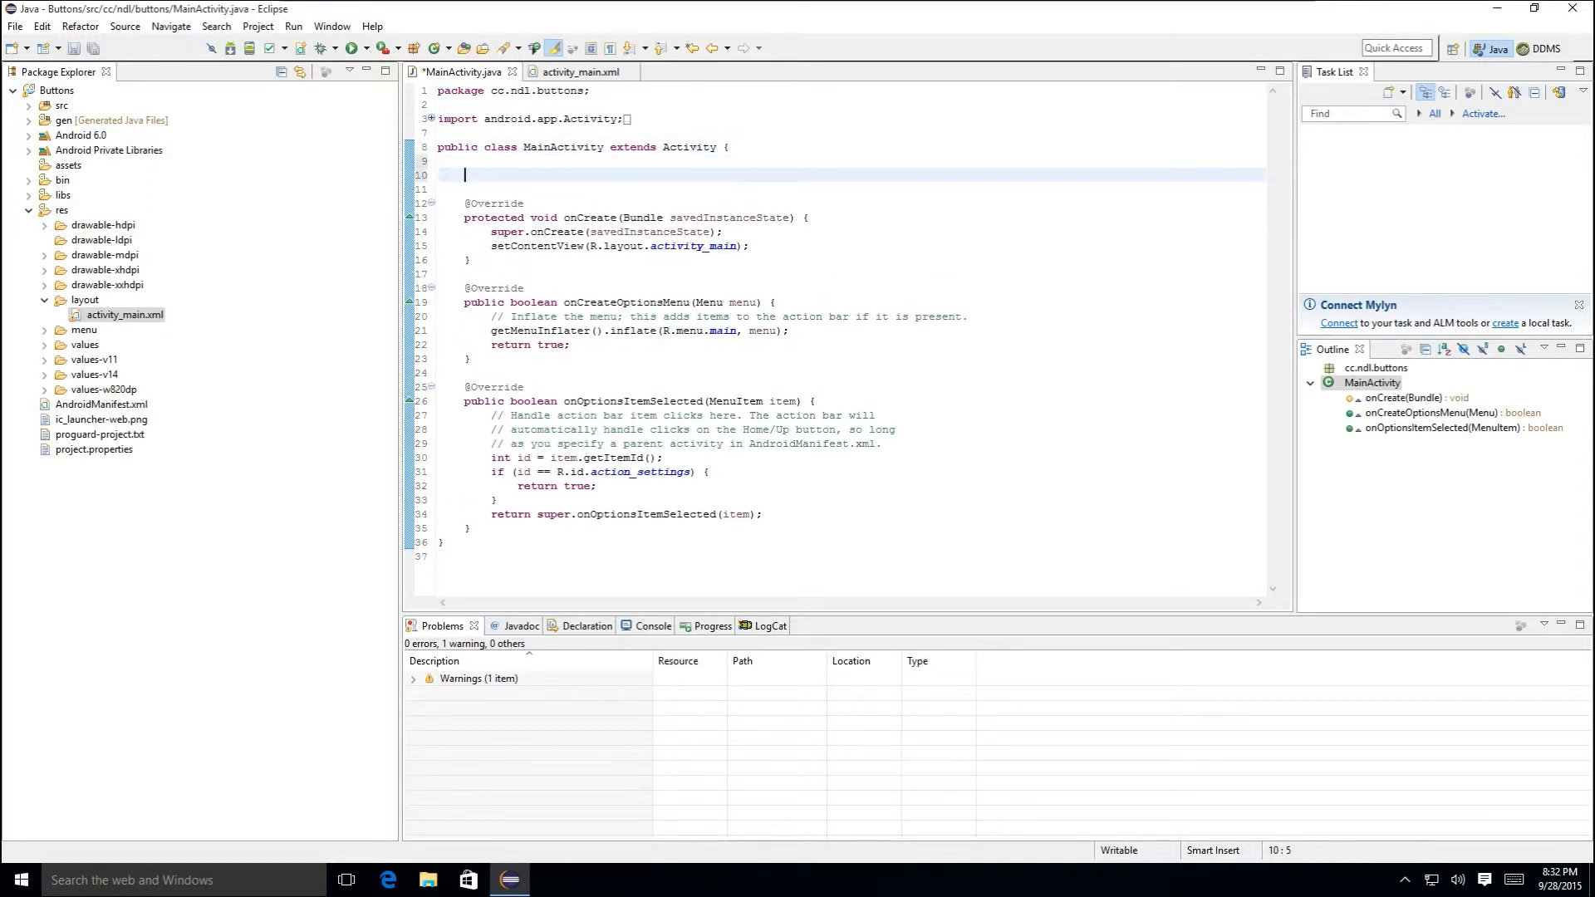
pyautogui.write('private')
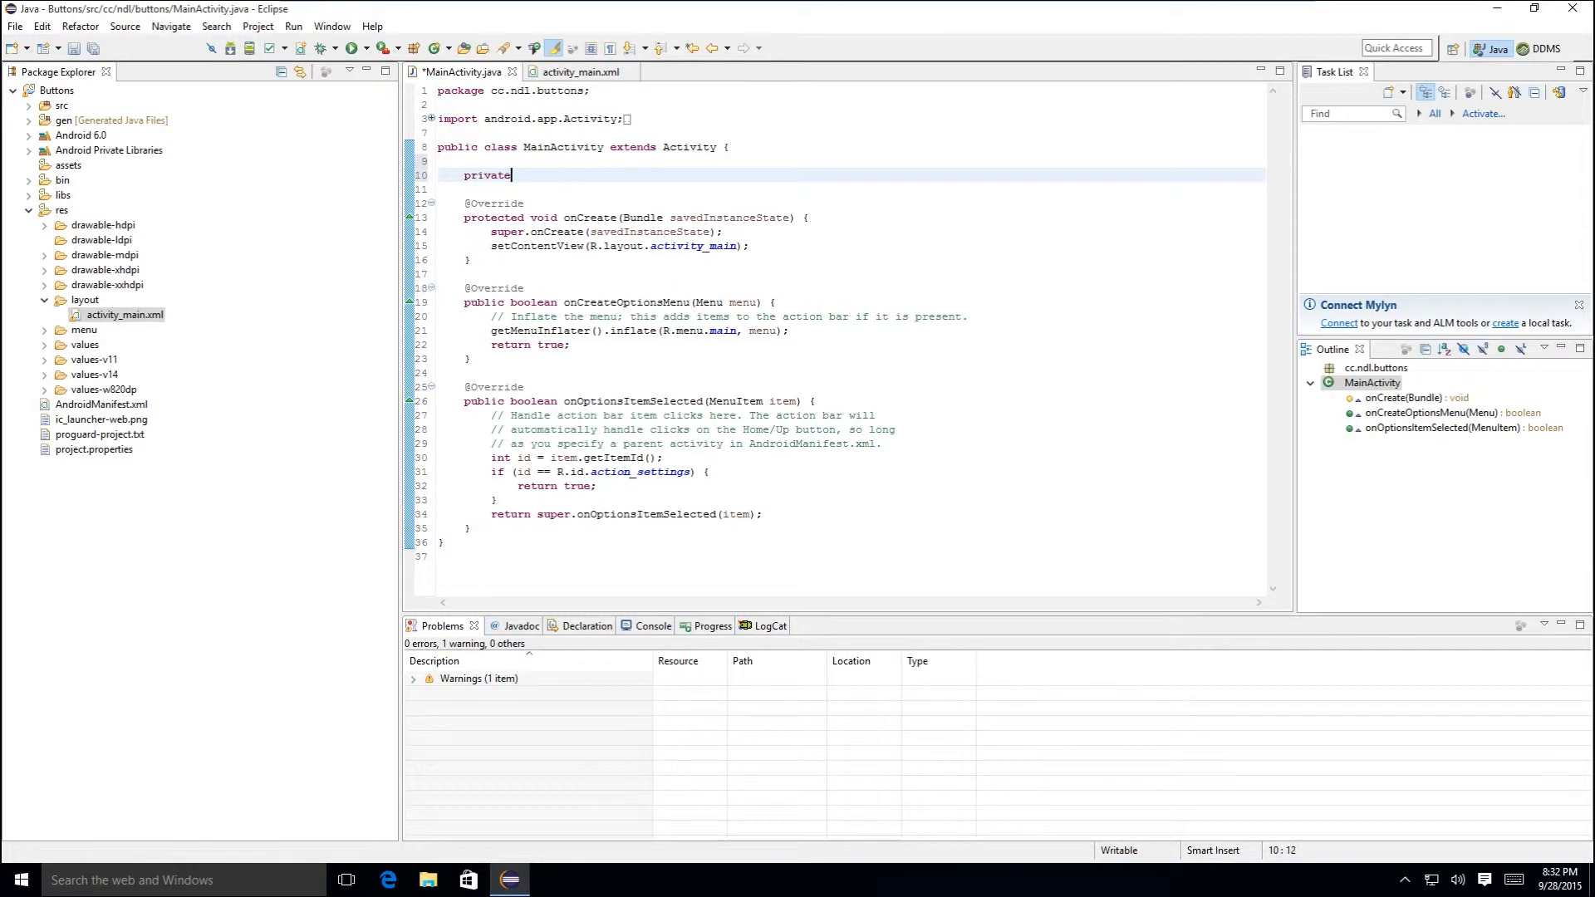
pyautogui.write('Button bt')
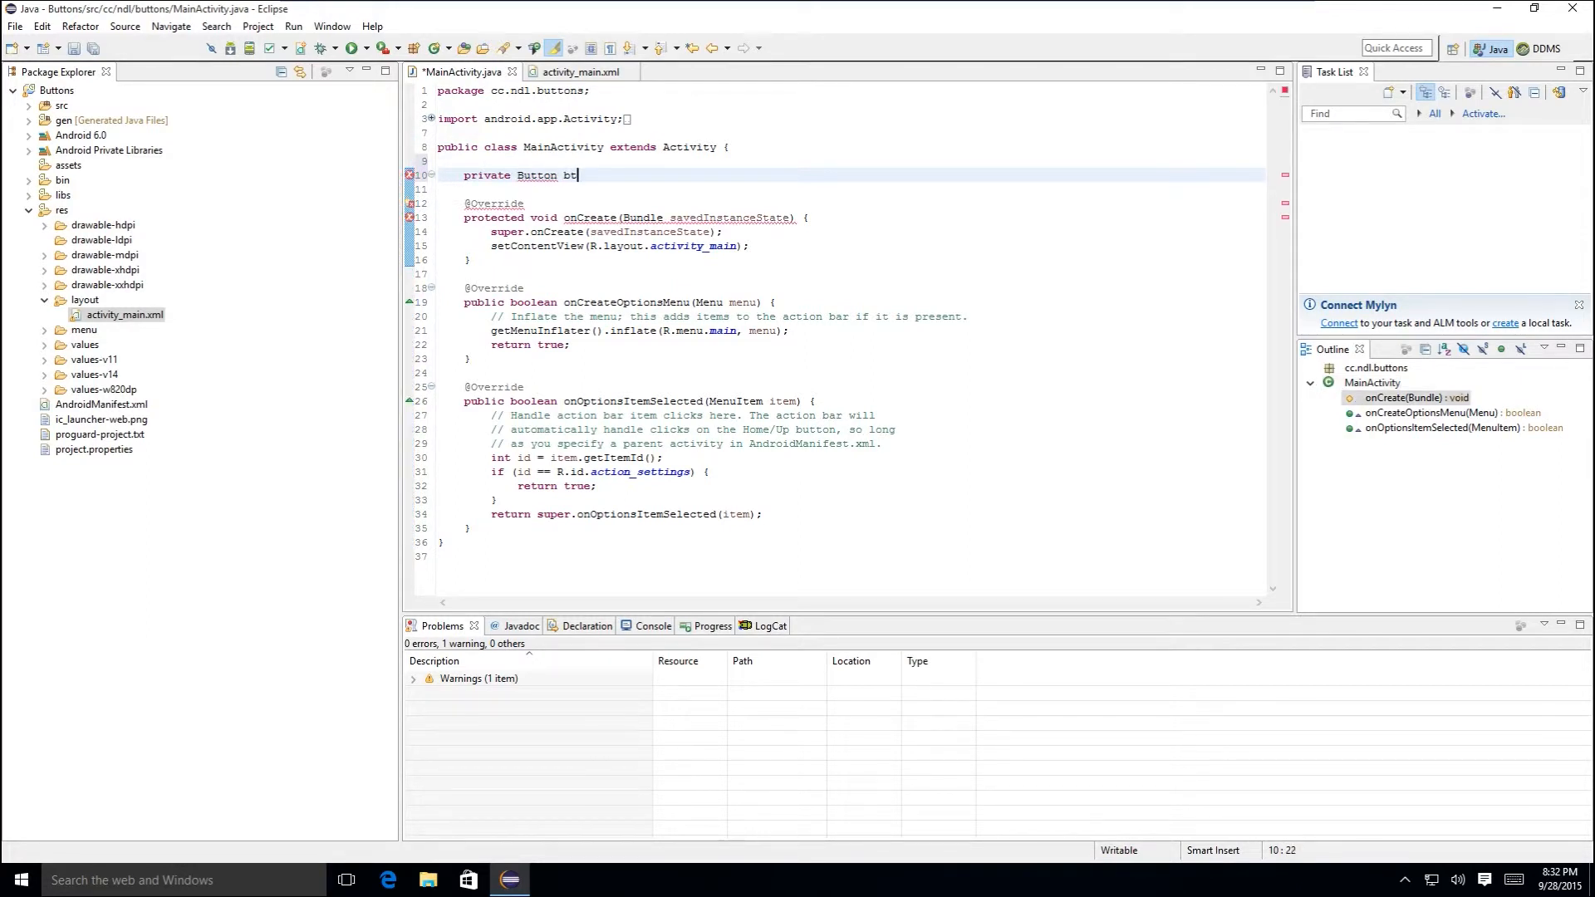
pyautogui.write('nClear;')
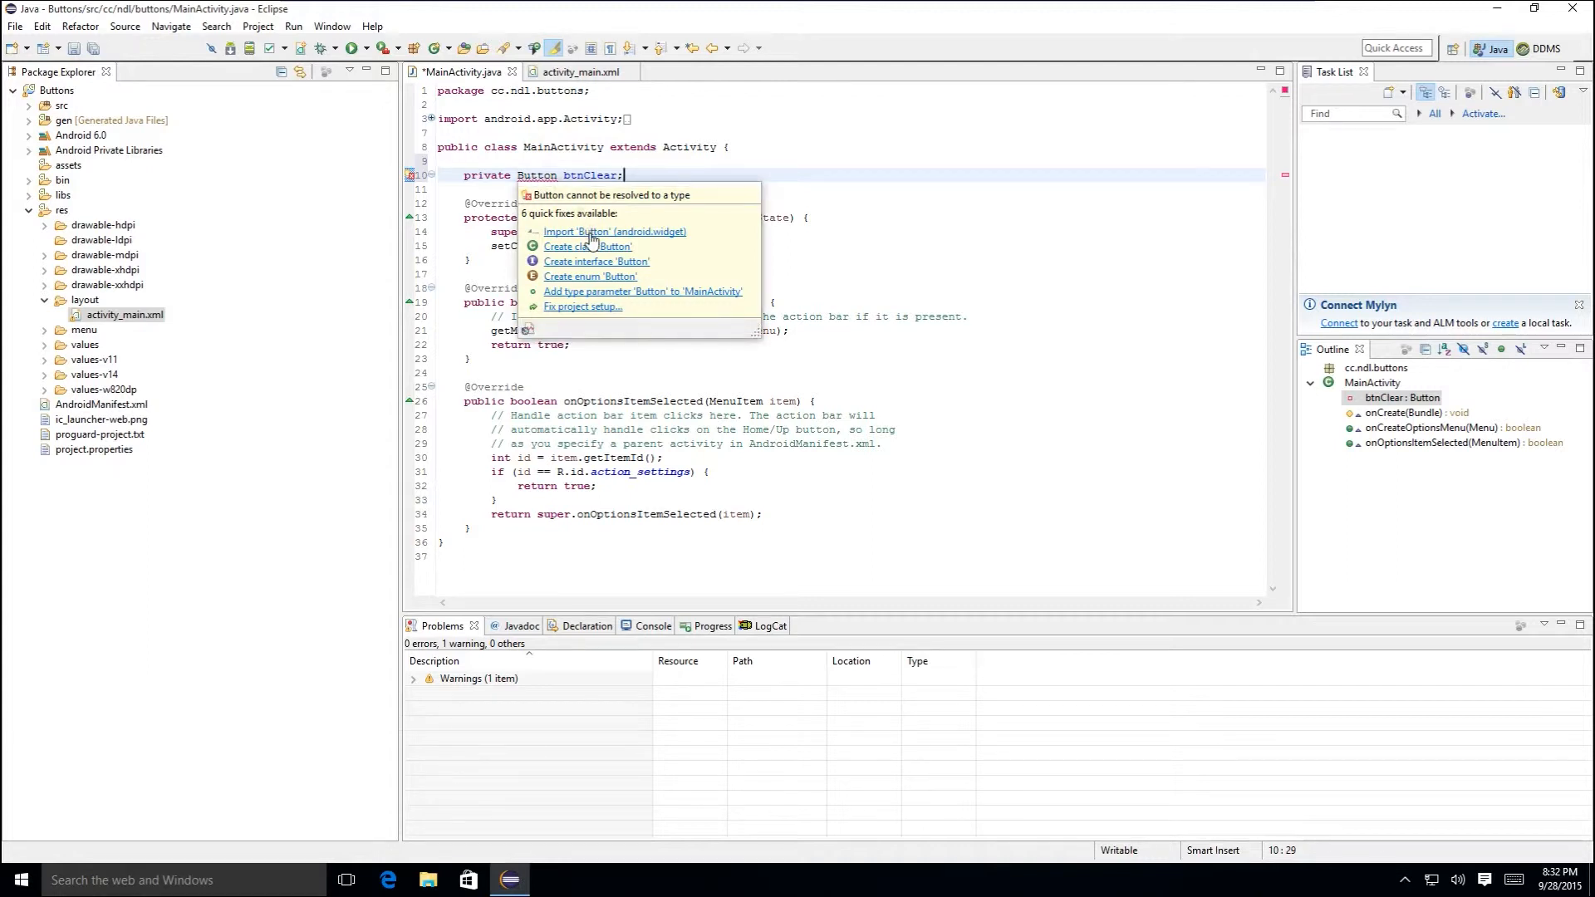
pyautogui.click(613, 231)
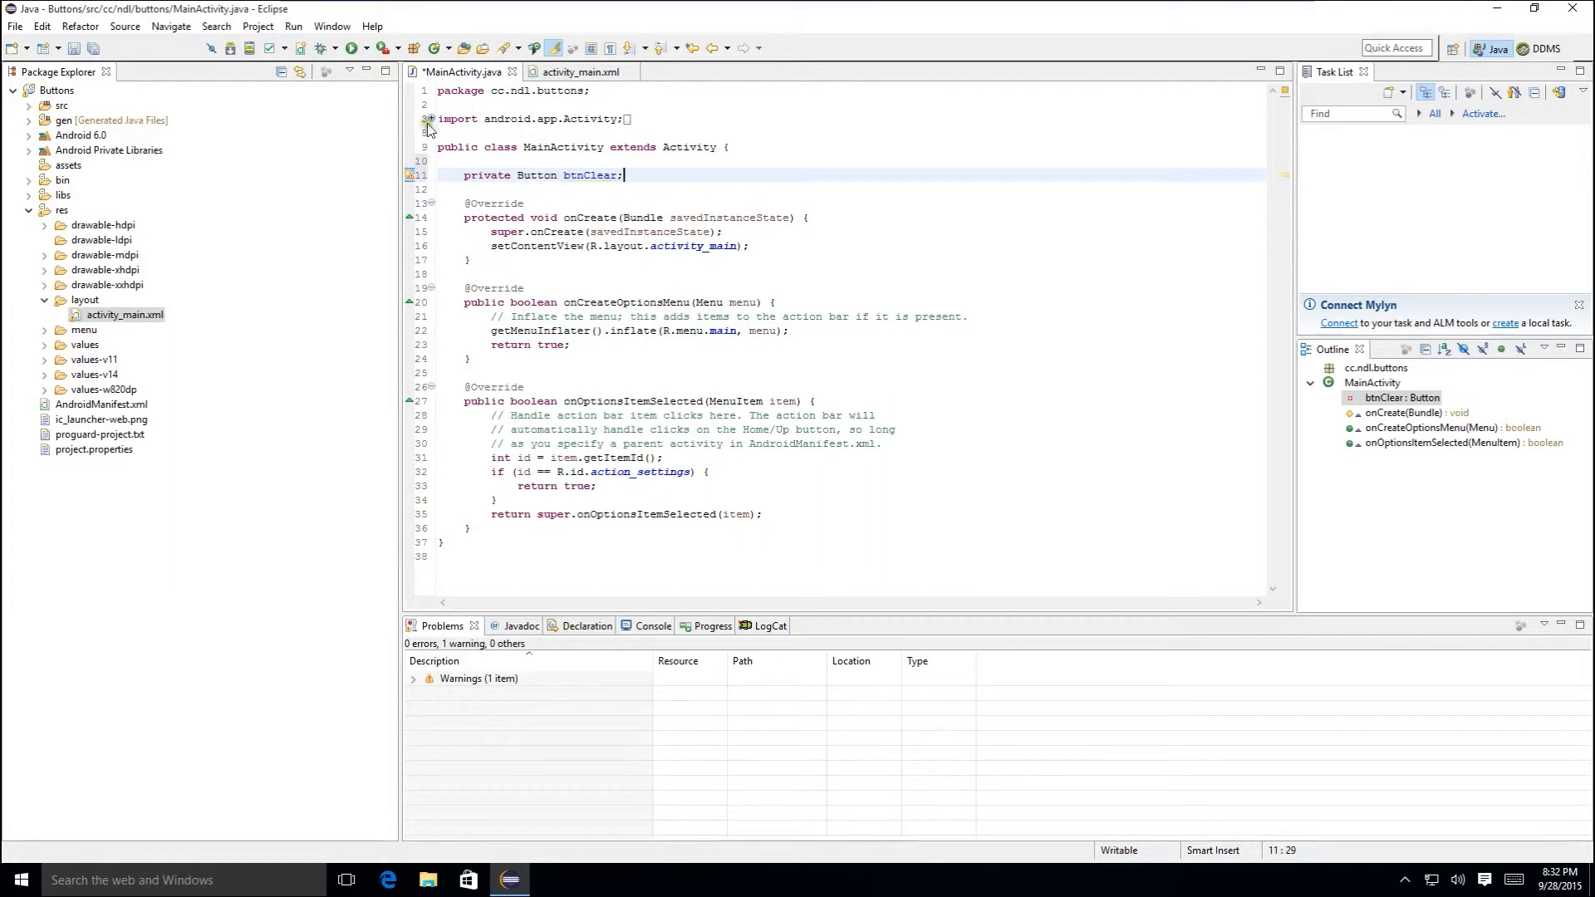
pyautogui.click(428, 120)
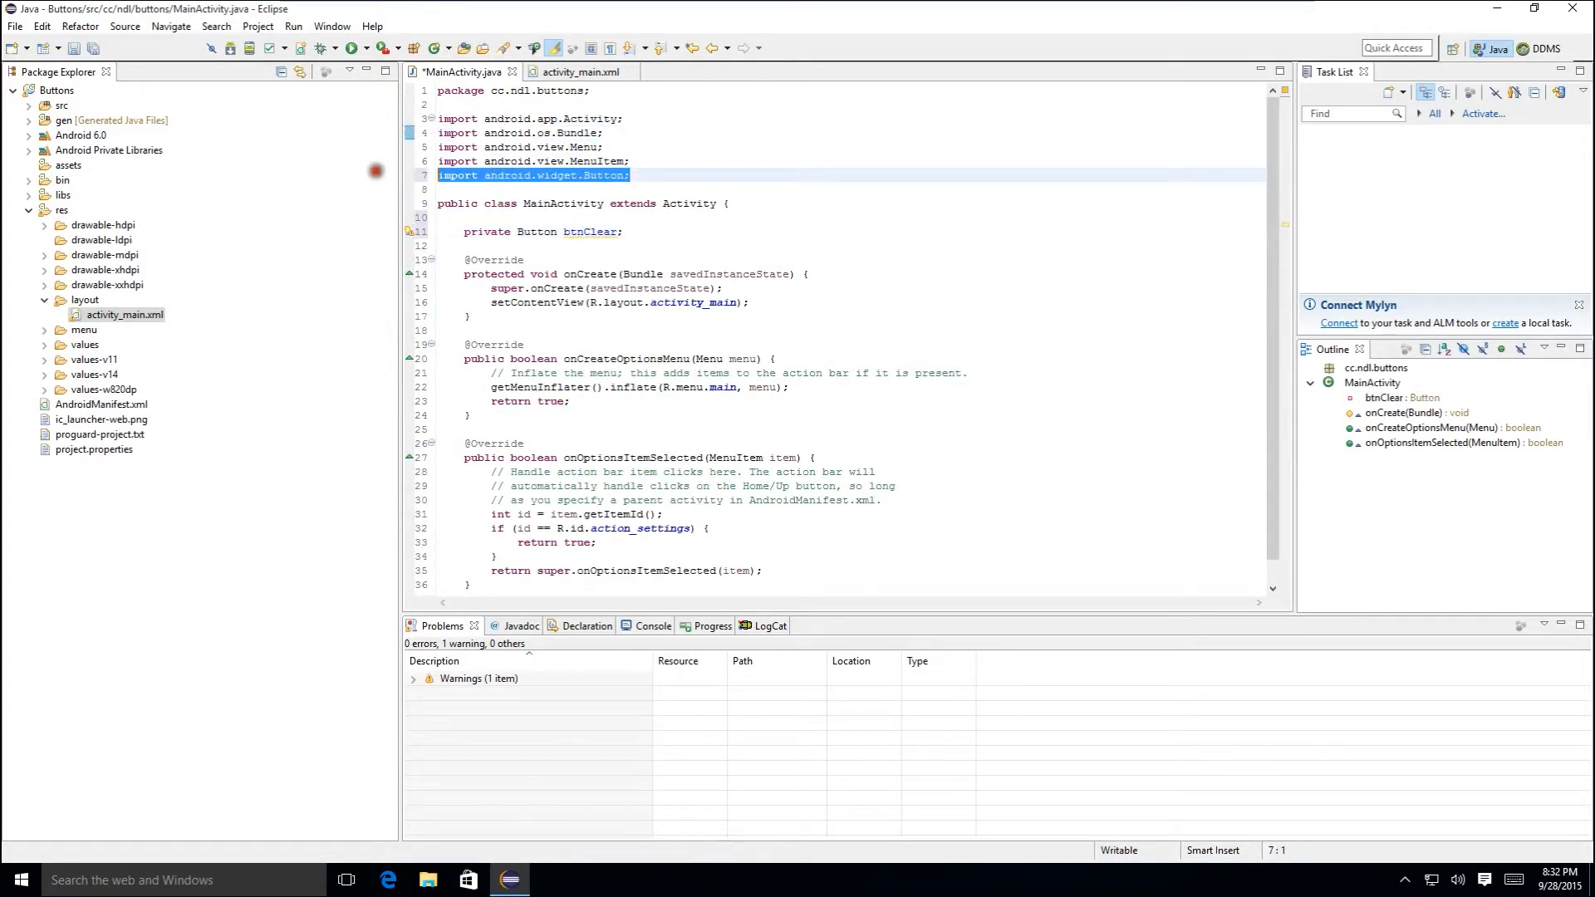
# - Assign btnClear = (Button) findViewById(R.id.btnClear); in onCreate
pyautogui.click(523, 259)
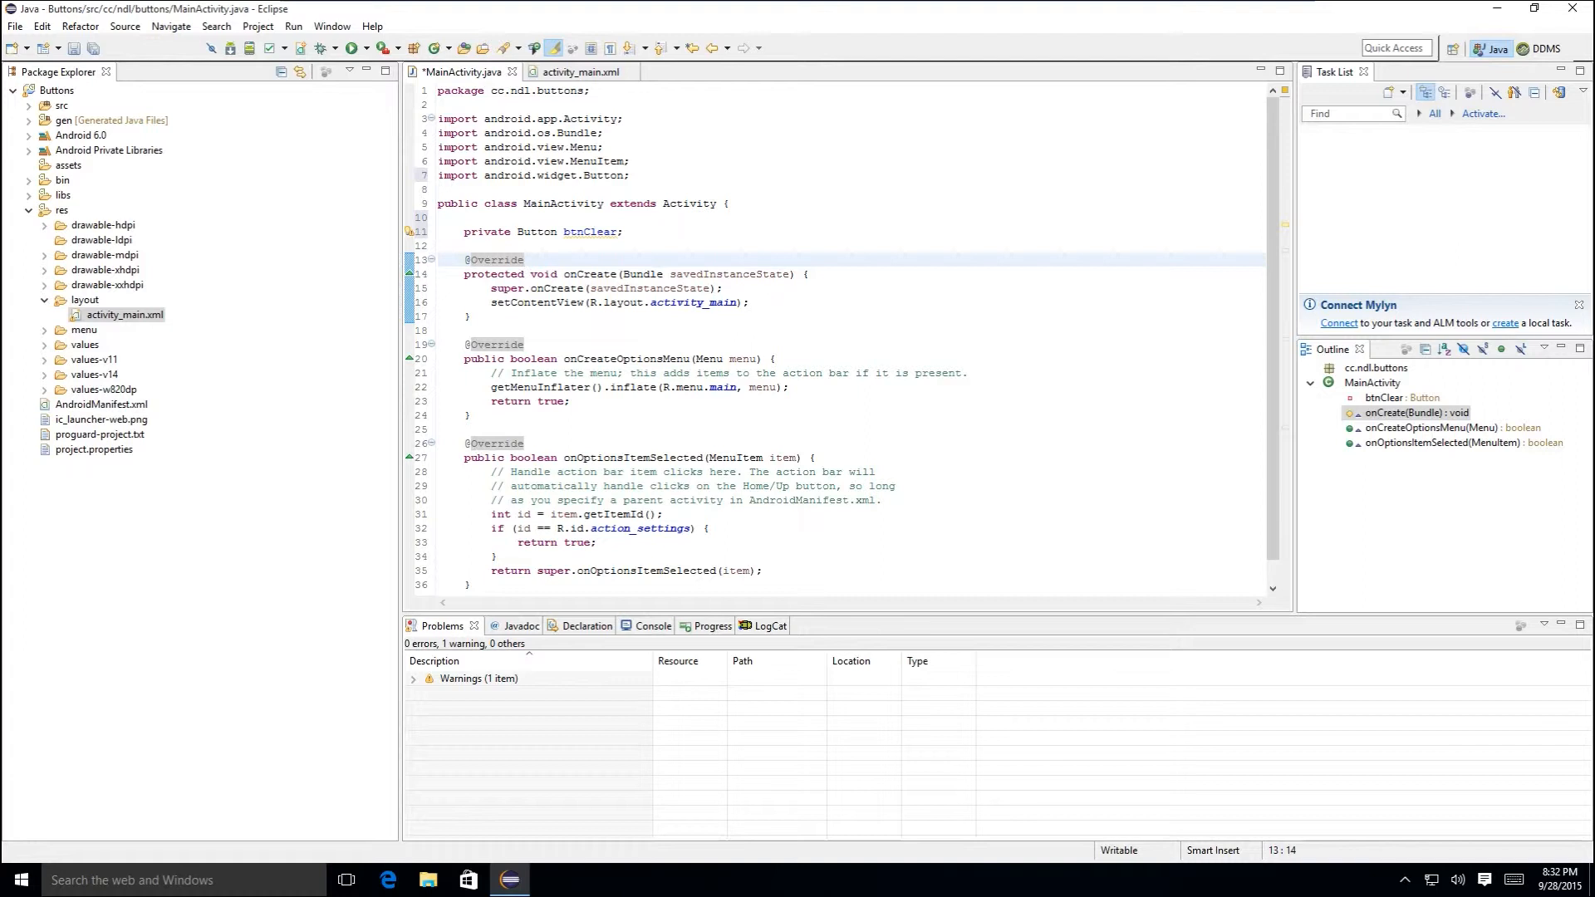
pyautogui.moveTo(695, 303)
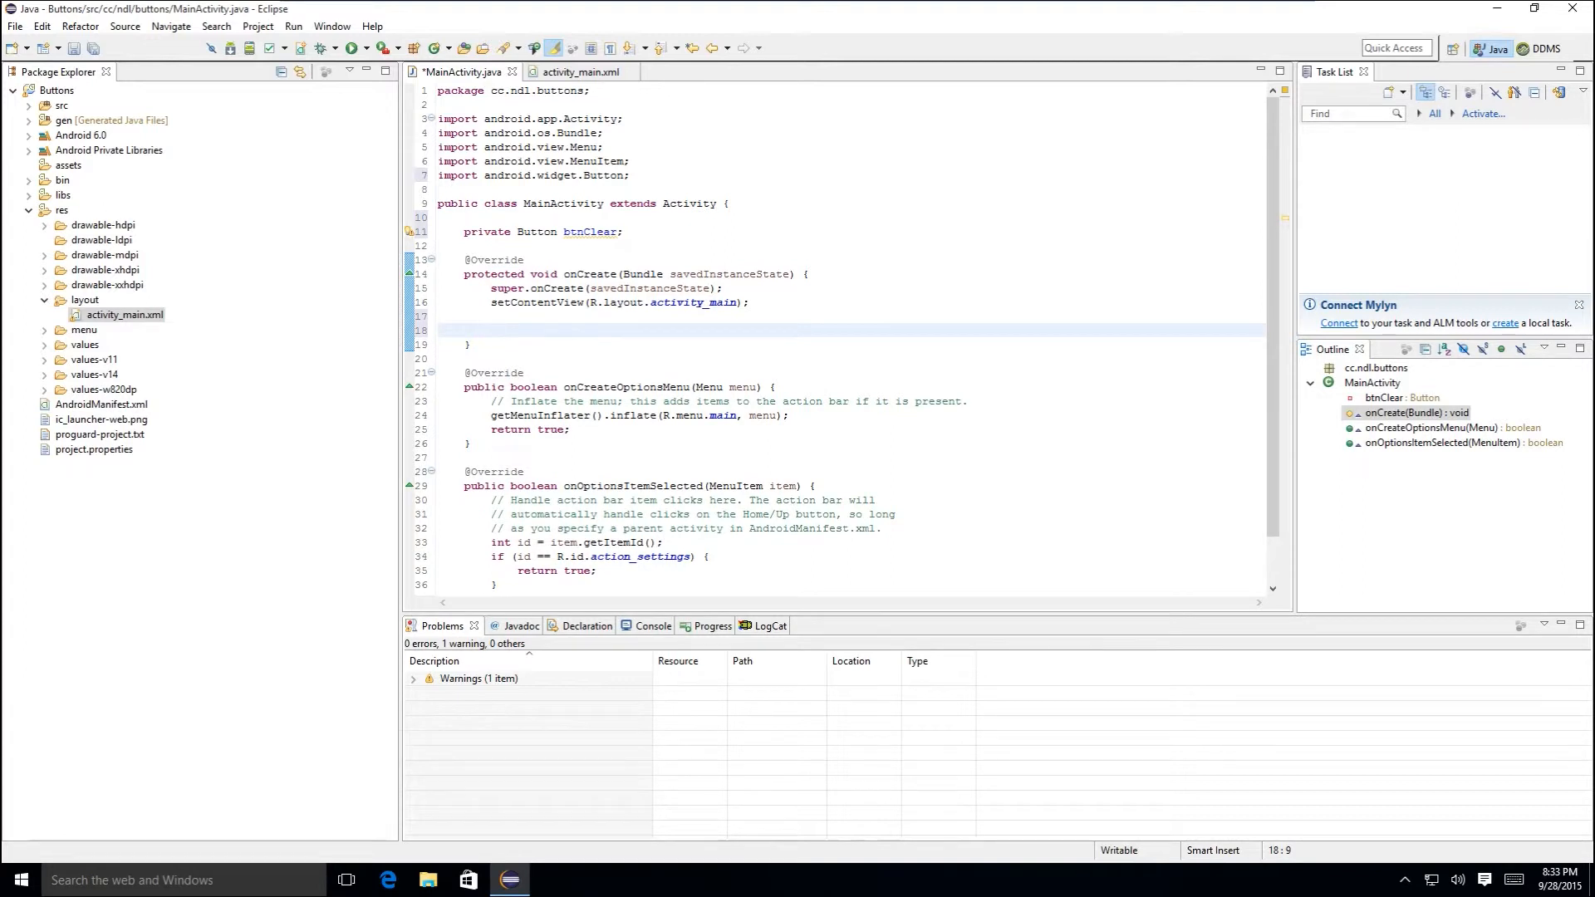
pyautogui.write('btnClear')
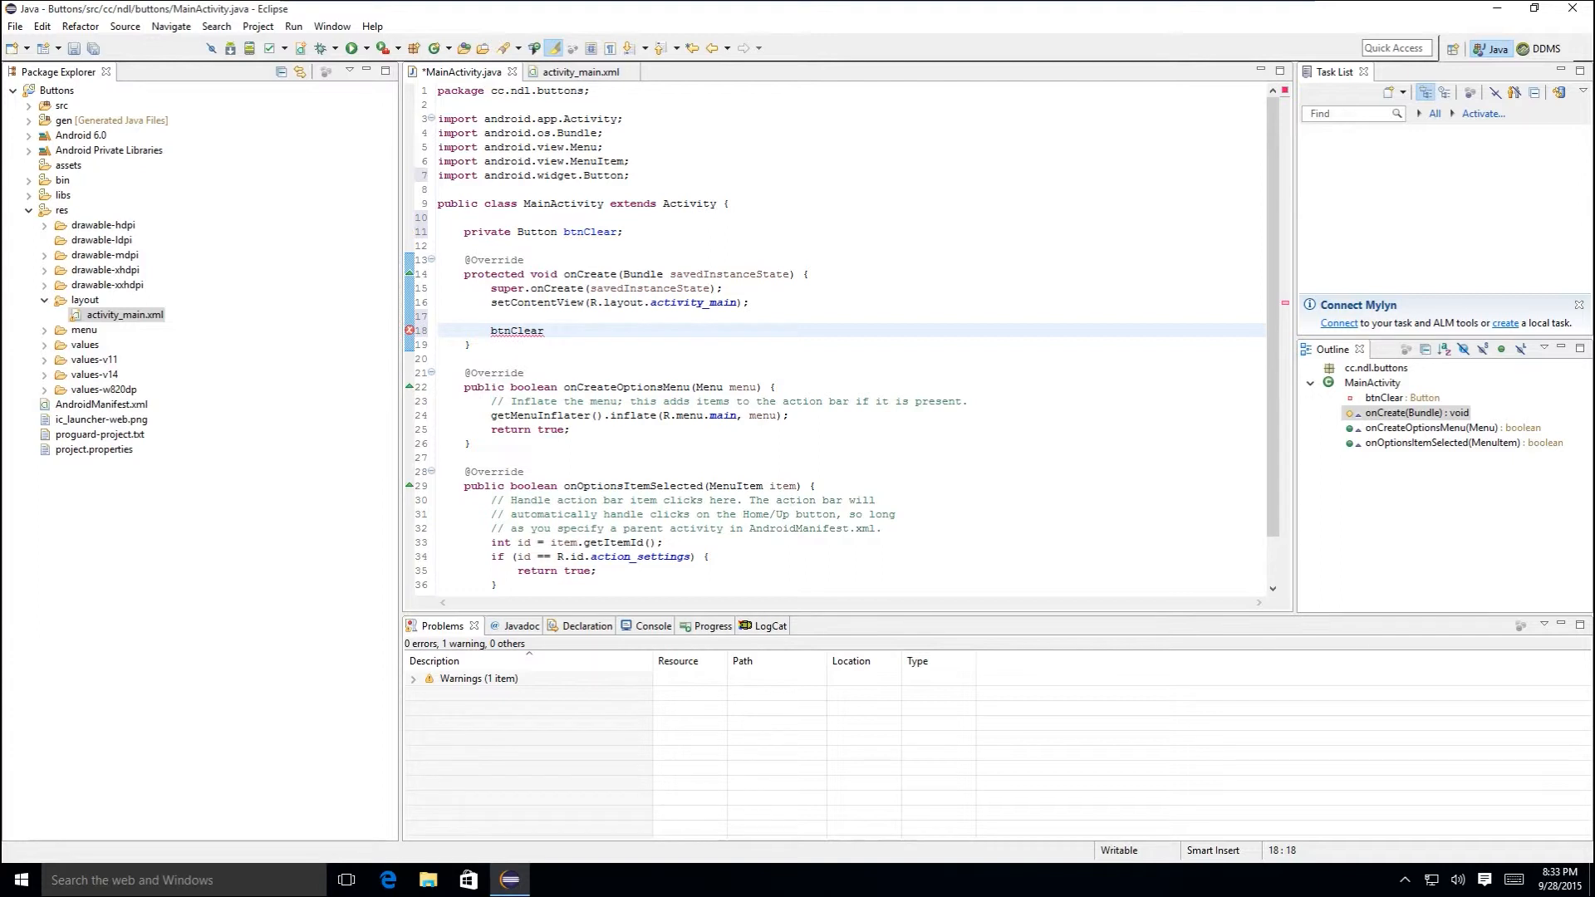
pyautogui.write('= (B)')
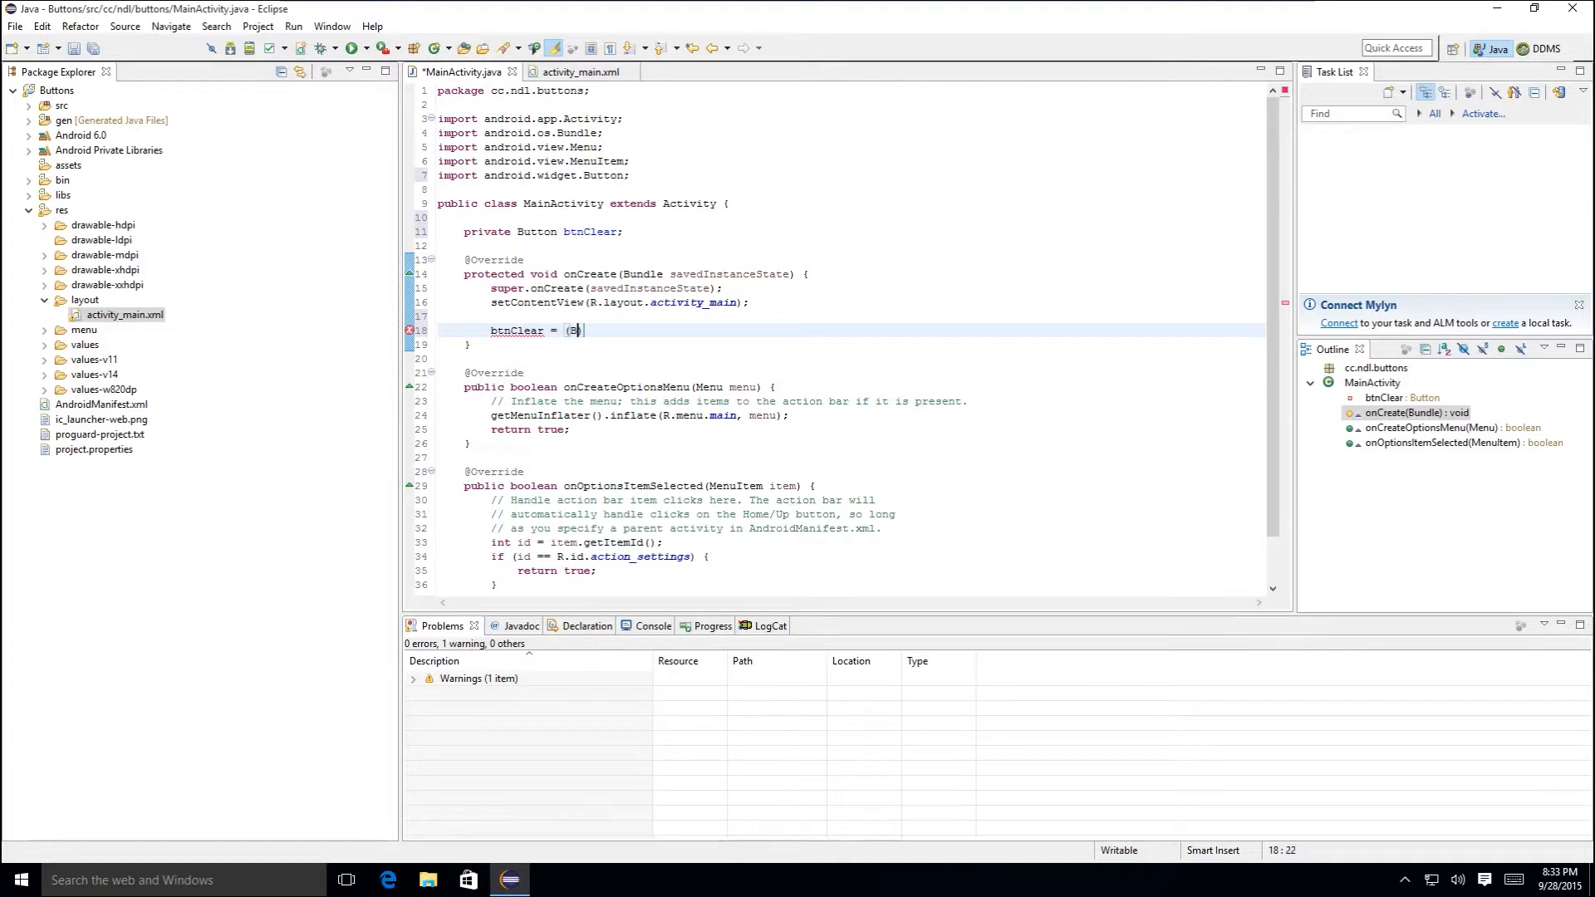
pyautogui.write('utton)')
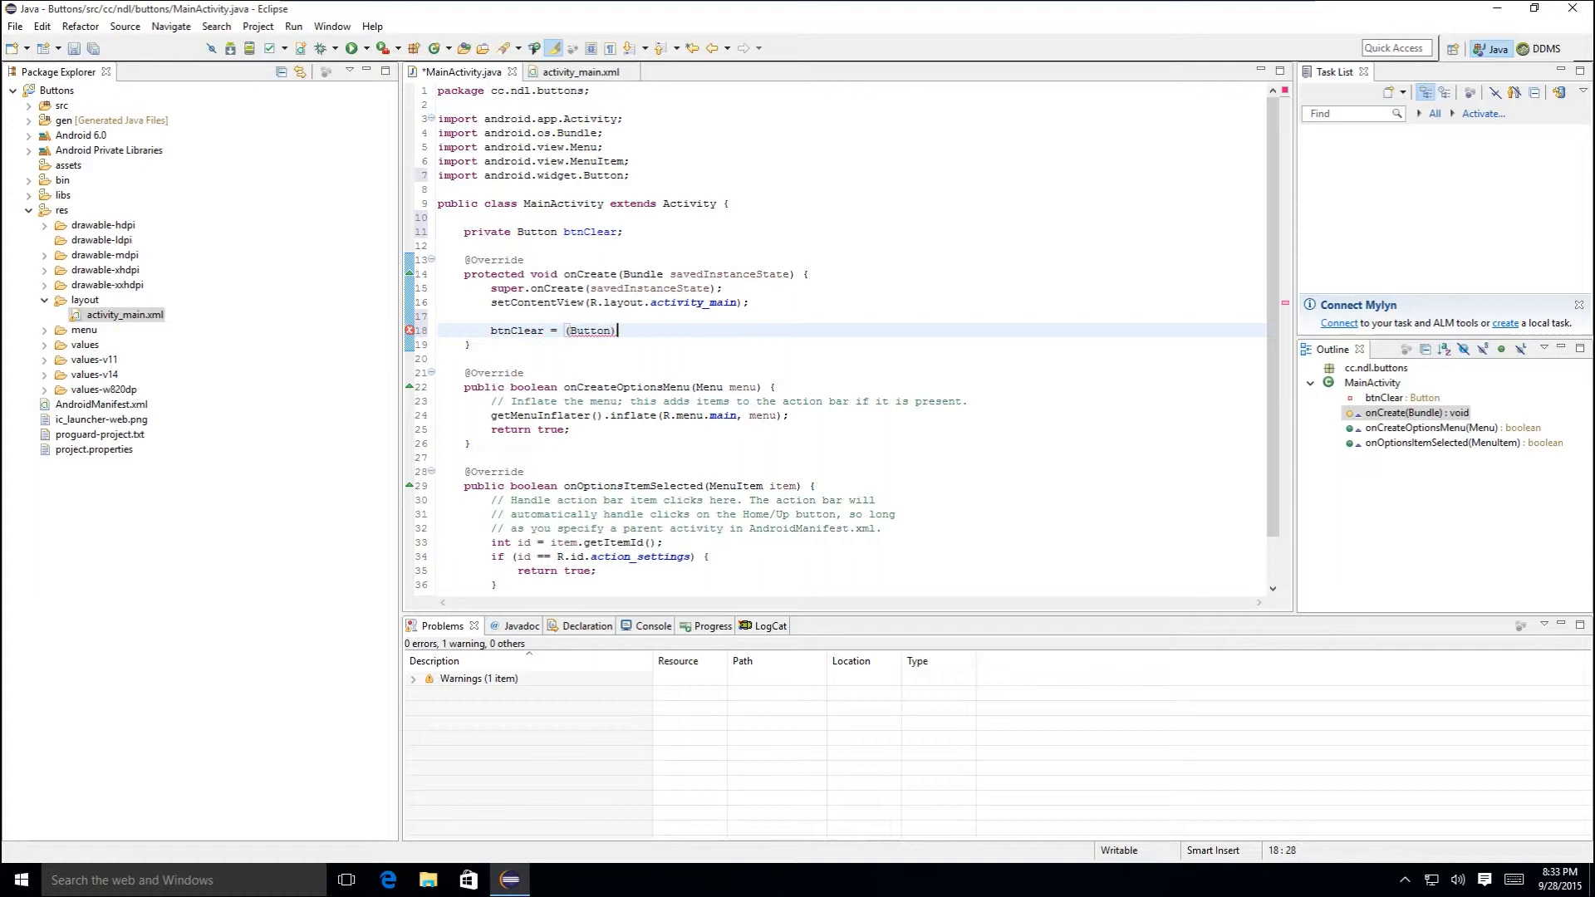
pyautogui.write('findViewById()')
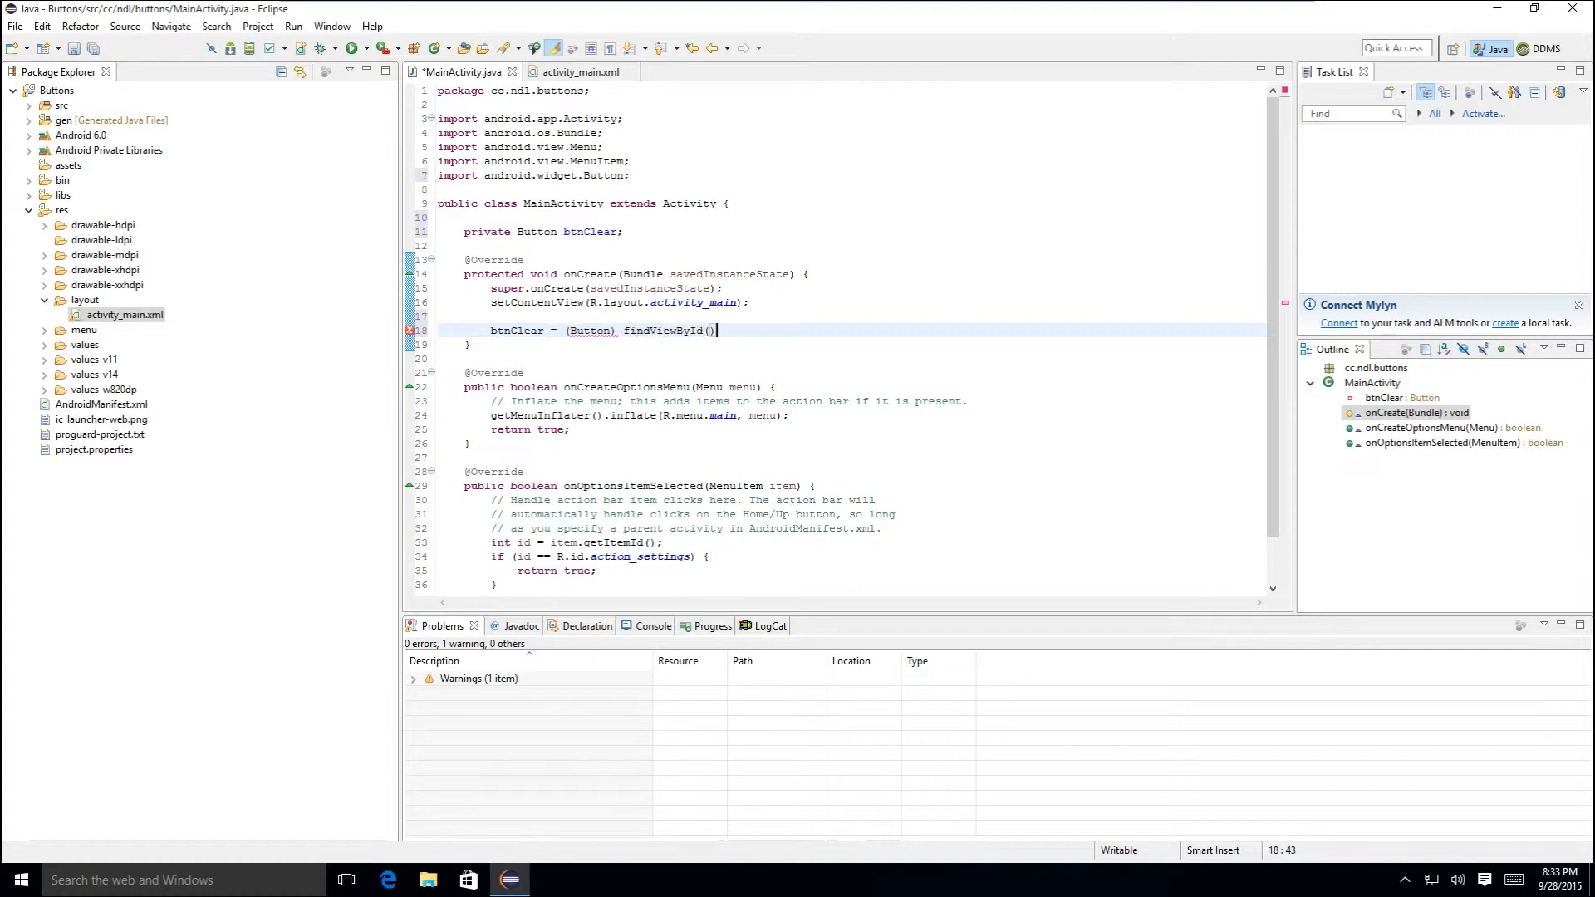
pyautogui.write('R.id.')
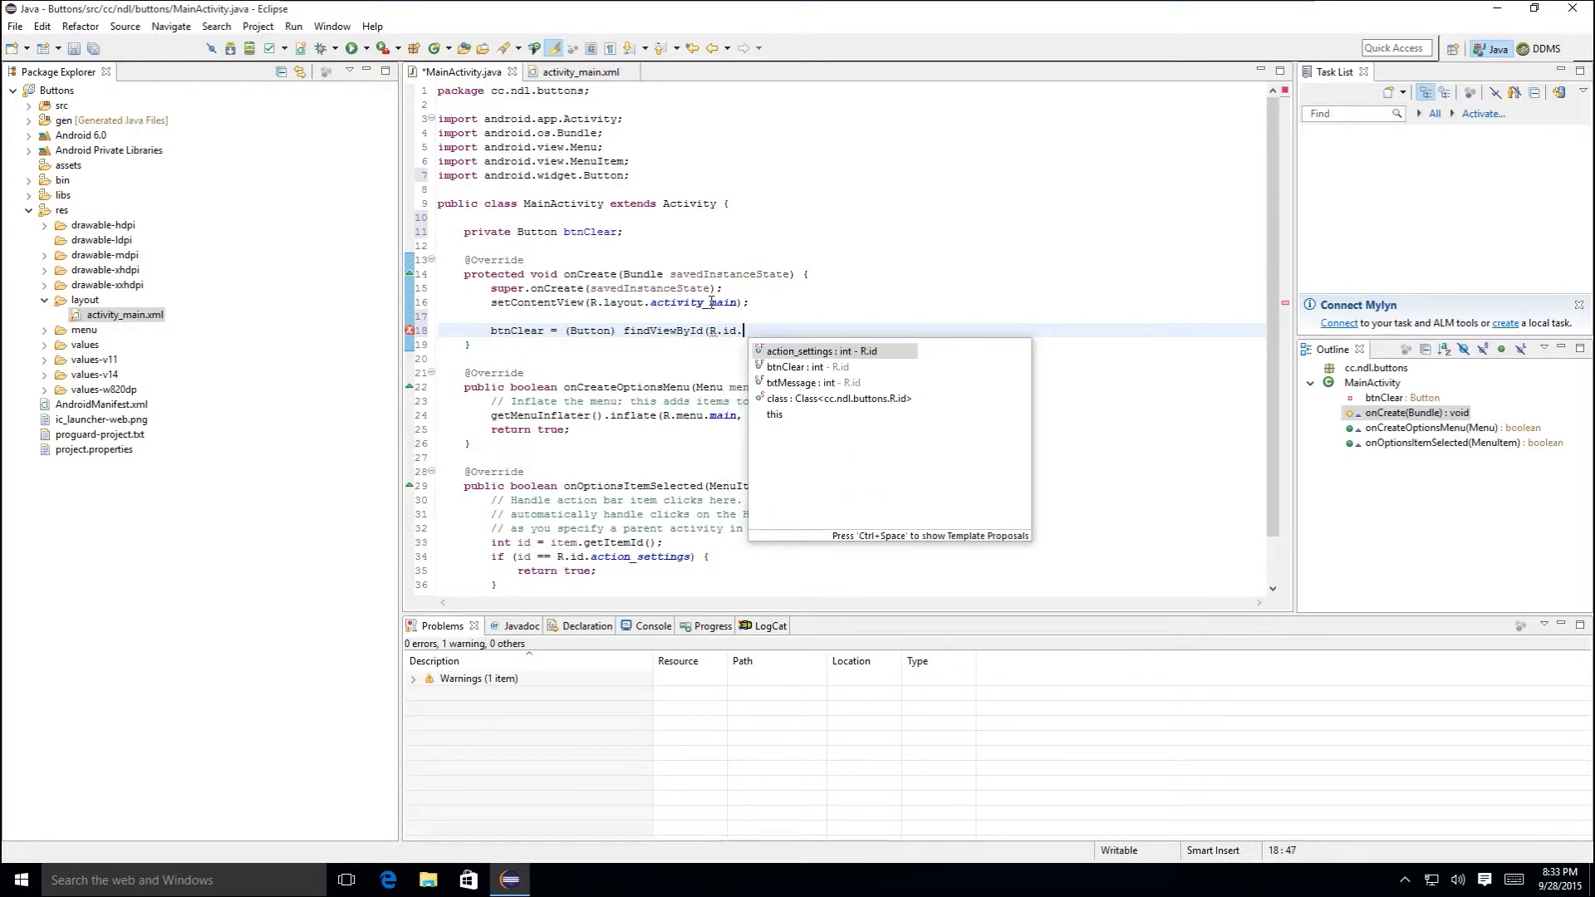
pyautogui.write('btnClear')
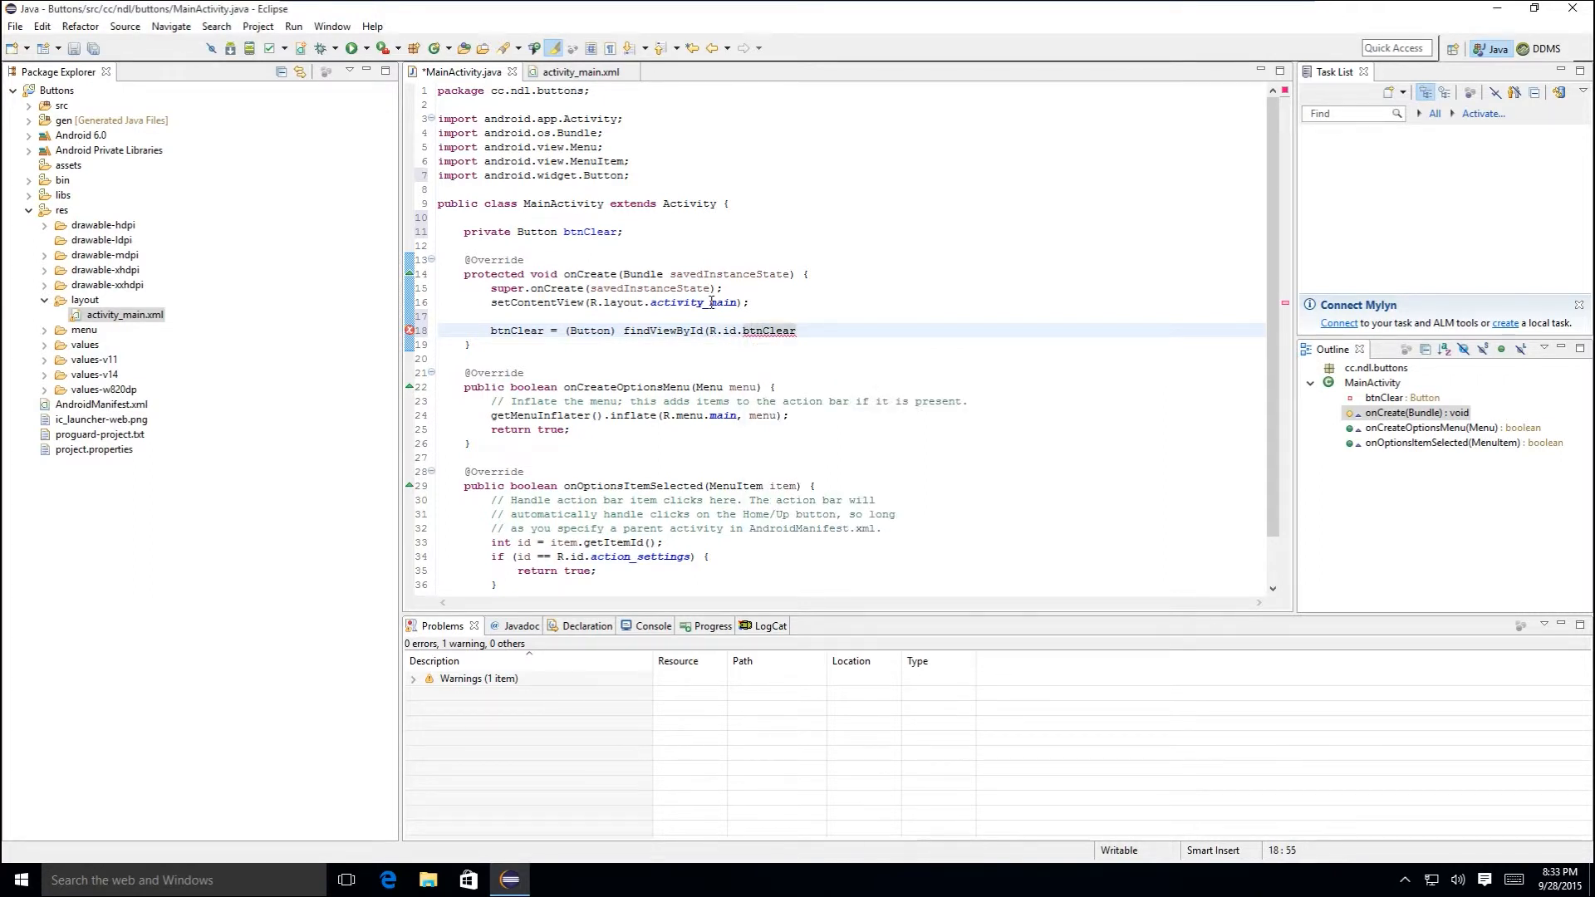
pyautogui.write(');')
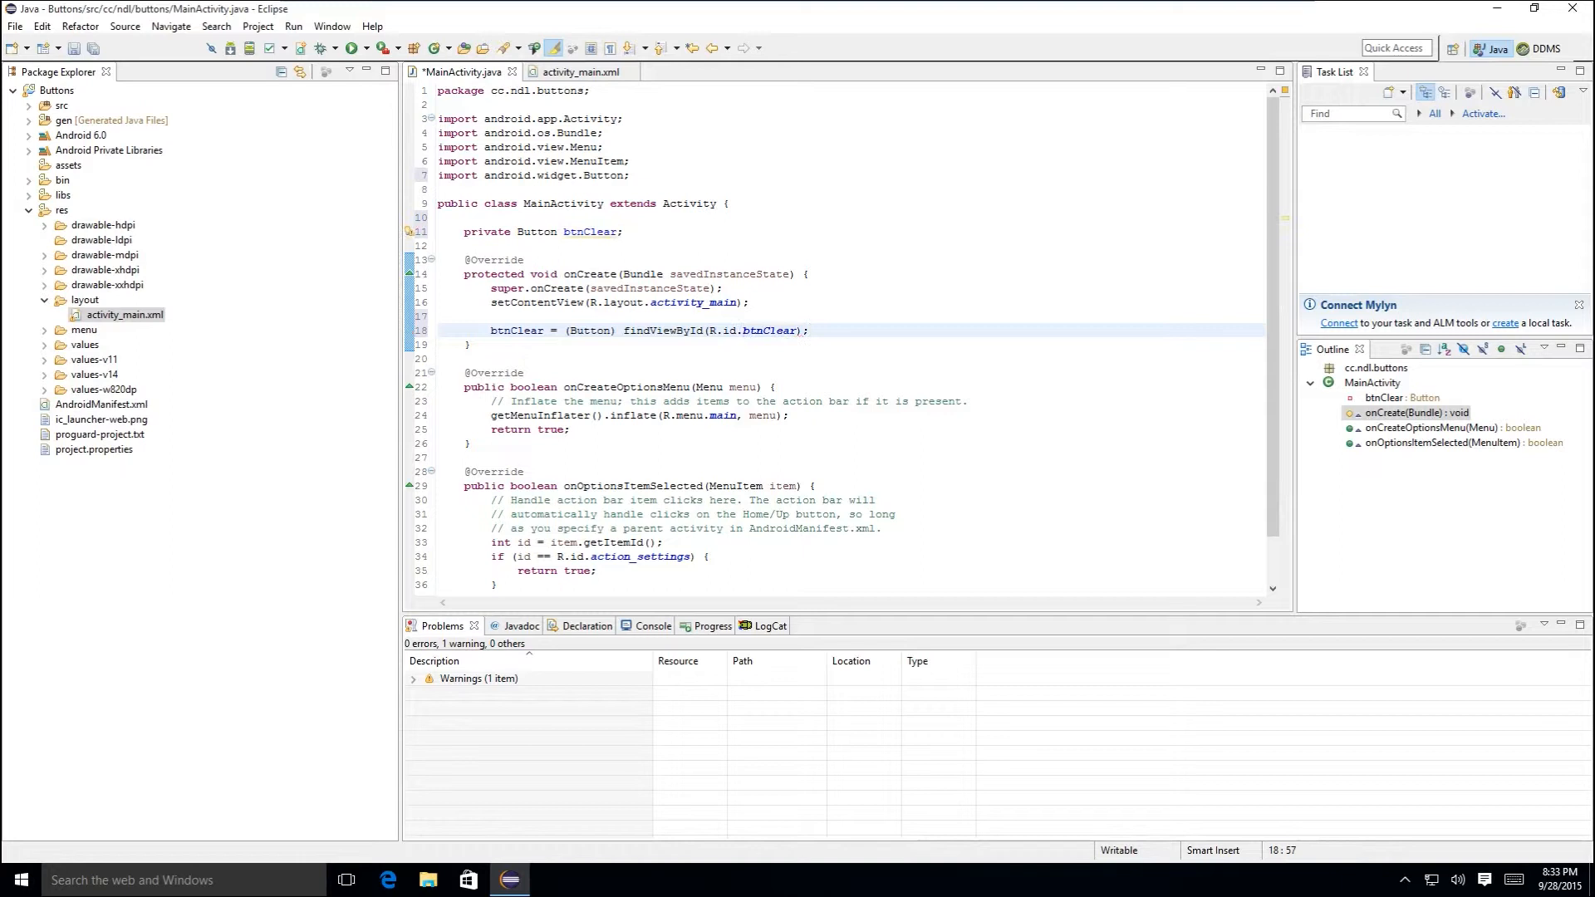
# - Add '// set up control' and '// set up click handlers' comments in onCreate
pyautogui.write('//')
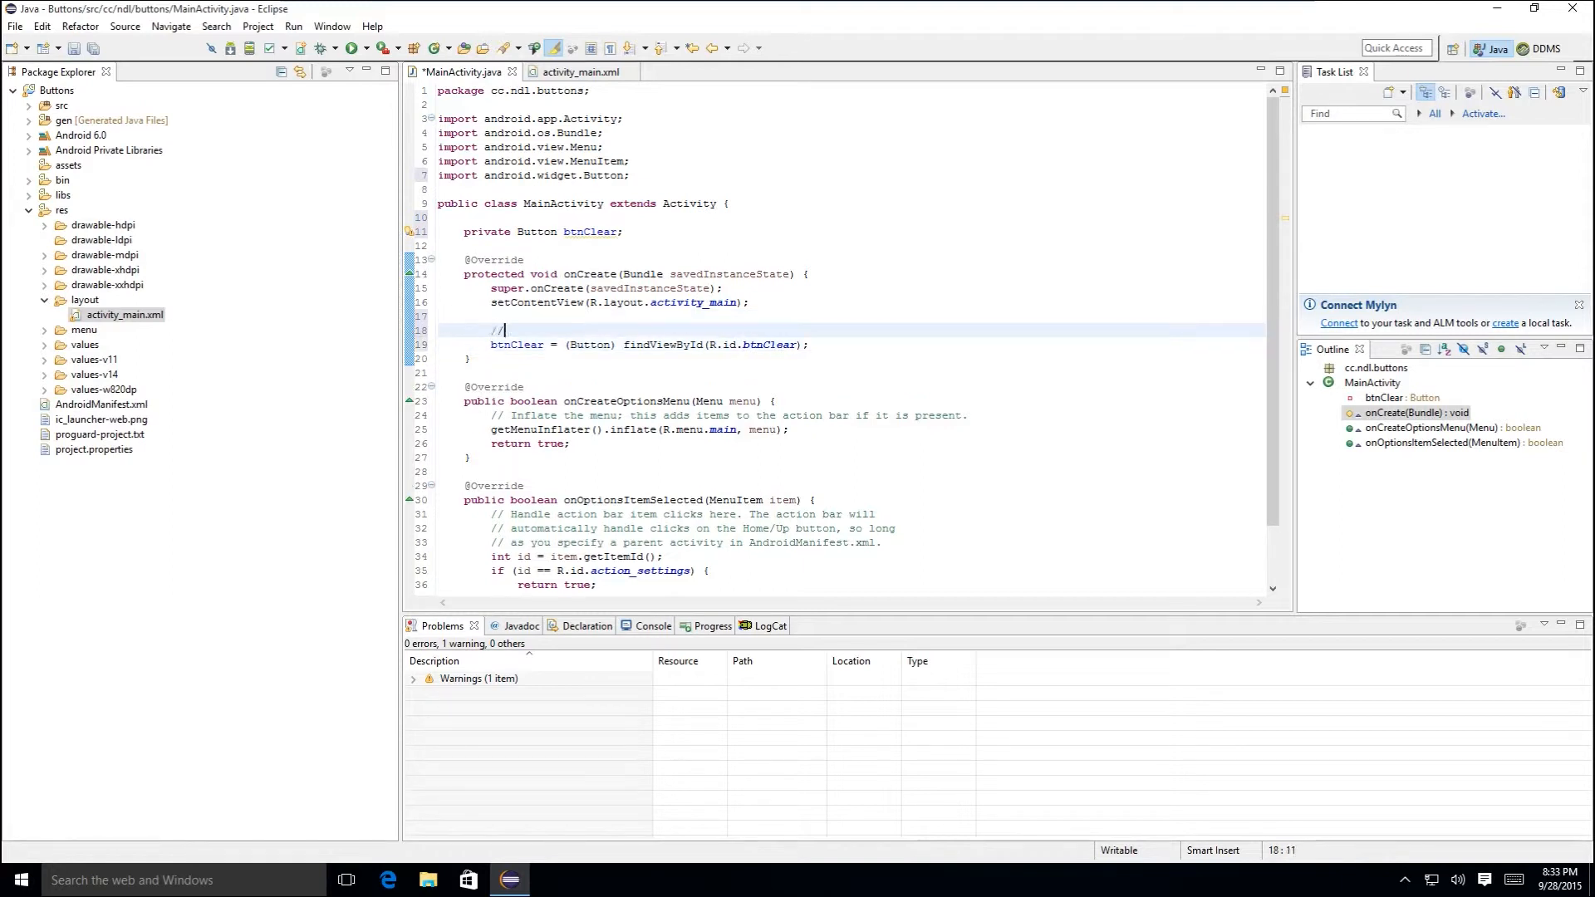
pyautogui.write('set')
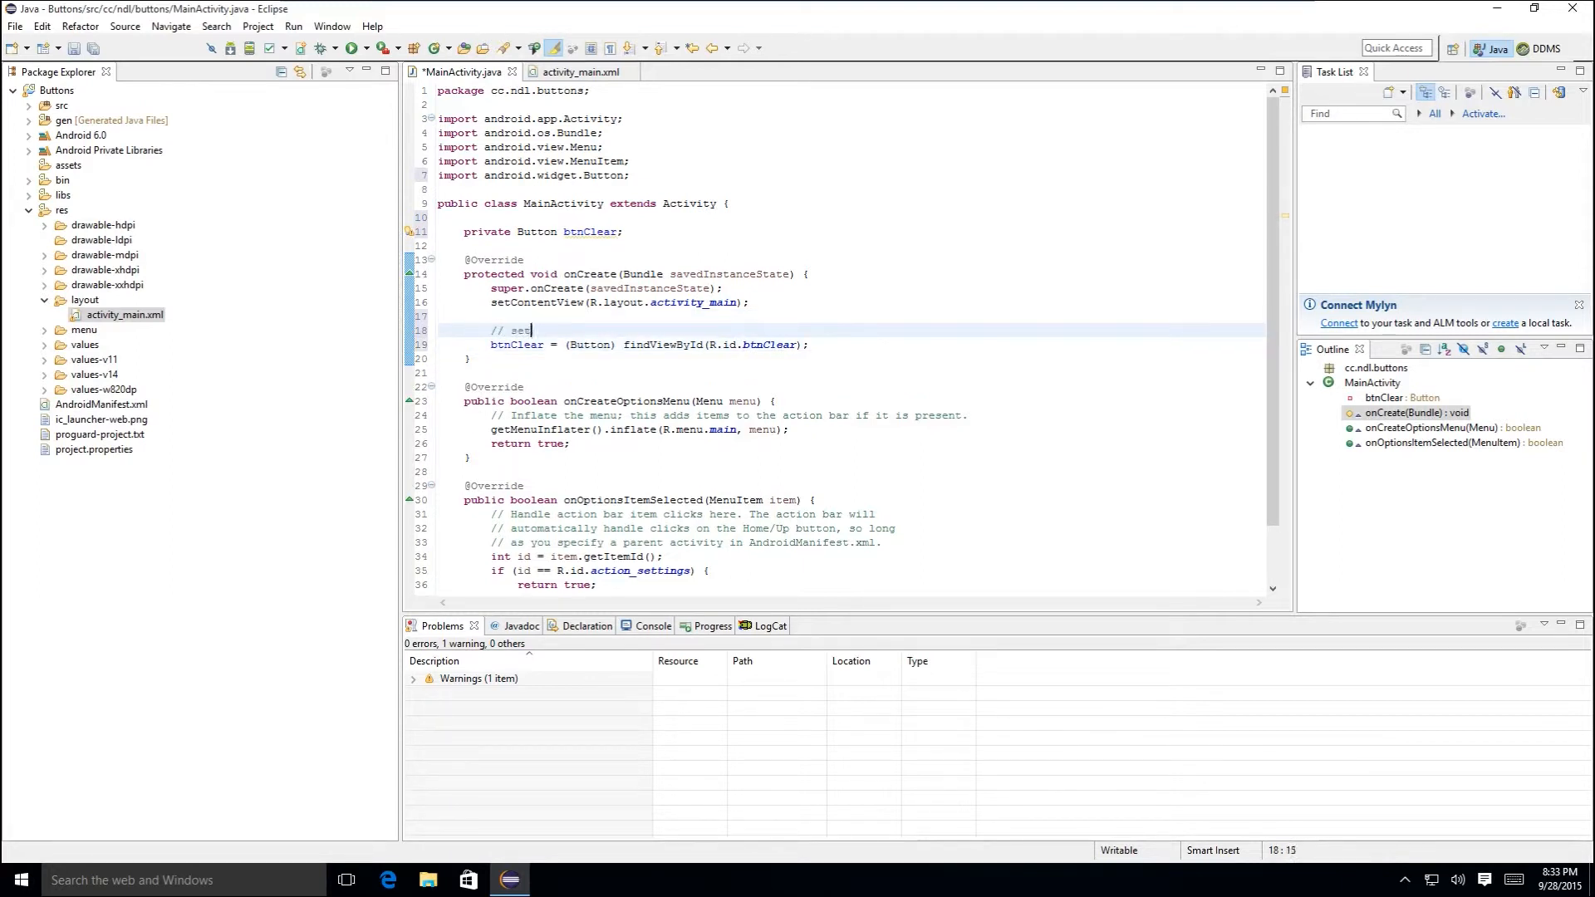
pyautogui.write('up')
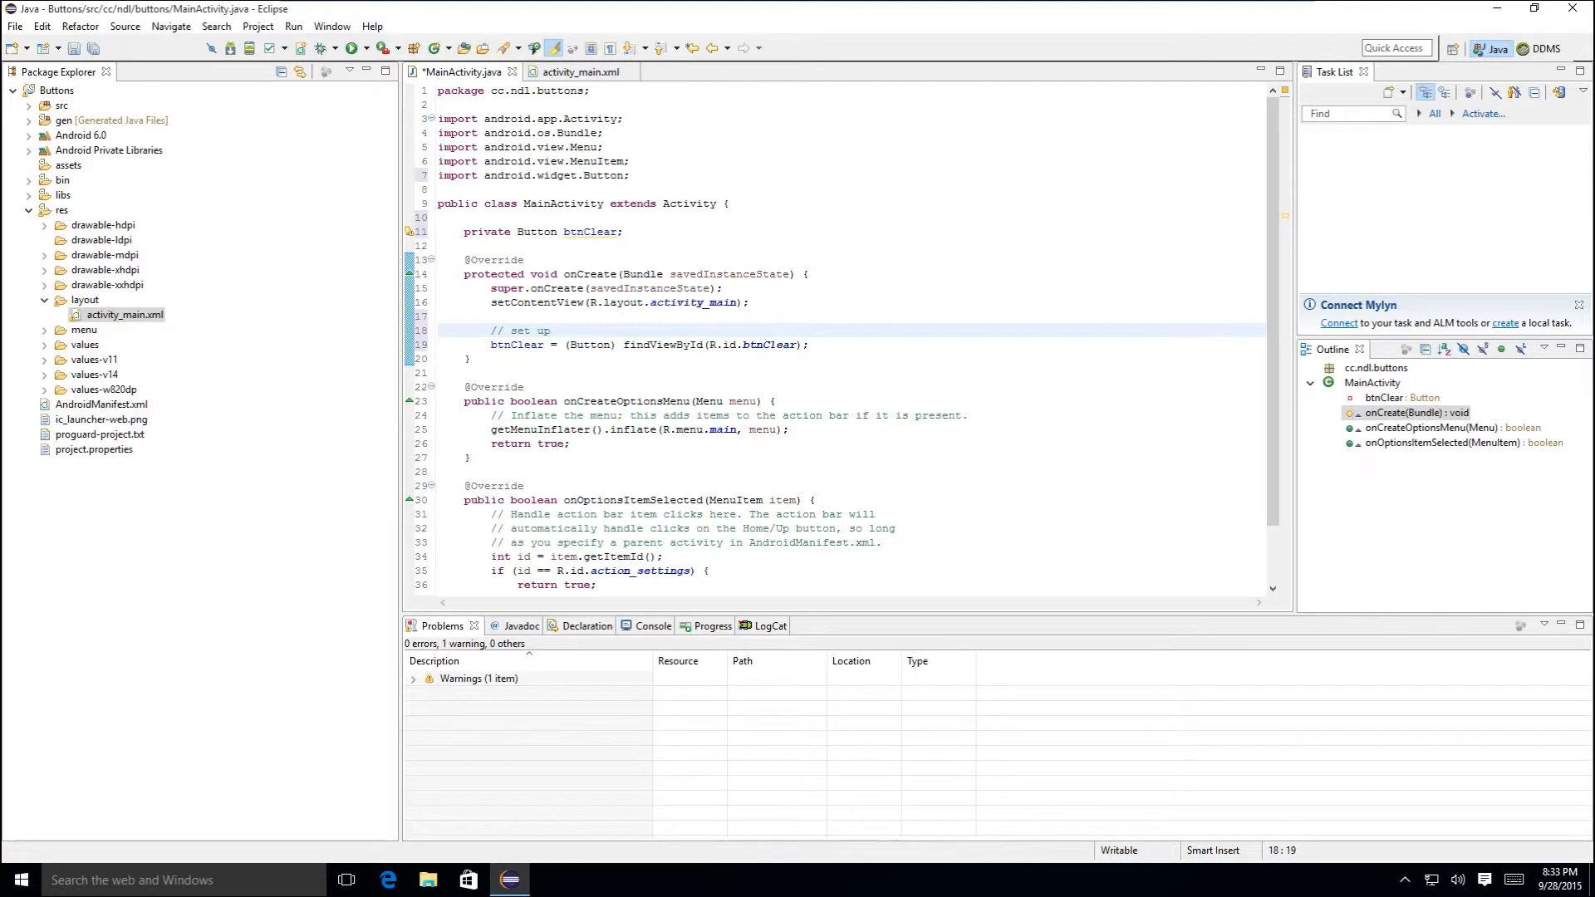
pyautogui.write('control')
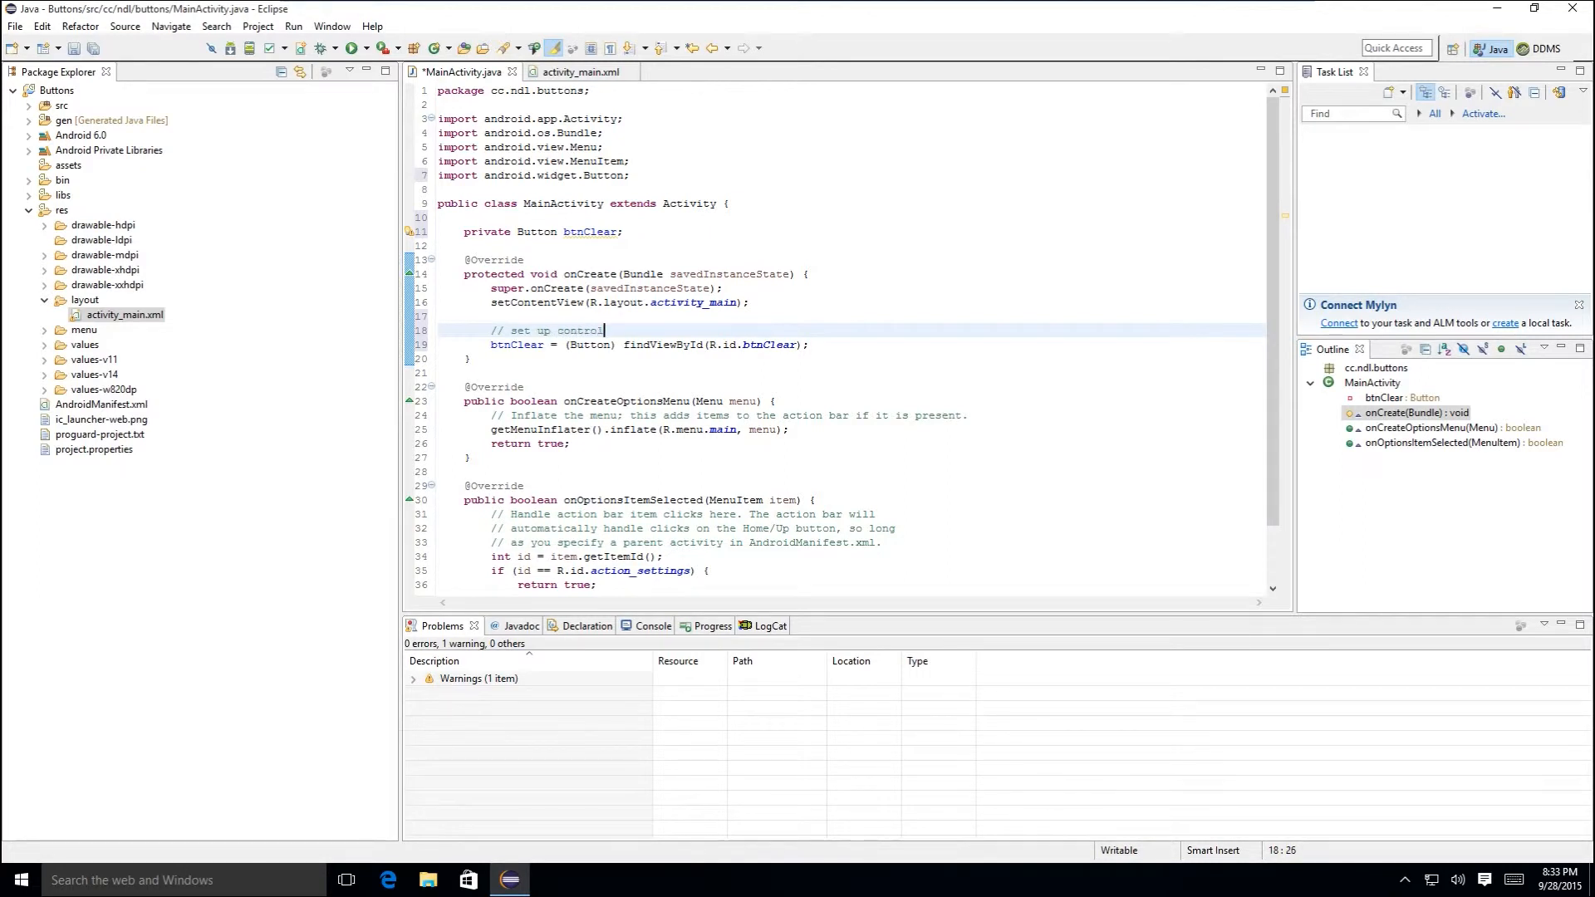
pyautogui.press('enter')
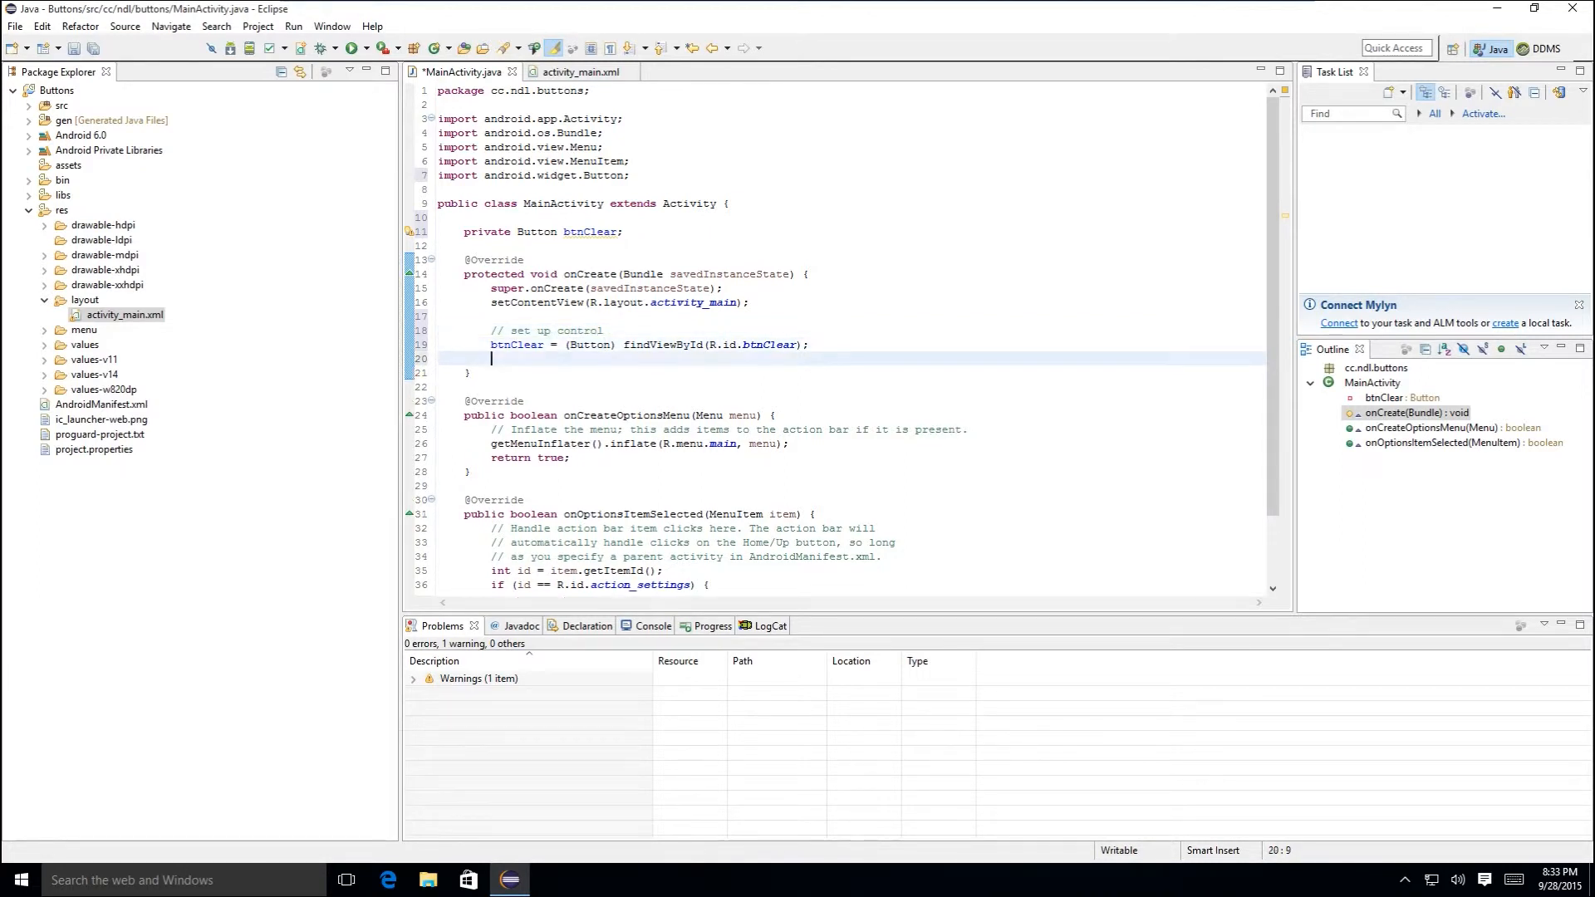
pyautogui.write('//')
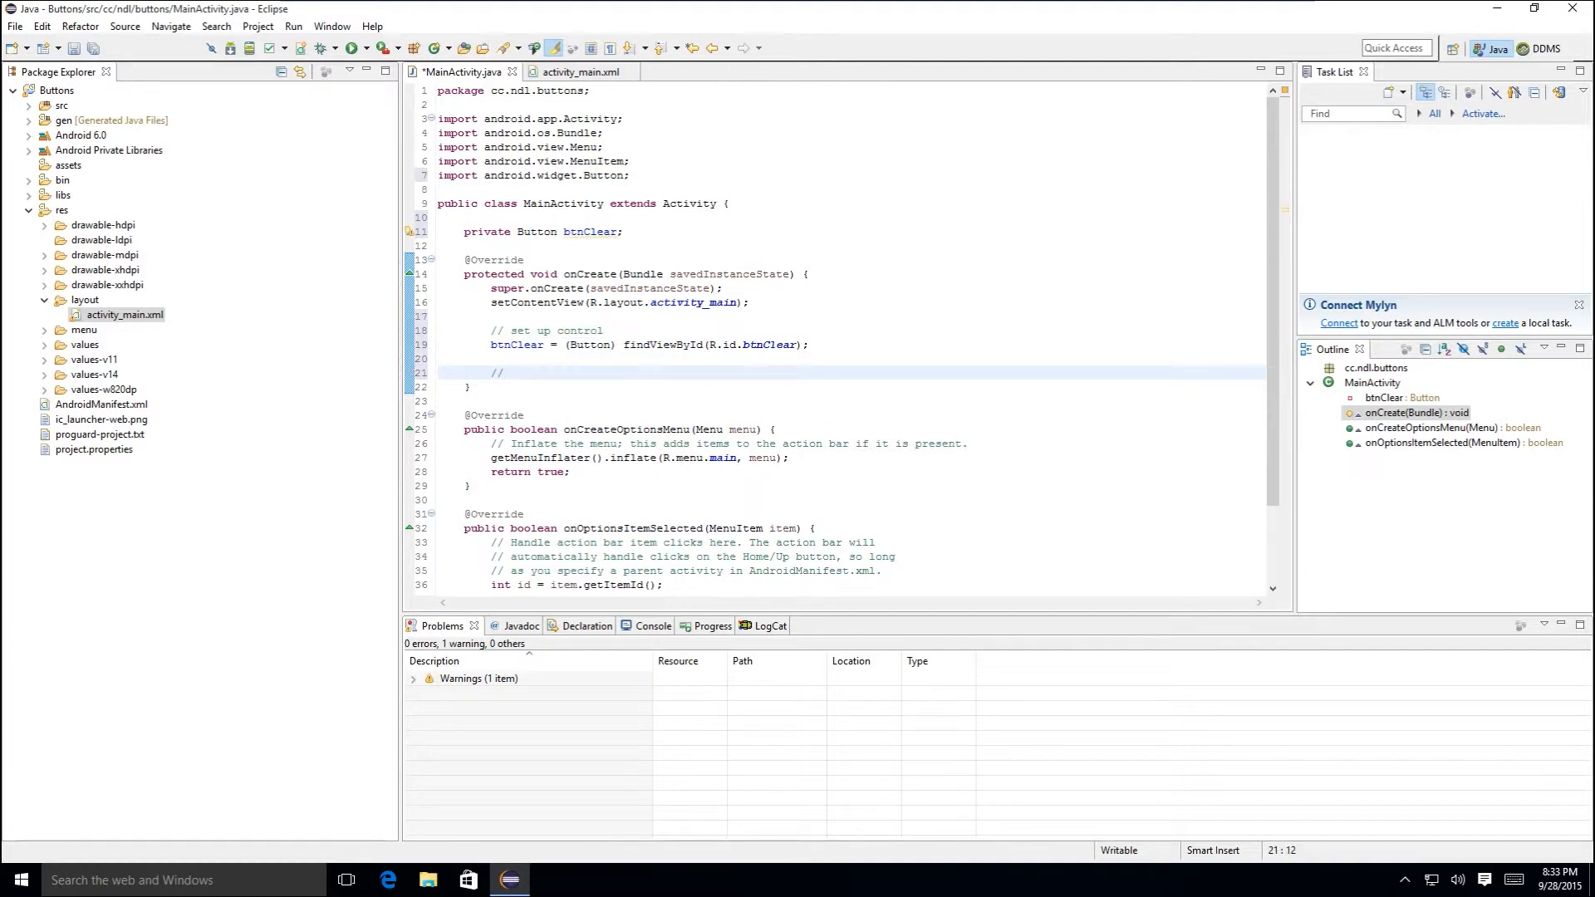
pyautogui.write('set')
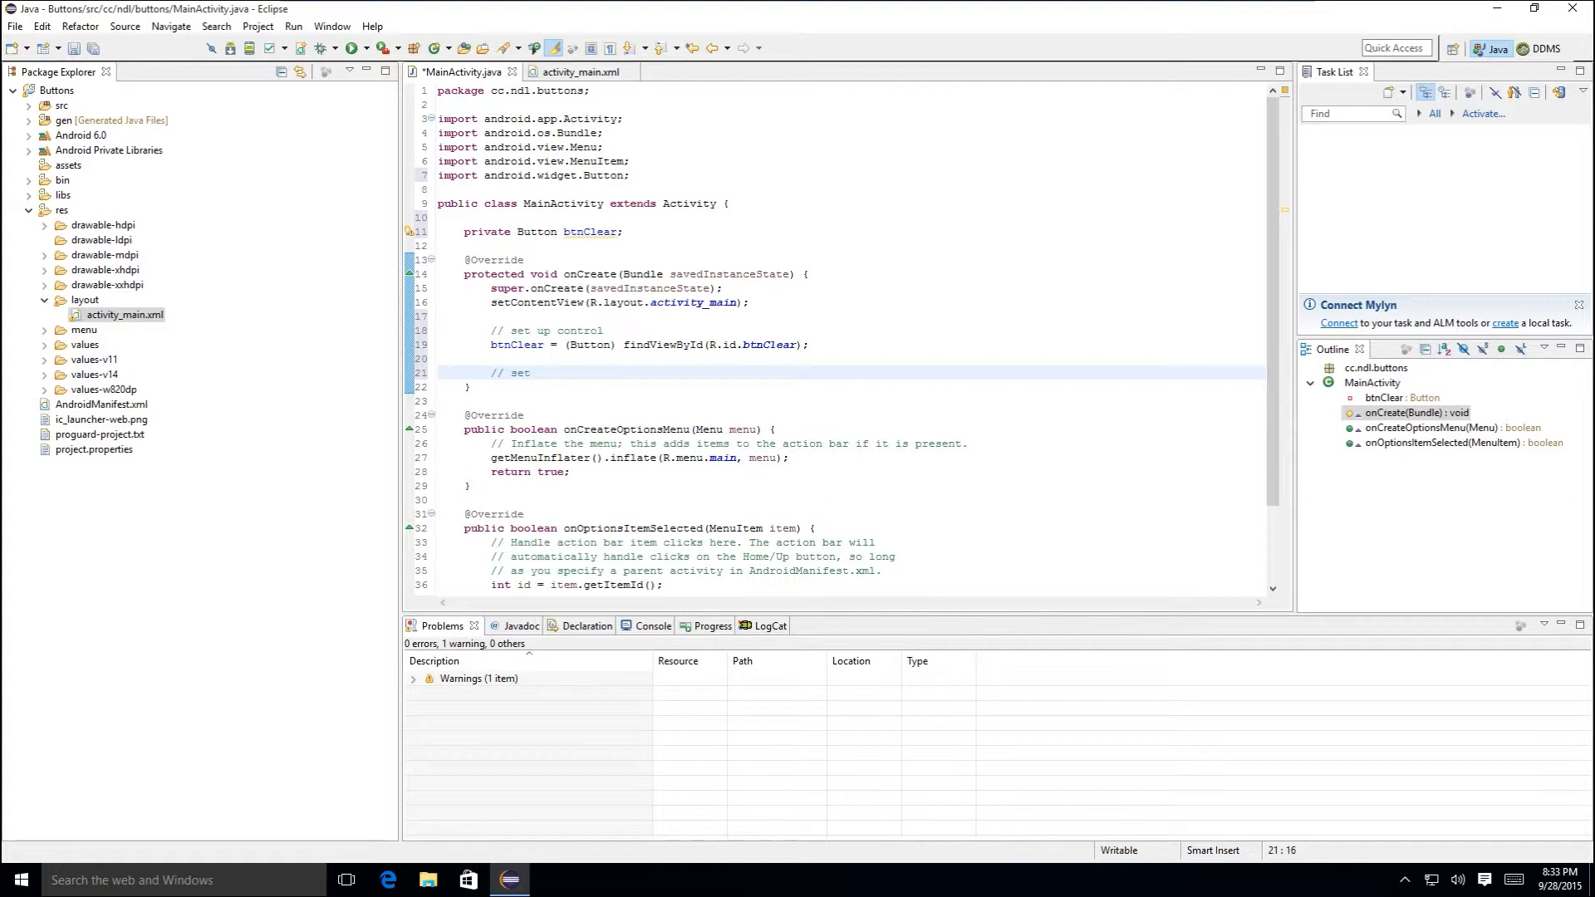
pyautogui.write('up click andlers')
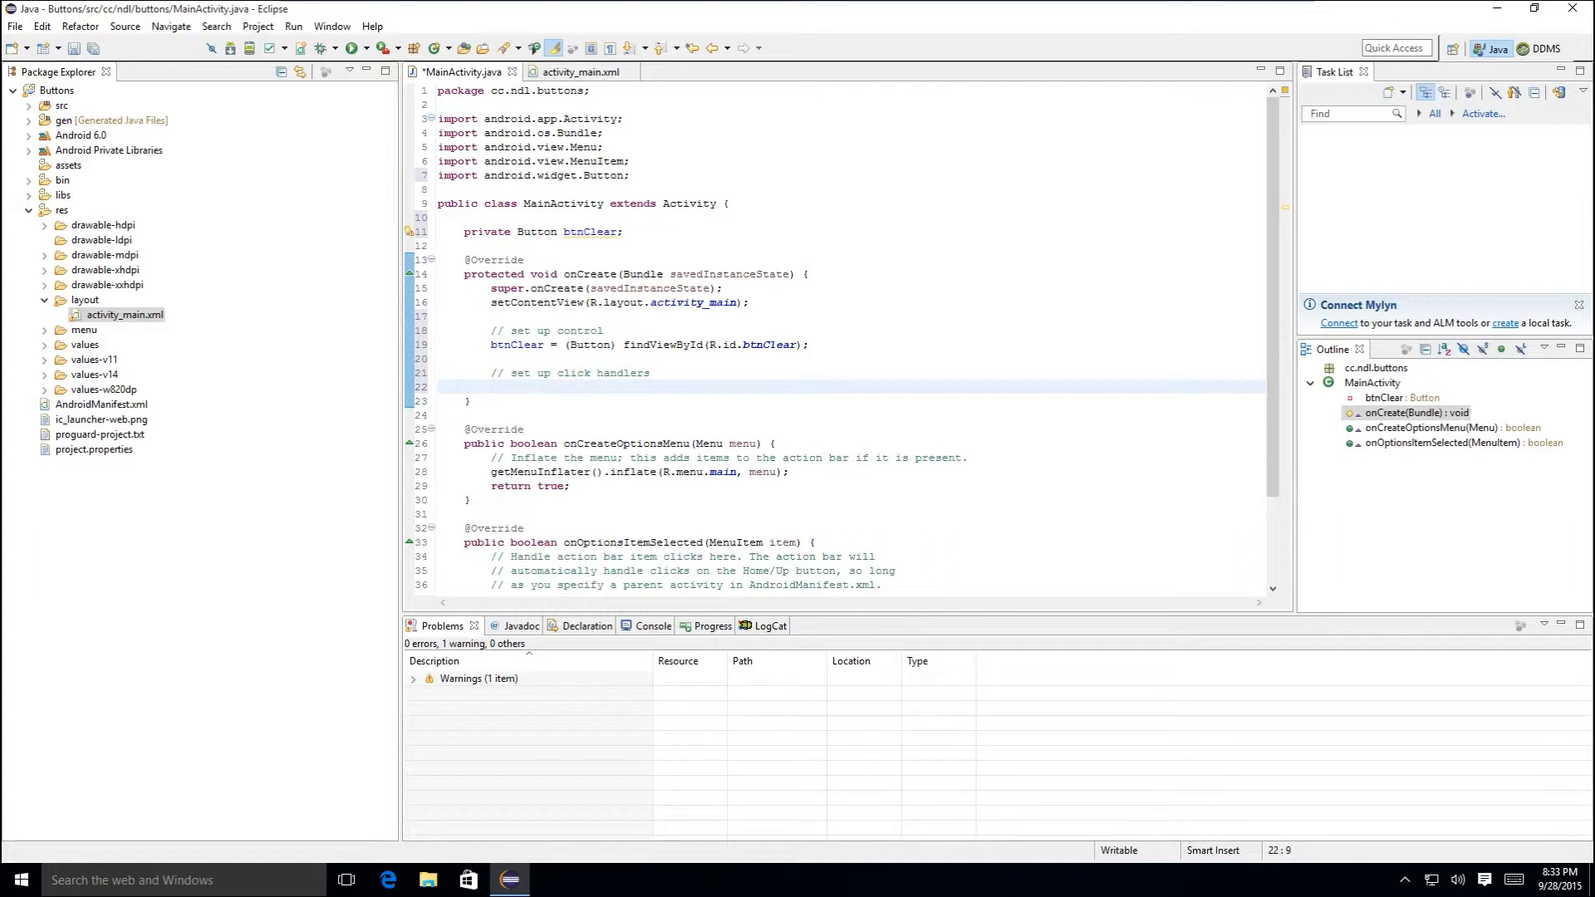
# - Write btnClear.setOnClickListener(new Button.OnClickListener(){}); using content assist
pyautogui.write('btn')
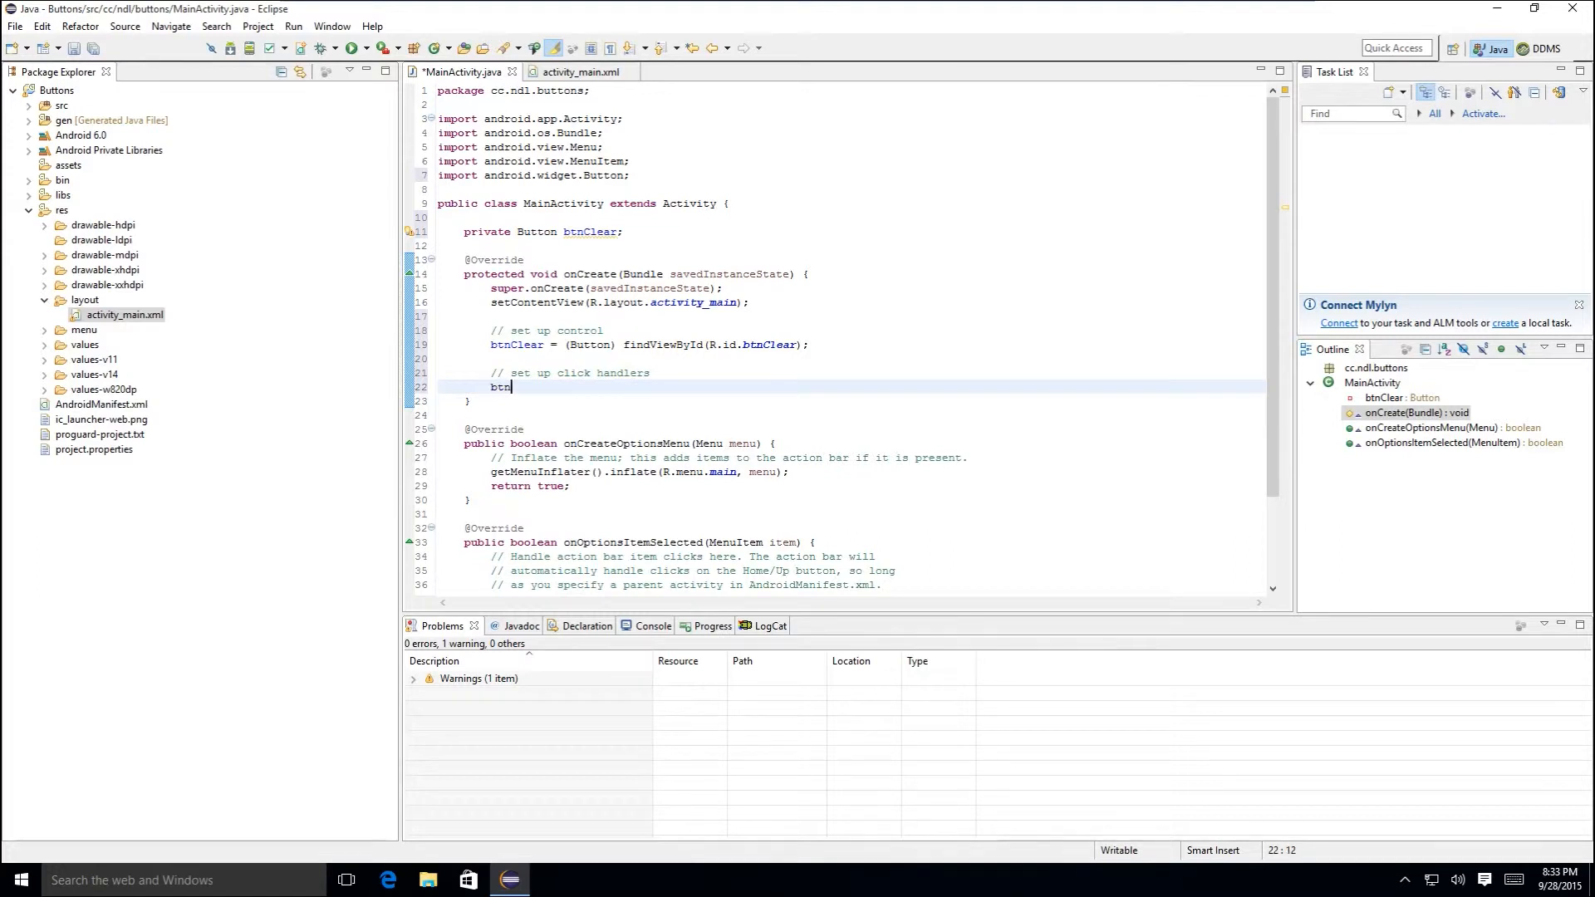
pyautogui.write('Clear')
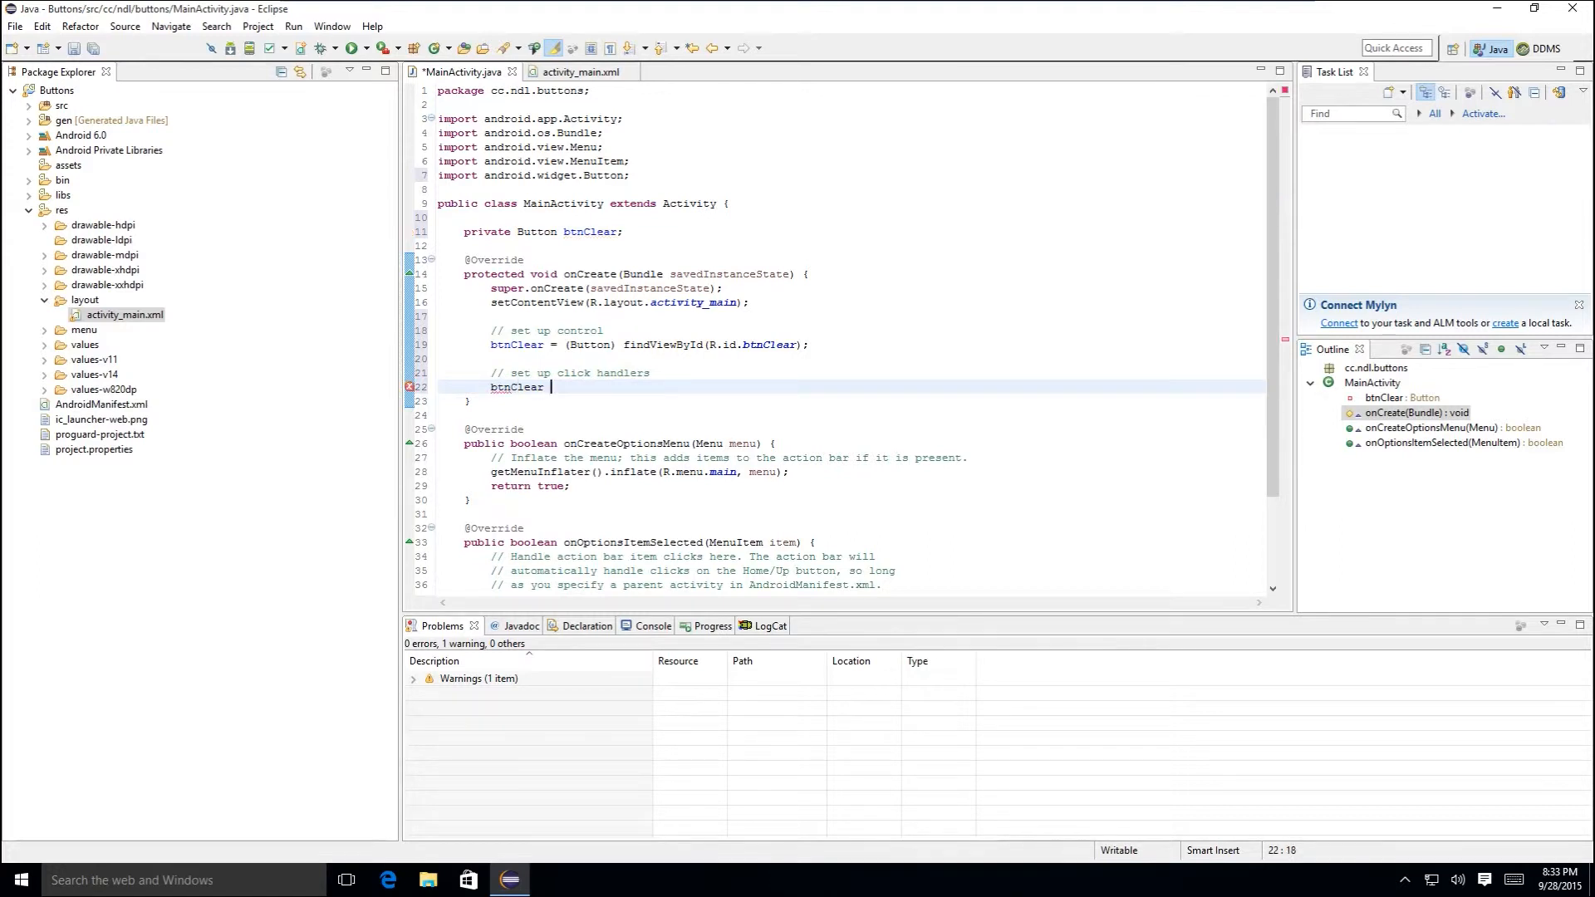
pyautogui.write('.set')
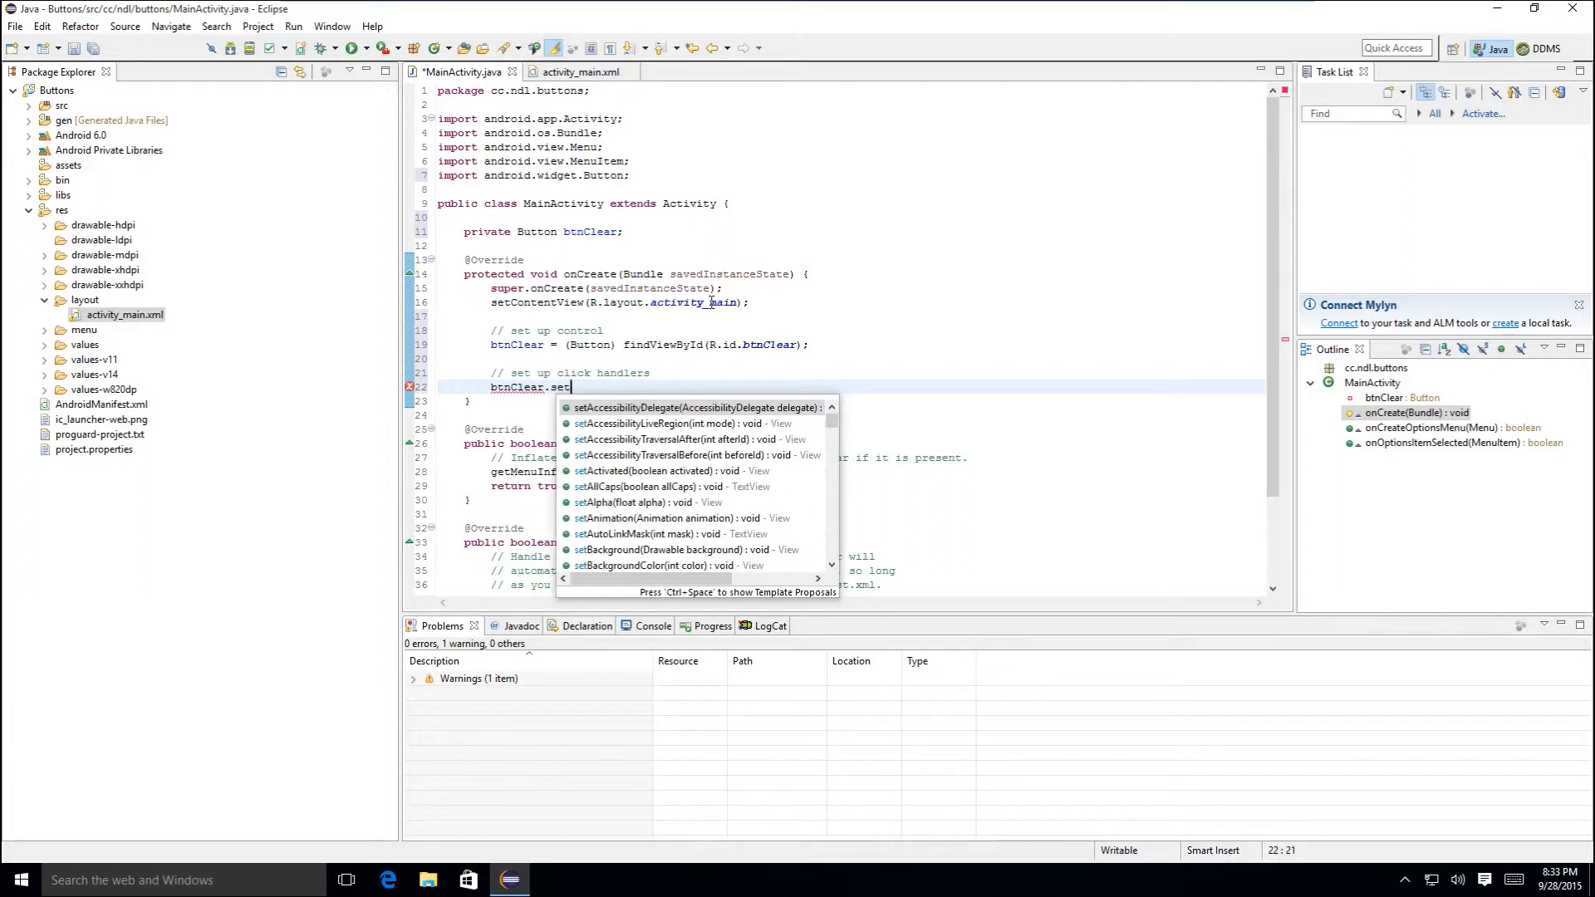
pyautogui.write('OnCl')
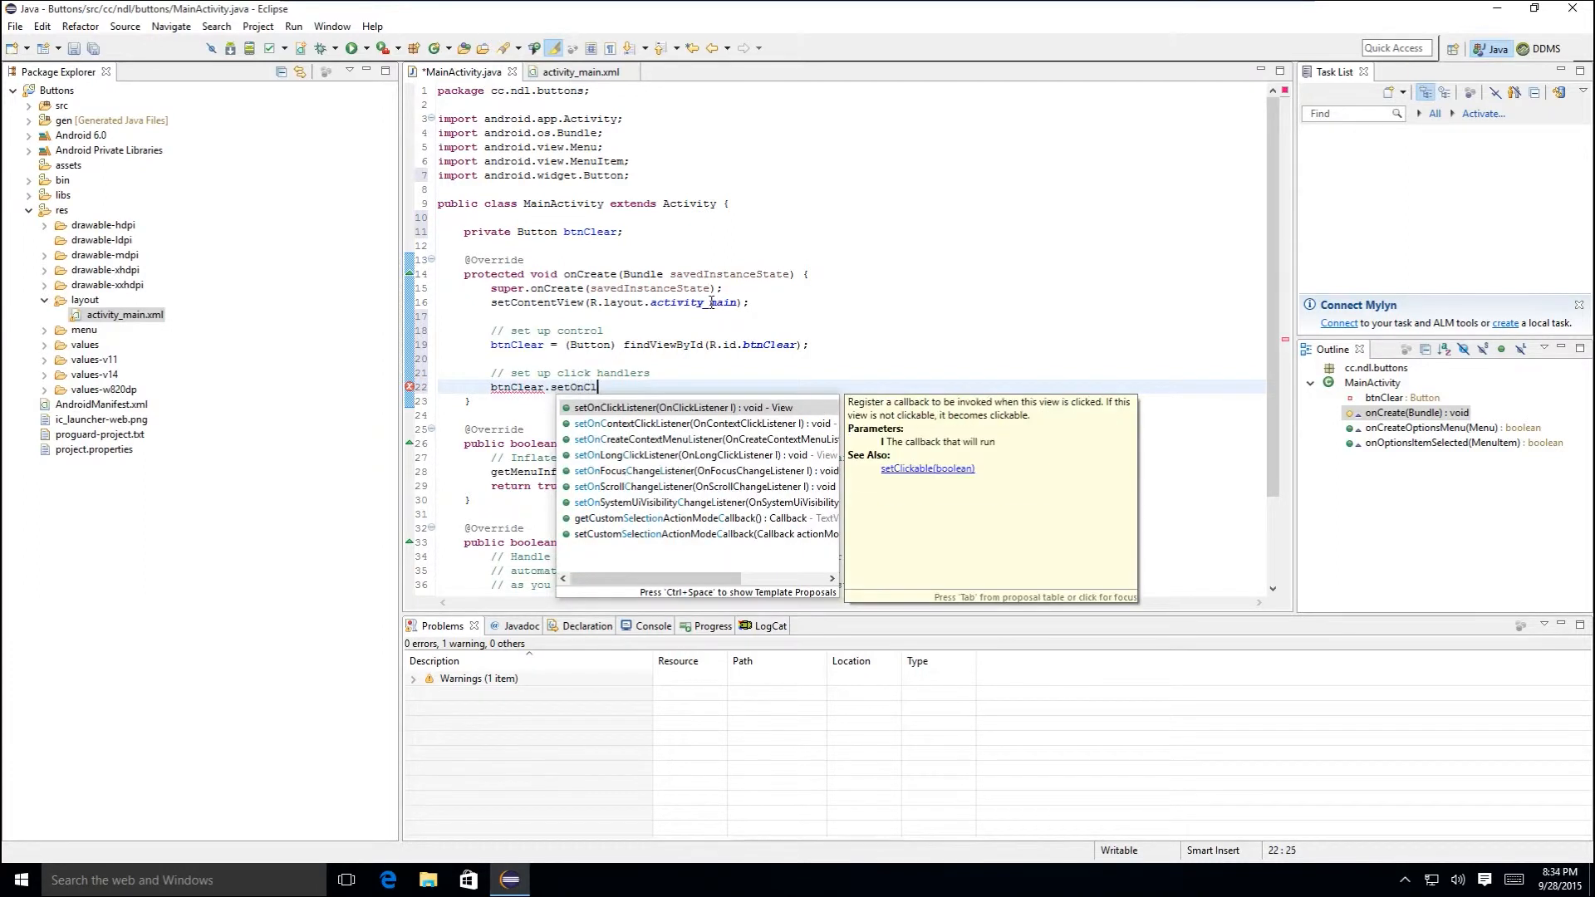
pyautogui.click(671, 407)
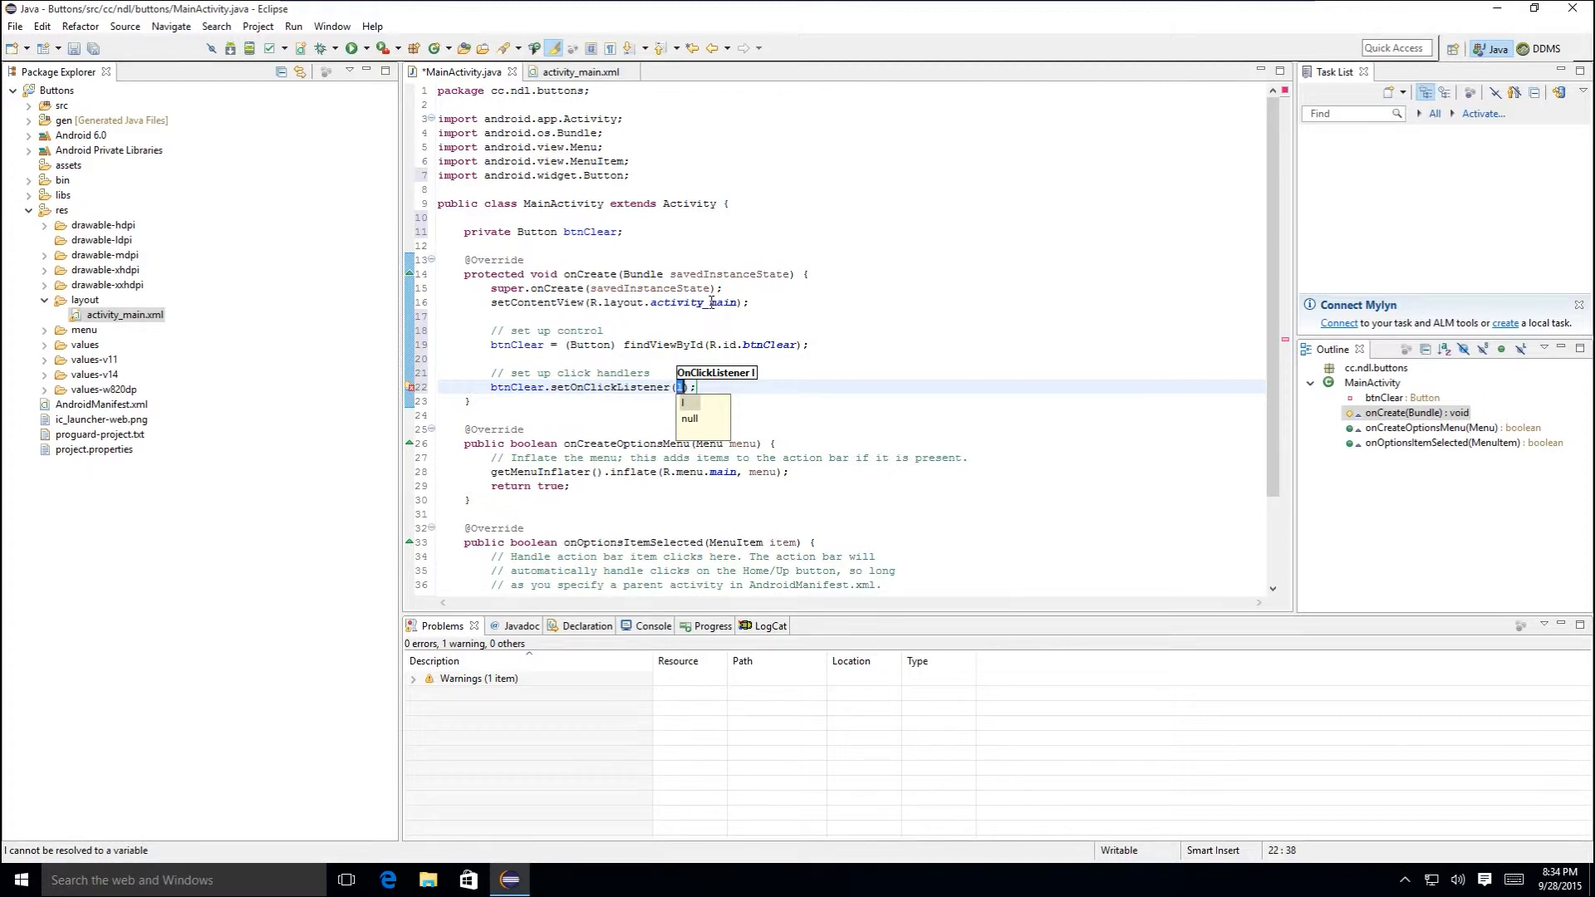
pyautogui.write('new')
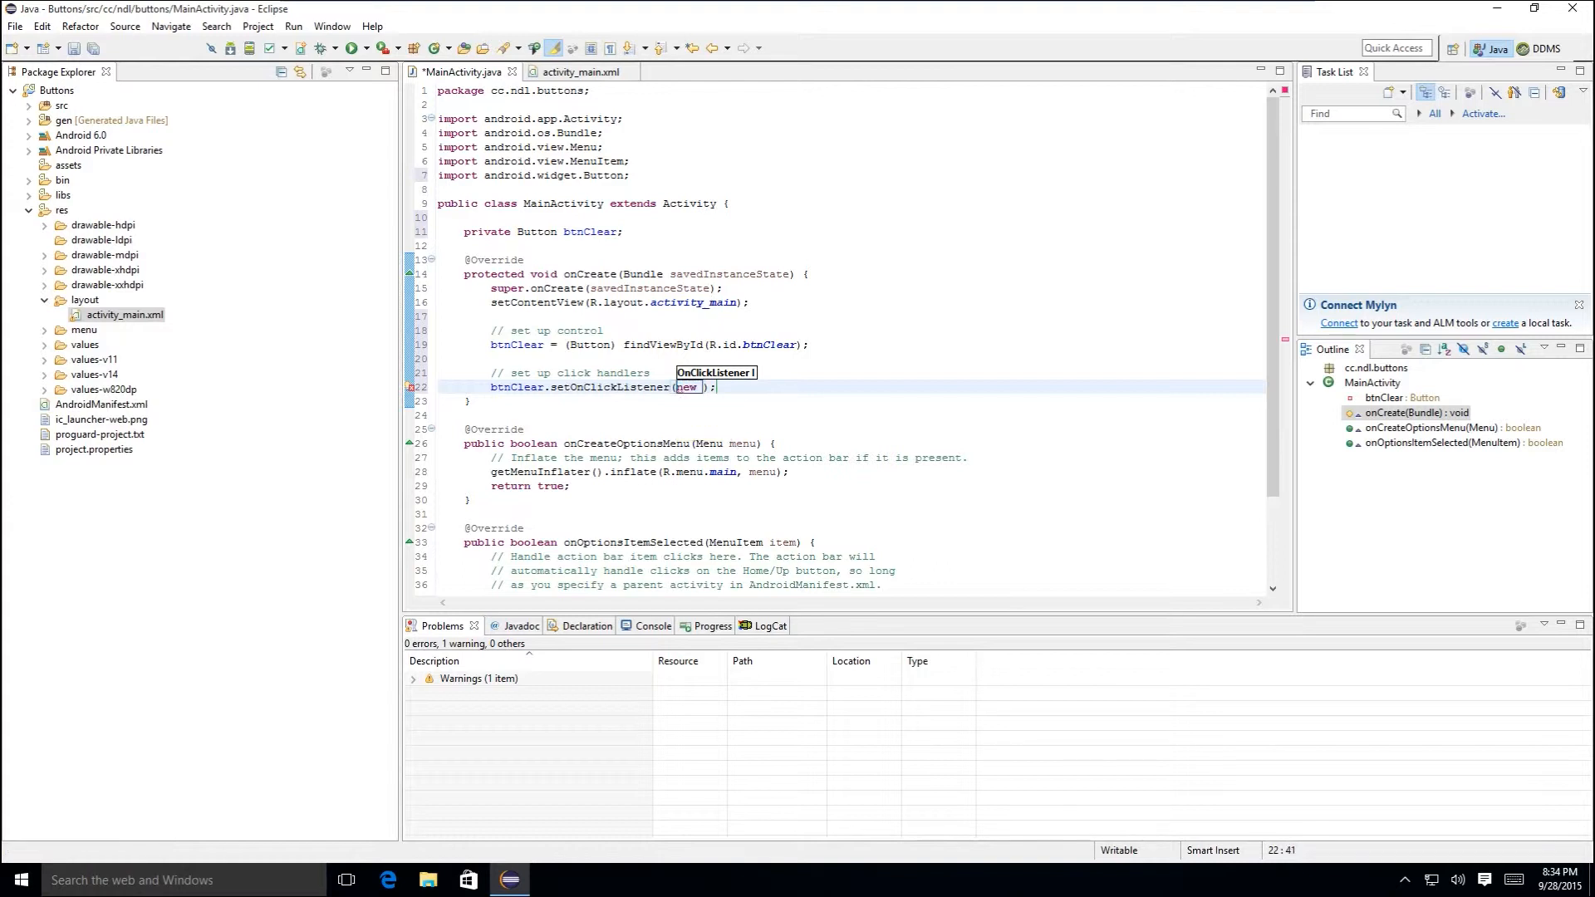
pyautogui.write('Button.')
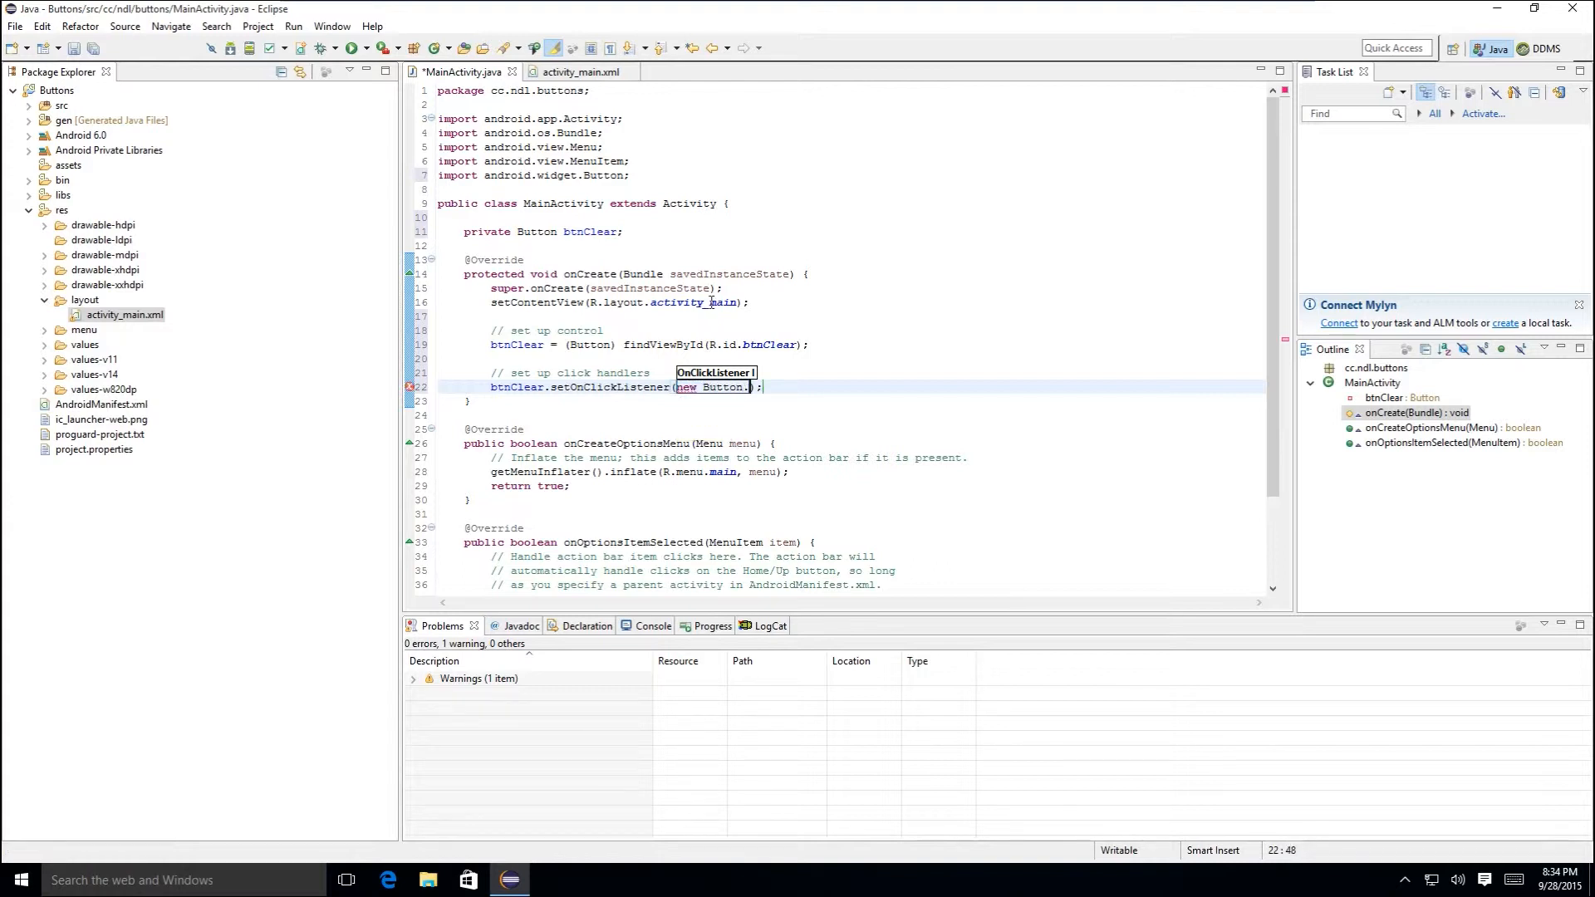
pyautogui.write('OnClickListener(){')
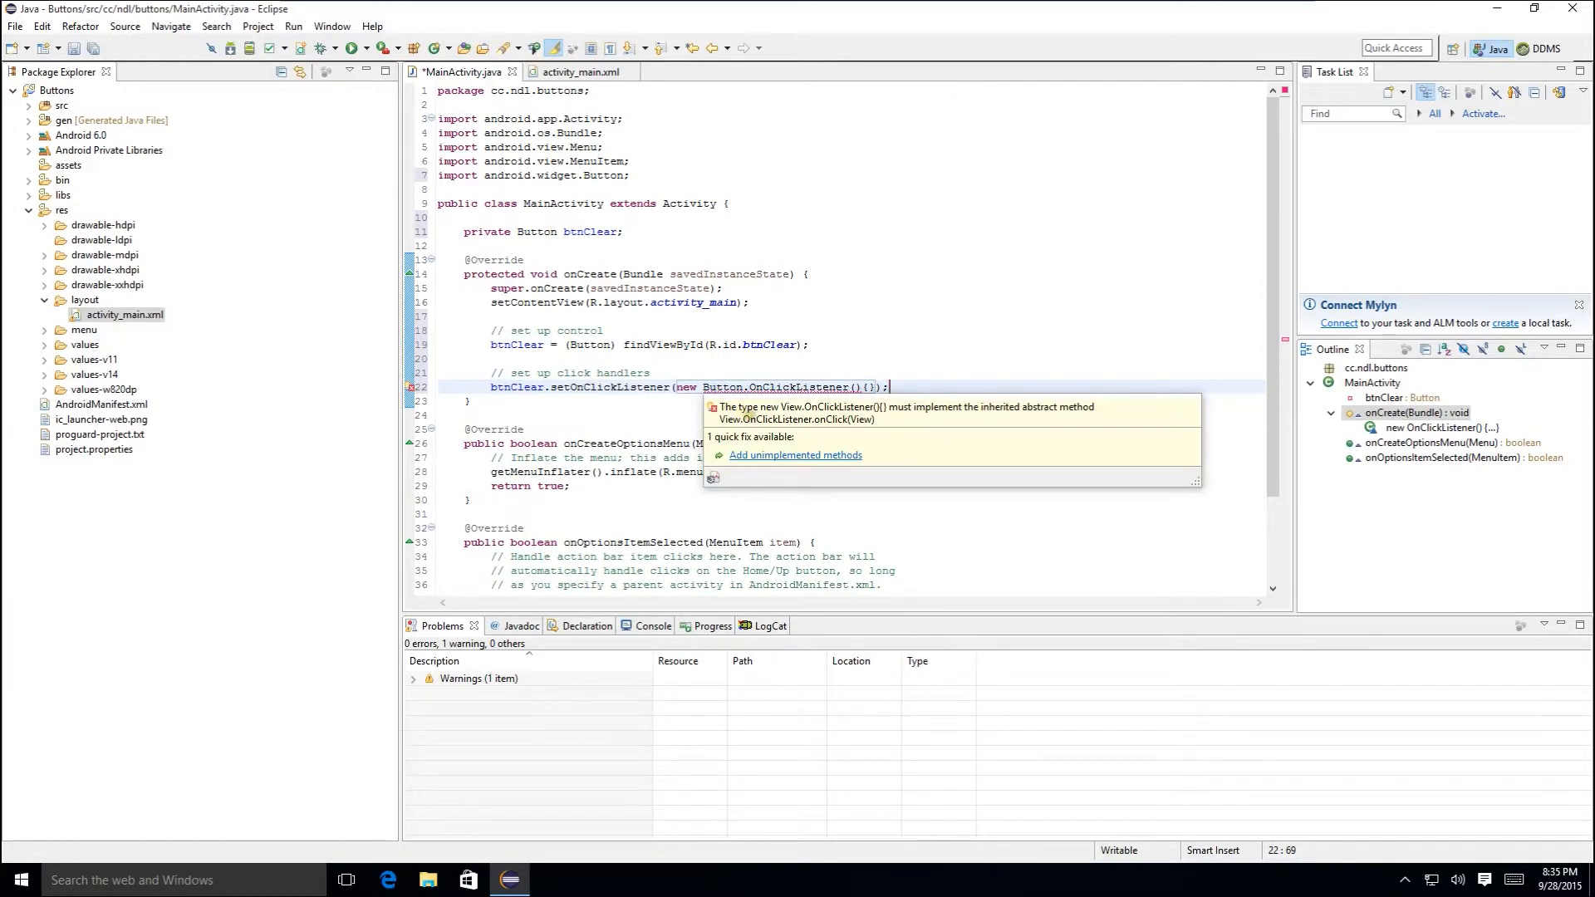
pyautogui.moveTo(786, 462)
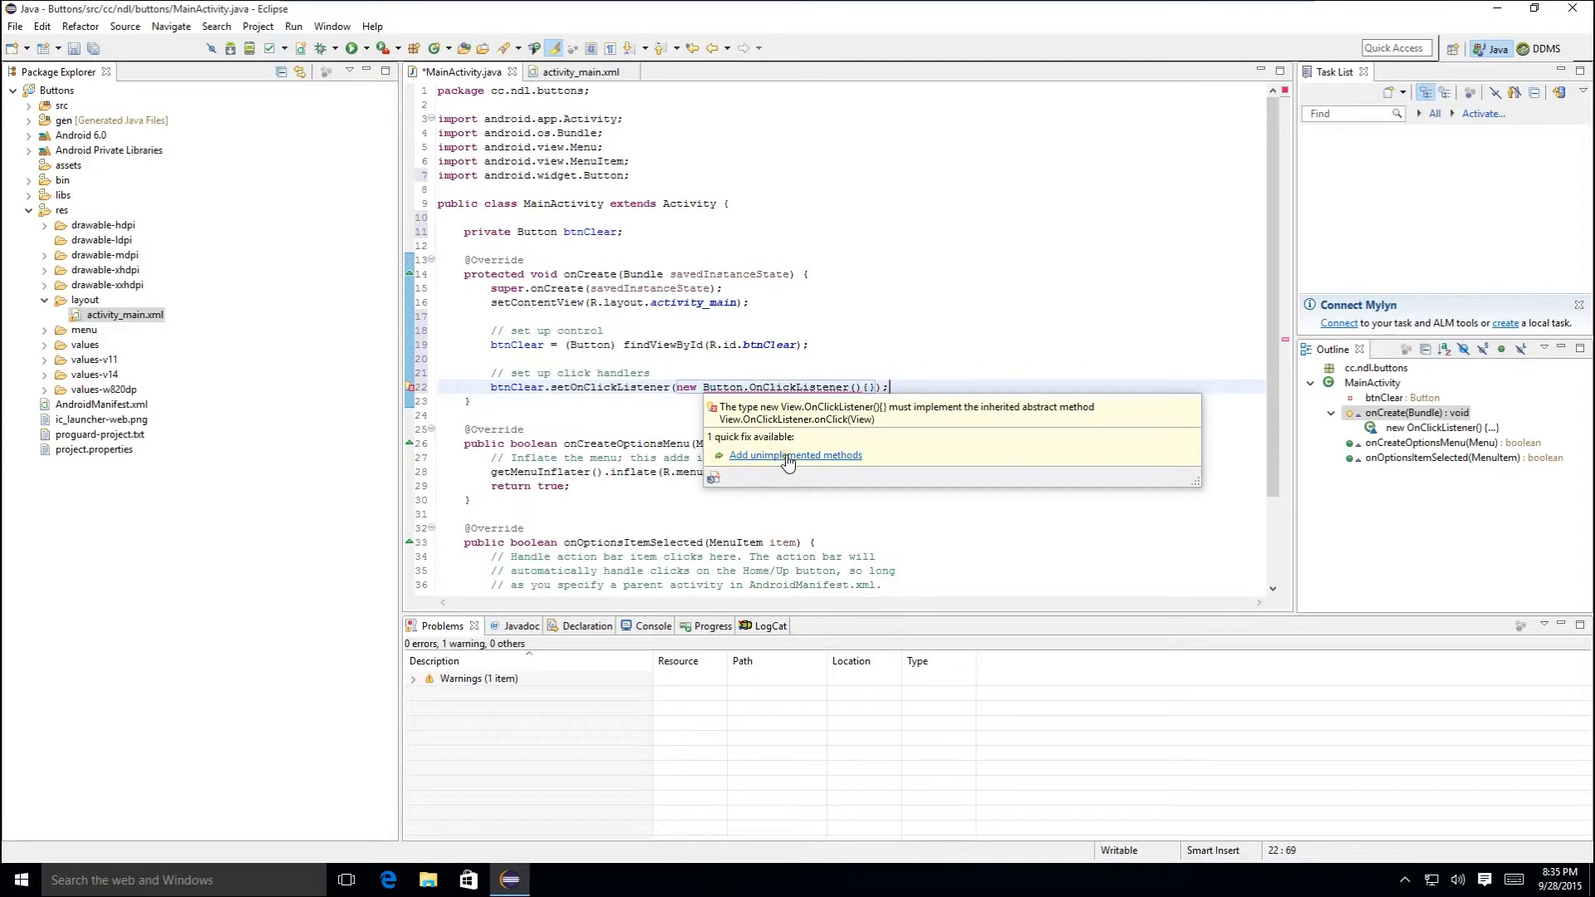
# - Generate the missing onClick(View v) method and remove its TODO comment
pyautogui.click(796, 455)
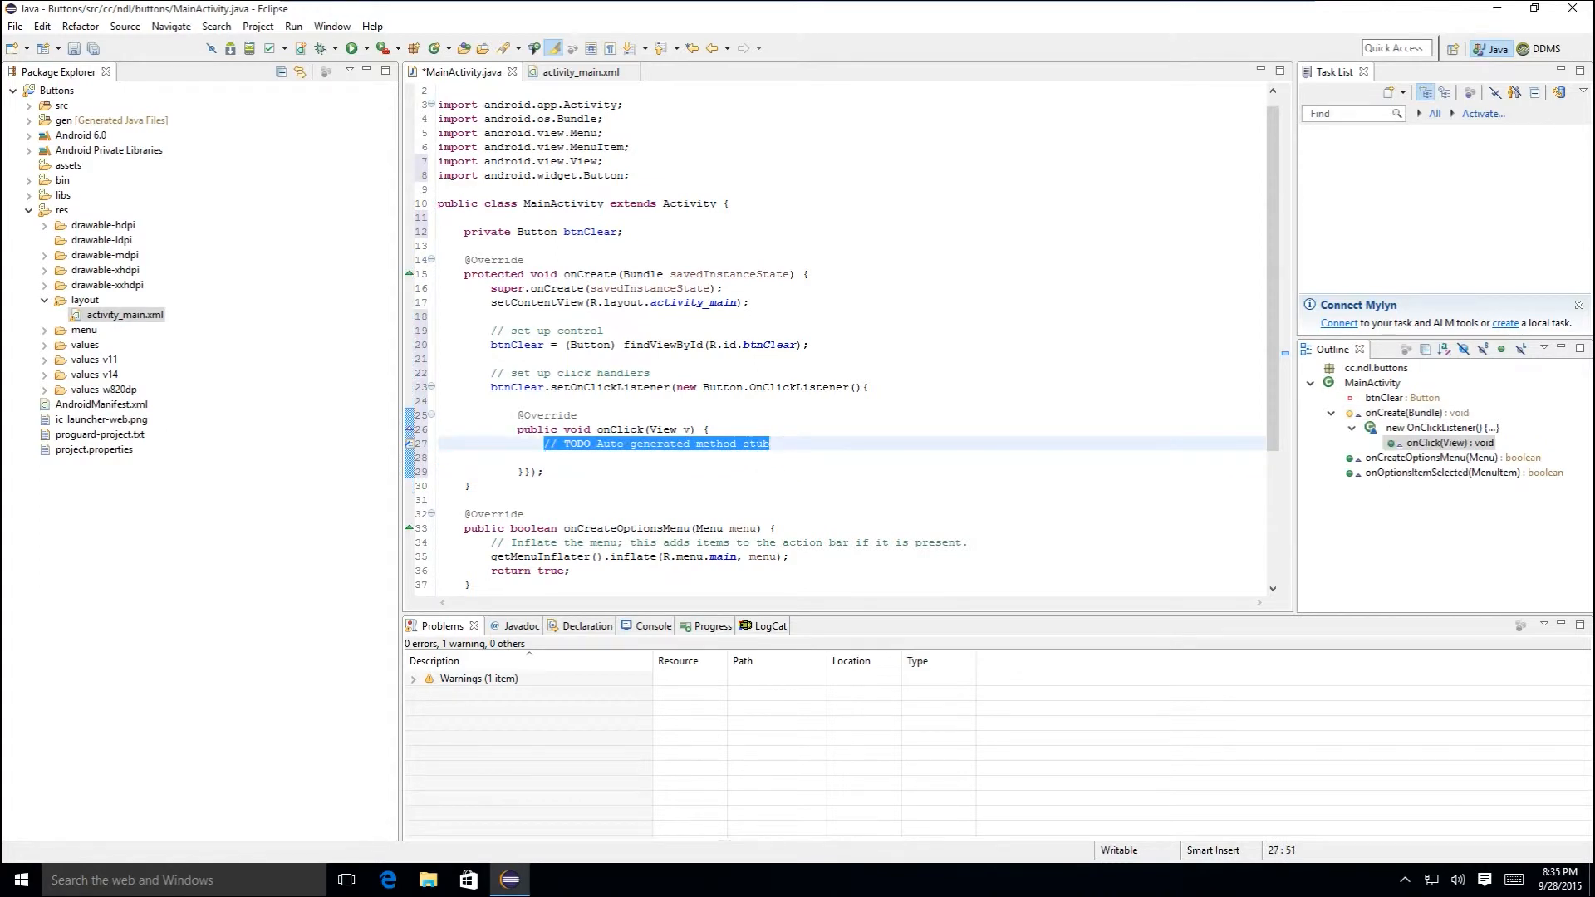
pyautogui.press('Delete')
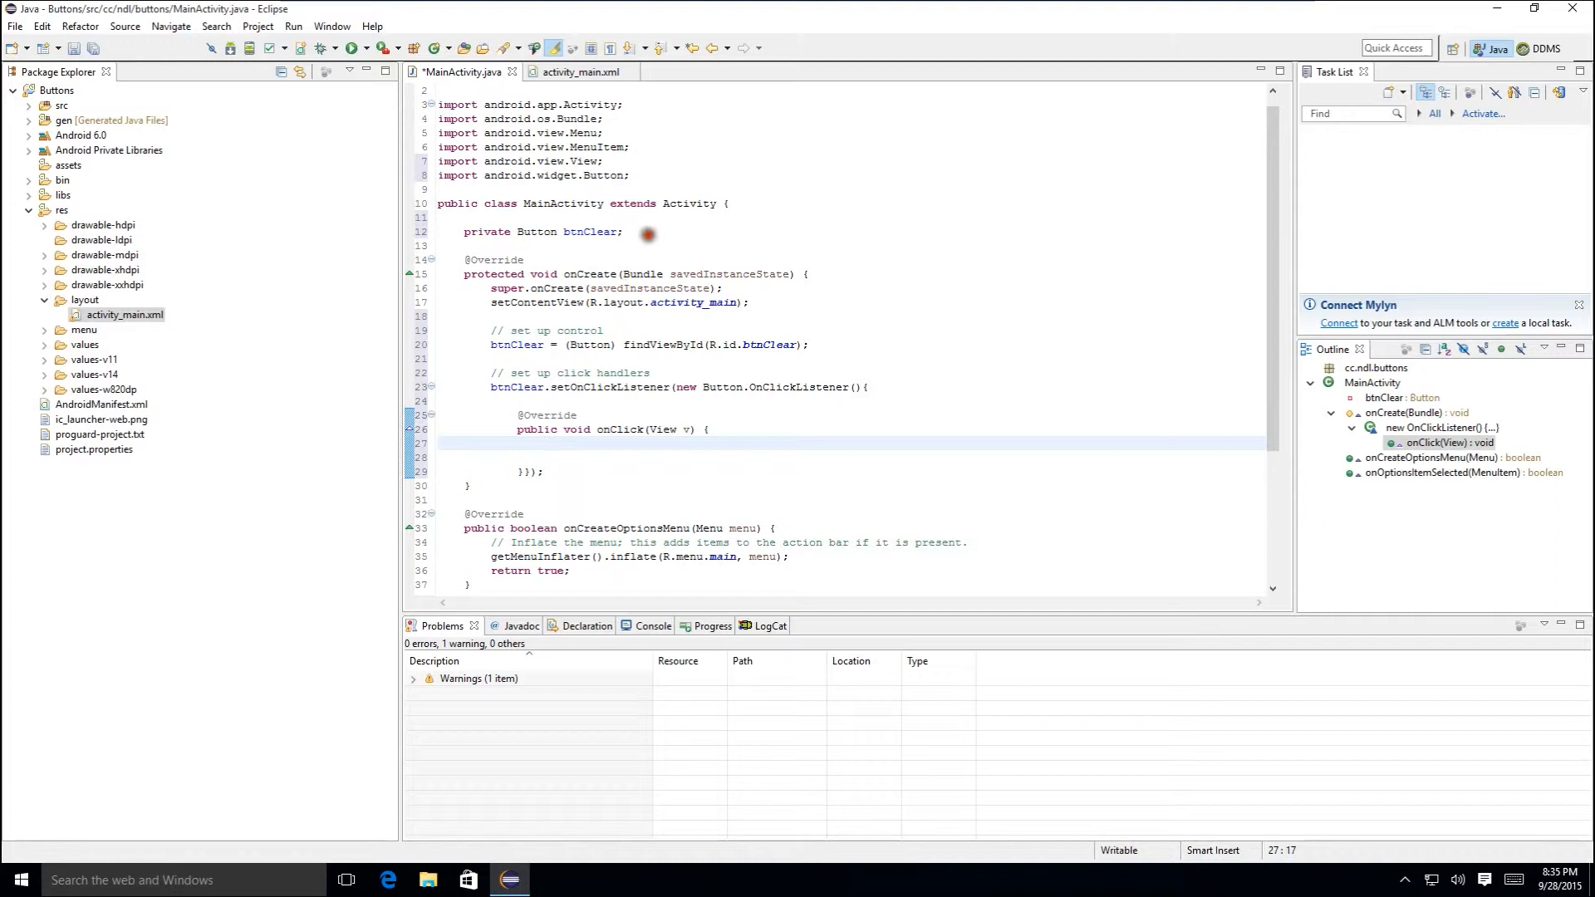
# - Declare 'private TextView txtMessage;' below the btnClear field
pyautogui.click(466, 244)
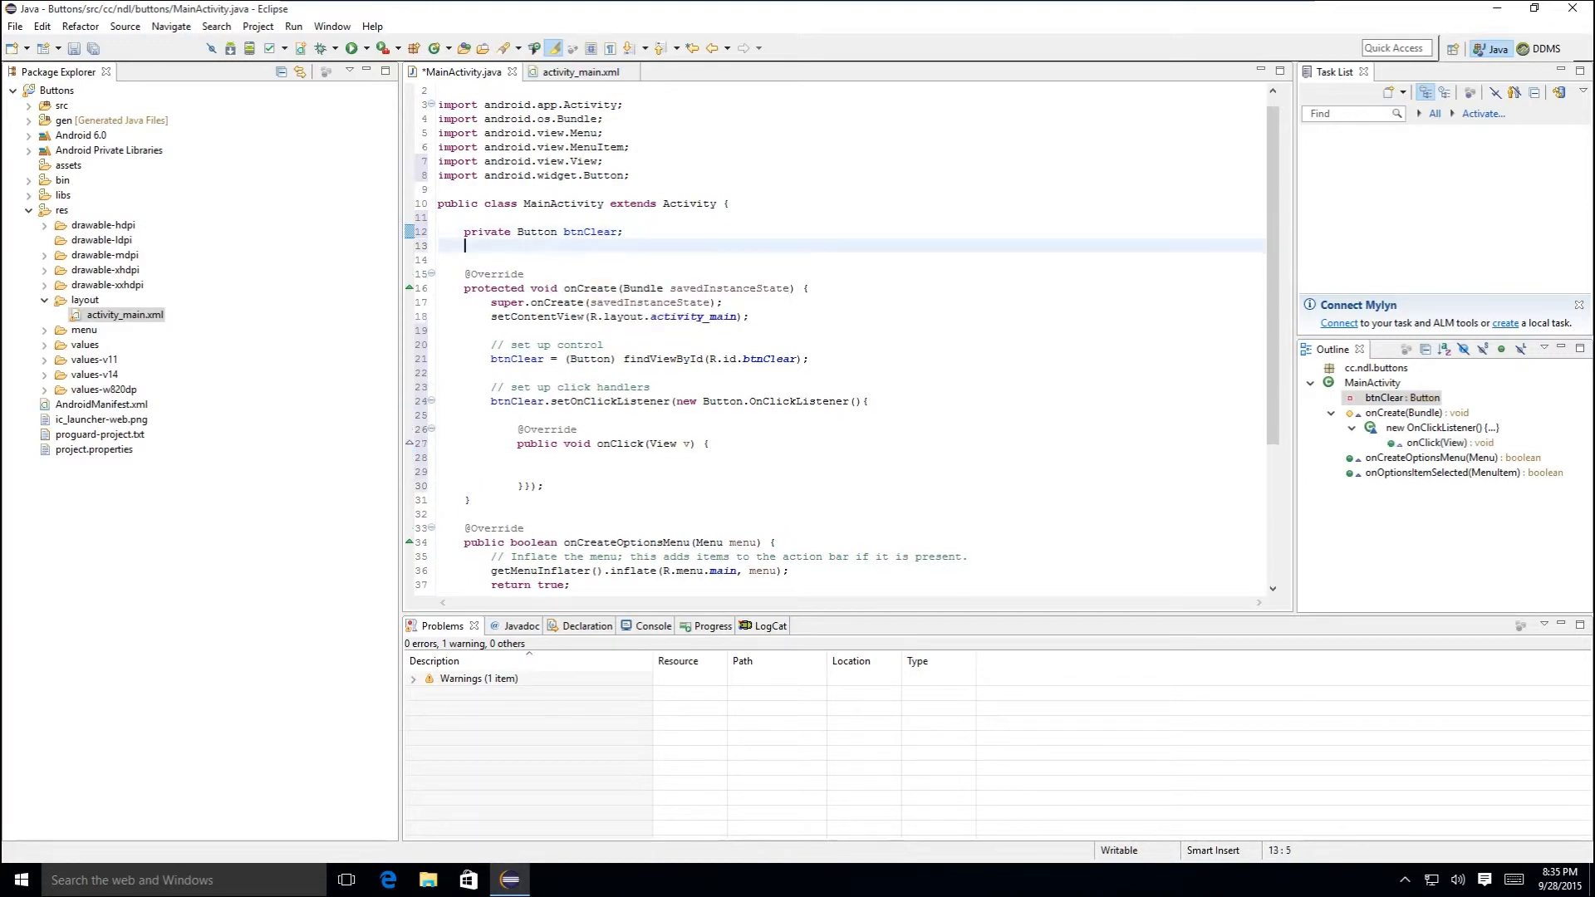
pyautogui.write('private')
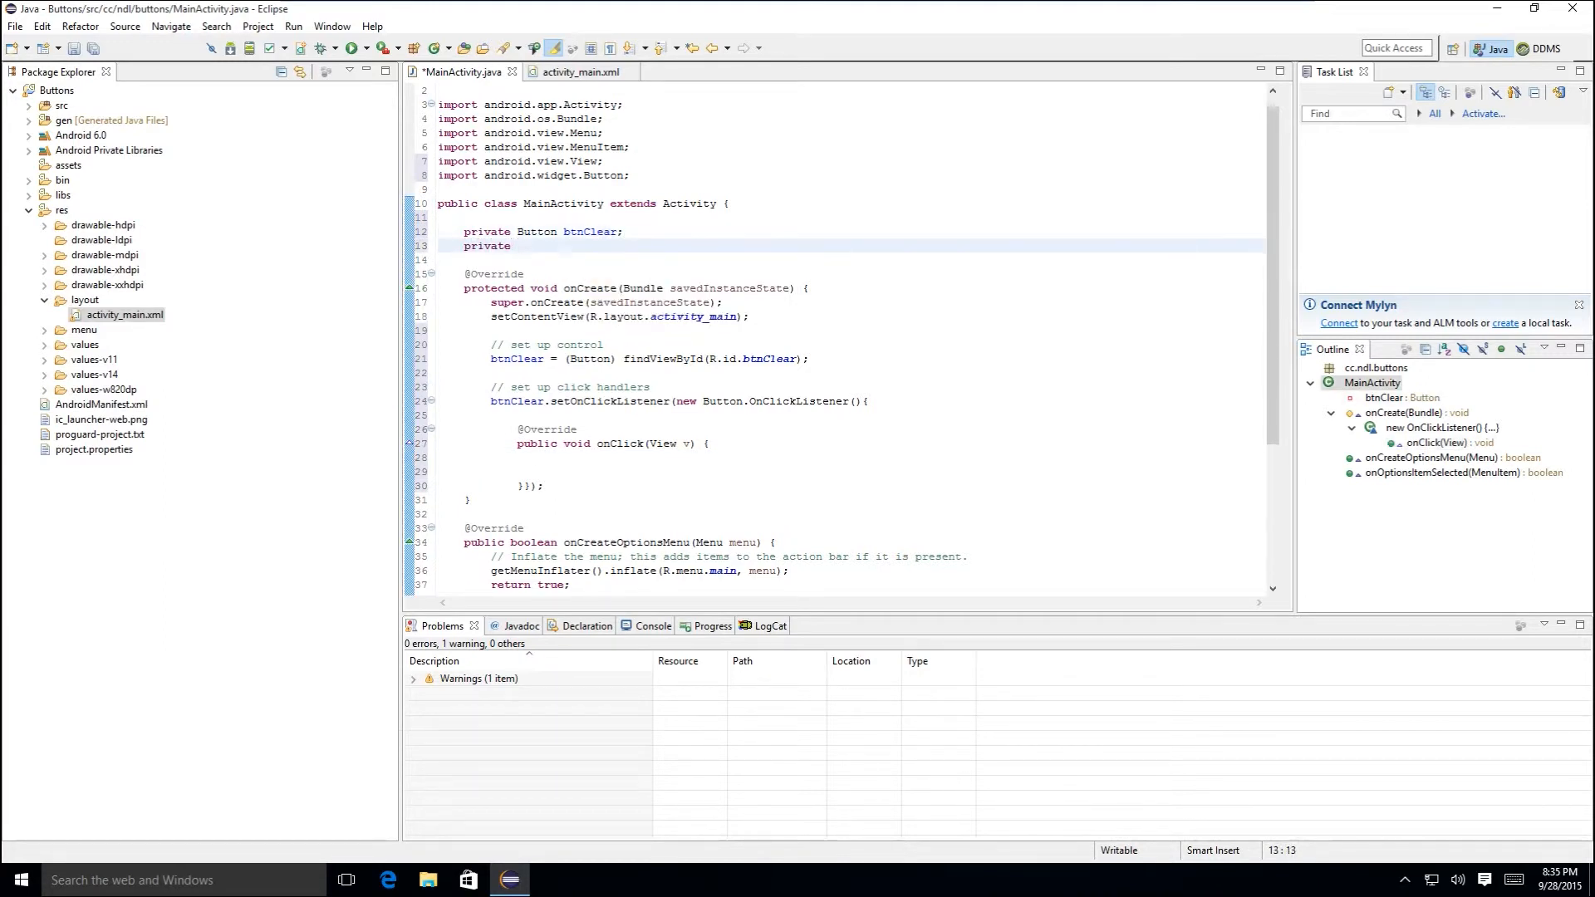
pyautogui.write('TextView txt')
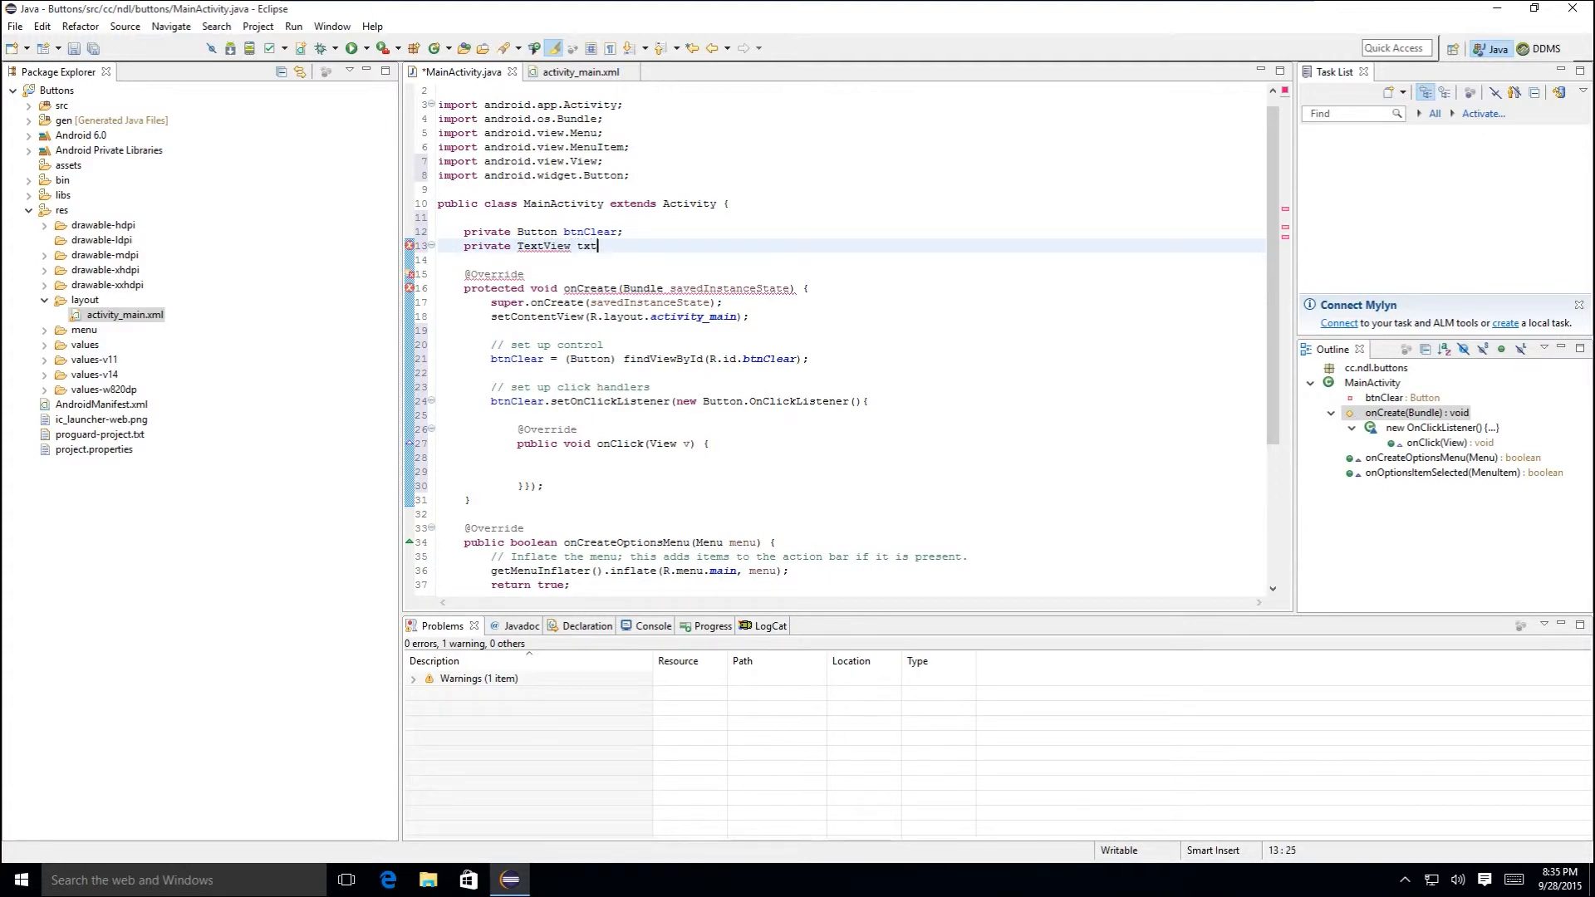
pyautogui.write('Message;')
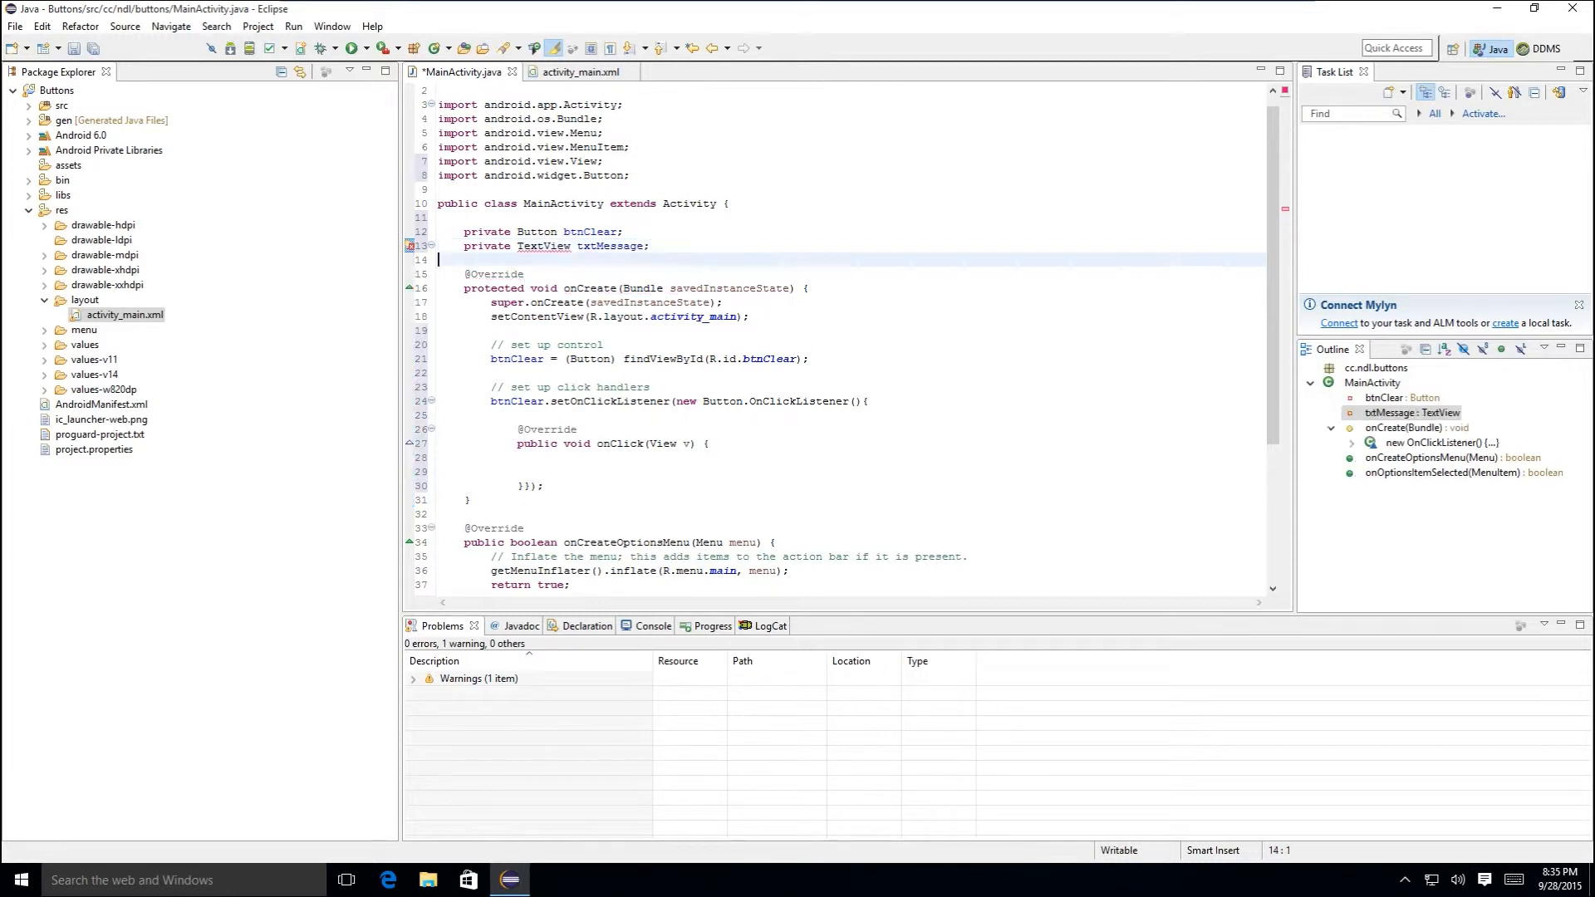
# - Assign txtMessage = (TextView) findViewById(R.id.txtMessage); after the btnClear lookup
pyautogui.click(804, 359)
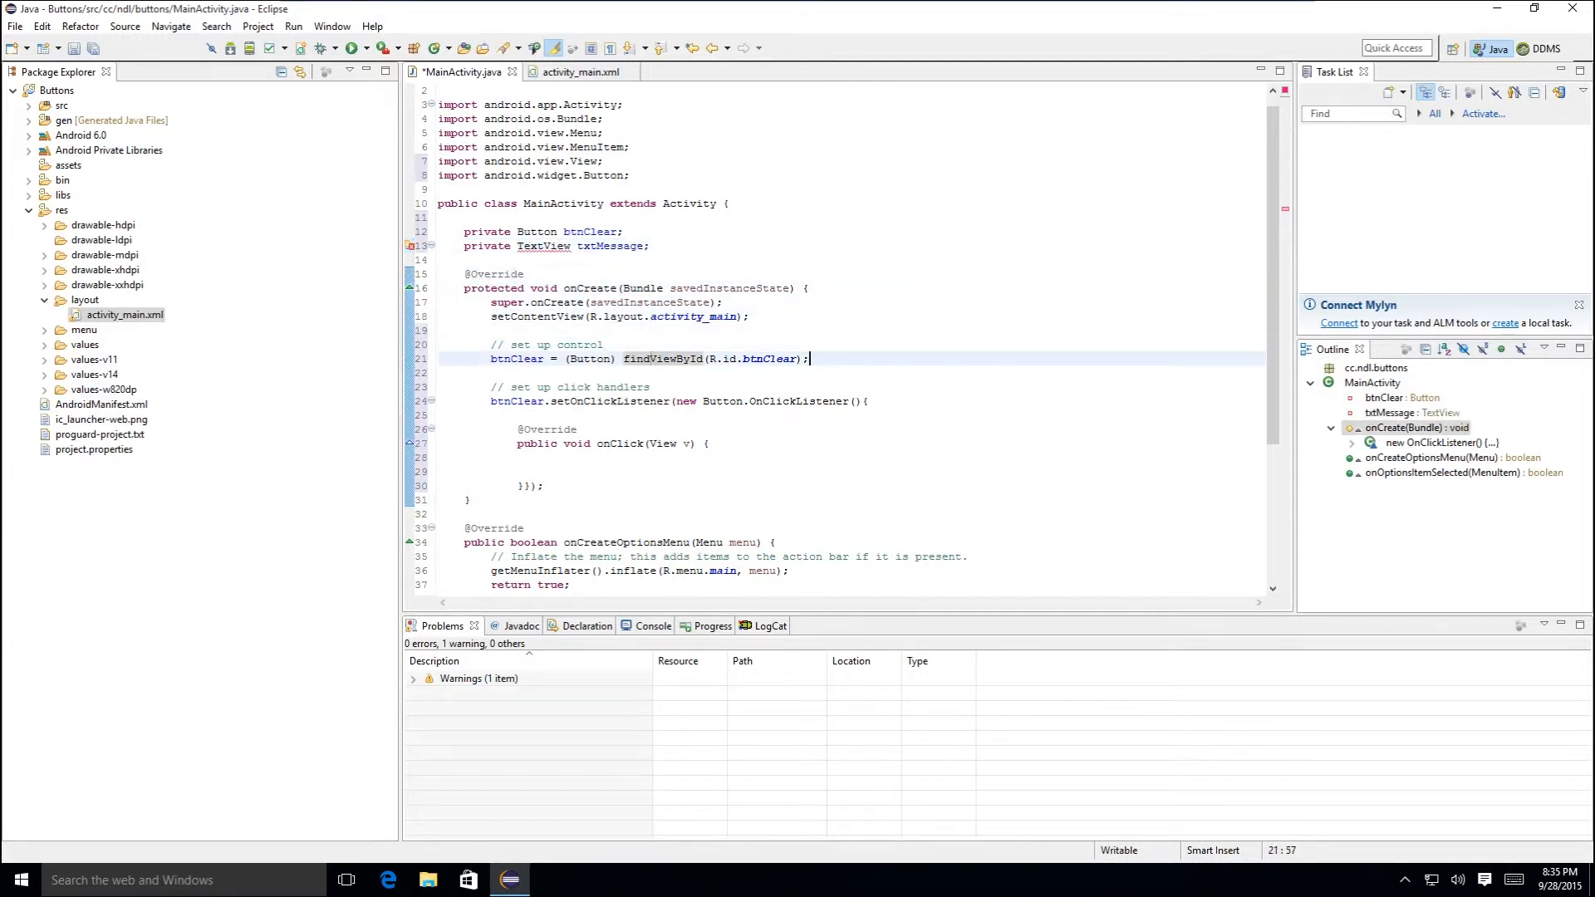
pyautogui.write('txtMessage=')
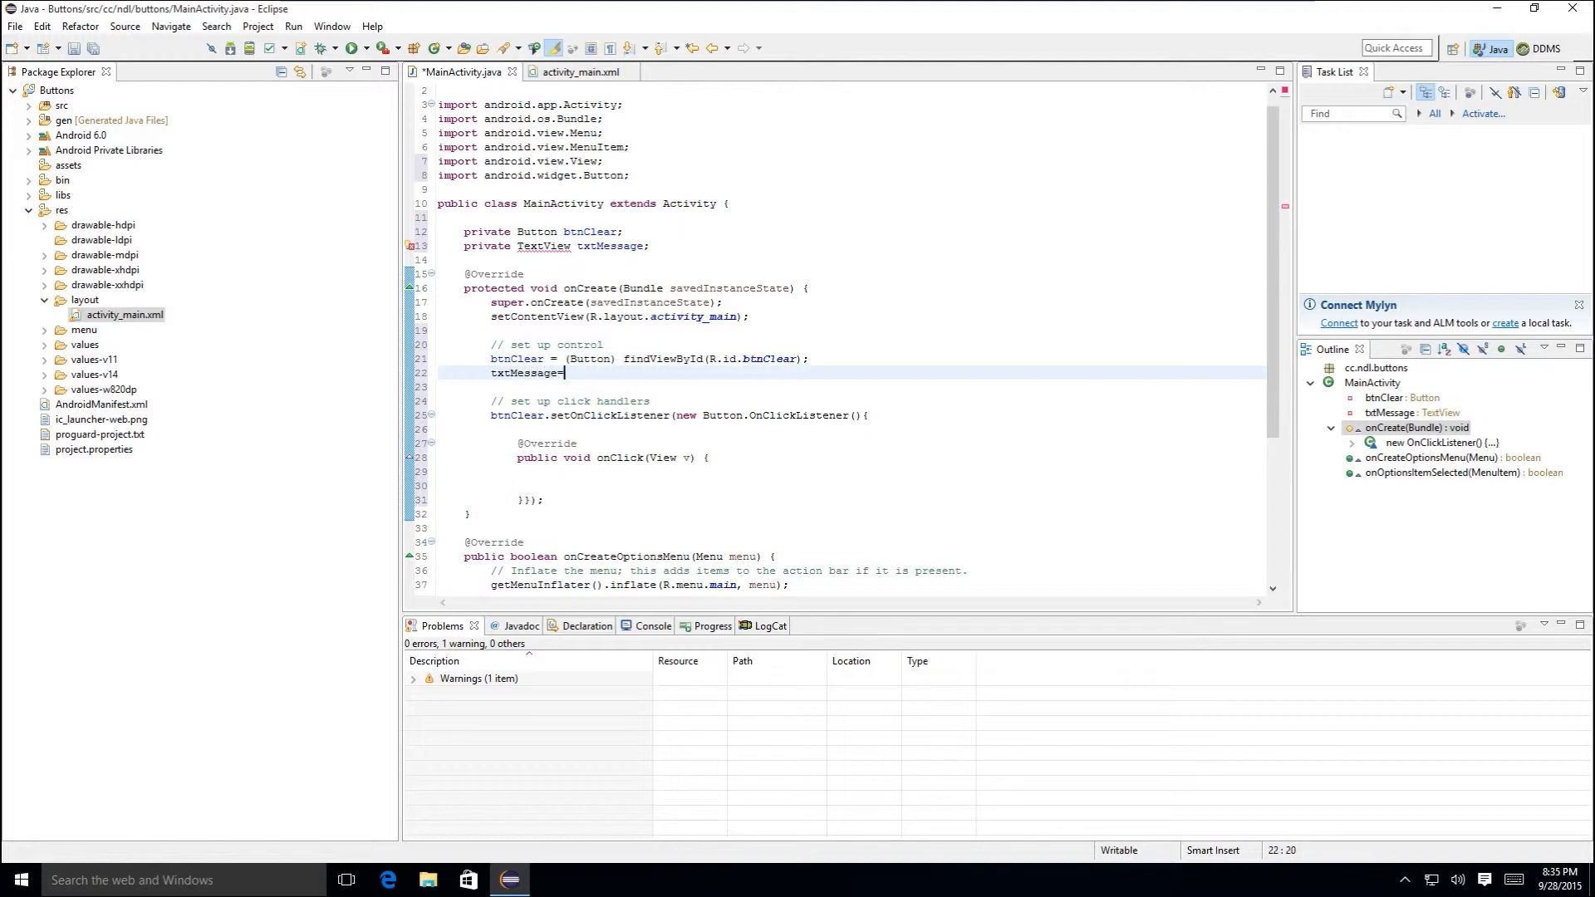
pyautogui.write('(TextView) findViewById(')
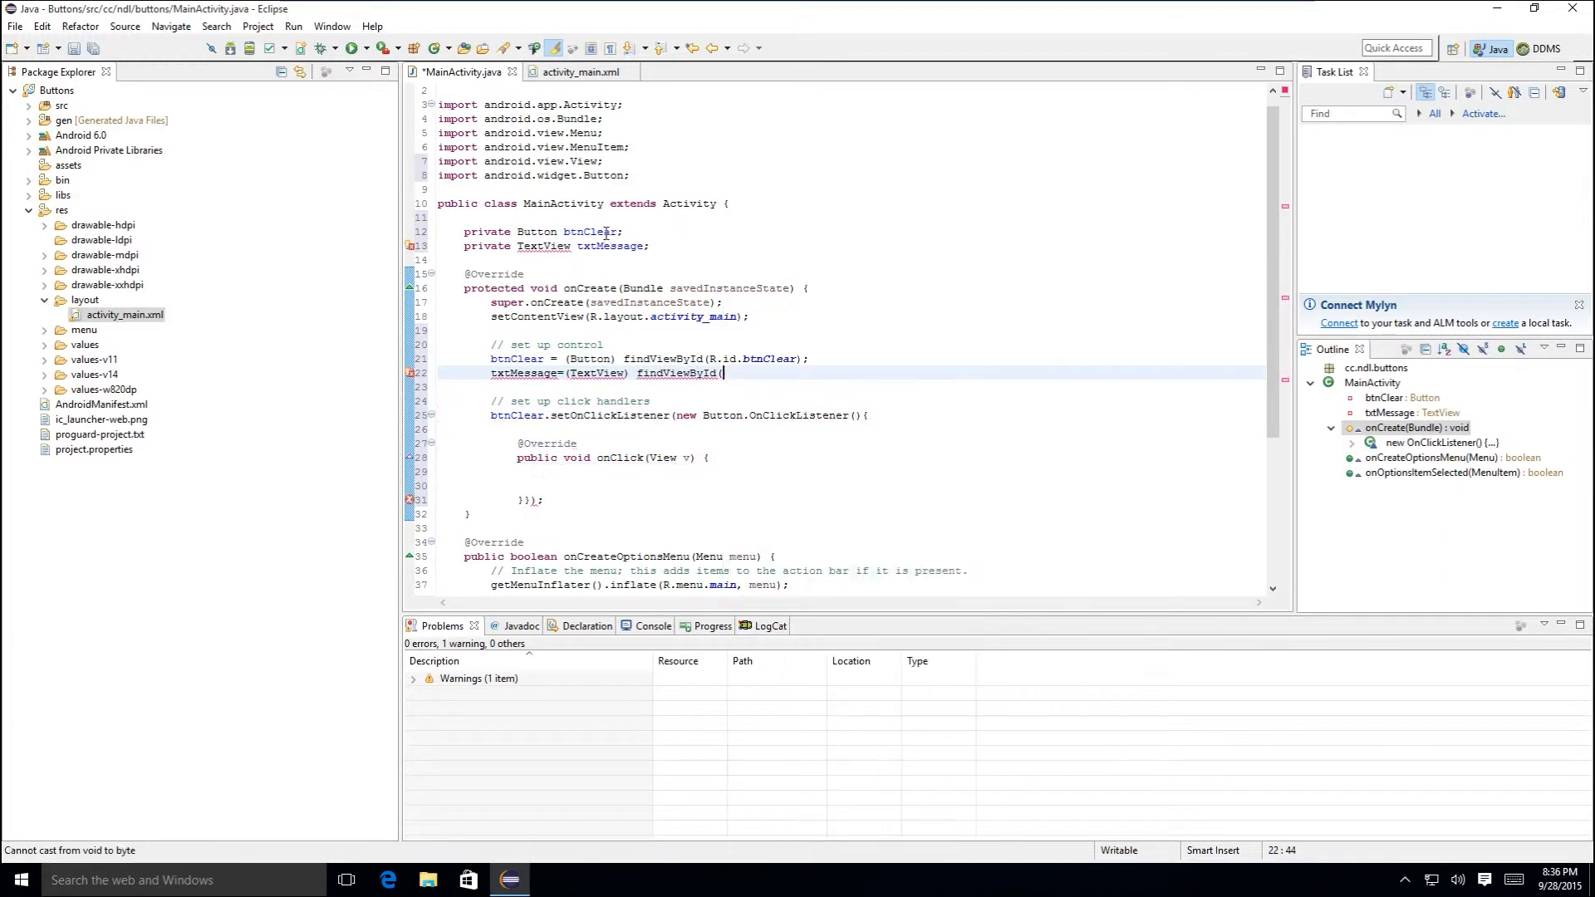
pyautogui.write('R.id.txtMessage')
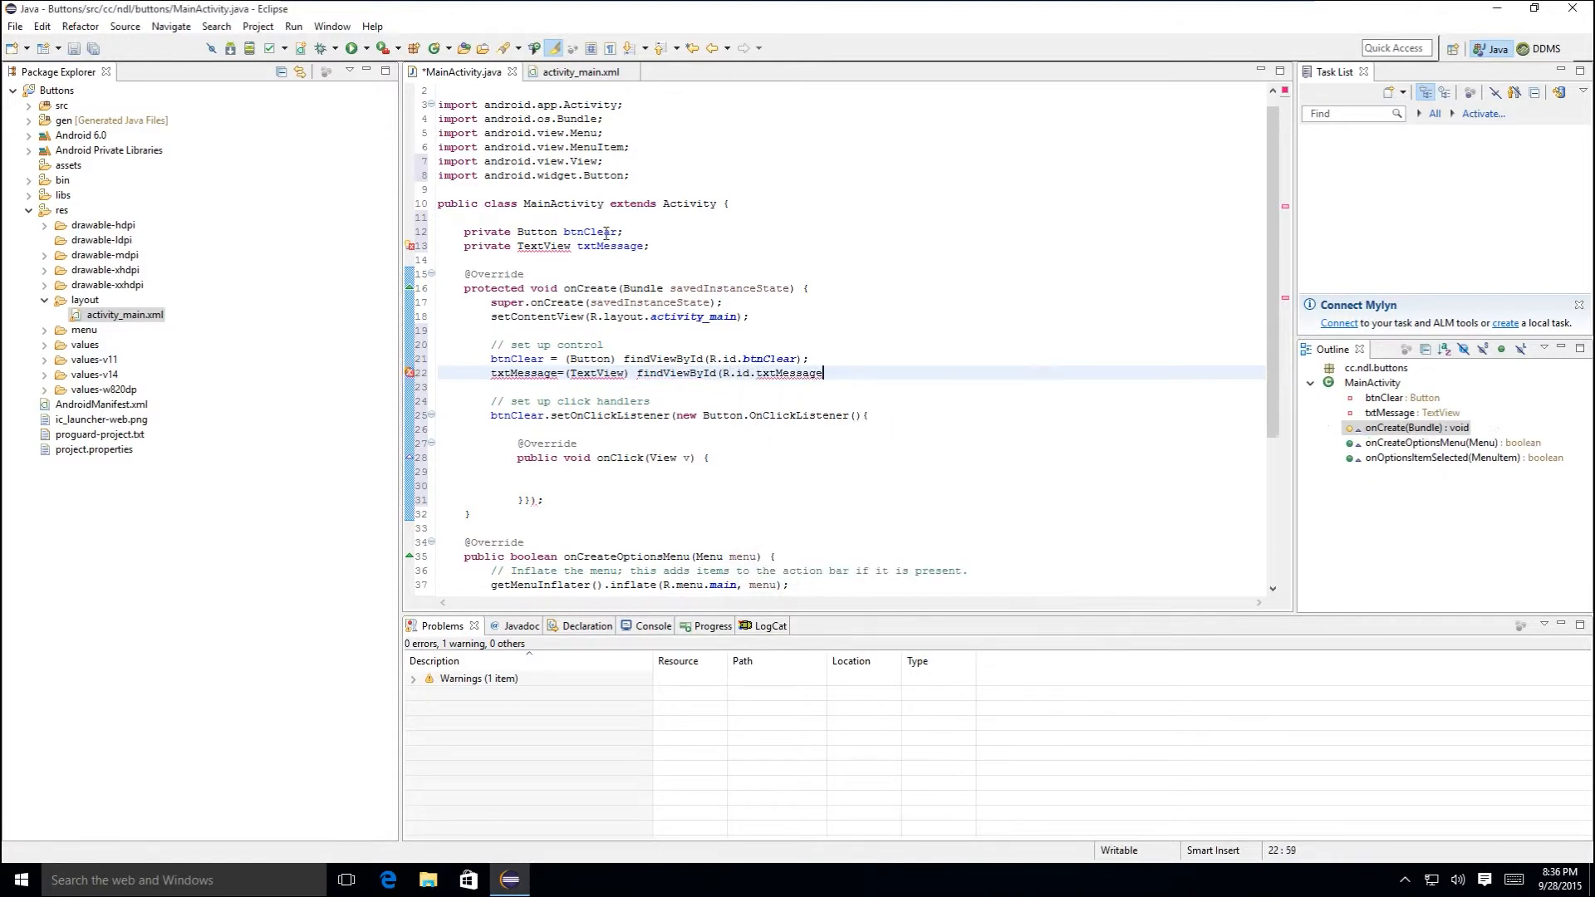
pyautogui.write(';')
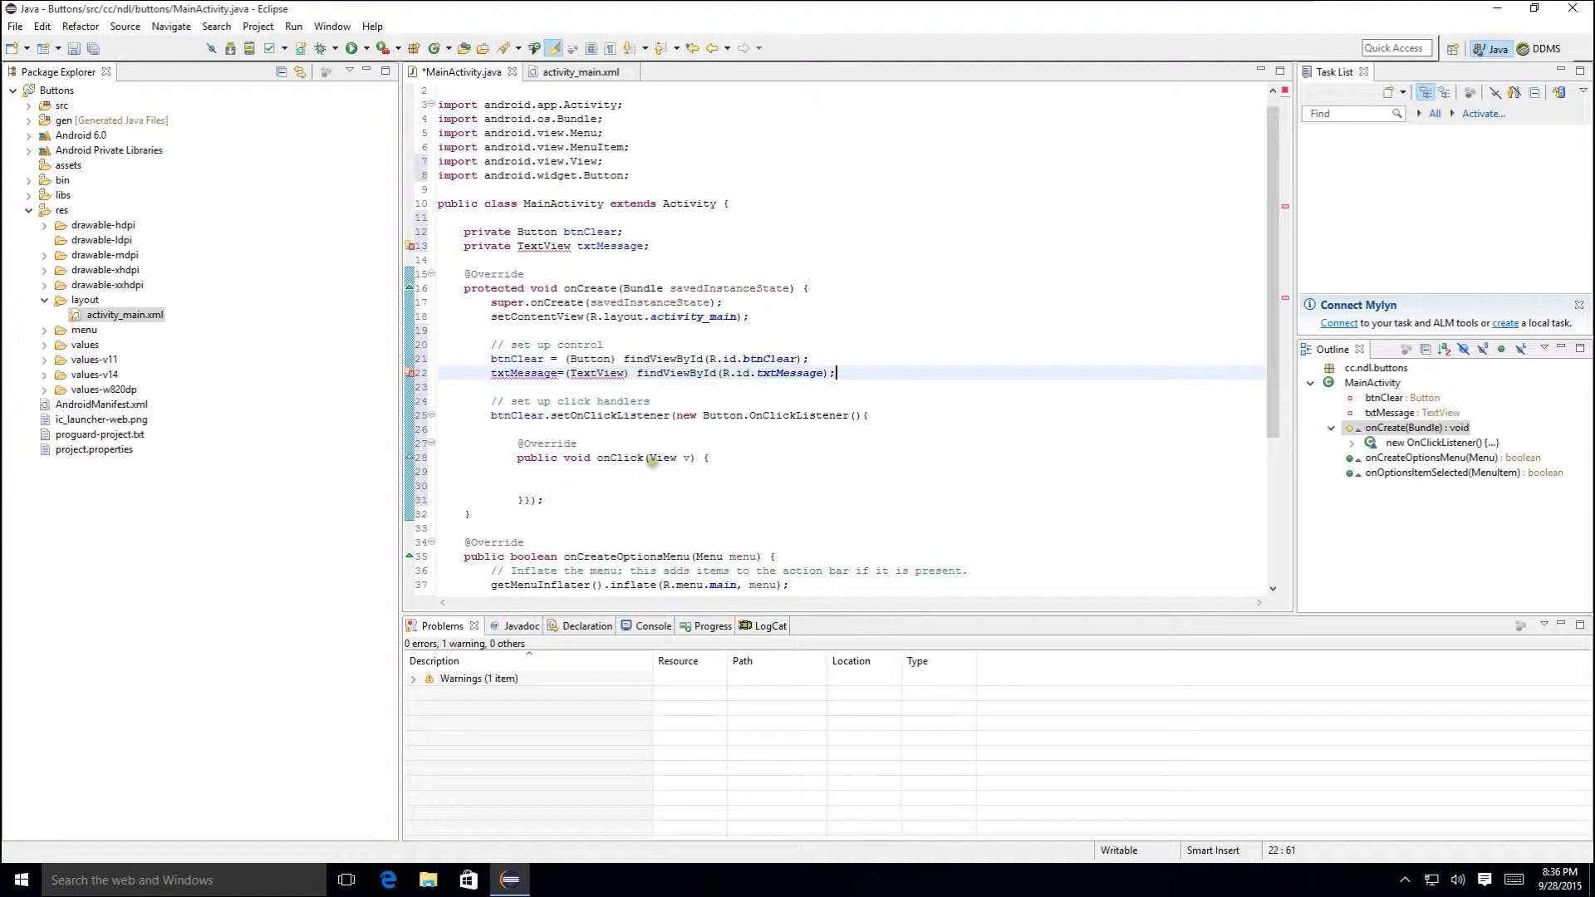
pyautogui.click(541, 470)
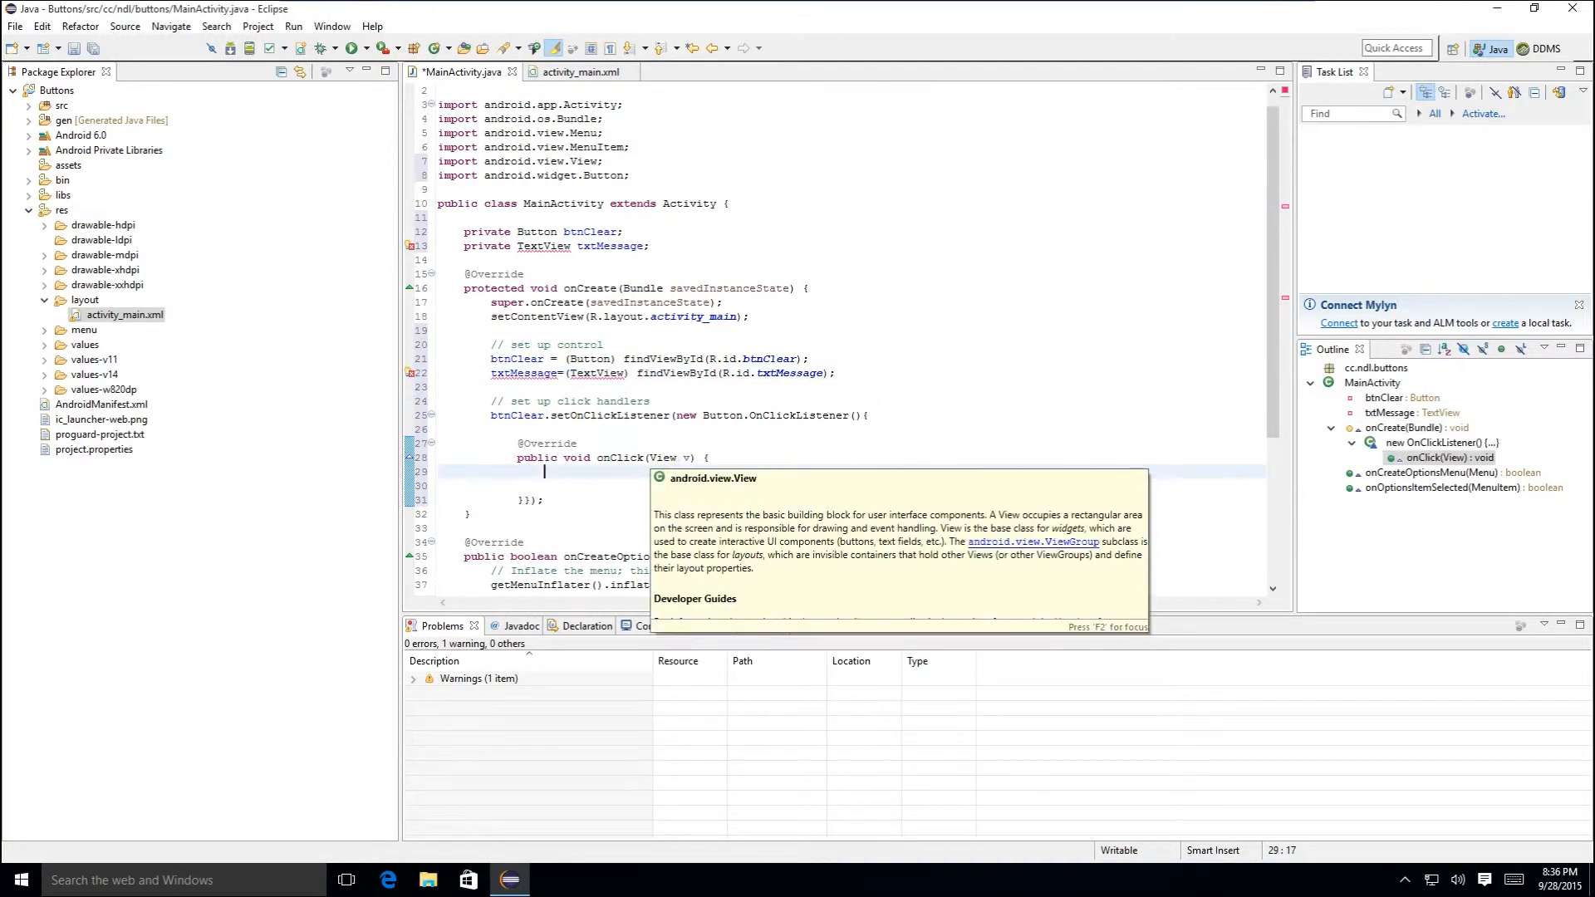
# - Write txtMessage.setText("0"); inside the Clear button's onClick
pyautogui.write('txtMessage.setText("0");')
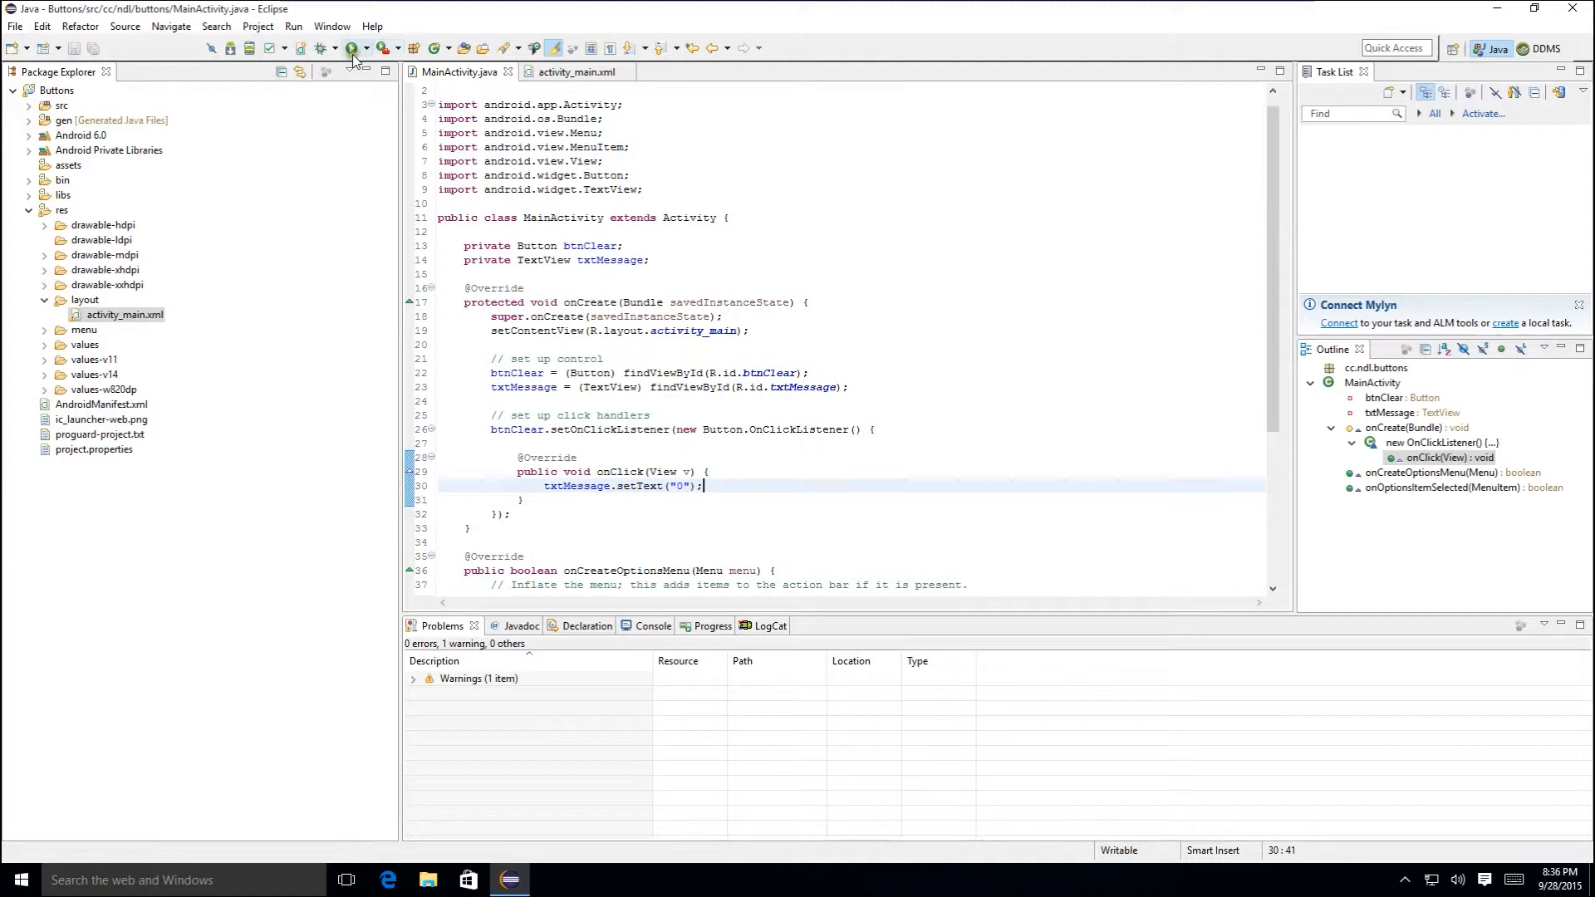
pyautogui.moveTo(351, 49)
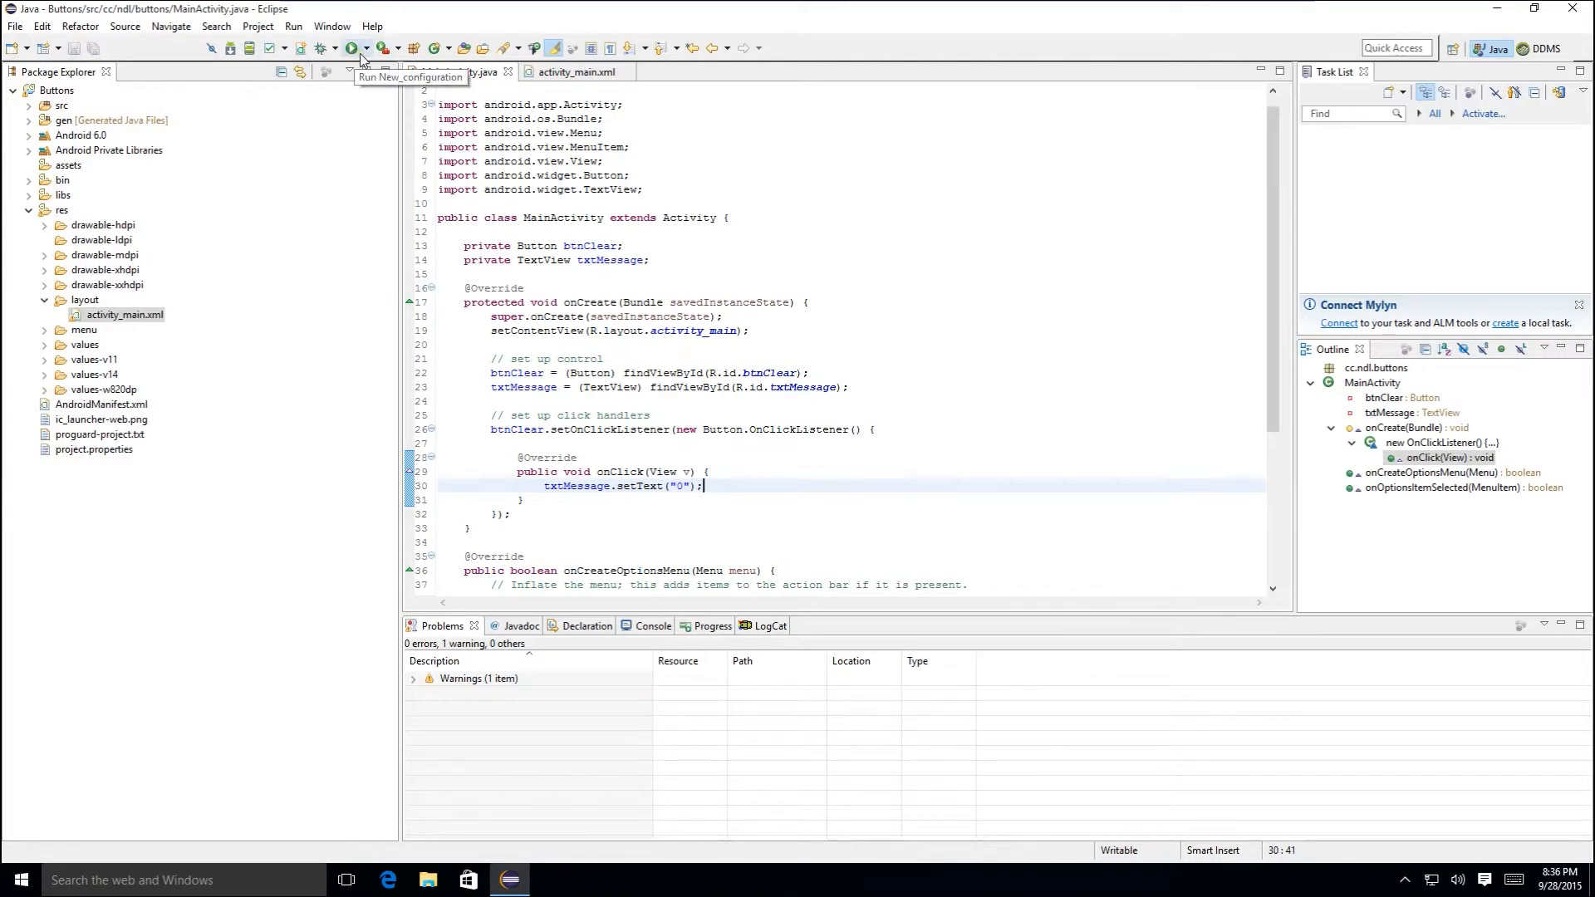
pyautogui.moveTo(307, 38)
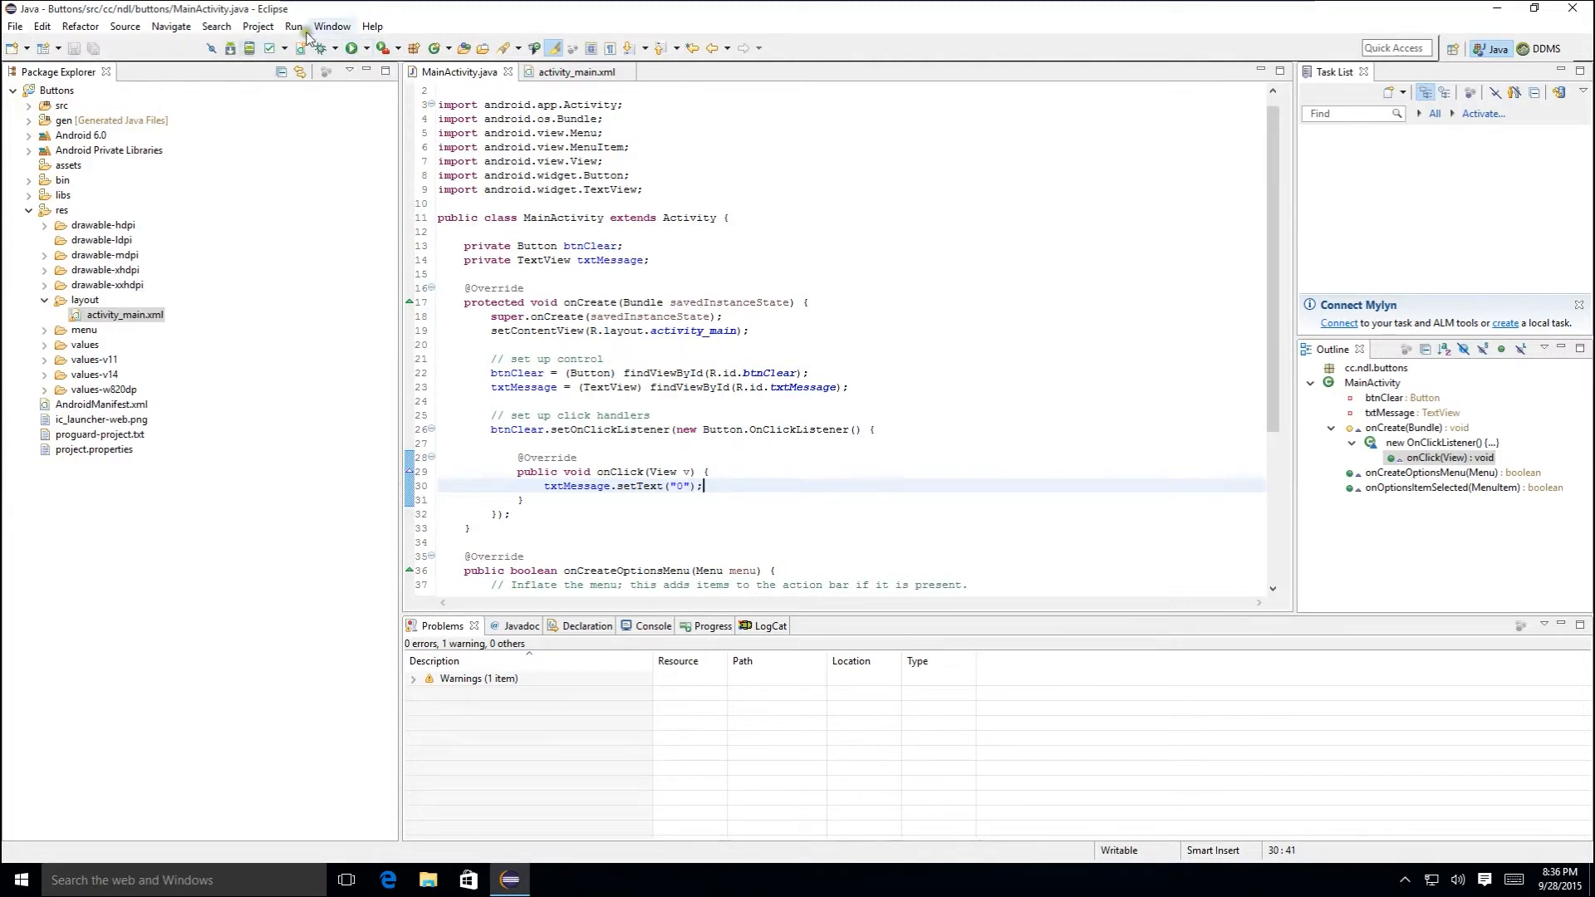
# - Launch the Test_Intel emulator from the Android Virtual Device Manager and close the manager
pyautogui.click(332, 25)
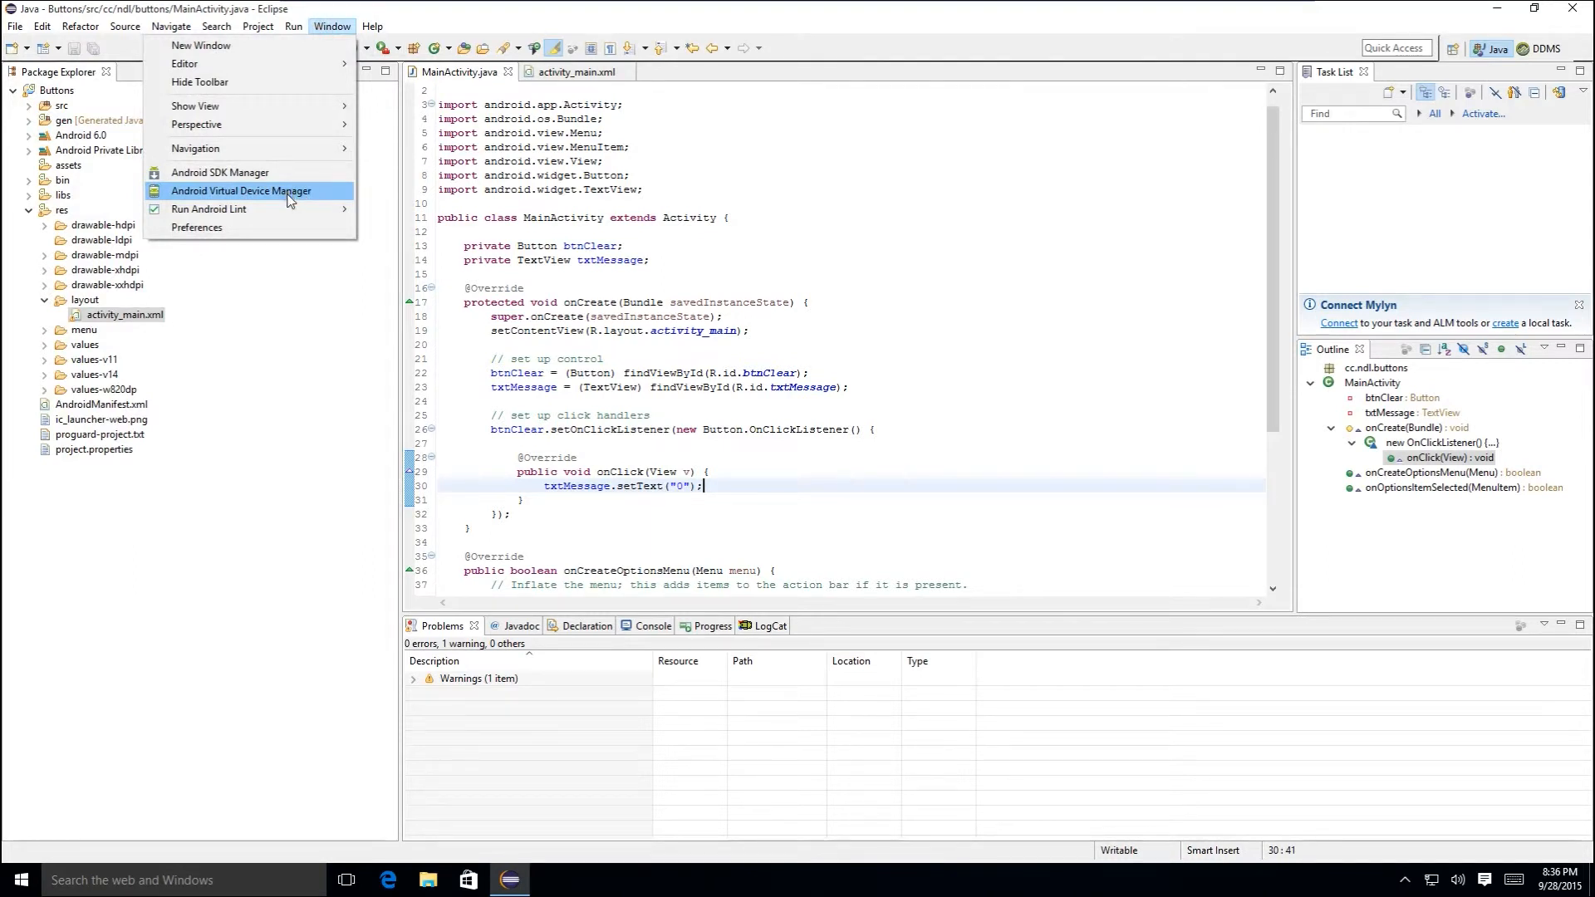
pyautogui.click(241, 189)
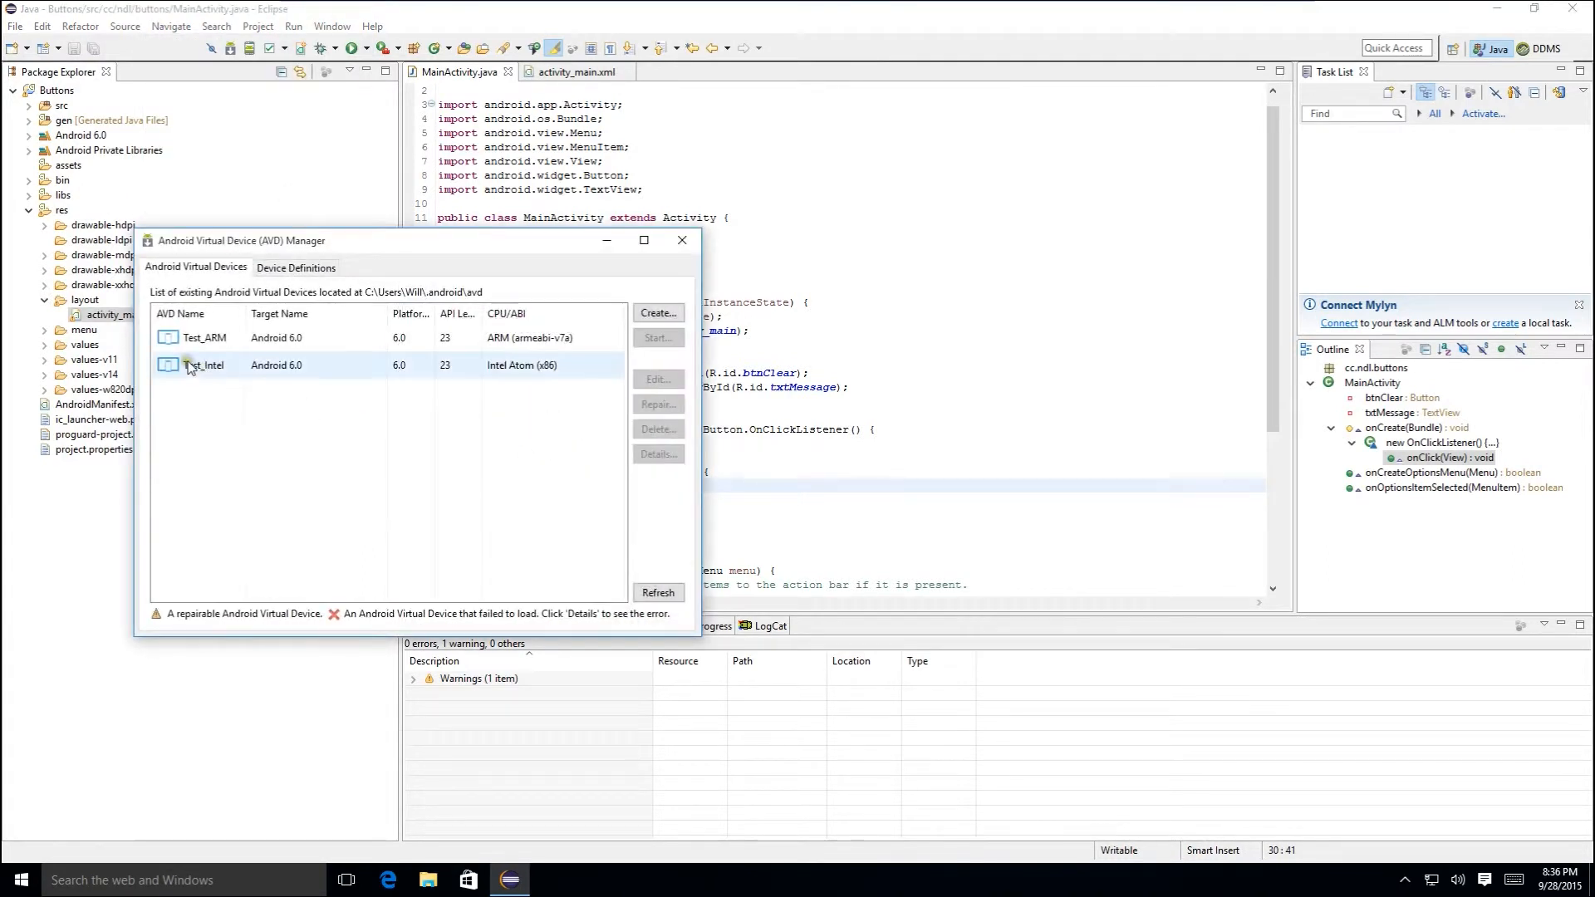
pyautogui.click(657, 338)
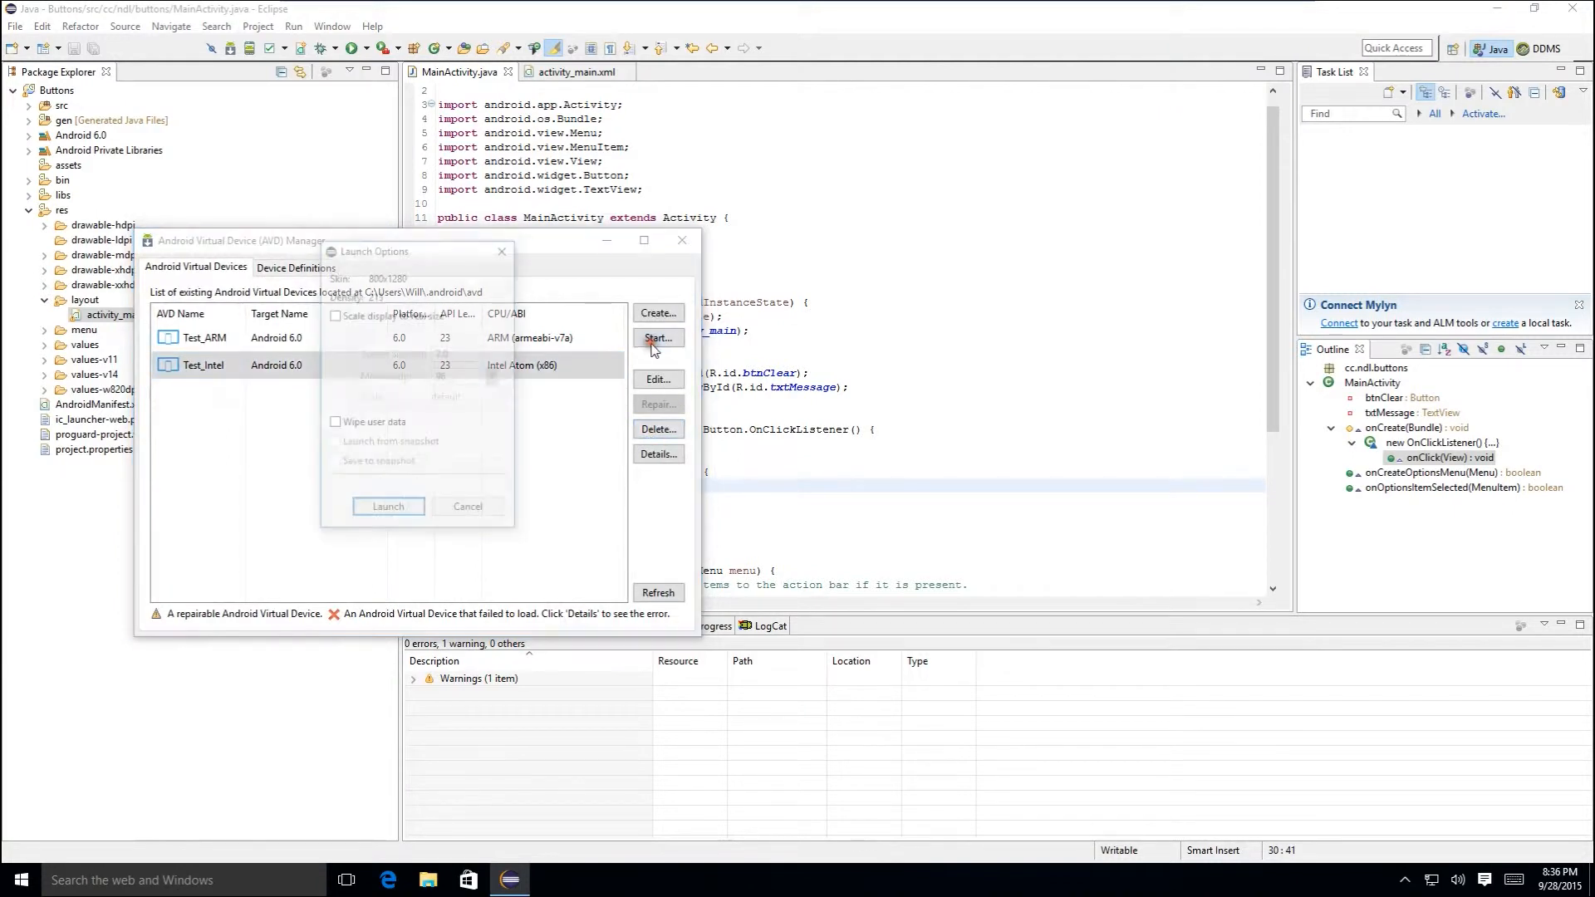
pyautogui.click(387, 507)
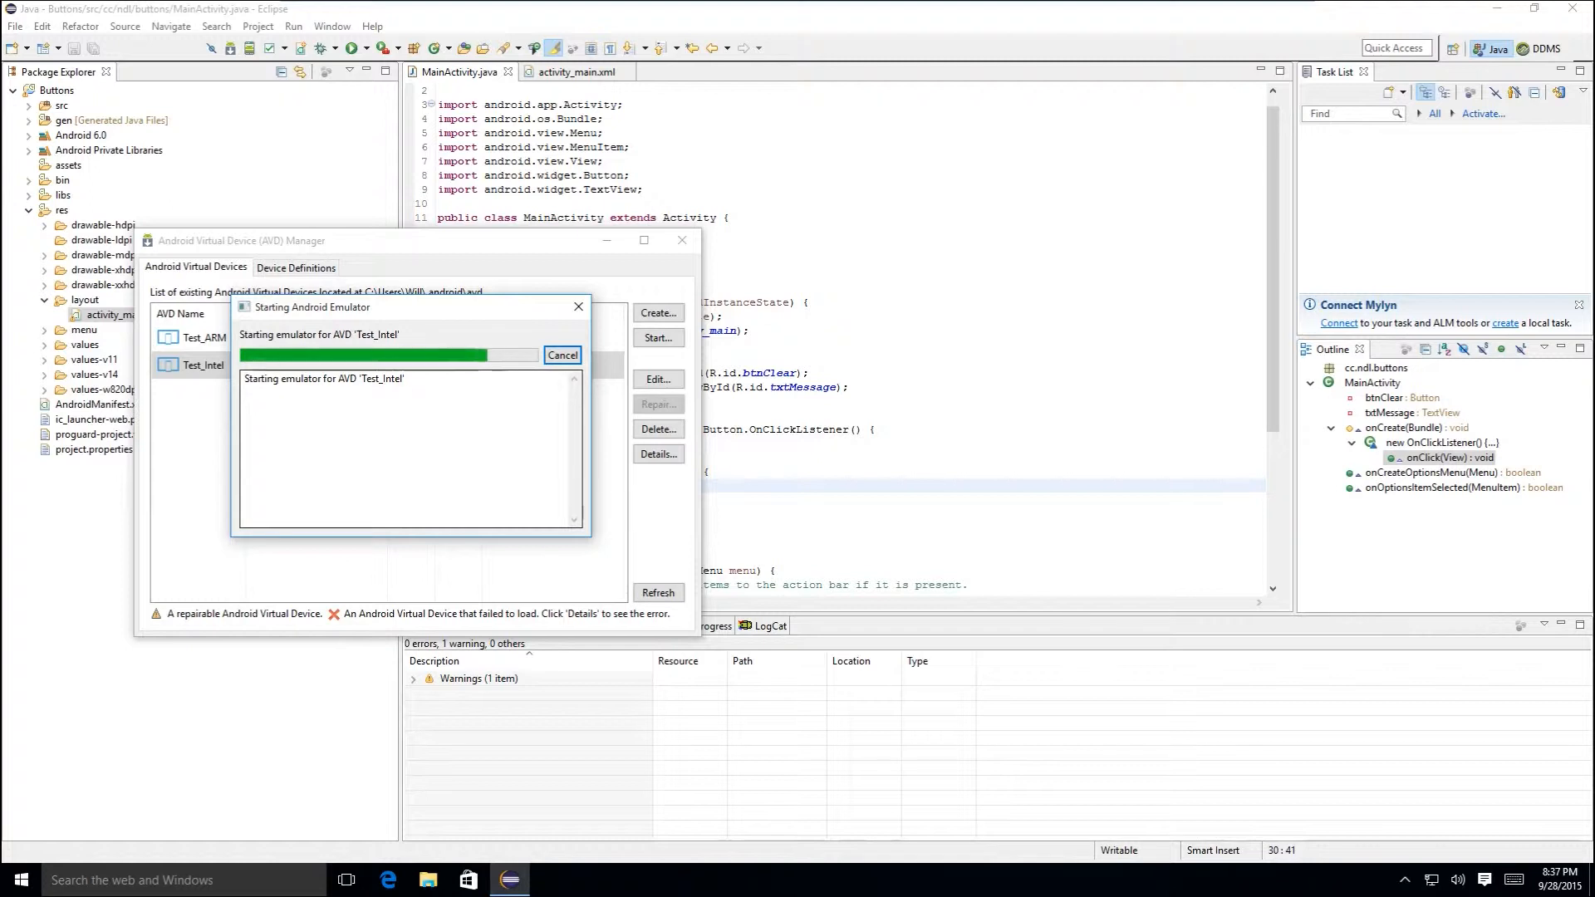
pyautogui.click(561, 355)
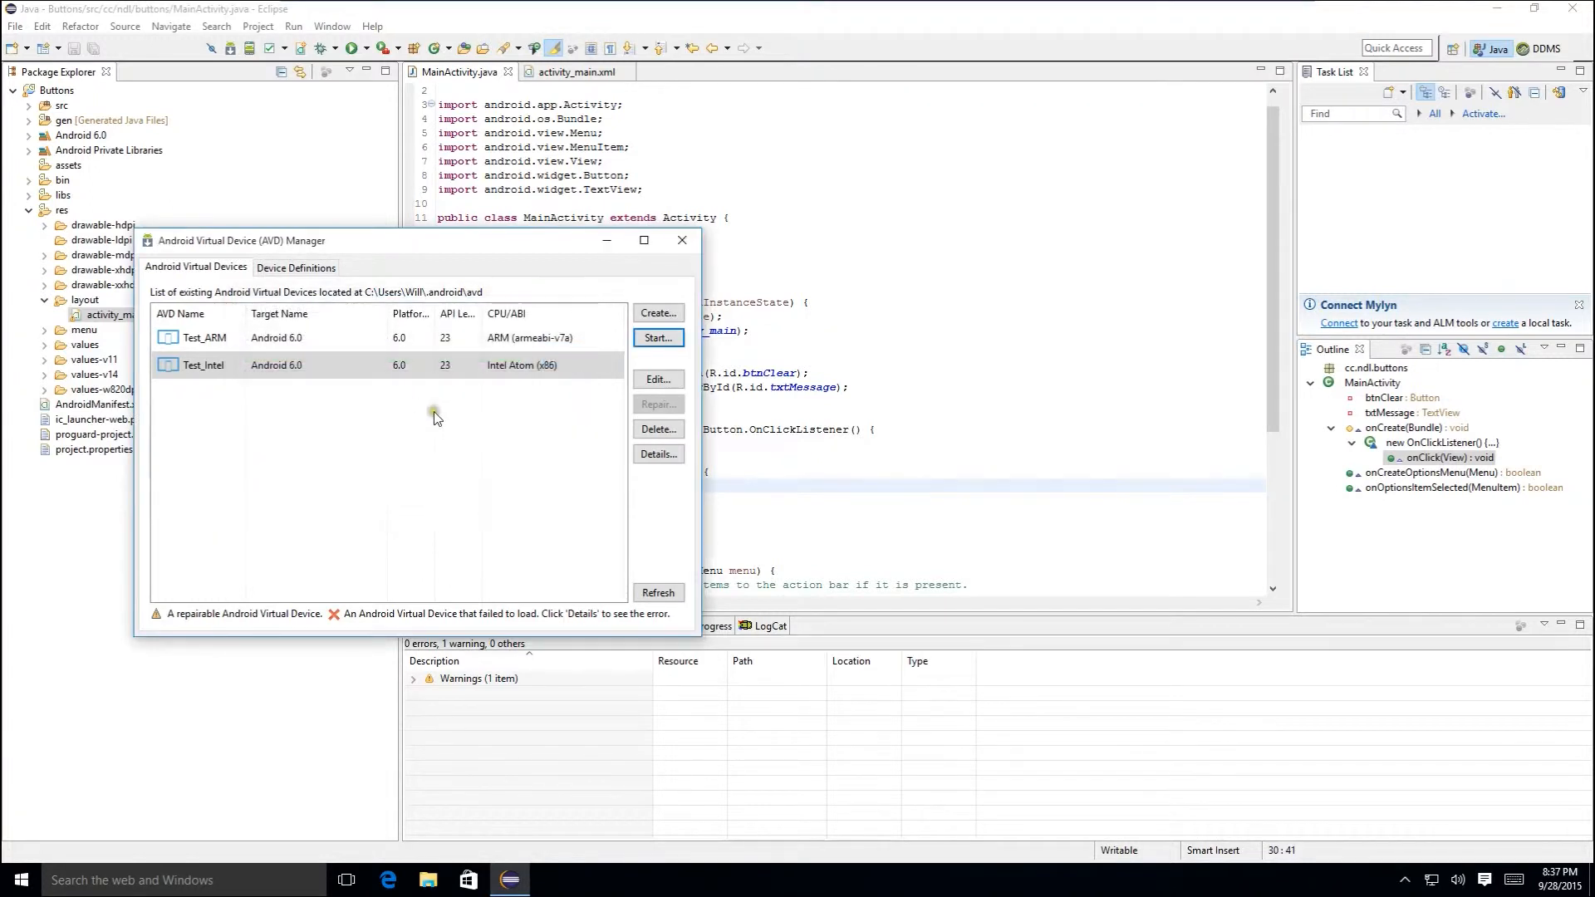
pyautogui.click(657, 337)
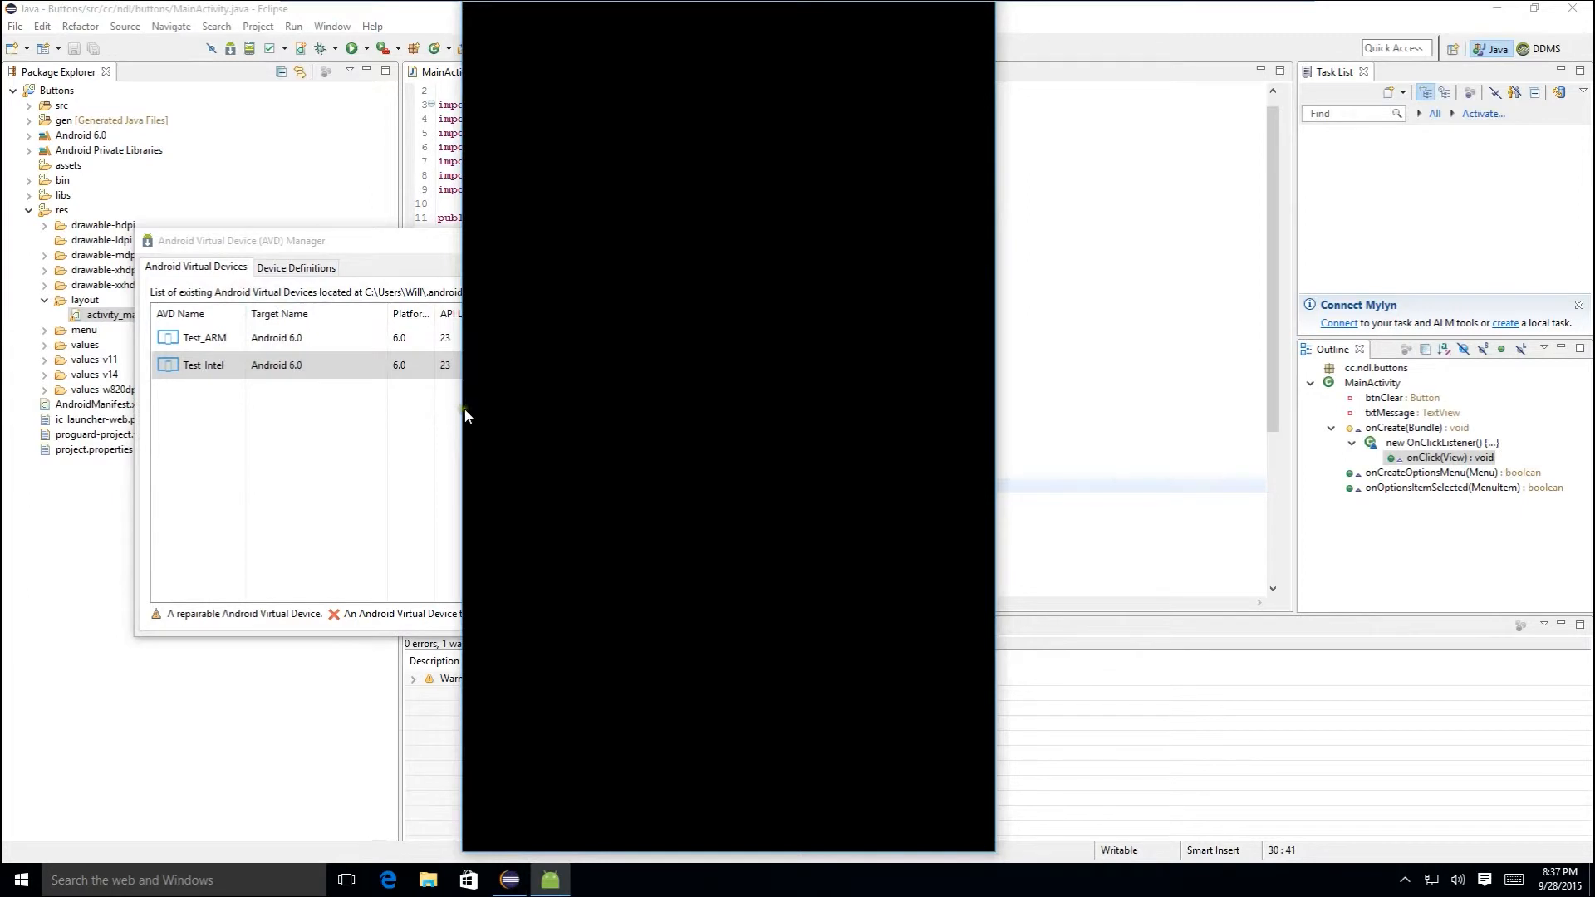
pyautogui.moveTo(492, 412)
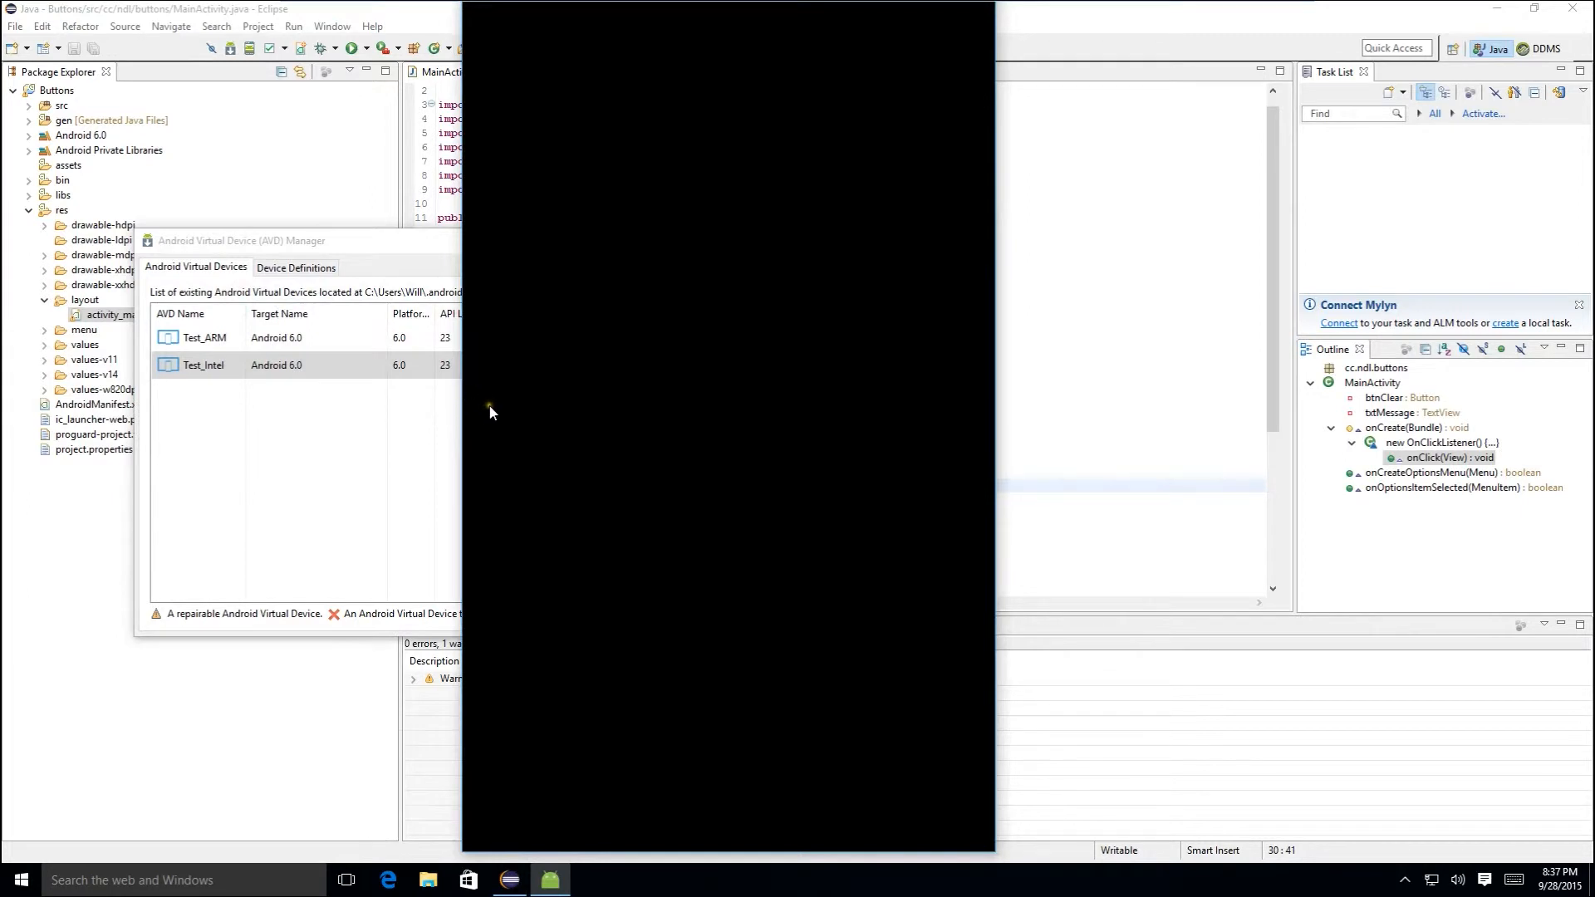
pyautogui.moveTo(522, 359)
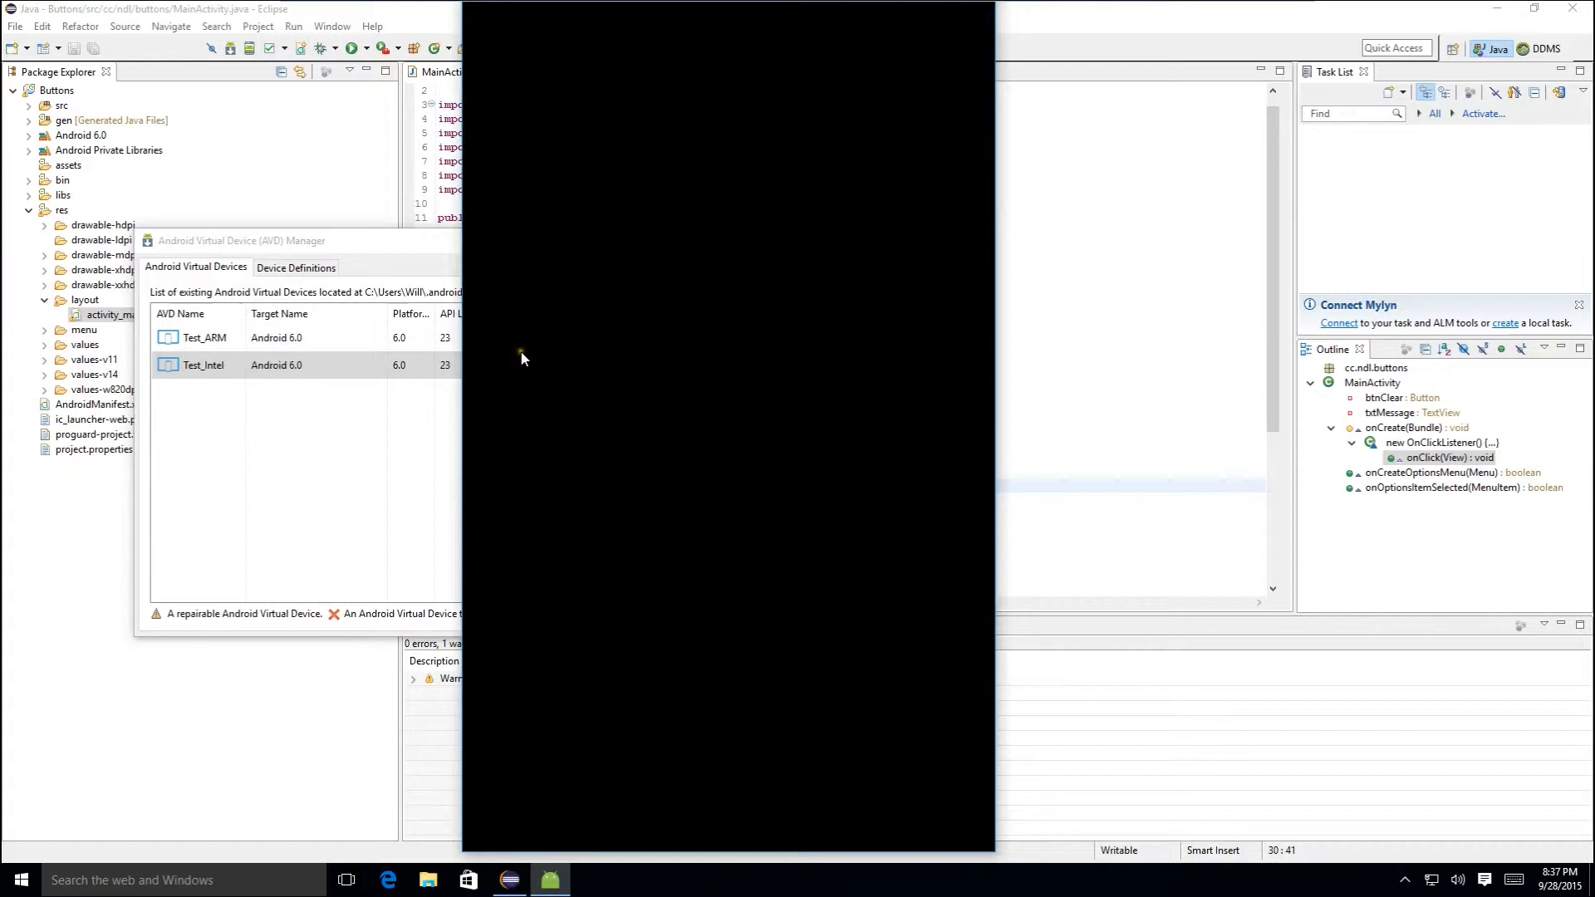
pyautogui.moveTo(629, 110)
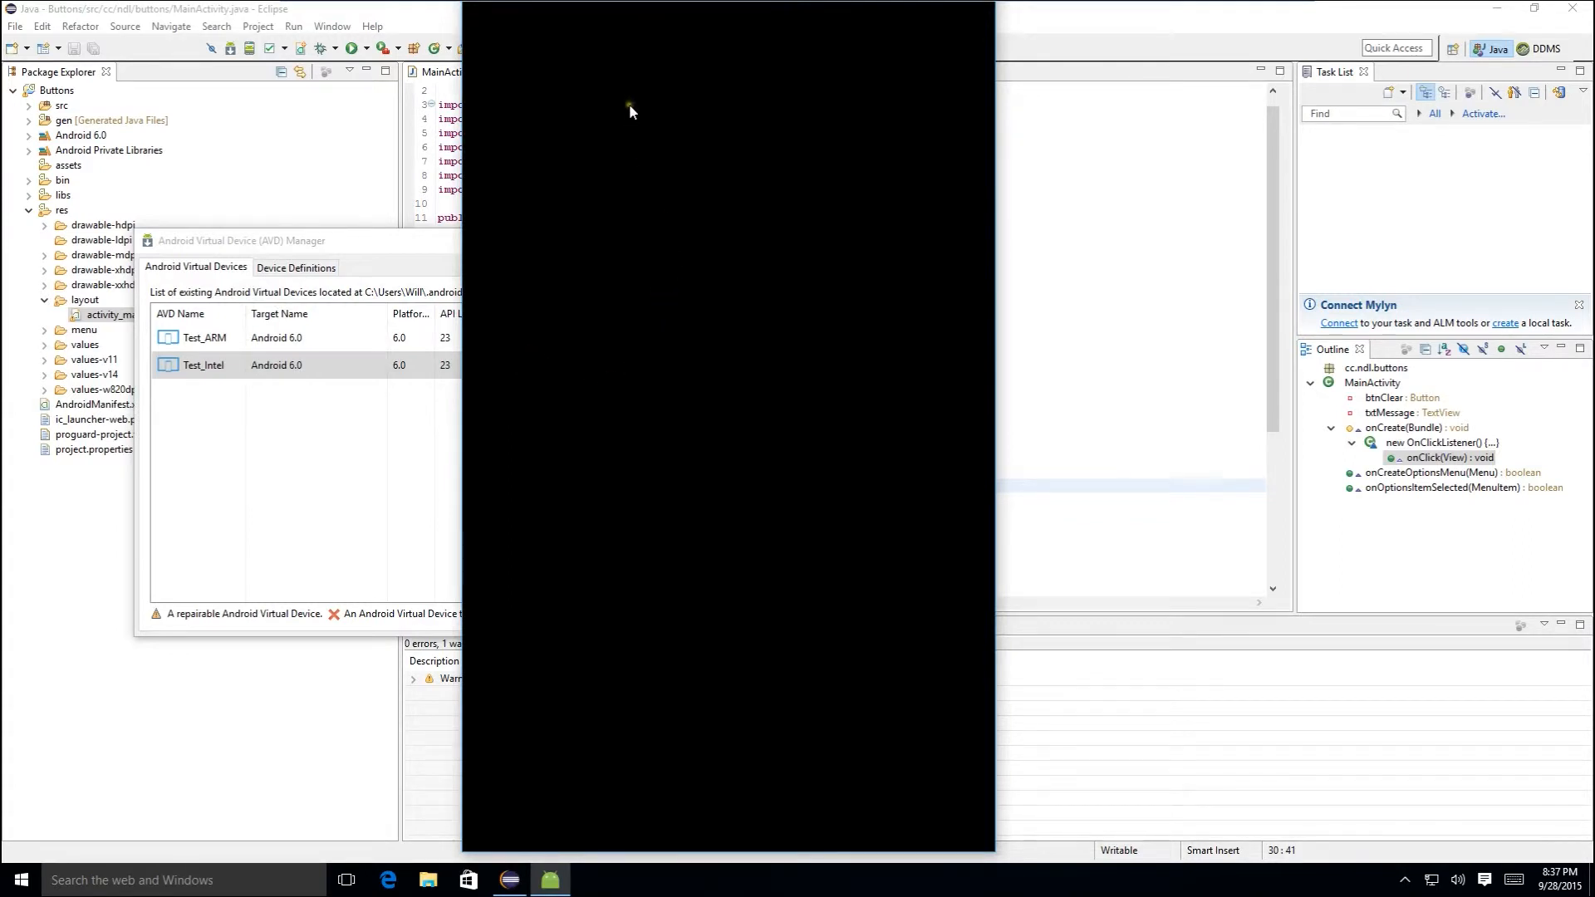
pyautogui.moveTo(642, 126)
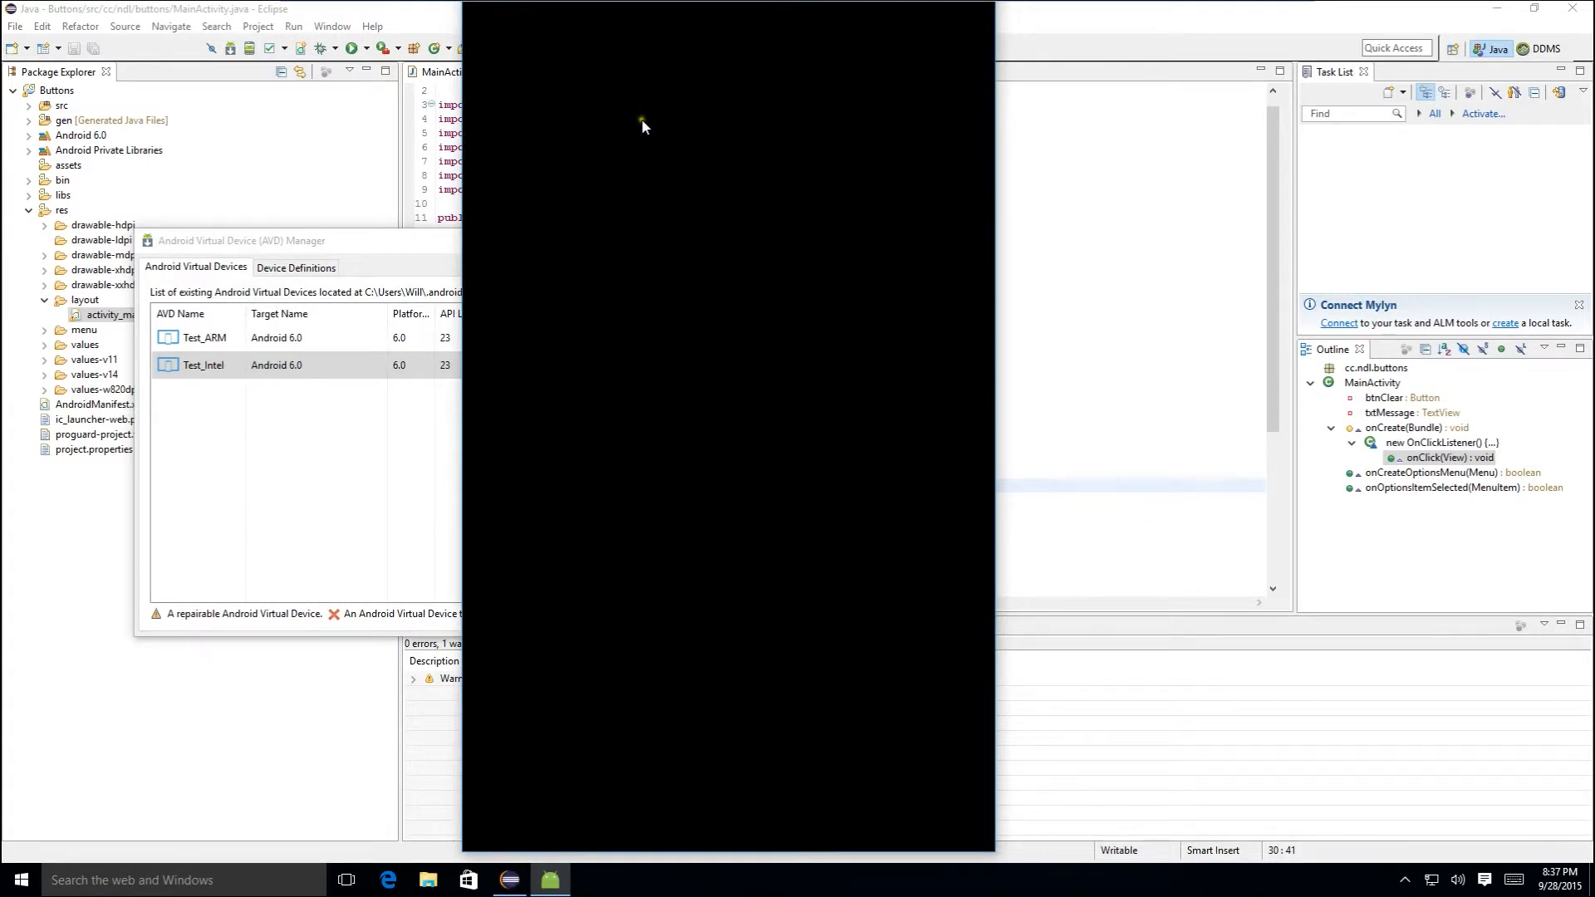
pyautogui.moveTo(773, 364)
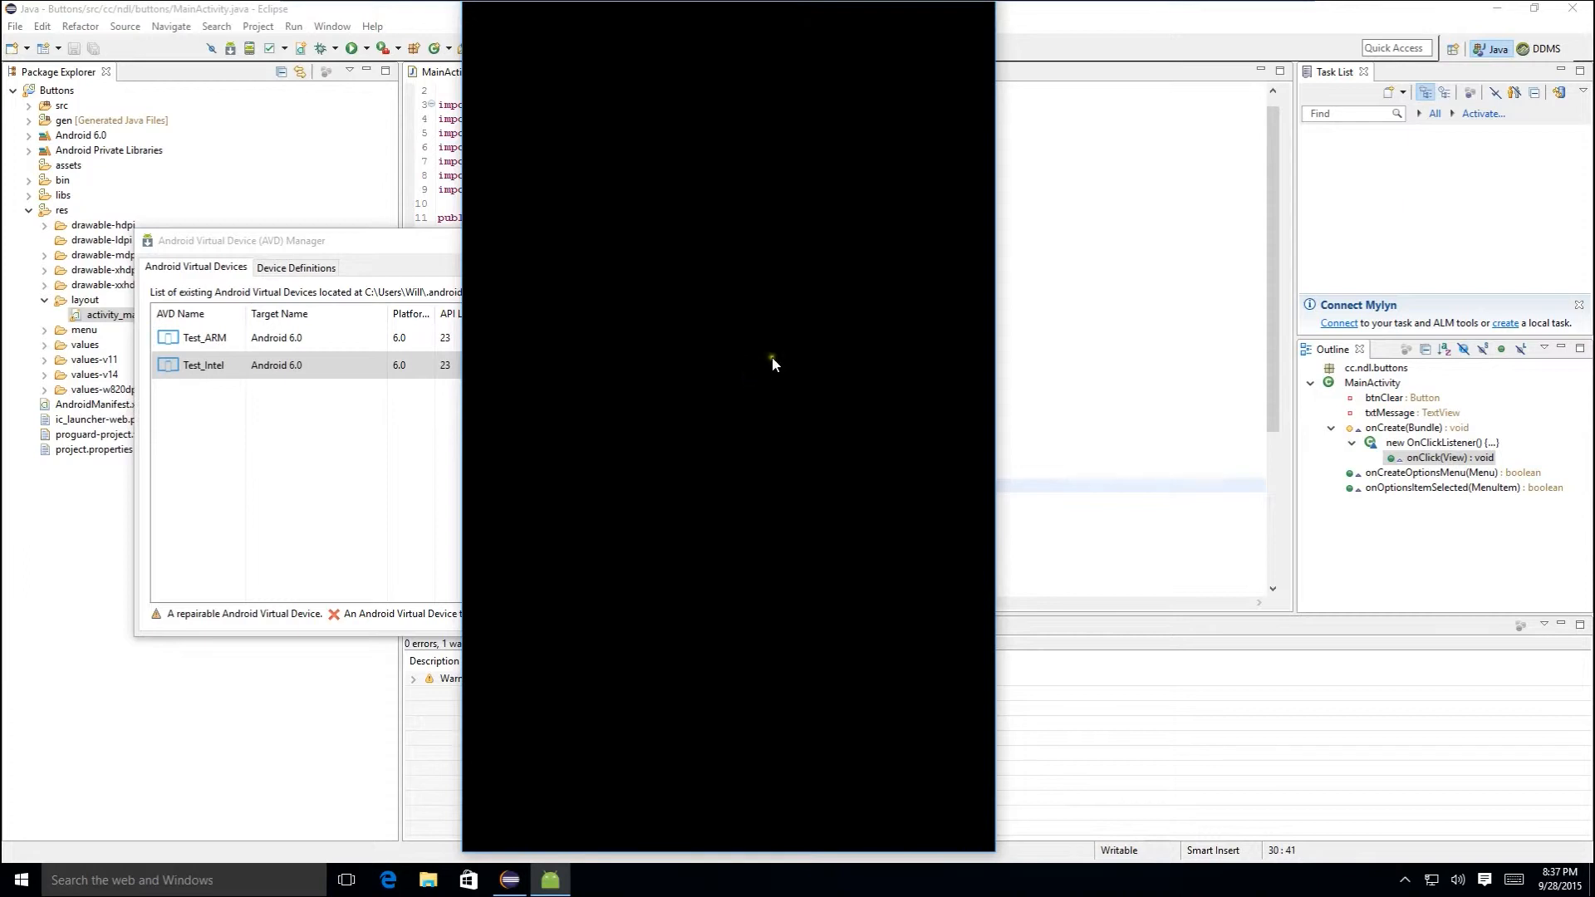
pyautogui.moveTo(849, 370)
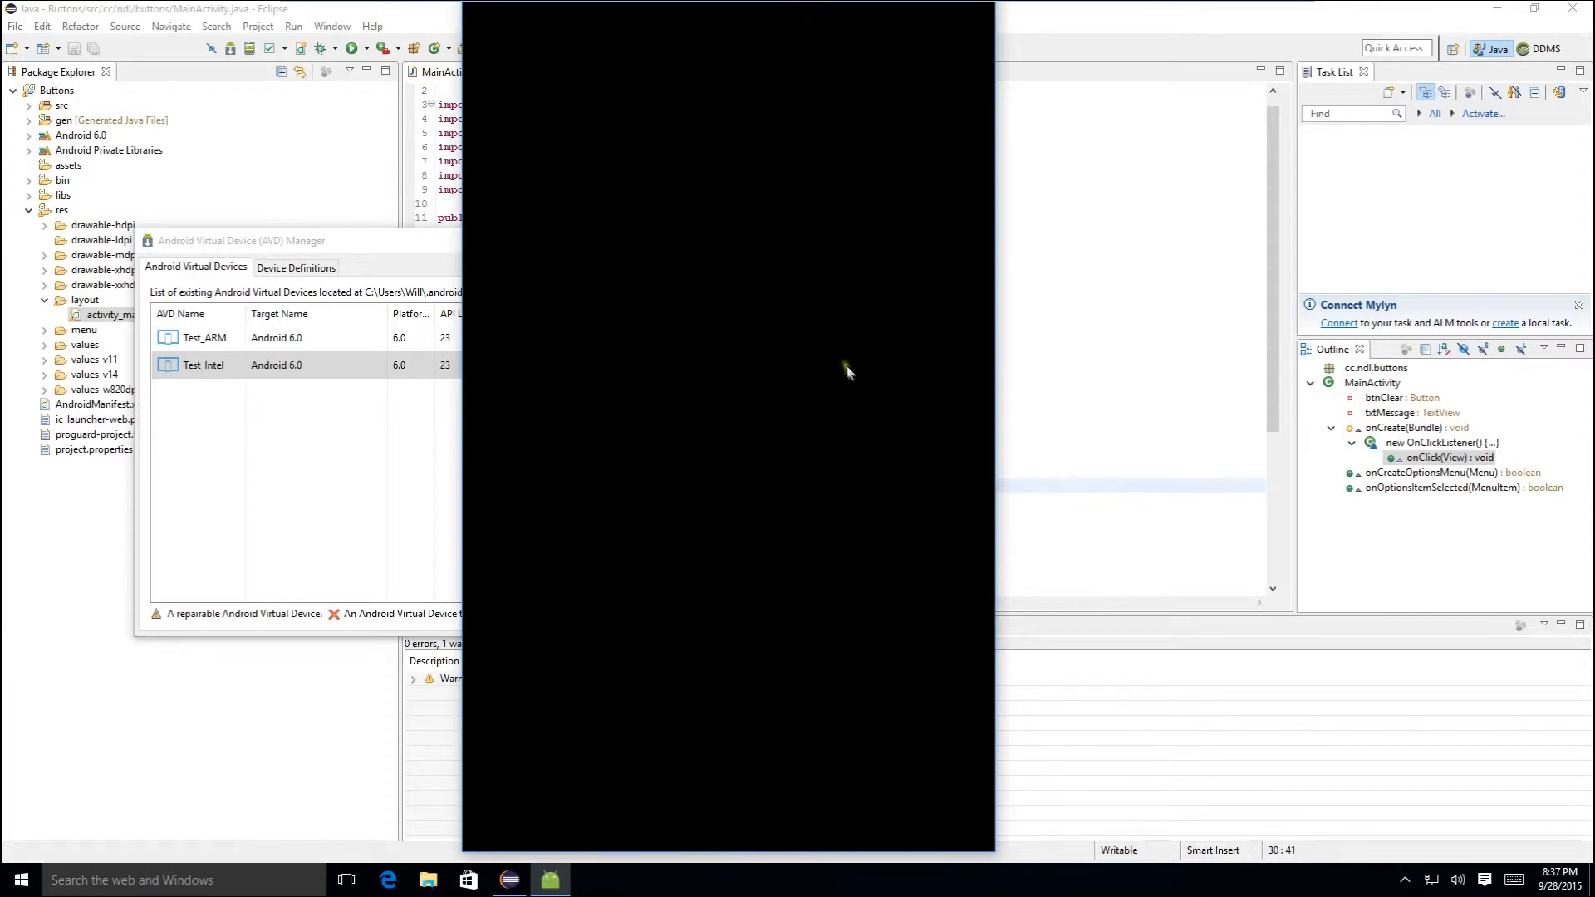
pyautogui.moveTo(827, 377)
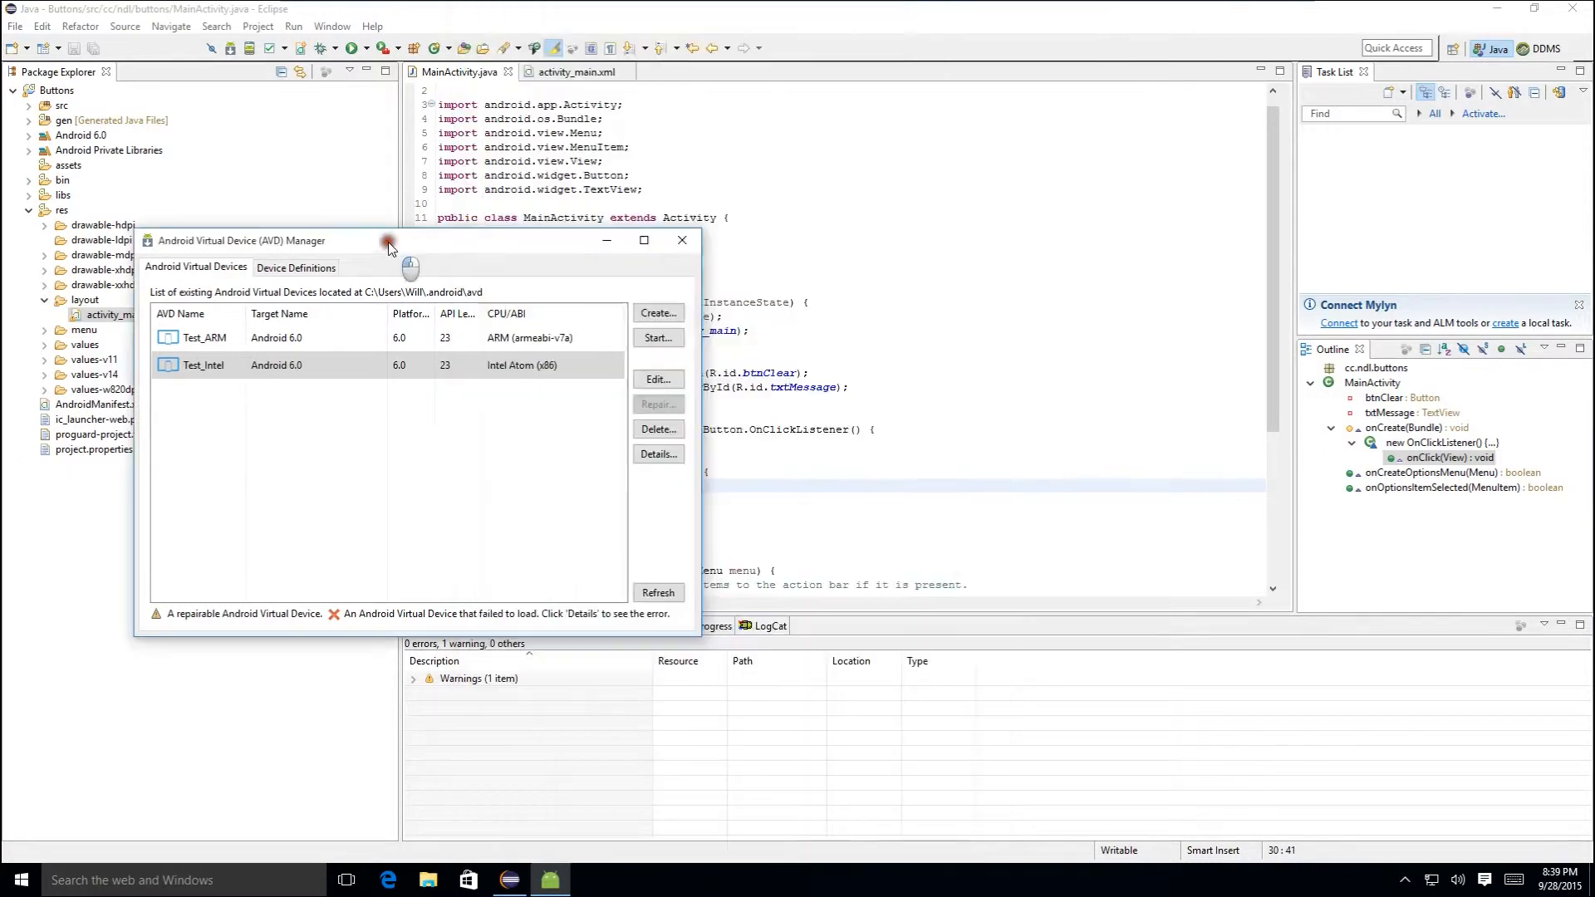
pyautogui.click(682, 239)
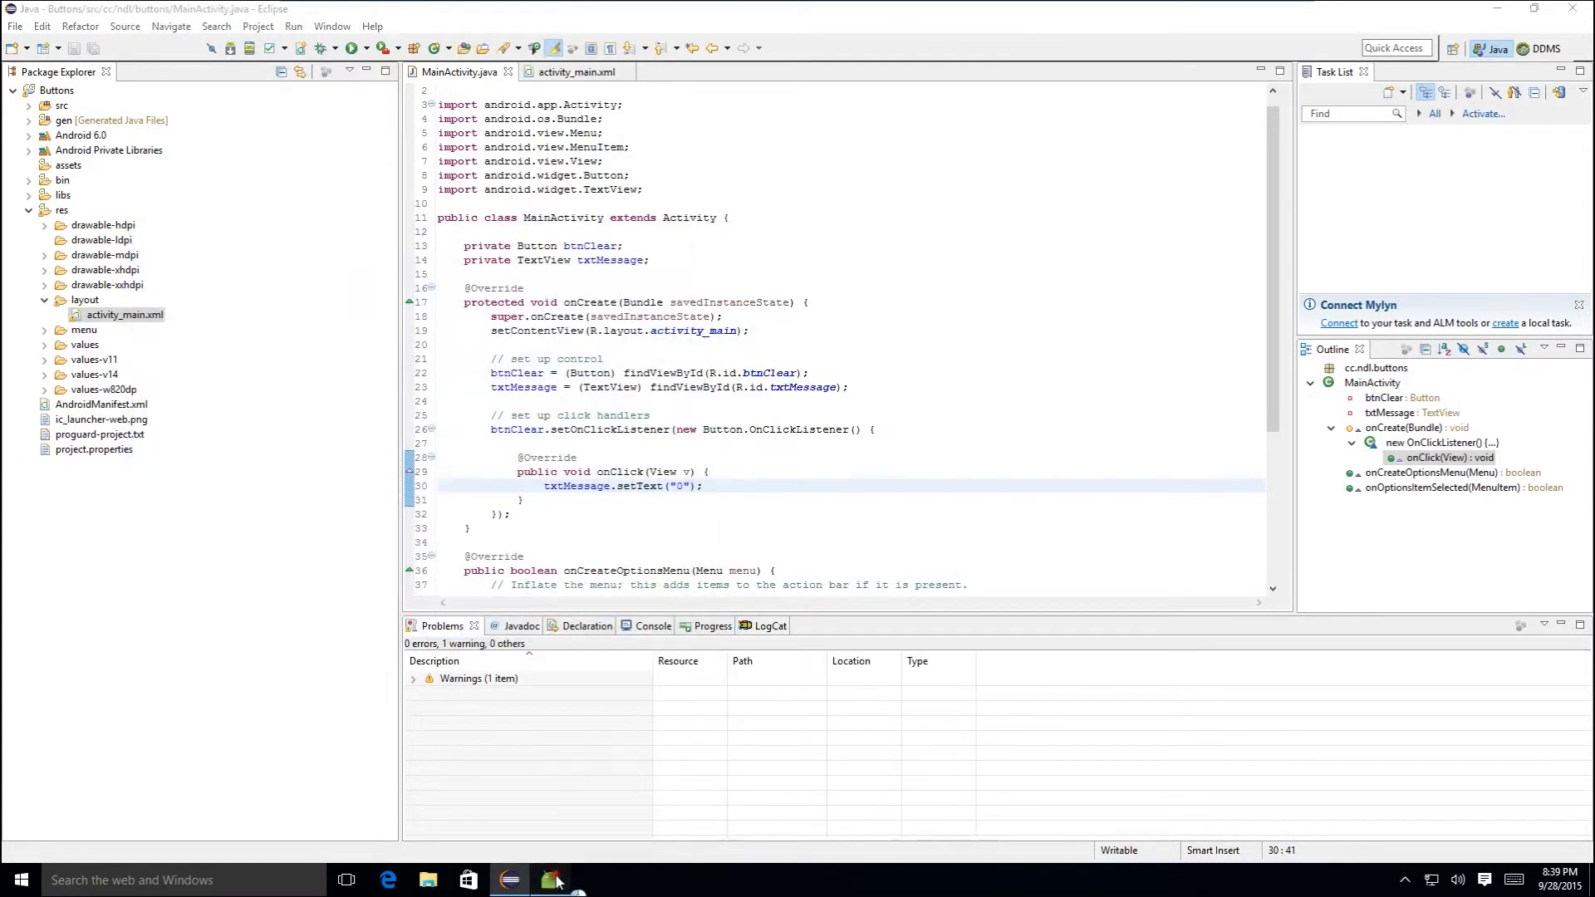
# - Launch Buttons on the emulator and tap Clear to see 'Hello world' become 0
pyautogui.click(550, 880)
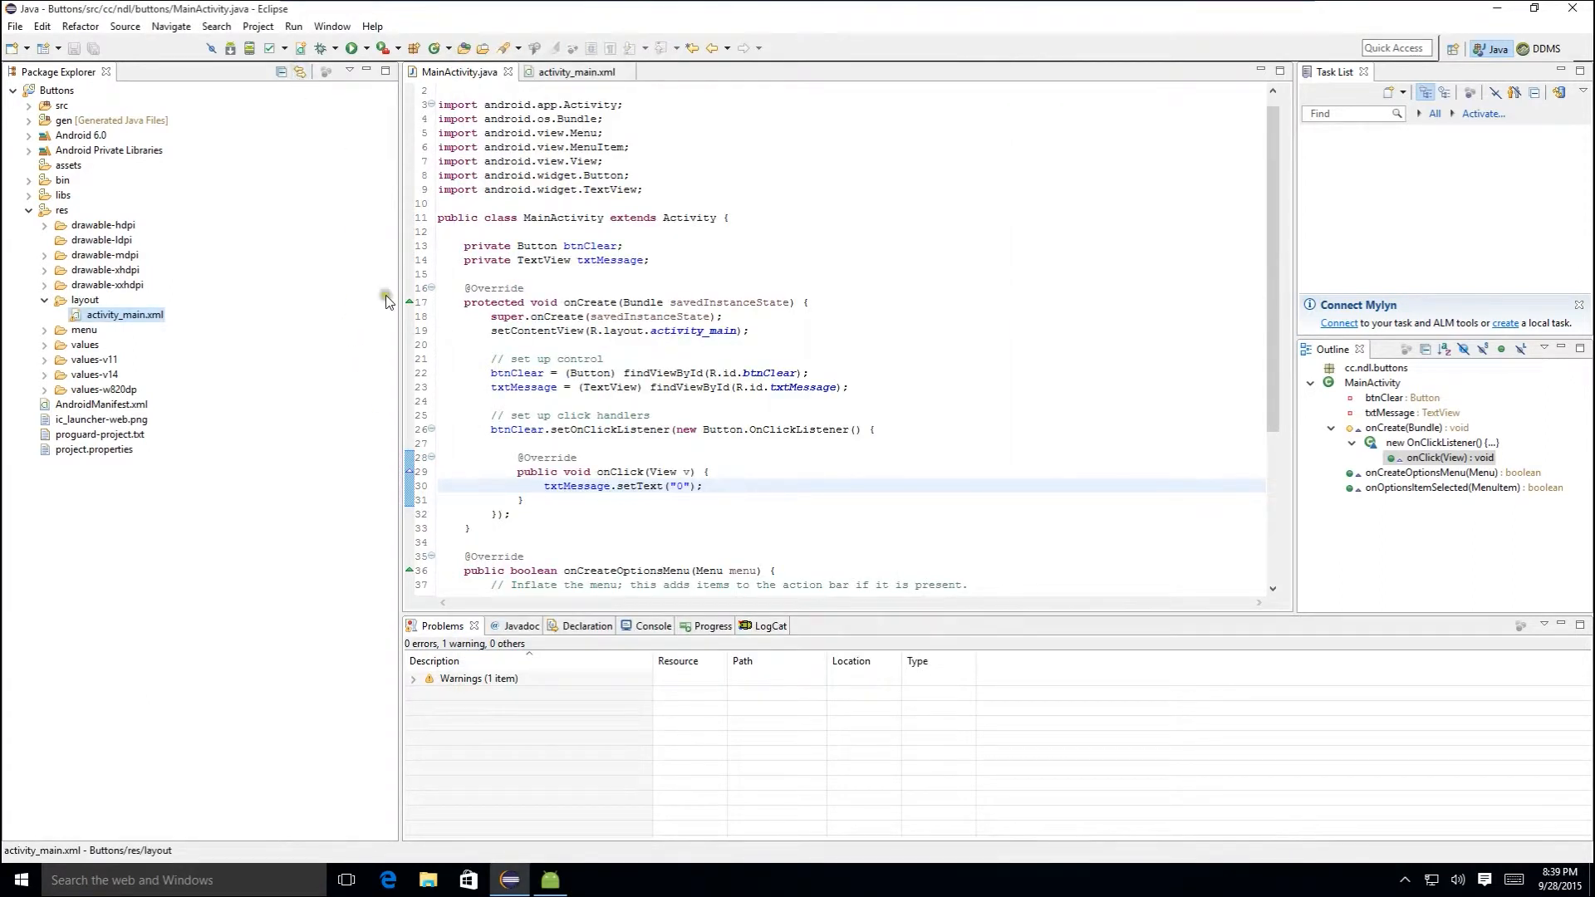
pyautogui.moveTo(355, 49)
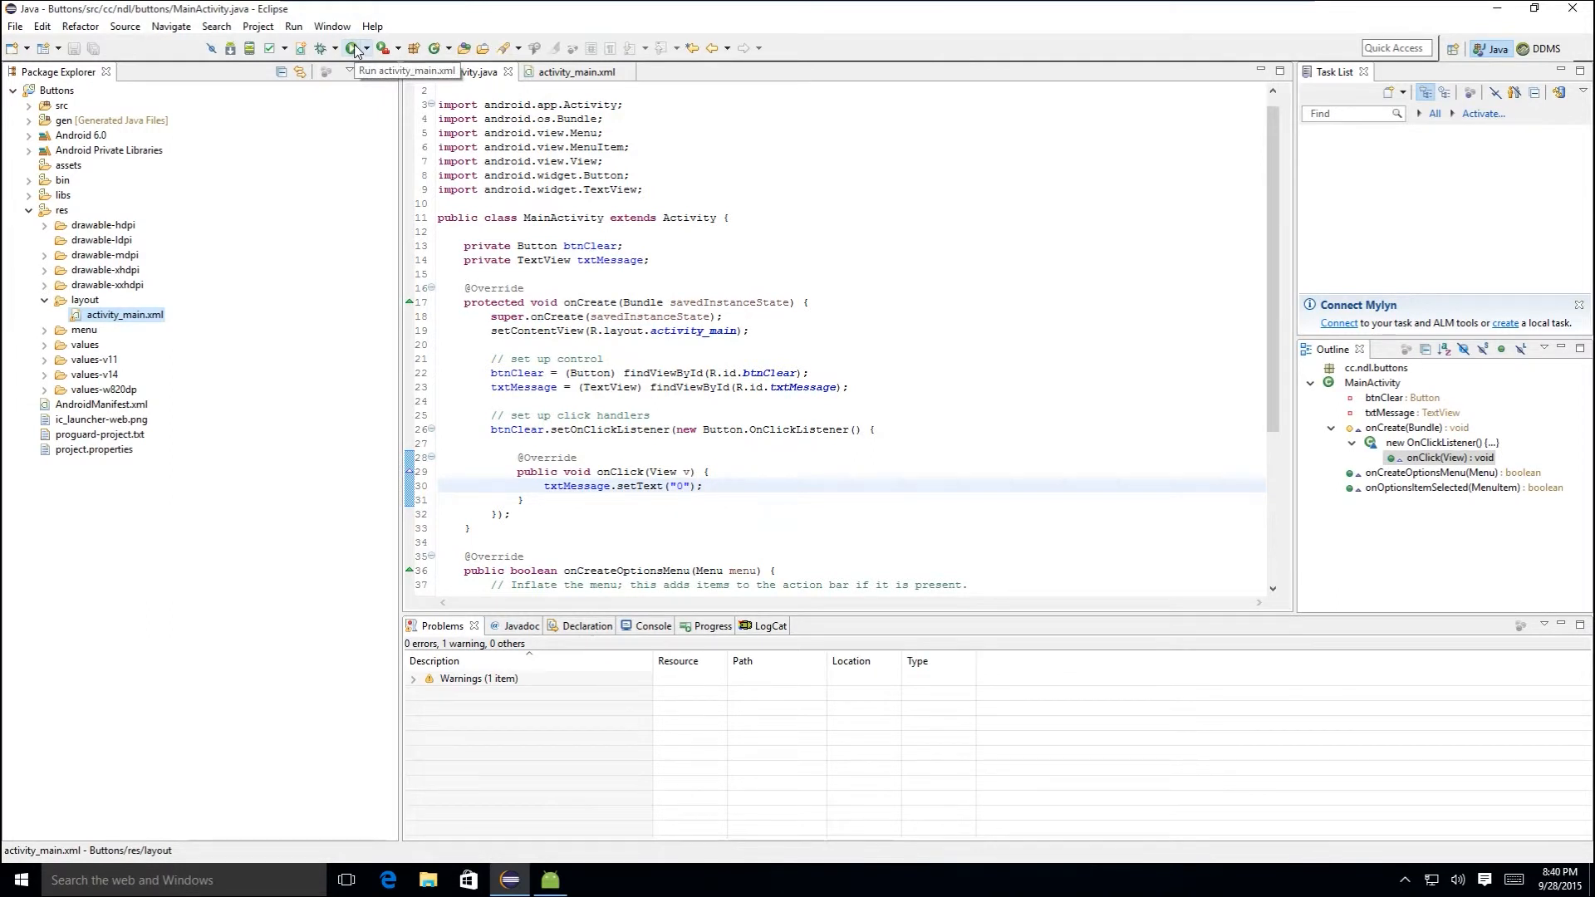
pyautogui.click(352, 48)
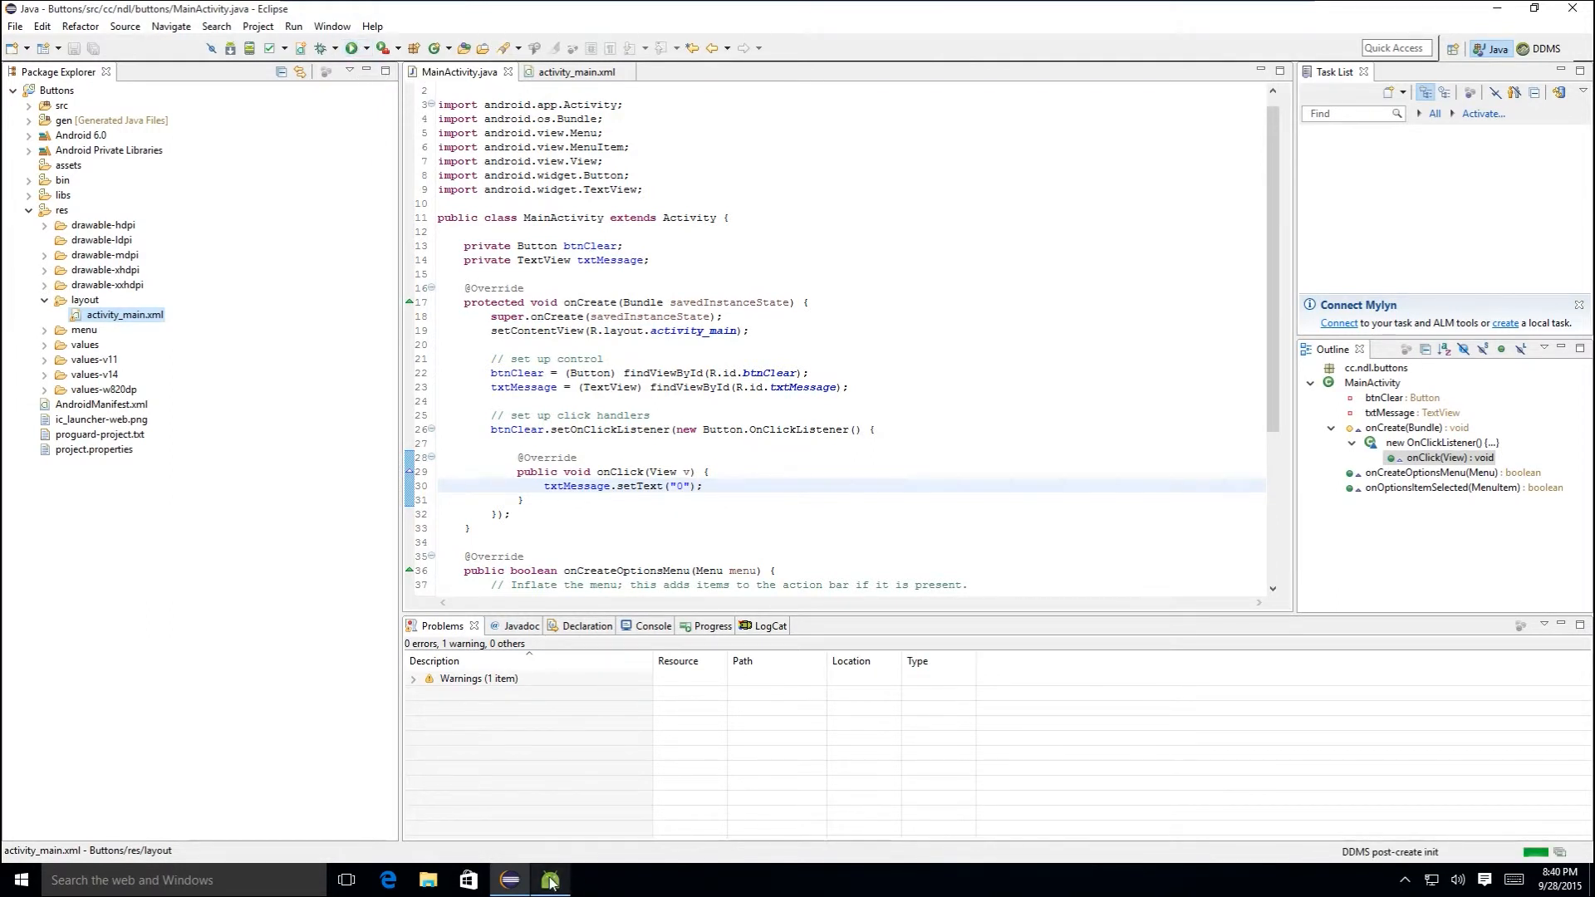
pyautogui.click(350, 48)
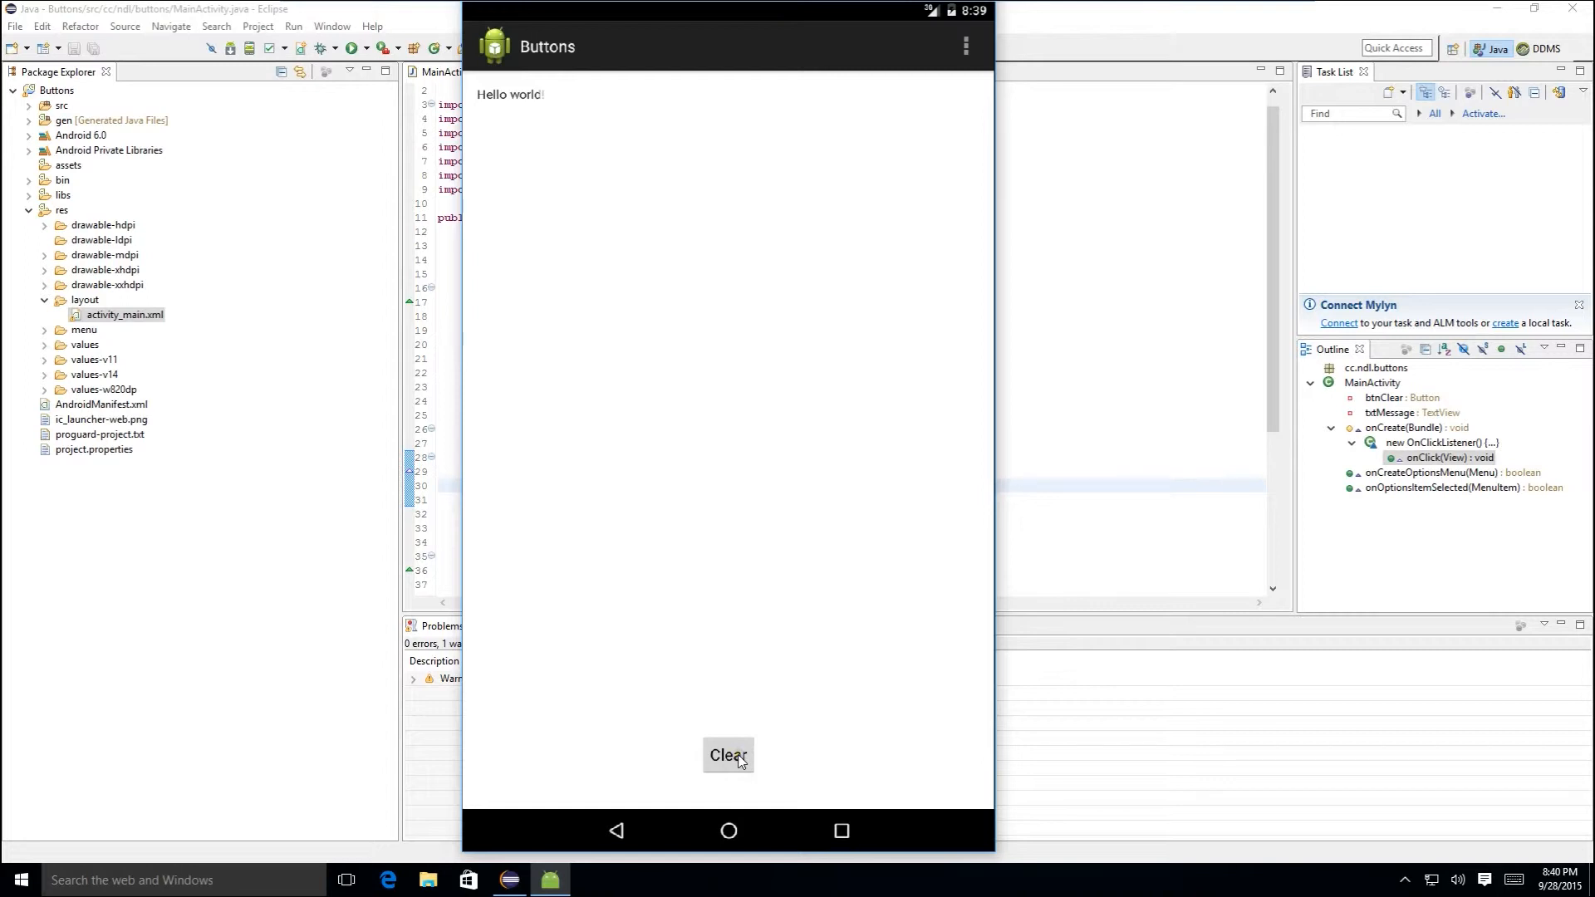
pyautogui.click(727, 754)
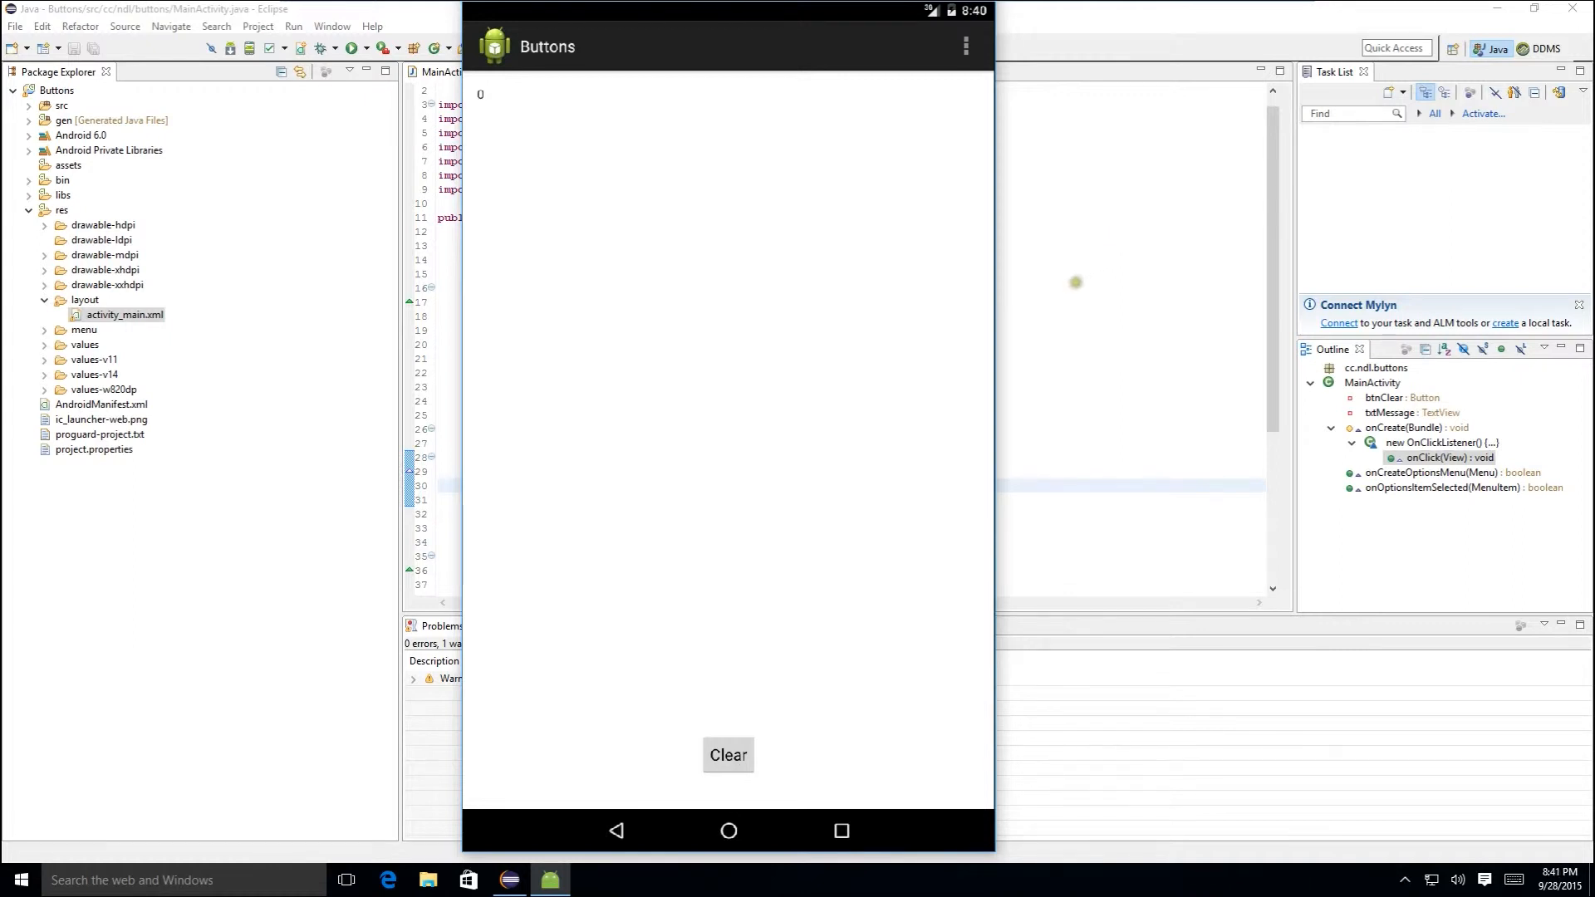
pyautogui.moveTo(1131, 138)
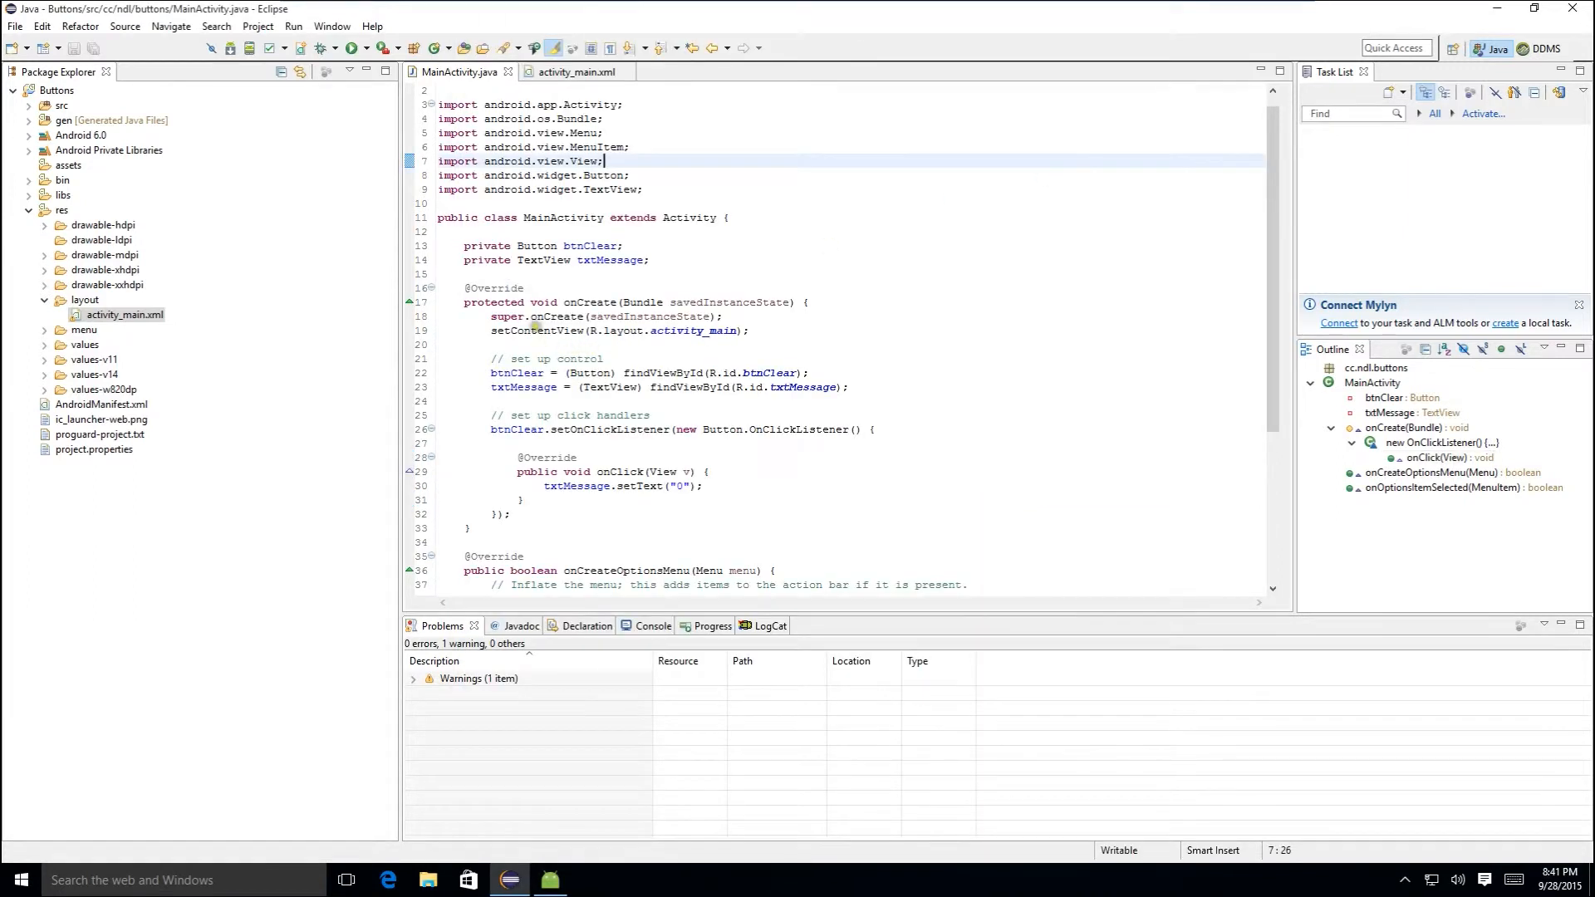
# - Drag new Button widgets below 'Hello world' in activity_main.xml and view the XML source
pyautogui.click(576, 72)
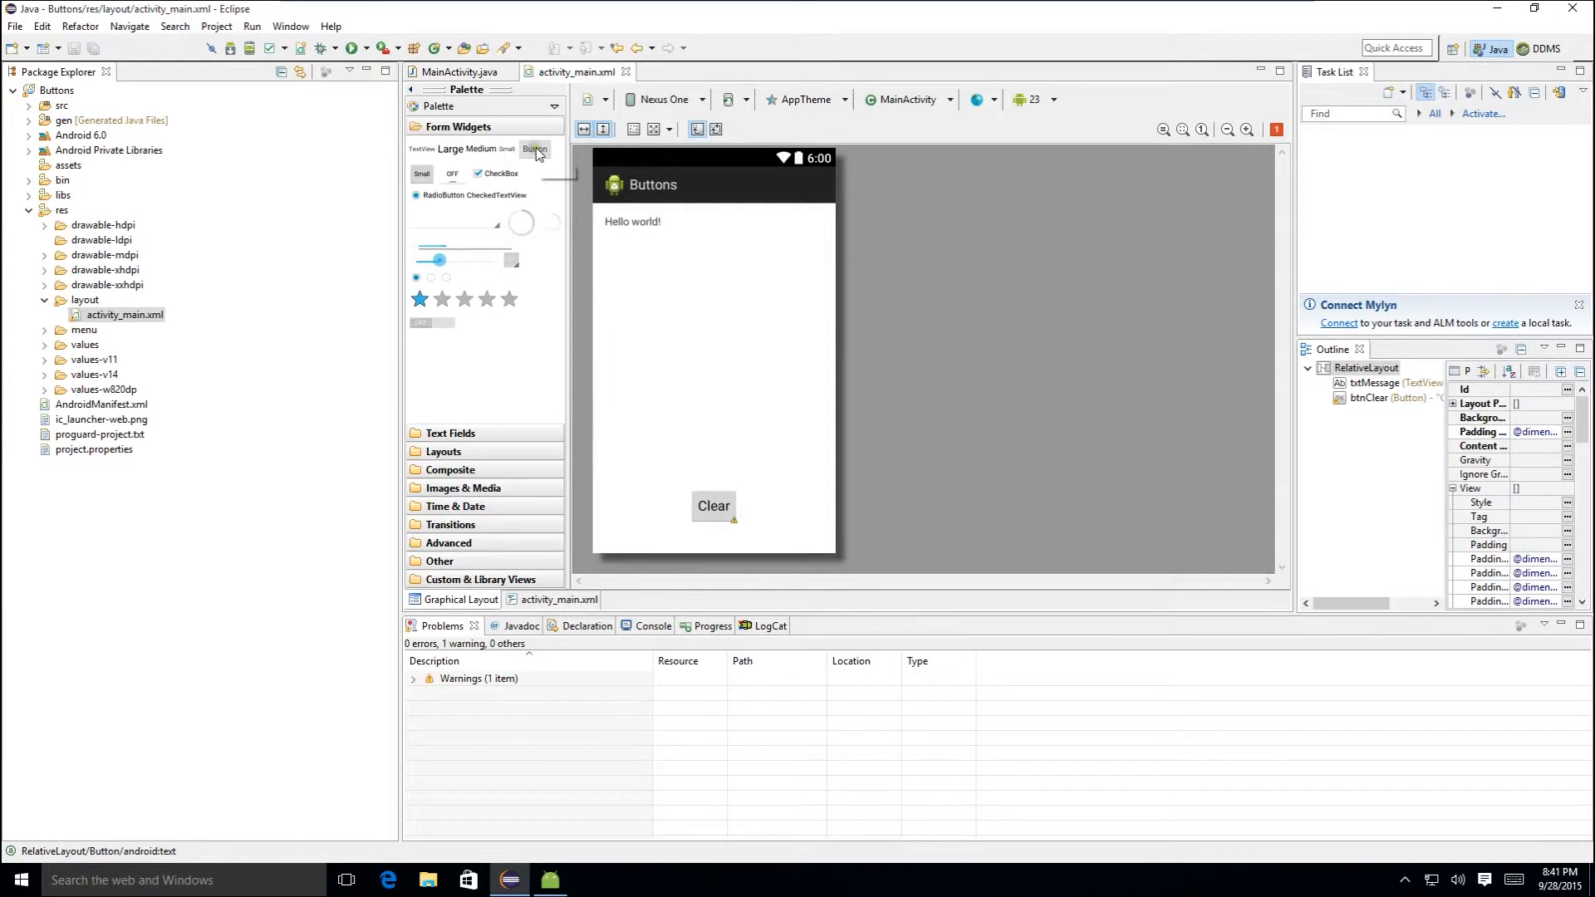
pyautogui.moveTo(533, 149)
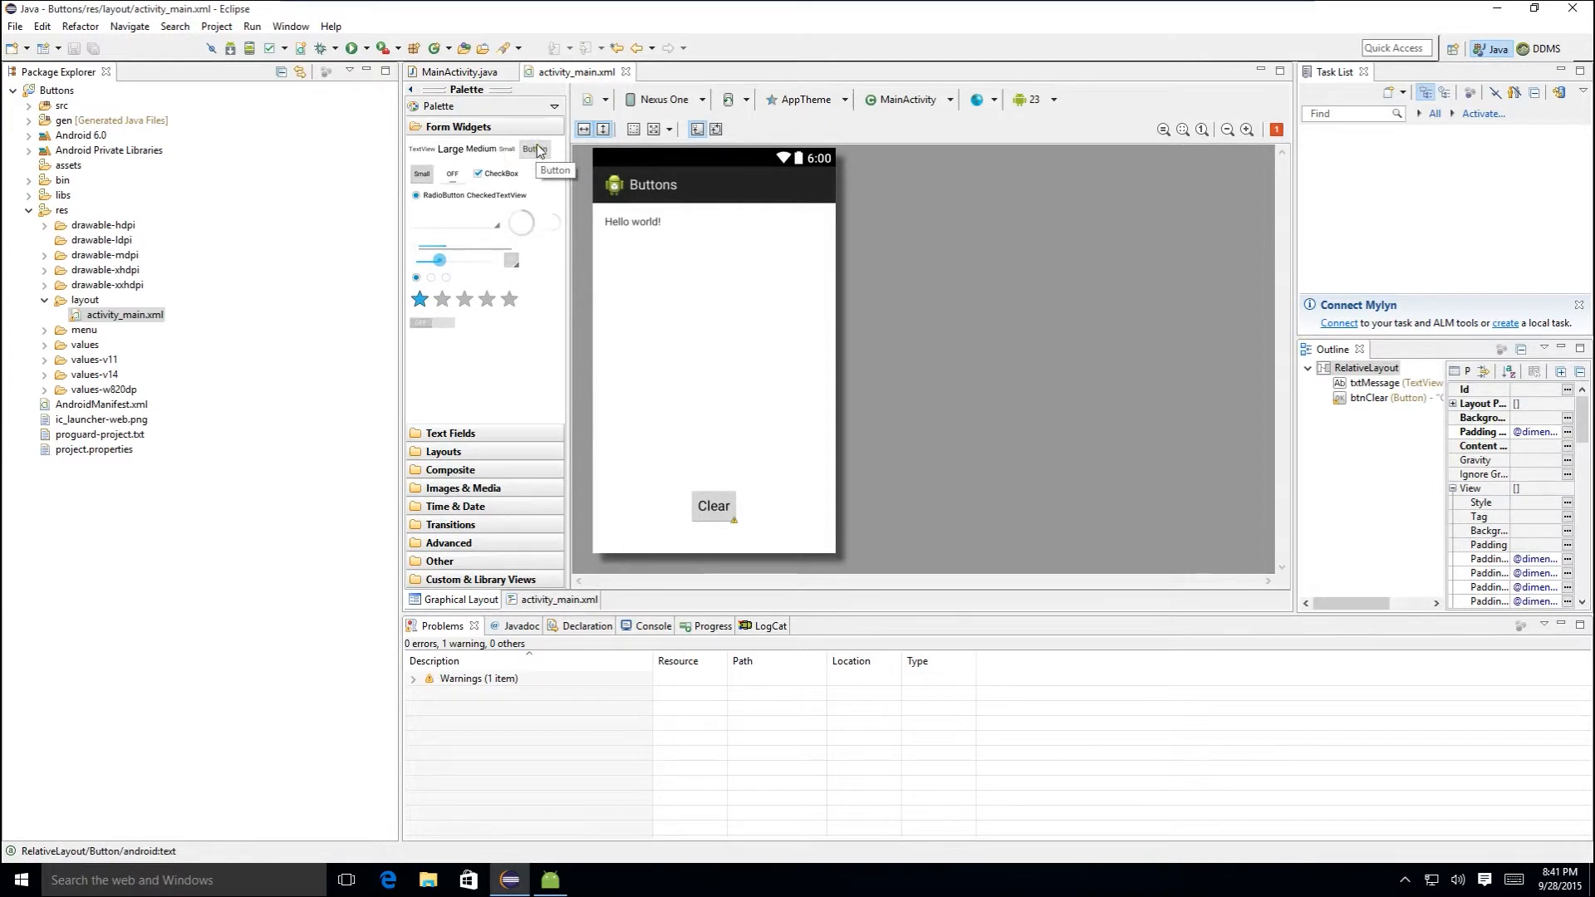
pyautogui.moveTo(533, 148); pyautogui.dragTo(641, 297)
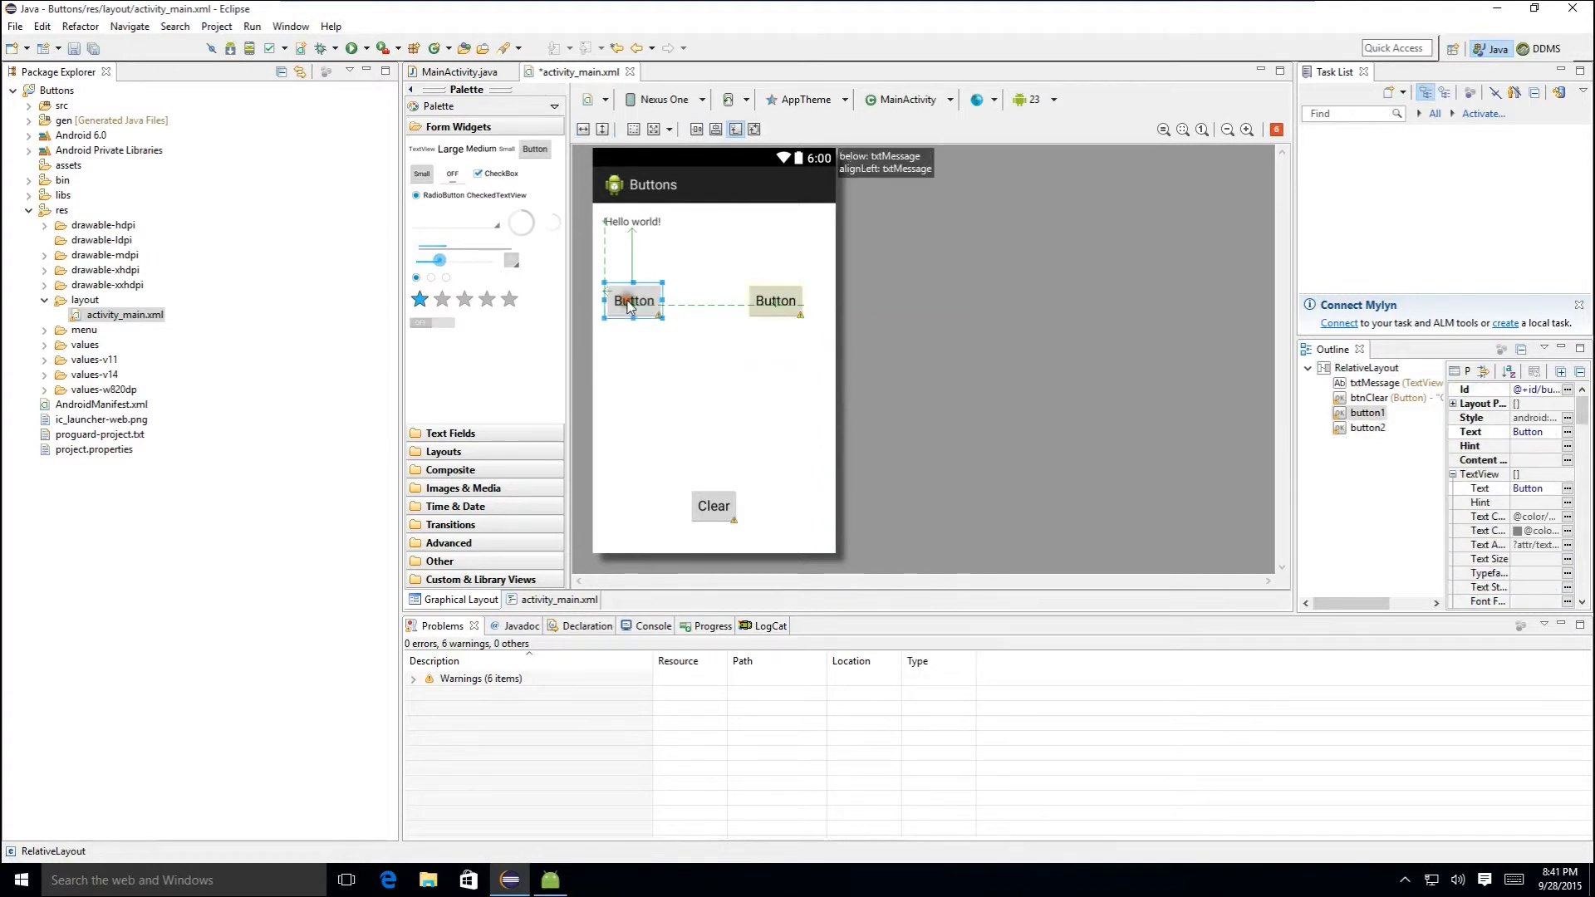
pyautogui.click(560, 599)
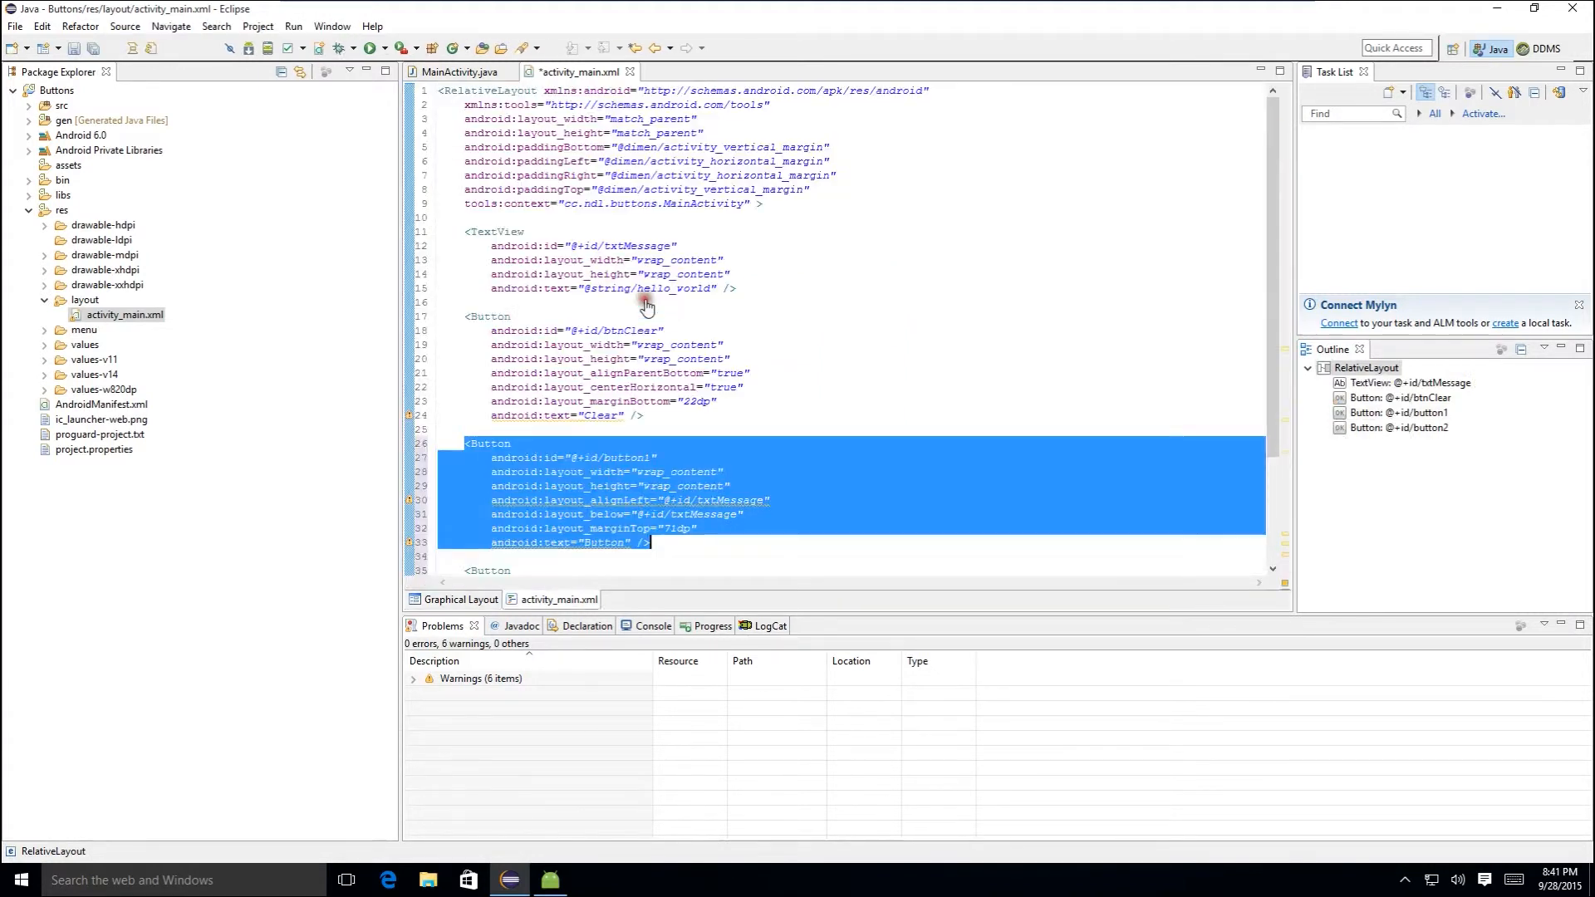
# - Label the first new button -1 and rename the other button's id to btnPlus
pyautogui.click(633, 458)
pyautogui.write('tnMinus')
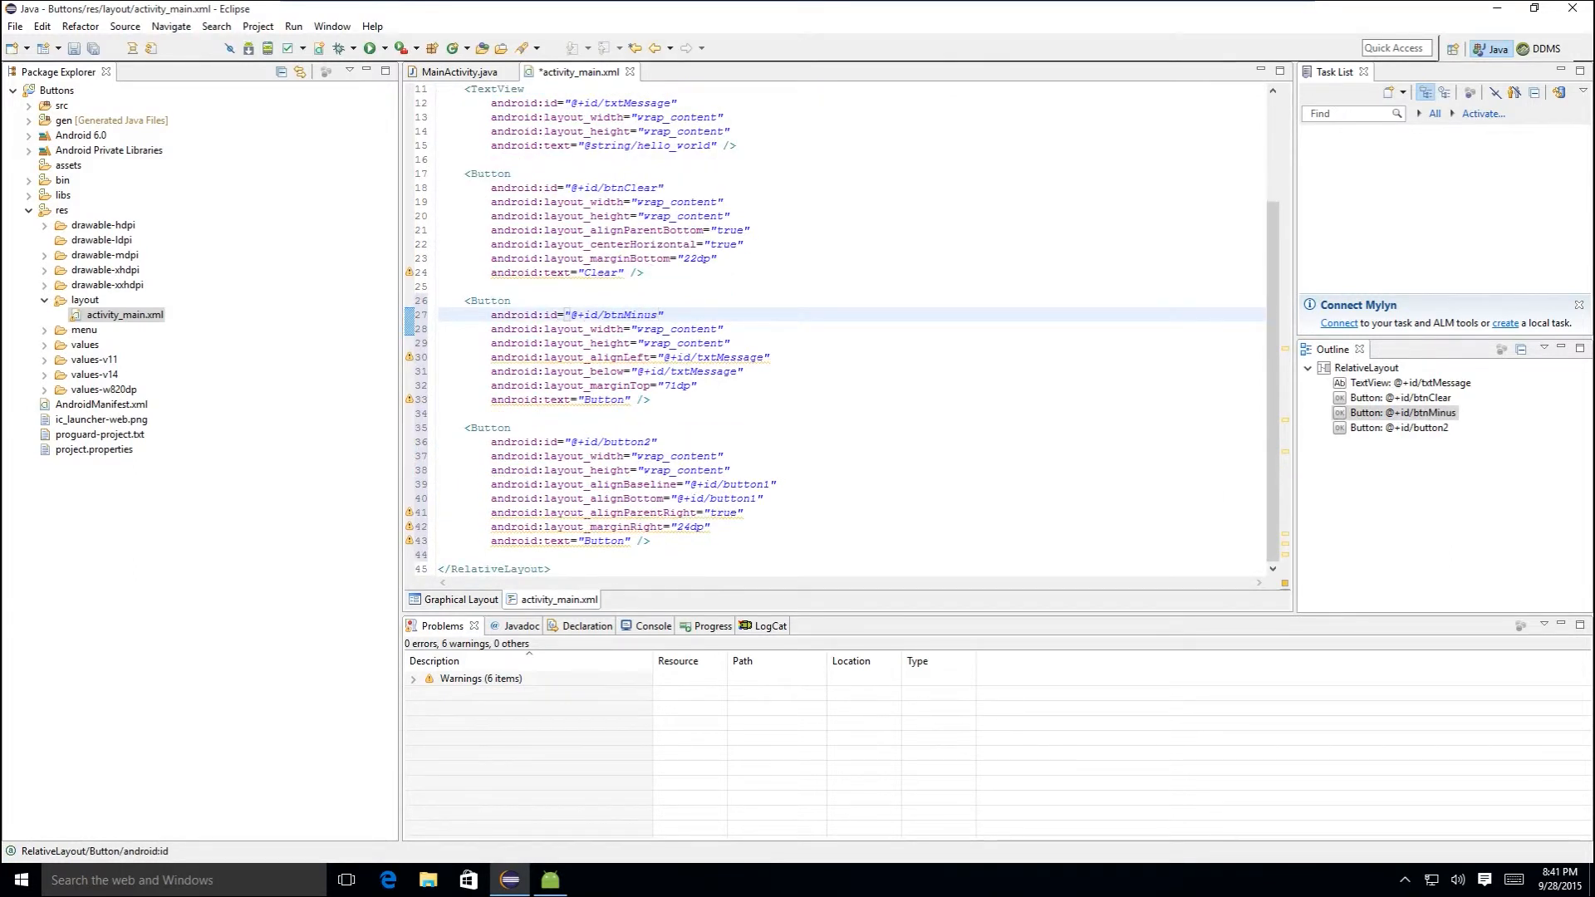
pyautogui.doubleClick(605, 399)
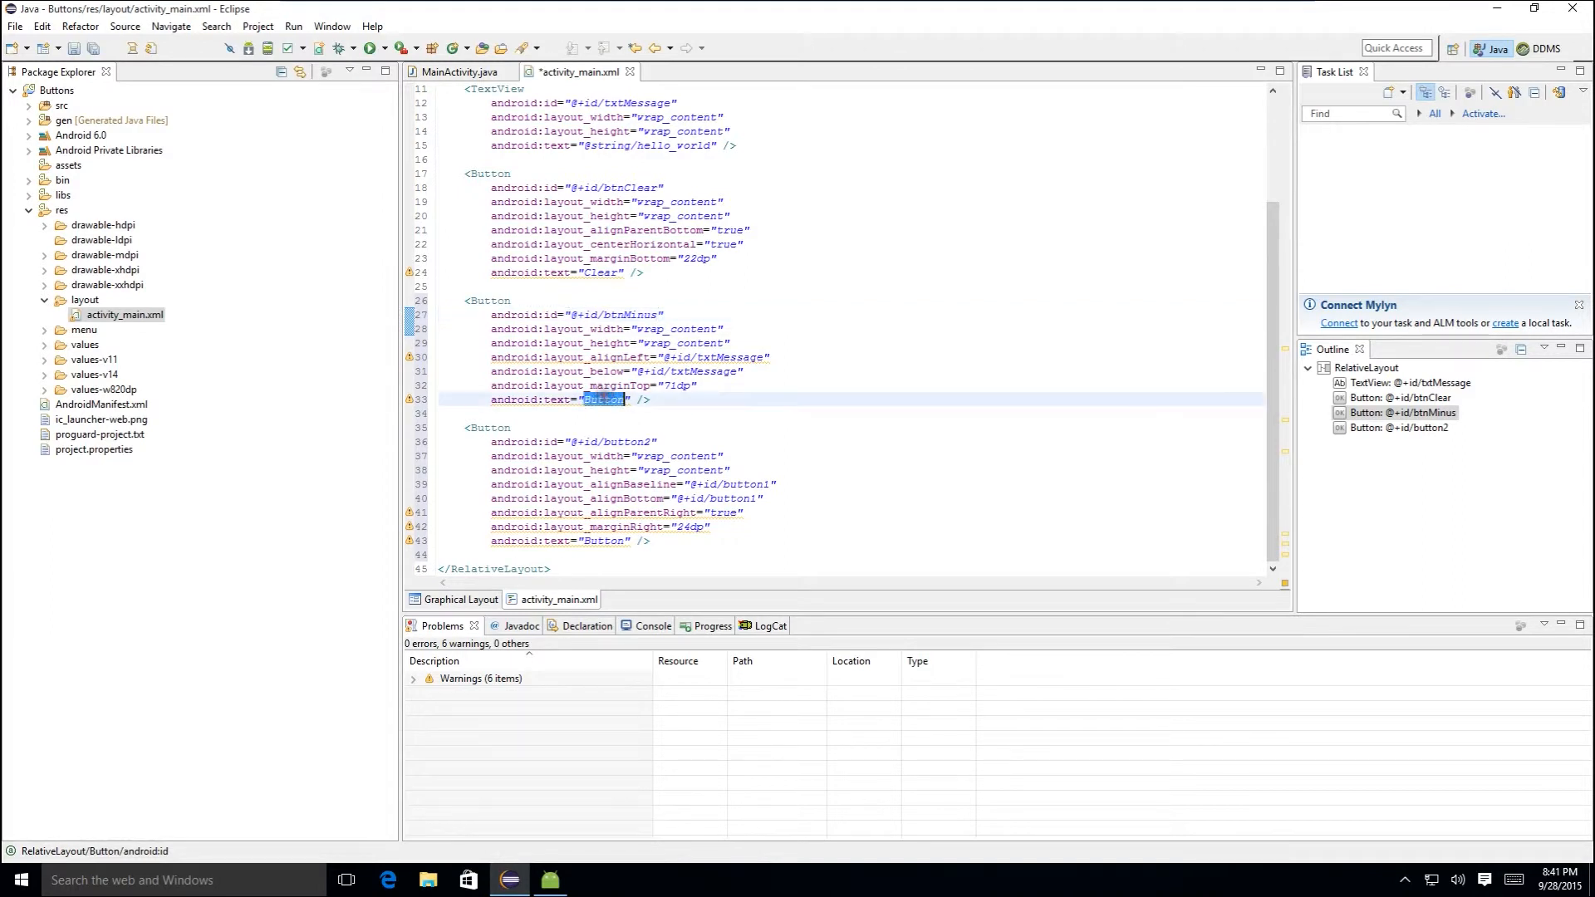
pyautogui.moveTo(604, 401)
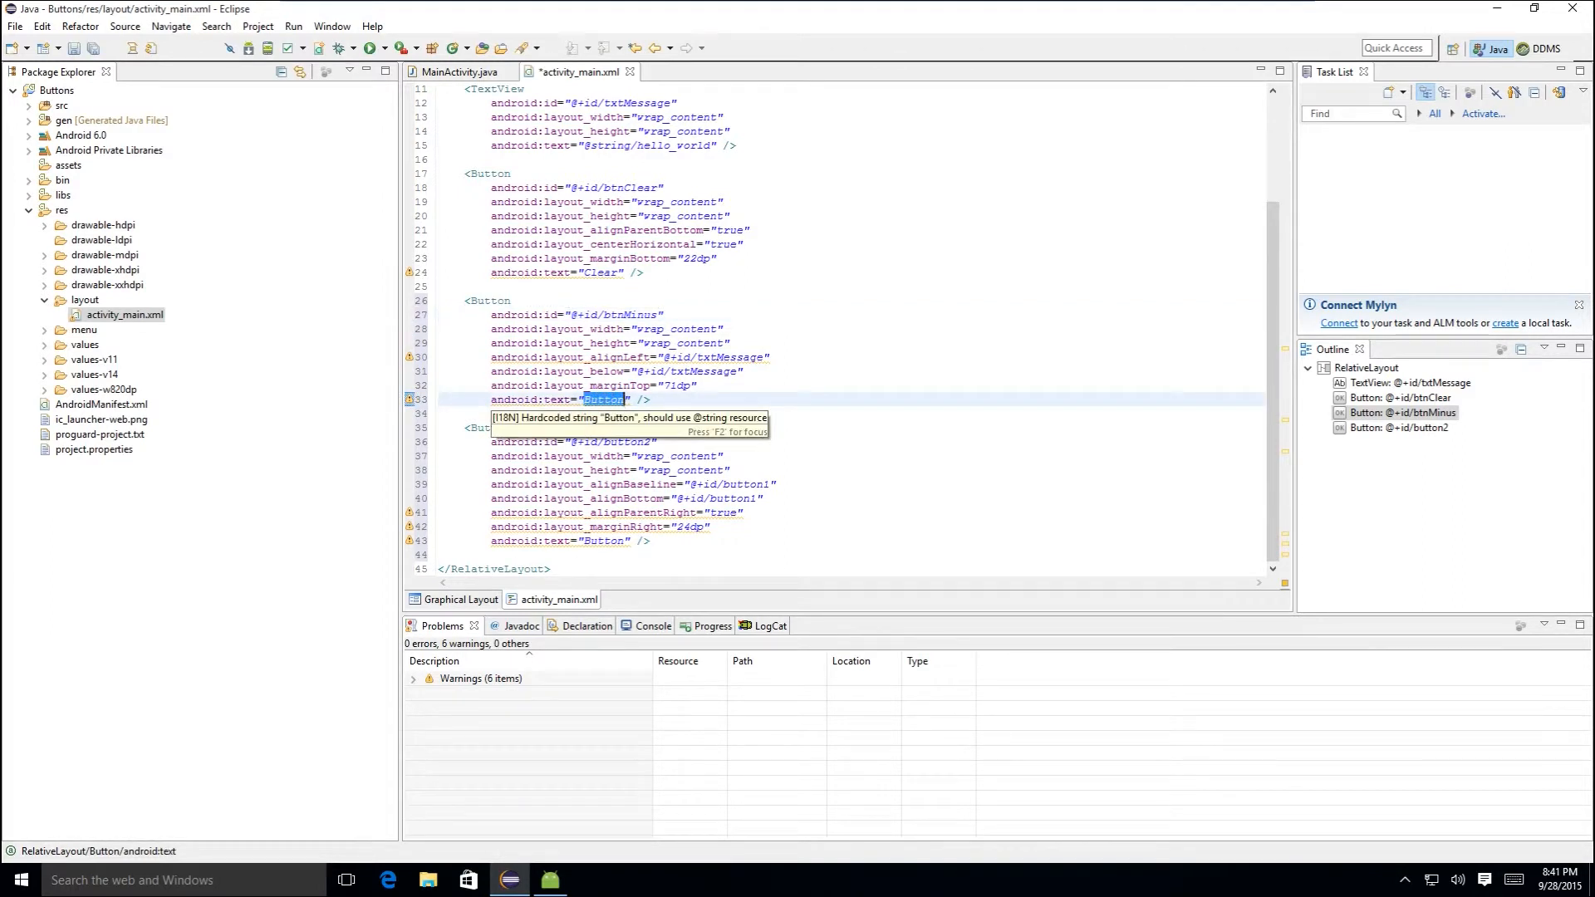
pyautogui.write('-1')
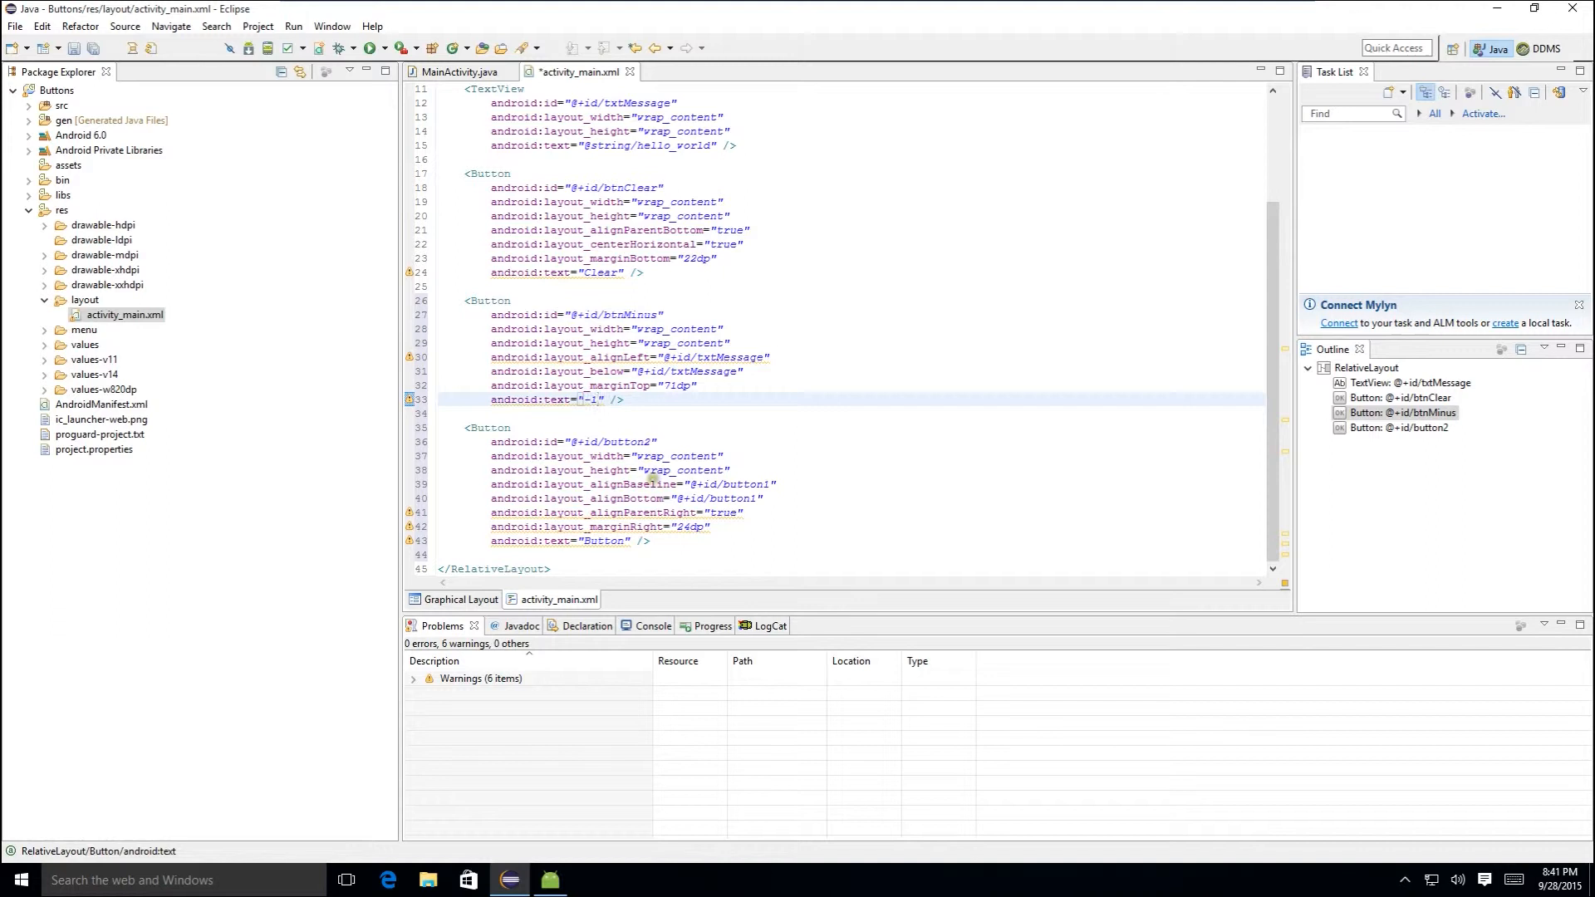
pyautogui.doubleClick(625, 442)
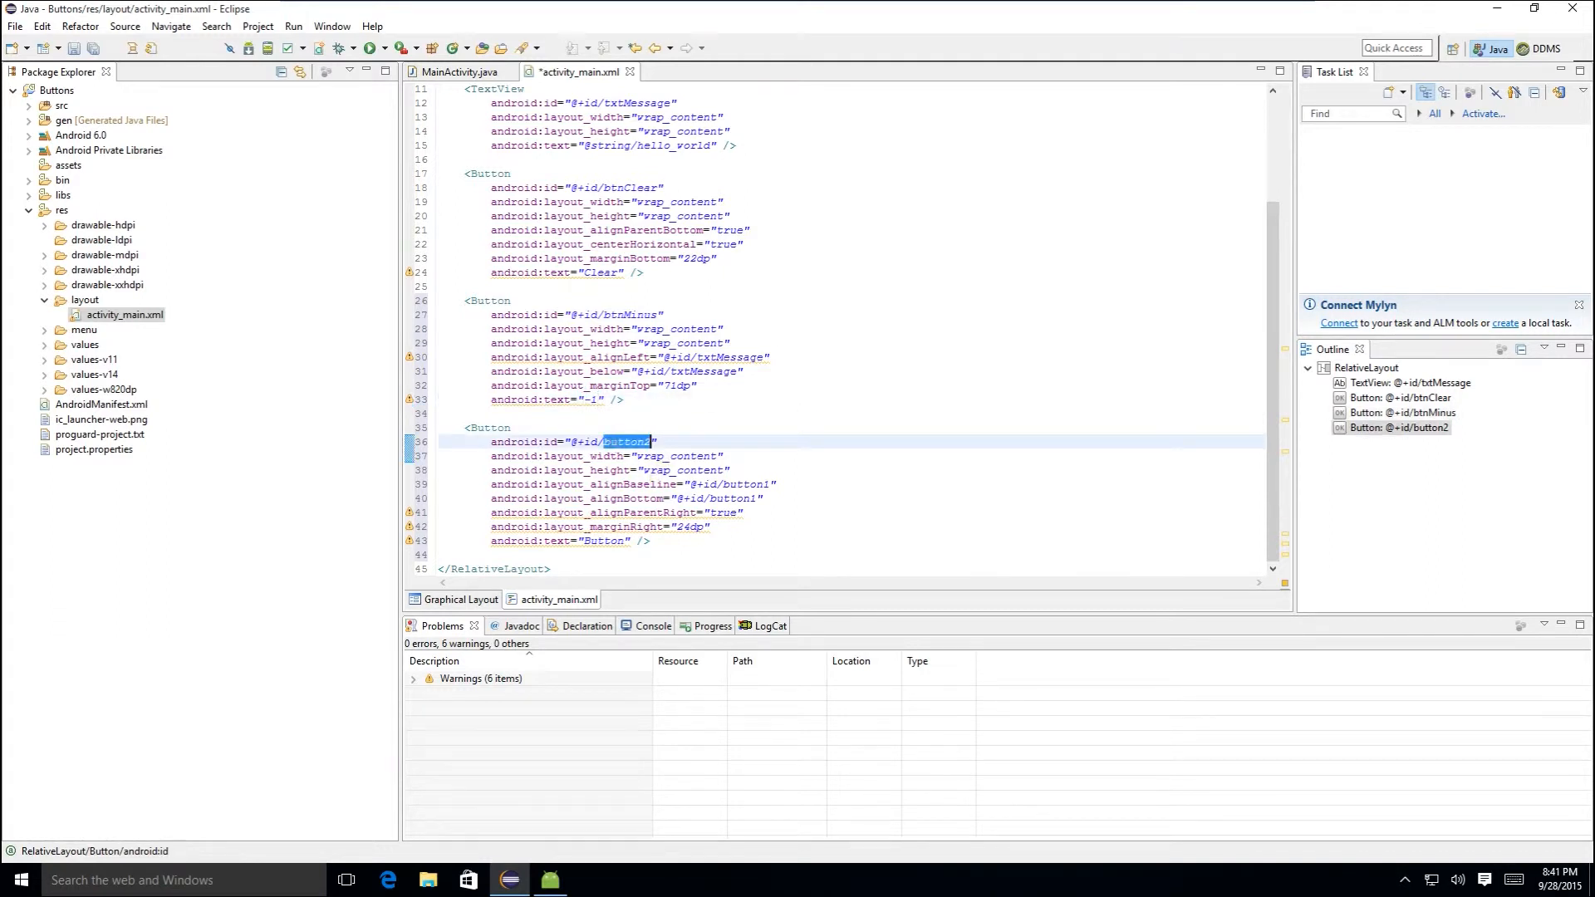
pyautogui.write('btnPlus')
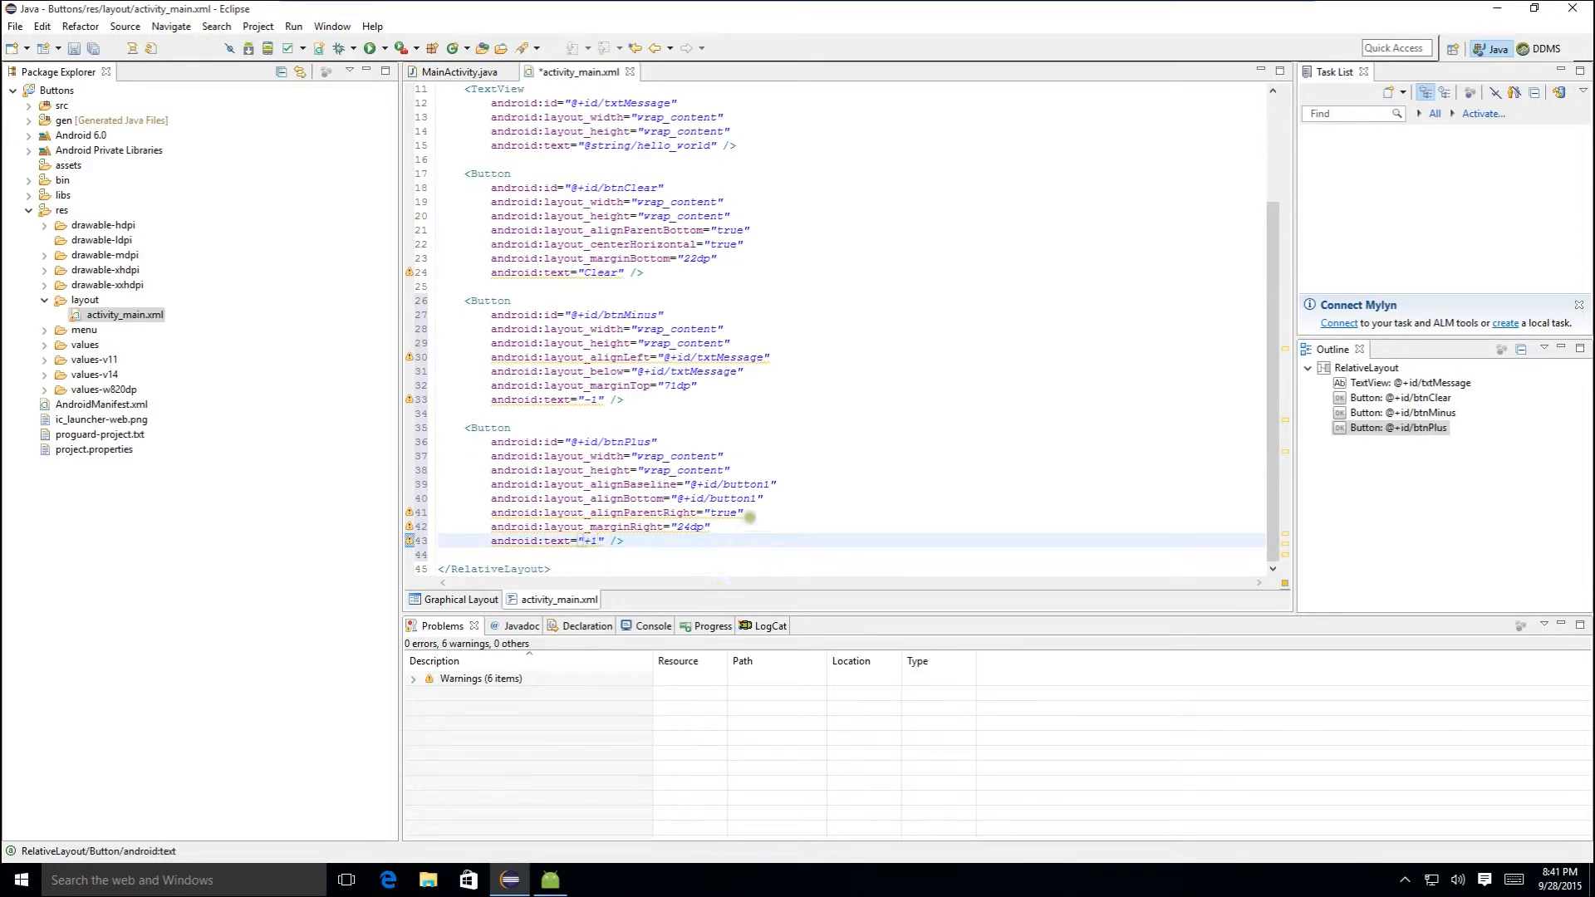
# - Point btnPlus's alignment at btnMinus and save the layout file
pyautogui.doubleClick(632, 314)
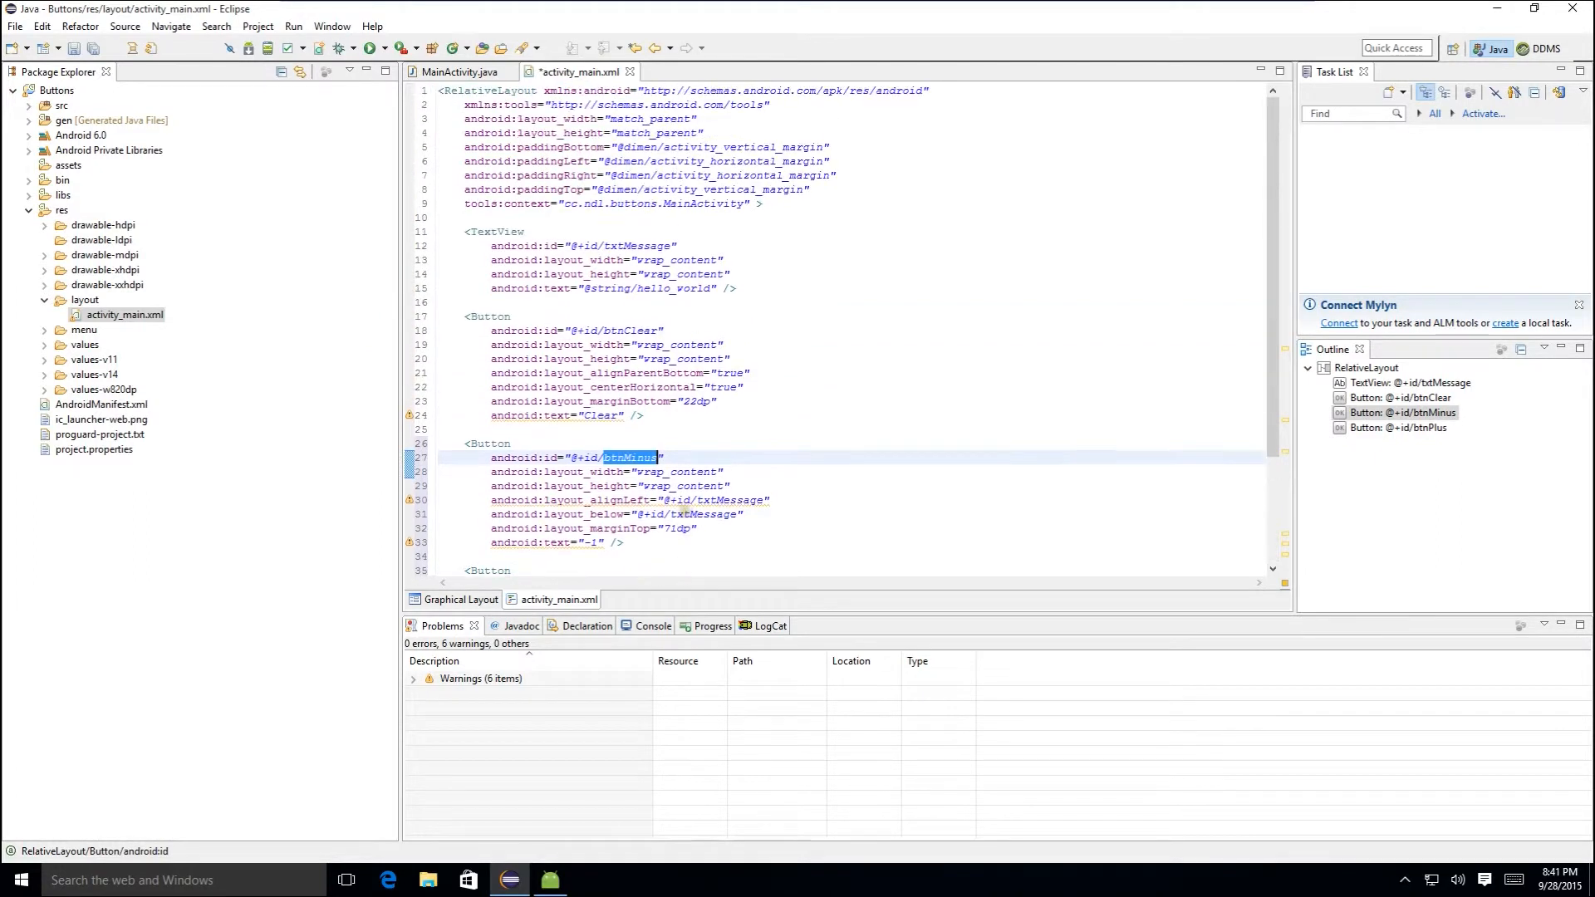
pyautogui.scroll(-3)
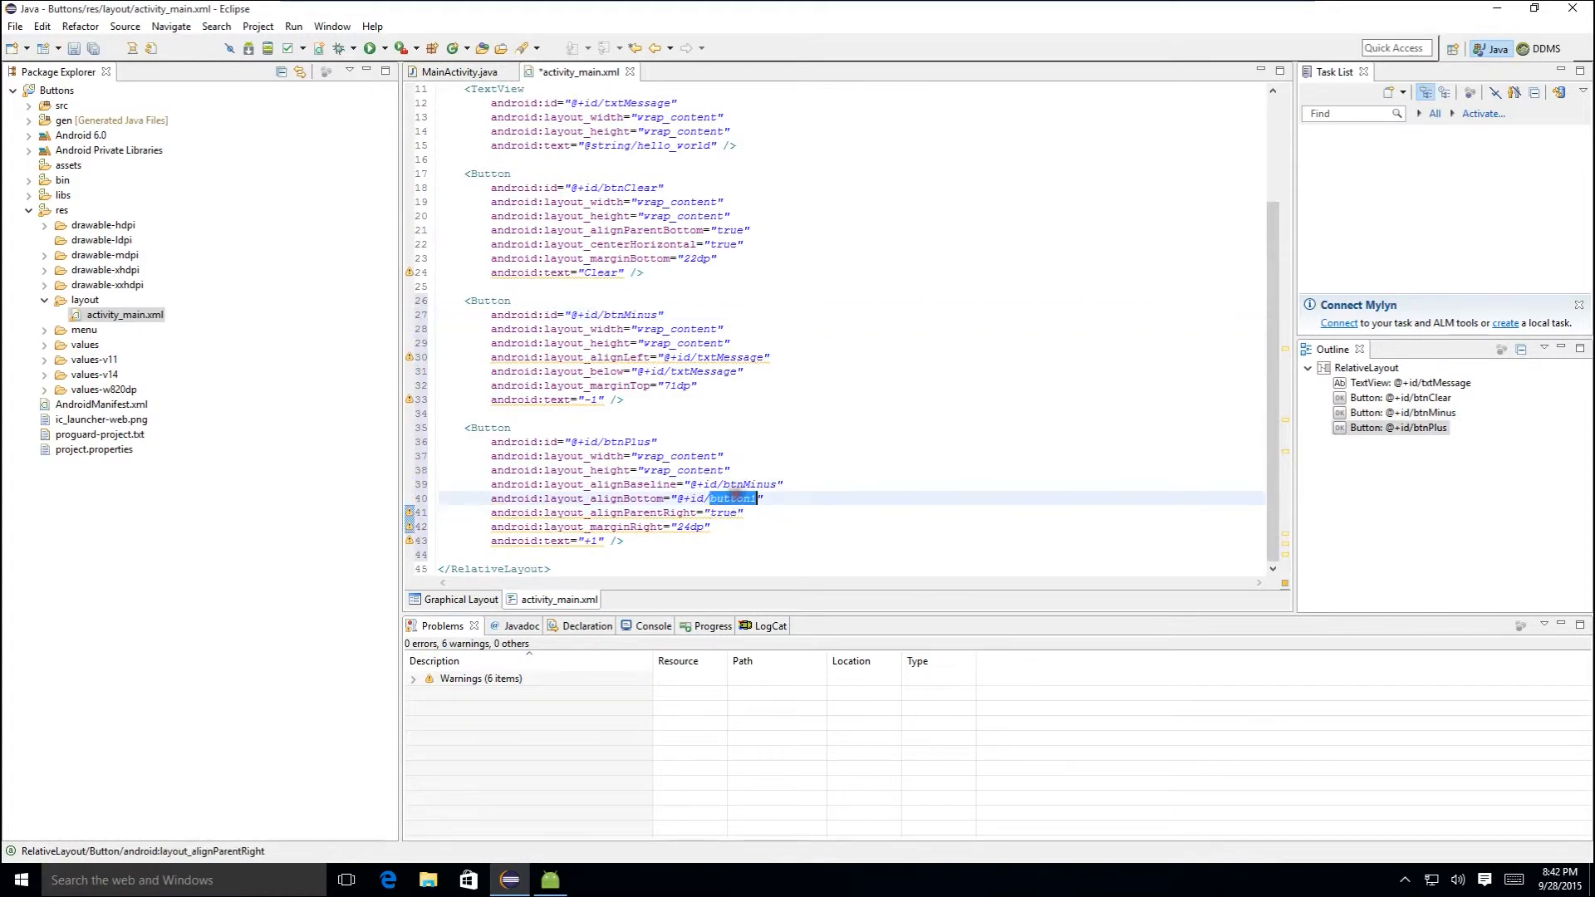
pyautogui.write('btnMinus')
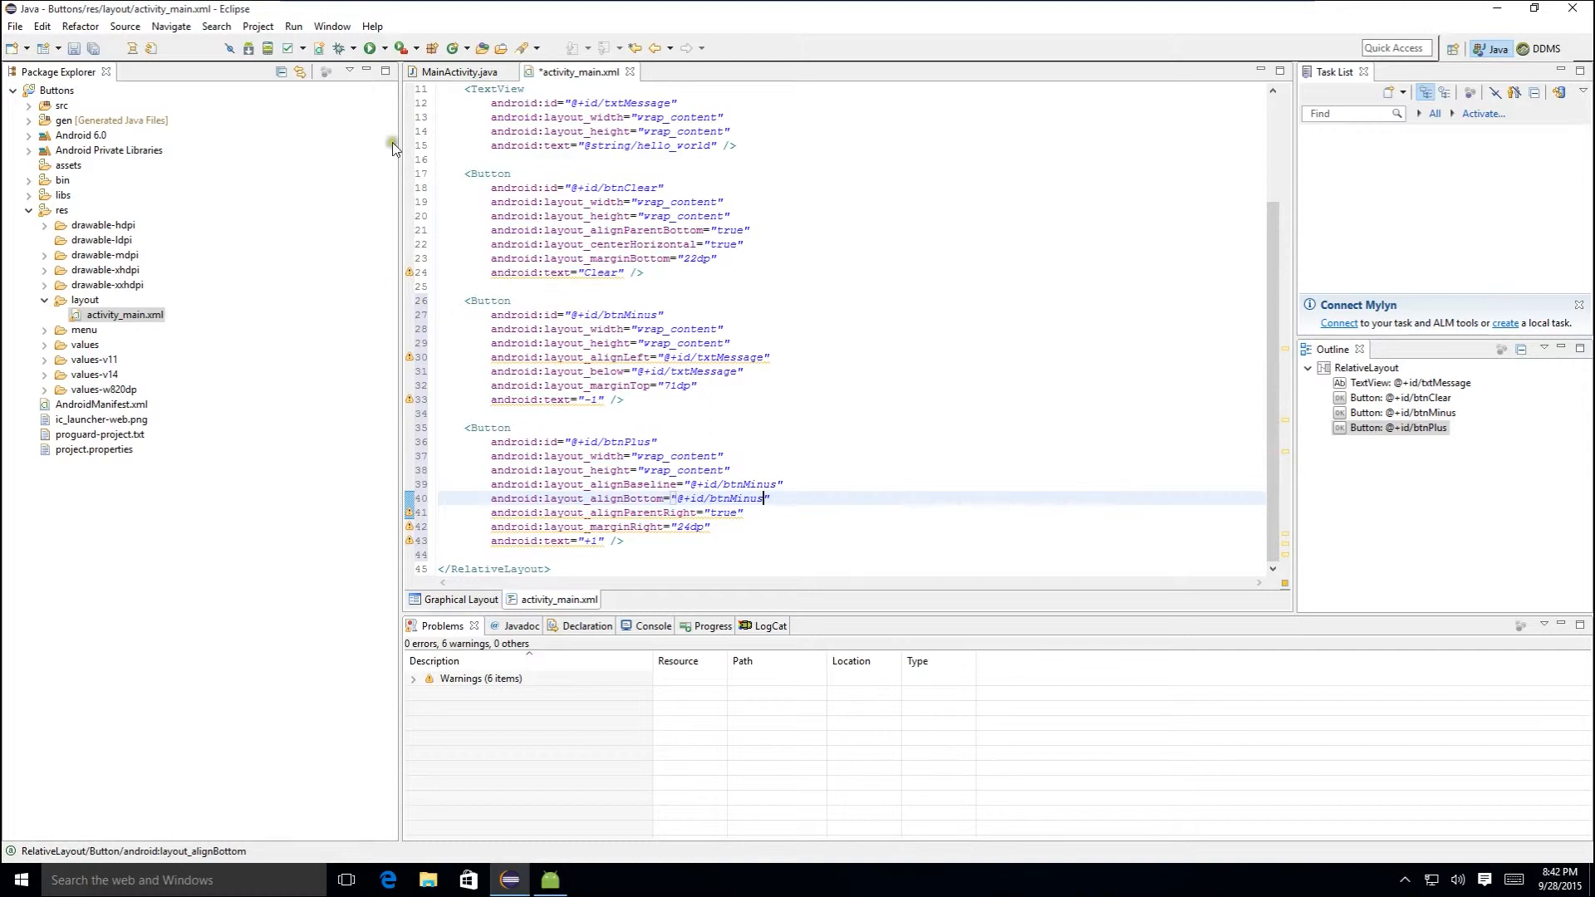
pyautogui.click(15, 25)
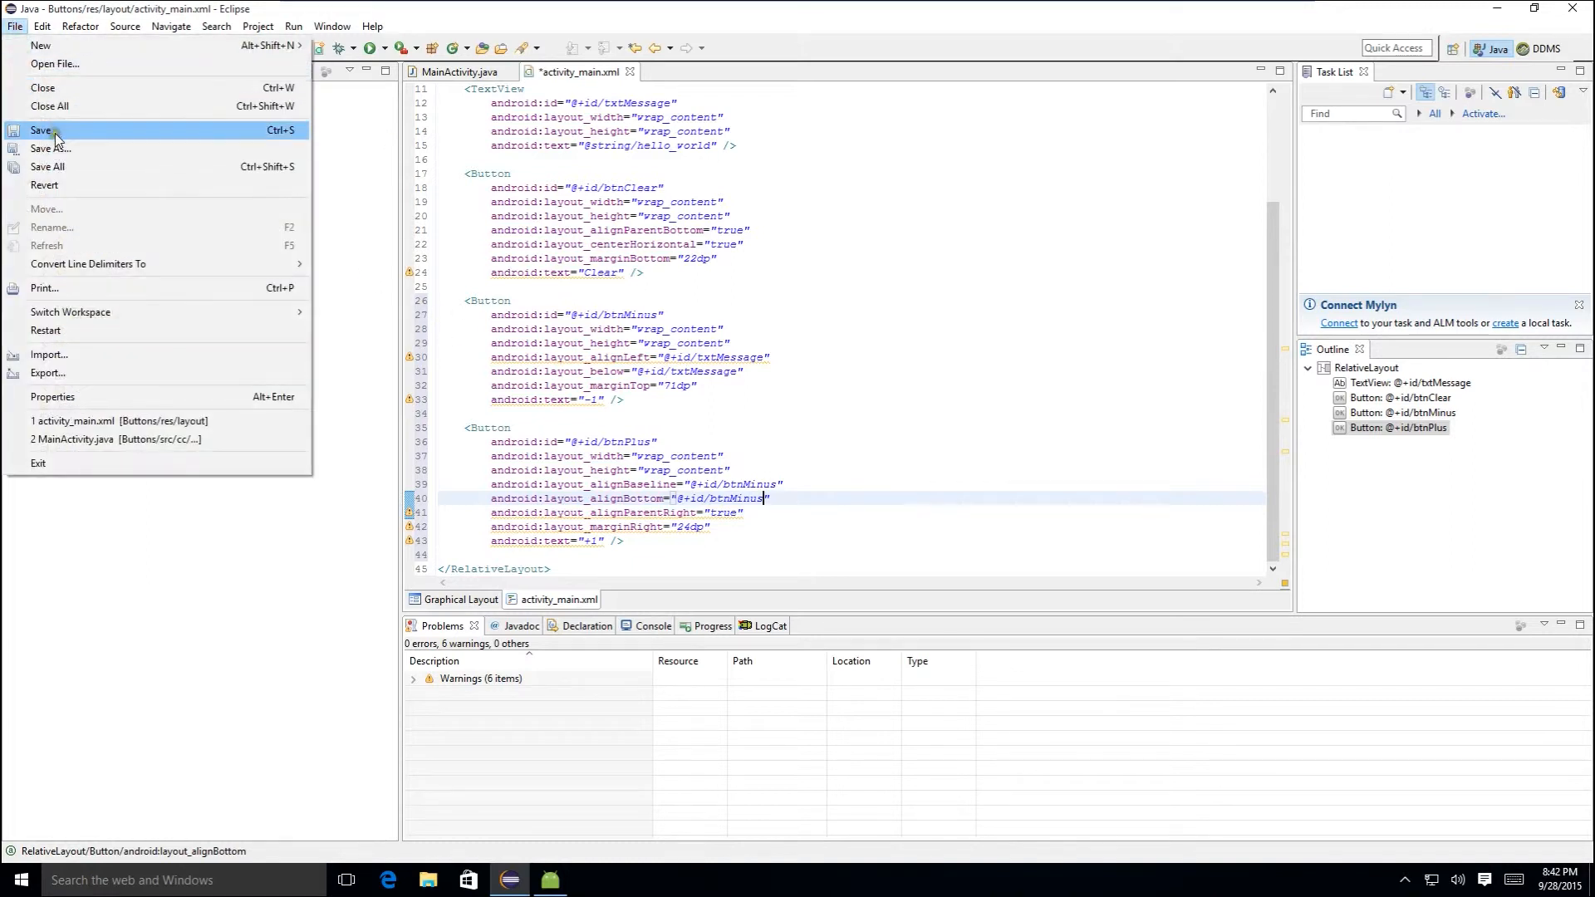
pyautogui.click(42, 129)
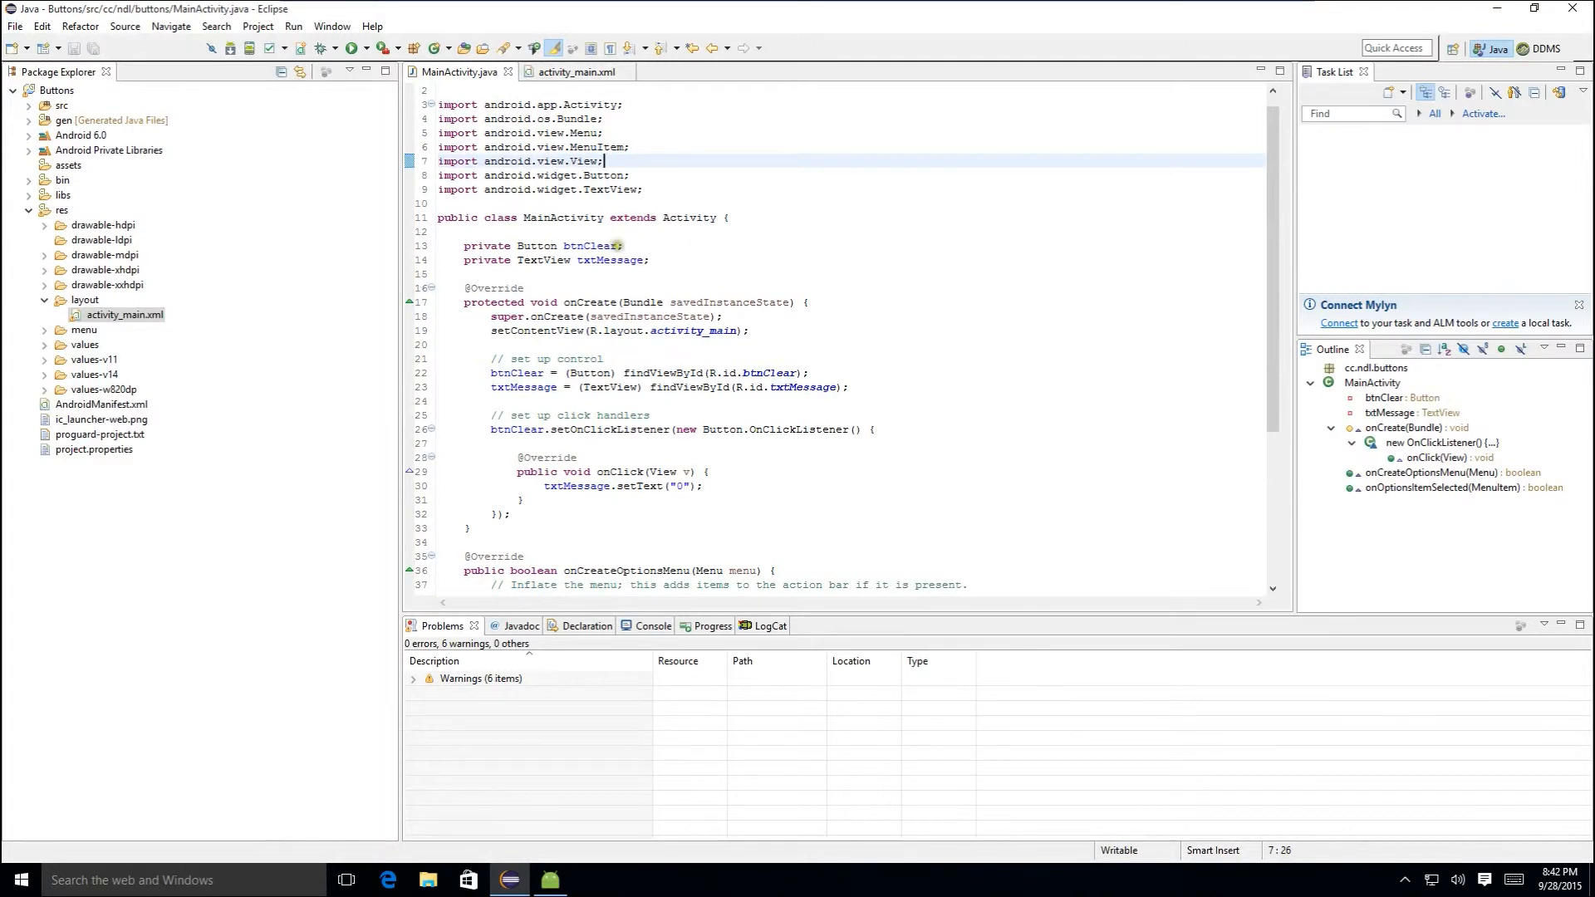
# - Declare btnMinus, btnPlus fields and assign them via findViewById(R.id.btnMinus / btnPlus)
pyautogui.click(600, 246)
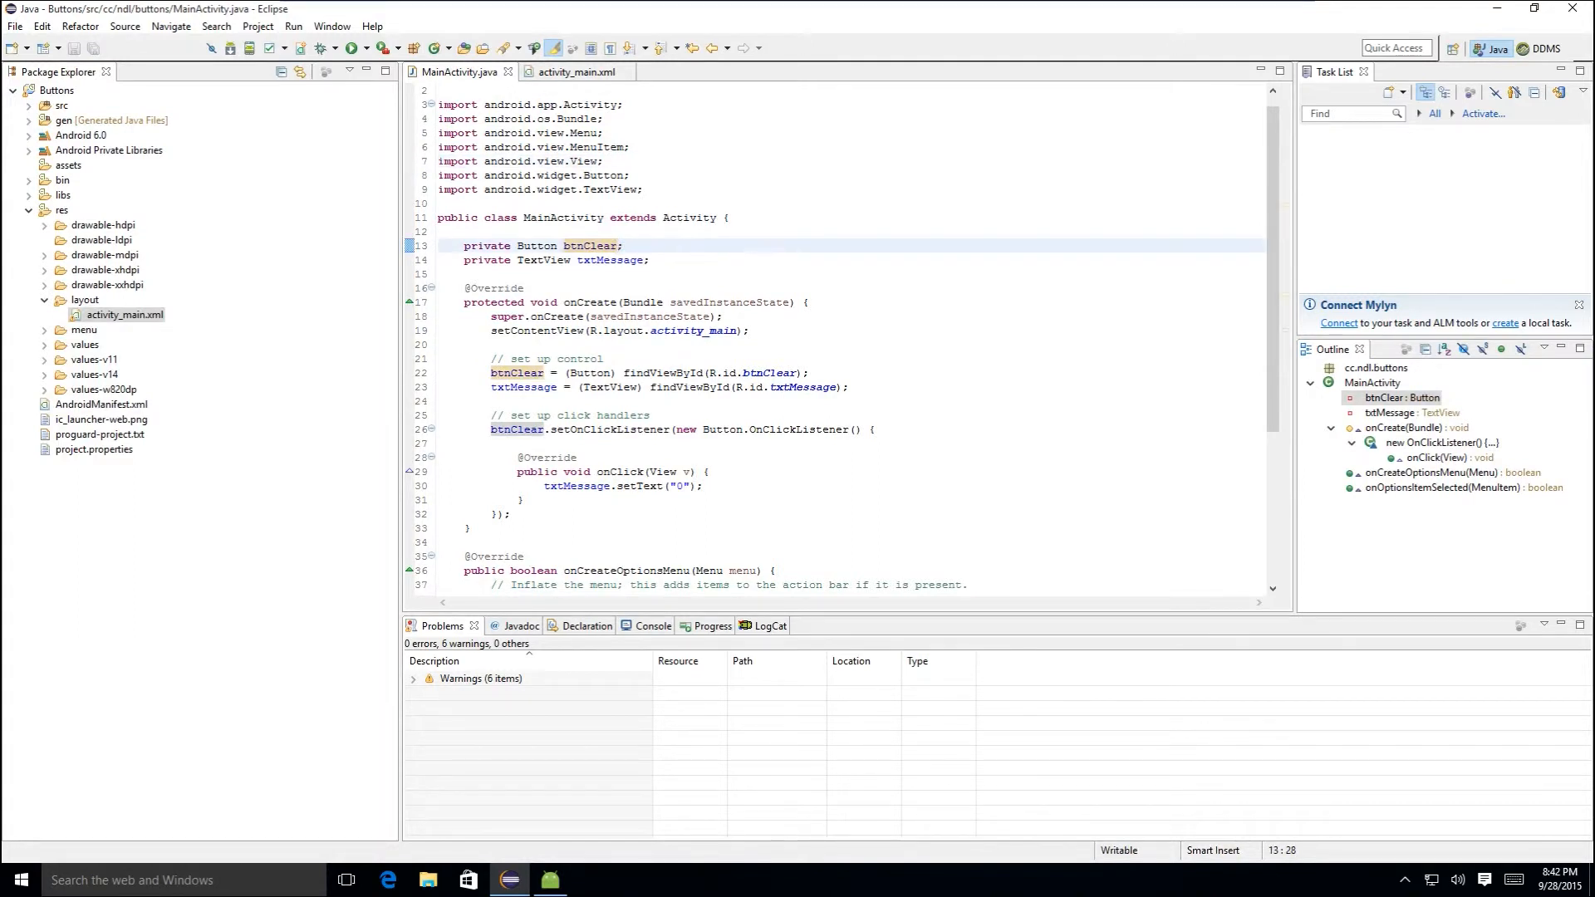
pyautogui.write(', btnMinus')
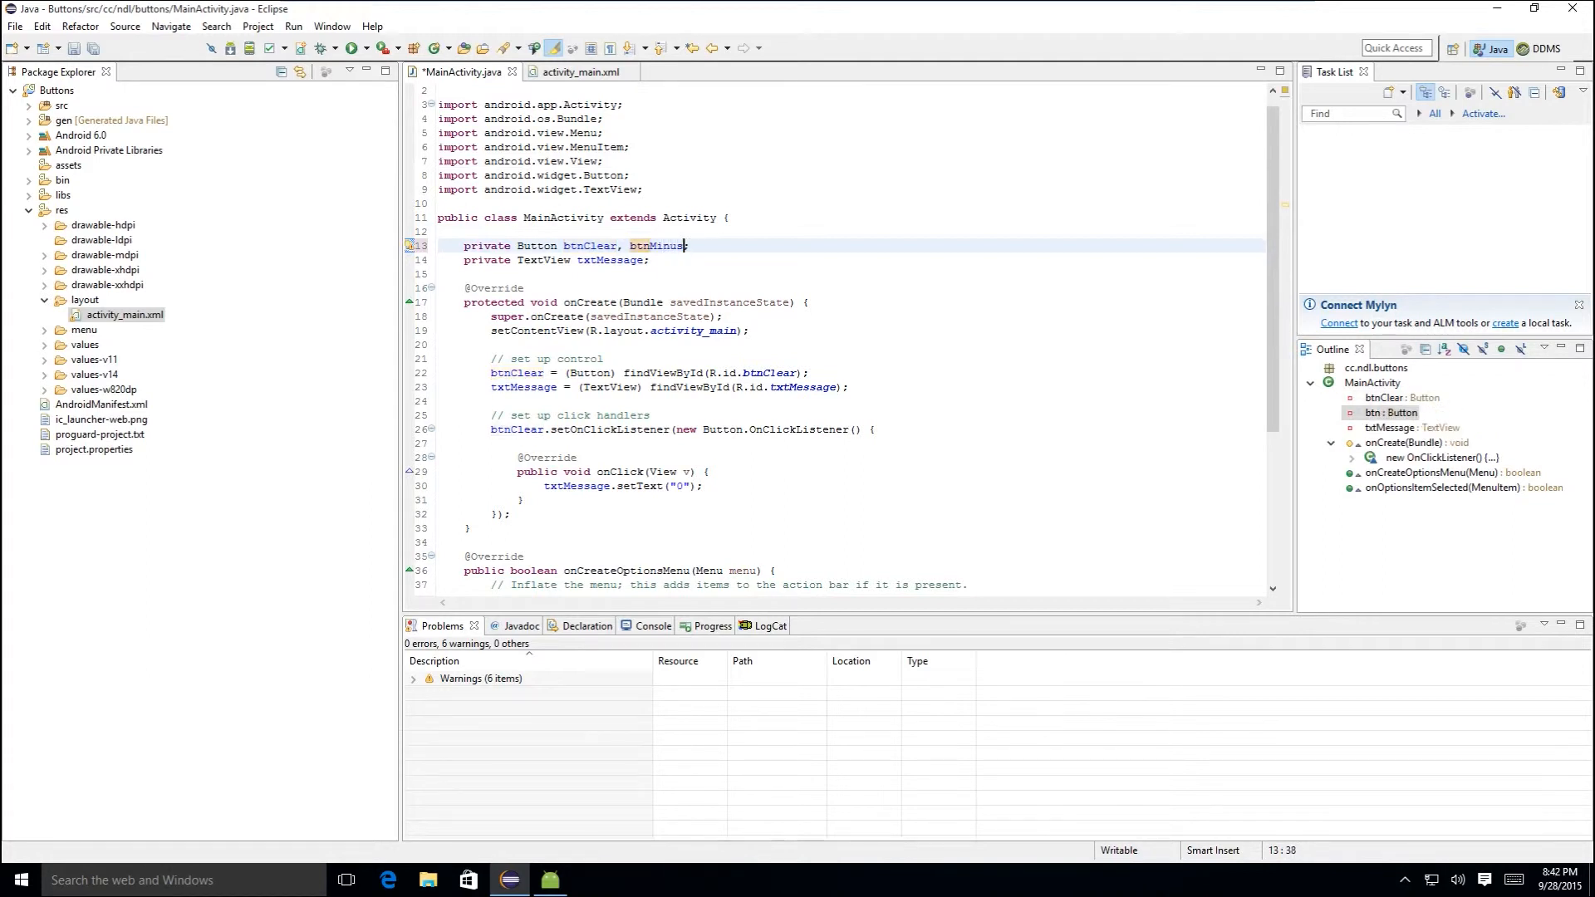
pyautogui.write(', btnPlus;')
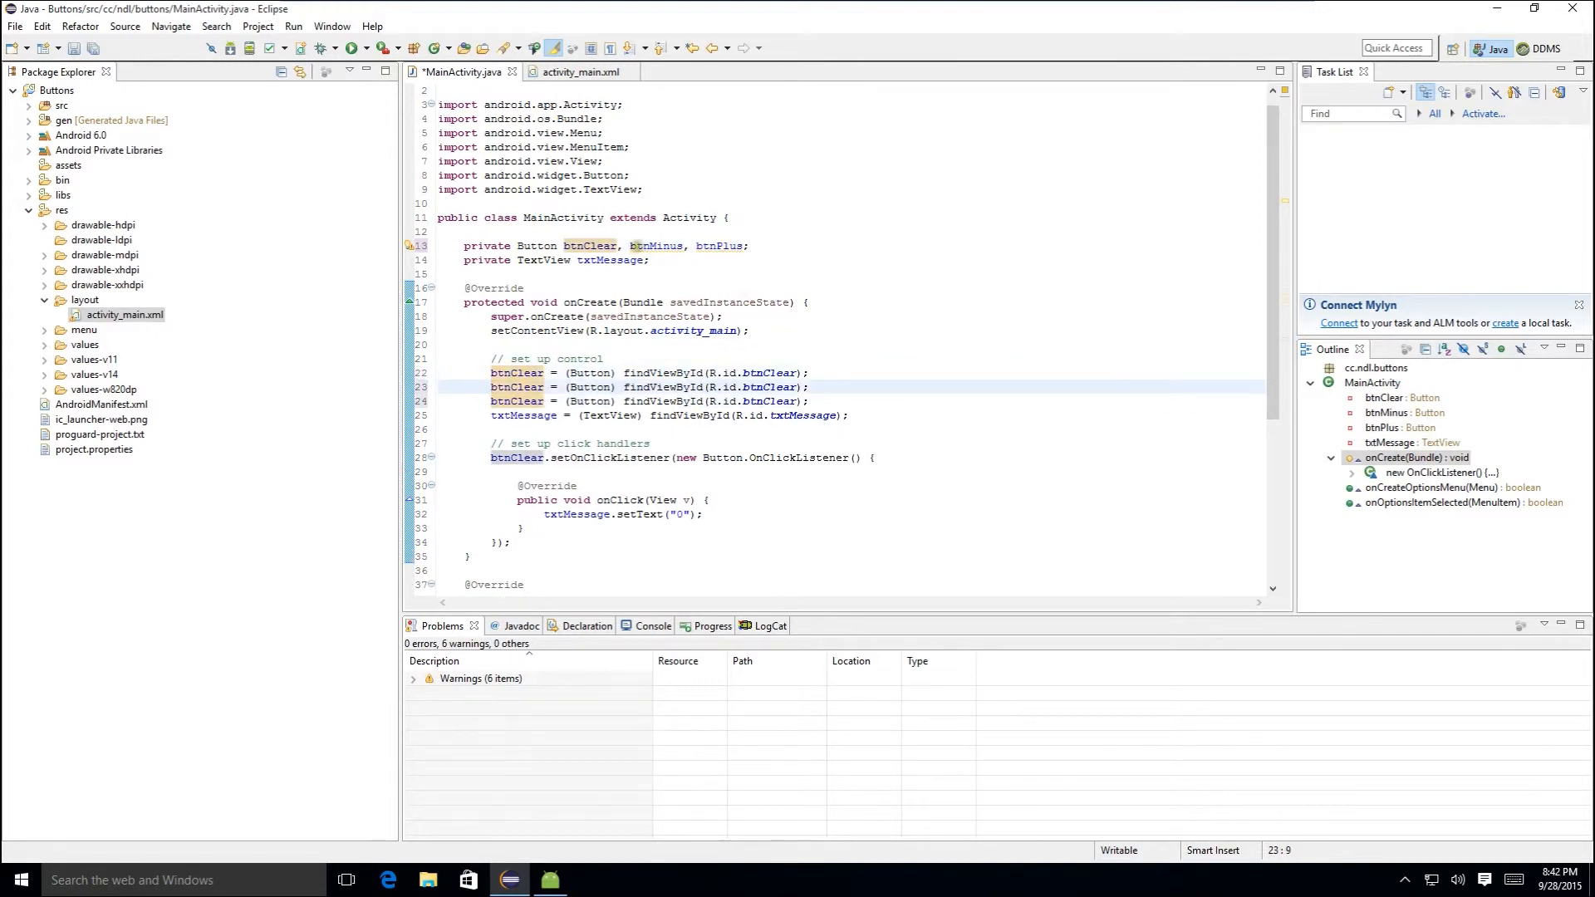
pyautogui.doubleClick(514, 387)
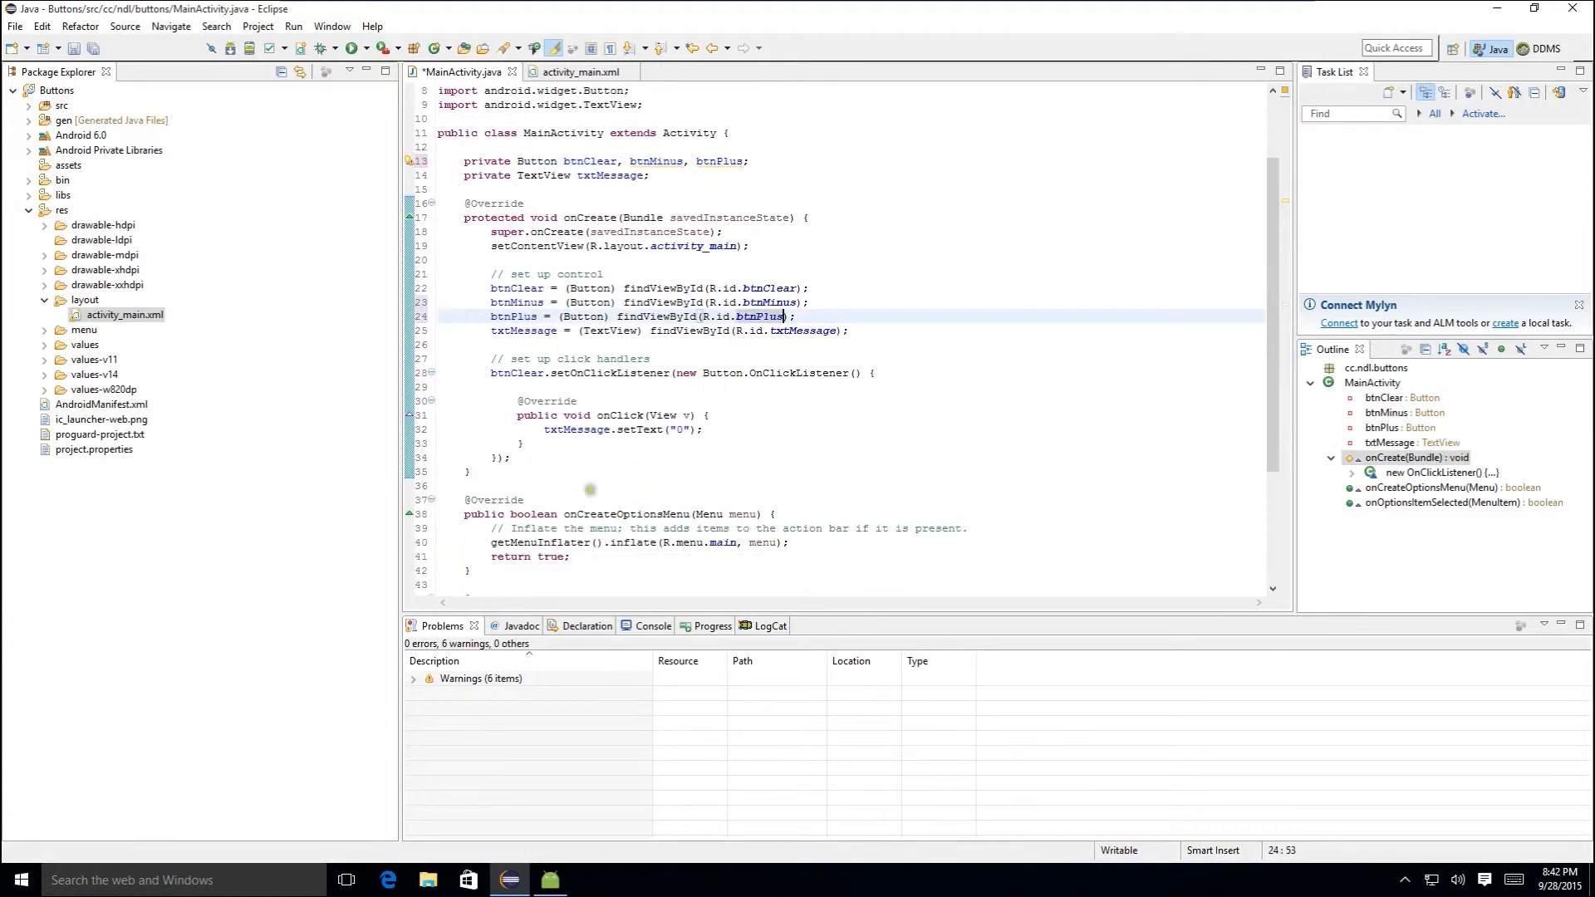
pyautogui.moveTo(520, 460)
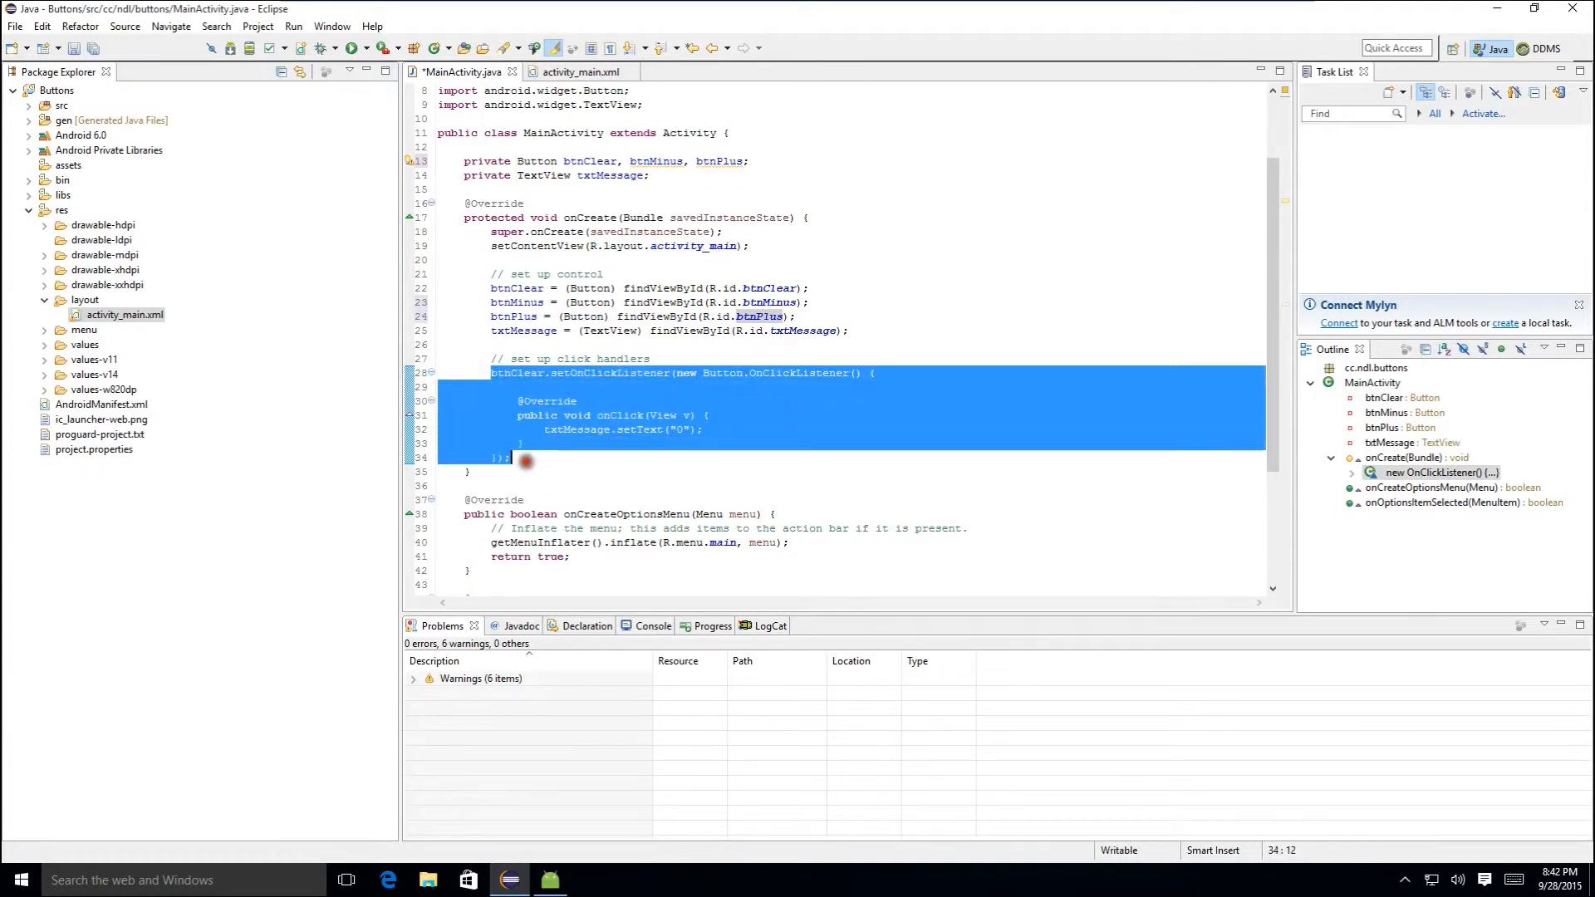
pyautogui.click(492, 470)
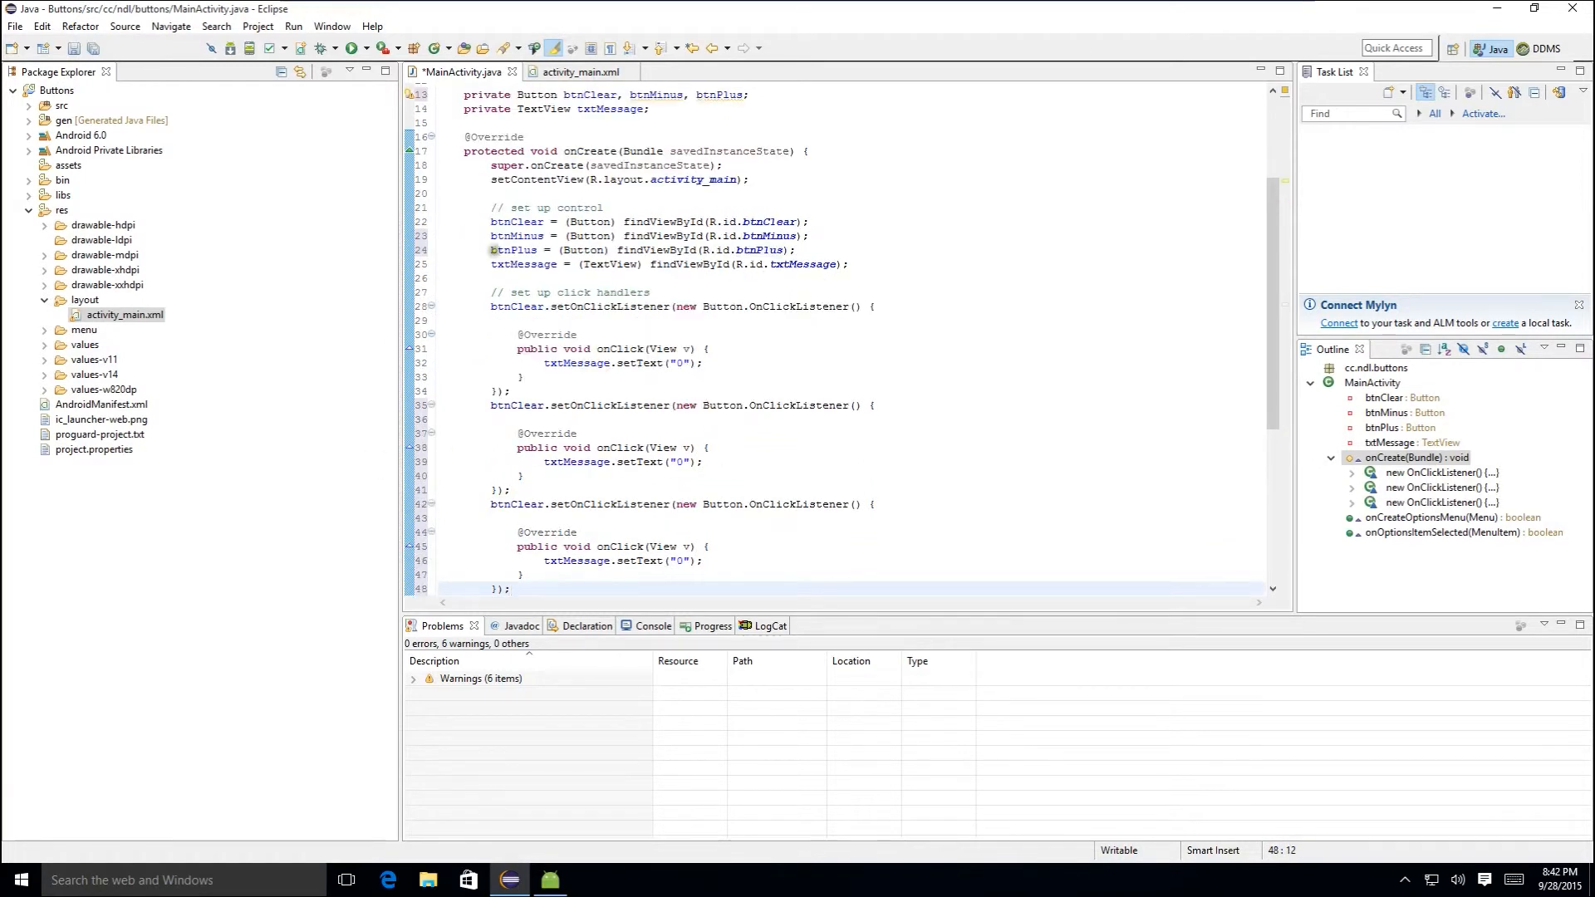
pyautogui.doubleClick(517, 234)
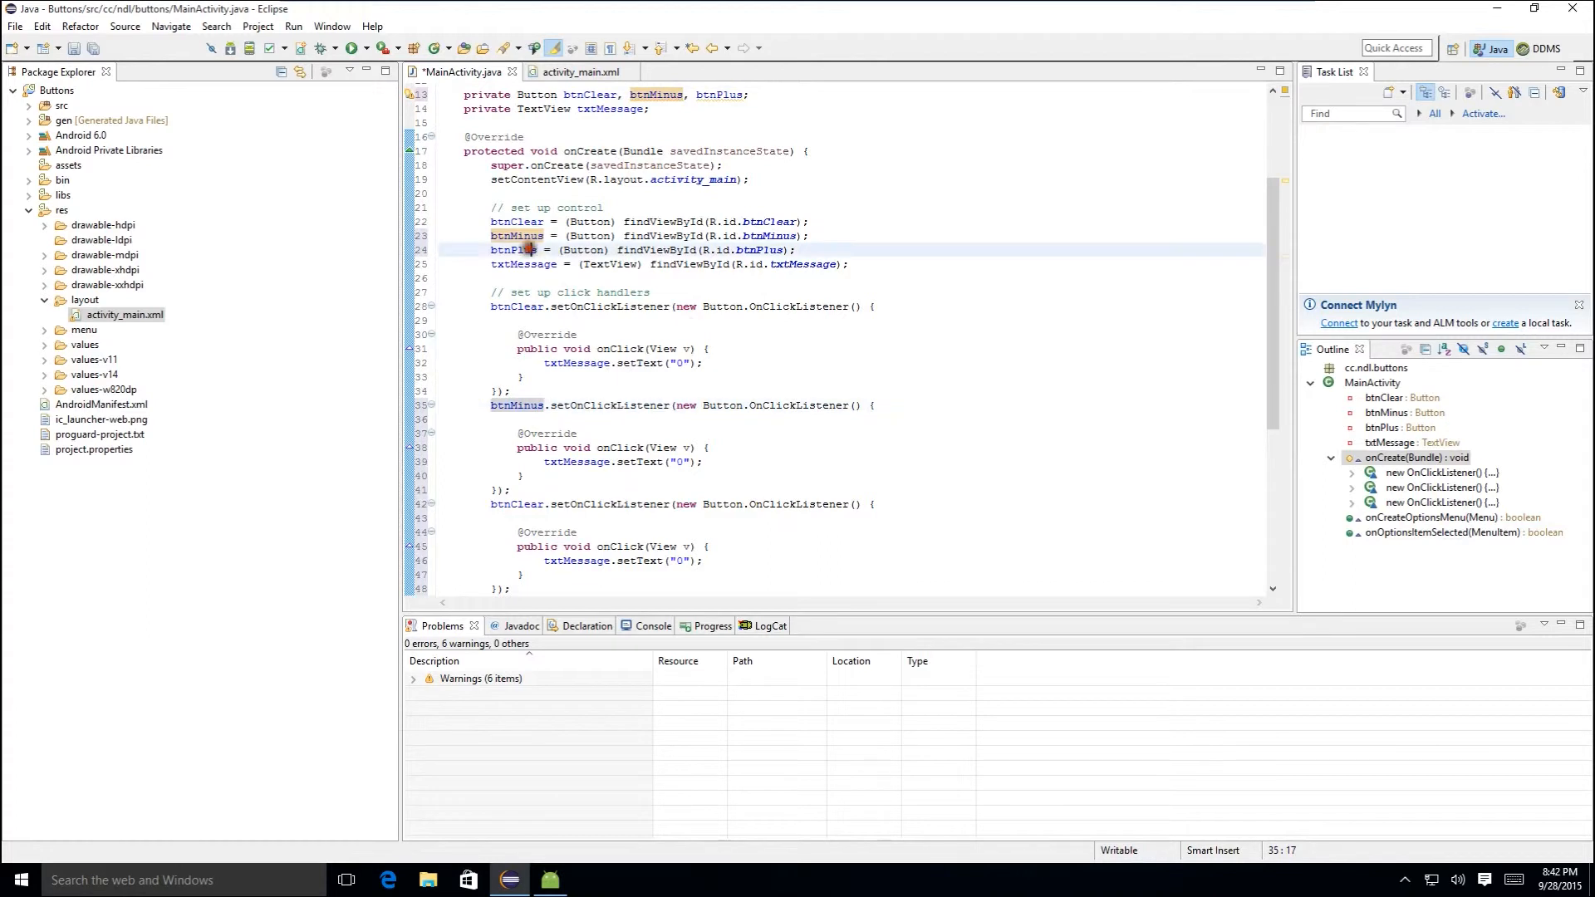
pyautogui.click(523, 503)
pyautogui.write('Plus')
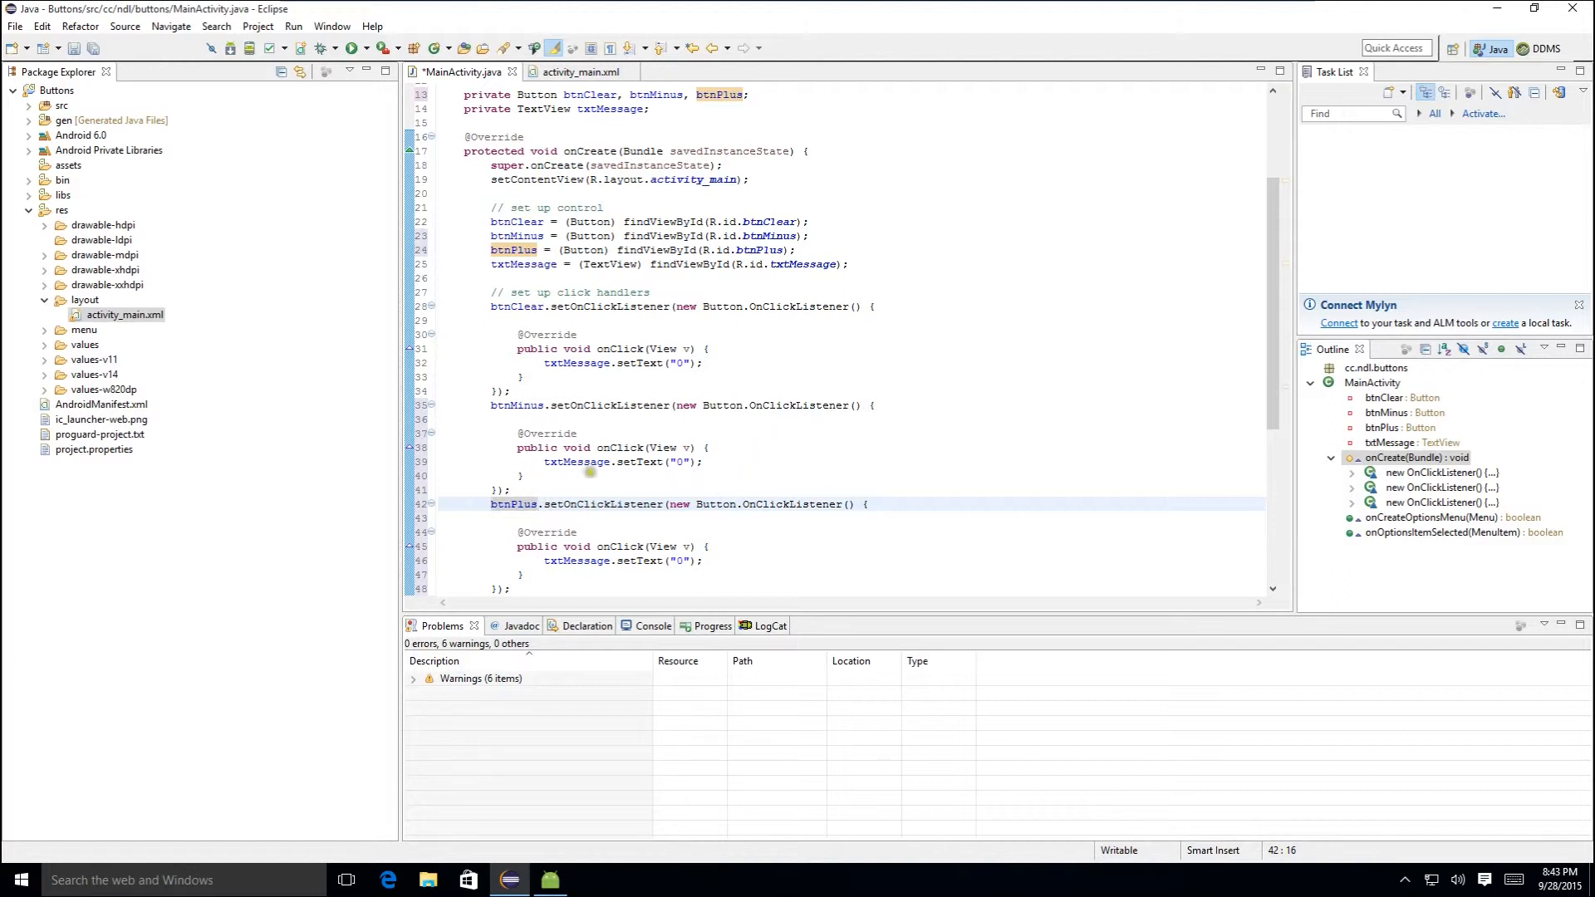
pyautogui.scroll(-3)
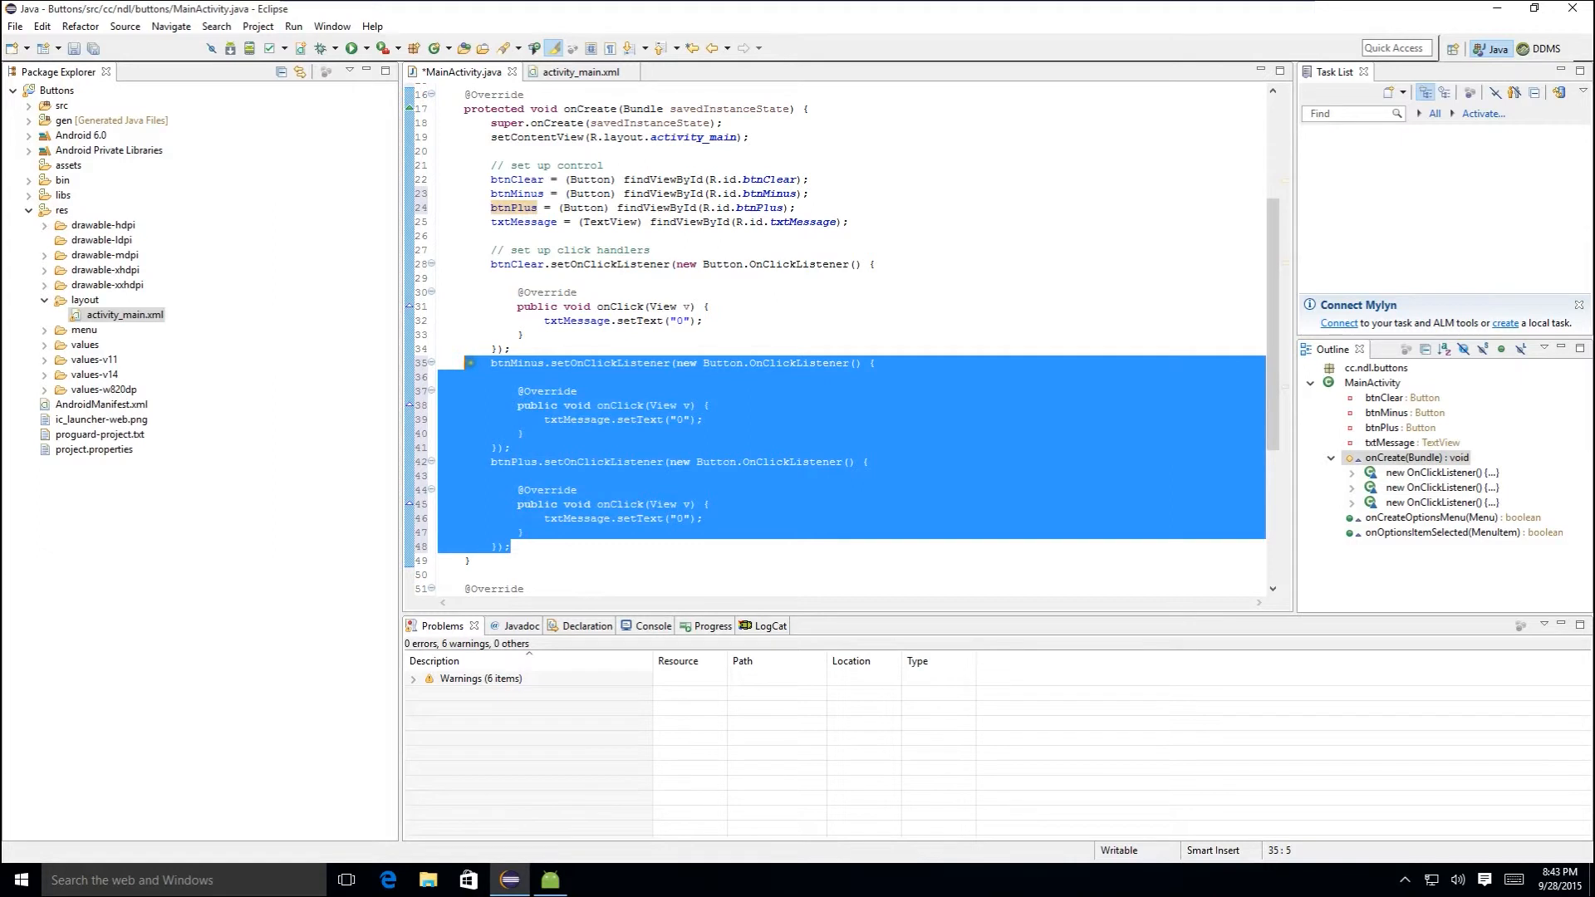
pyautogui.press('Delete')
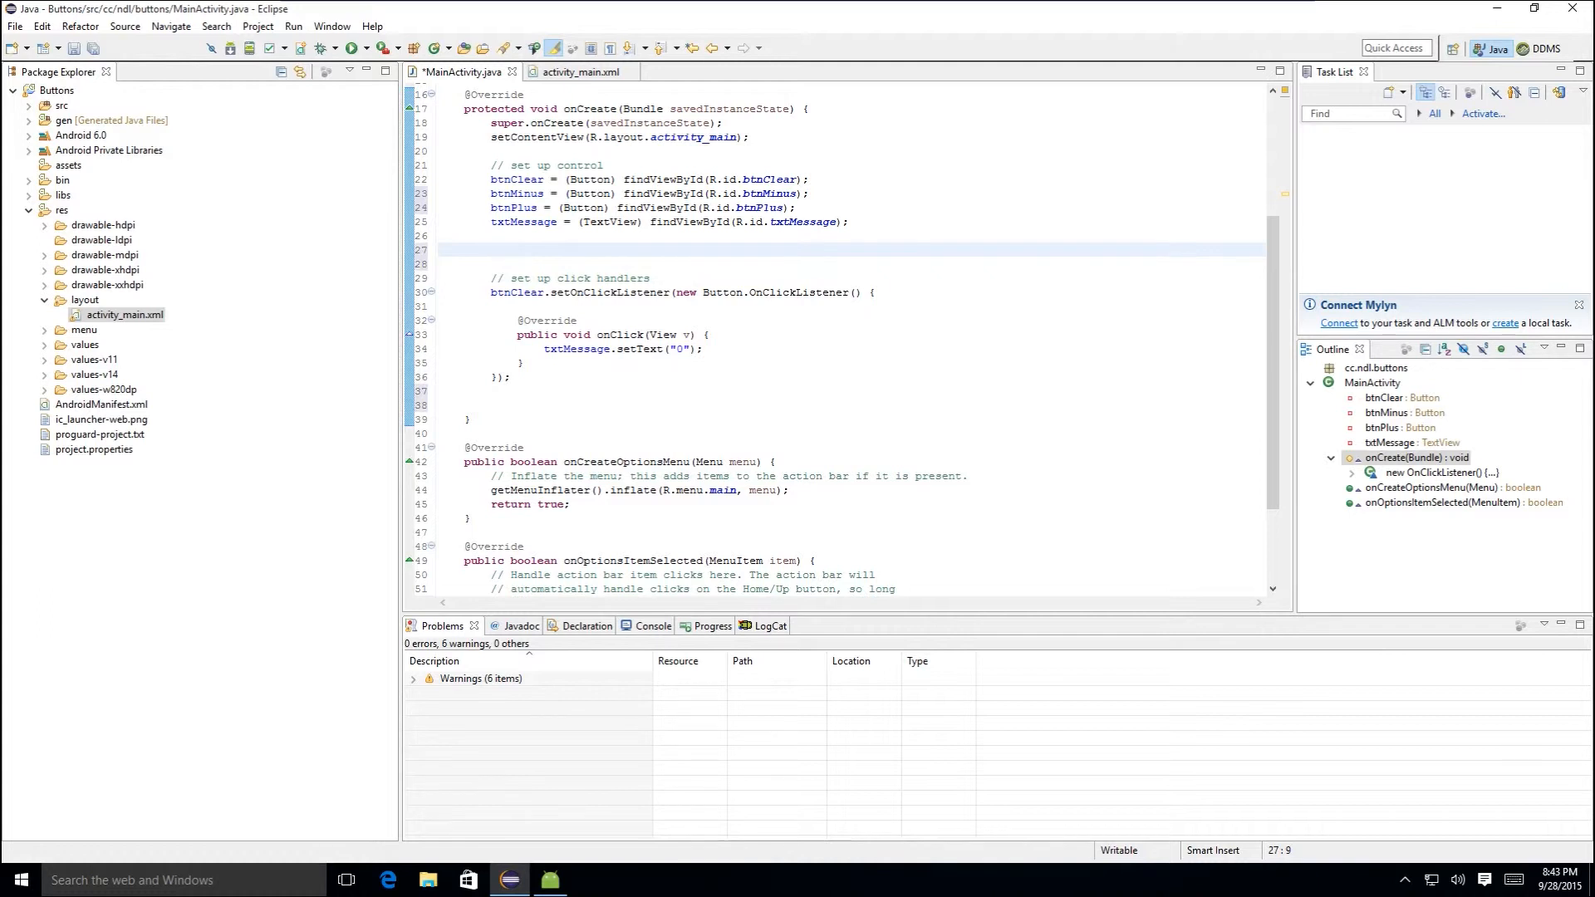
# - Move the anonymous OnClickListener into a local variable 'listener ='
pyautogui.write('Bu')
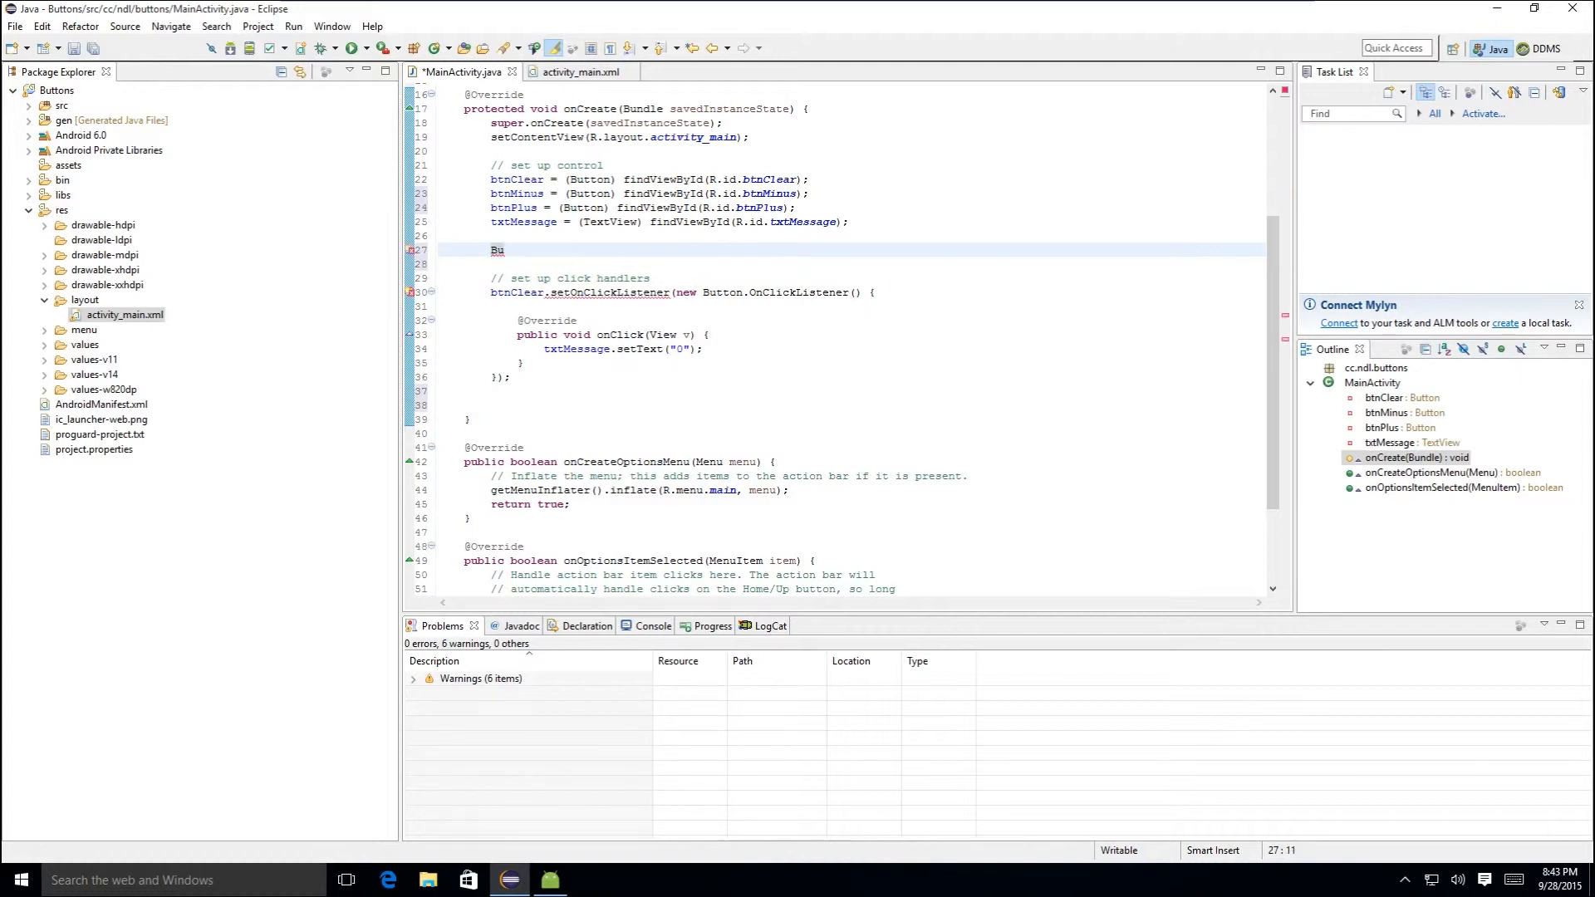
pyautogui.press('BackSpace')
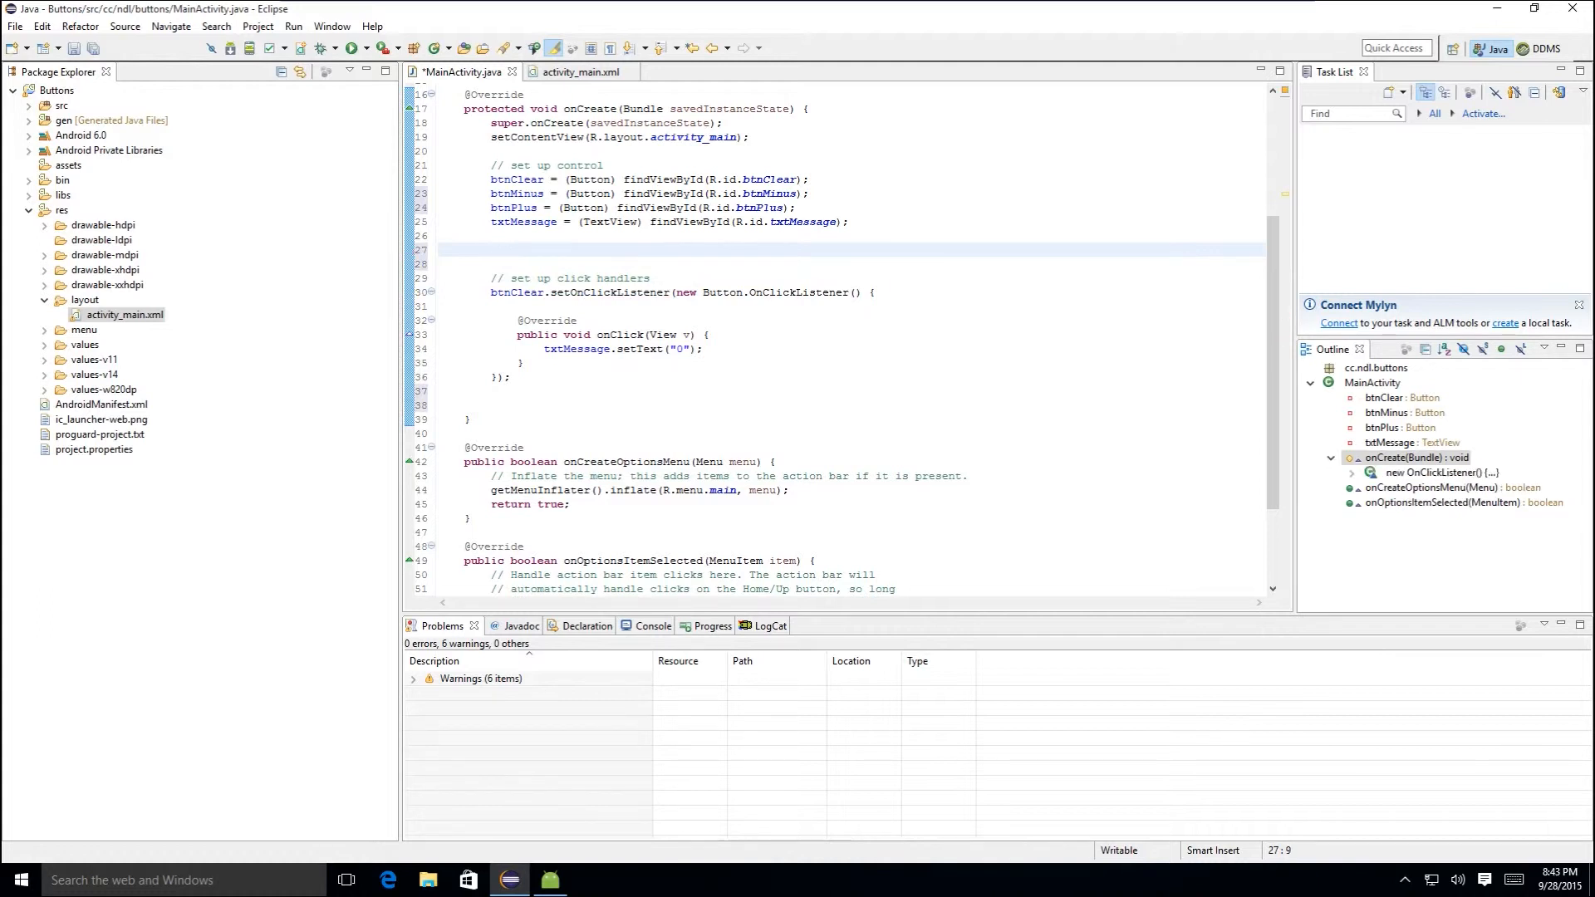
pyautogui.write('listener')
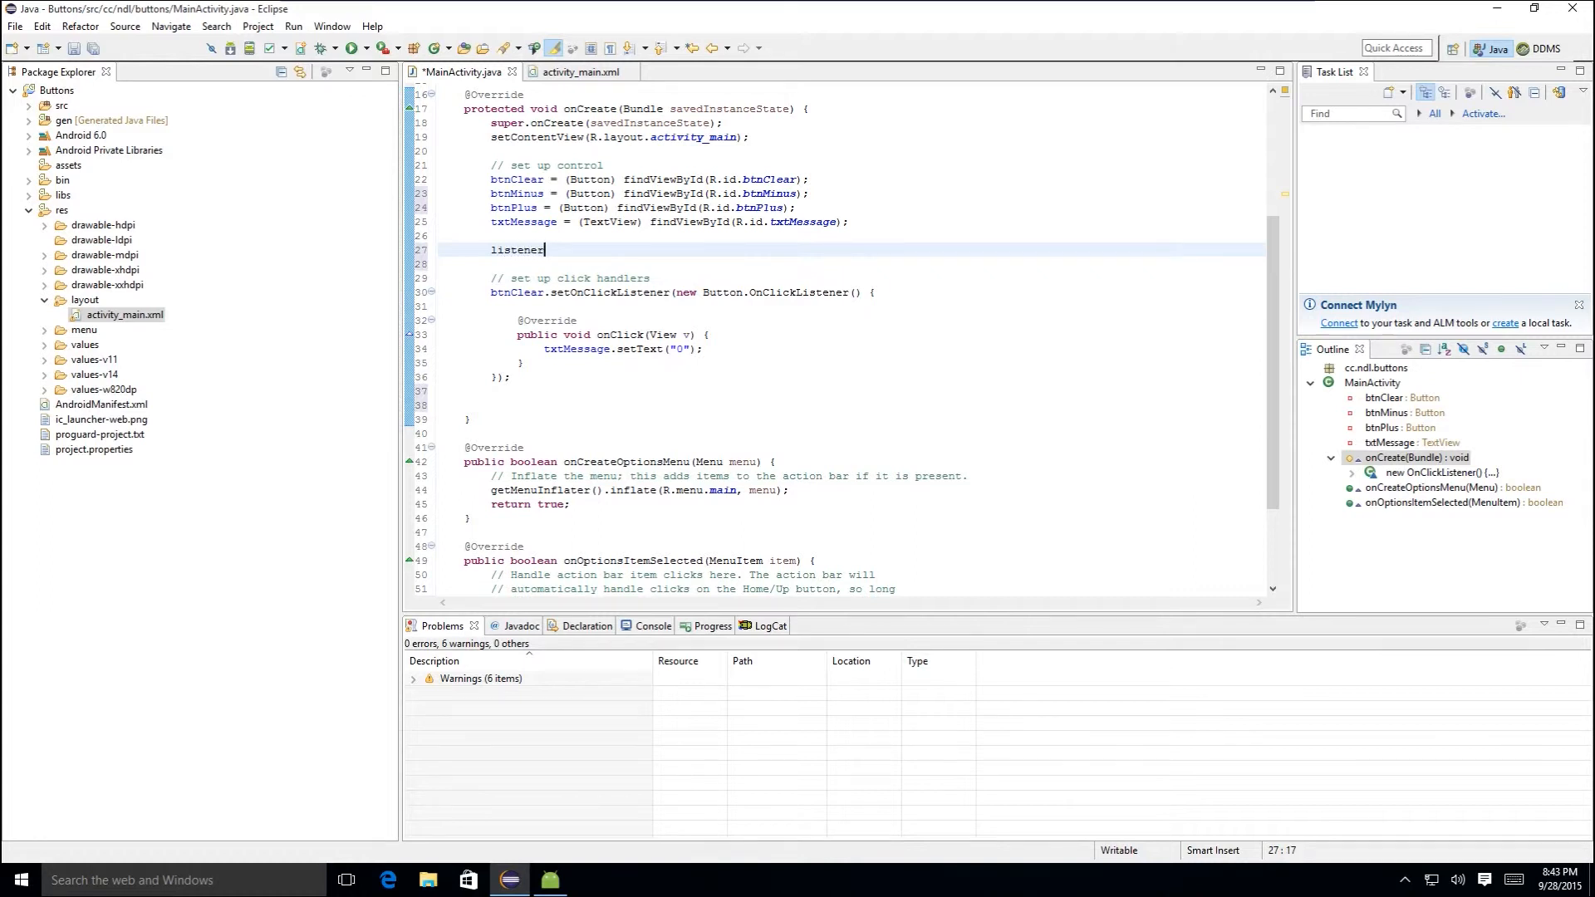
pyautogui.write('=')
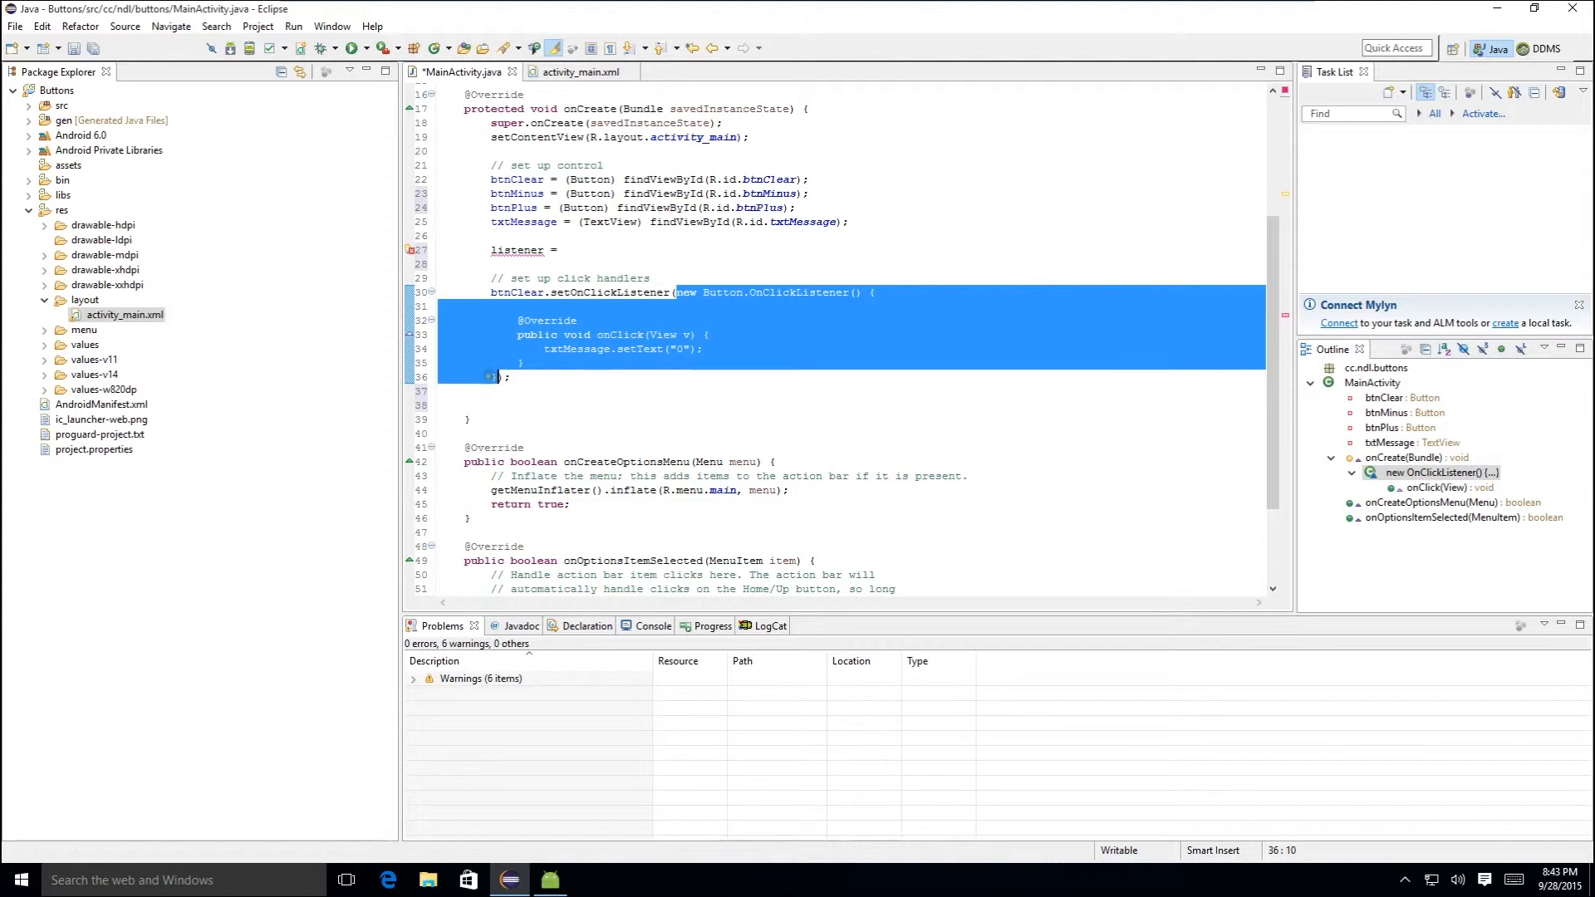
pyautogui.moveTo(542, 381)
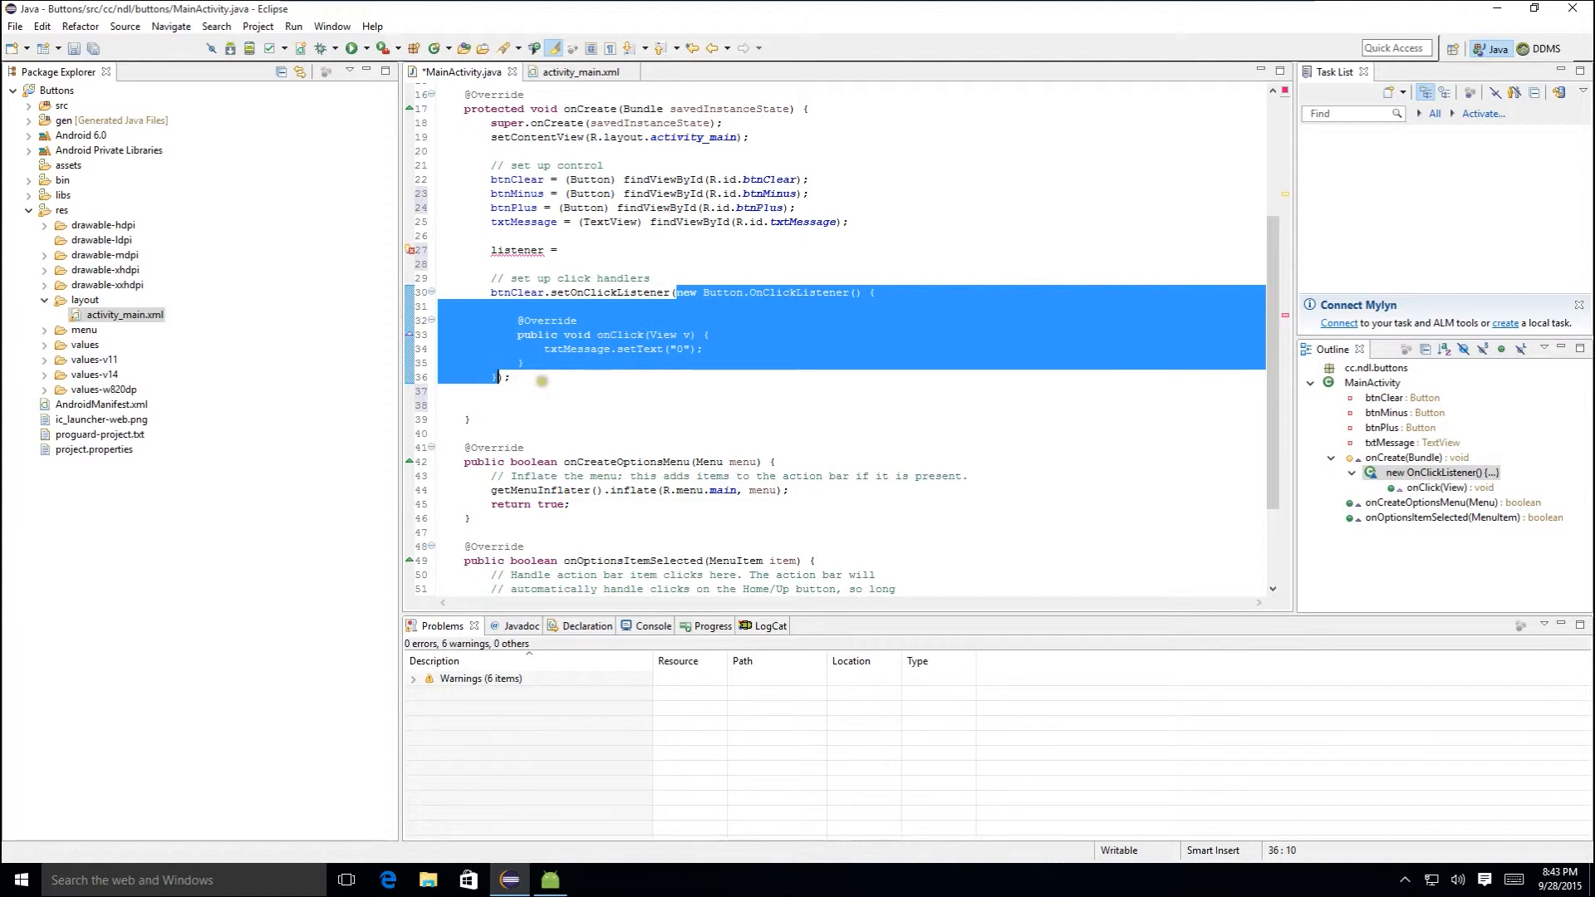
pyautogui.press('Delete')
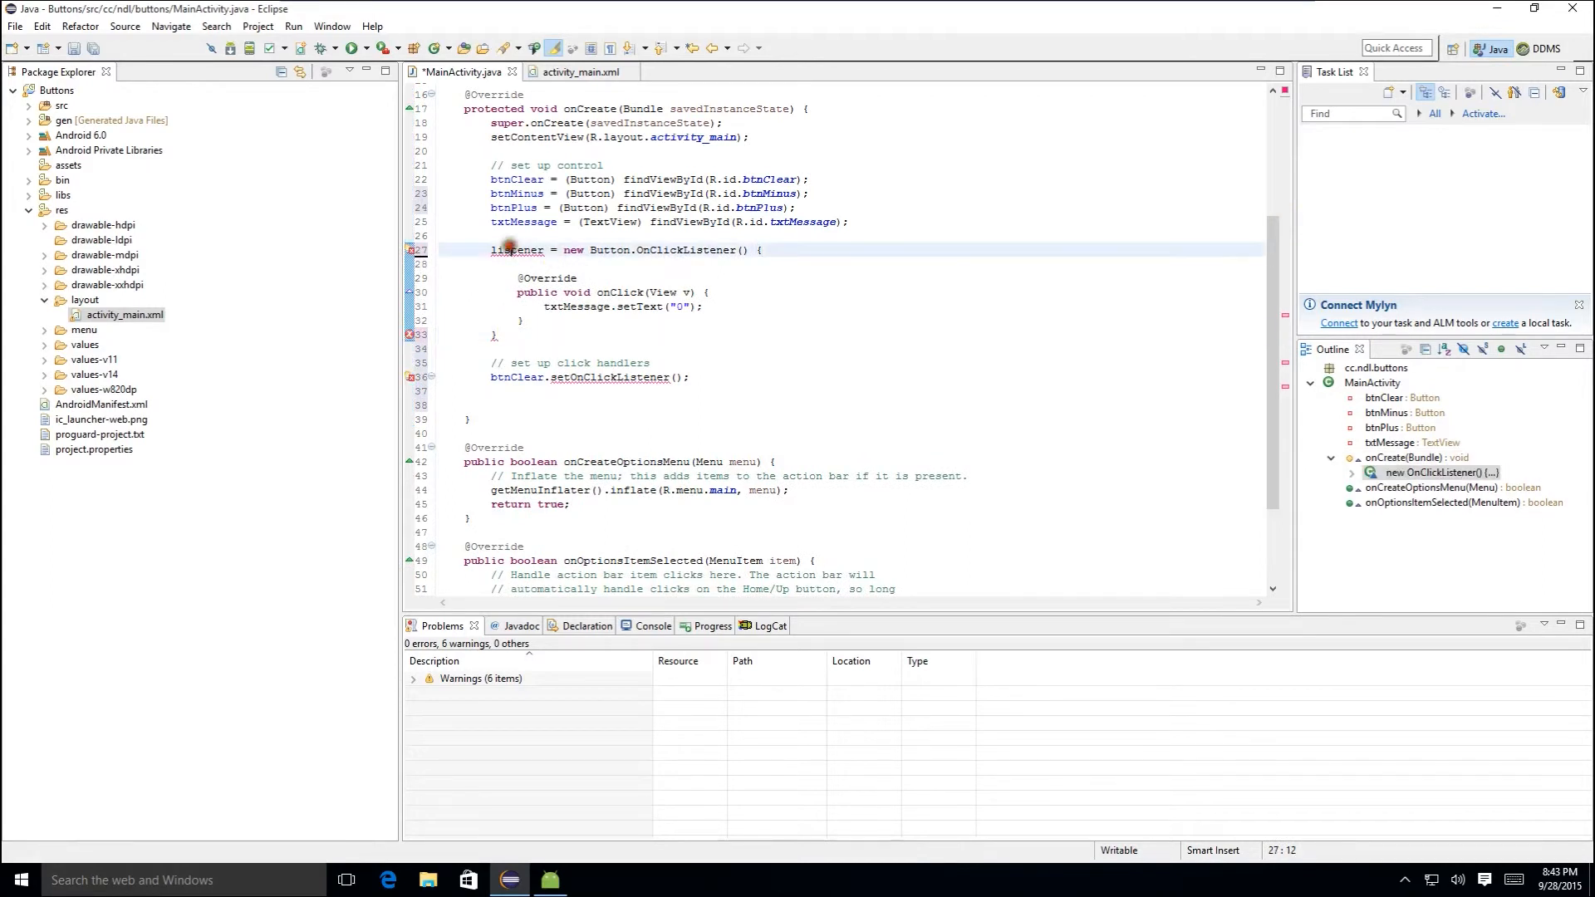
# - Pass listener to btnClear.setOnClickListener and type the variable as Button.OnClickListener
pyautogui.doubleClick(519, 250)
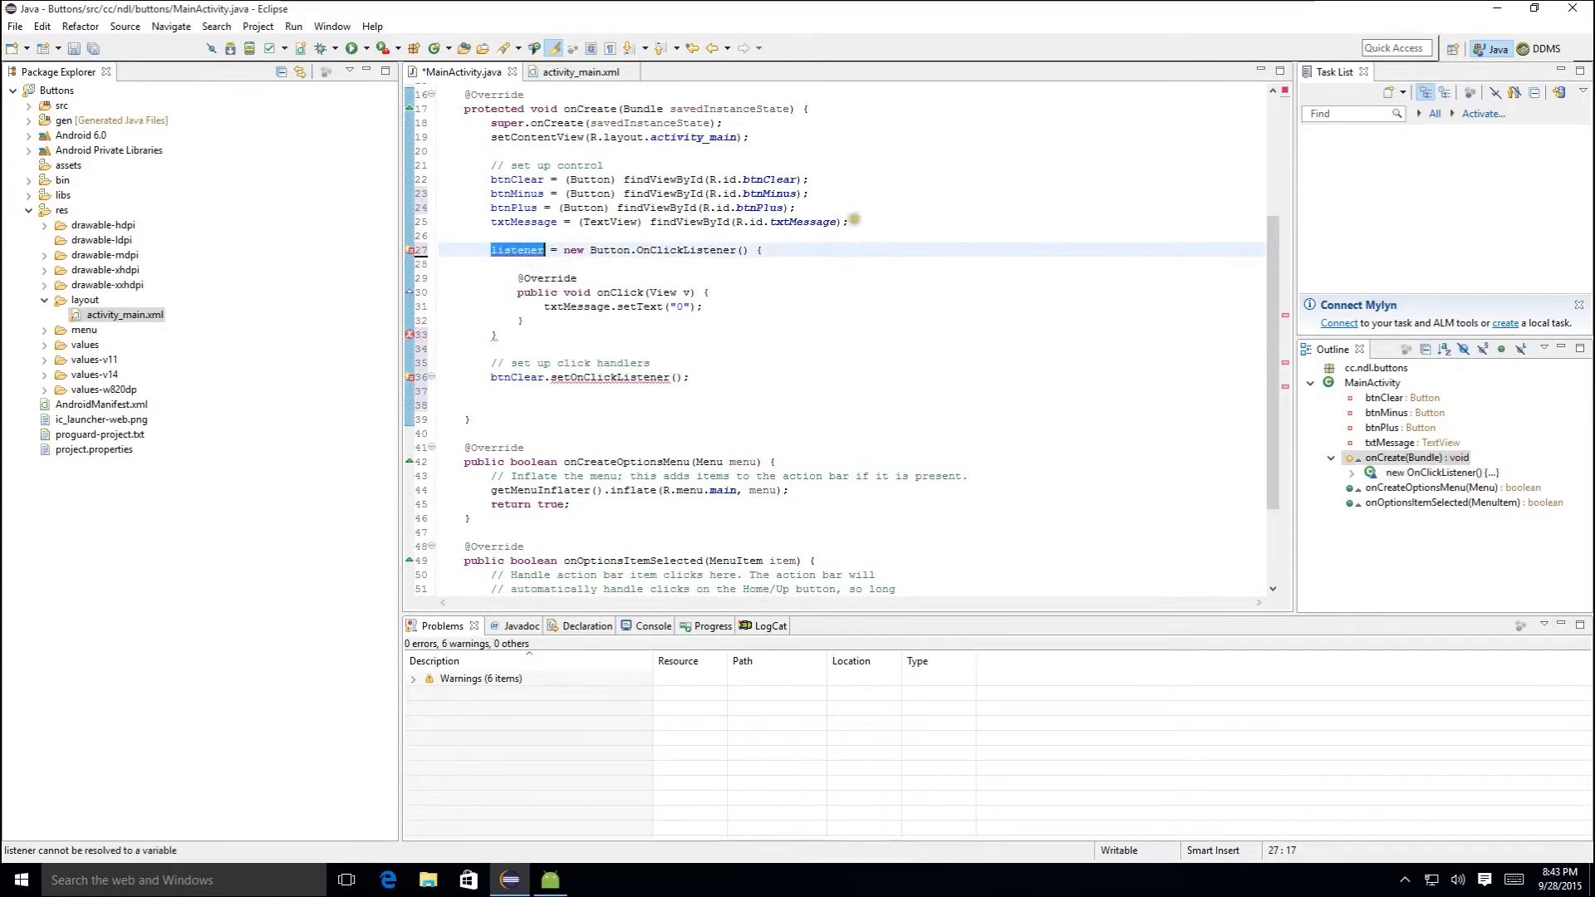
pyautogui.click(679, 377)
pyautogui.write('listener')
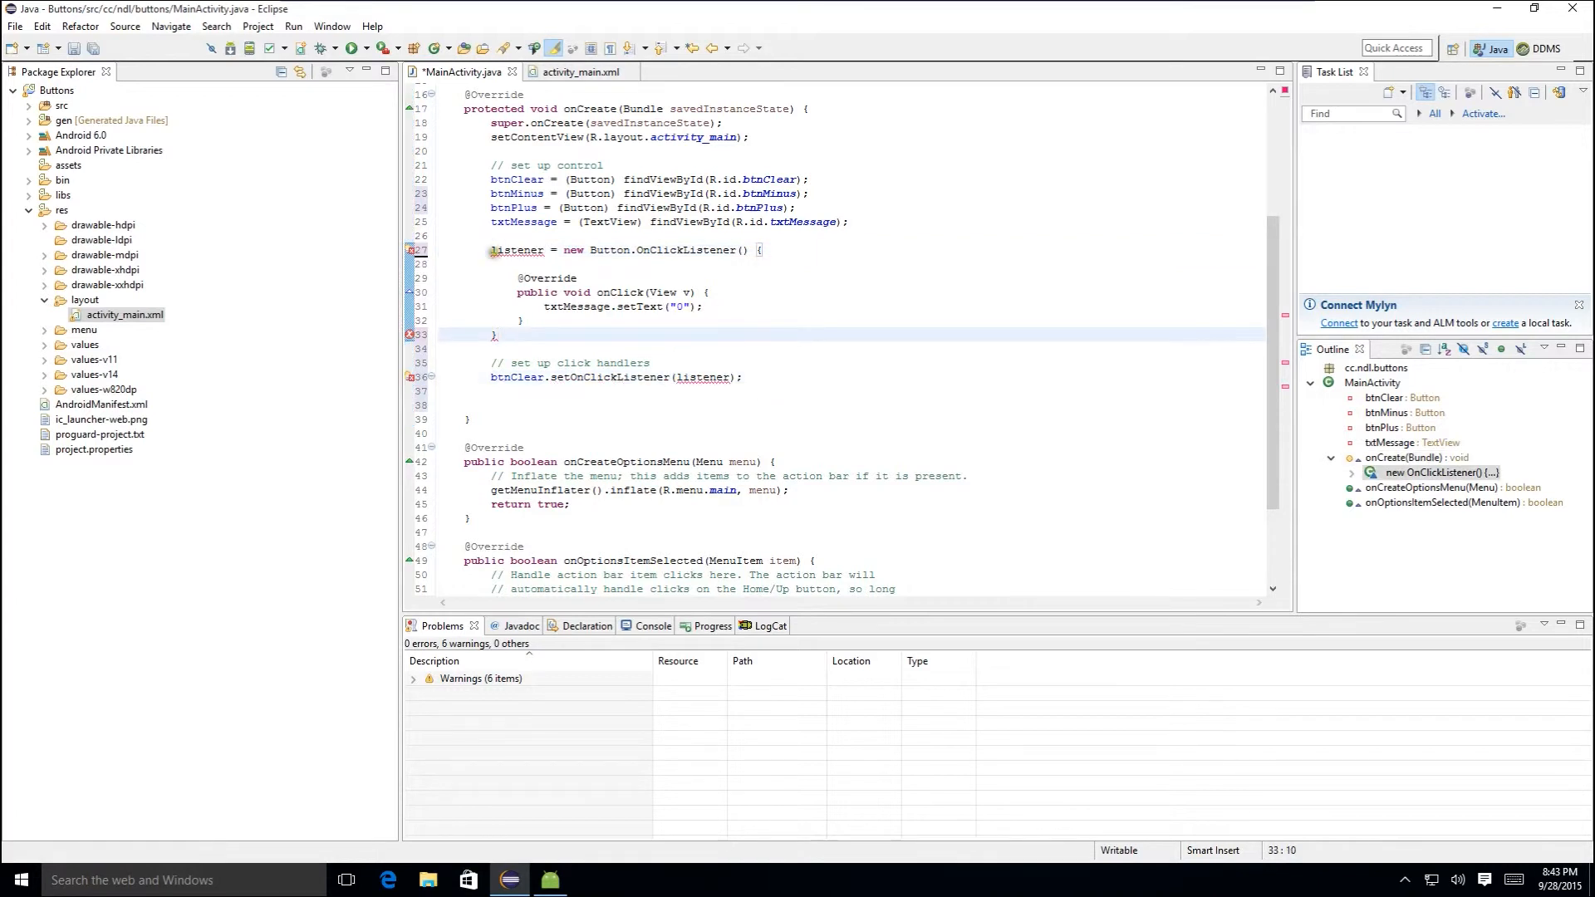
pyautogui.click(518, 250)
pyautogui.write('B')
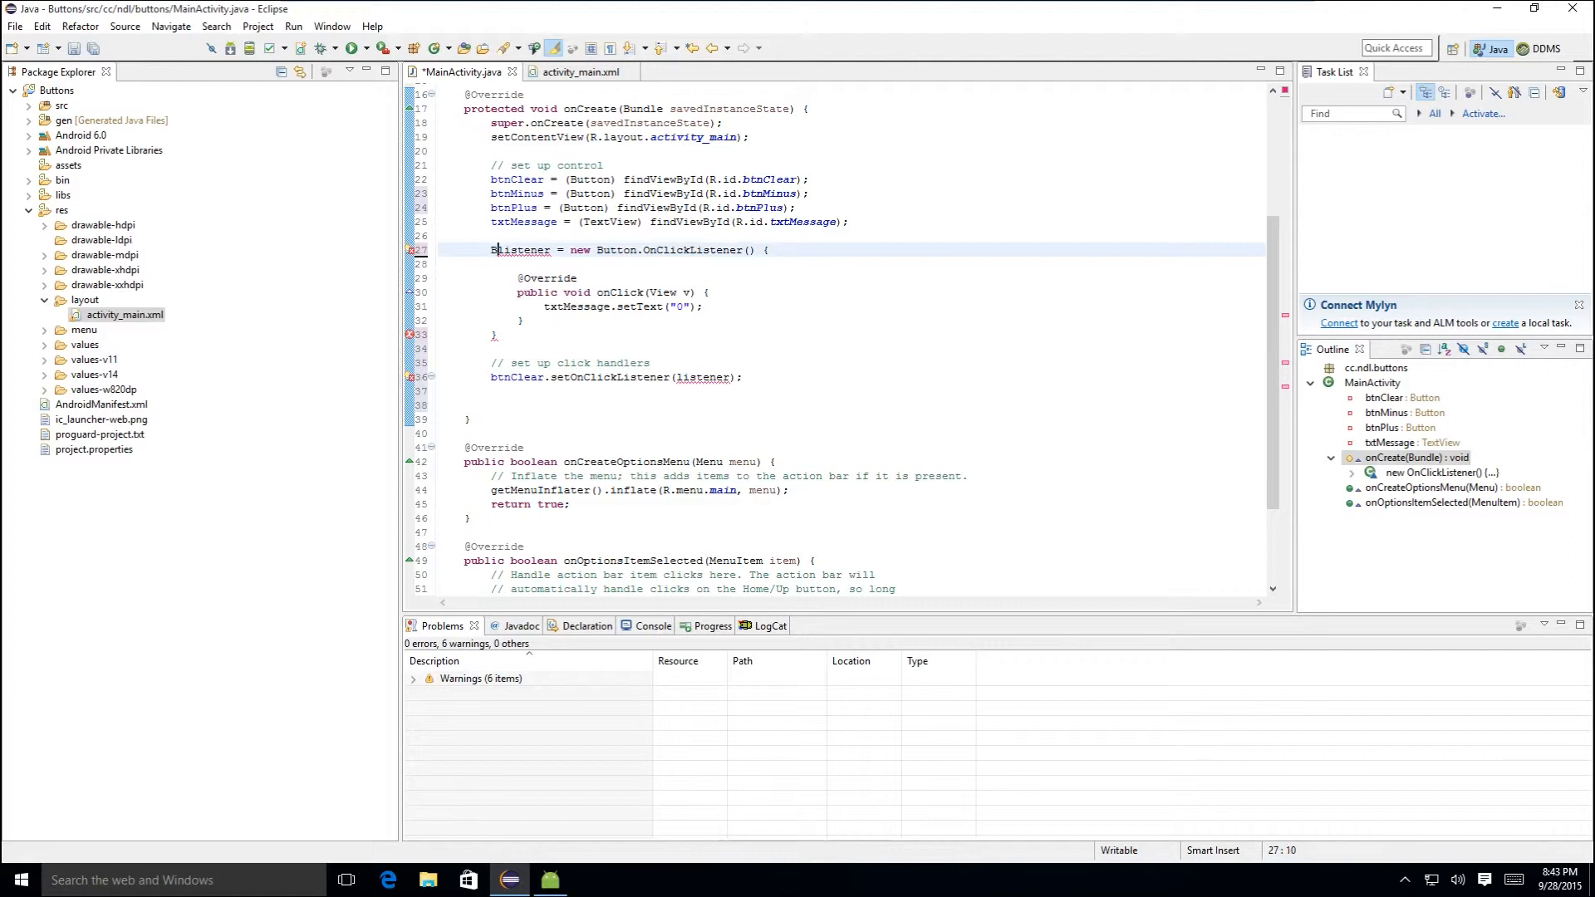
pyautogui.write('utton.OnClickListener')
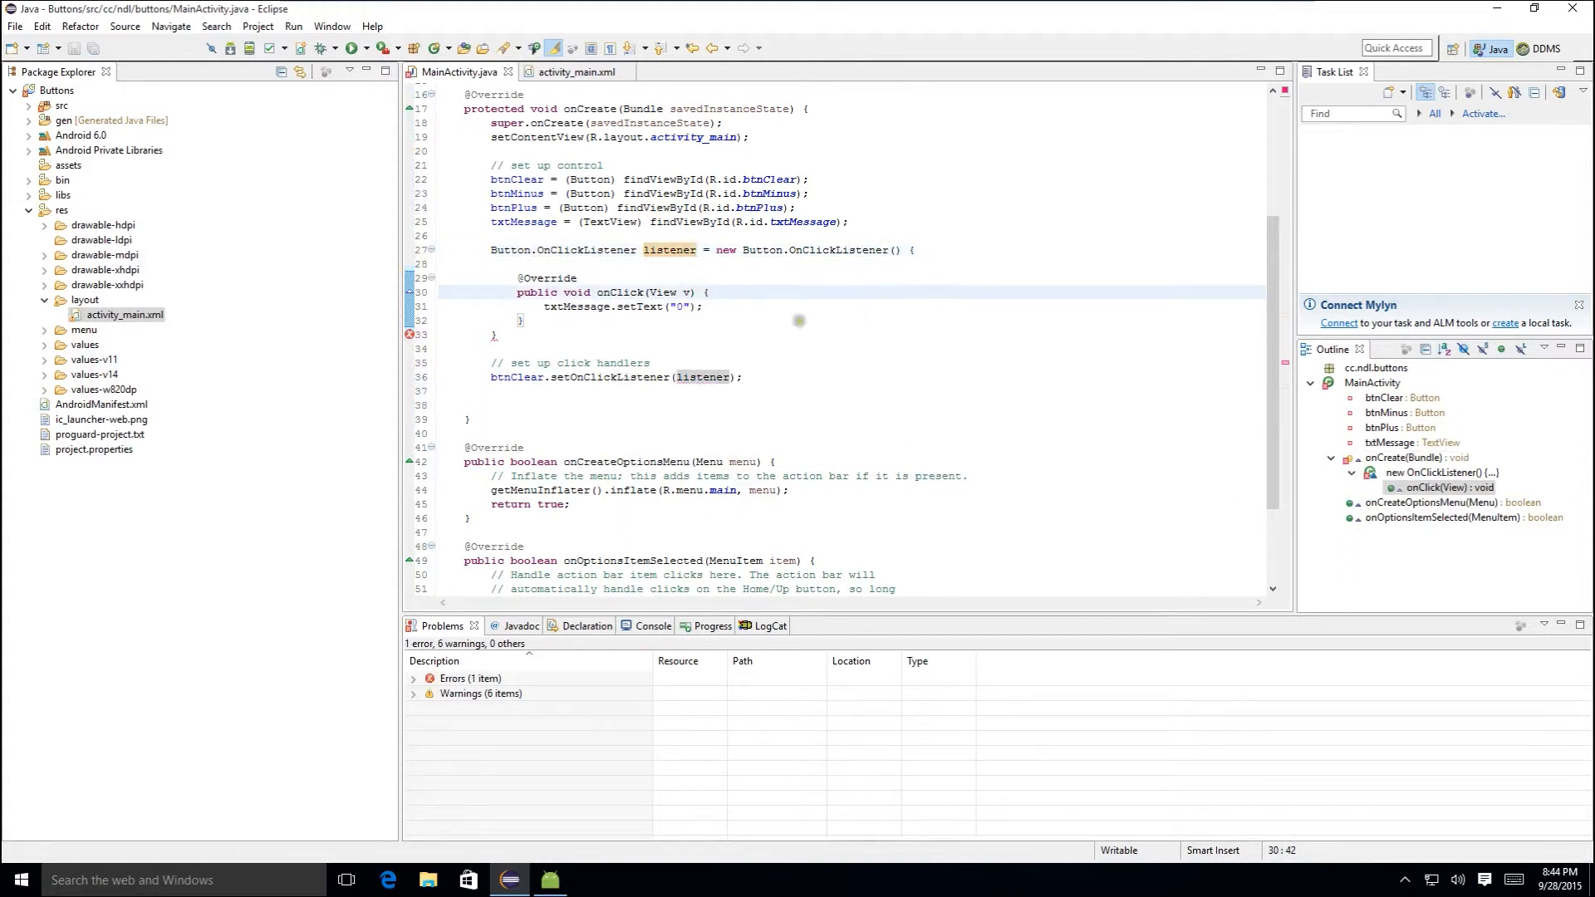
pyautogui.click(497, 334)
pyautogui.write(';')
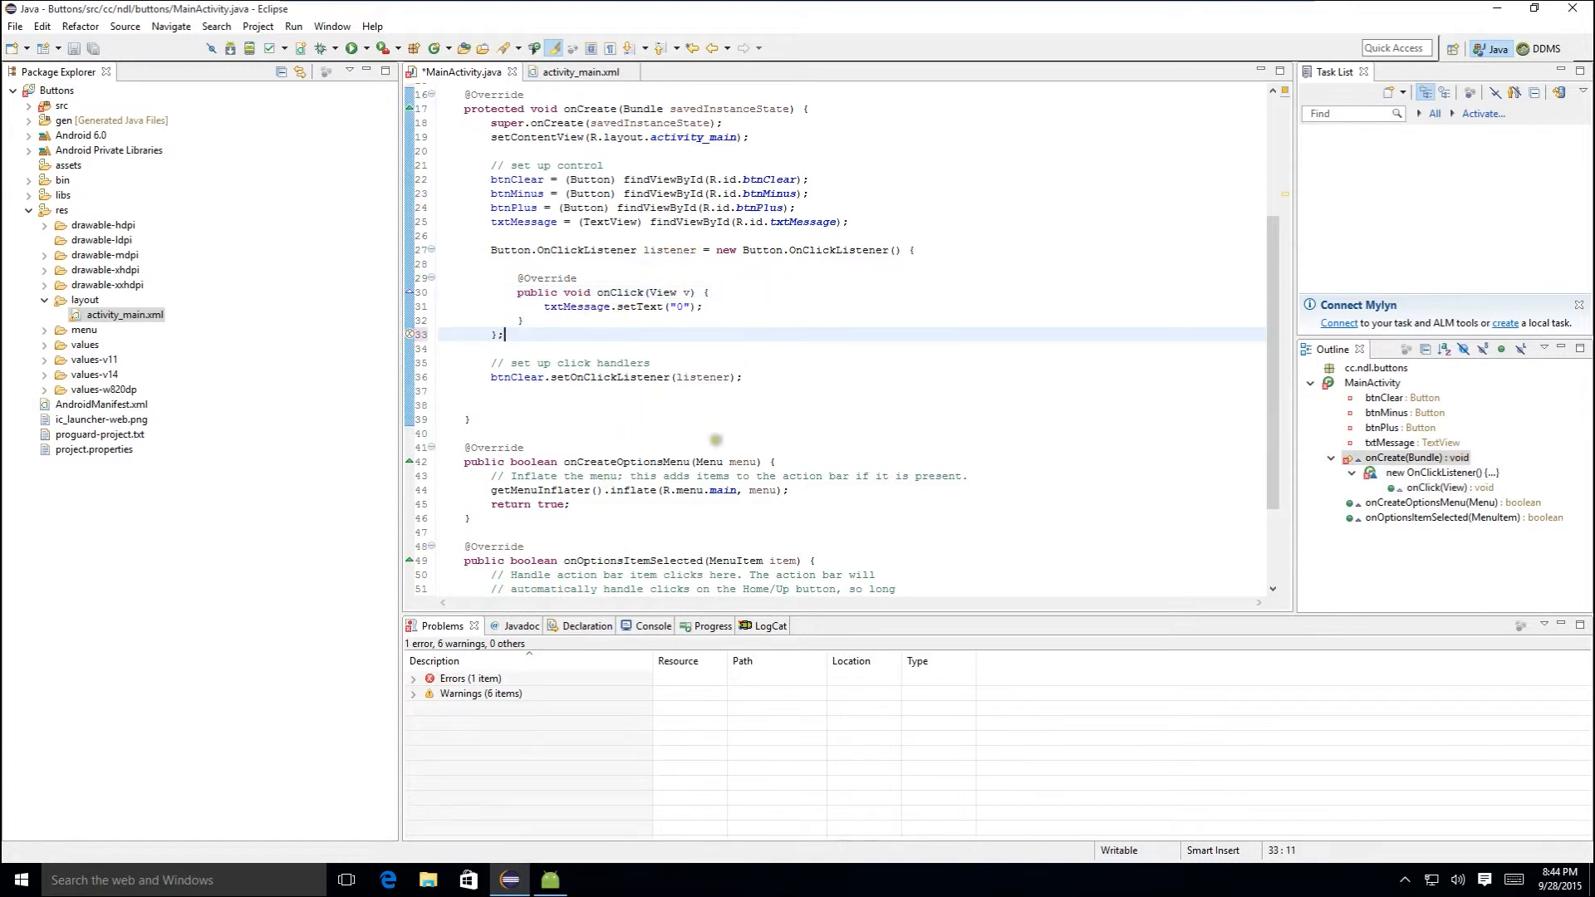
# - Change a duplicated handler line to btnPlus.setOnClickListener(listener) and enter onClick's body
pyautogui.doubleClick(615, 377)
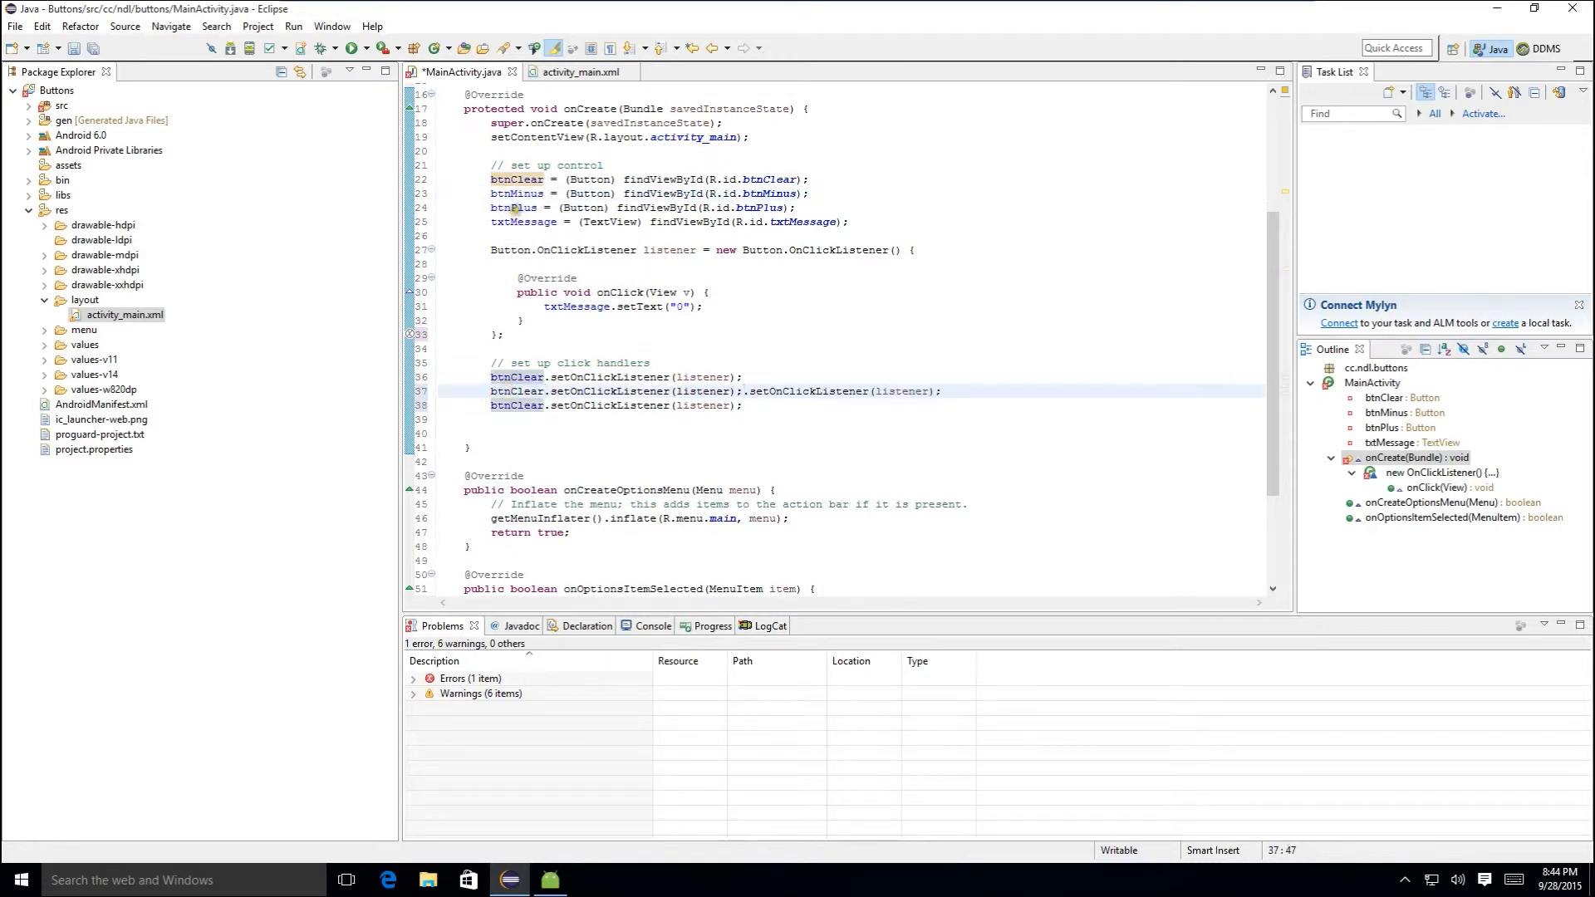
pyautogui.doubleClick(516, 406)
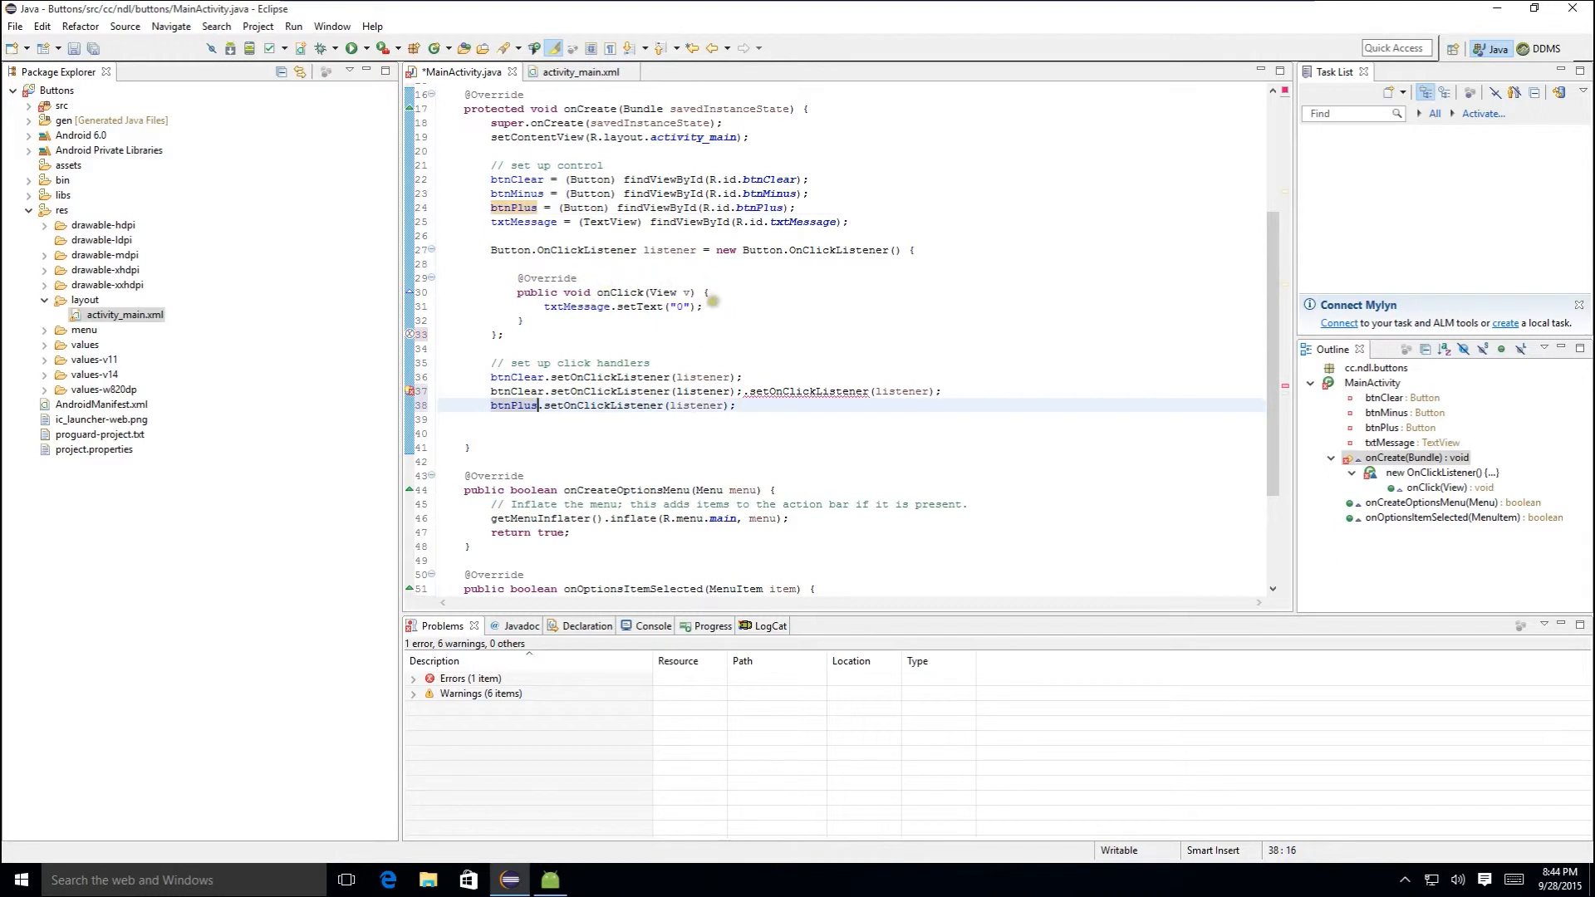
pyautogui.click(709, 292)
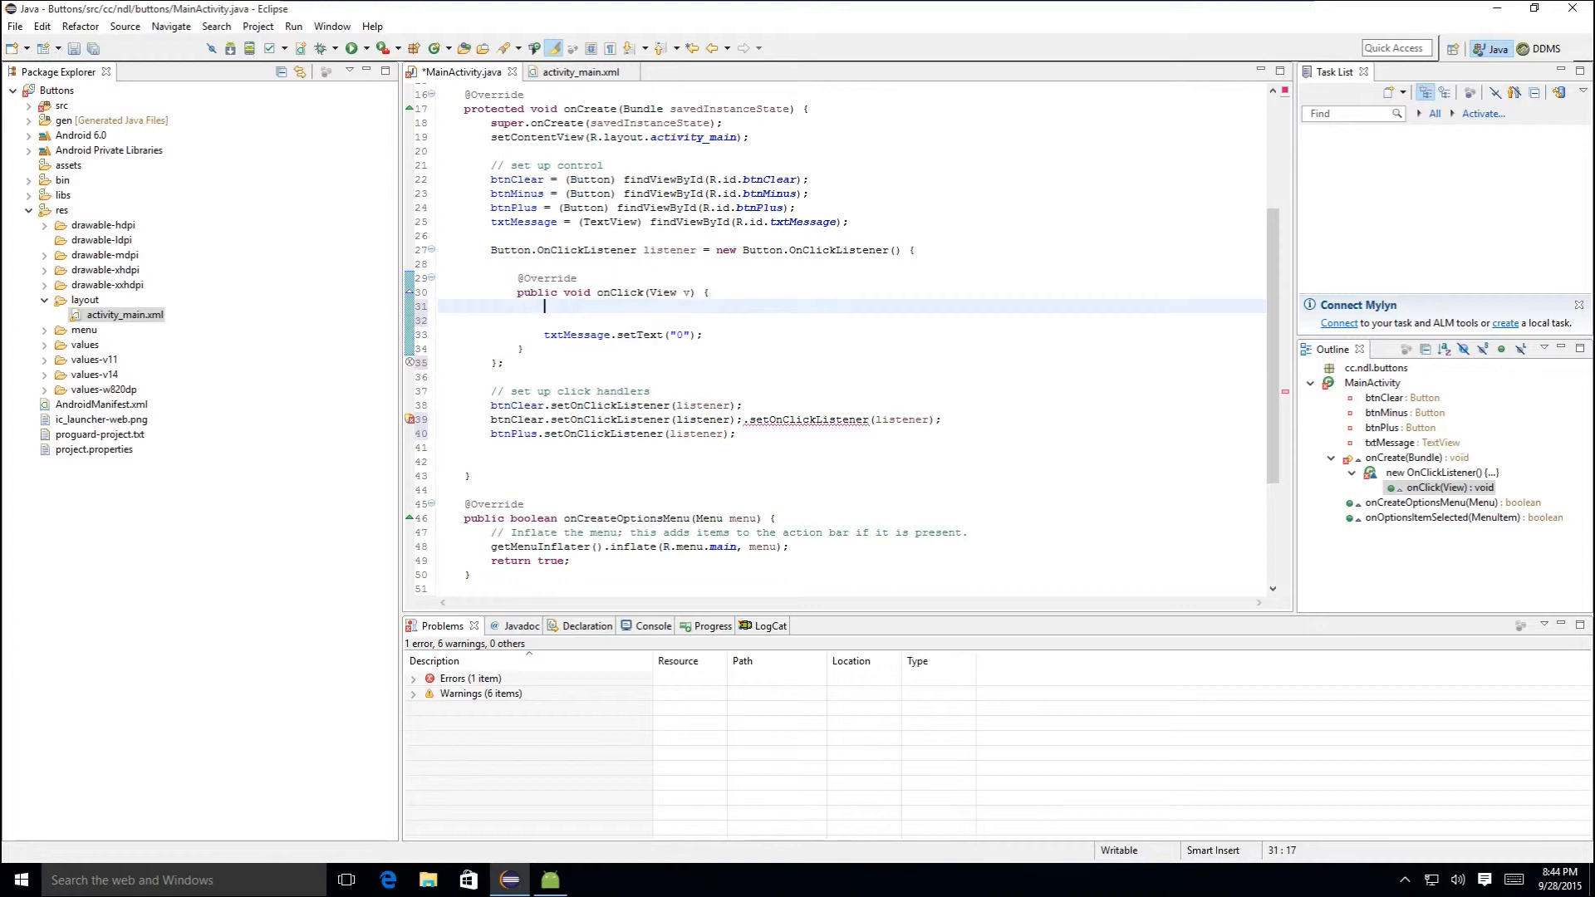
# - Write switch(v.getId()) with default and case R.id.btnClear: break;
pyautogui.write('switch')
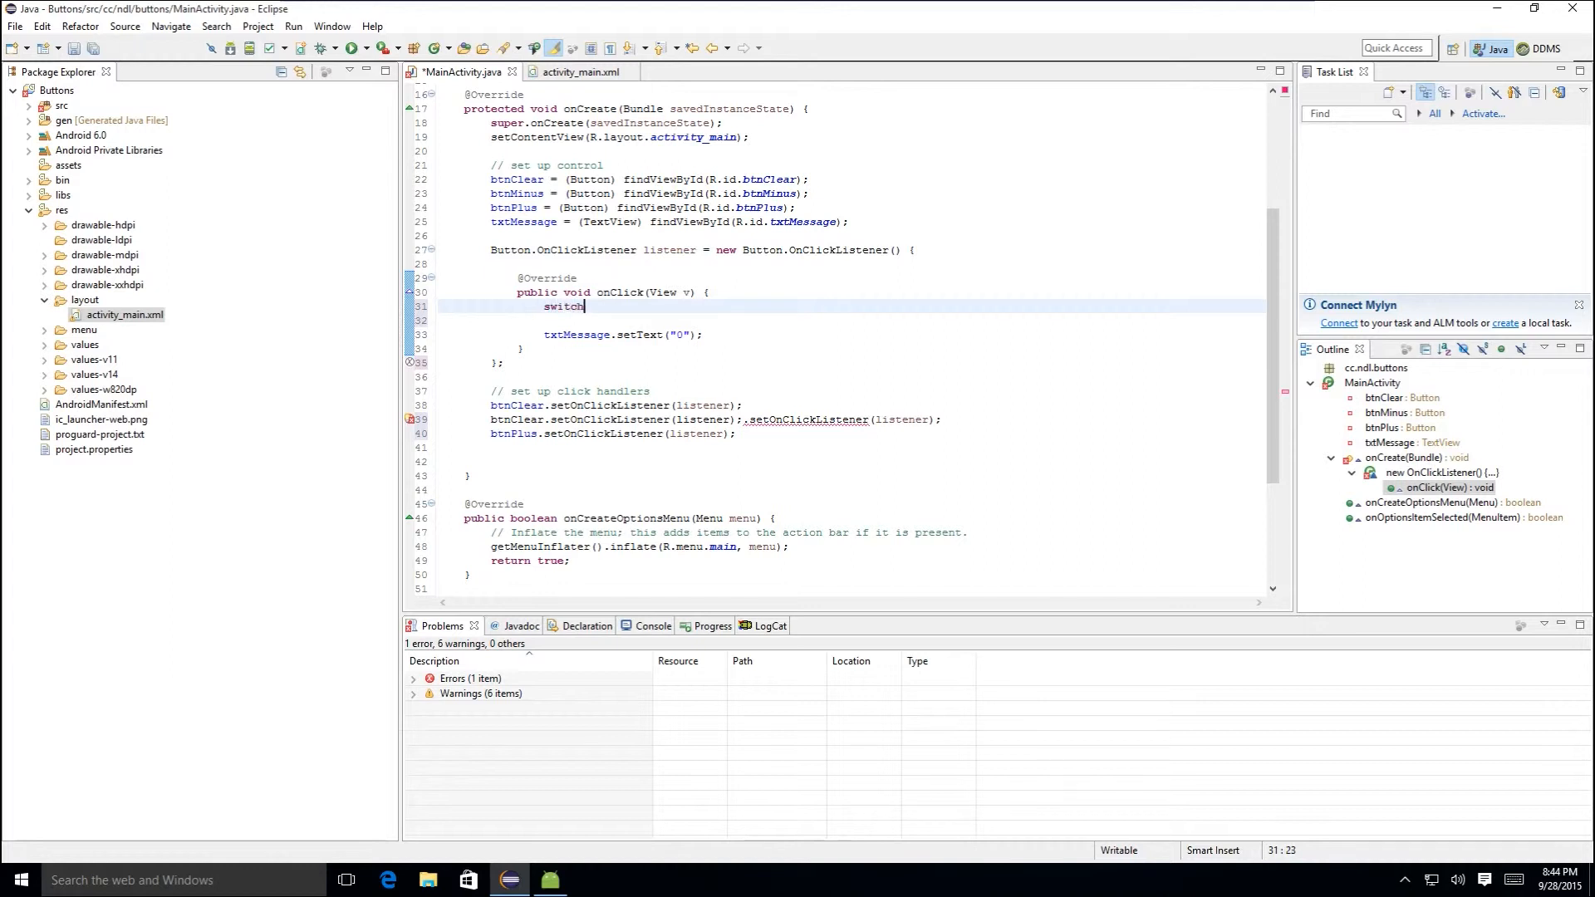
pyautogui.write('(v)')
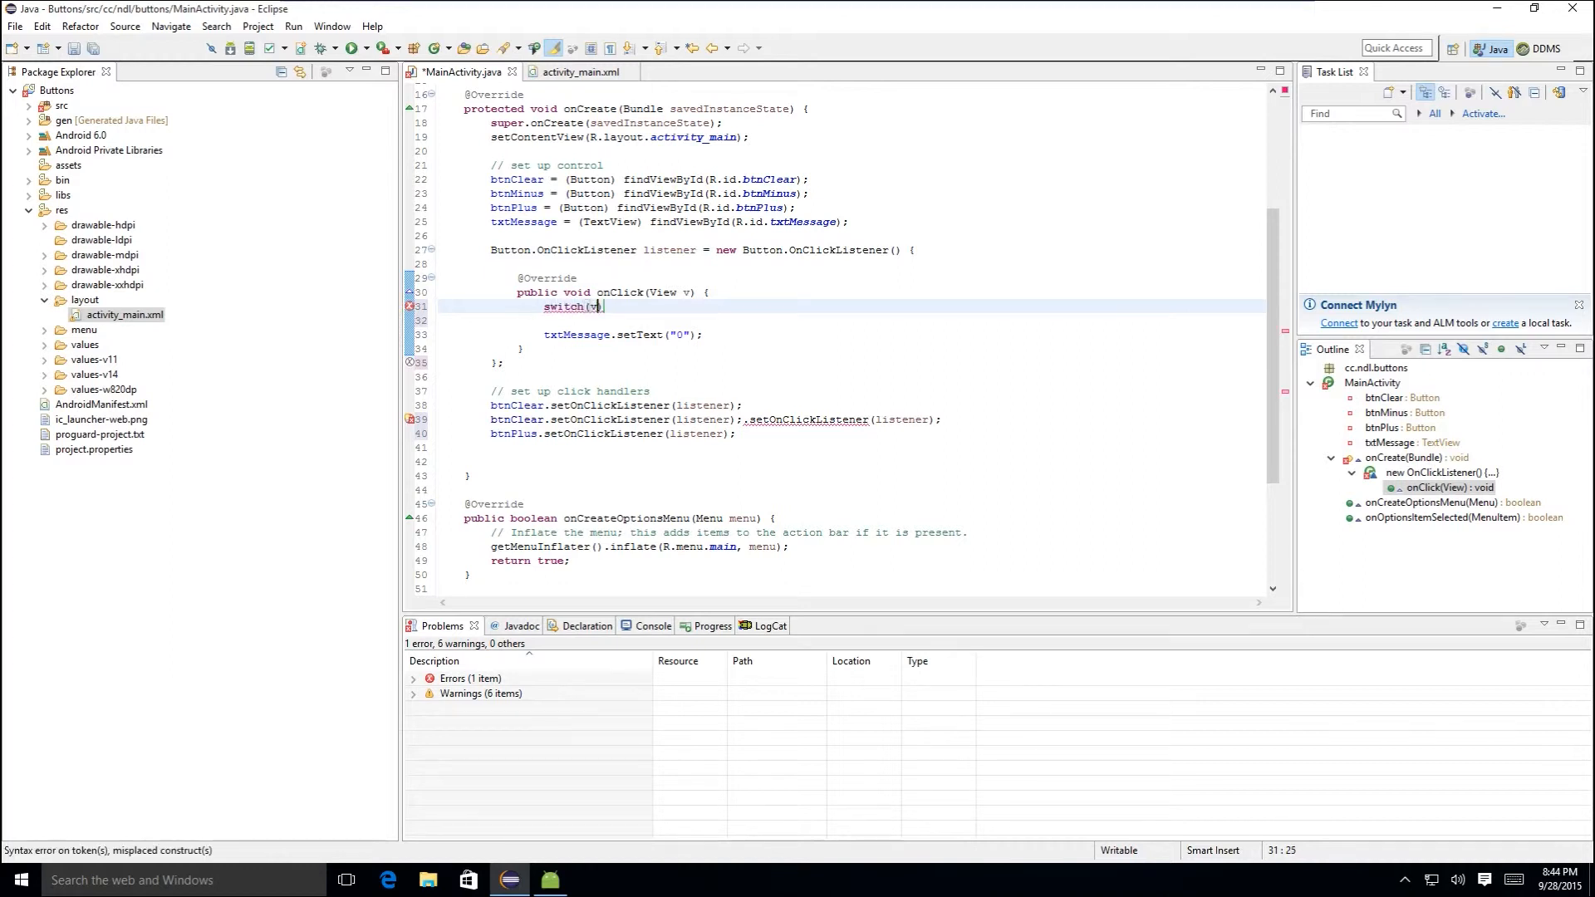
pyautogui.write('.id')
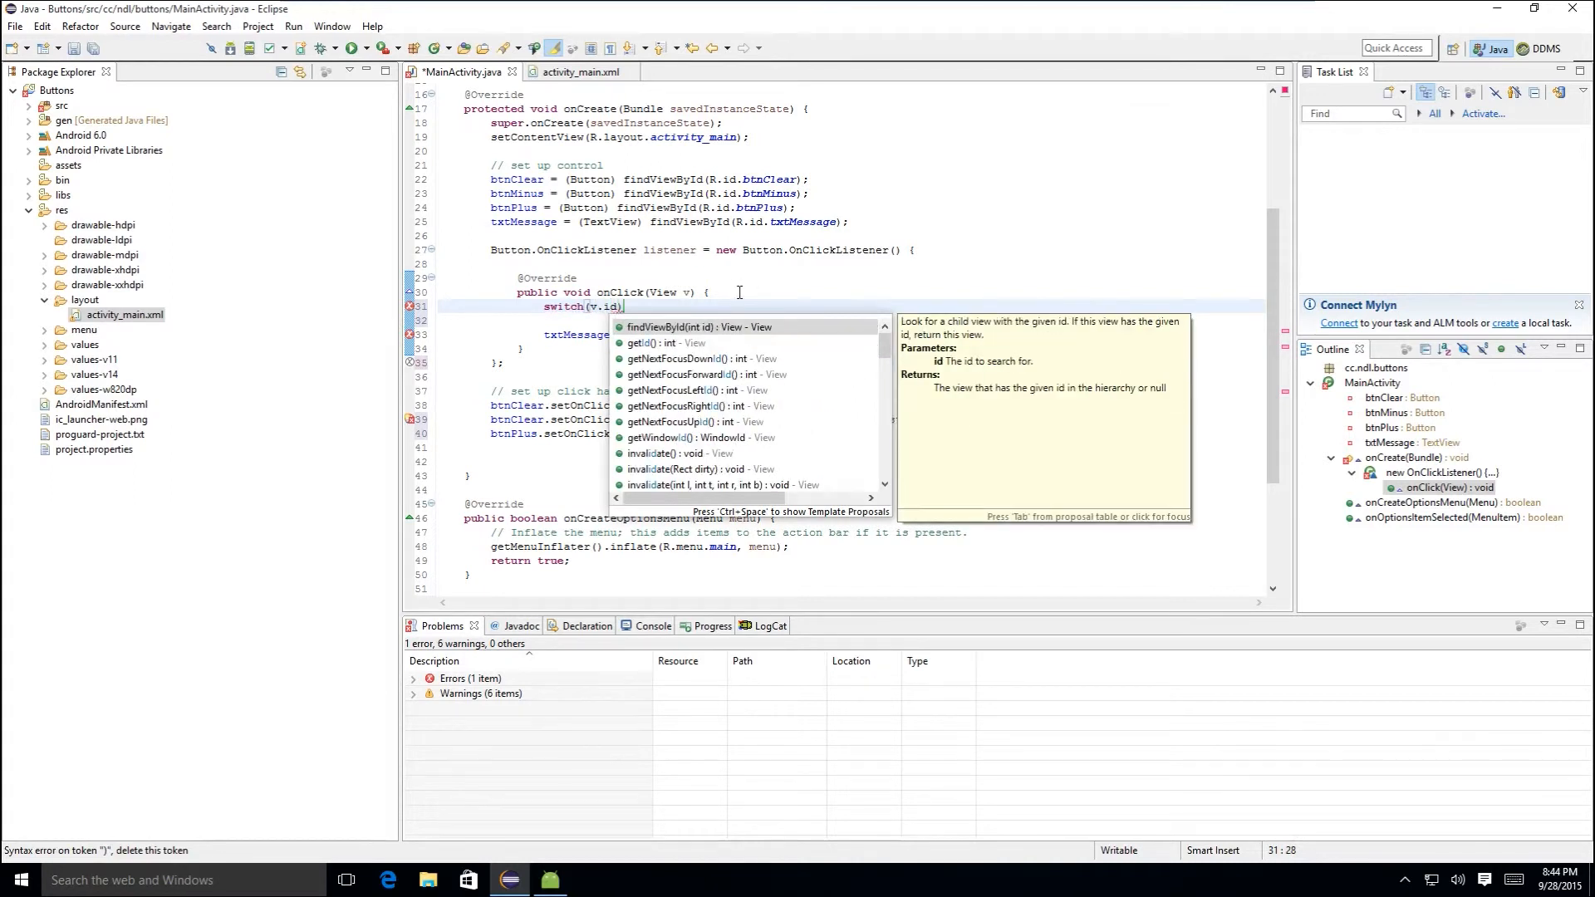
pyautogui.write('getId(')
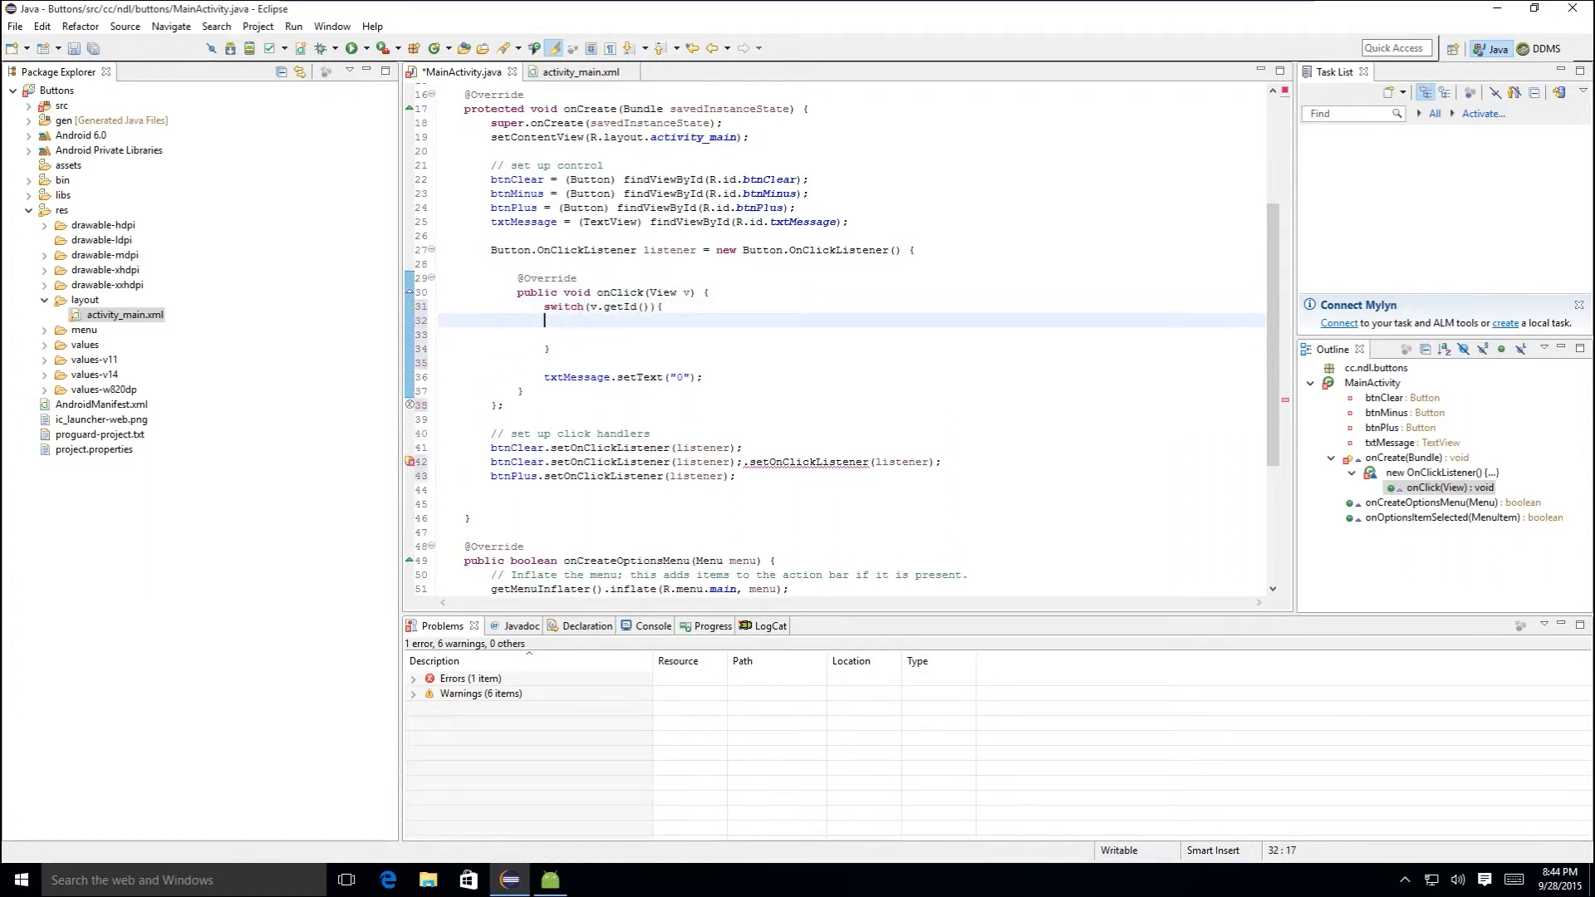
pyautogui.write('default:')
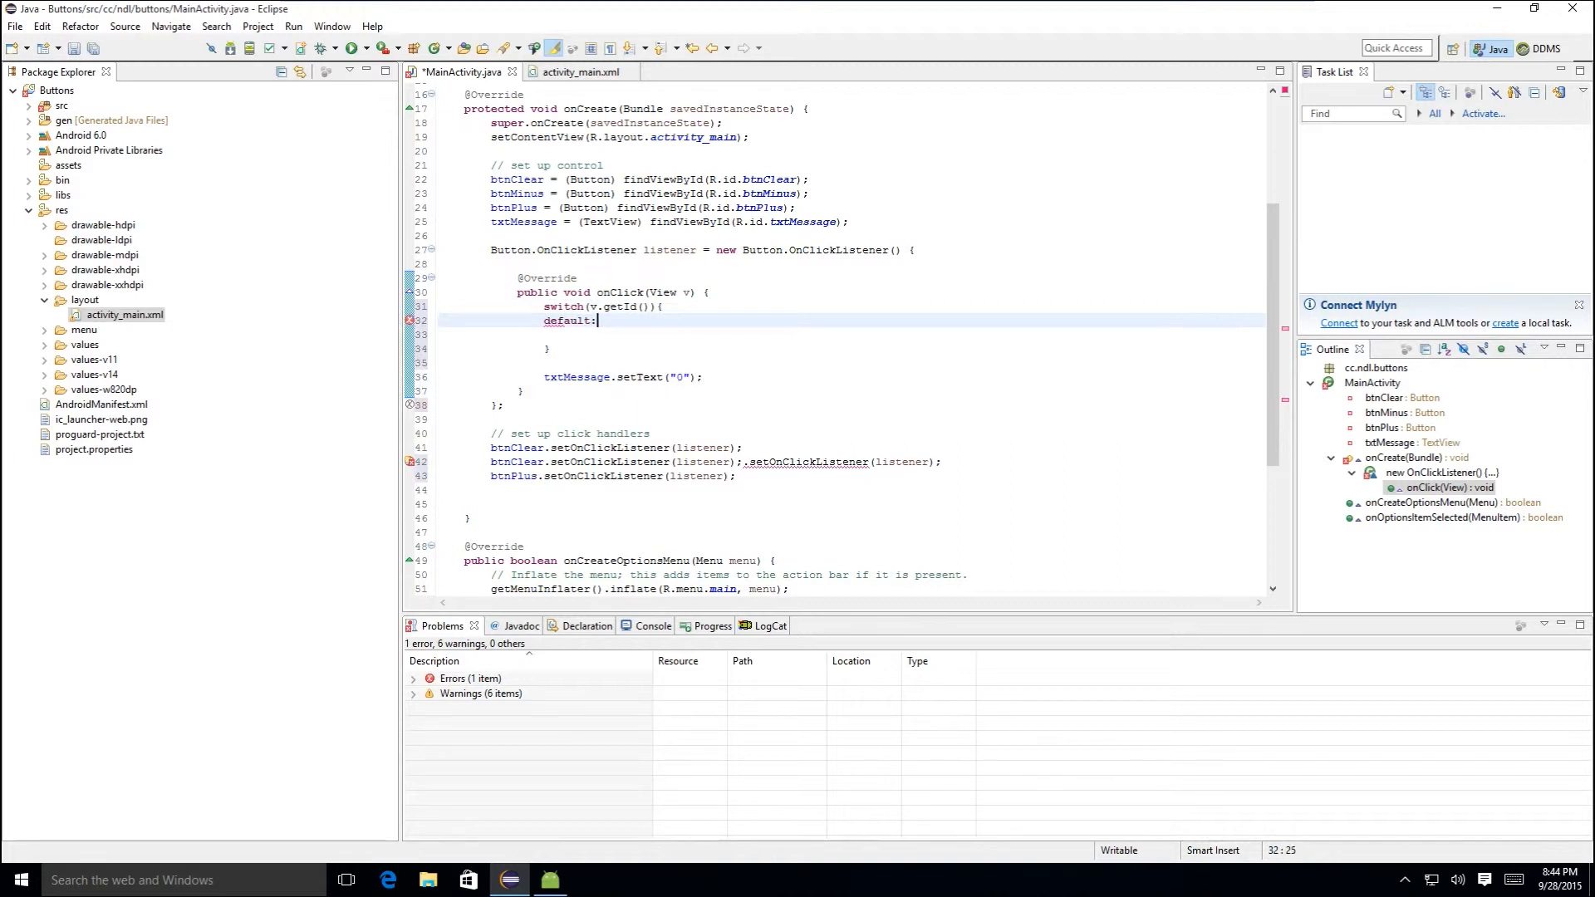
pyautogui.write('case')
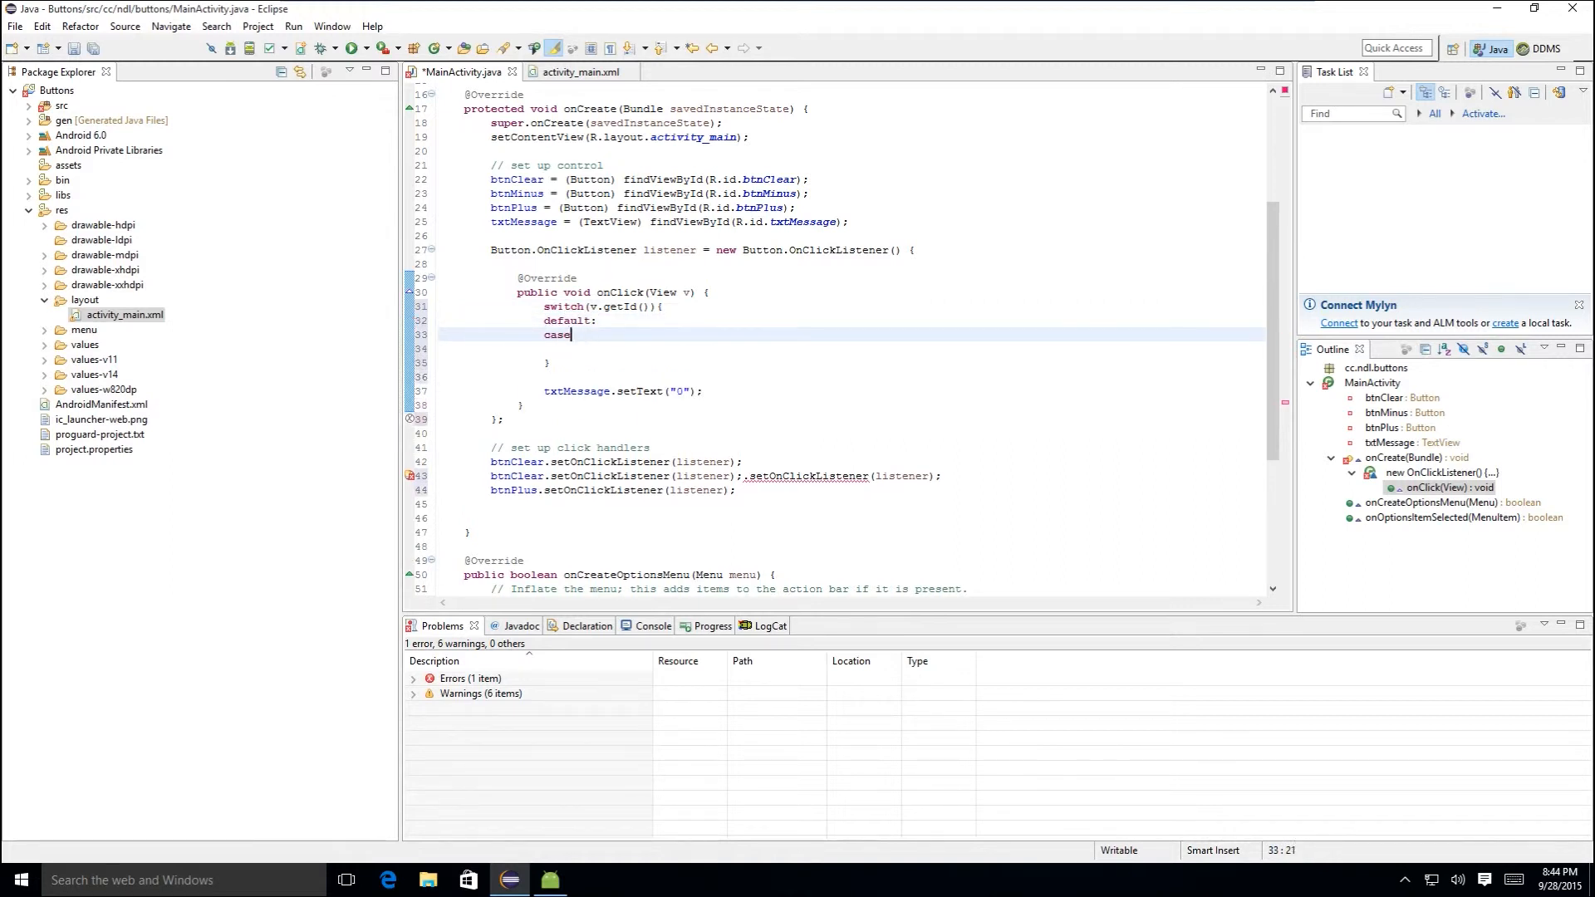
pyautogui.write('R.id.')
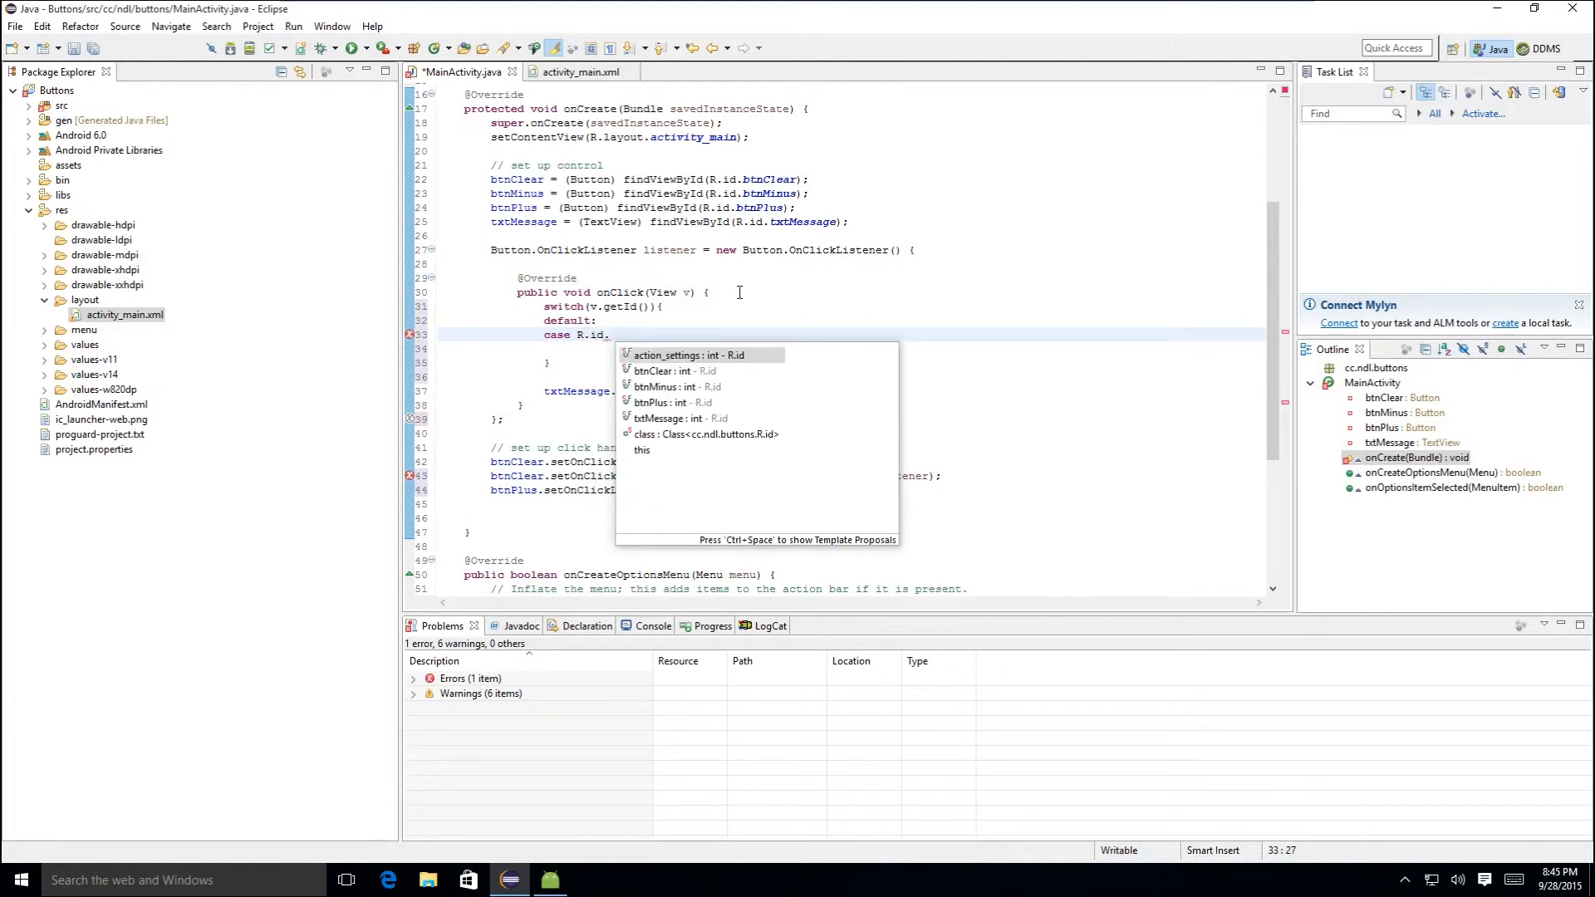
pyautogui.click(670, 371)
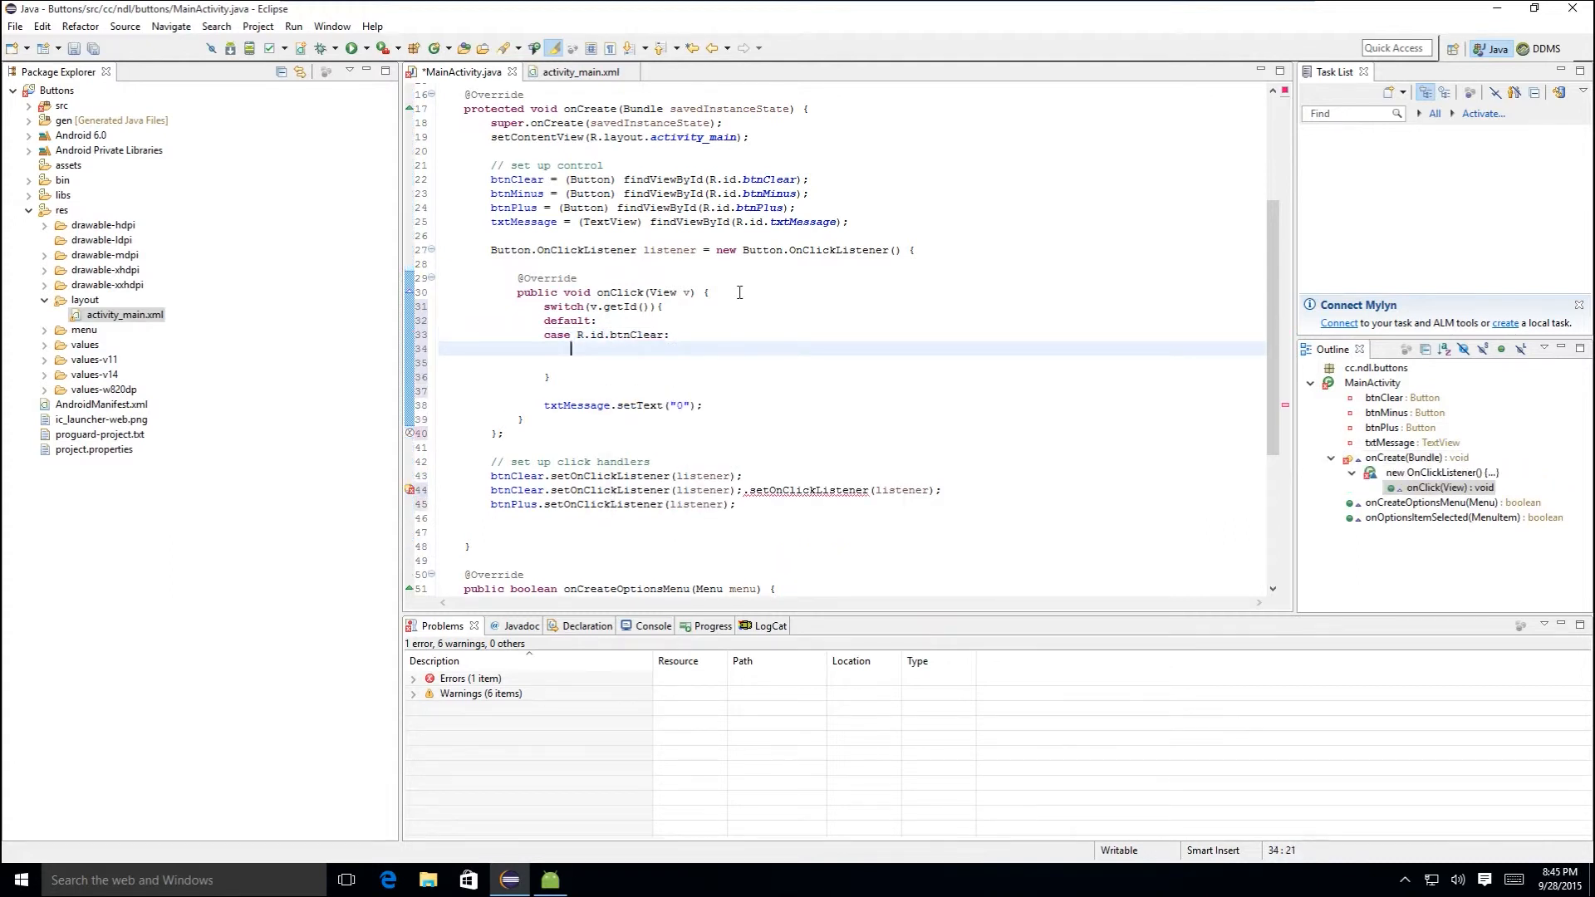
pyautogui.write('break;')
pyautogui.click(851, 363)
pyautogui.write('case')
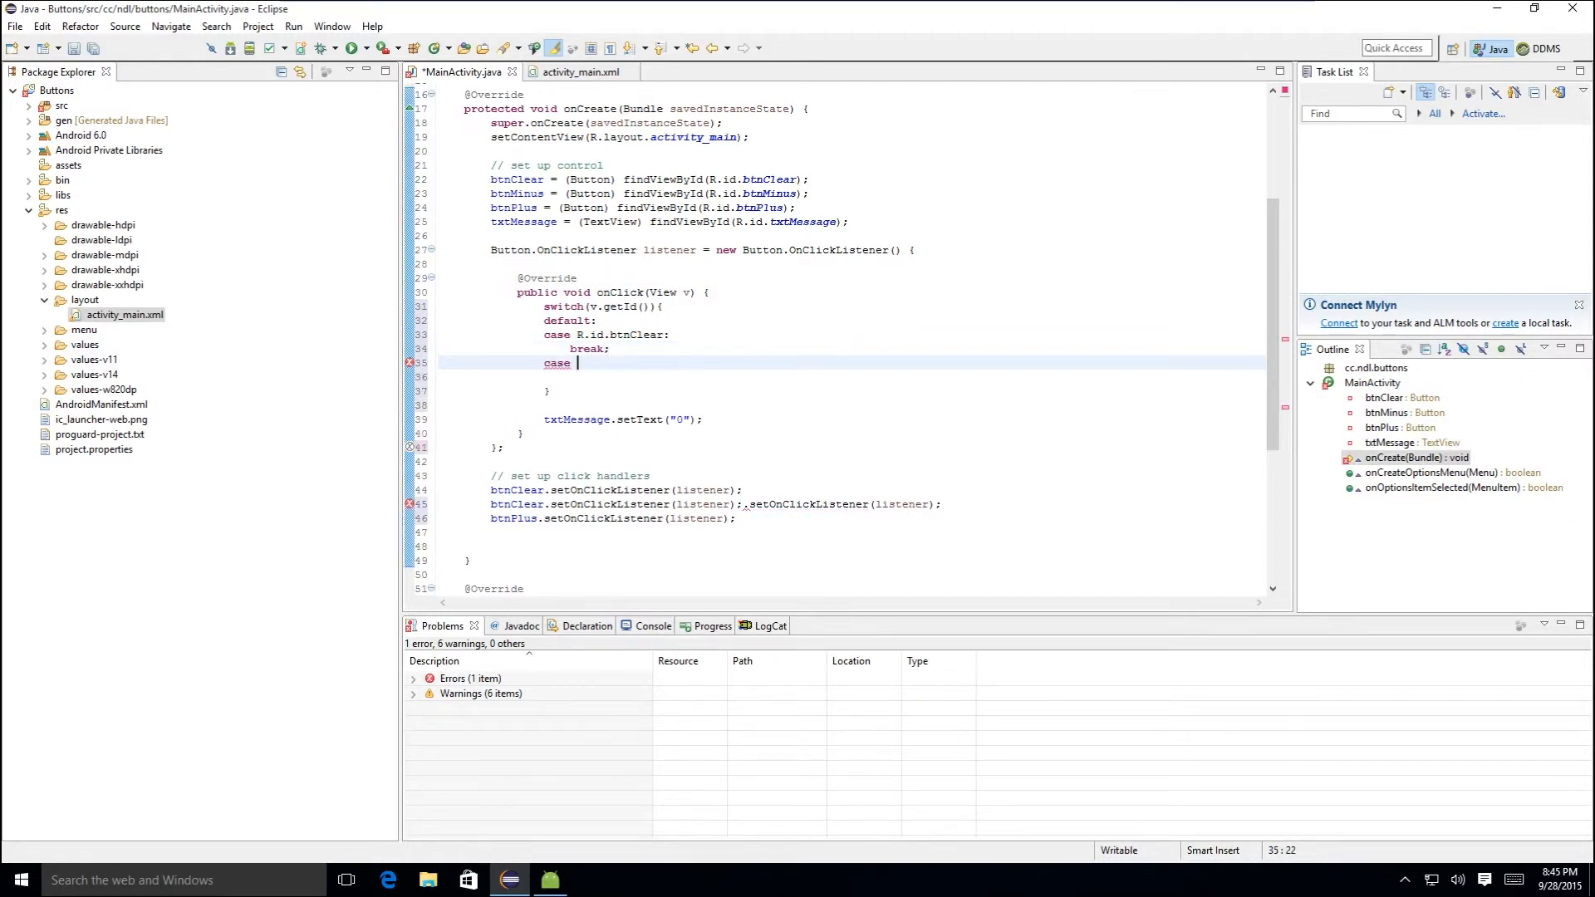
# - Add case R.id.btnPlus: break; and case R.id.btnMinus: break; branches
pyautogui.write('R.')
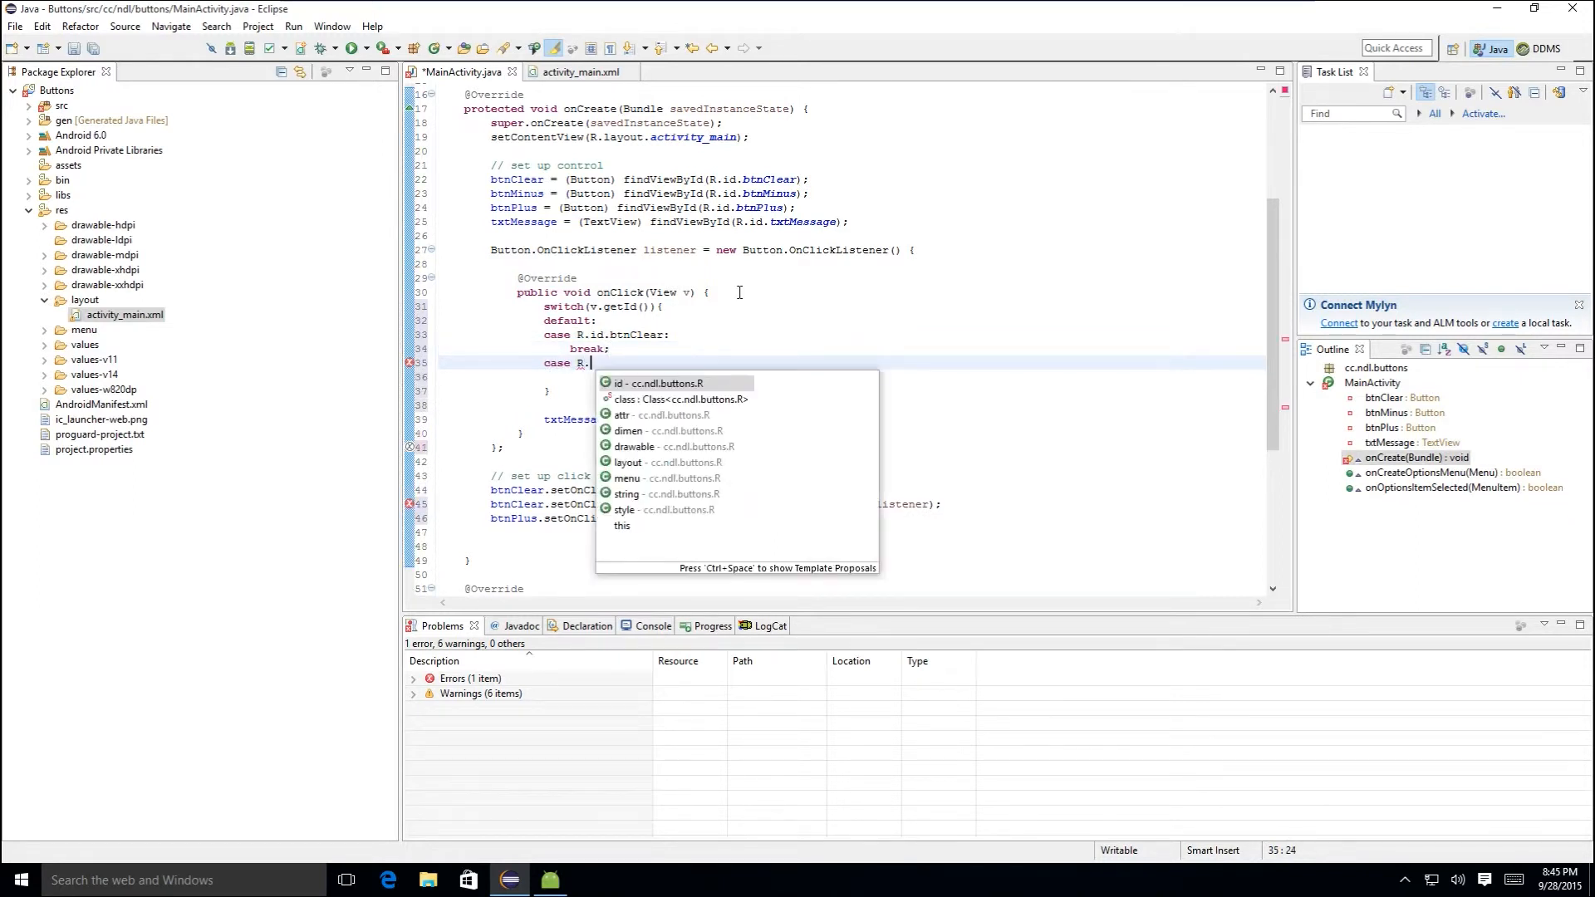
pyautogui.write('id')
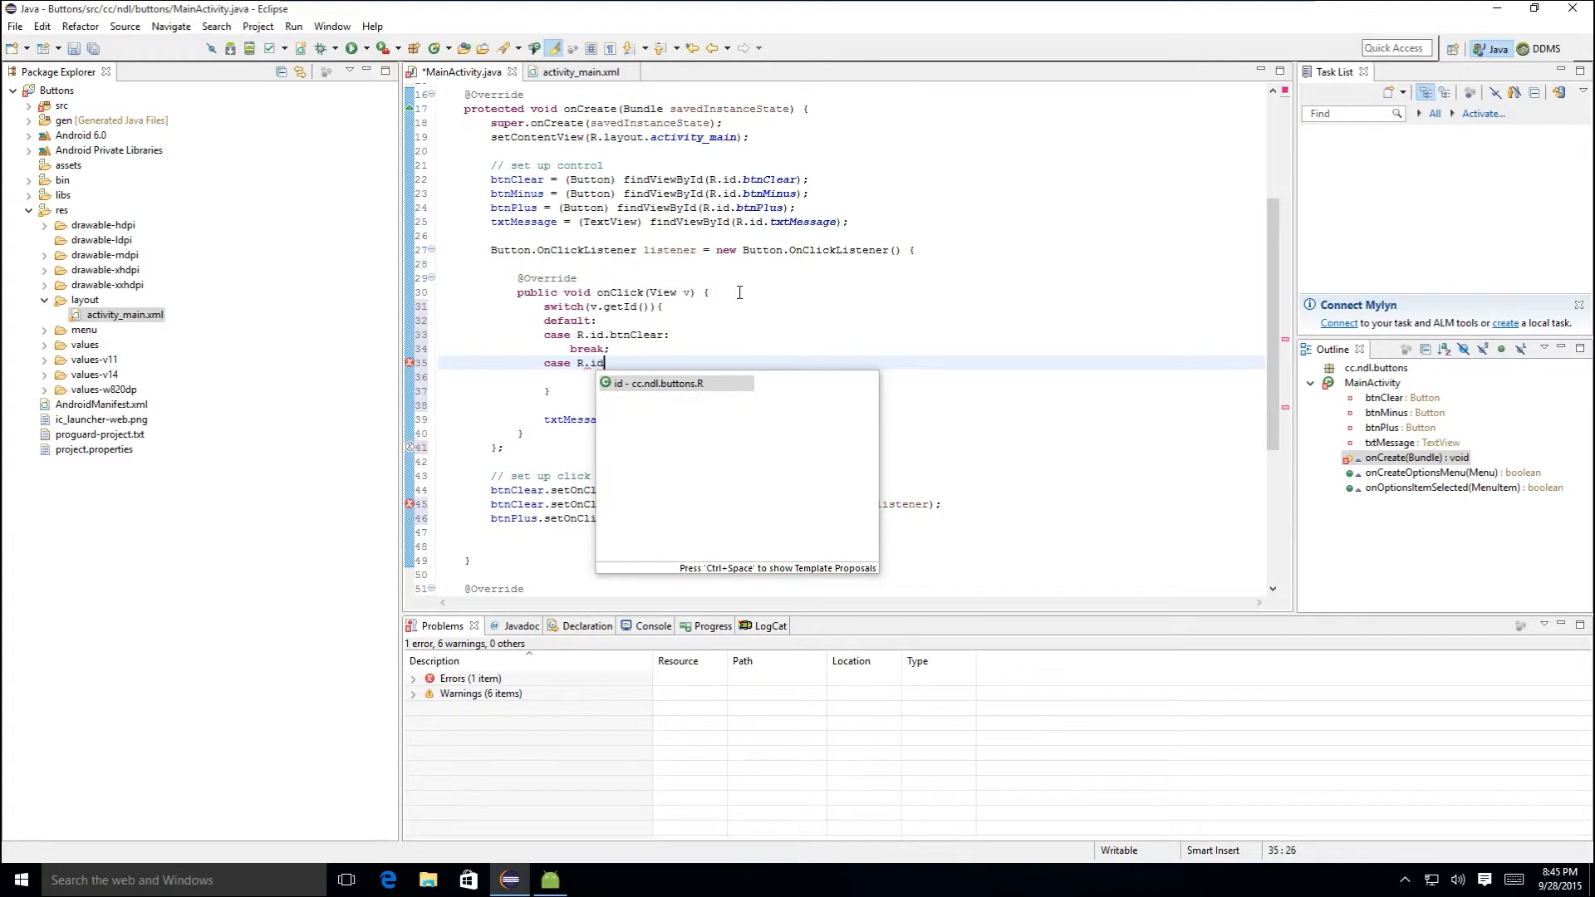
pyautogui.write('.btnPlus')
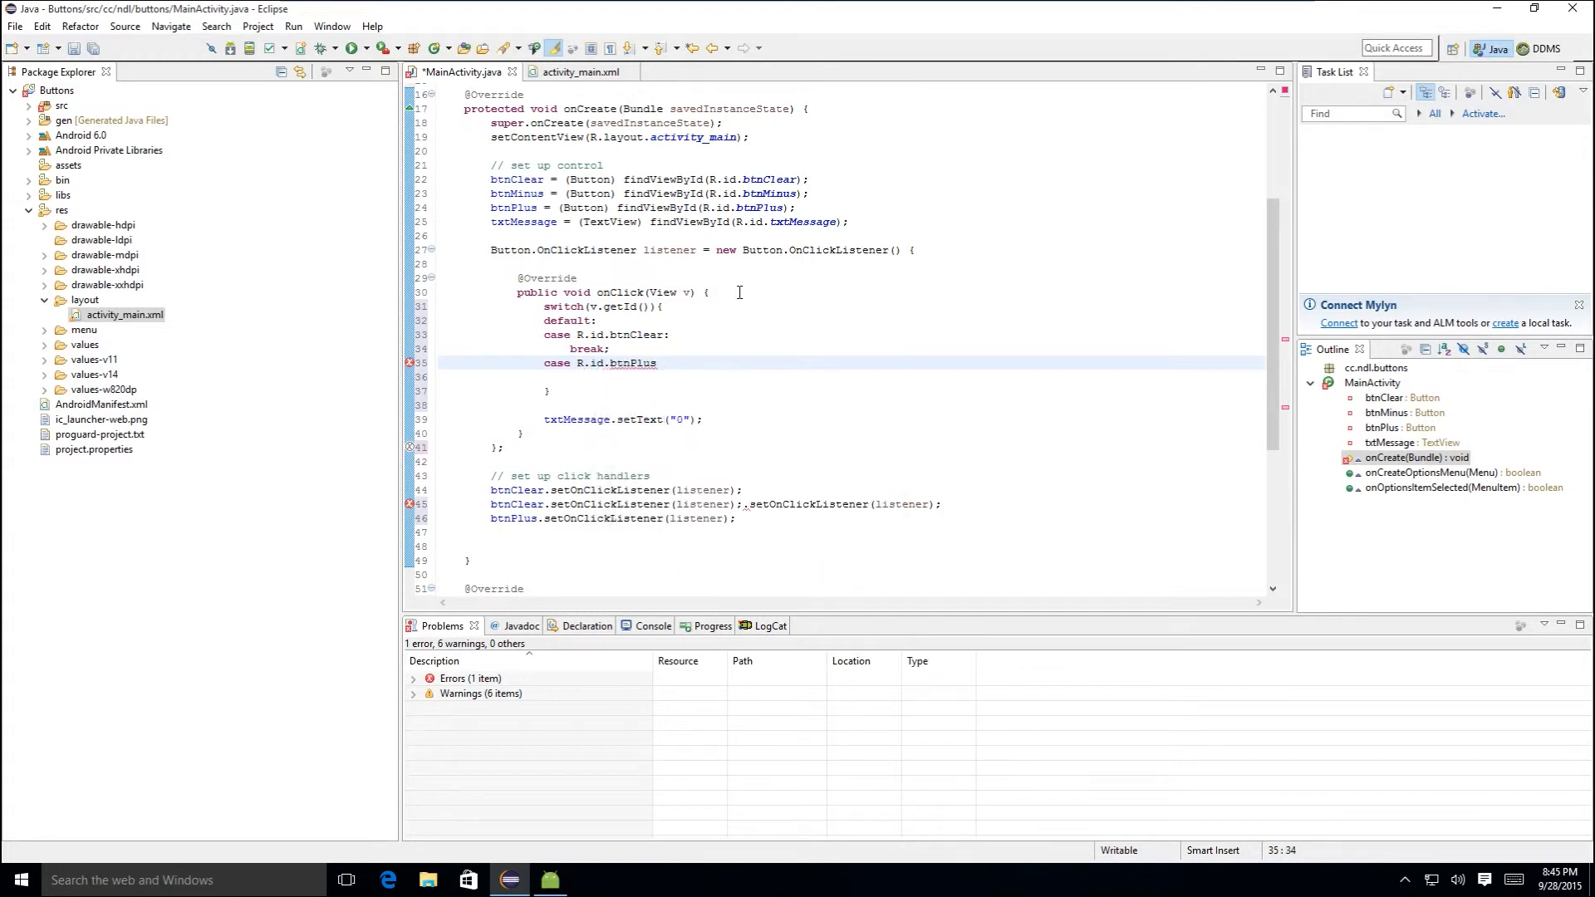
pyautogui.write('break;')
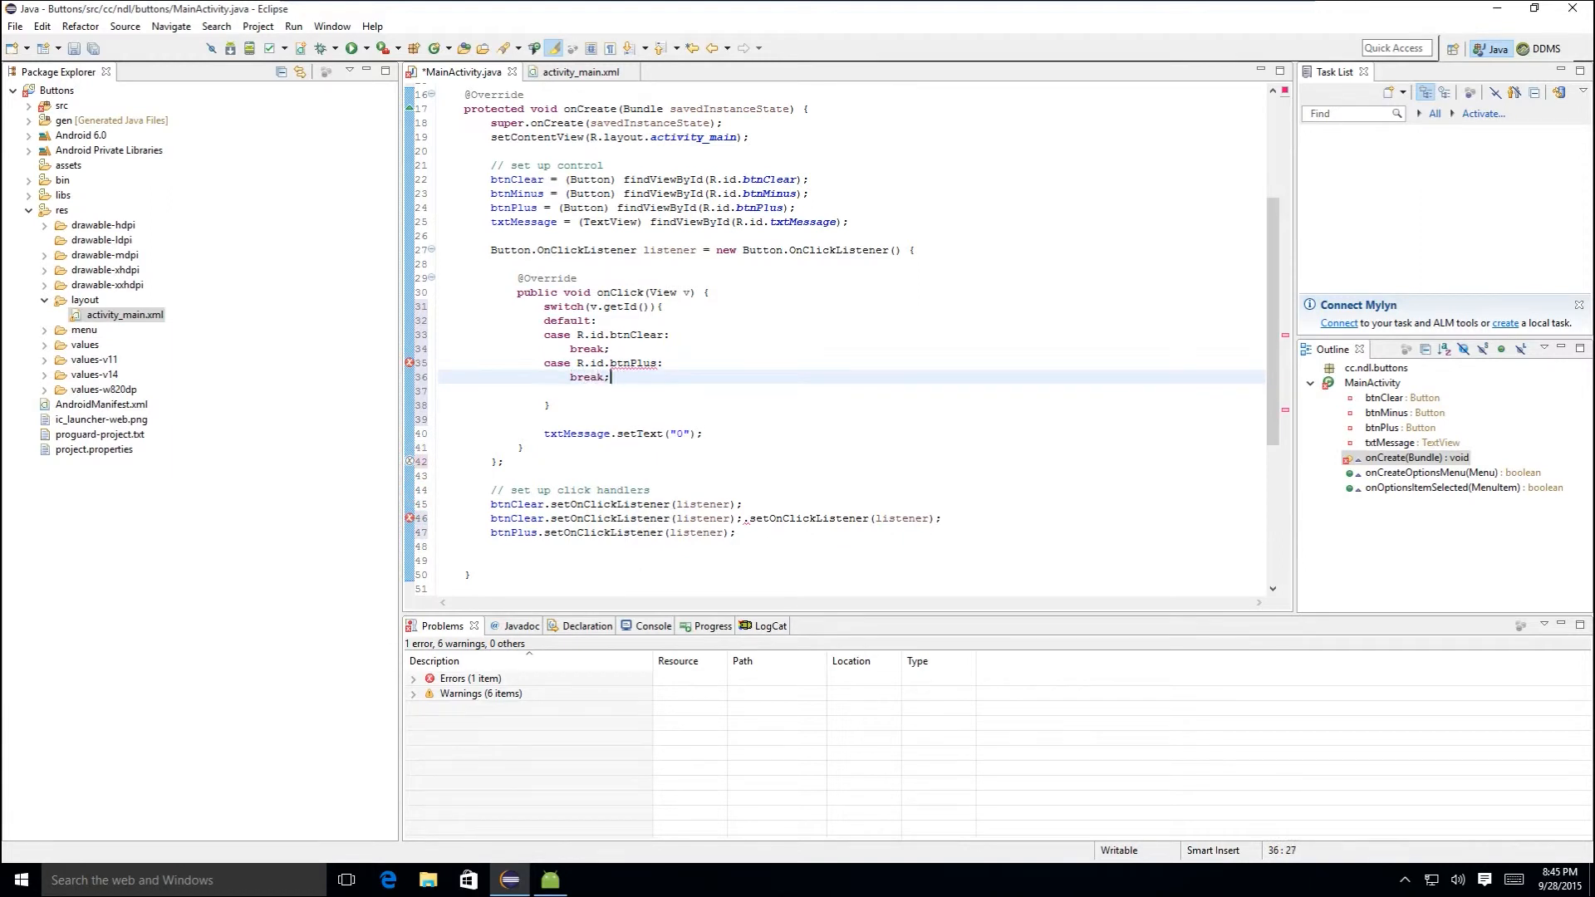
pyautogui.write('case R.id.btnMinus:')
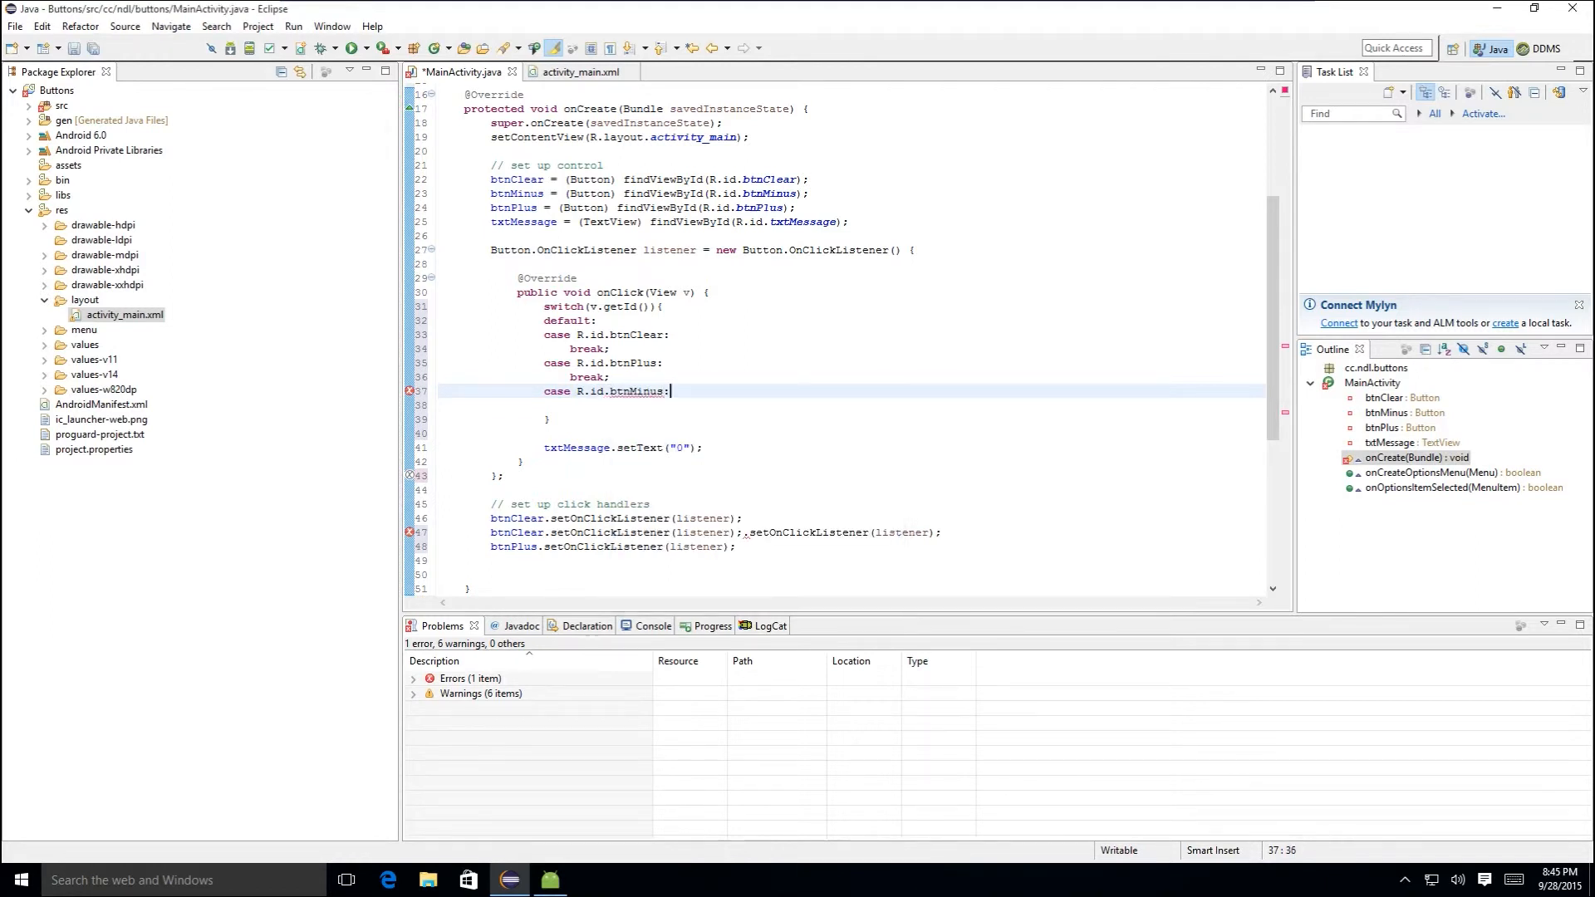
pyautogui.write('break;')
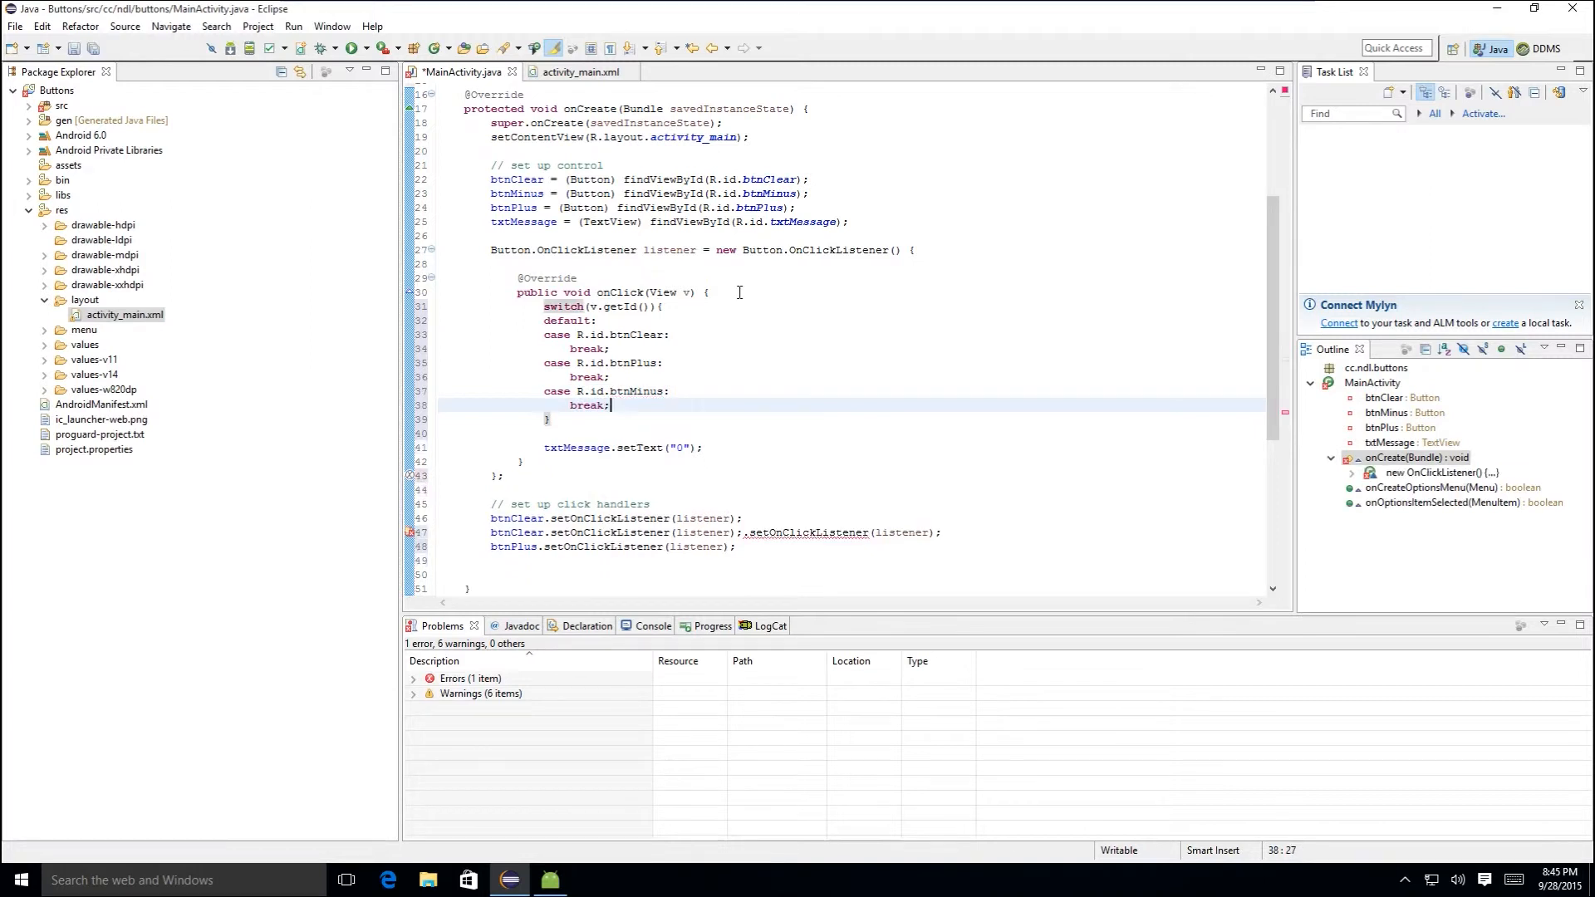
pyautogui.click(608, 306)
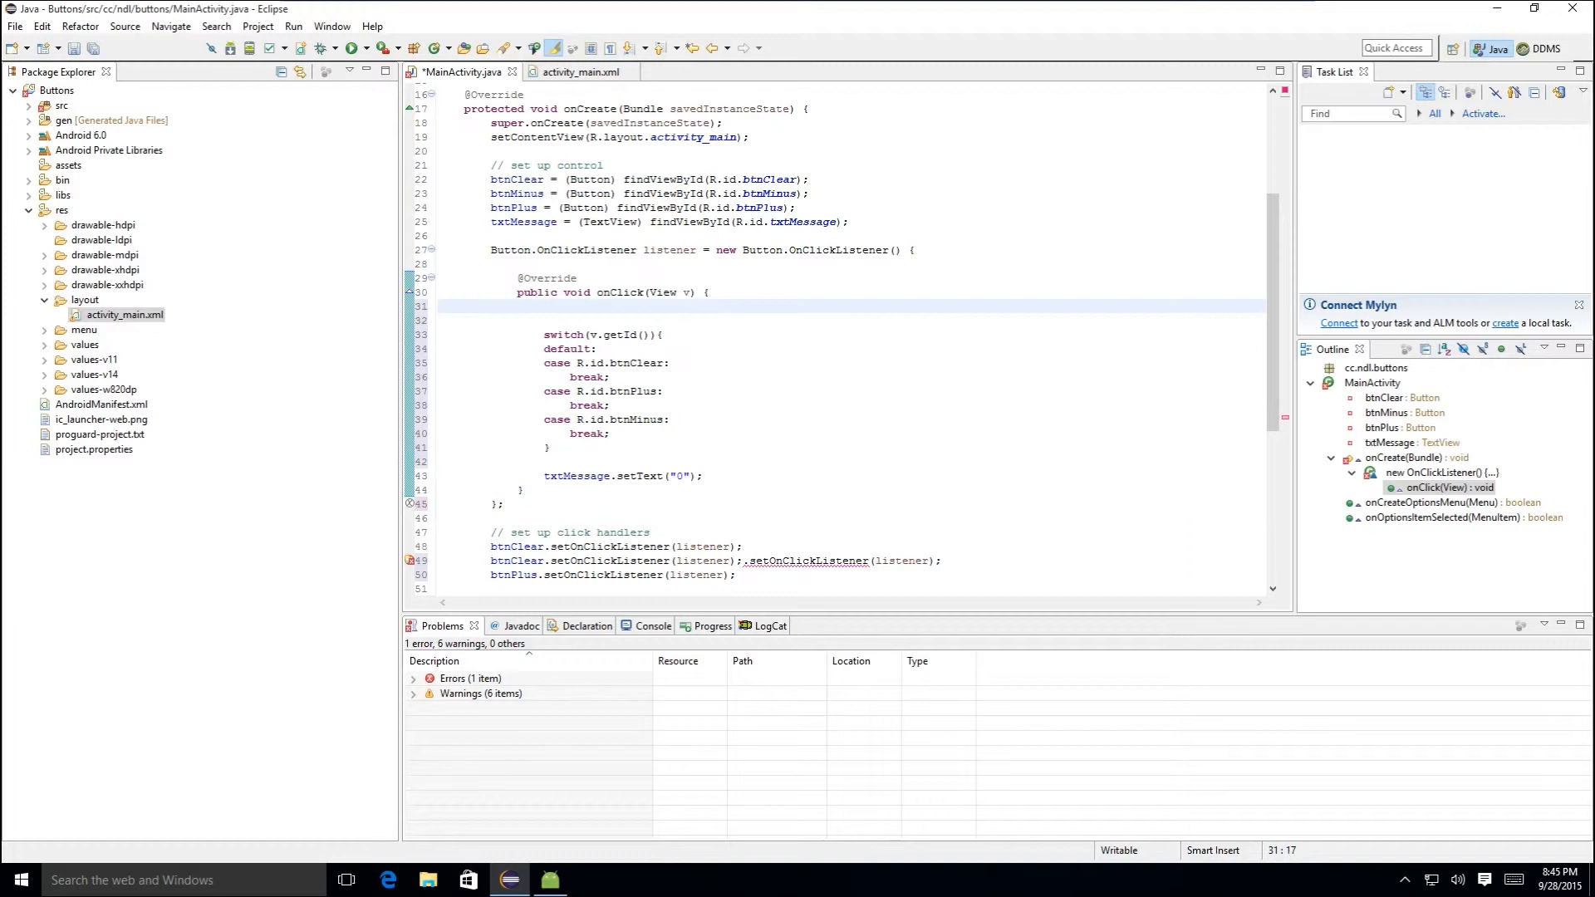
# - Declare int num = 0 and an empty try { } catch (Exception e) block above the switch
pyautogui.click(542, 306)
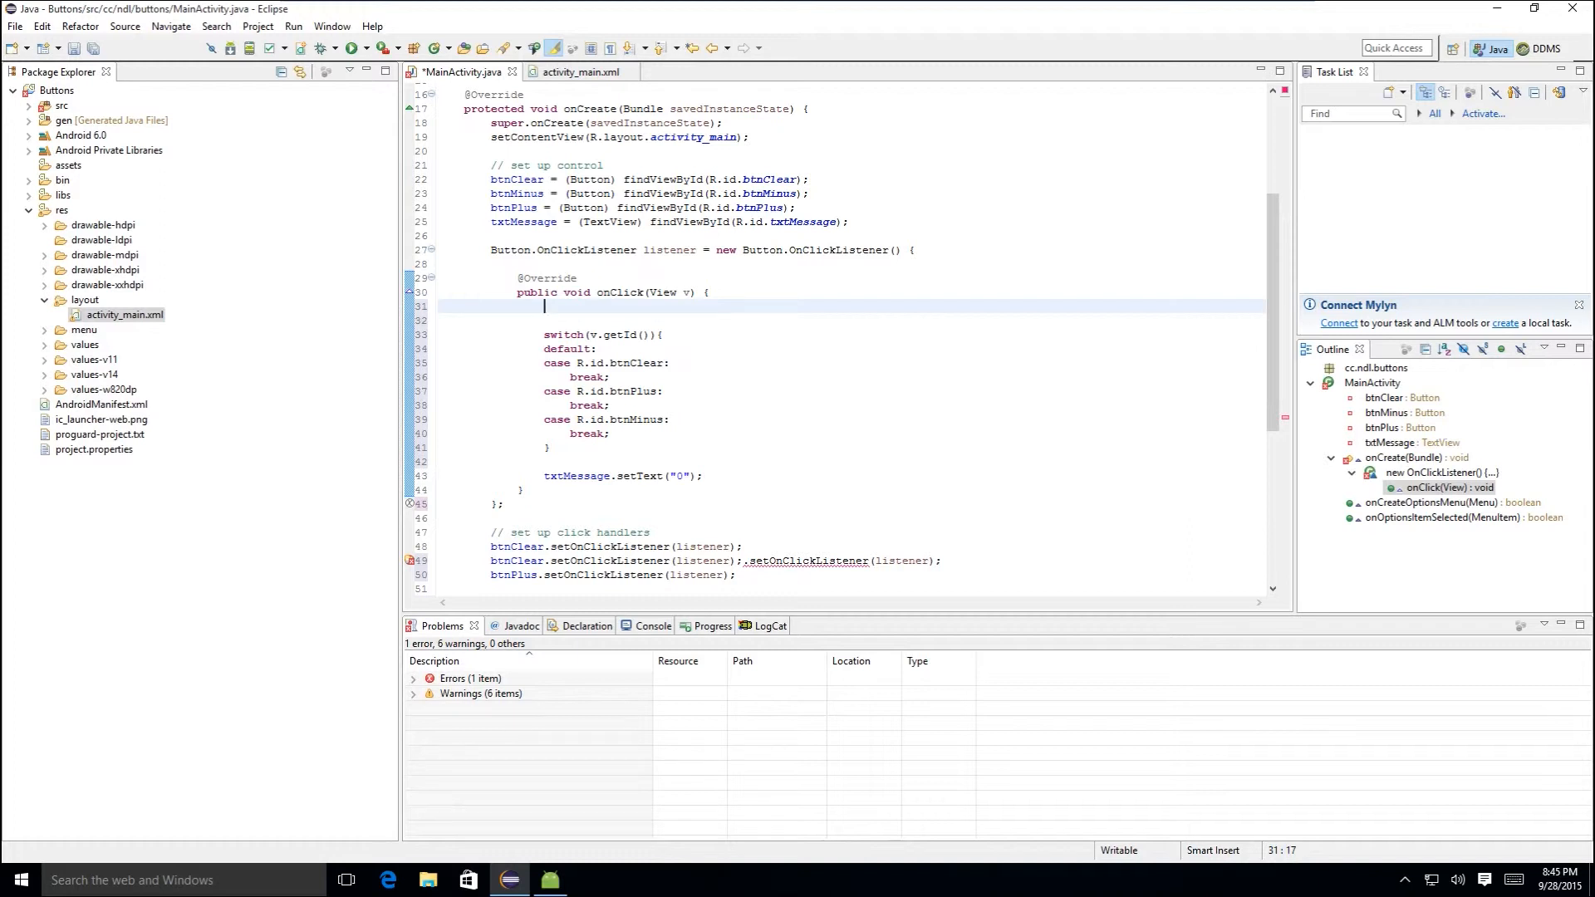
pyautogui.write('int')
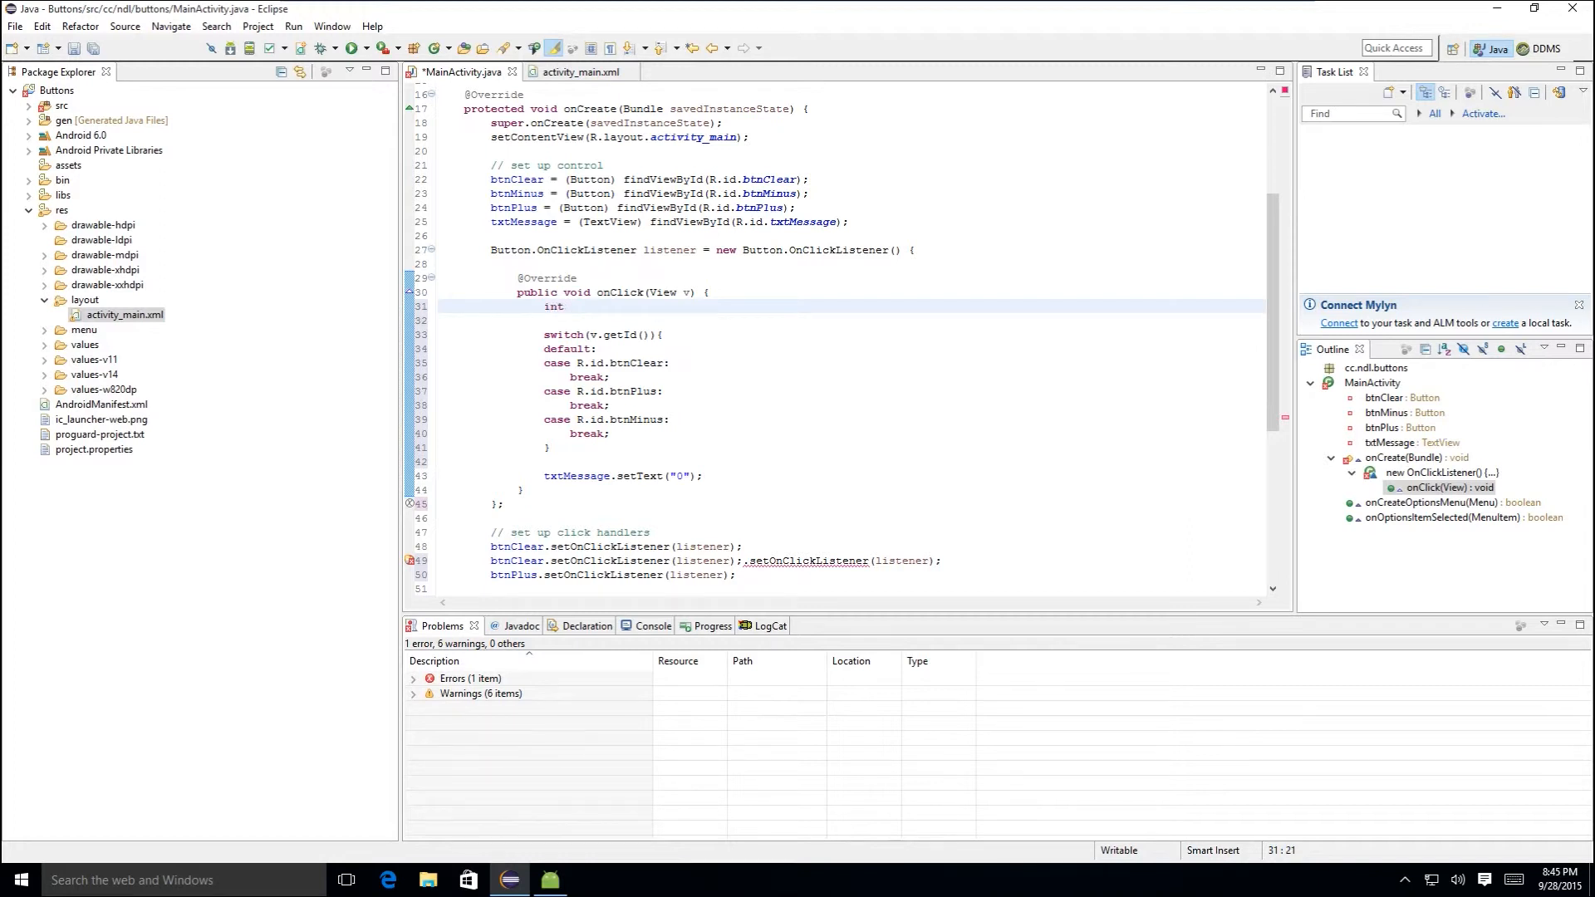
pyautogui.write('num = 0;')
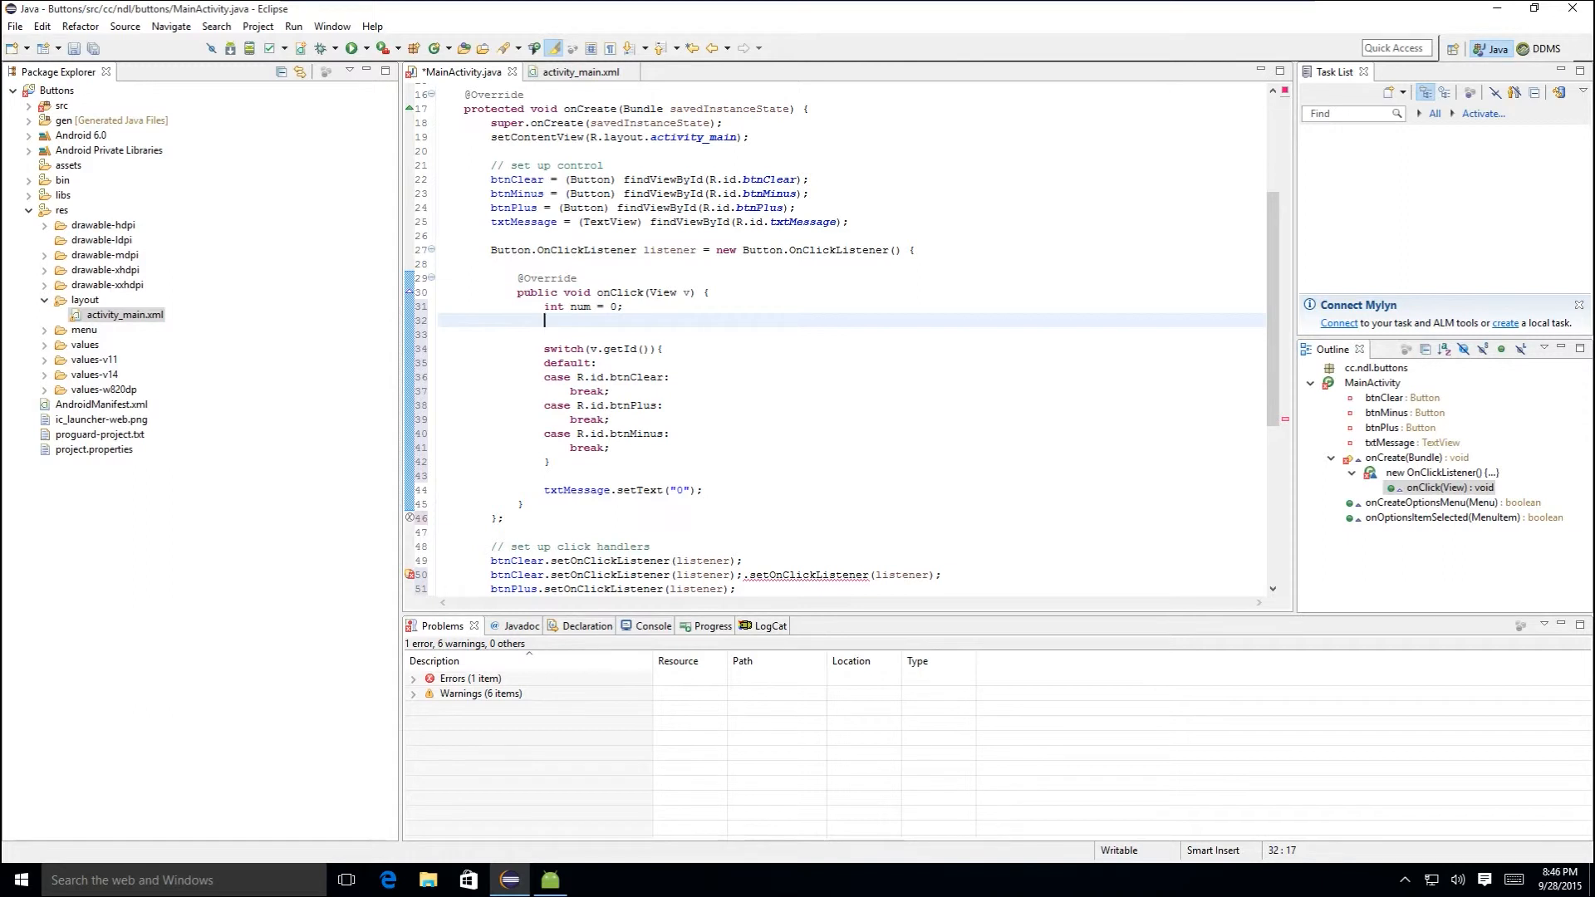
pyautogui.write('try{')
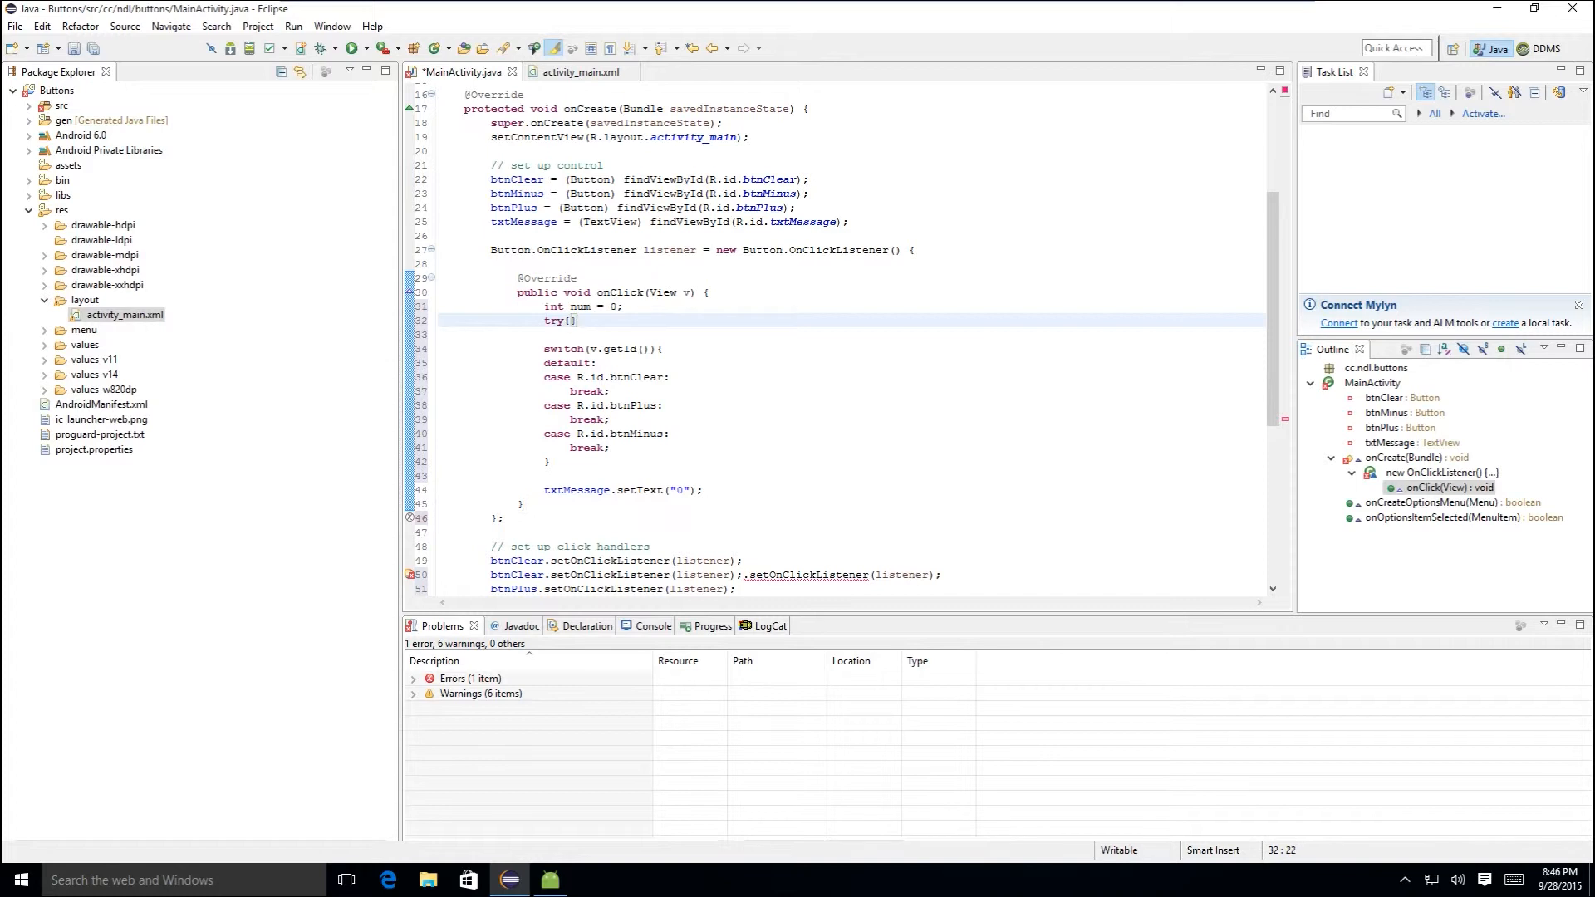
pyautogui.write('catch (e')
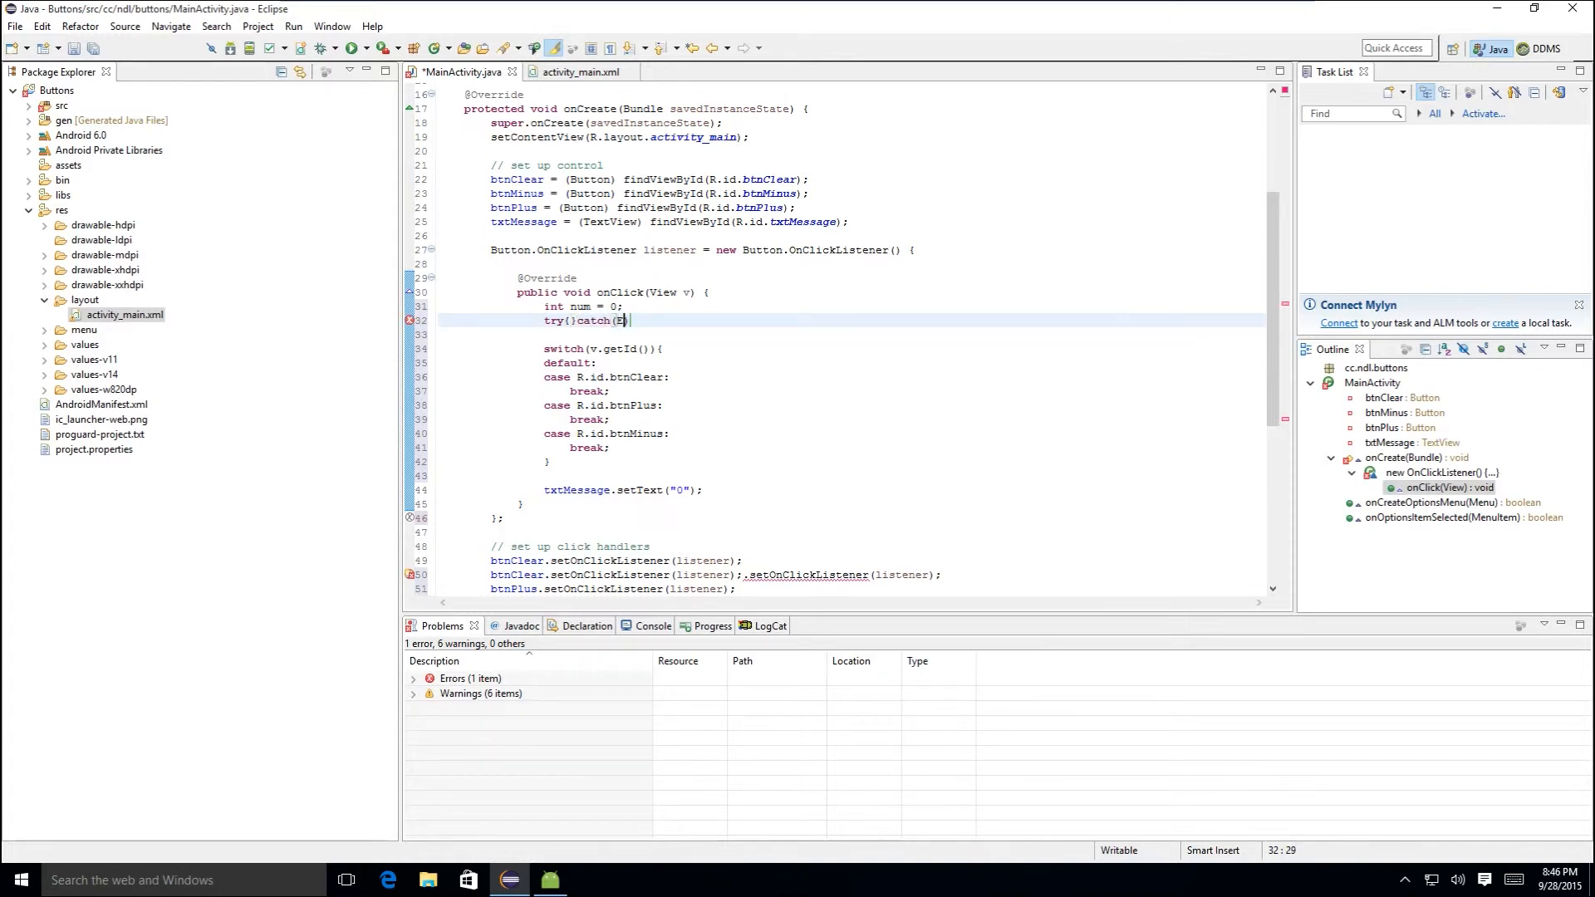
pyautogui.write('xception ex')
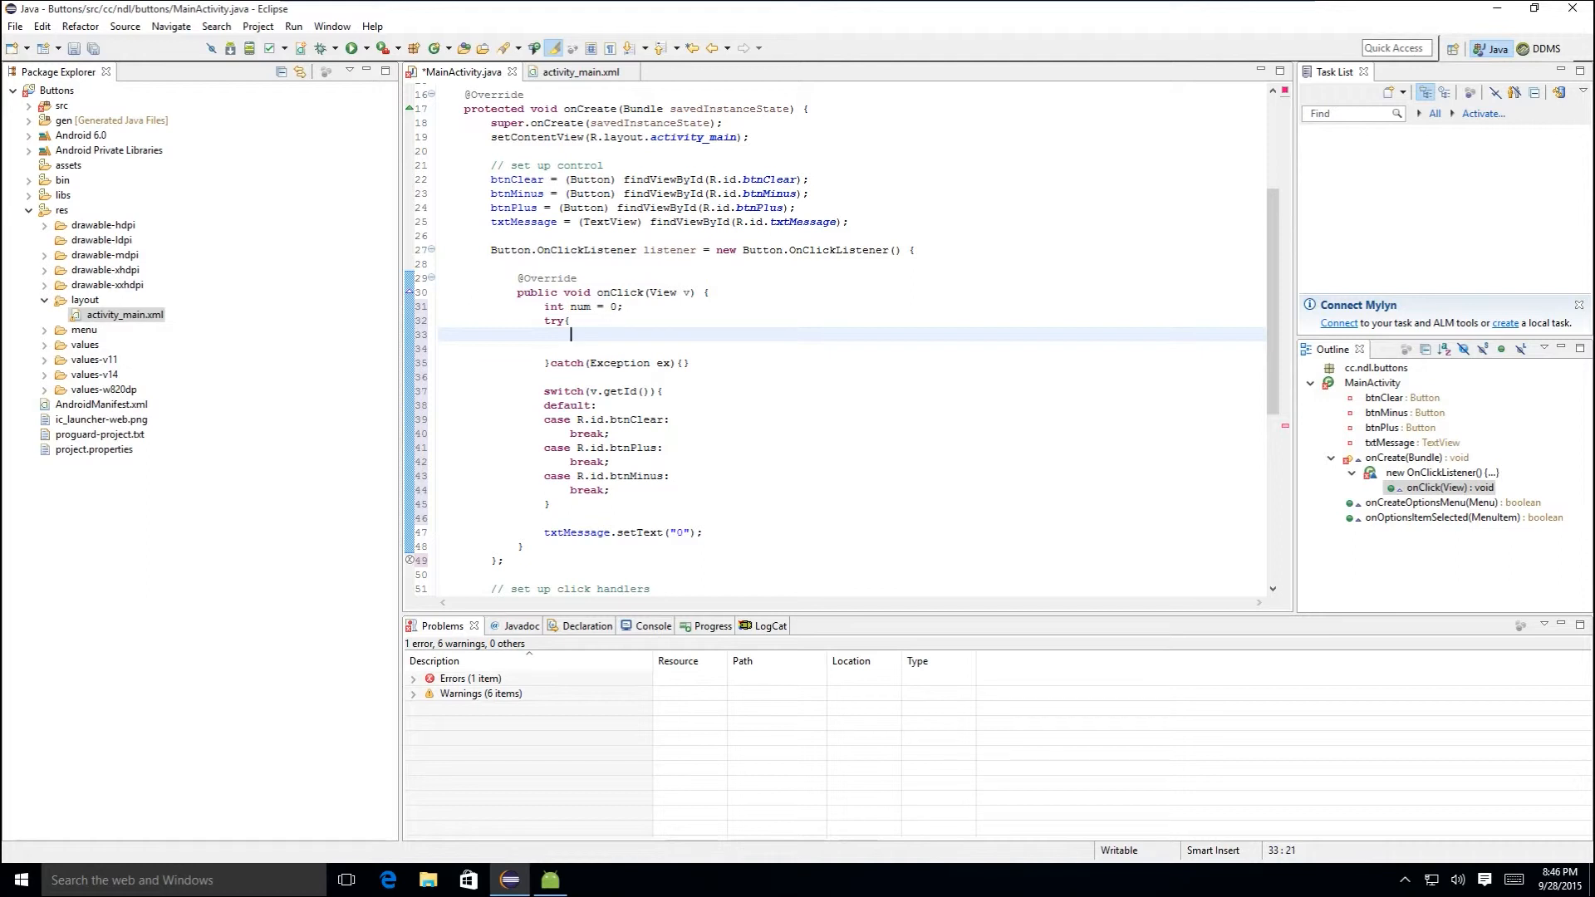
# - Parse txtMessage.getText().toString() into num in try, with num = 0; in catch
pyautogui.write('nu')
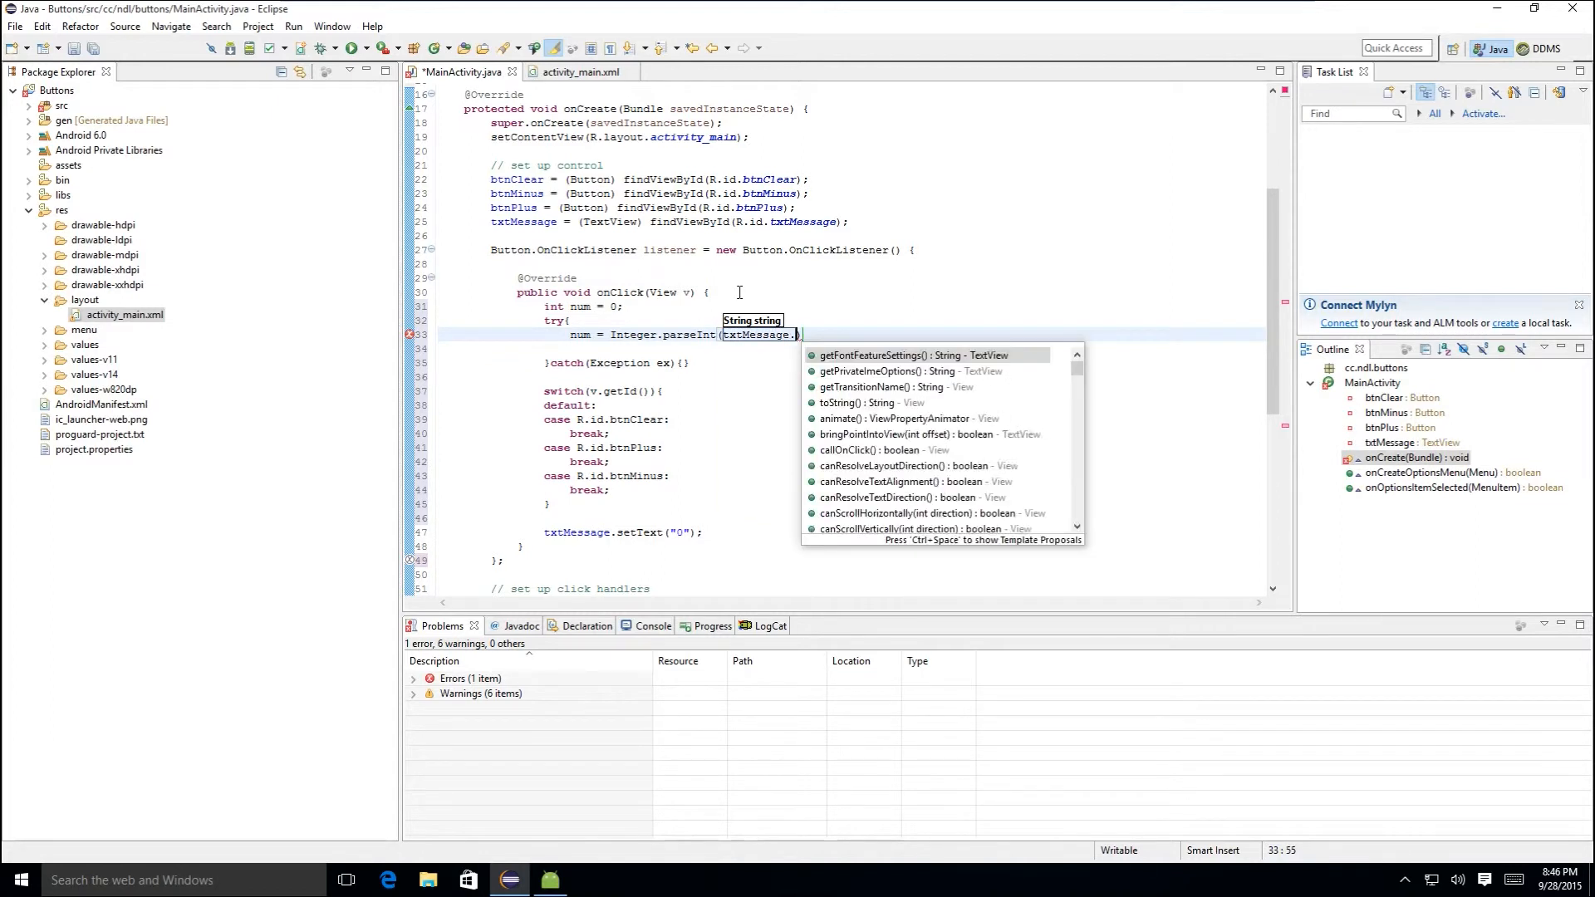
pyautogui.write('getText(')
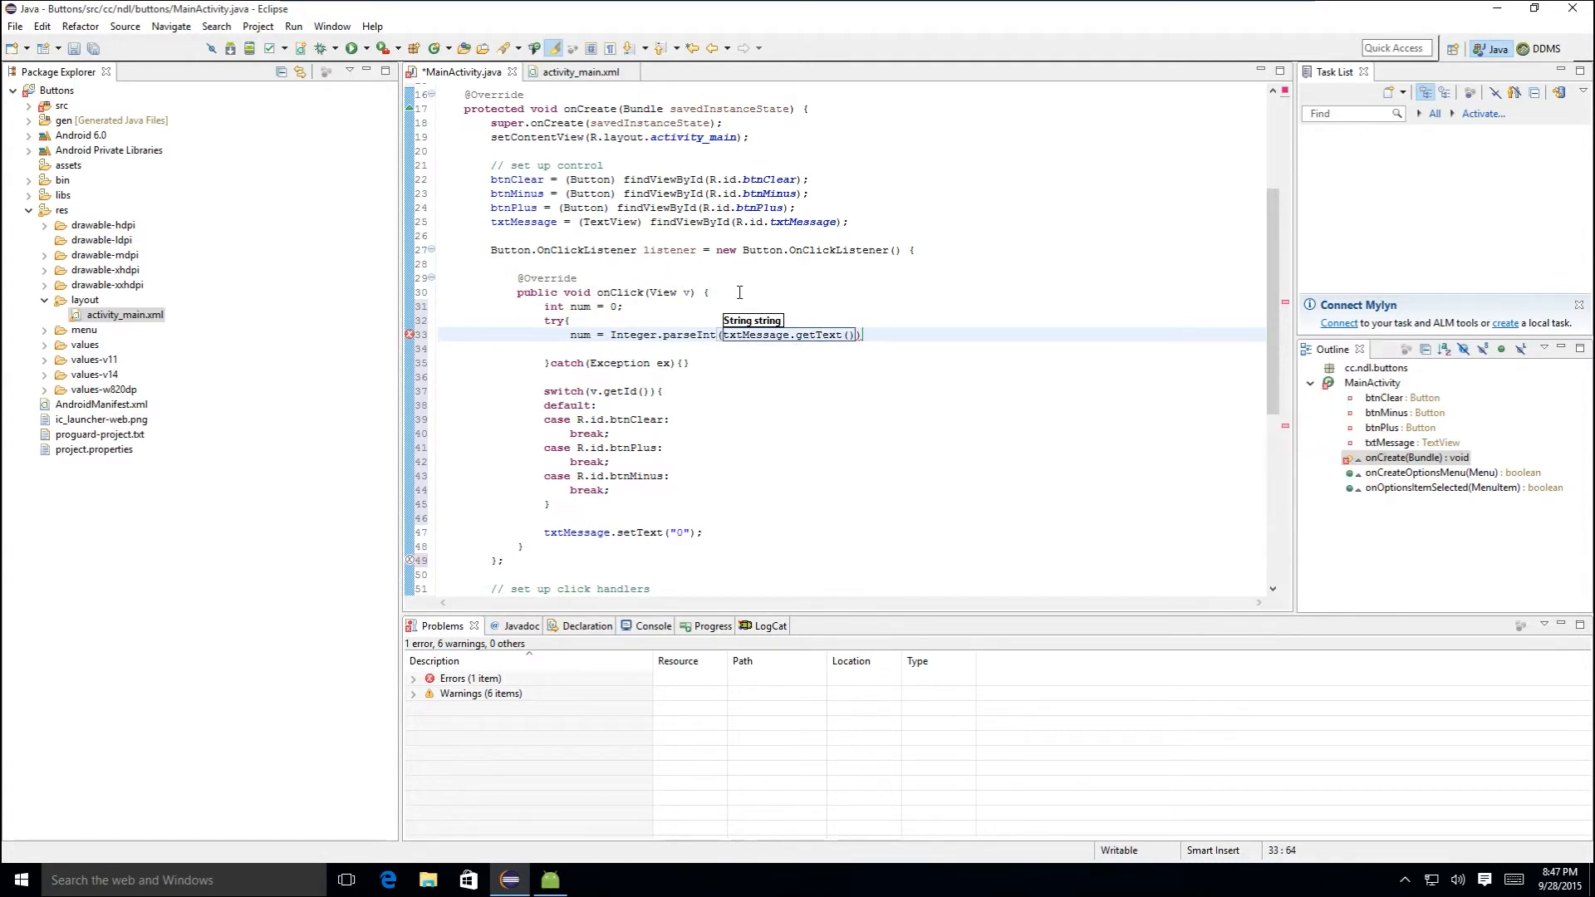
pyautogui.write('.toString()')
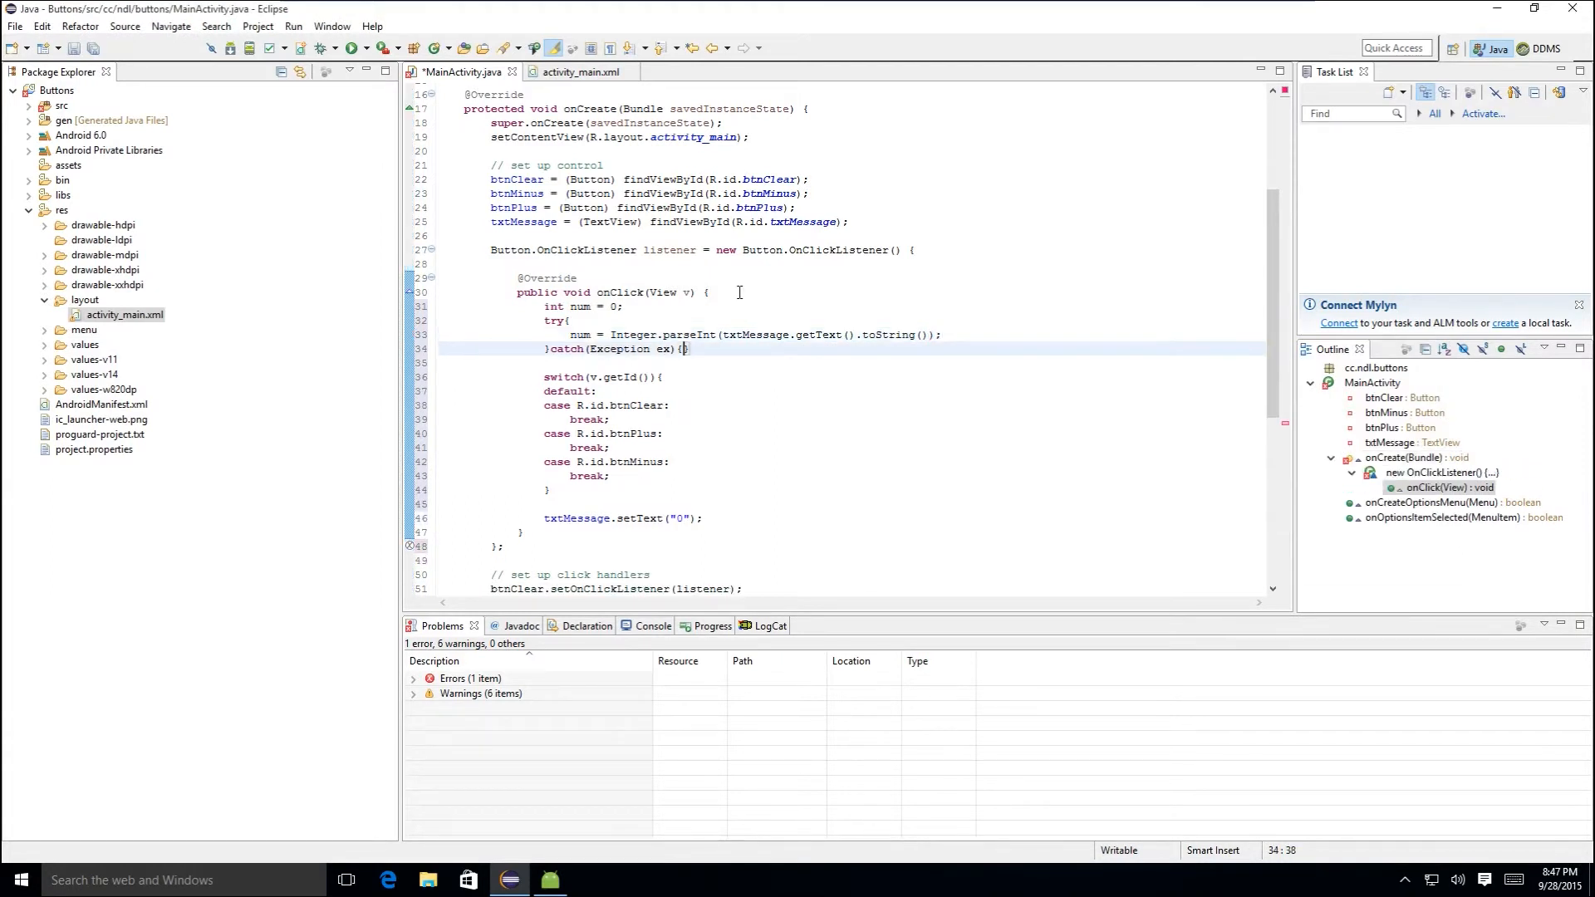
pyautogui.write('nu')
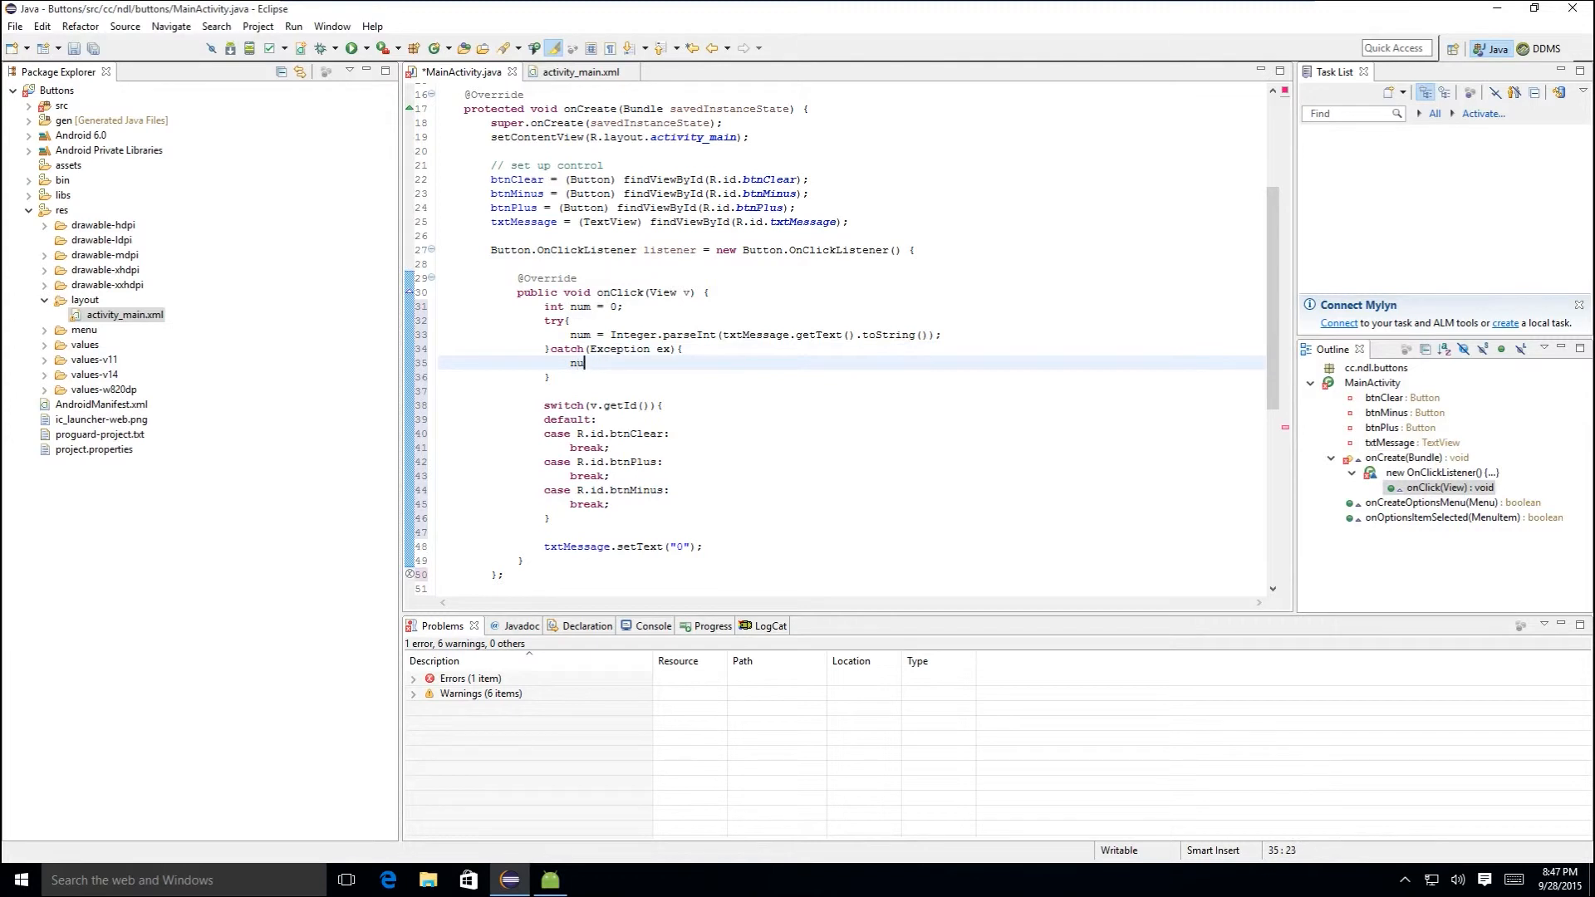
pyautogui.write('m = 0;')
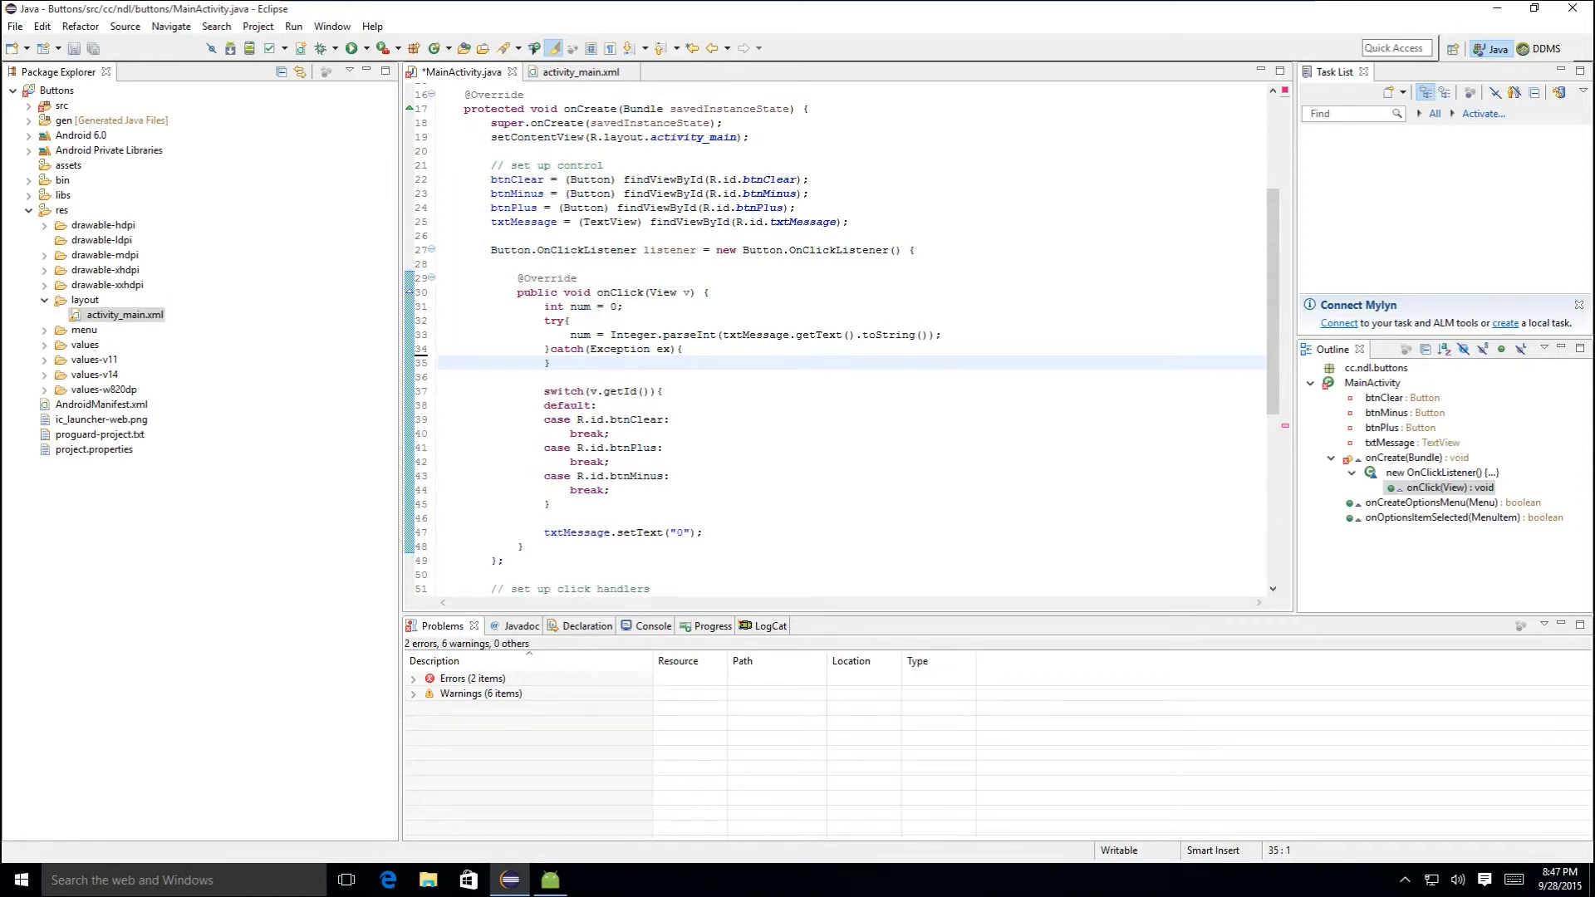
pyautogui.write('num = 0;')
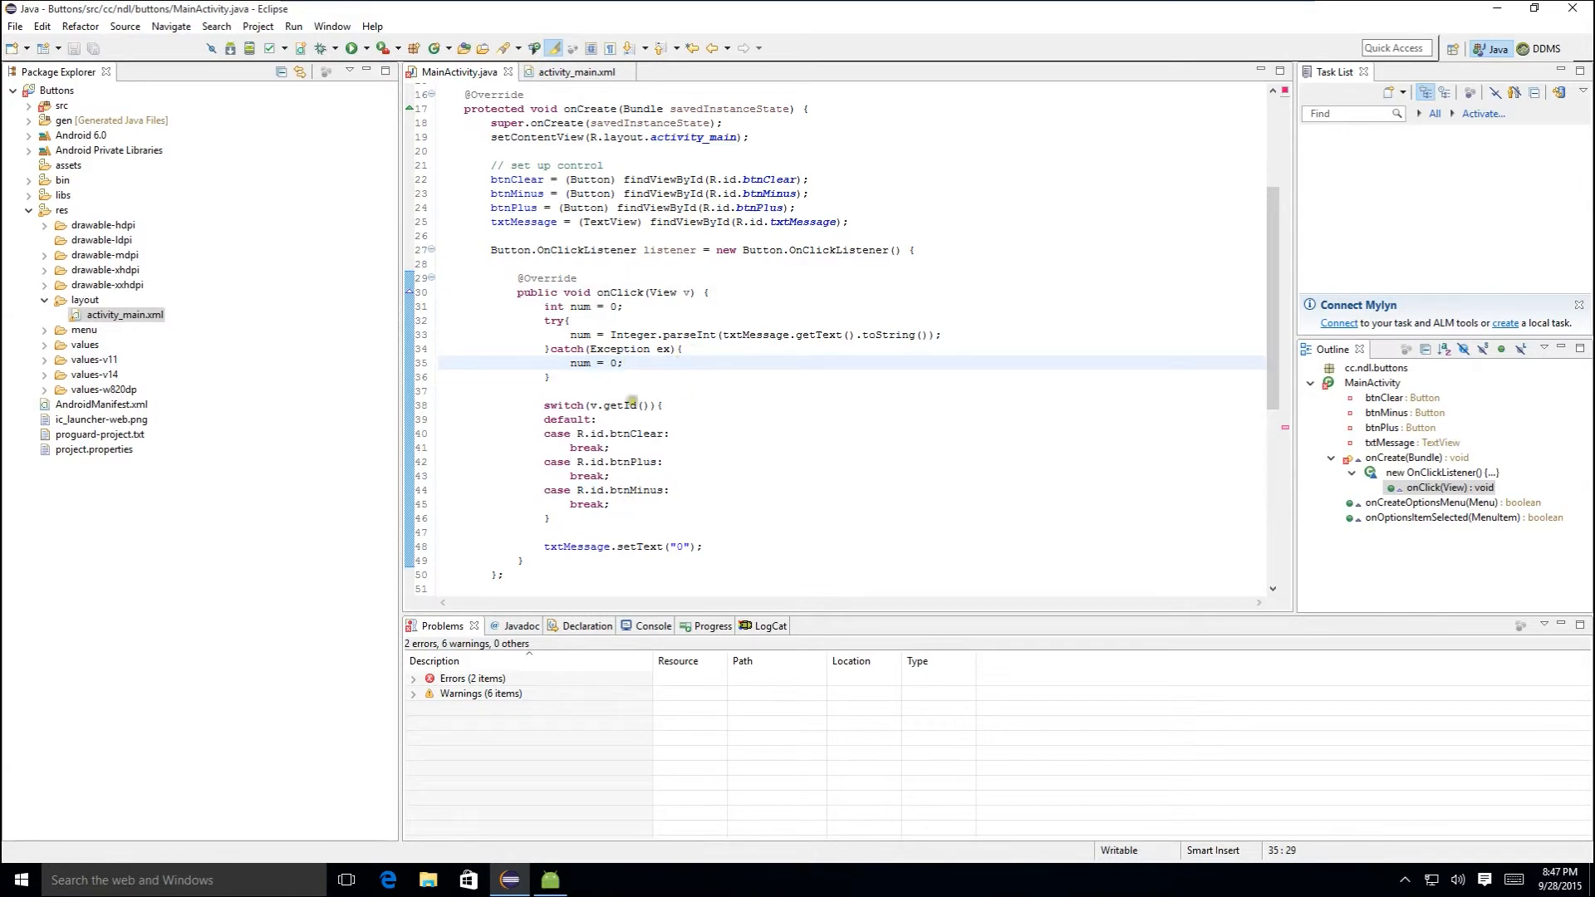
pyautogui.click(557, 377)
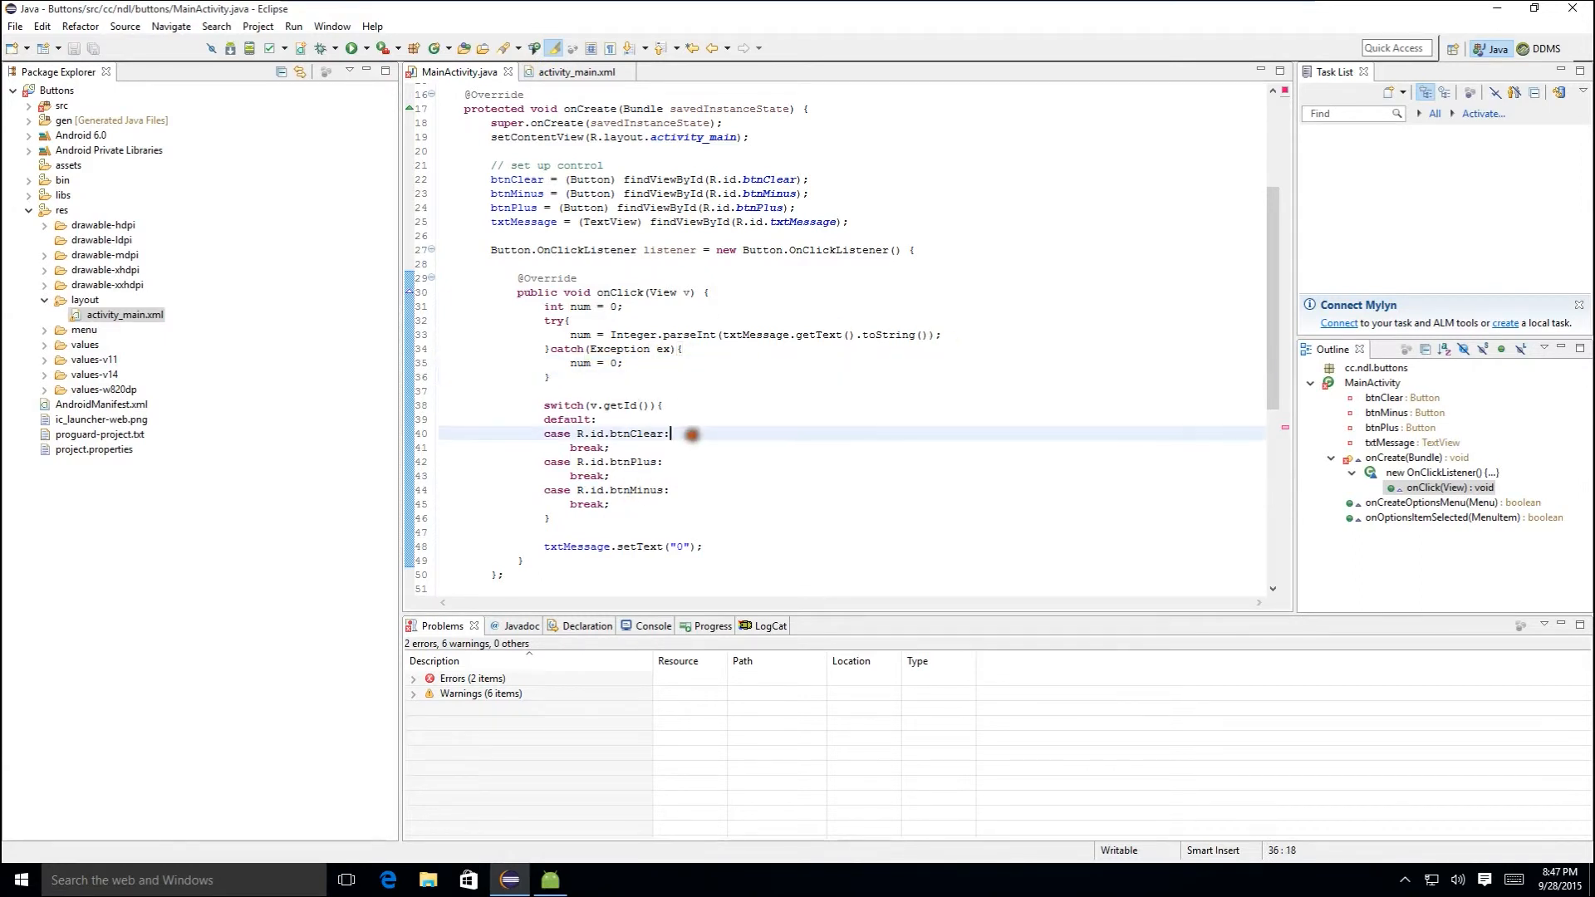
# - Set cases to num = 0, num += 1, num -= 1 and show String.valueOf(num) via setText
pyautogui.press('enter')
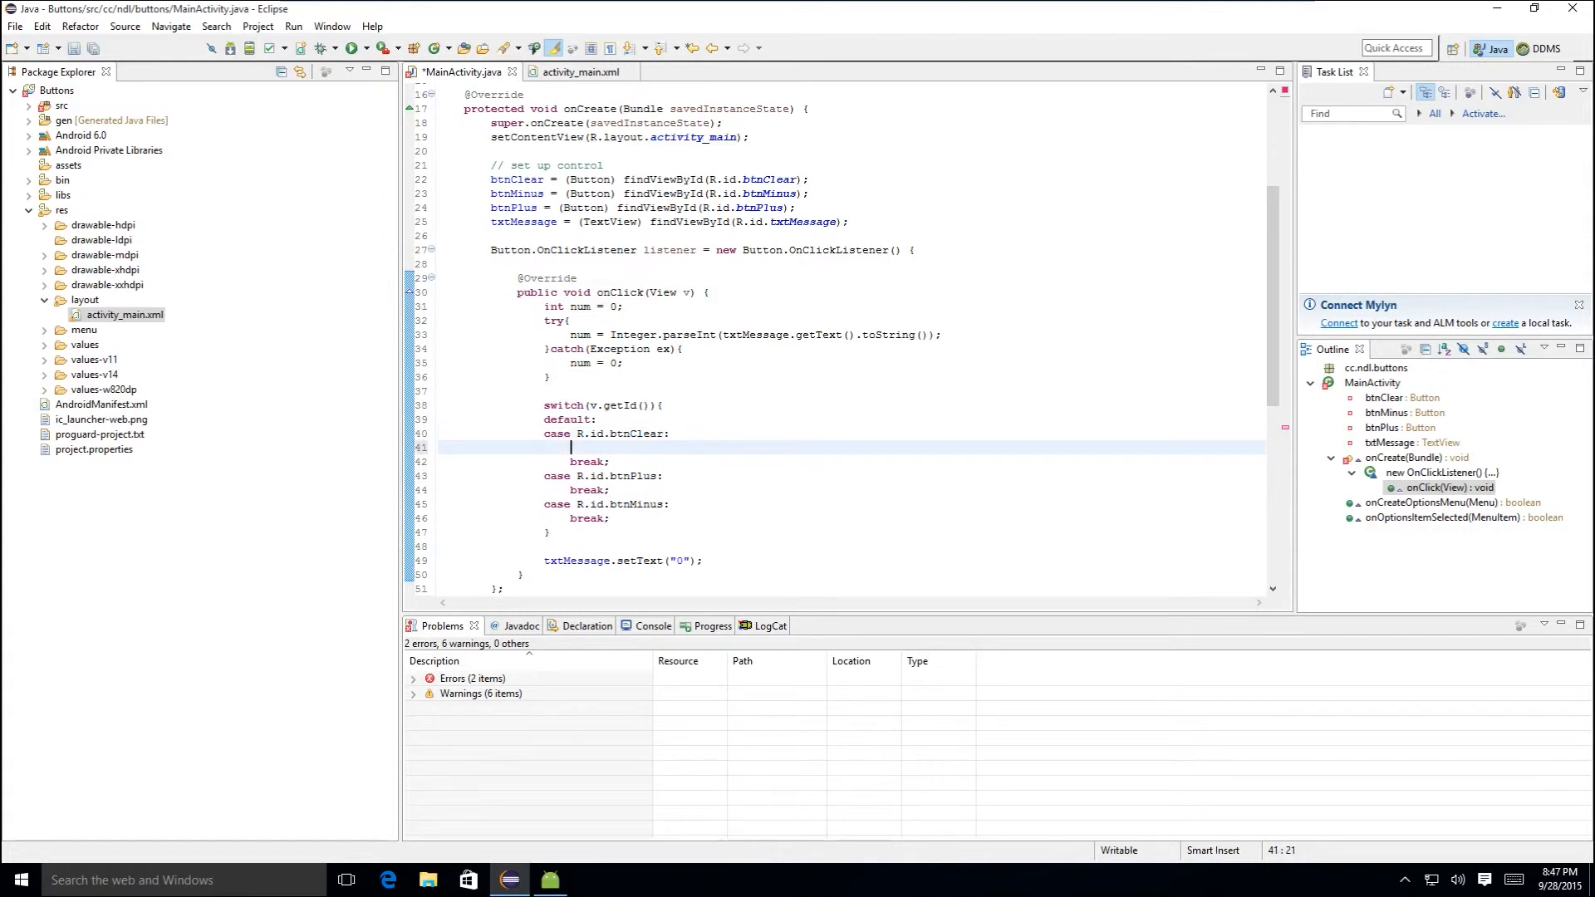
pyautogui.write('num = 0;')
pyautogui.write('num+')
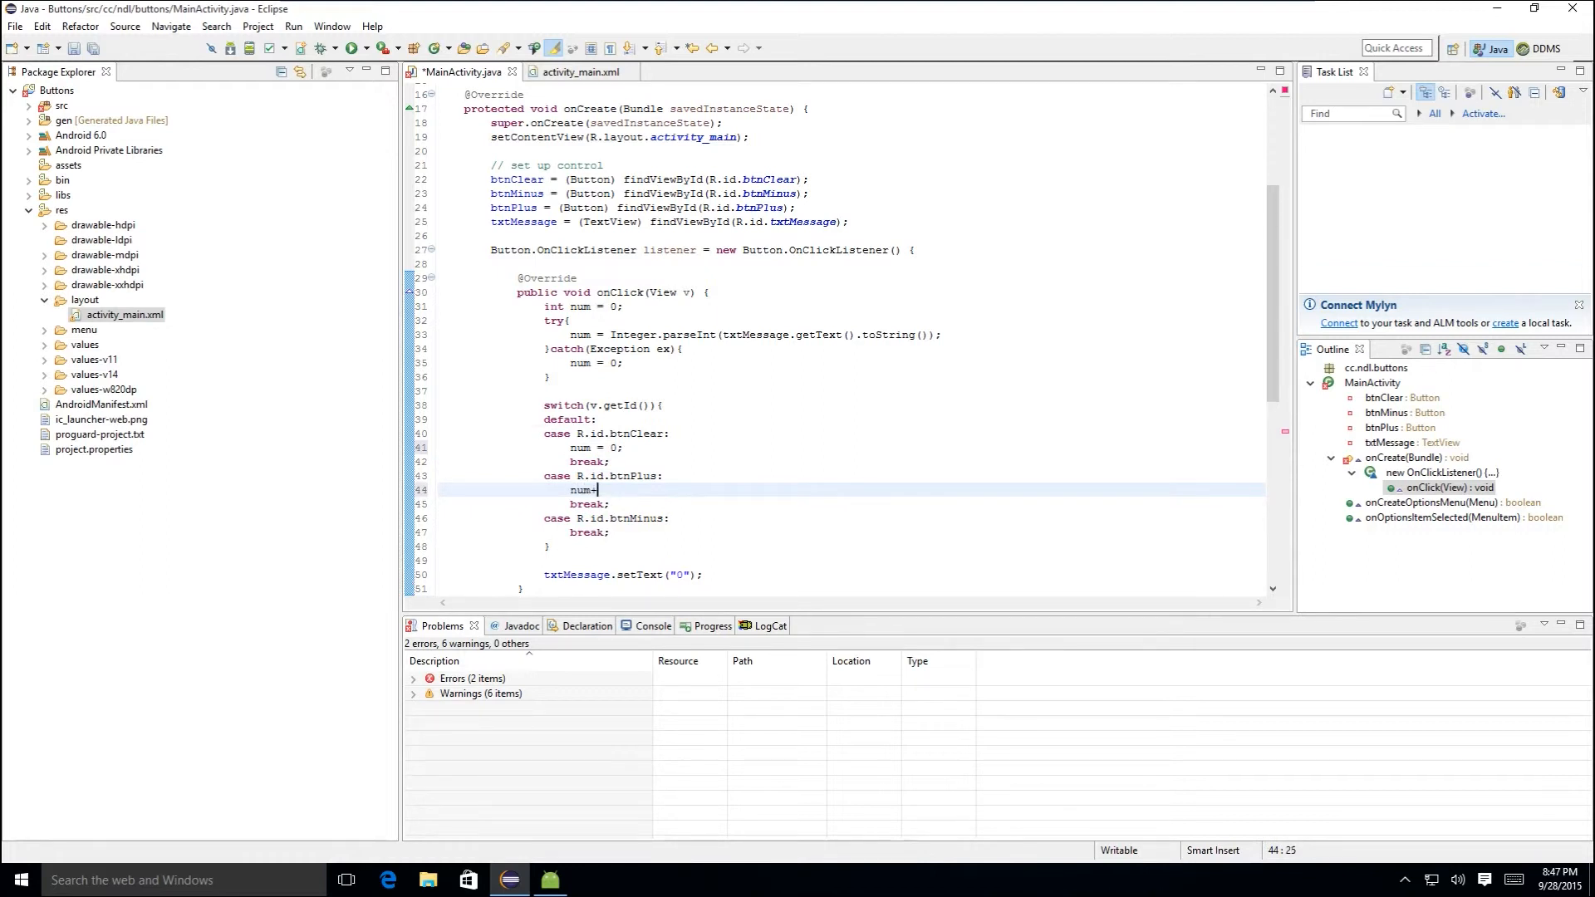
pyautogui.write('=1;')
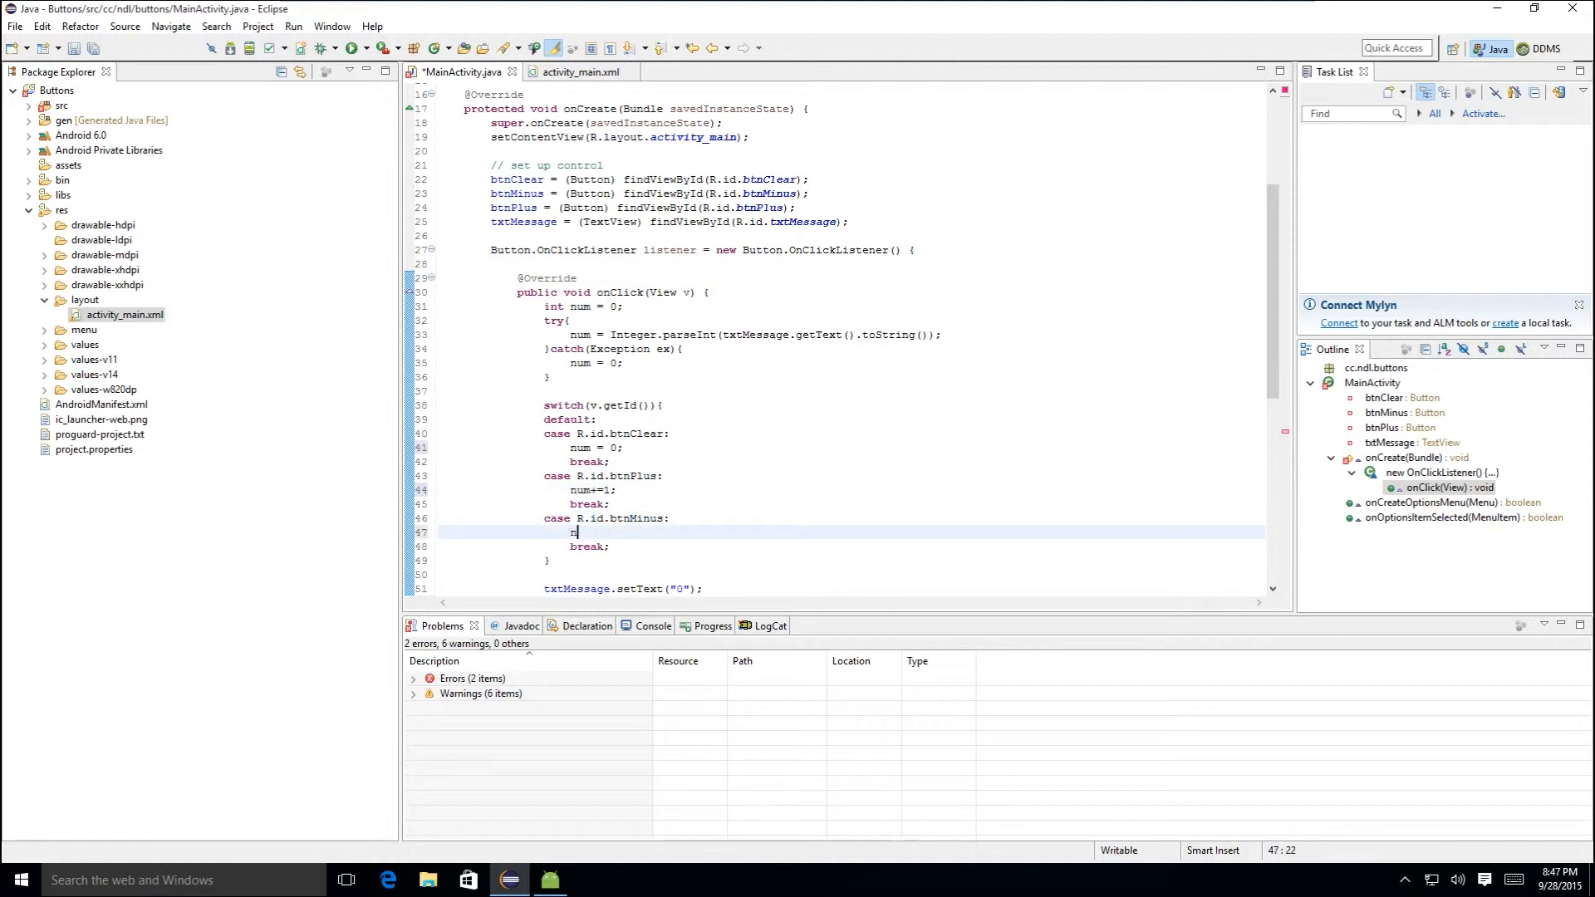
pyautogui.write('num-=1')
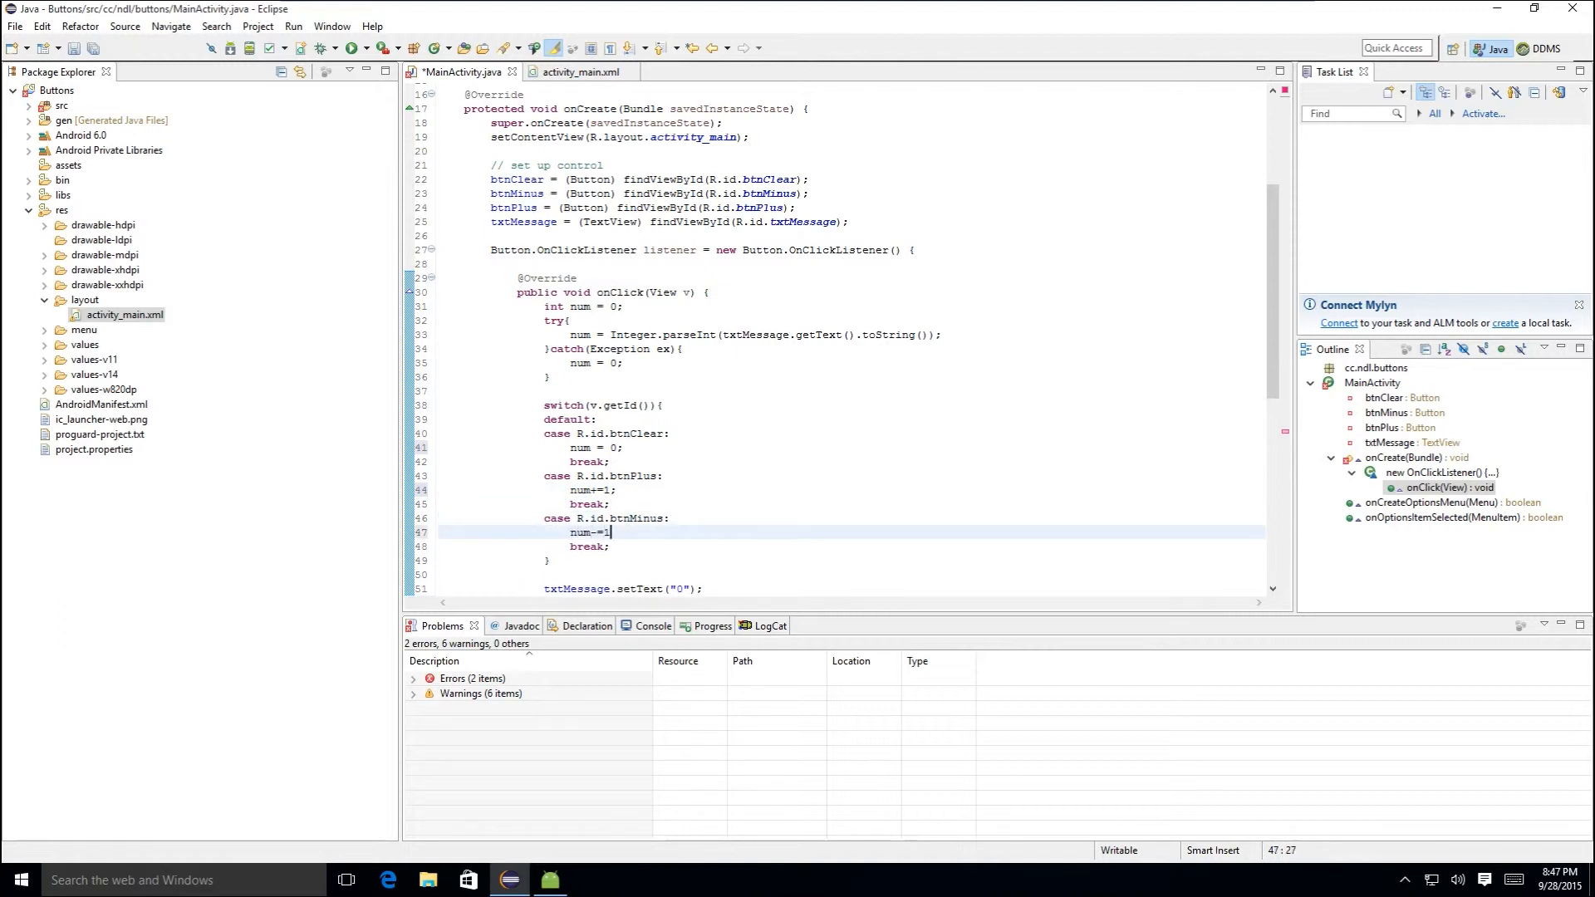
pyautogui.click(545, 573)
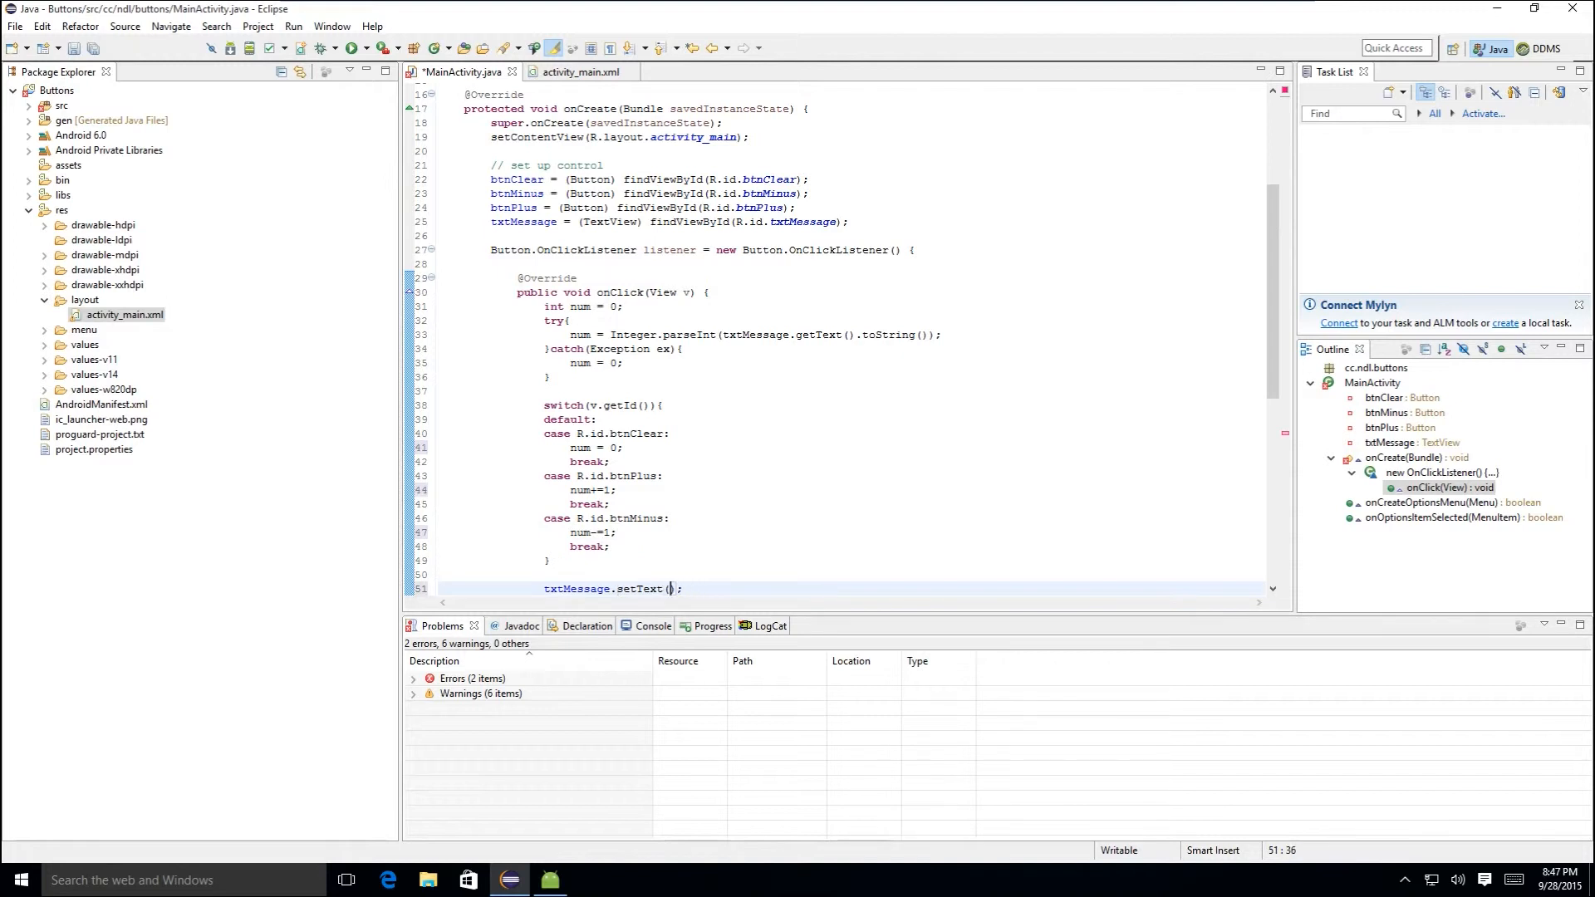
pyautogui.write('num')
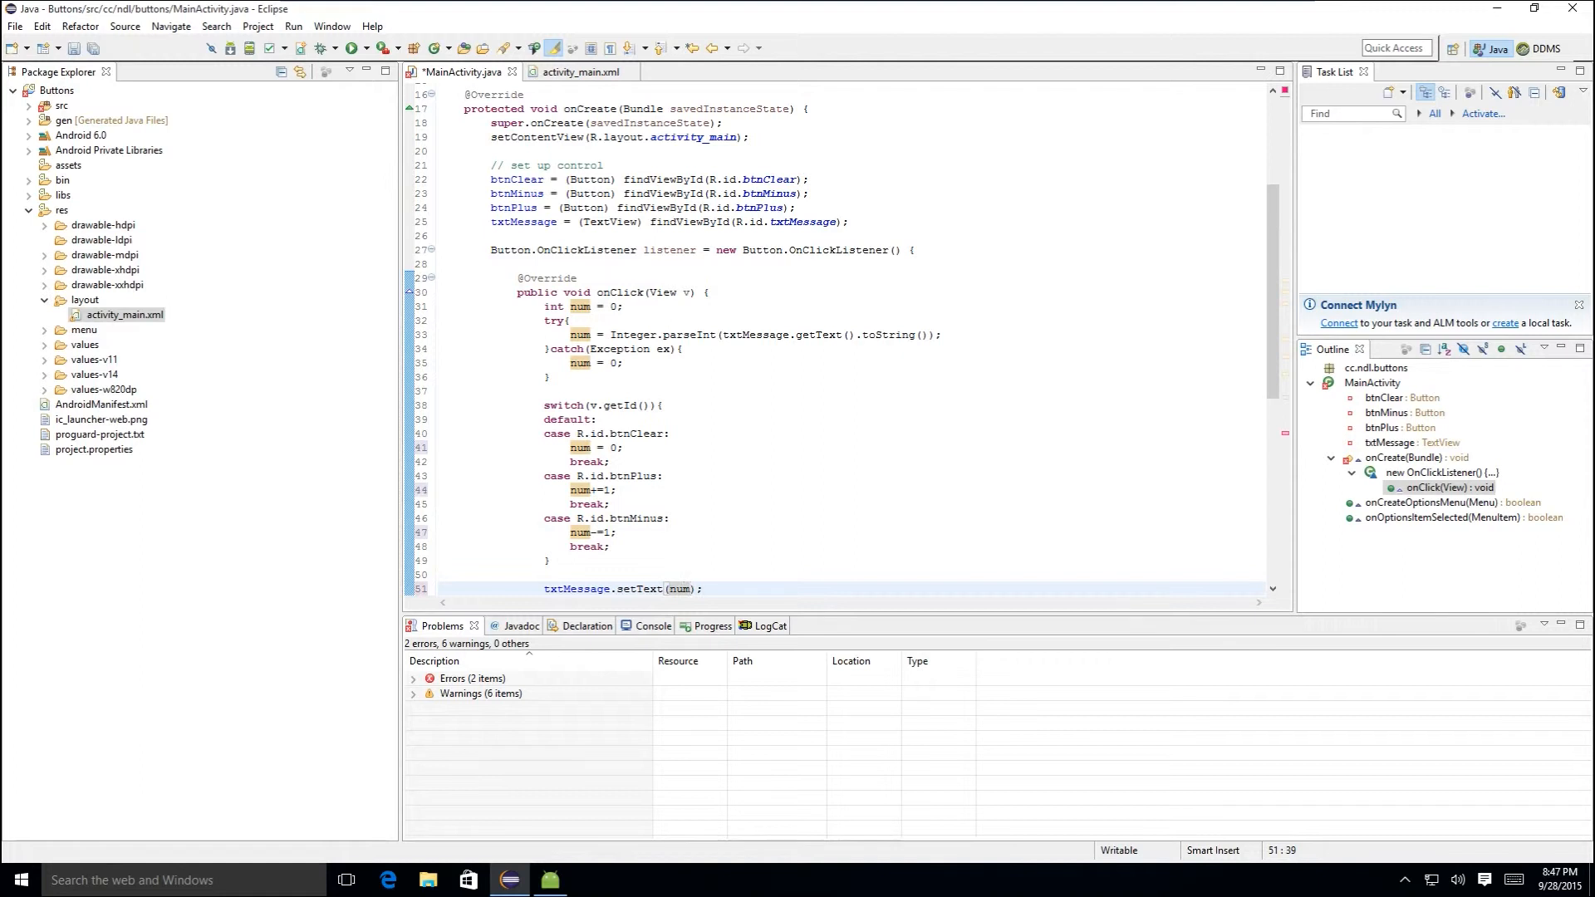
pyautogui.write('String.valueOf(')
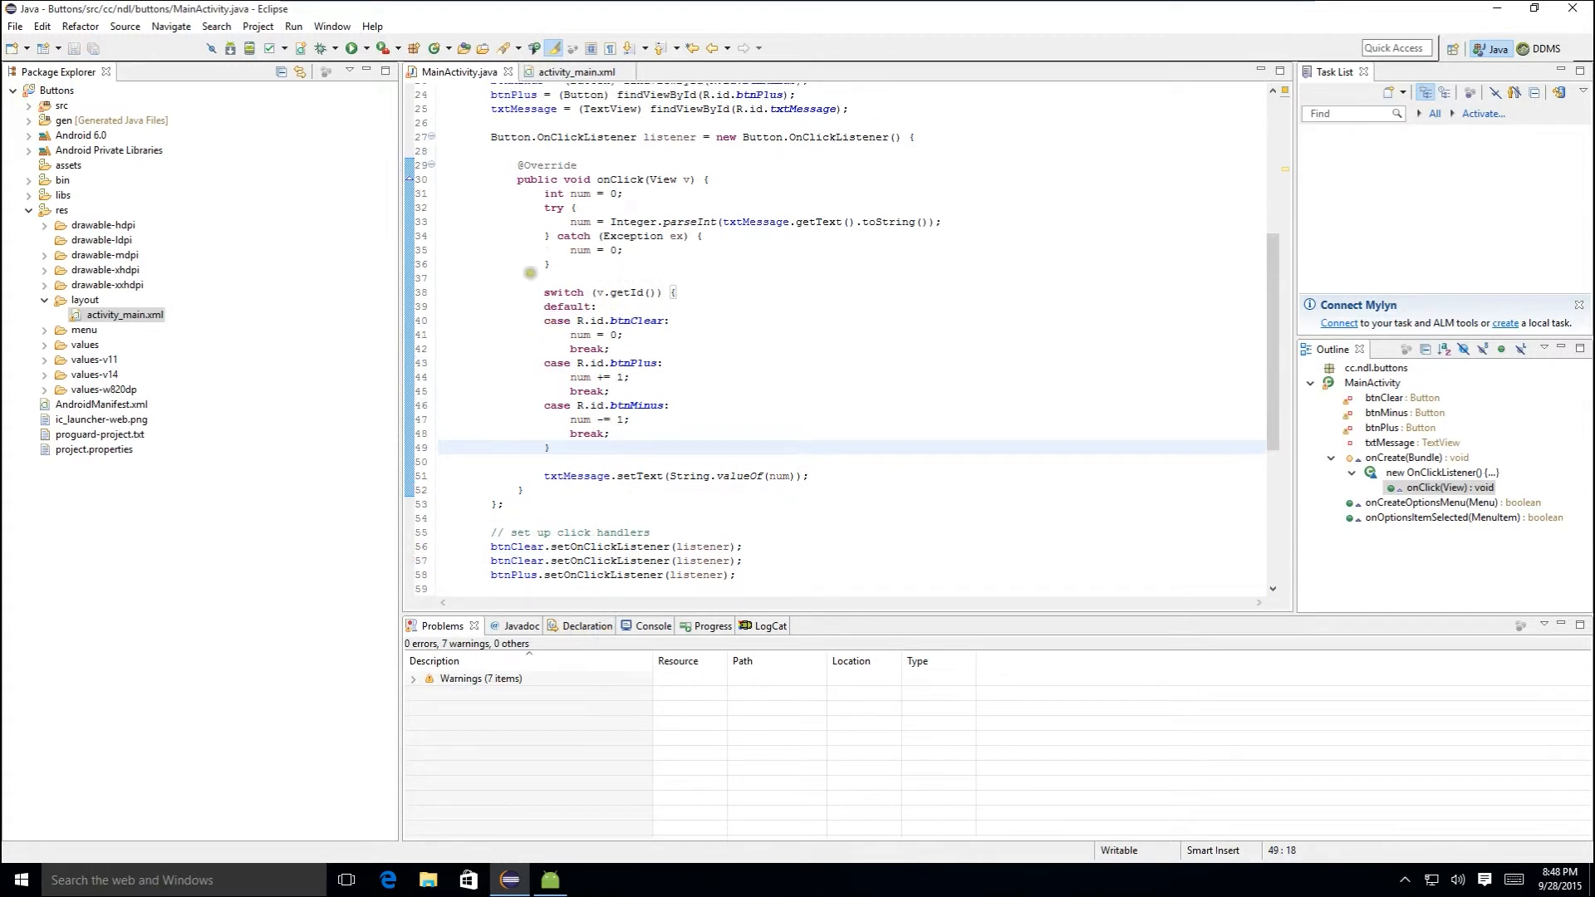
# - Make the second handler line btnMinus.setOnClickListener(listener), then run, saving MainActivity.java
pyautogui.moveTo(492, 138); pyautogui.dragTo(543, 334)
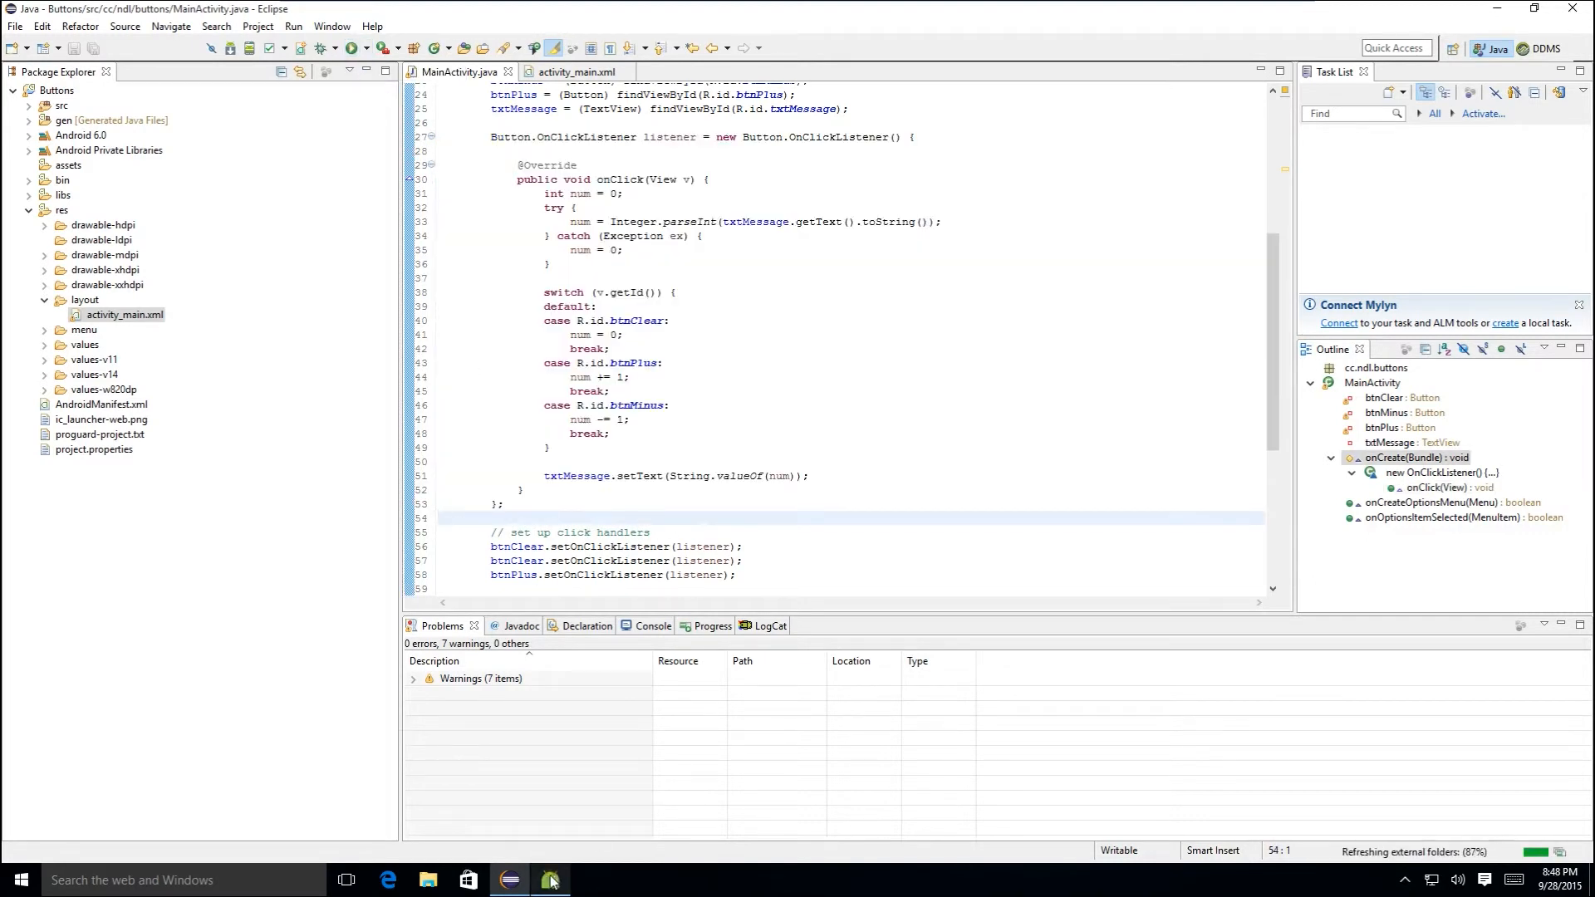
pyautogui.click(609, 349)
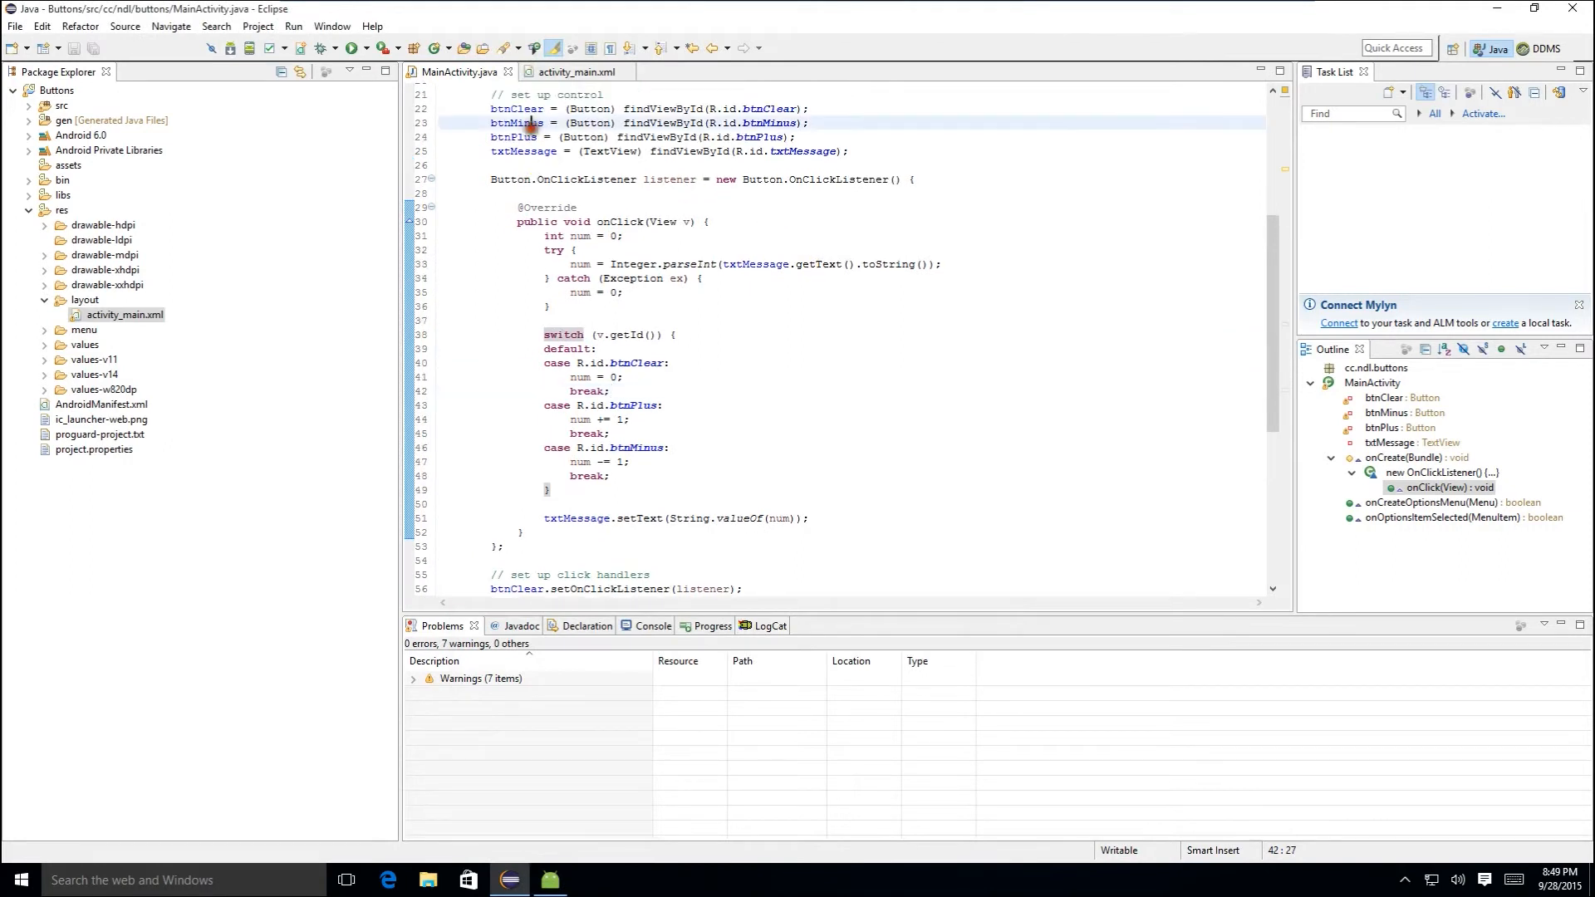
pyautogui.doubleClick(515, 123)
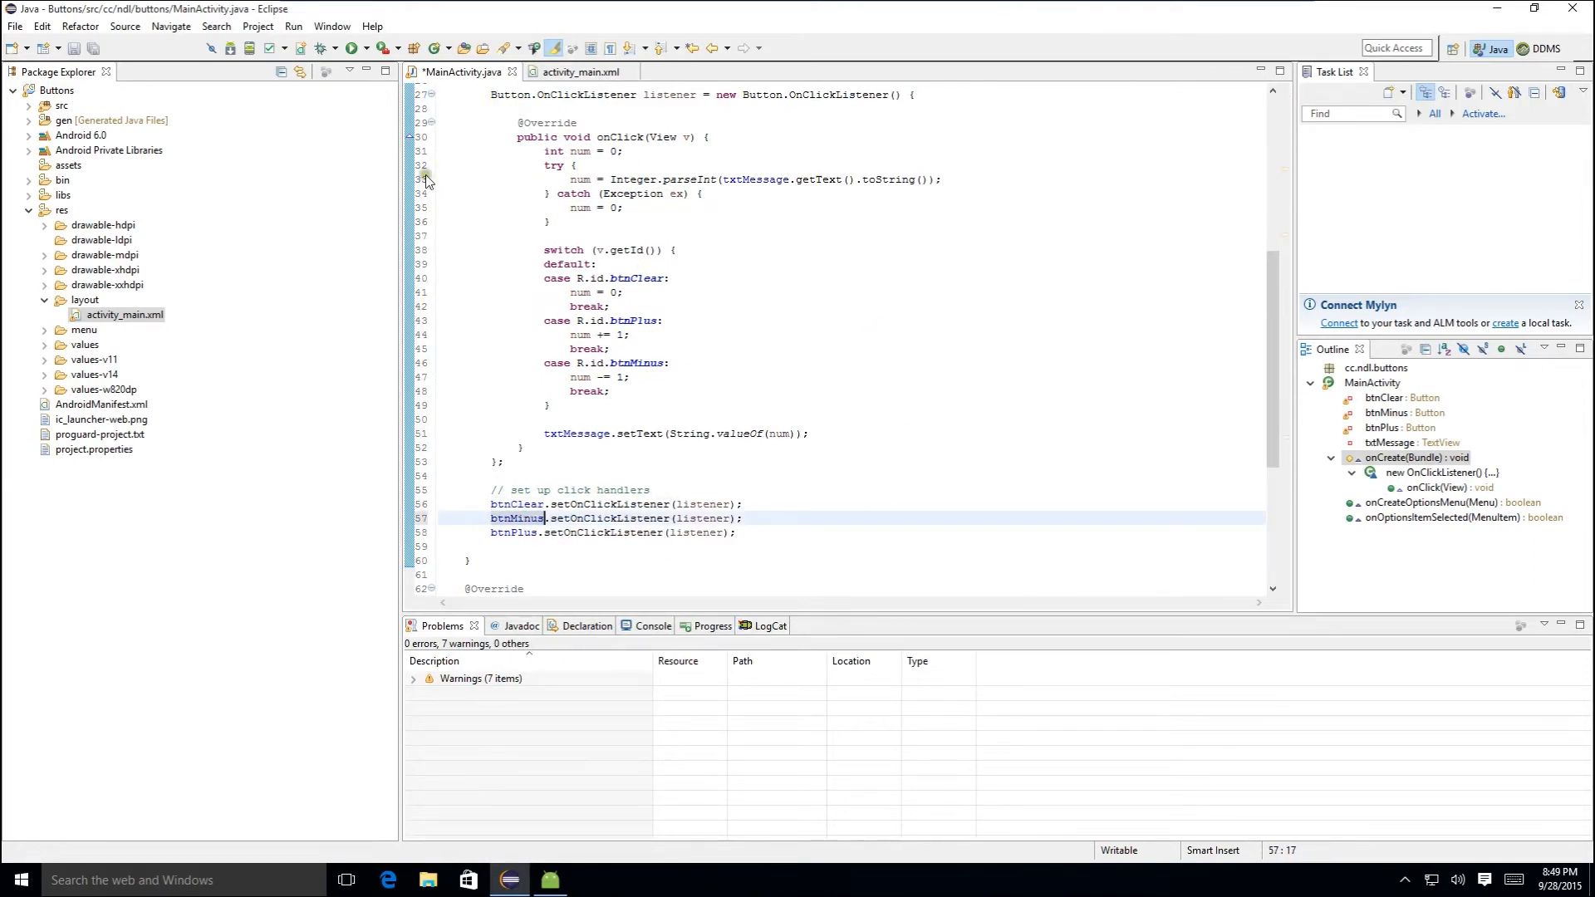
pyautogui.click(352, 48)
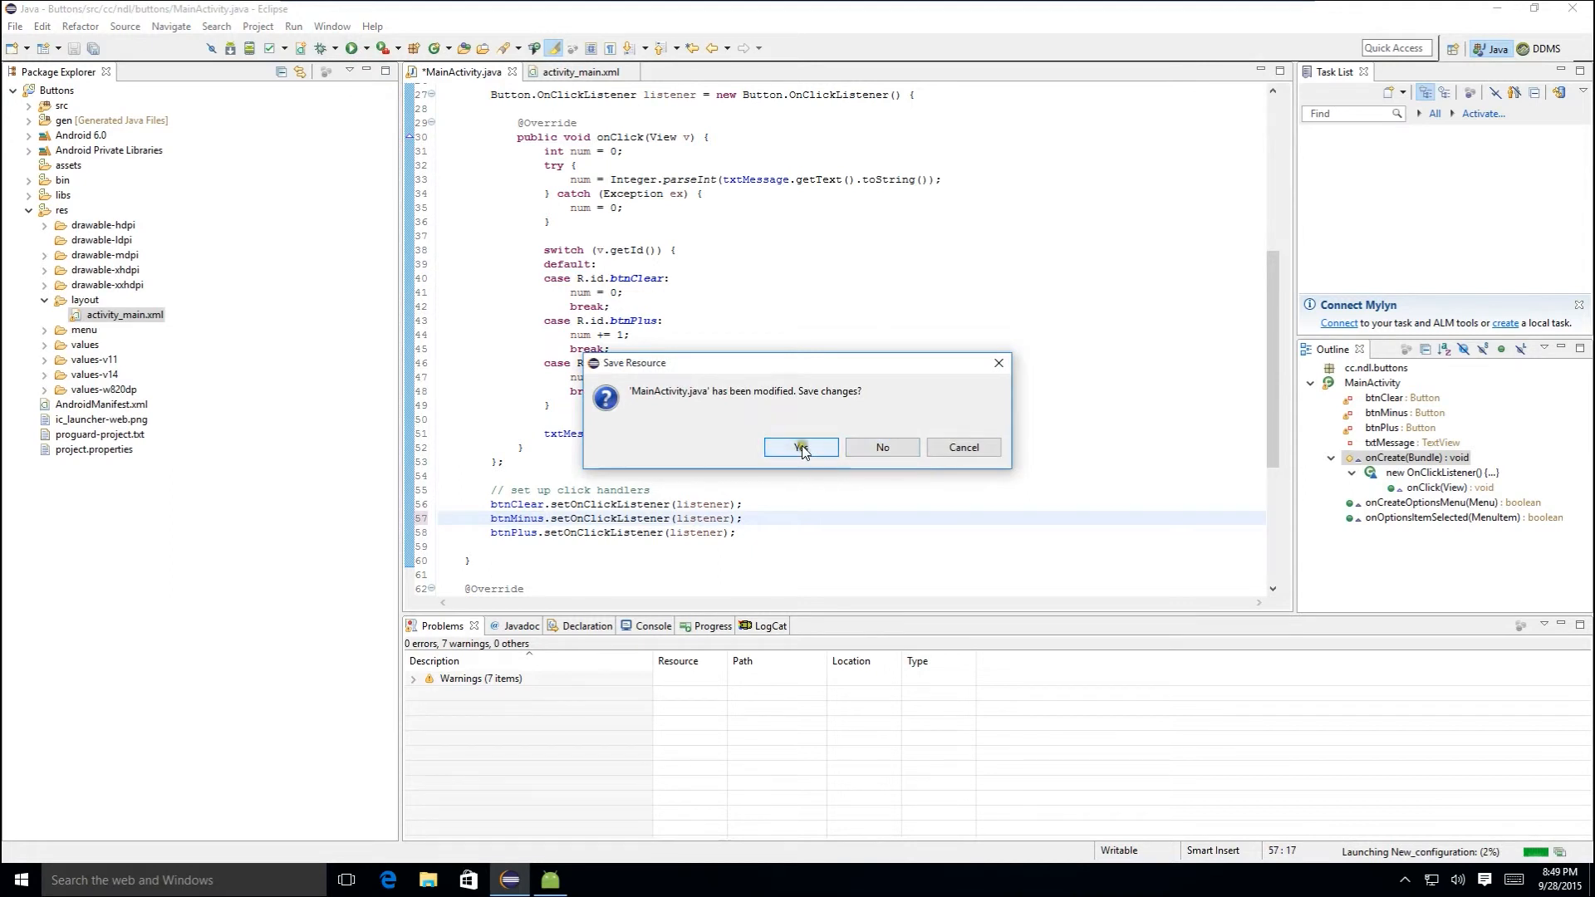
pyautogui.click(801, 447)
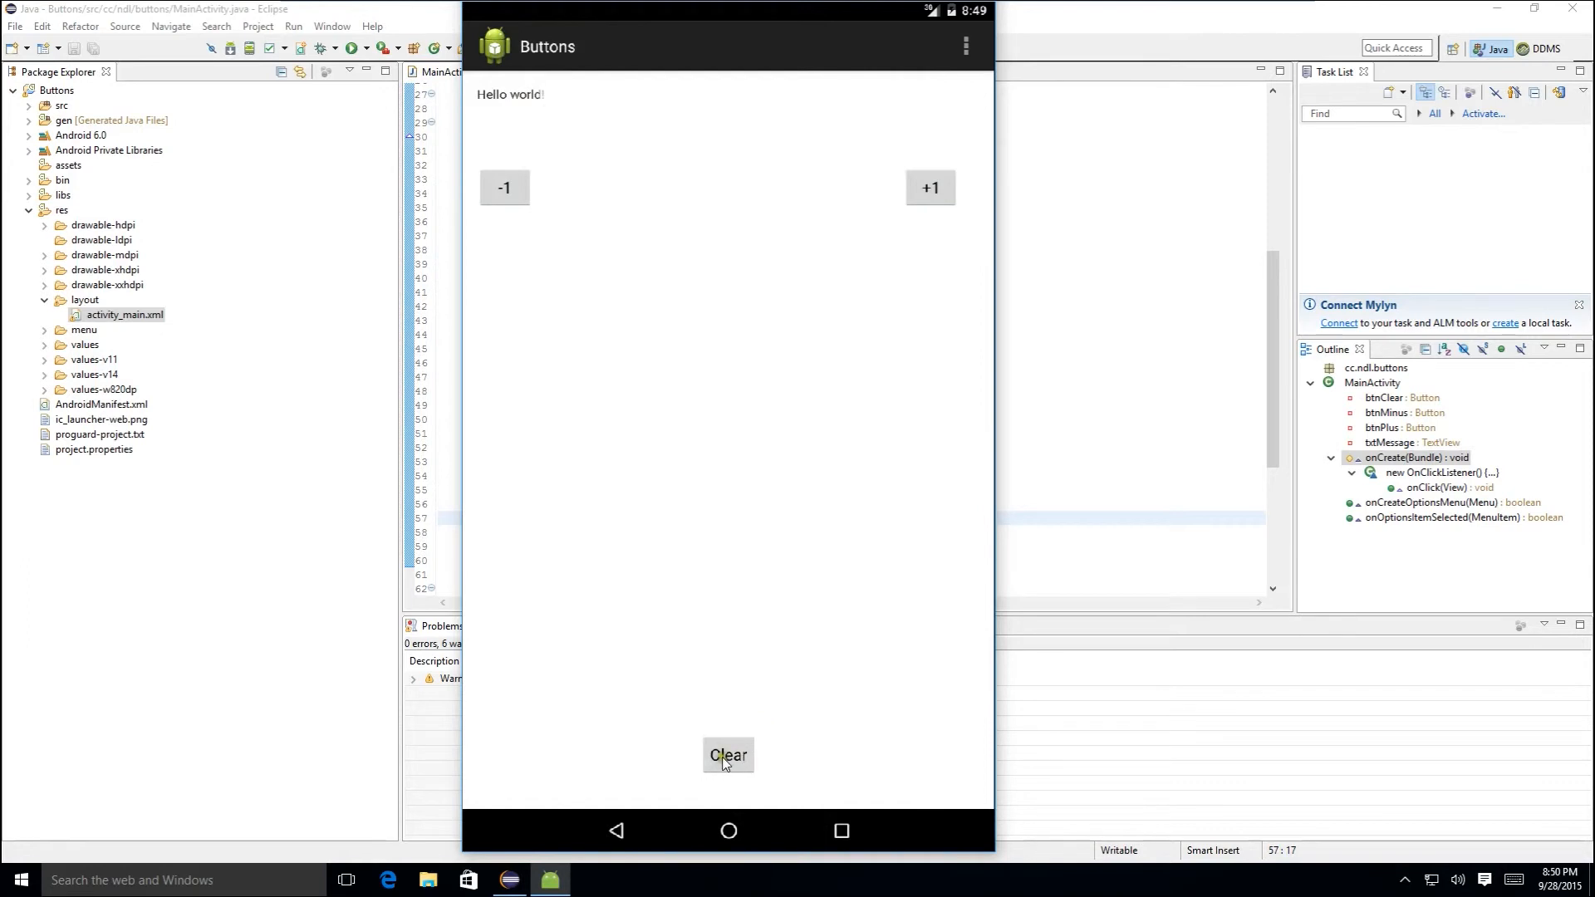
# - Tap Clear, +1, -1 twice and Clear again to verify the counter updates
pyautogui.click(728, 755)
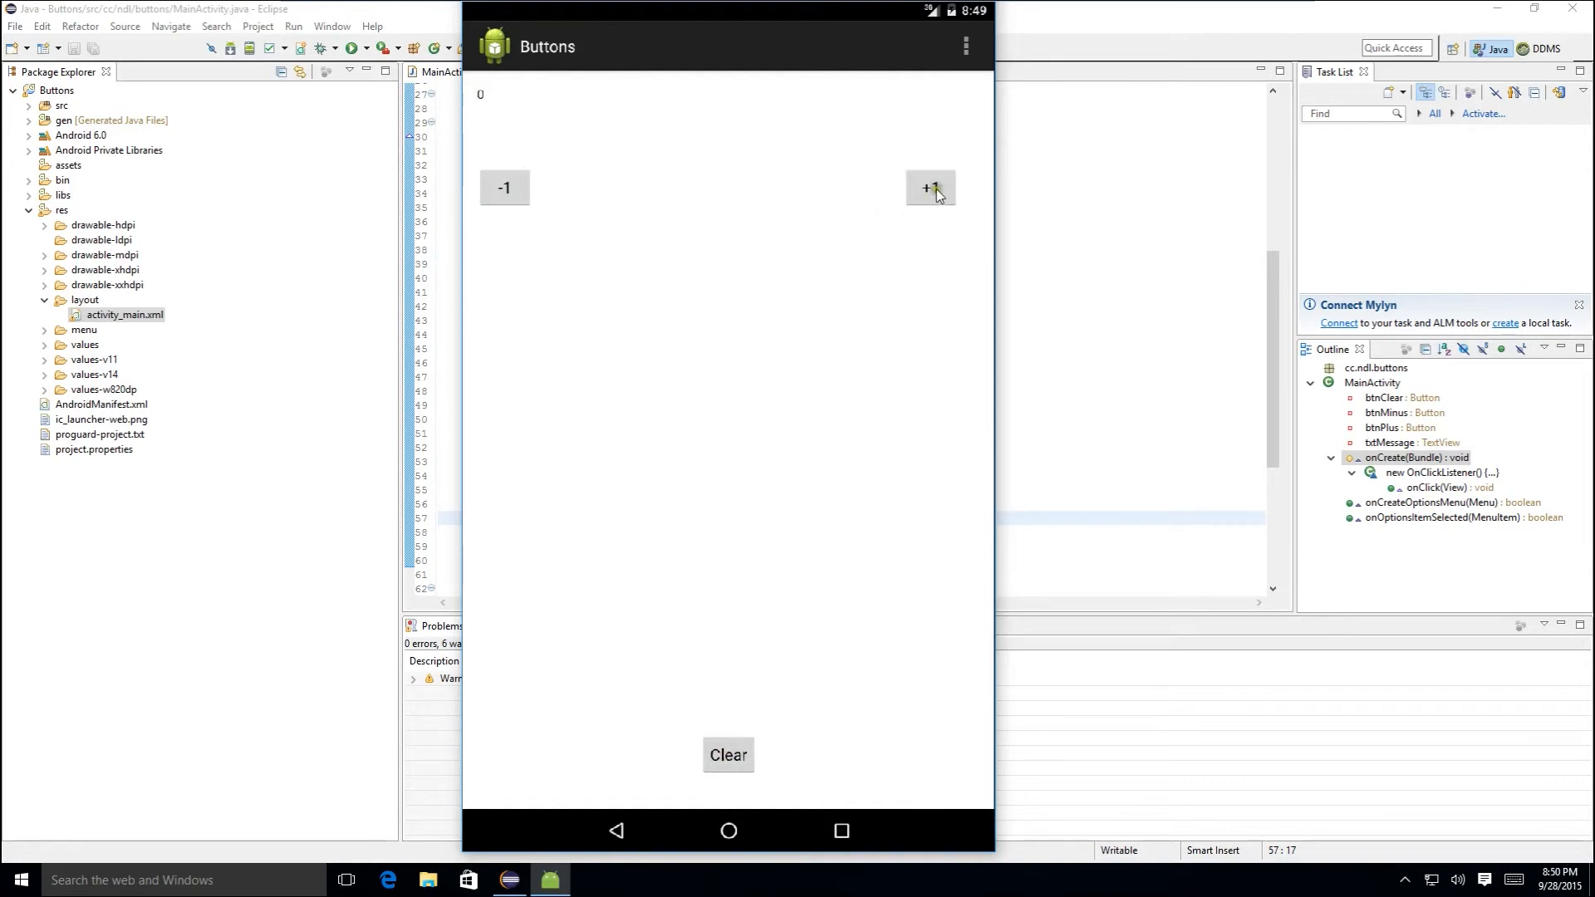
pyautogui.click(929, 188)
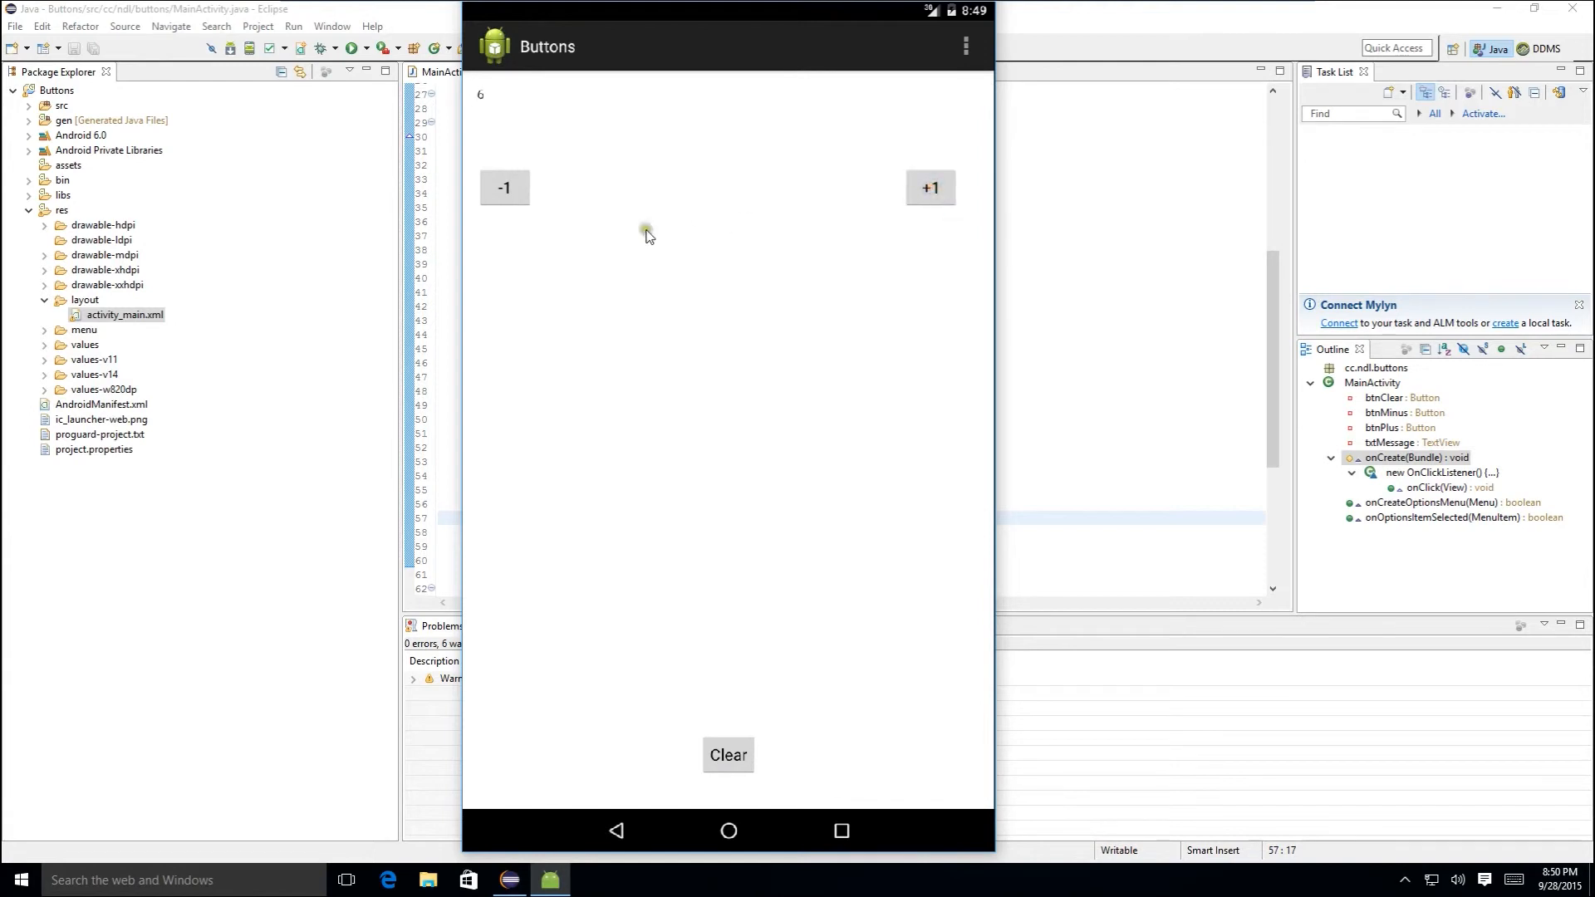
pyautogui.click(505, 188)
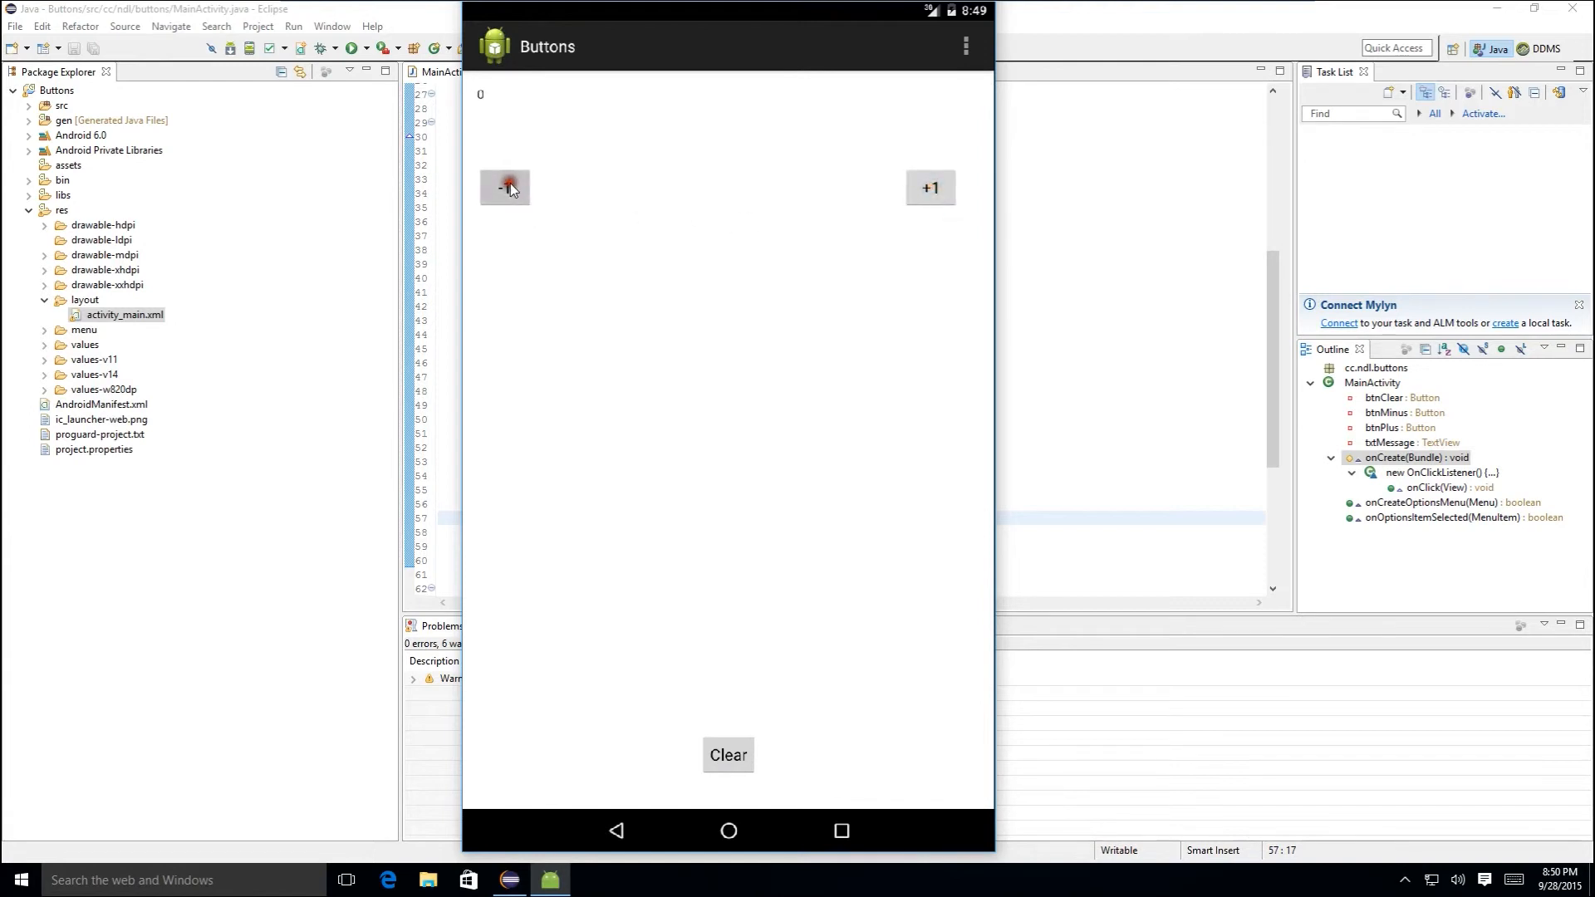
pyautogui.click(505, 188)
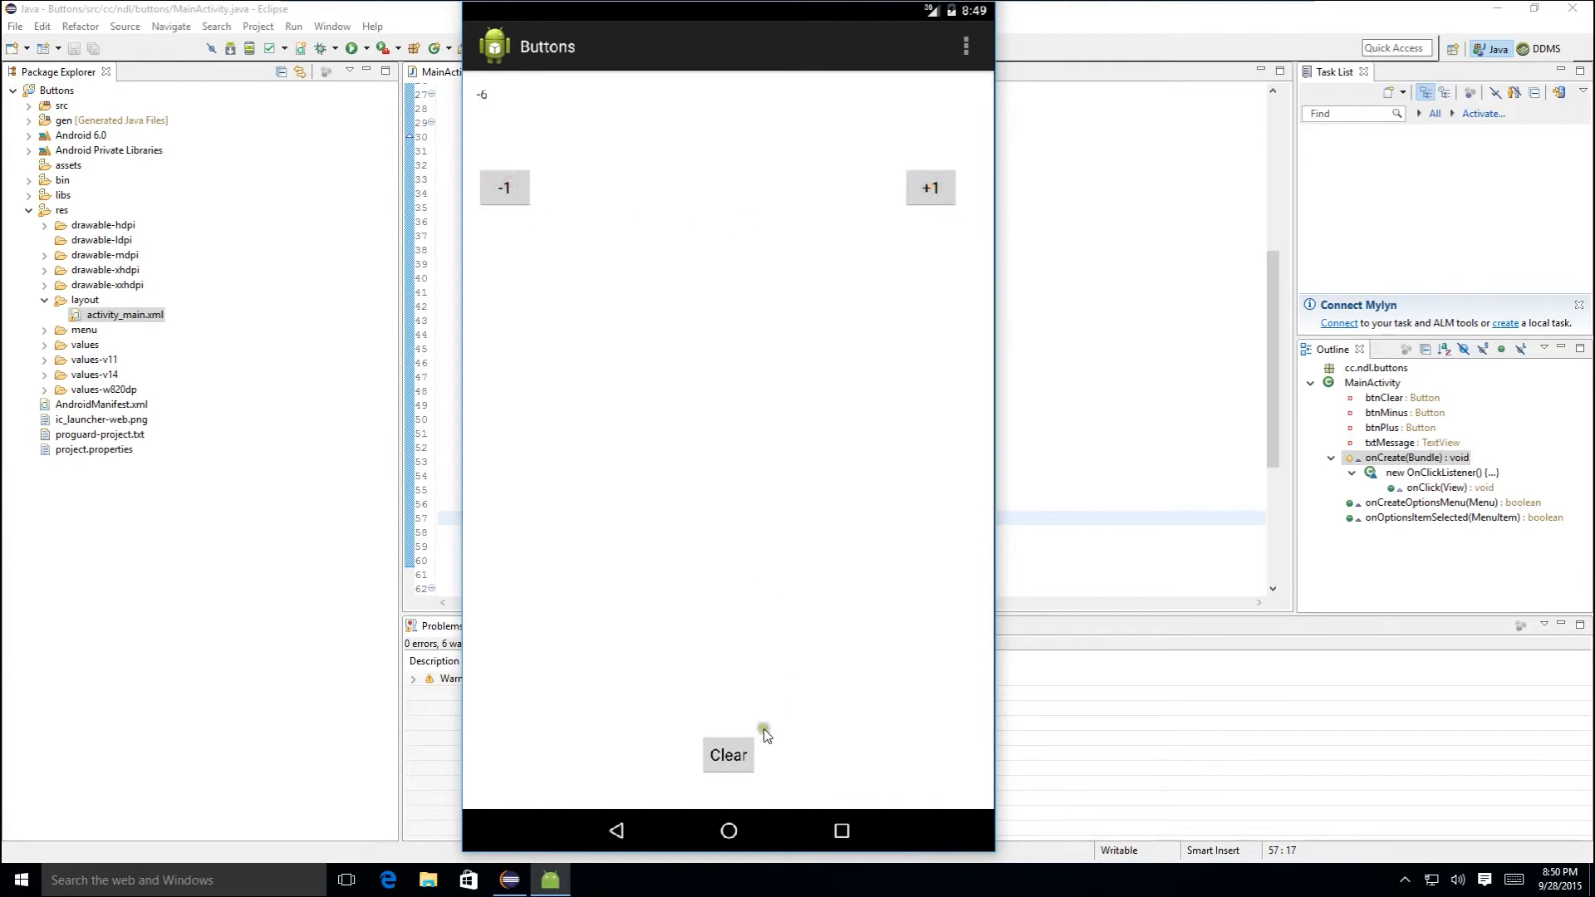
pyautogui.click(727, 755)
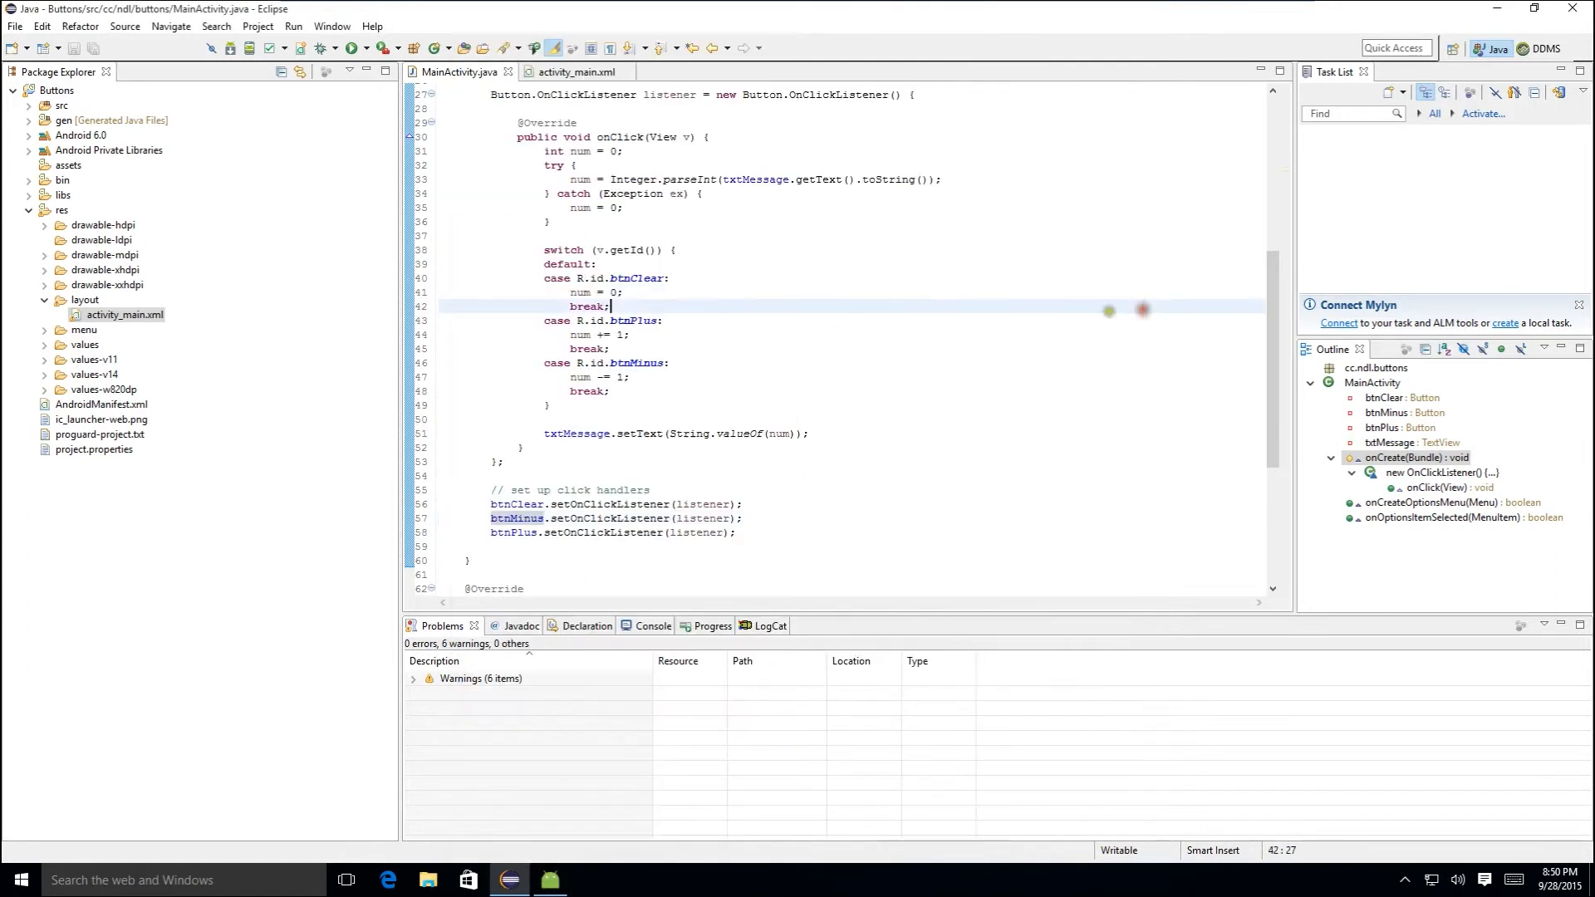
# - Drop a new Button to the right of Clear in activity_main.xml's Graphical Layout
pyautogui.click(576, 71)
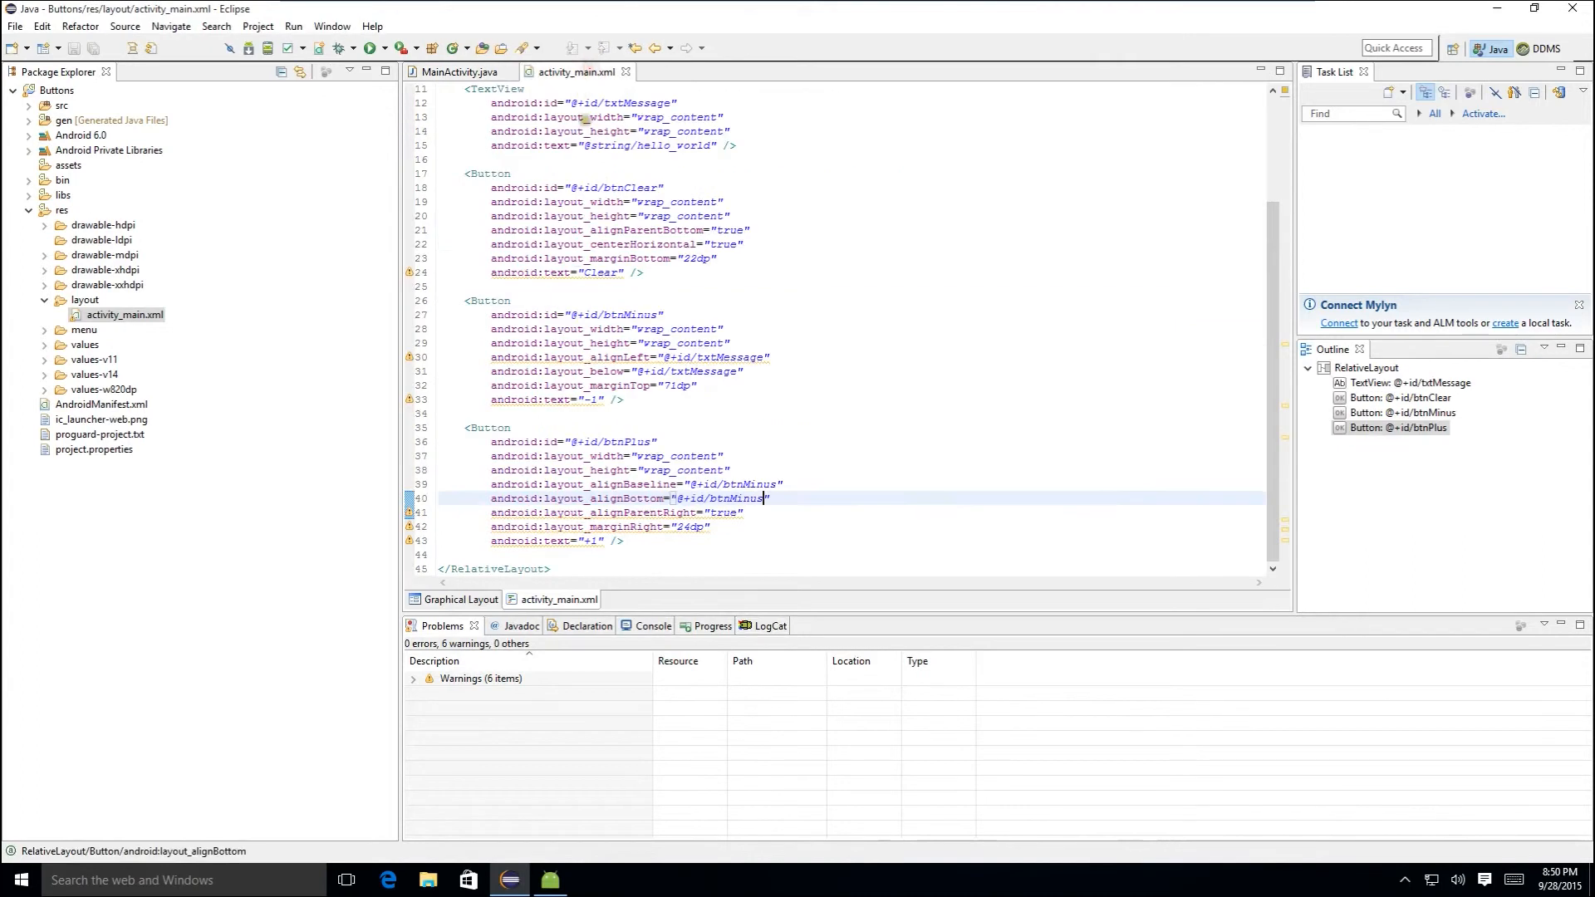
pyautogui.click(461, 600)
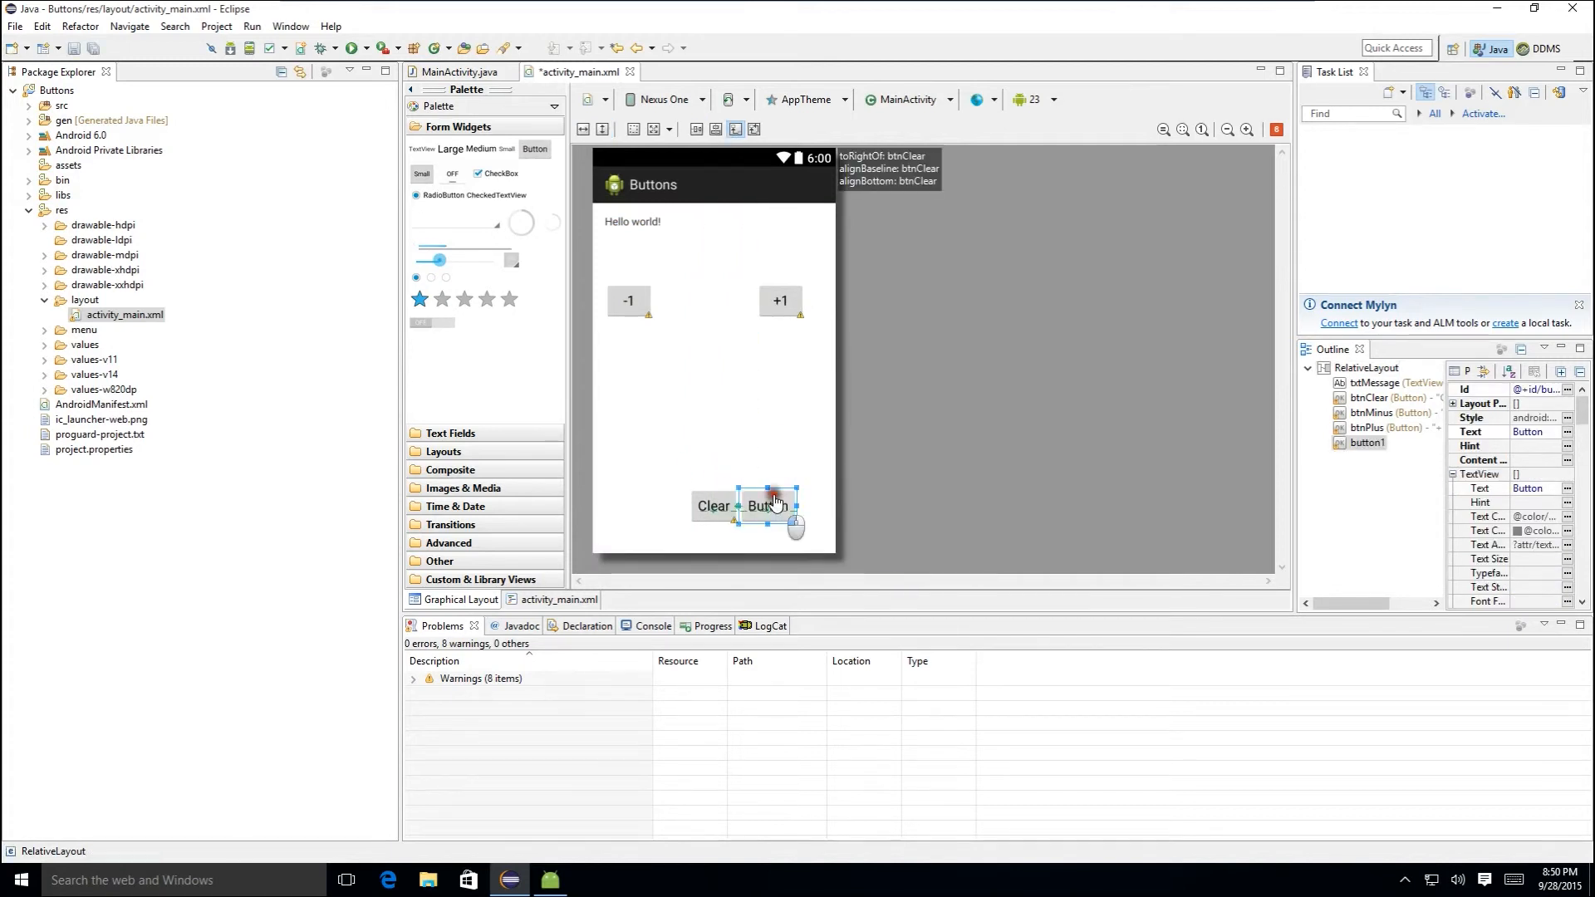
pyautogui.click(560, 599)
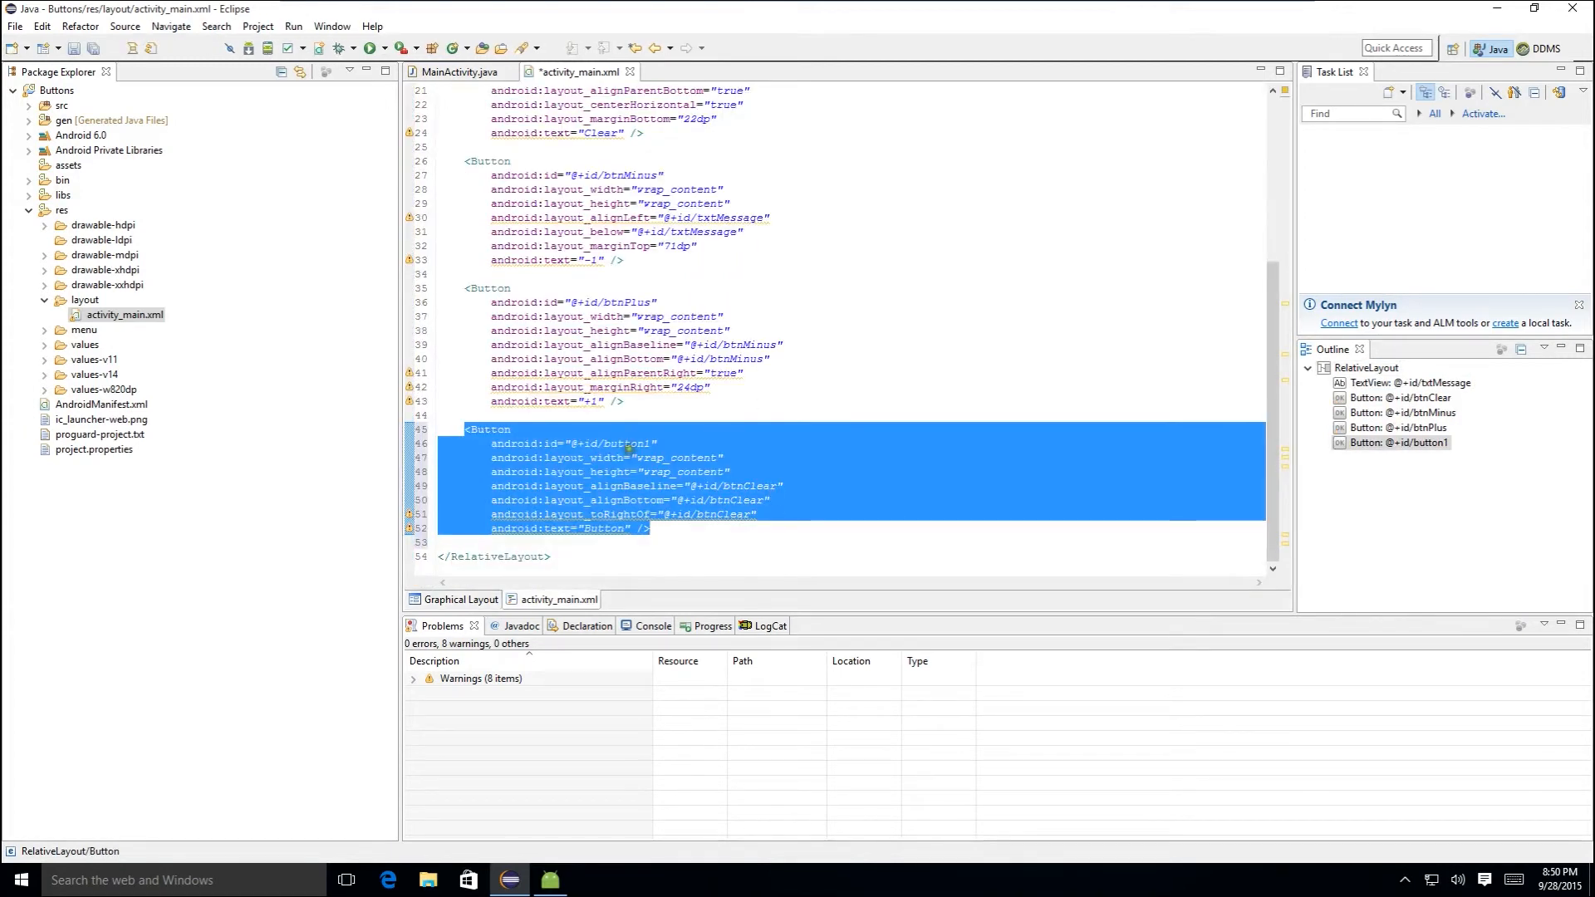
# - Rename the new button's id to btnExit and its label text to Exit in the XML
pyautogui.doubleClick(626, 442)
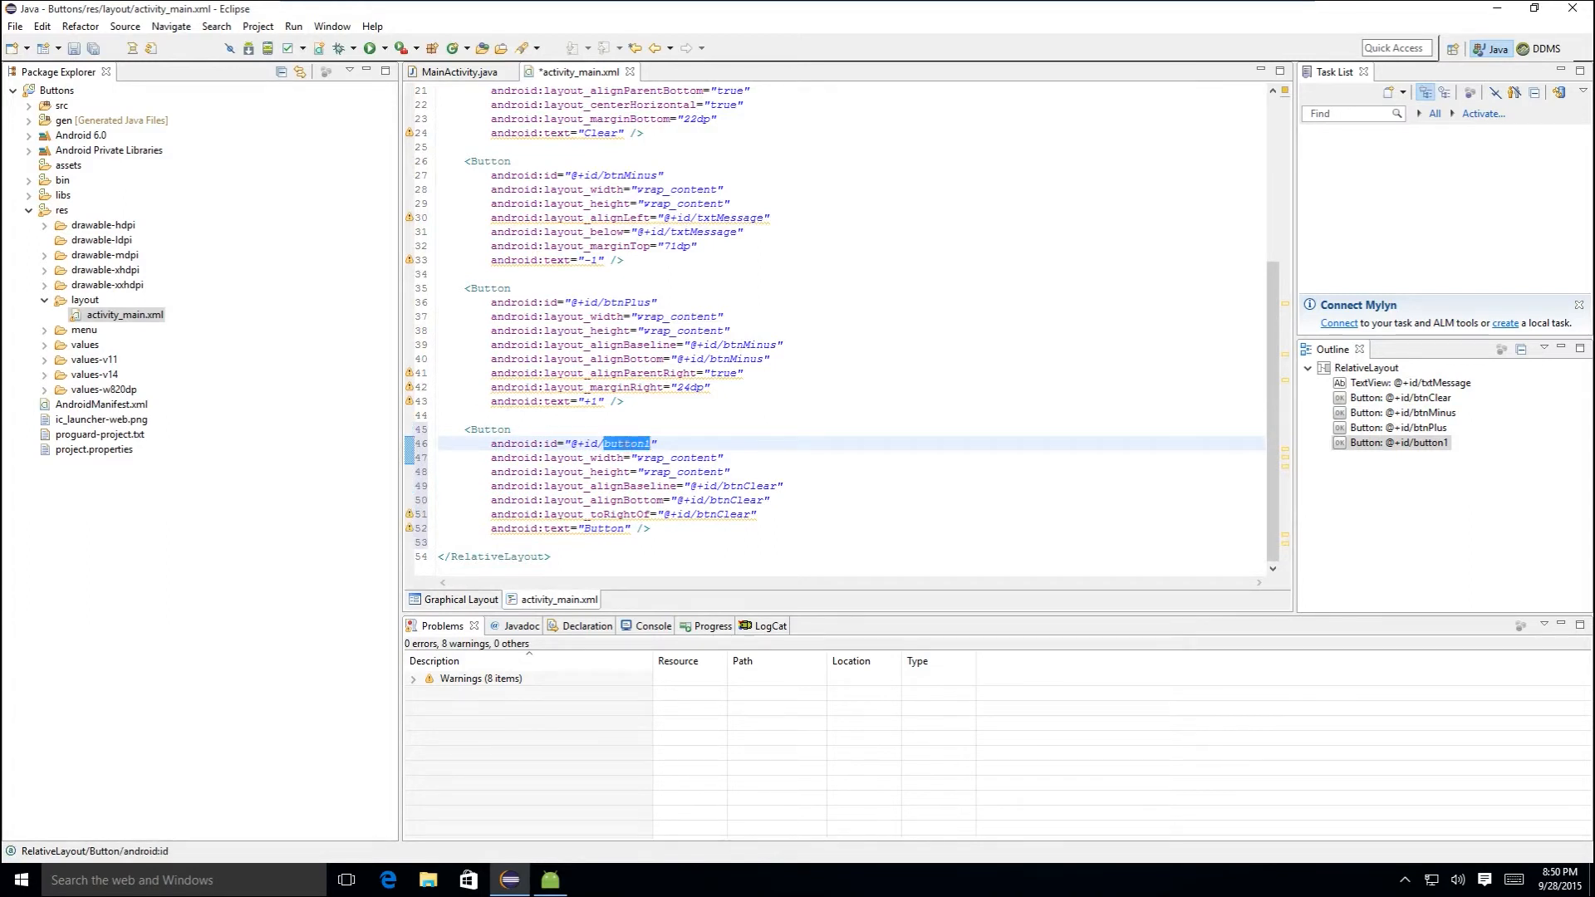
pyautogui.write('btnExit')
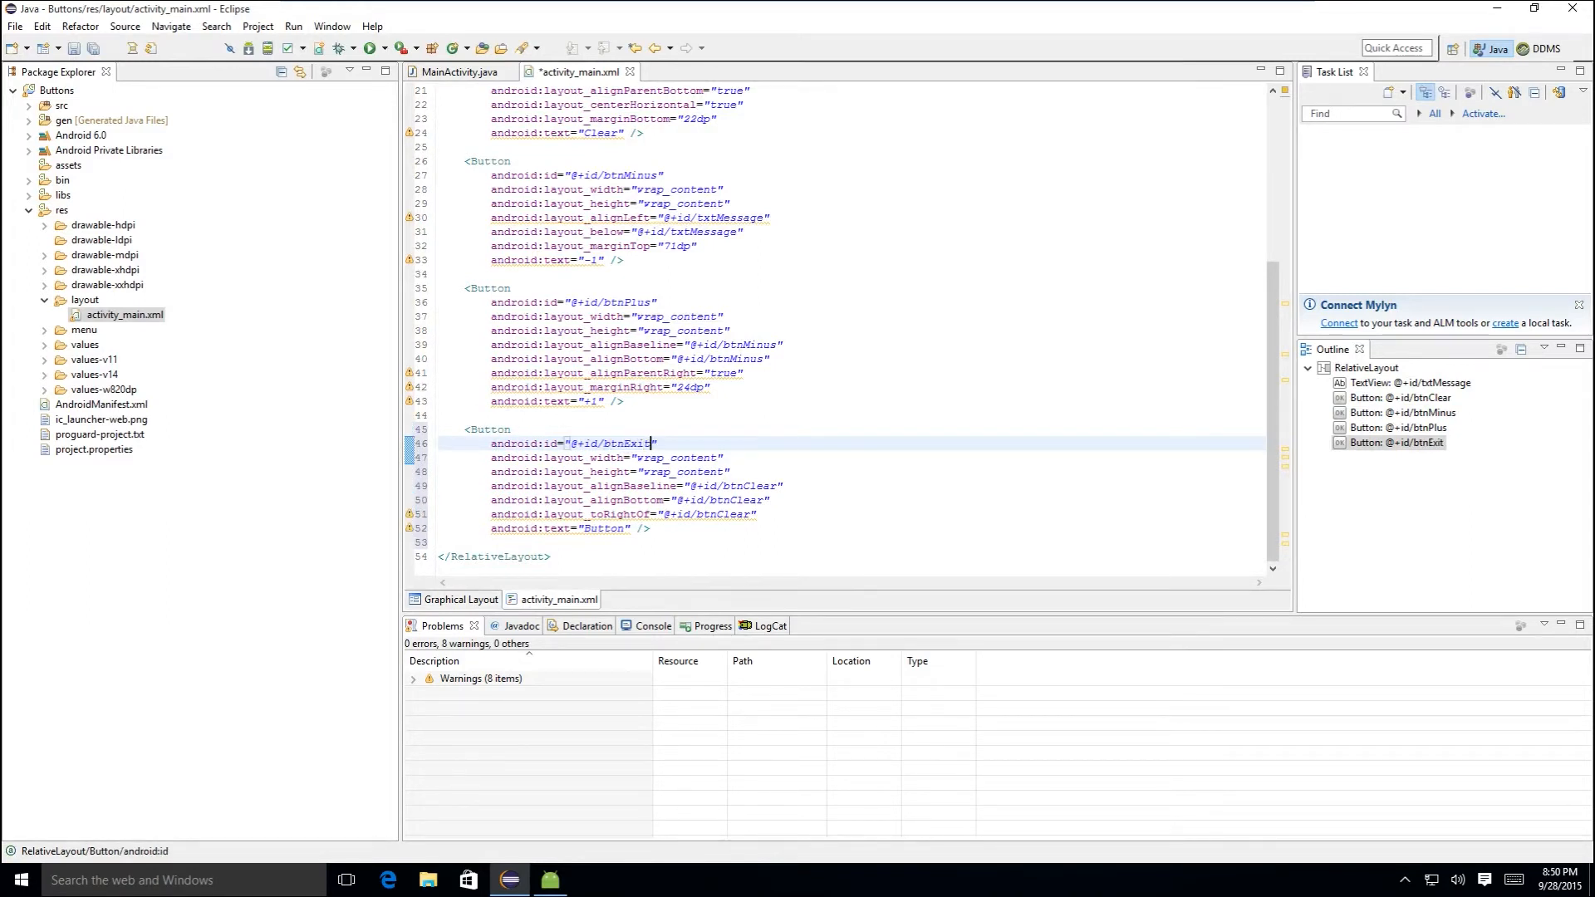
pyautogui.doubleClick(606, 528)
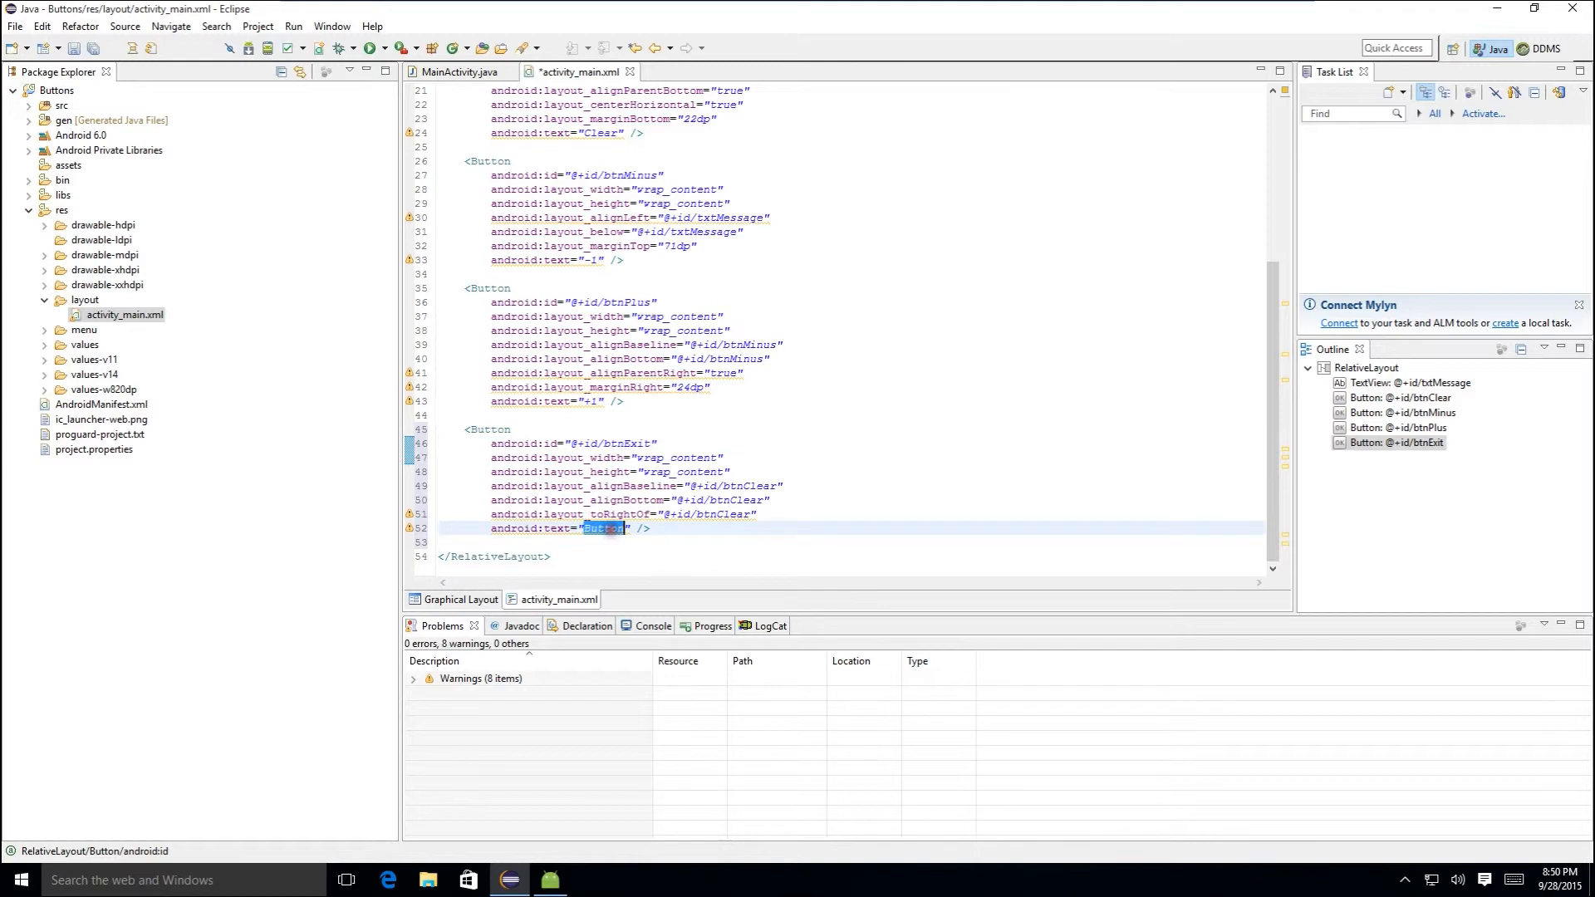
pyautogui.write('Exit')
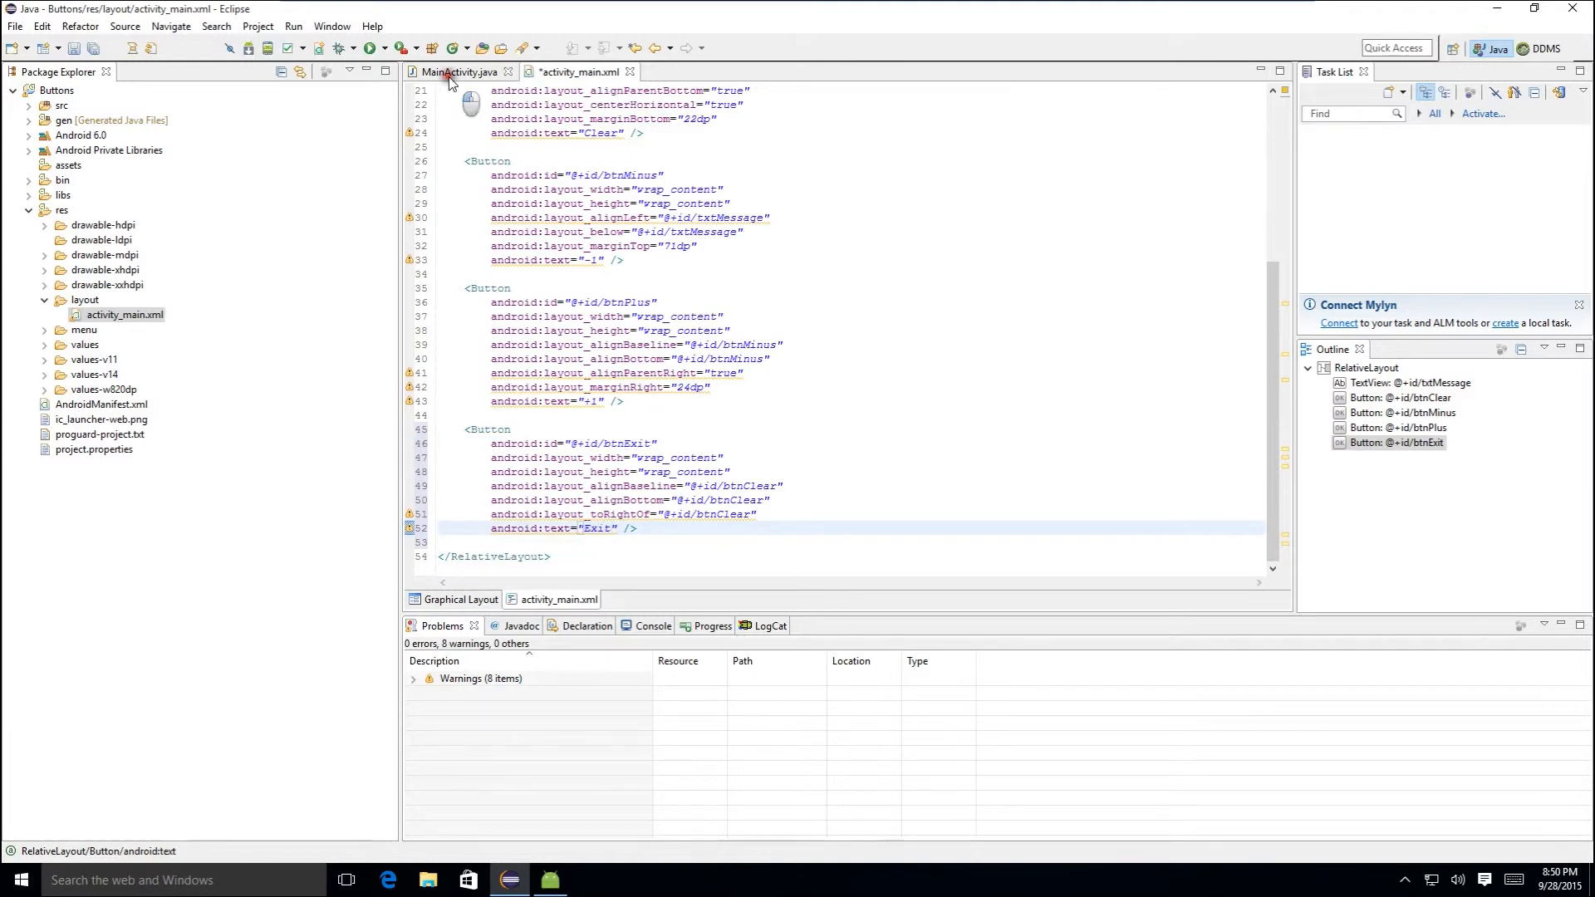
# - Declare a btnExit Button field alongside the others in MainActivity
pyautogui.click(463, 71)
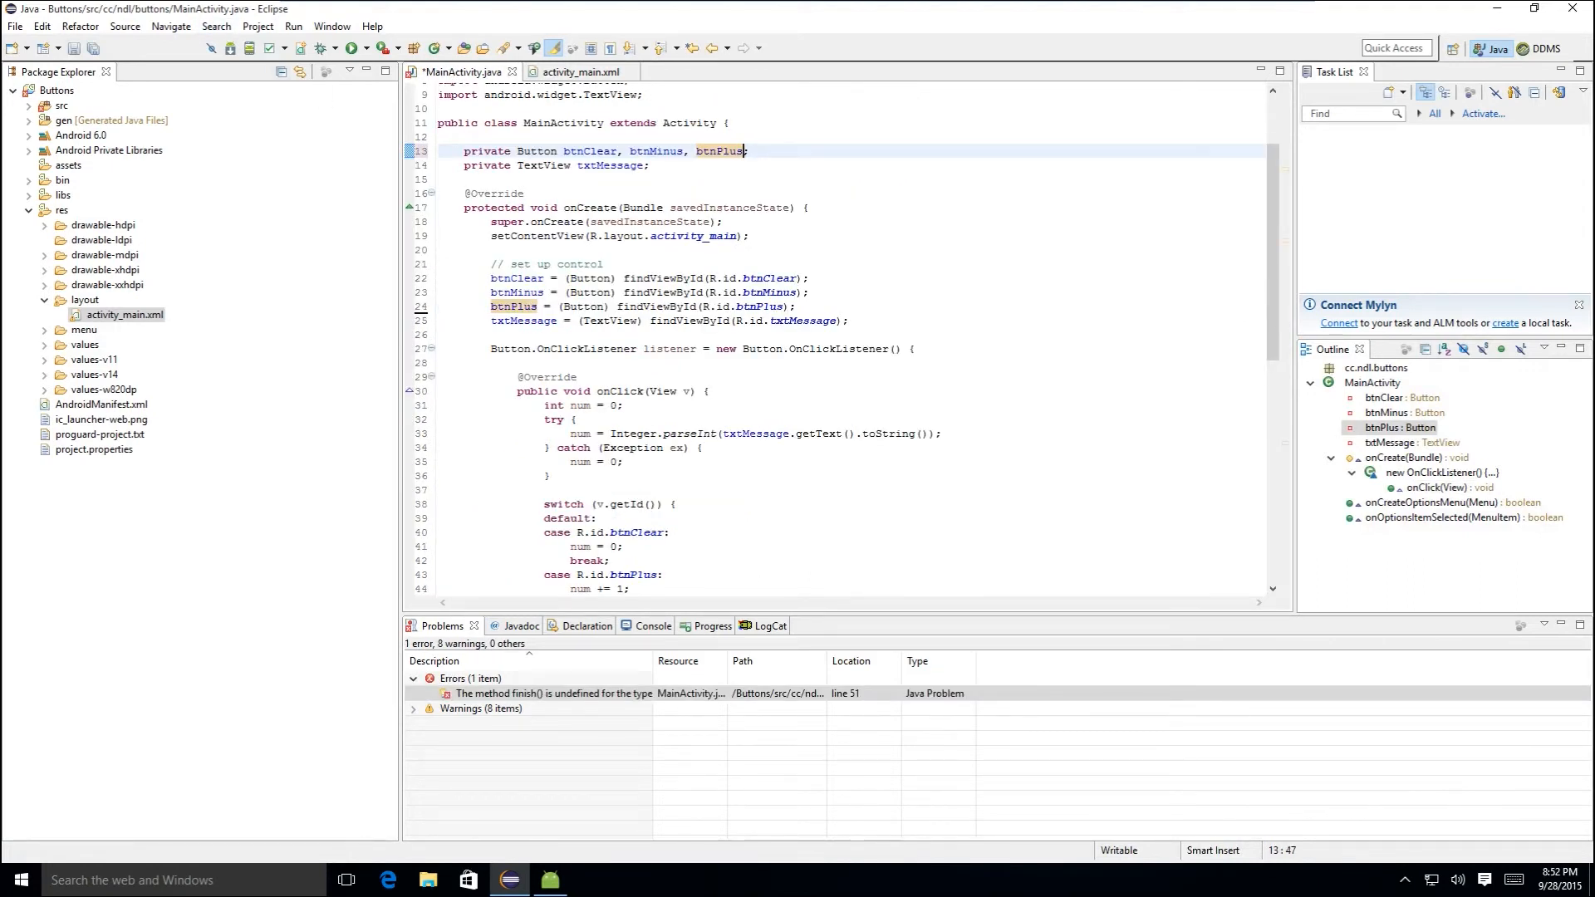
pyautogui.write(', bt')
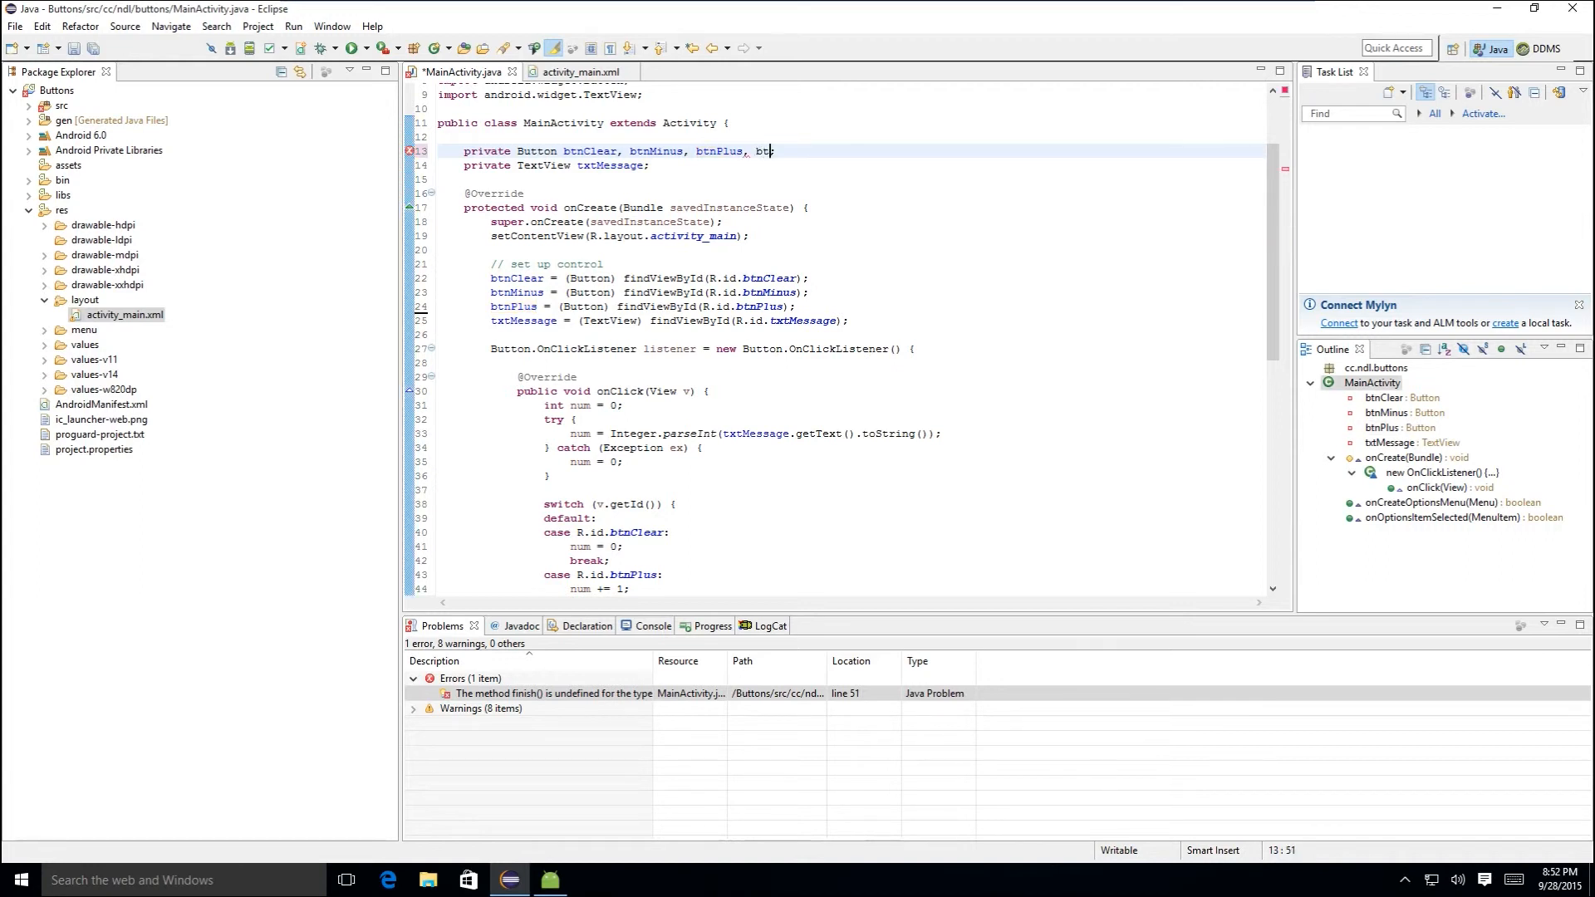
pyautogui.write('nExit')
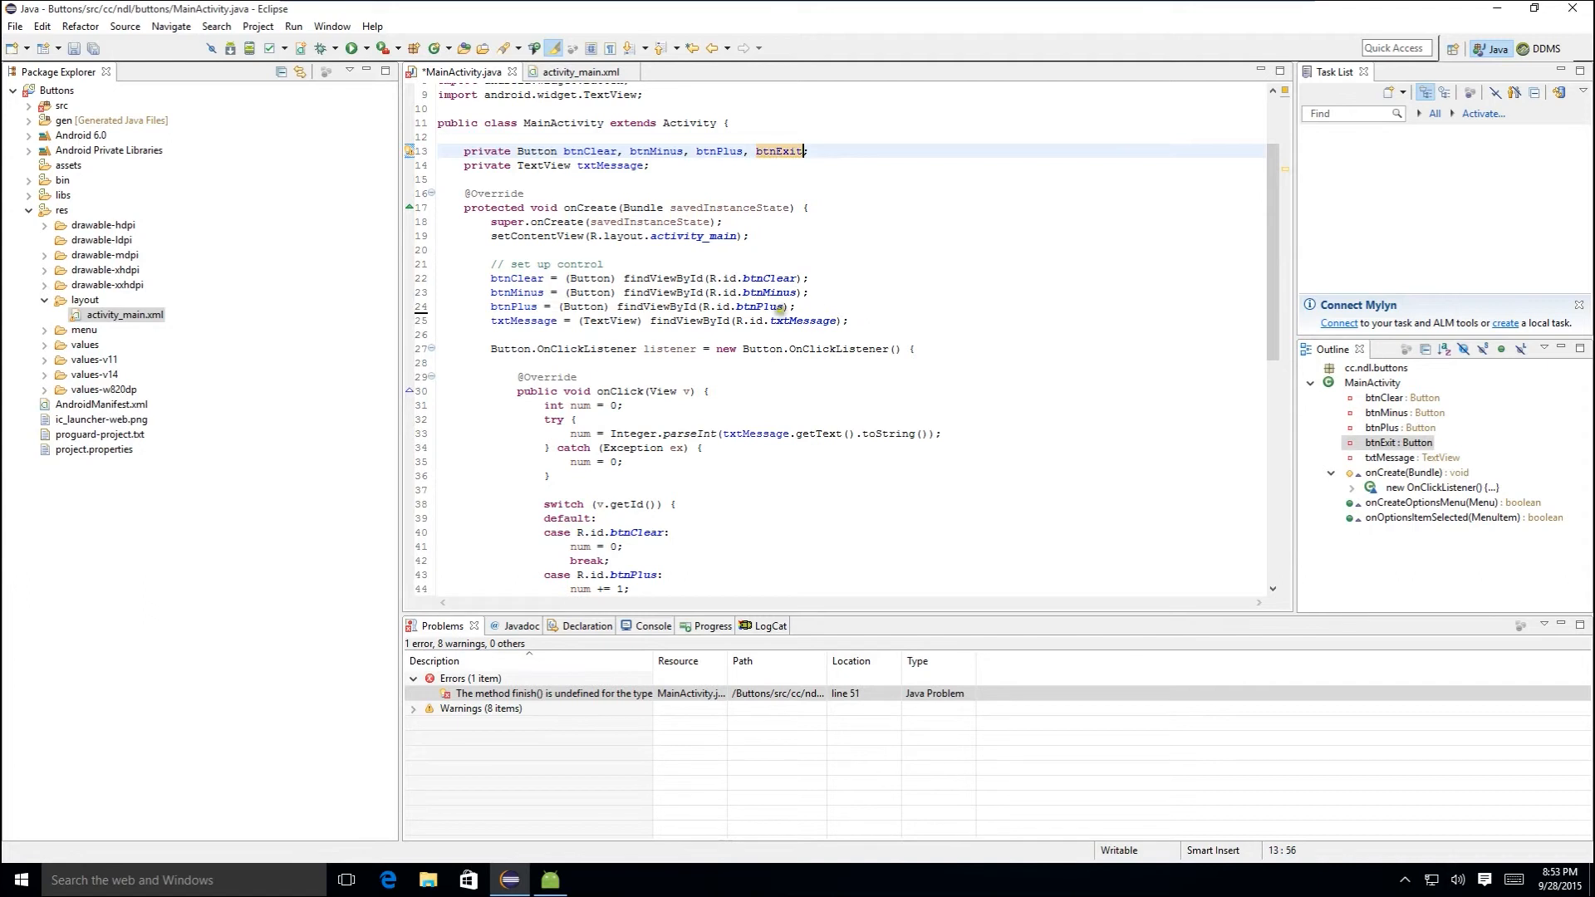
# - Duplicate the btnPlus lookup and listener lines, renaming them to btnExit and R.id.btnExit
pyautogui.click(610, 305)
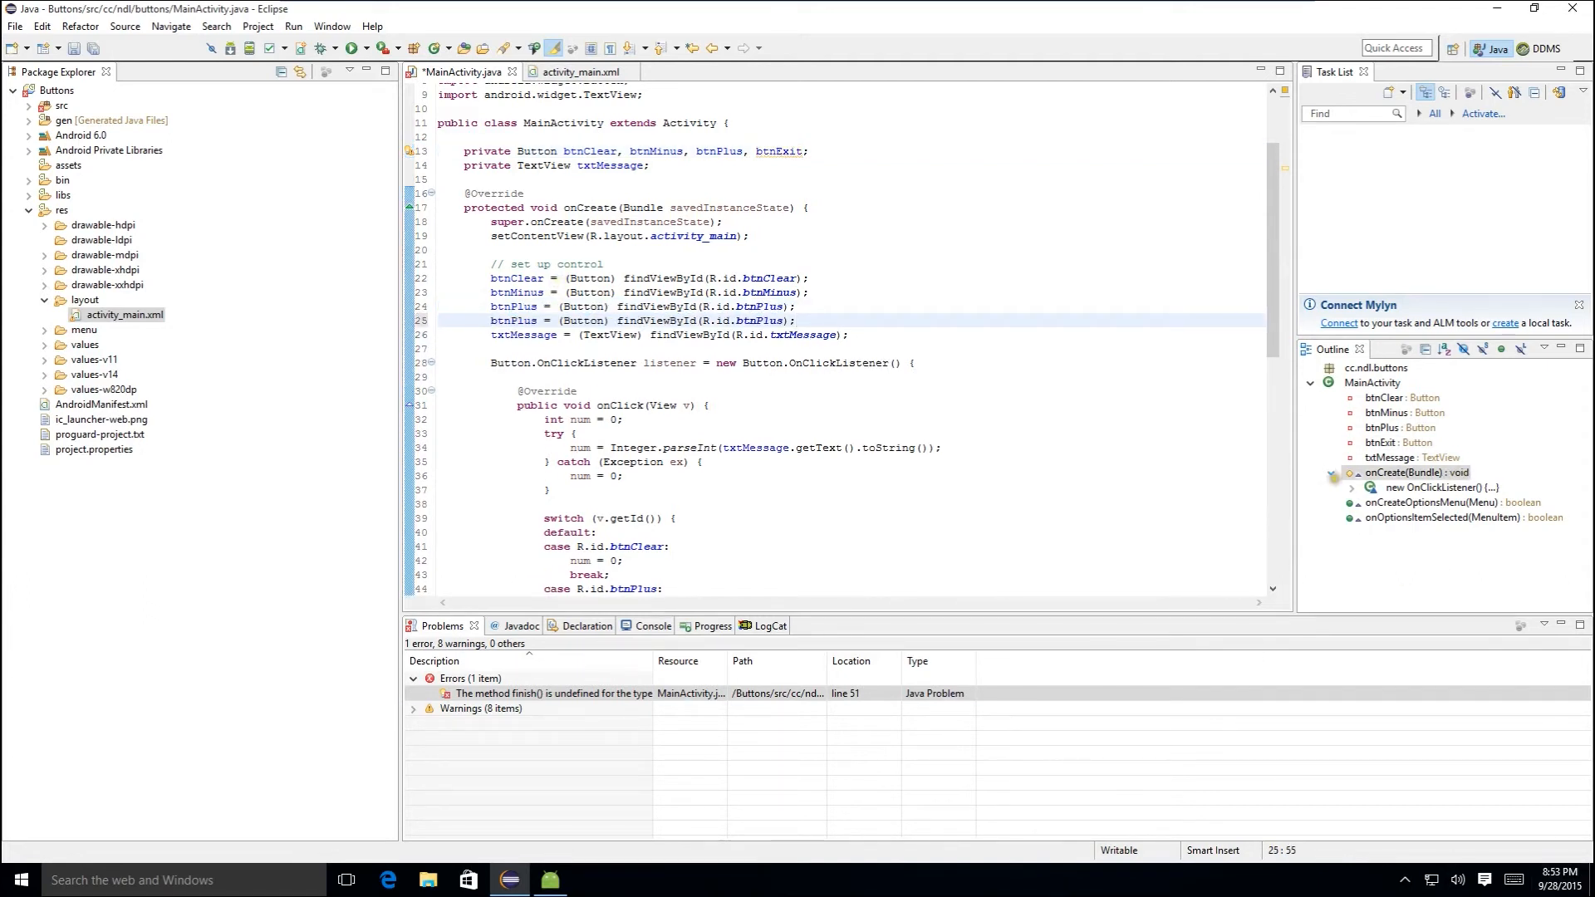
pyautogui.doubleClick(780, 152)
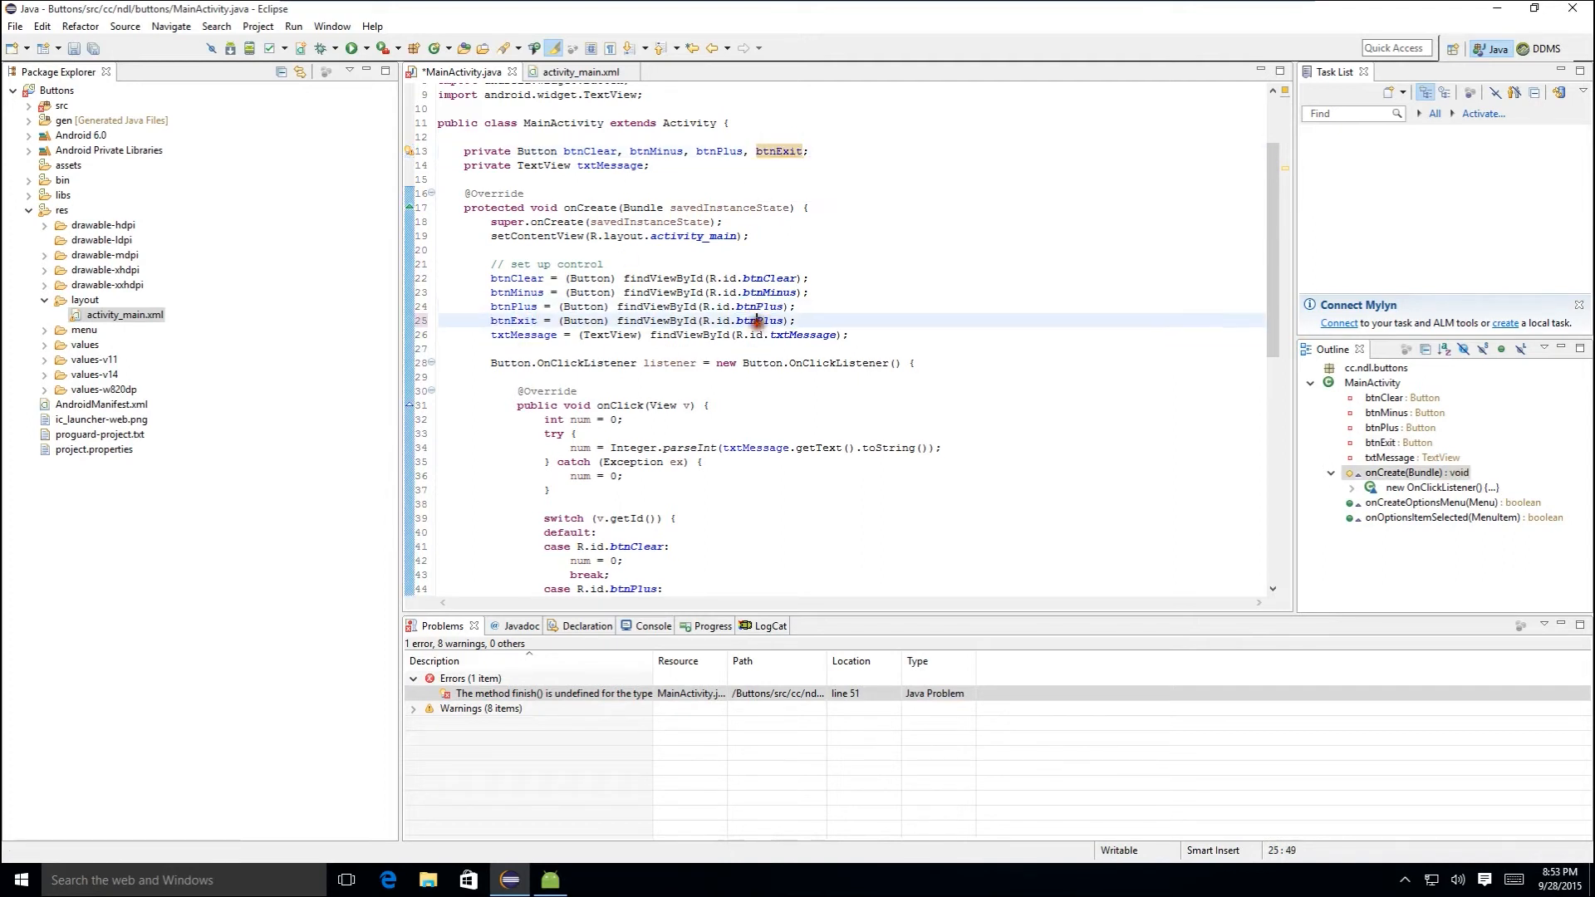
pyautogui.scroll(-3)
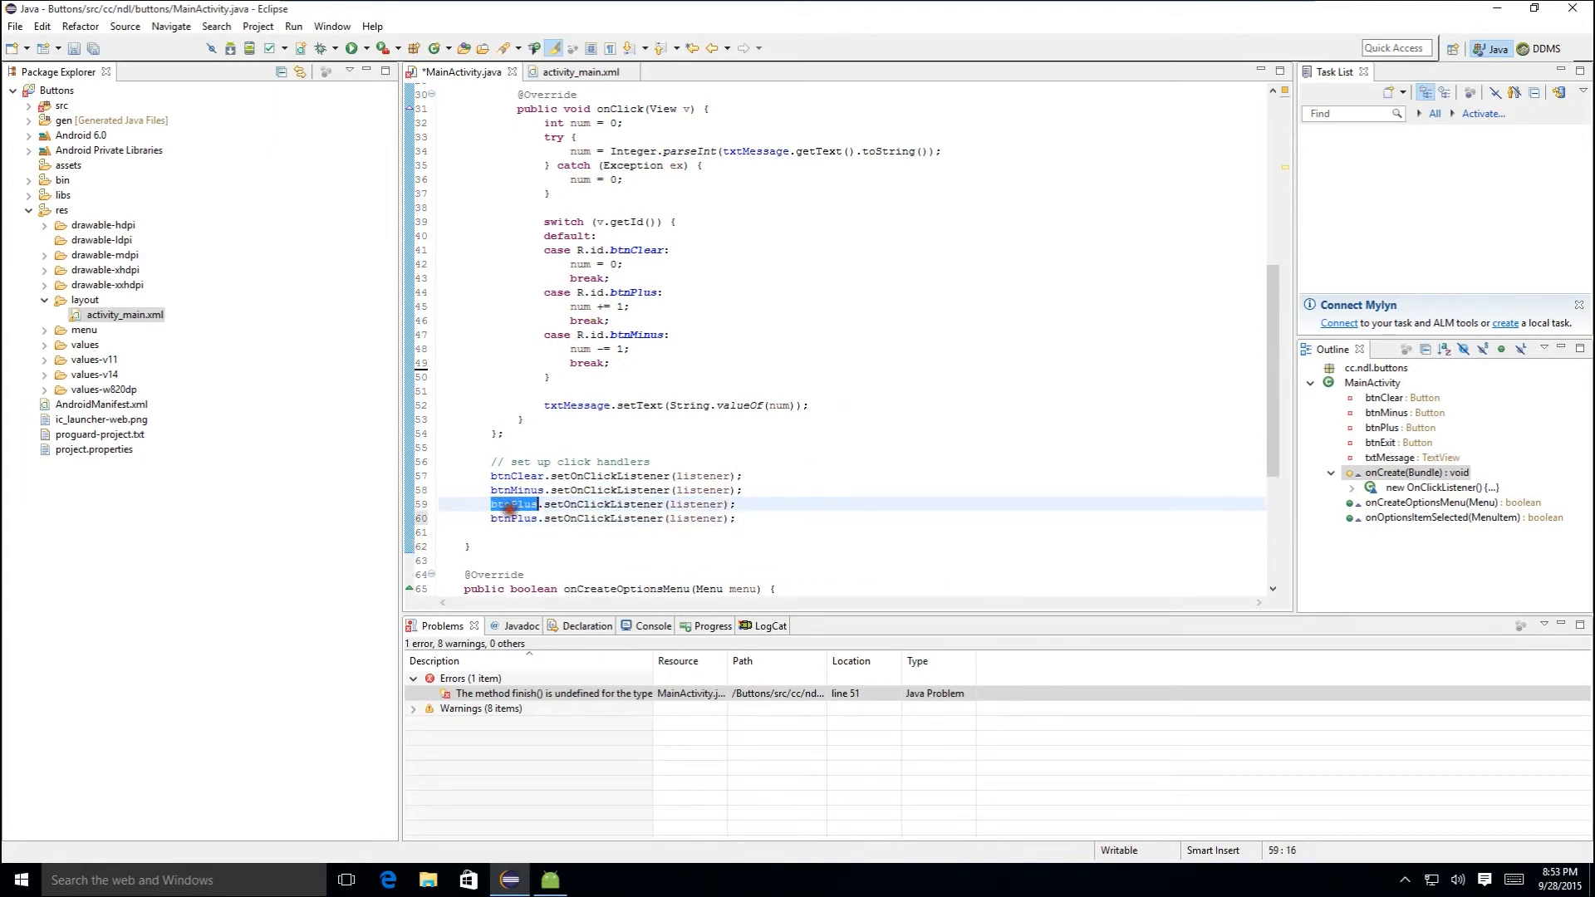
pyautogui.scroll(3)
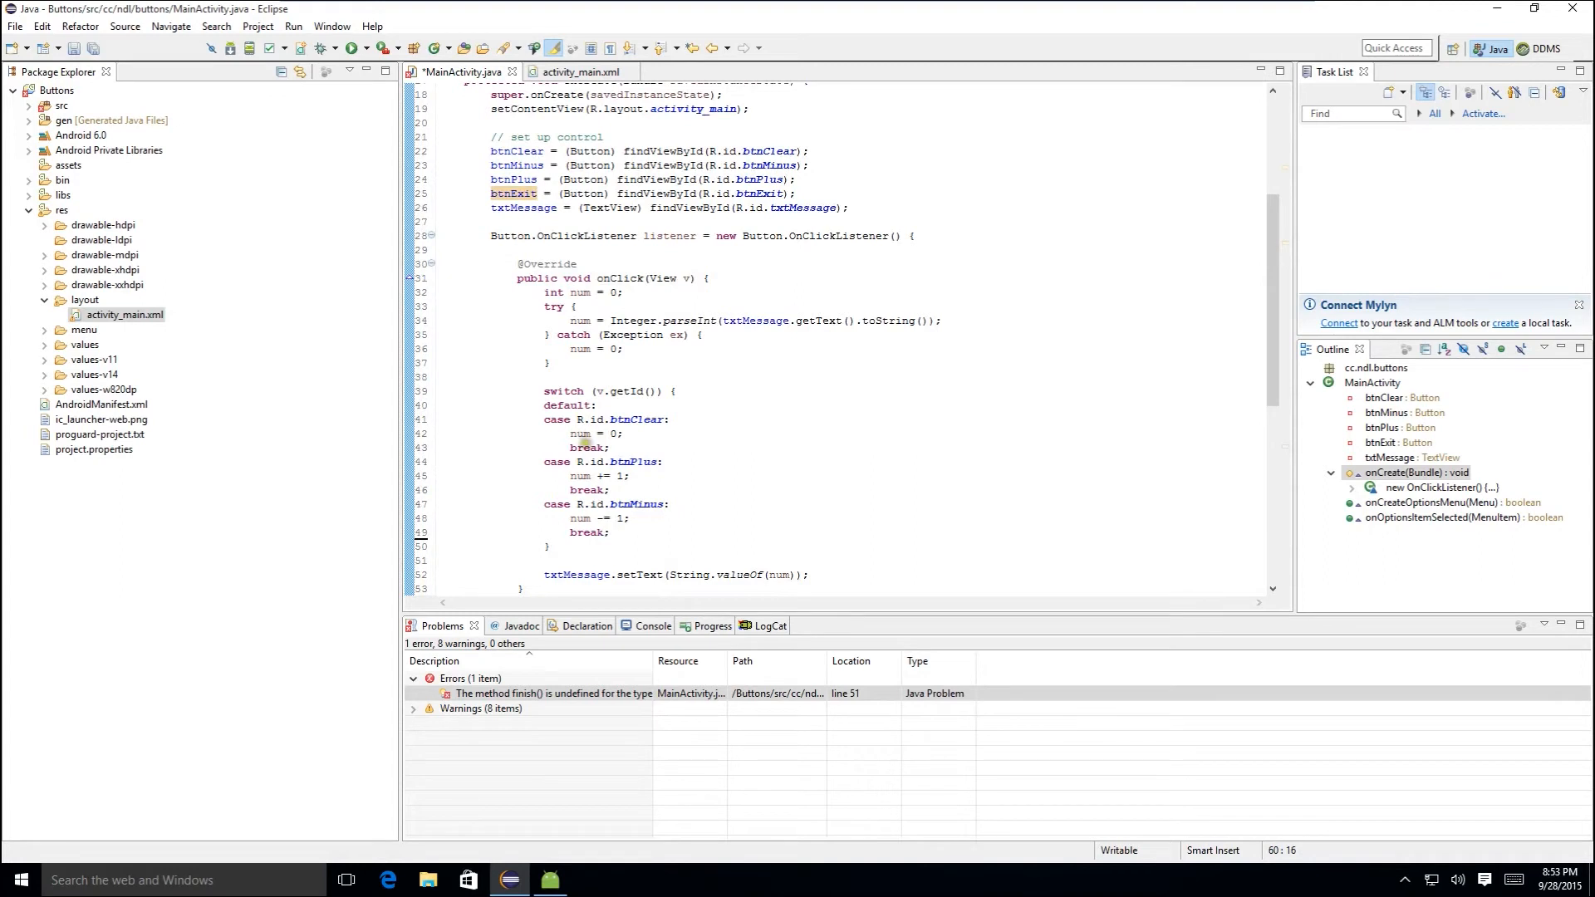
pyautogui.scroll(3)
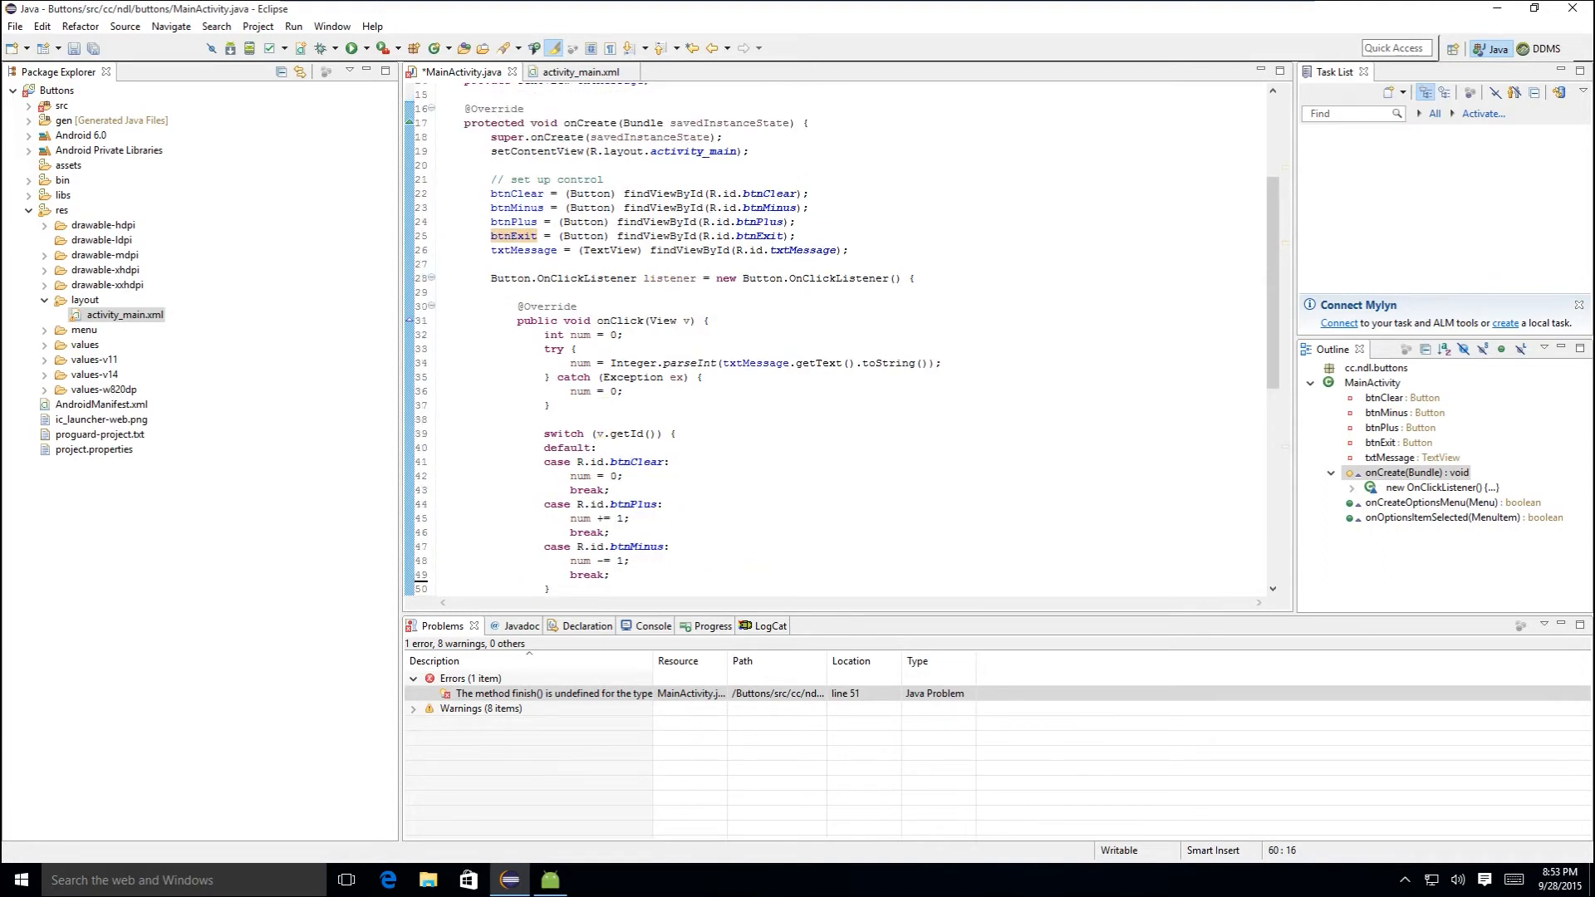
pyautogui.scroll(3)
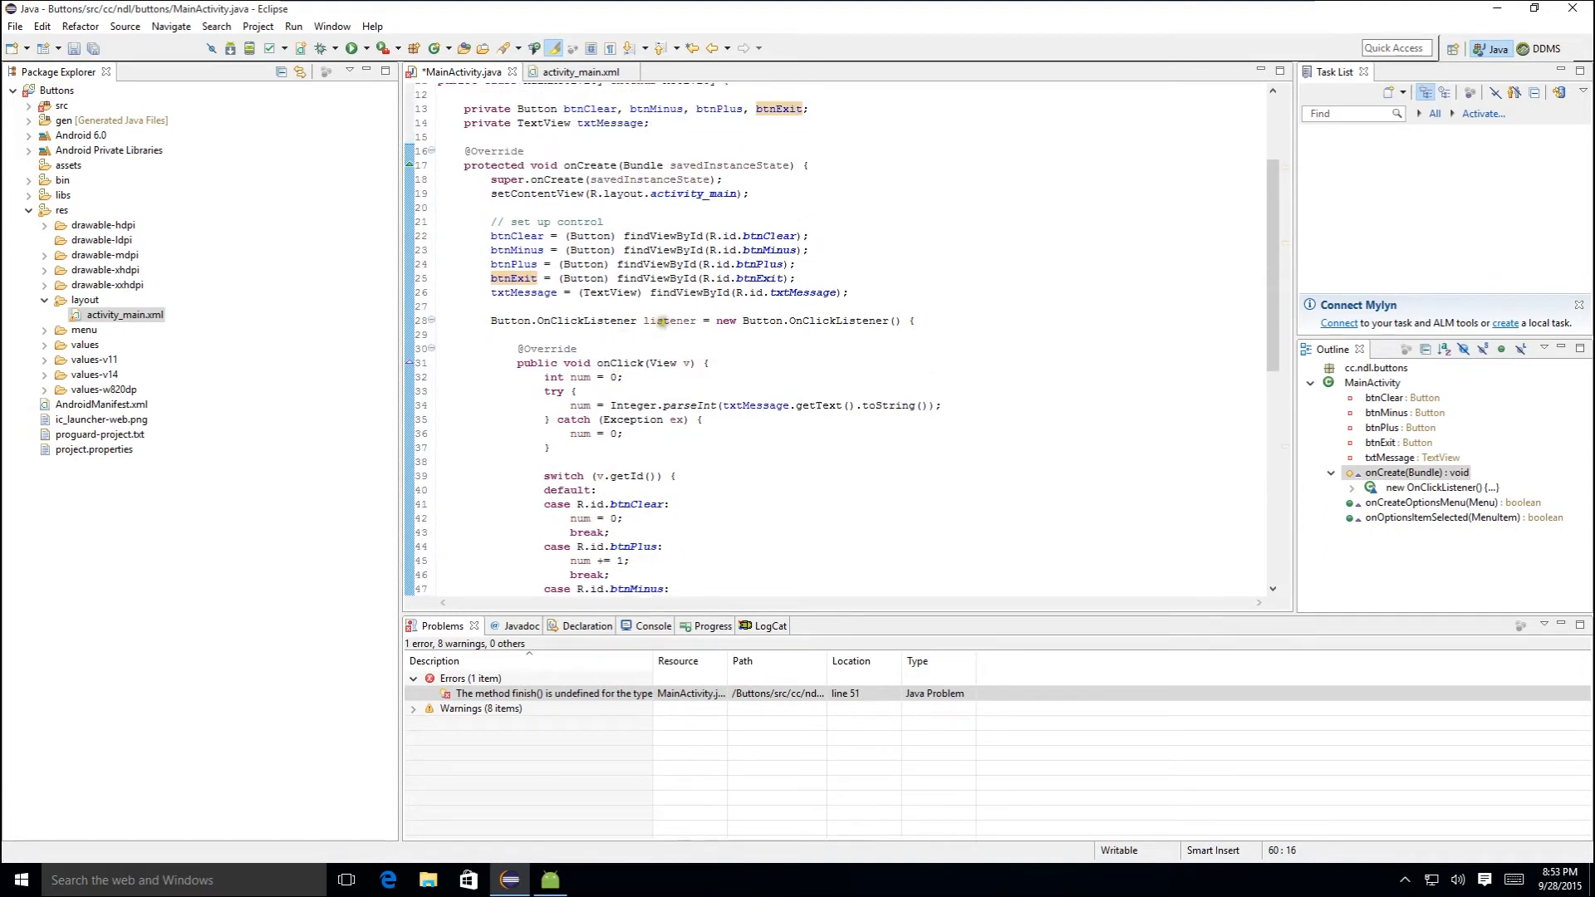
pyautogui.scroll(3)
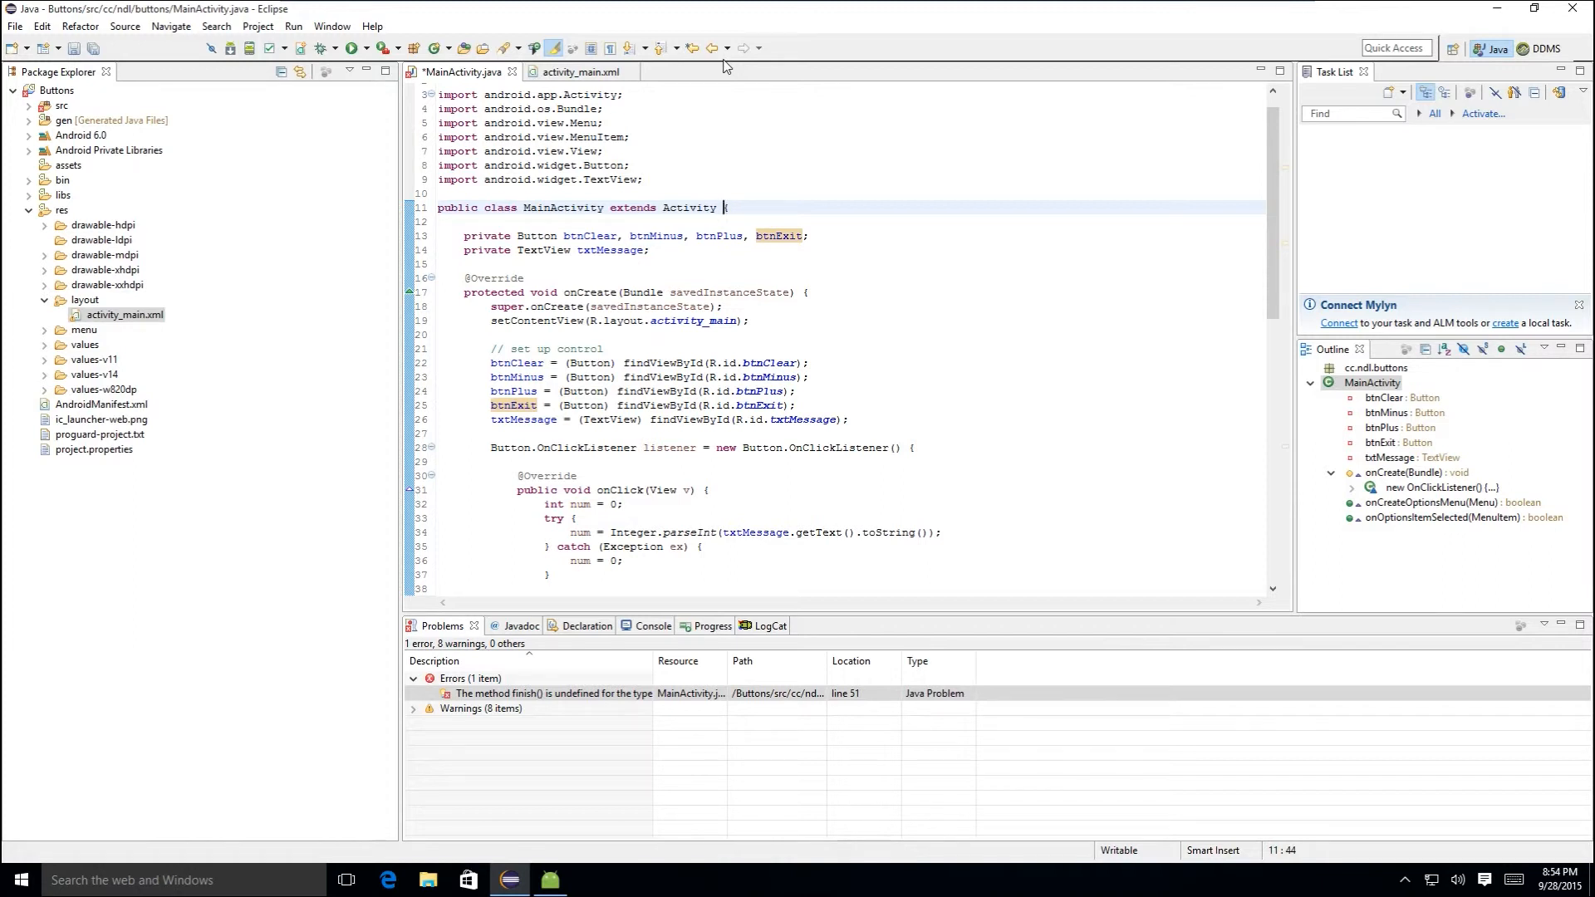
# - Make MainActivity implement OnClickListener, importing it and adding the unimplemented onClick stub via Quick Fix
pyautogui.write('implements')
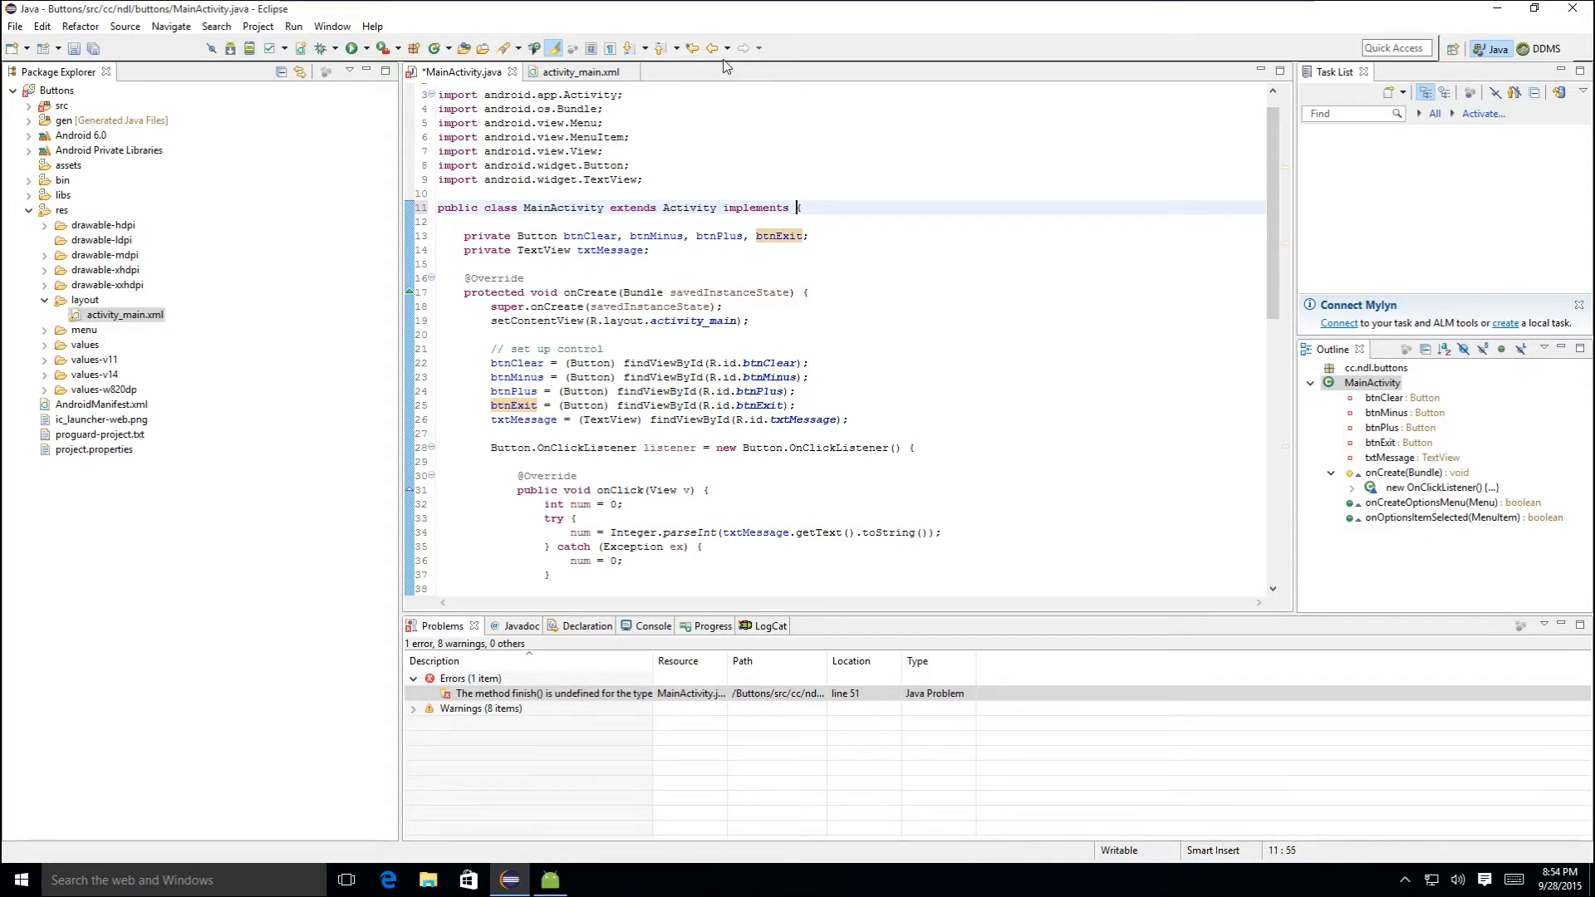
pyautogui.write('OnClickListener')
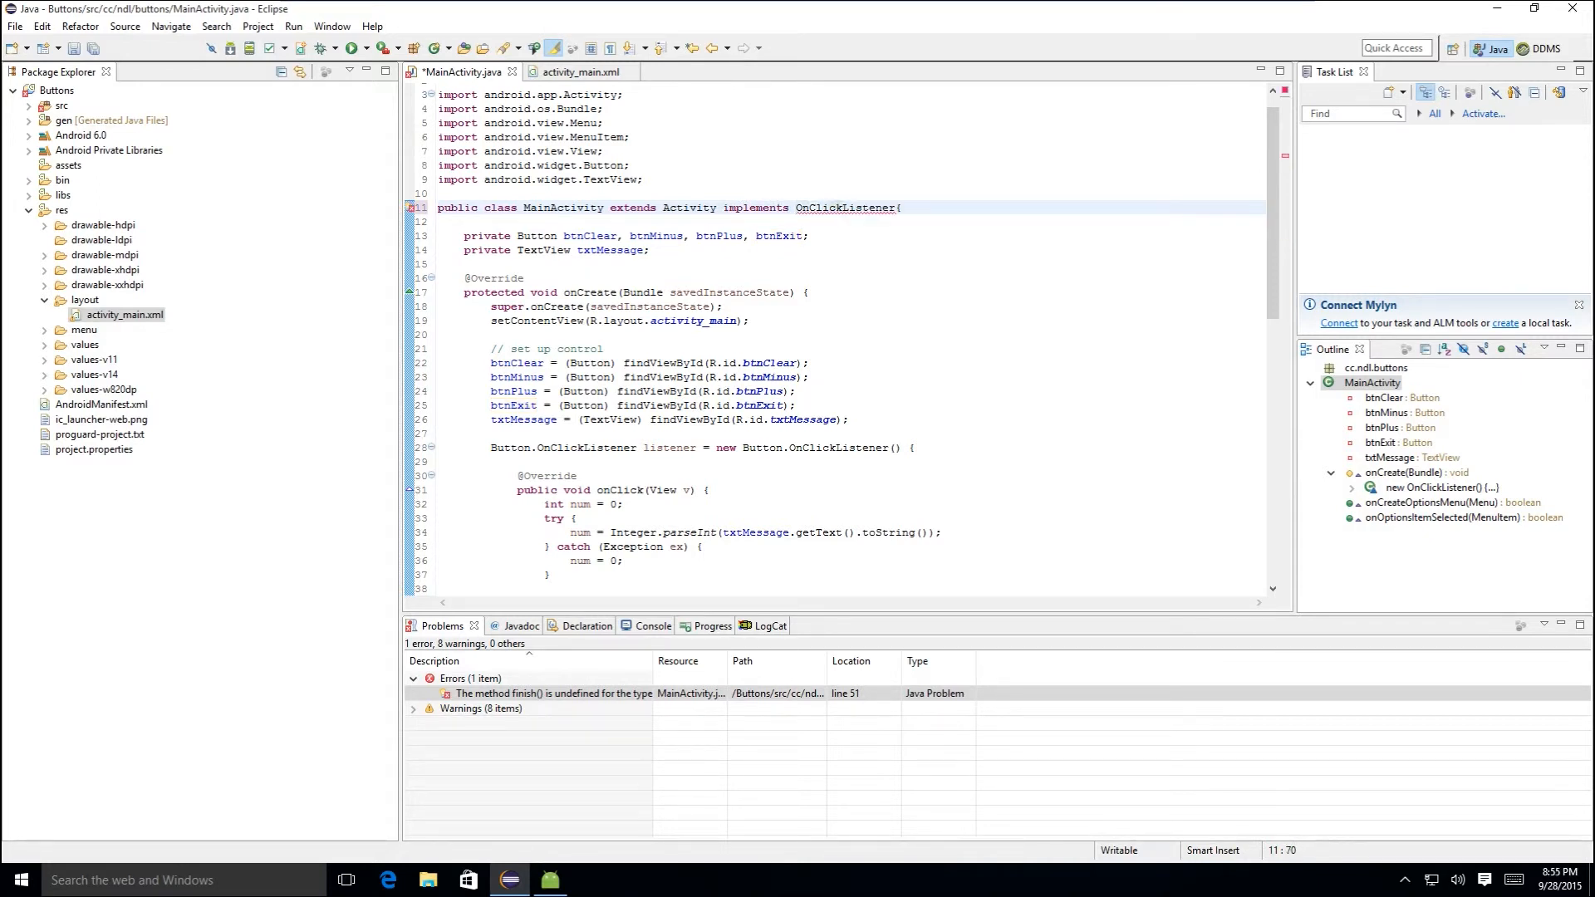
pyautogui.click(846, 207)
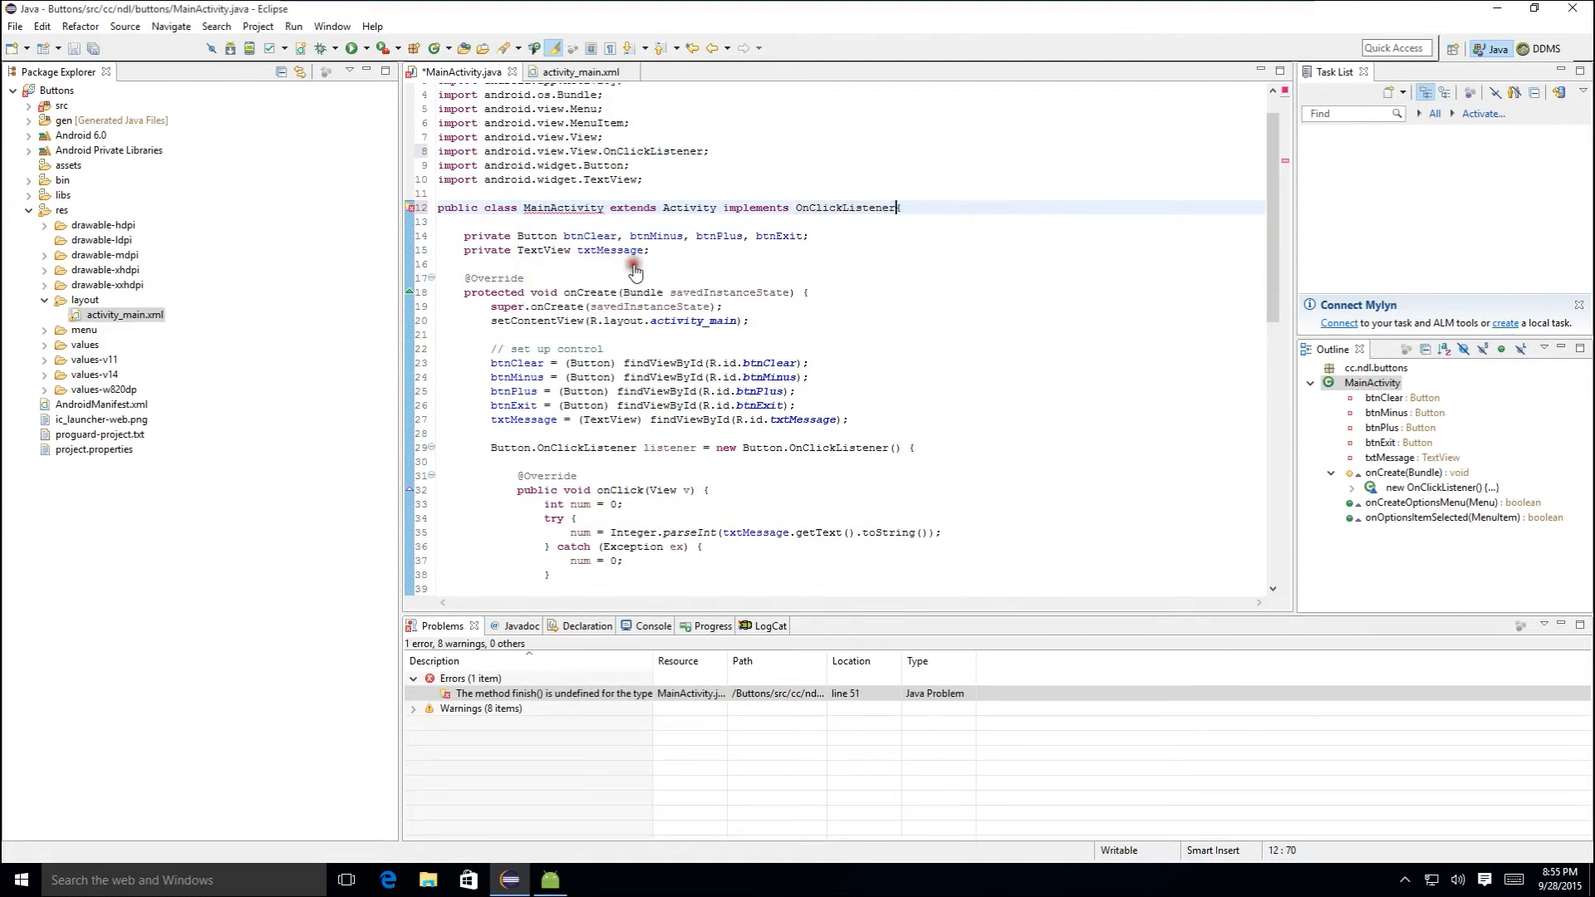
pyautogui.scroll(-3)
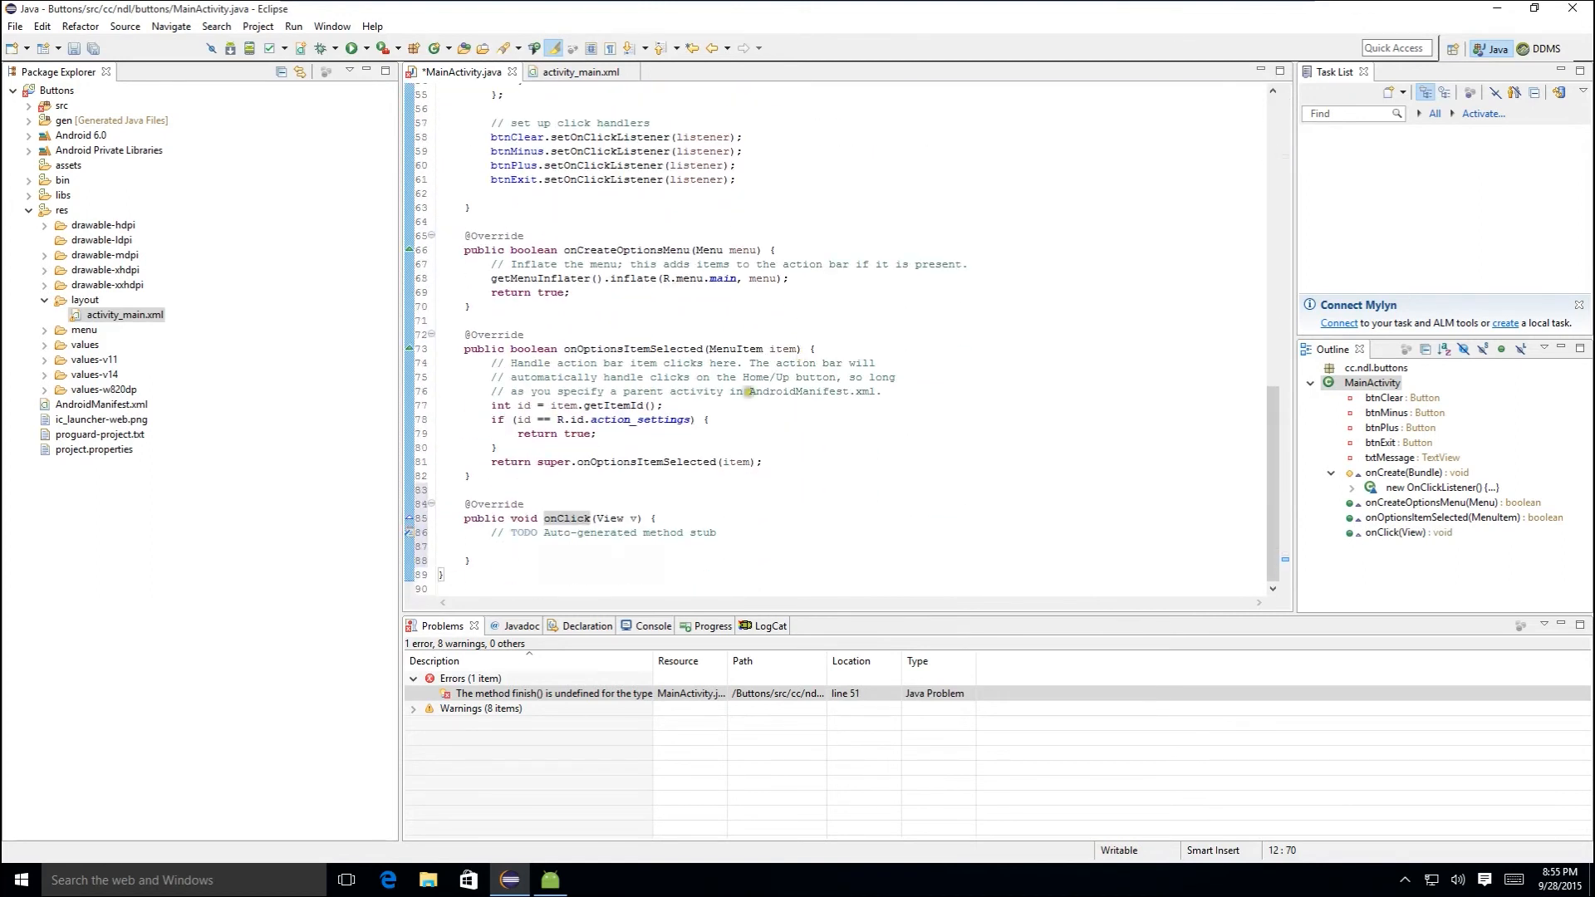
pyautogui.click(468, 503)
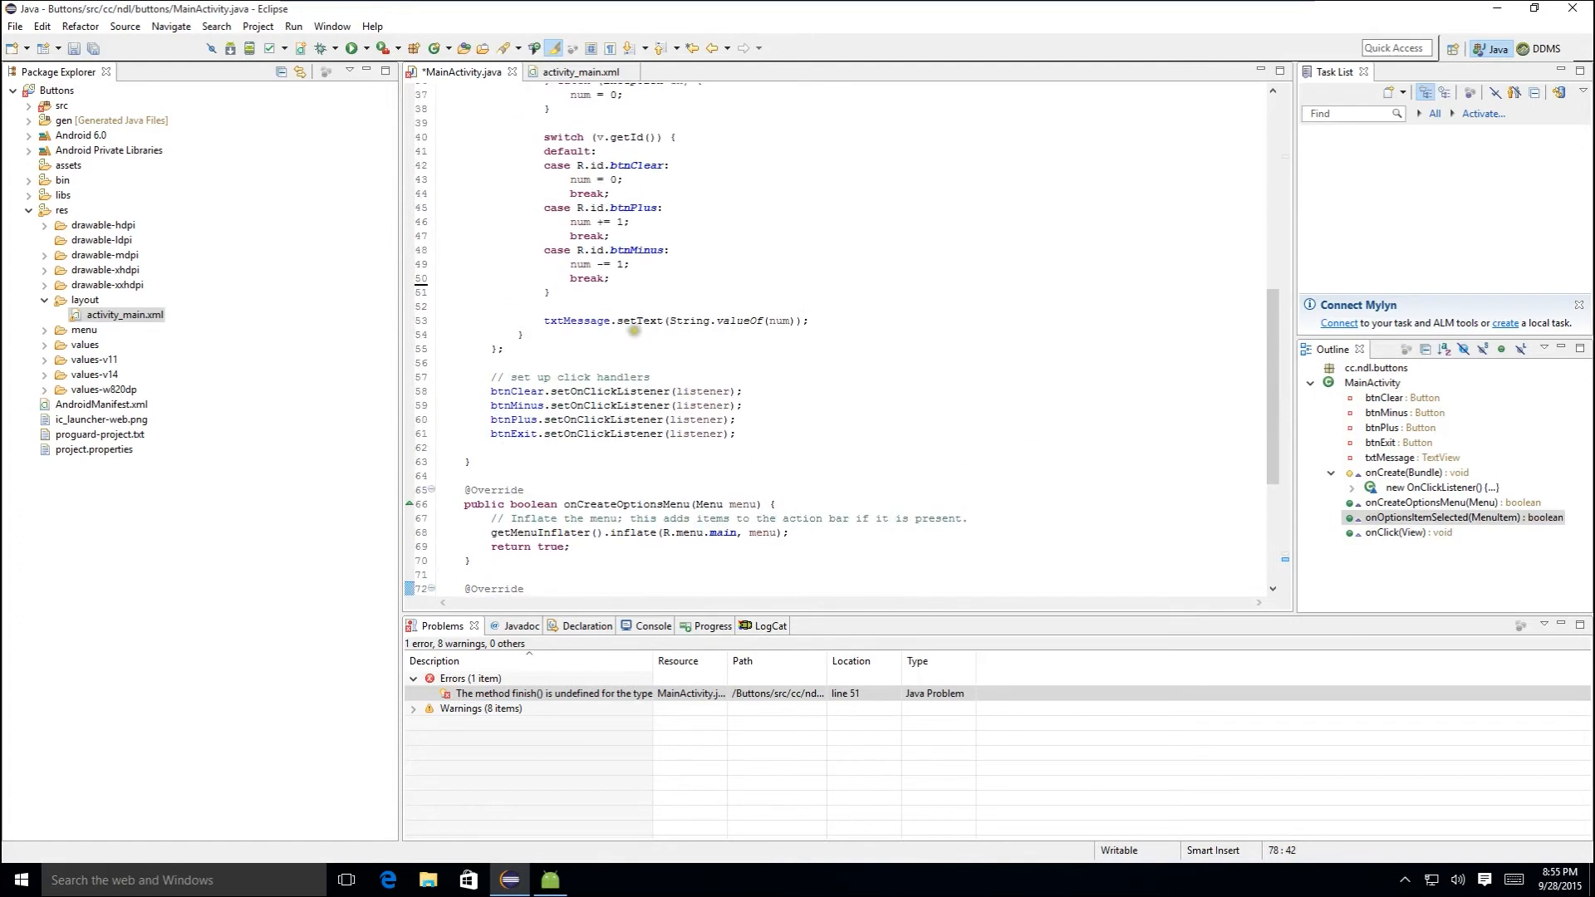
pyautogui.scroll(3)
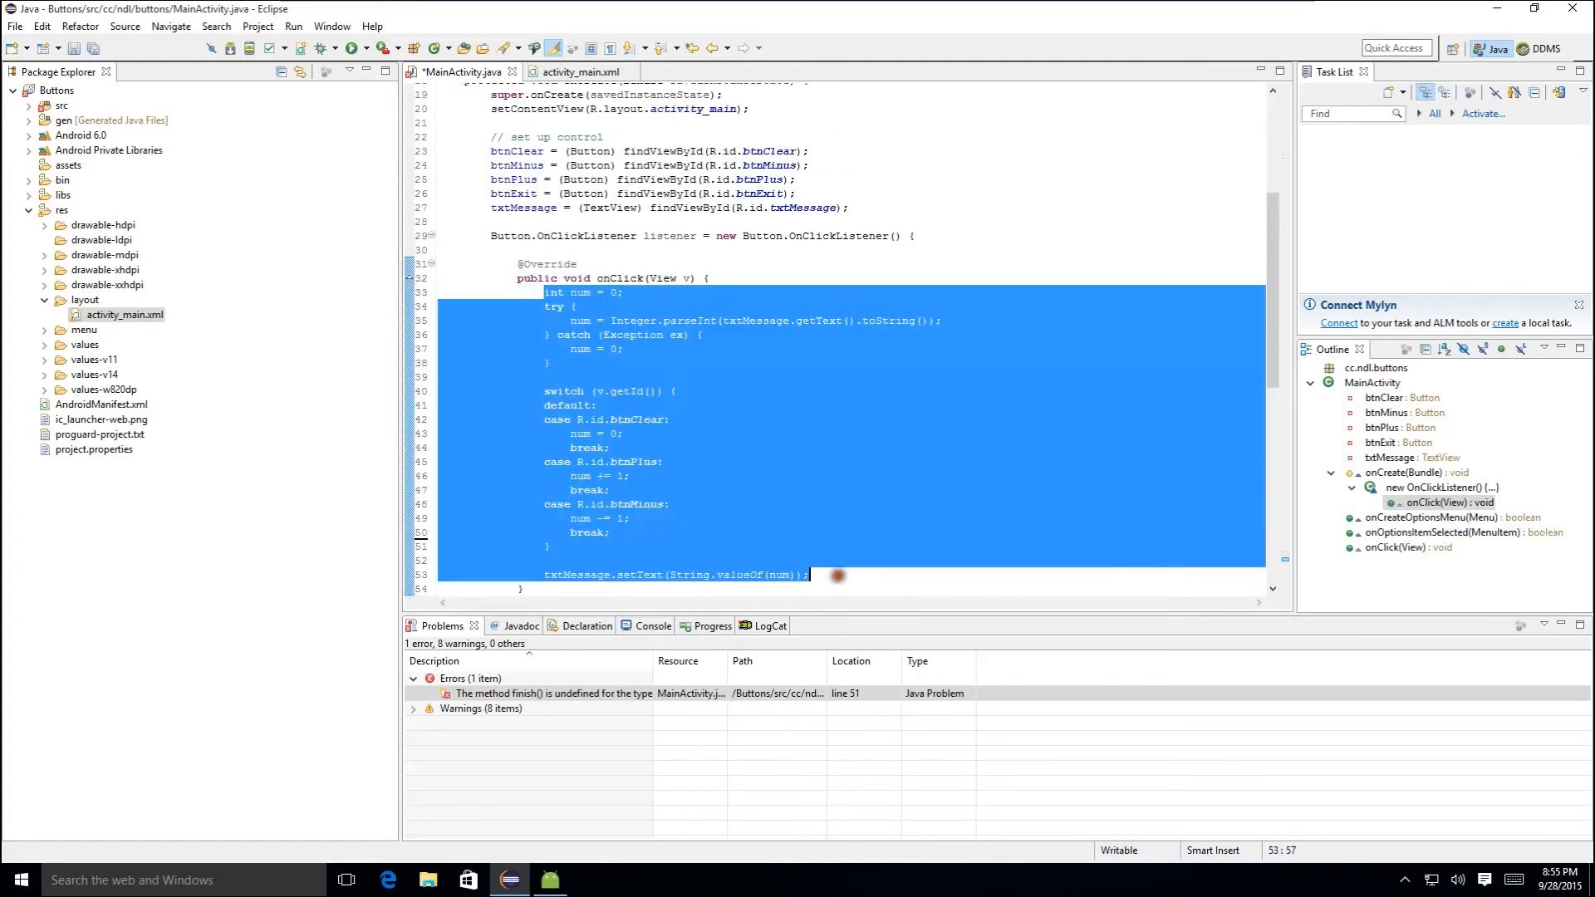
# - Move the counting logic into the class-level onClick, delete the anonymous listener and register the buttons with this
pyautogui.press('Delete')
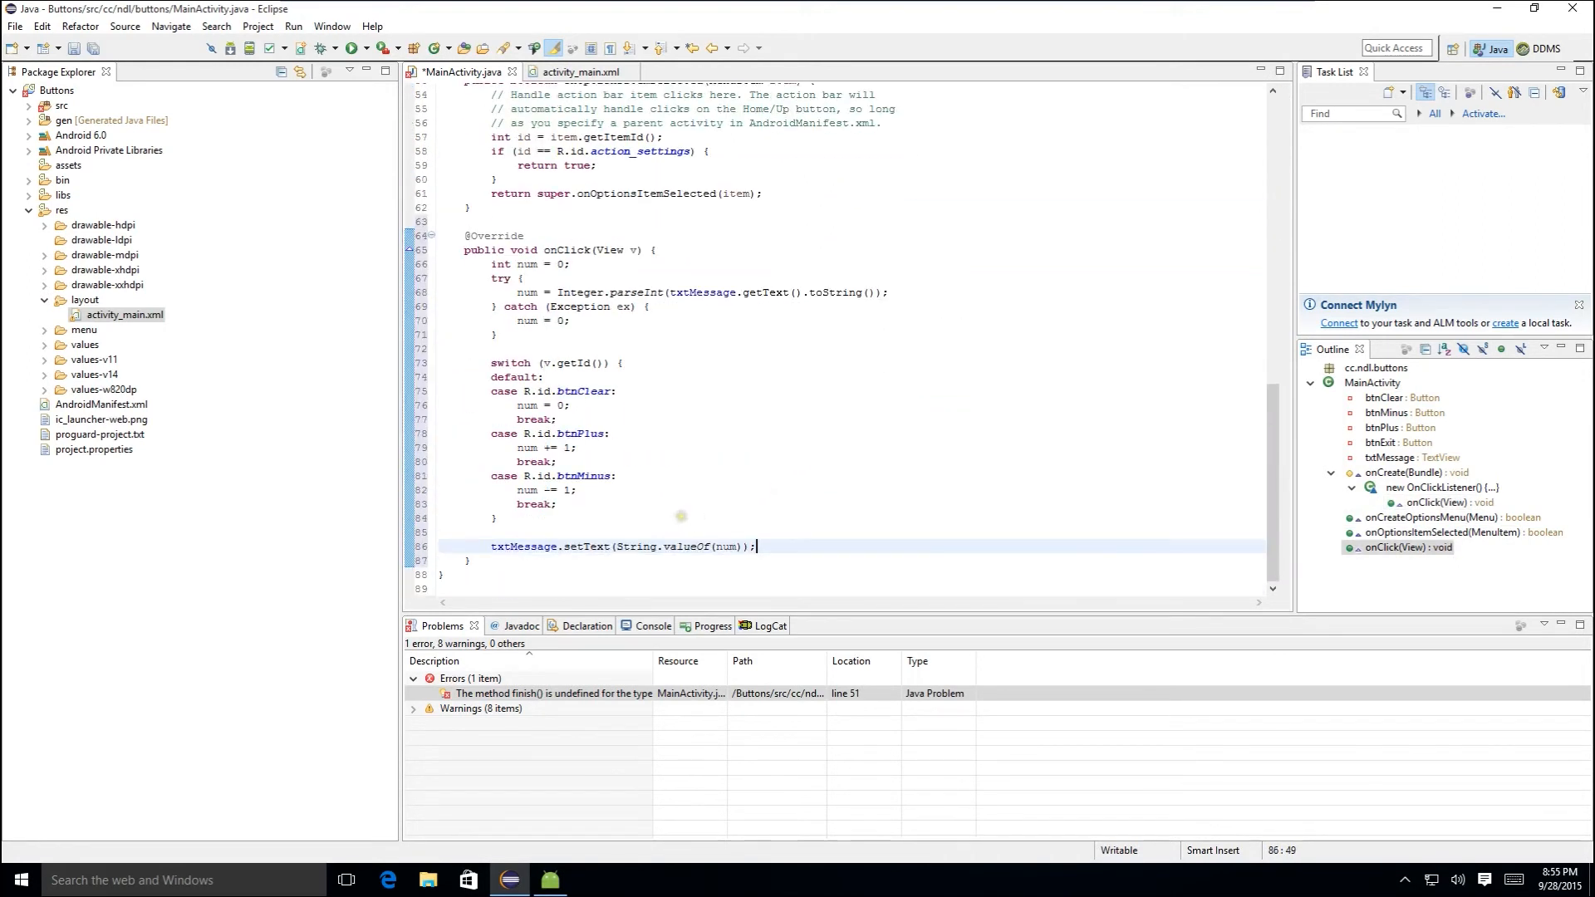
pyautogui.scroll(3)
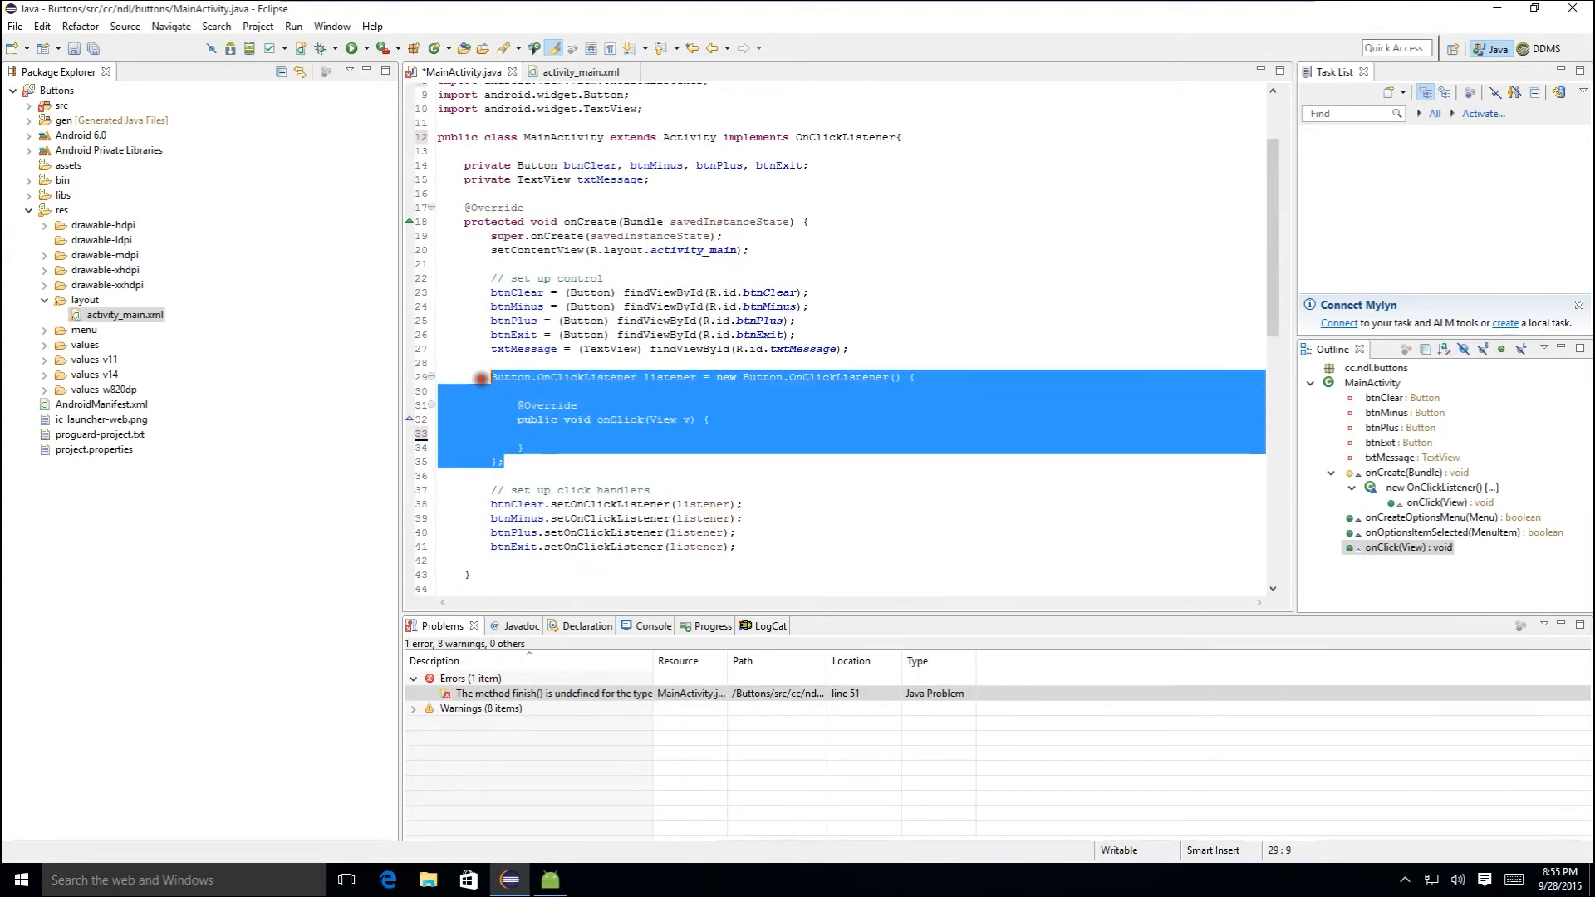
pyautogui.press('Delete')
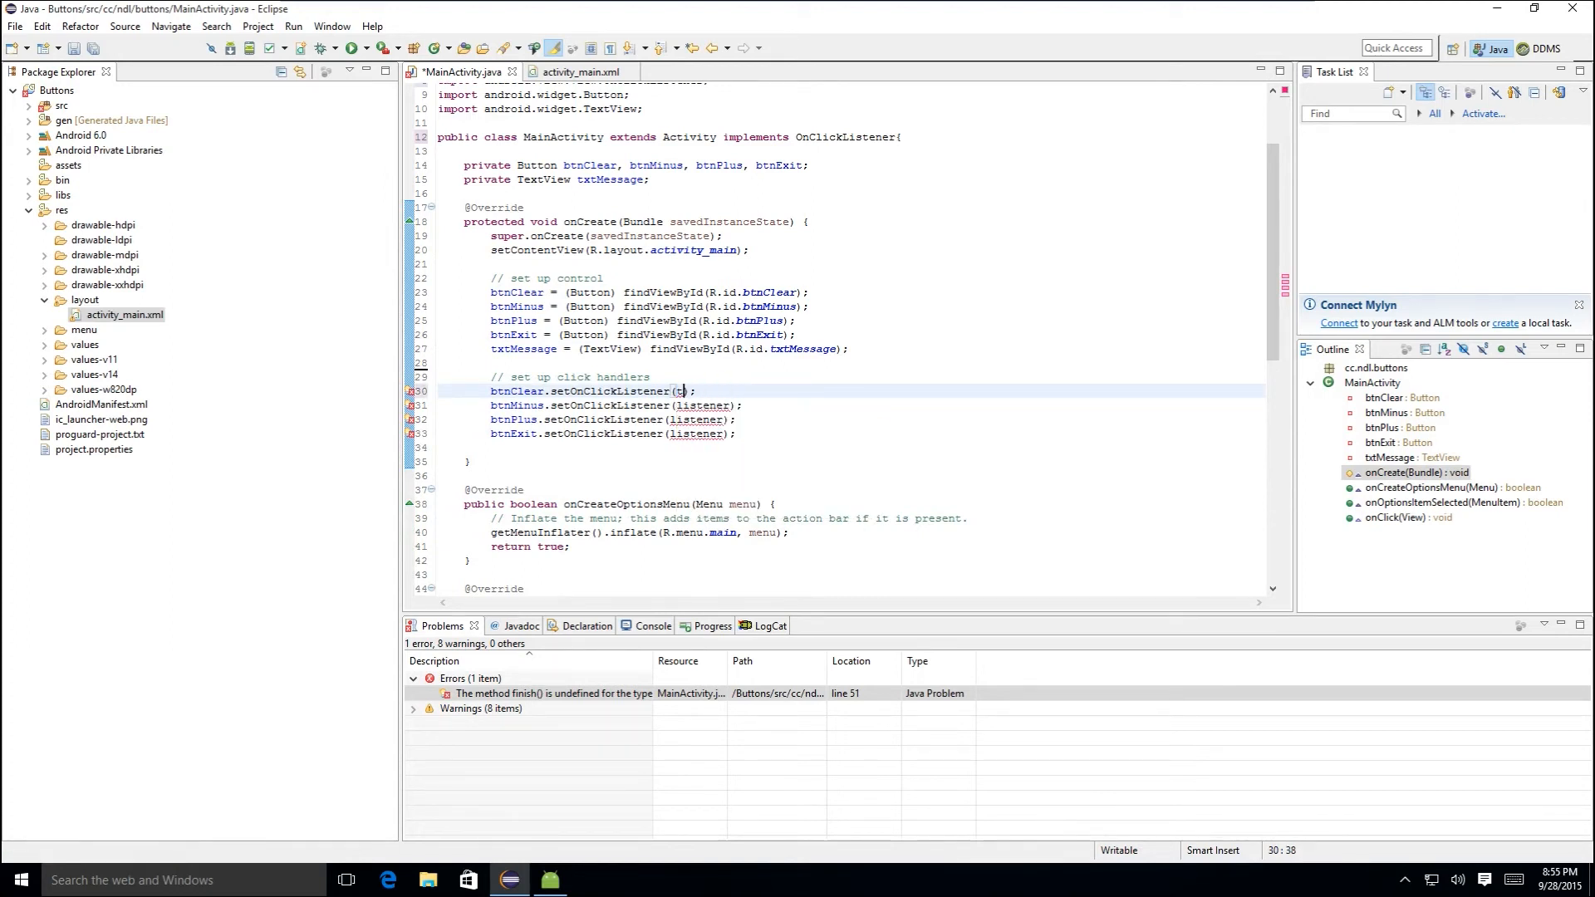
pyautogui.write('his')
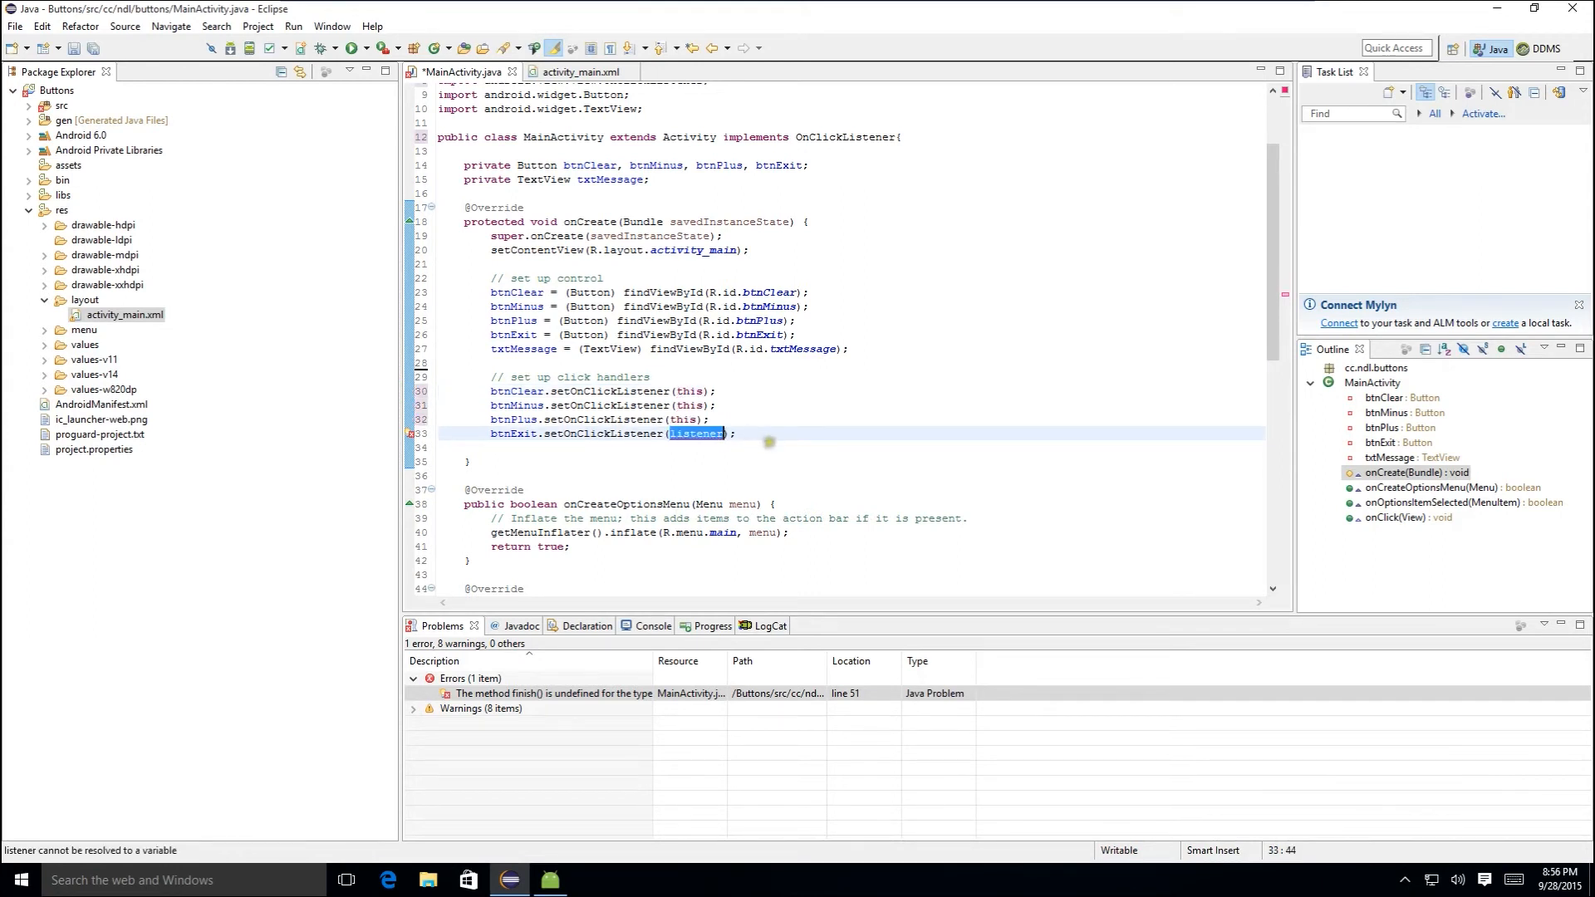
pyautogui.scroll(-3)
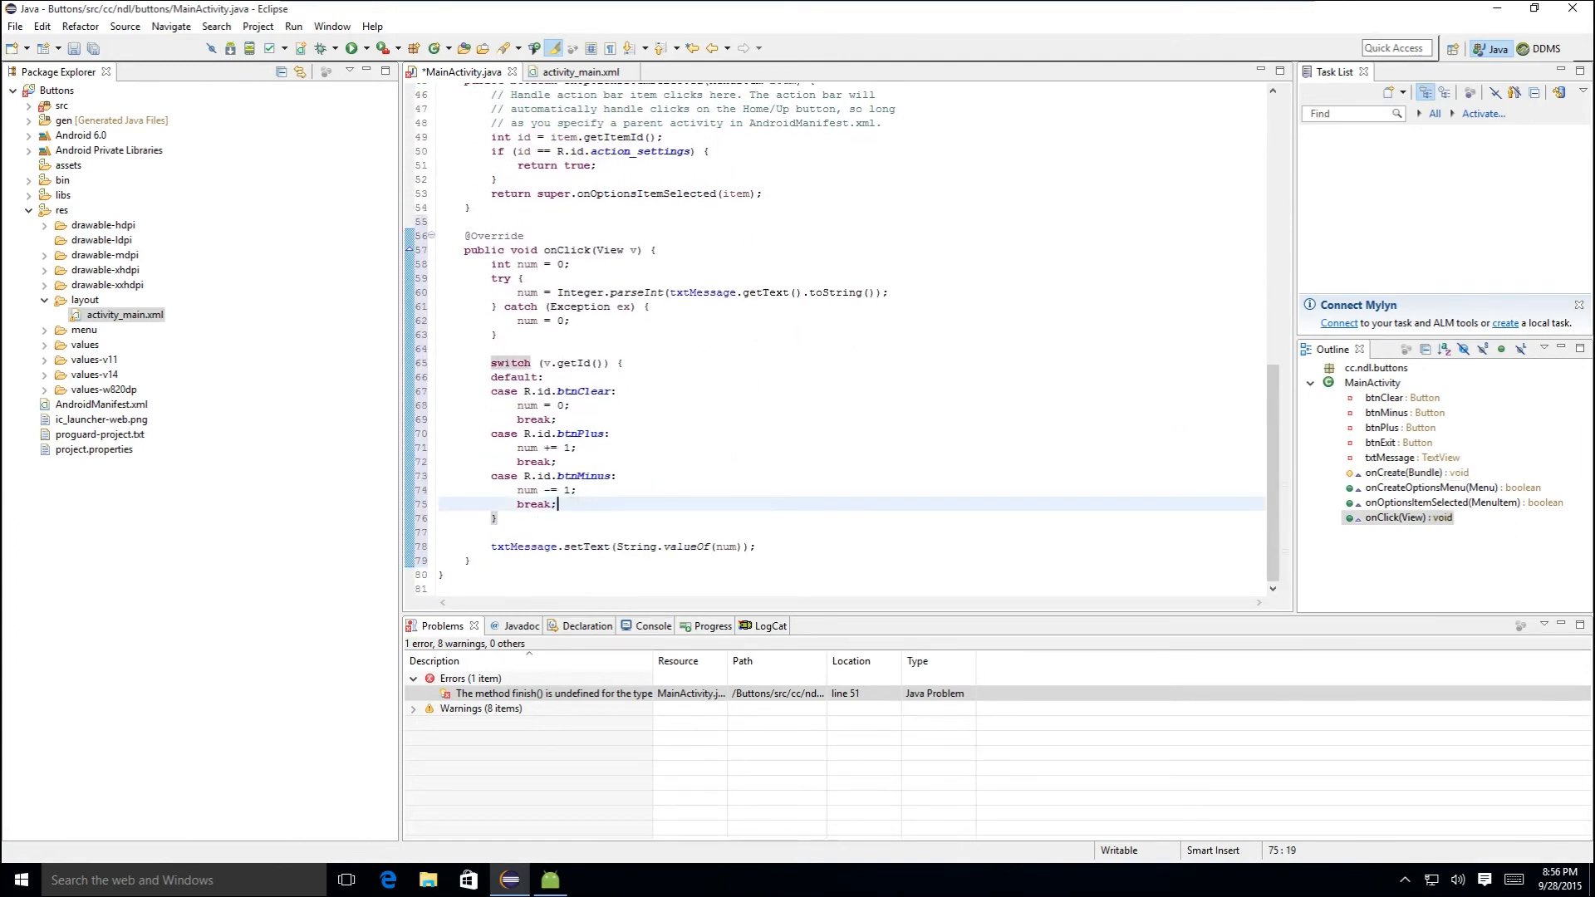
# - Add case R.id.btnExit calling this.finish(), save and relaunch the app on the emulator
pyautogui.write('case R.id.btnExit:')
pyautogui.write('this.finish();')
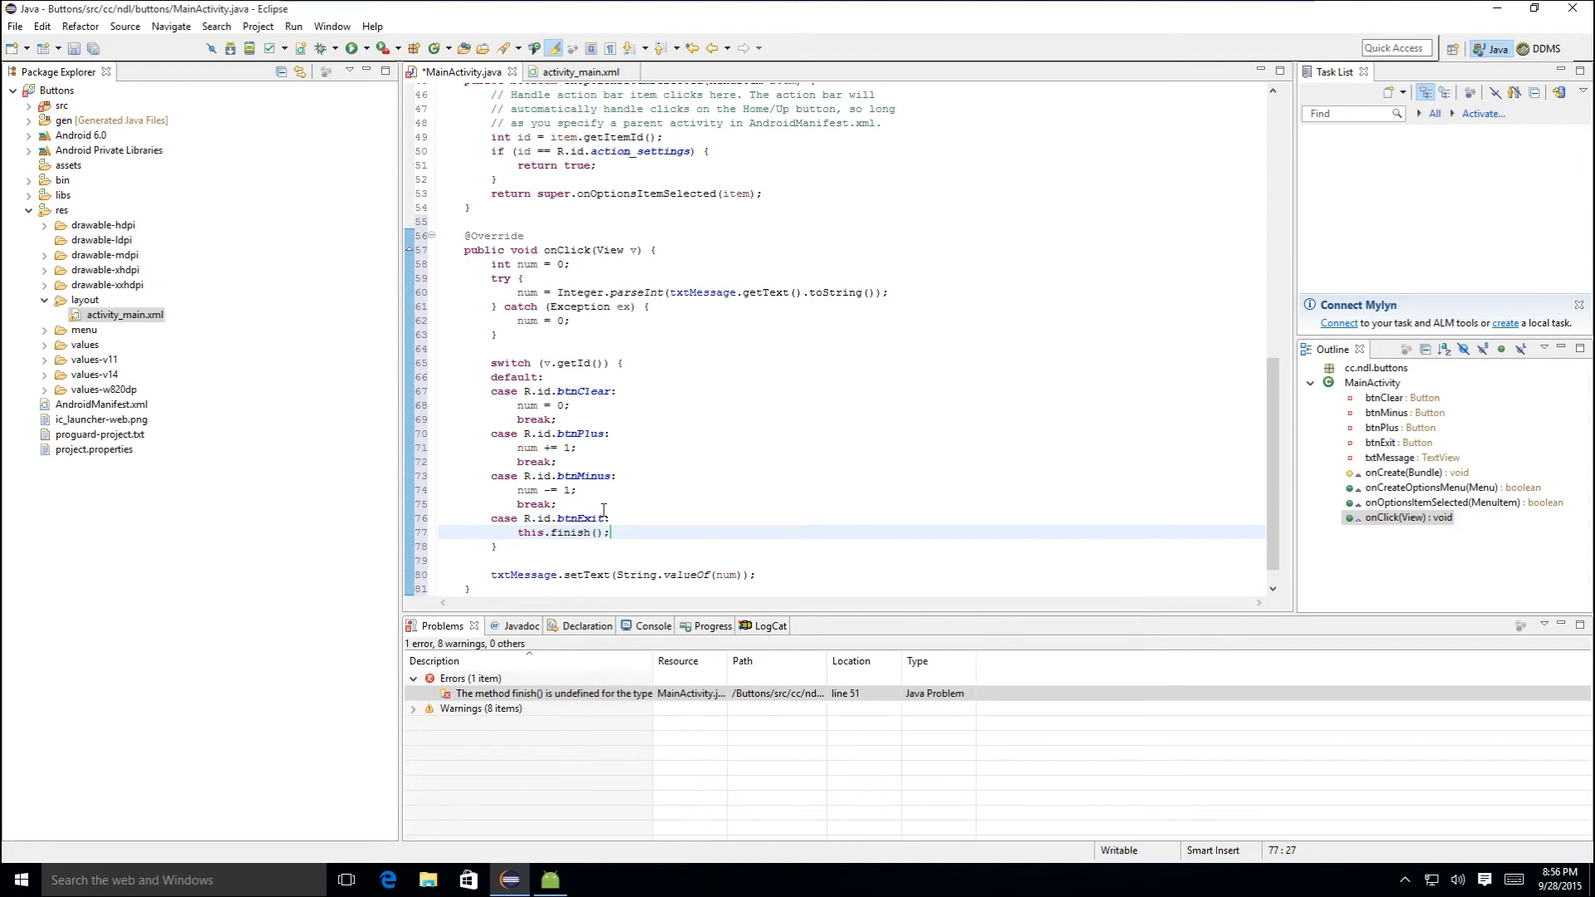
pyautogui.click(15, 25)
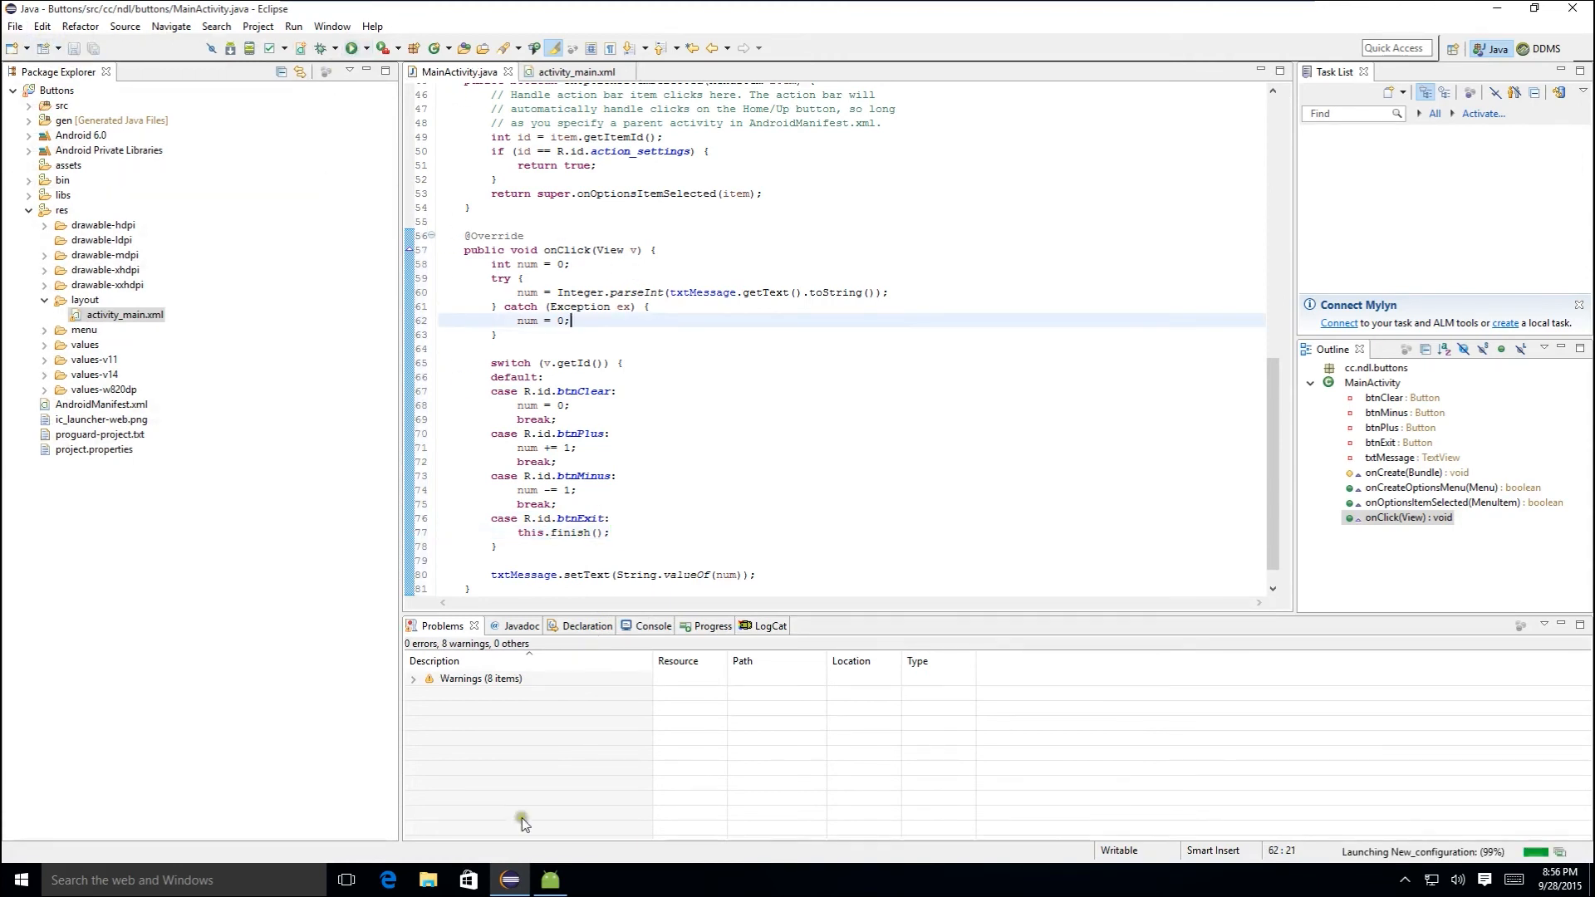
pyautogui.click(351, 48)
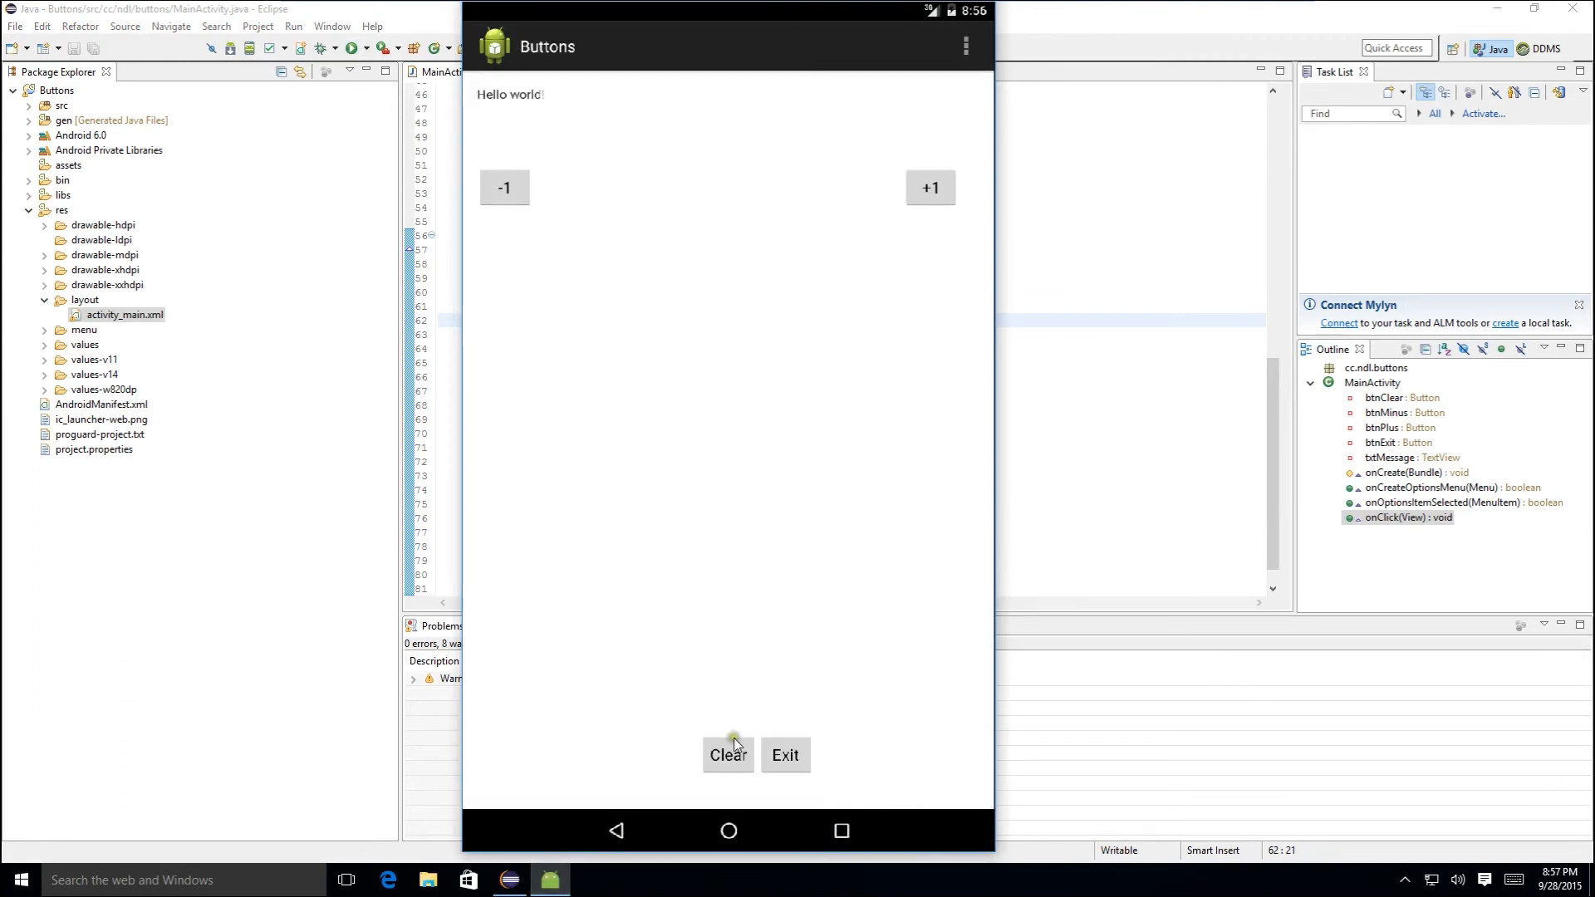
pyautogui.moveTo(641, 311)
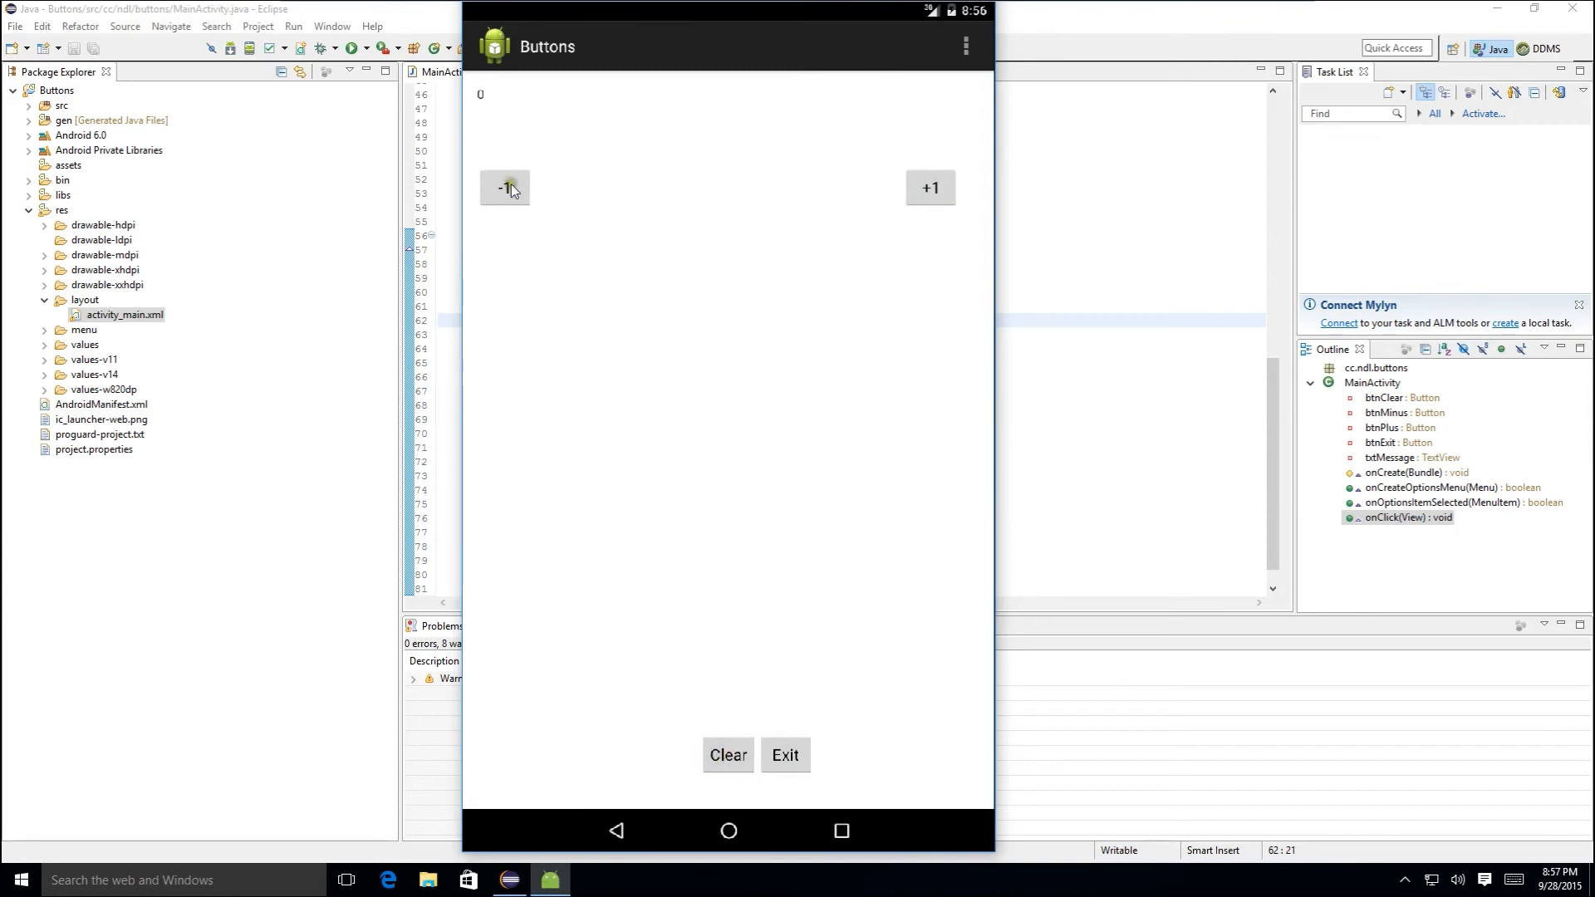
# - Tap -1 and +1 to change the count, then Exit to close the app
pyautogui.click(927, 187)
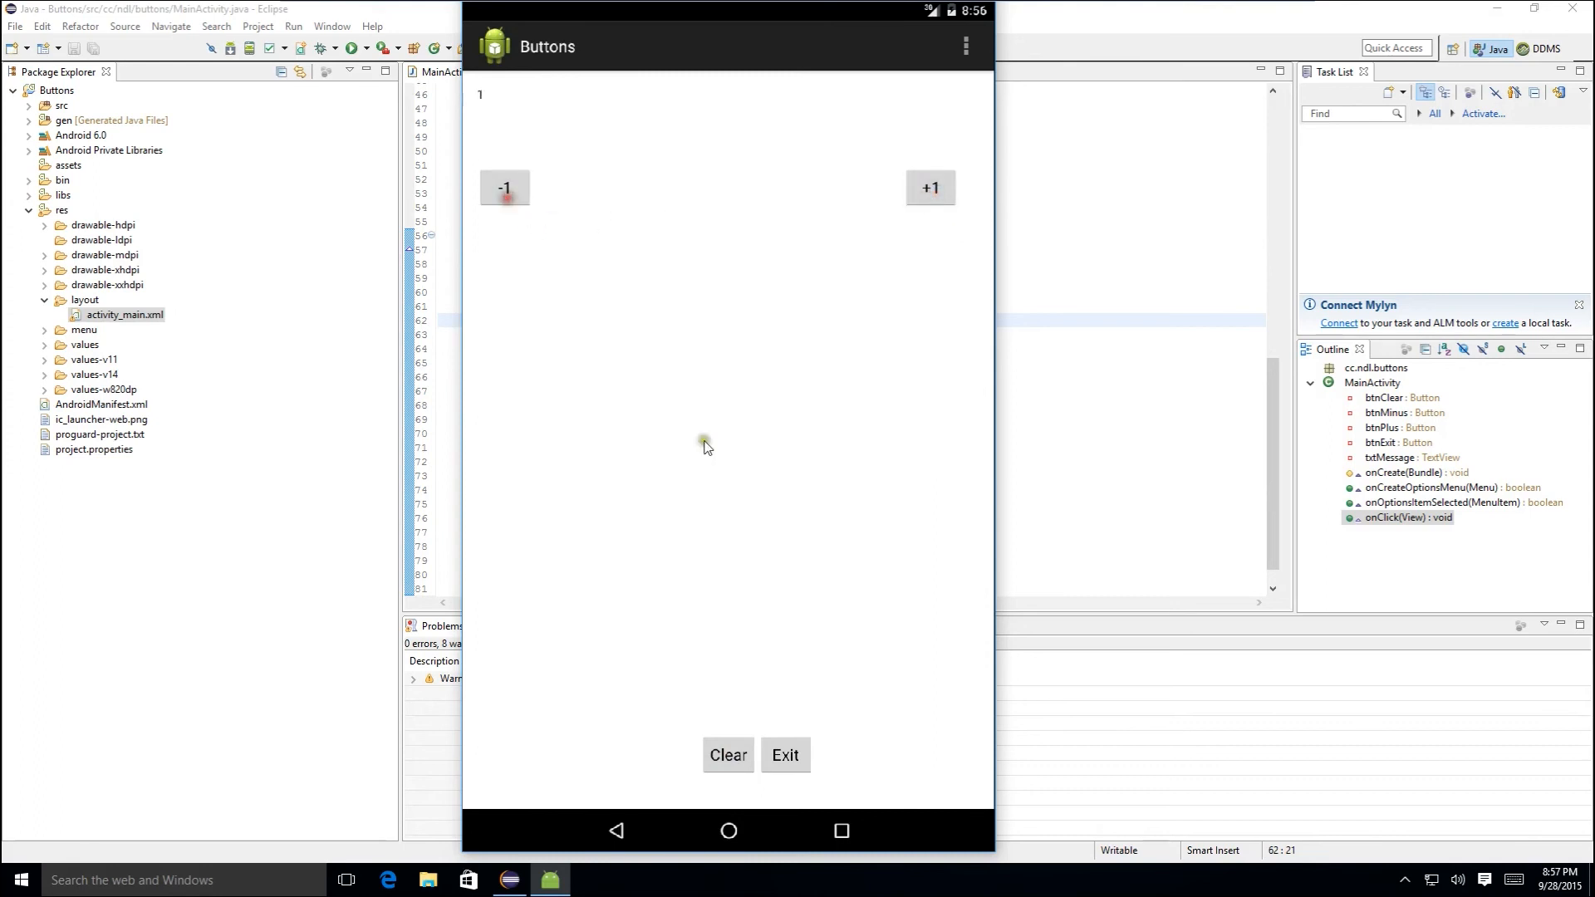
pyautogui.click(728, 754)
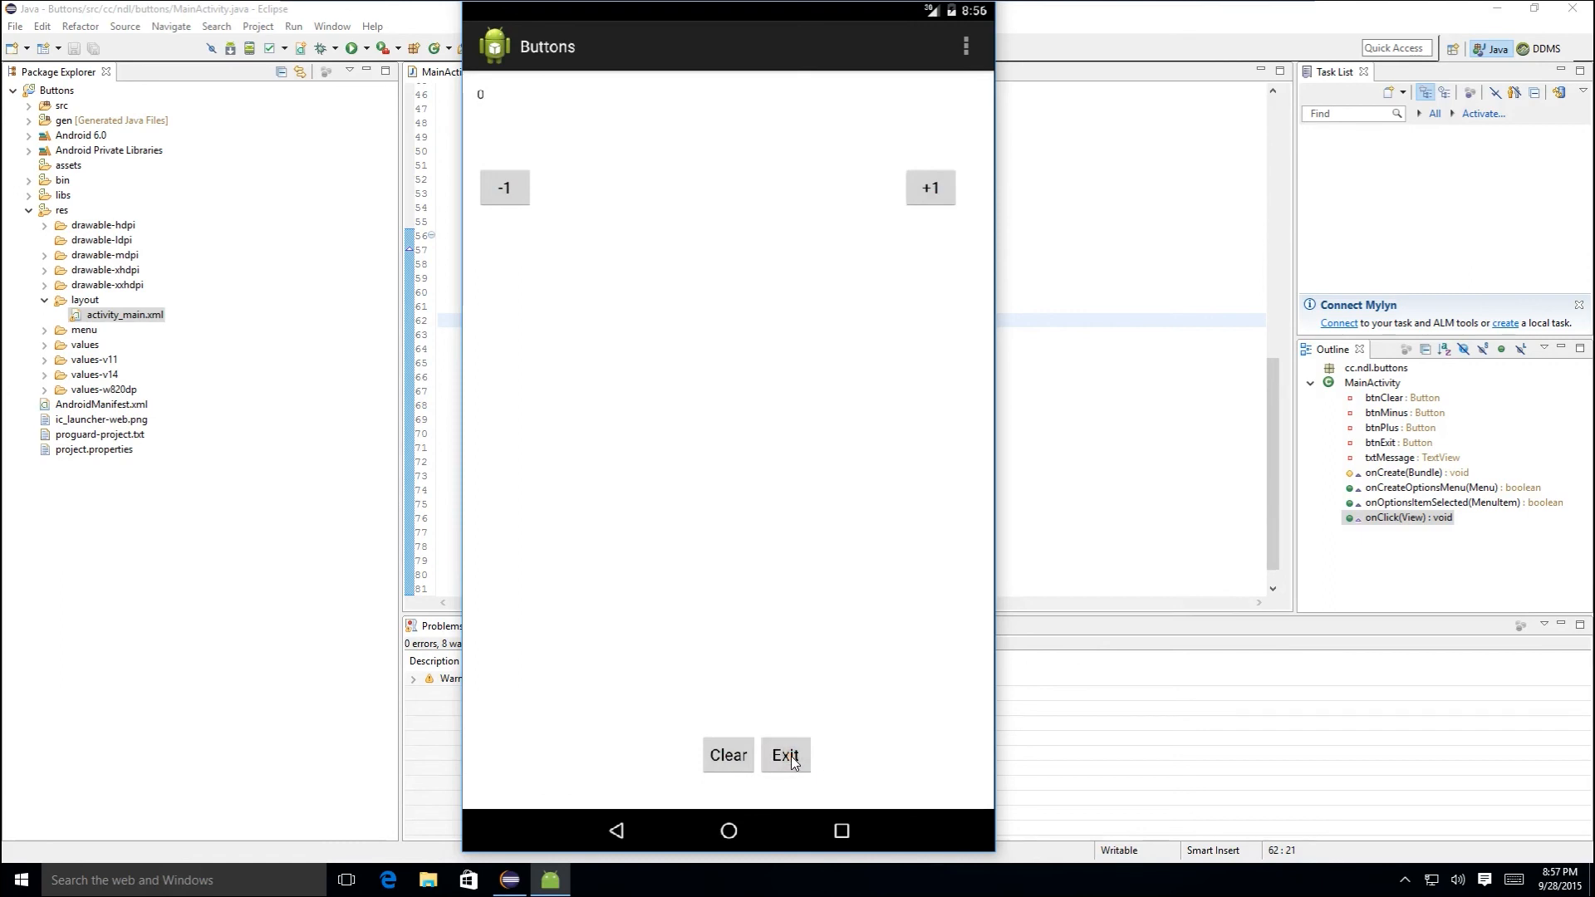
pyautogui.click(784, 754)
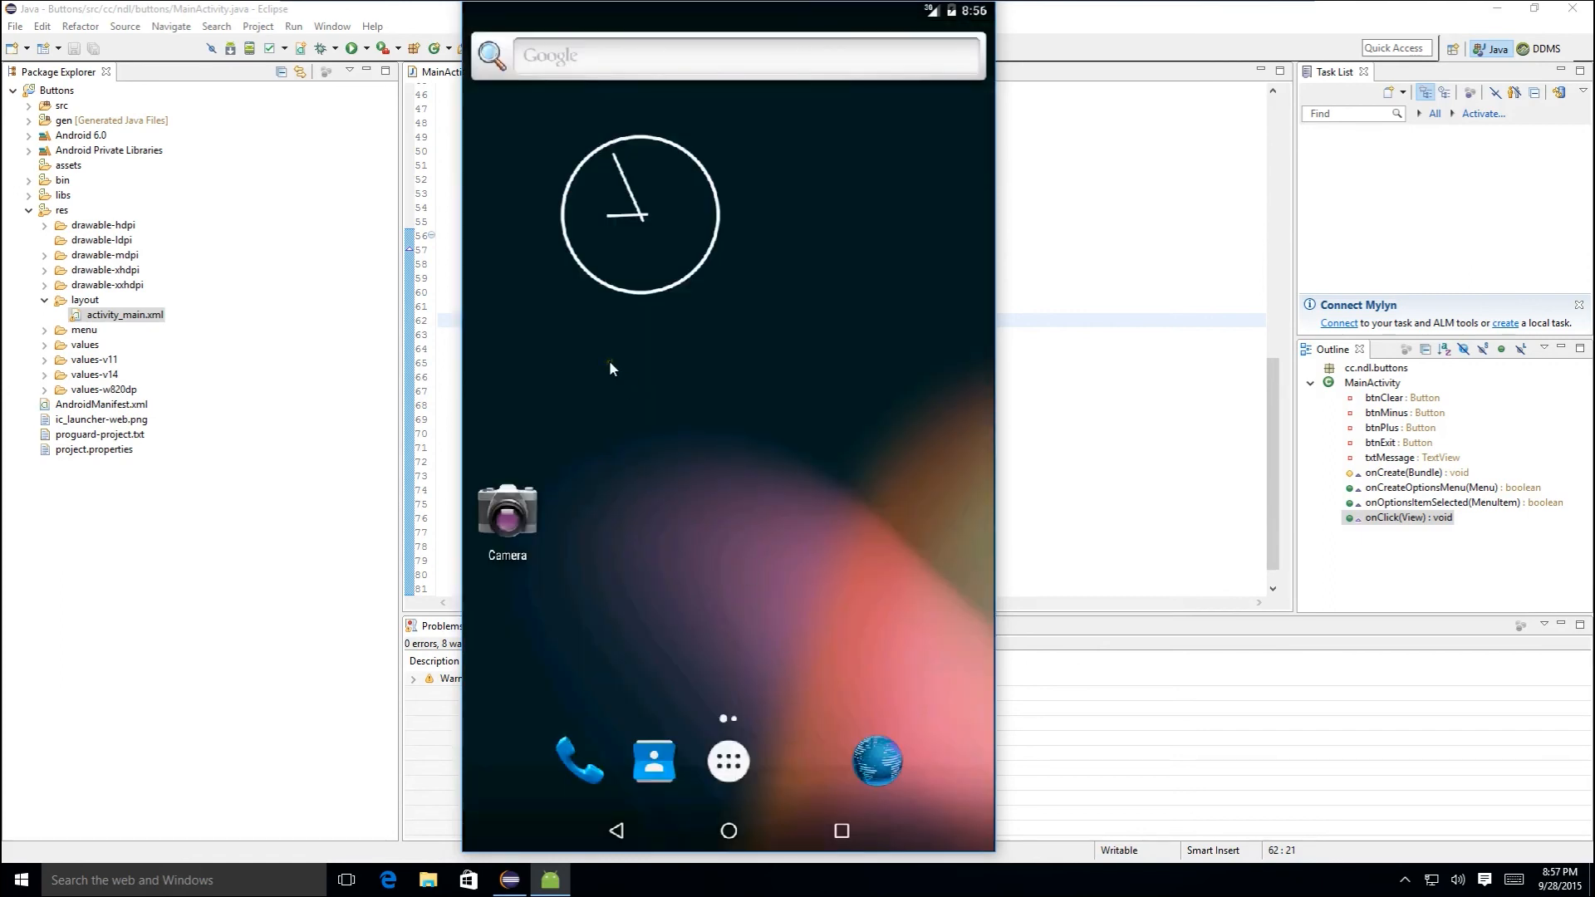
pyautogui.moveTo(963, 128)
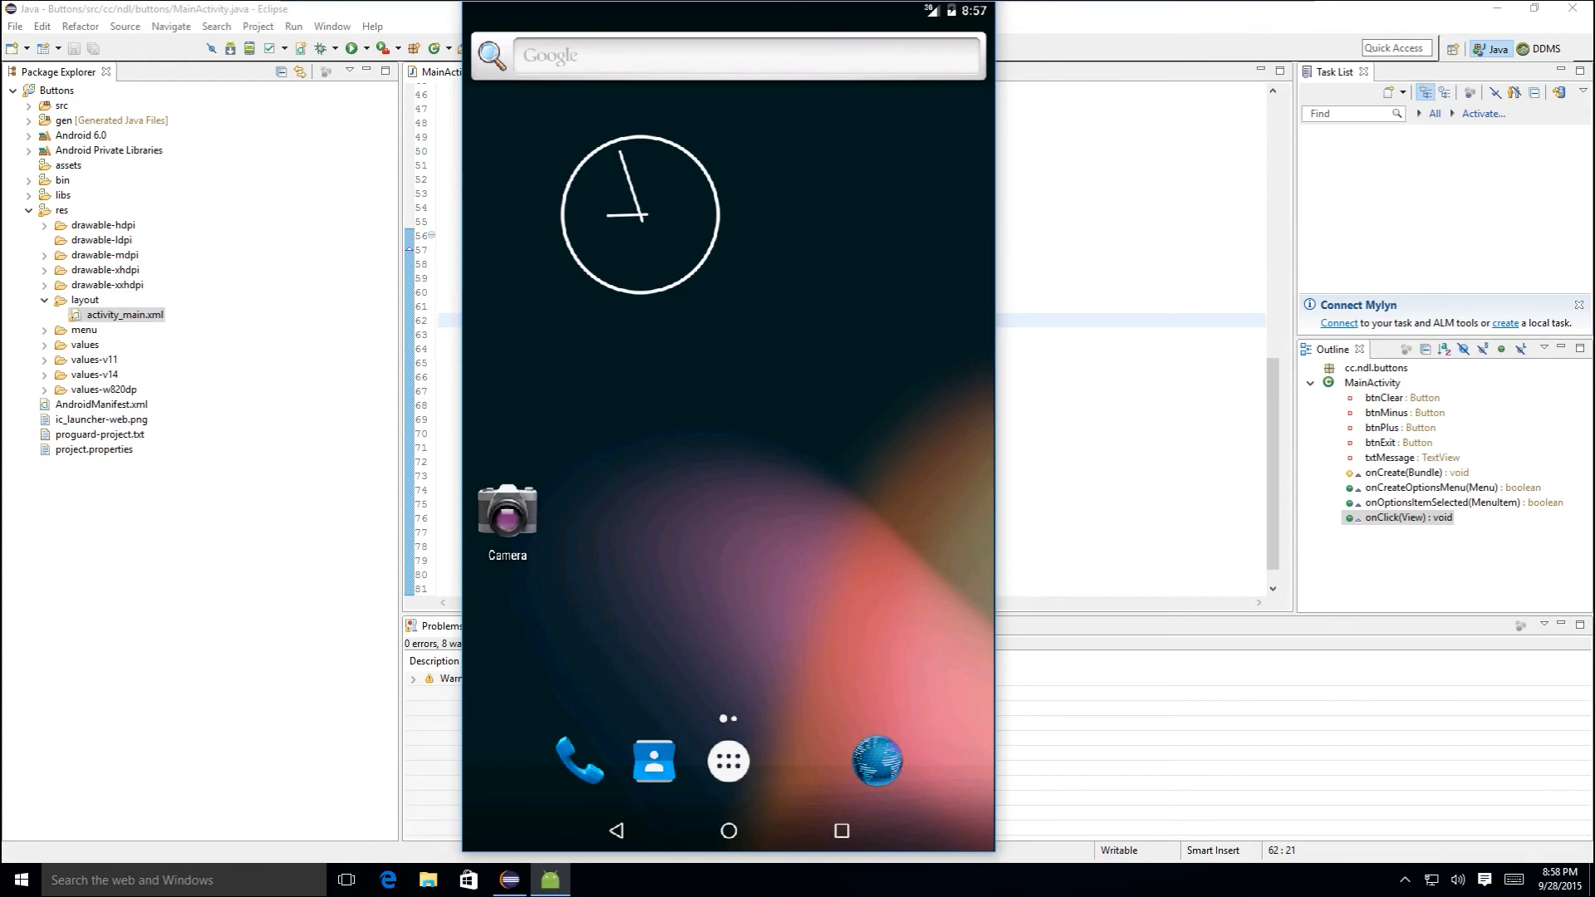
pyautogui.click(350, 48)
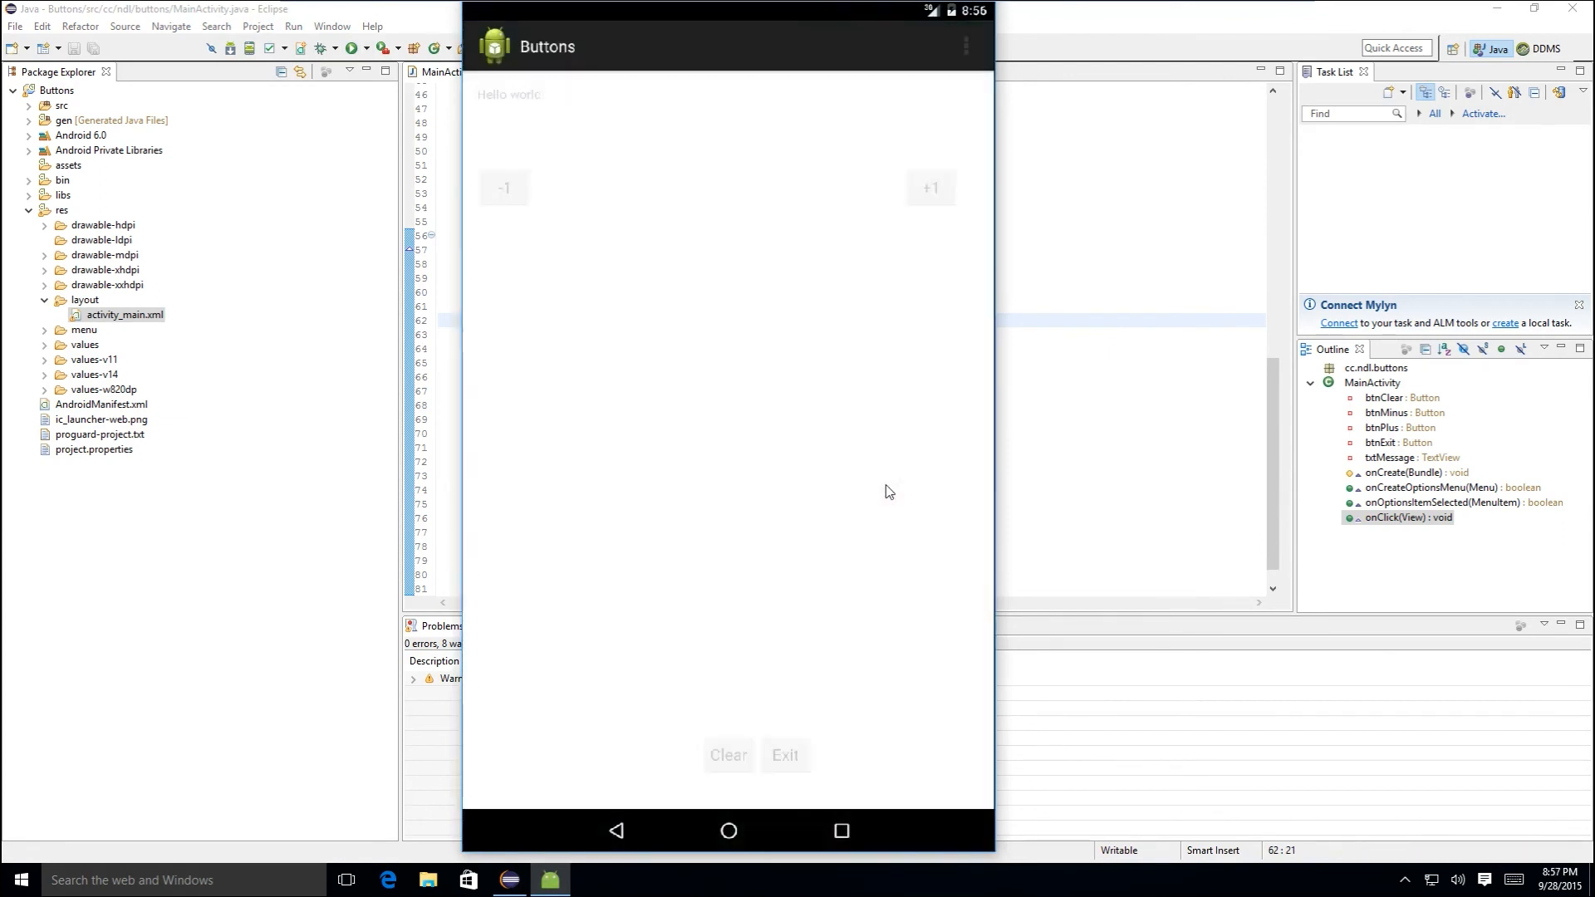
pyautogui.click(728, 831)
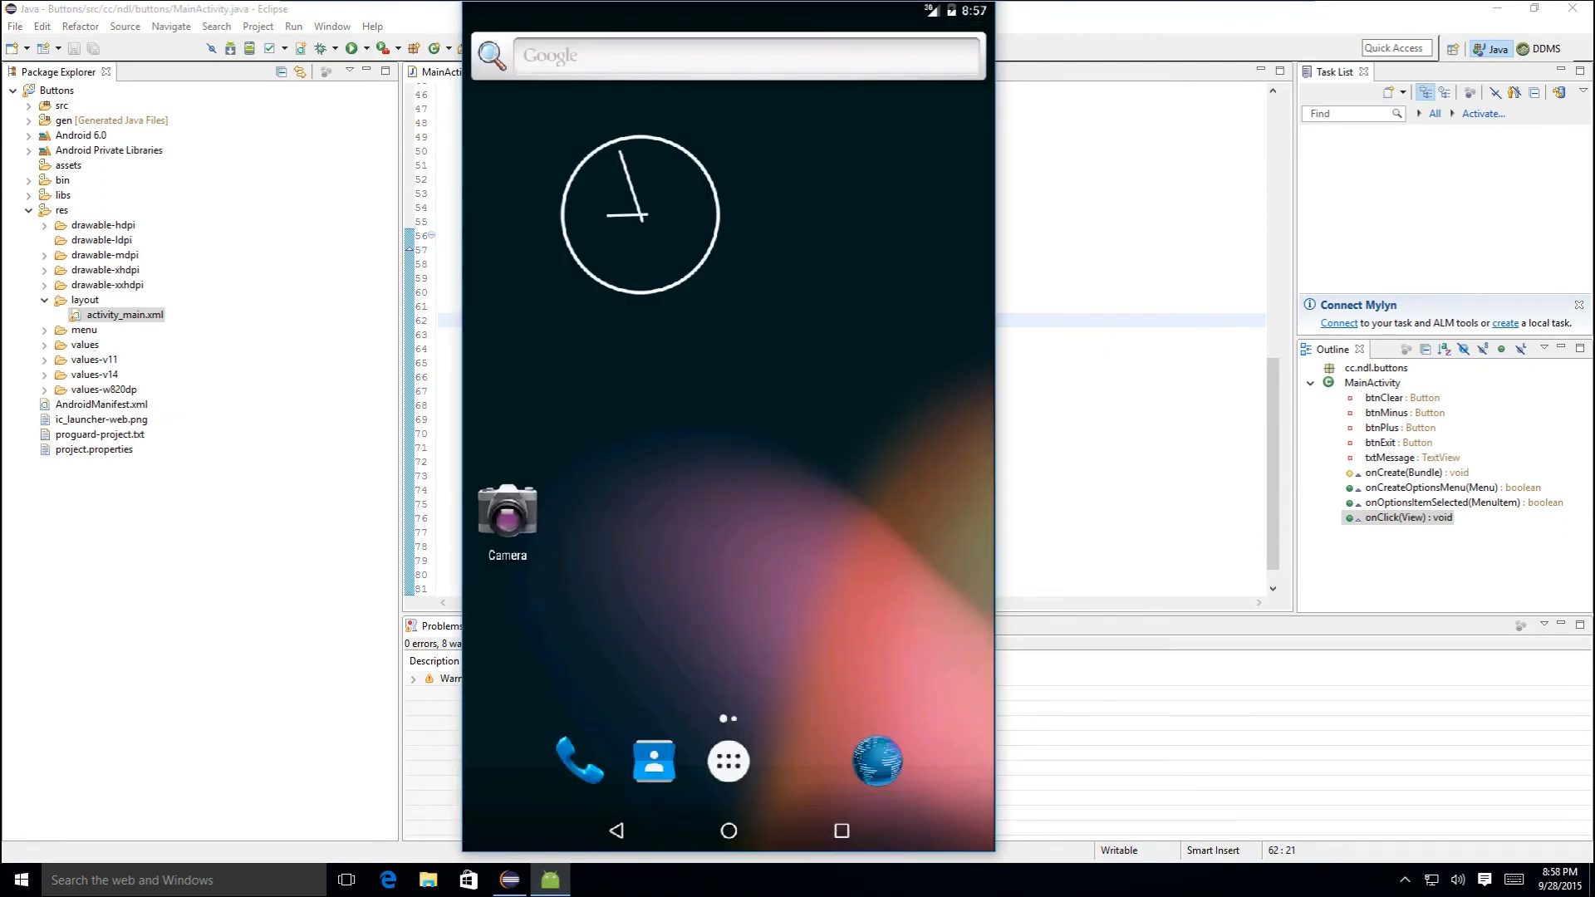